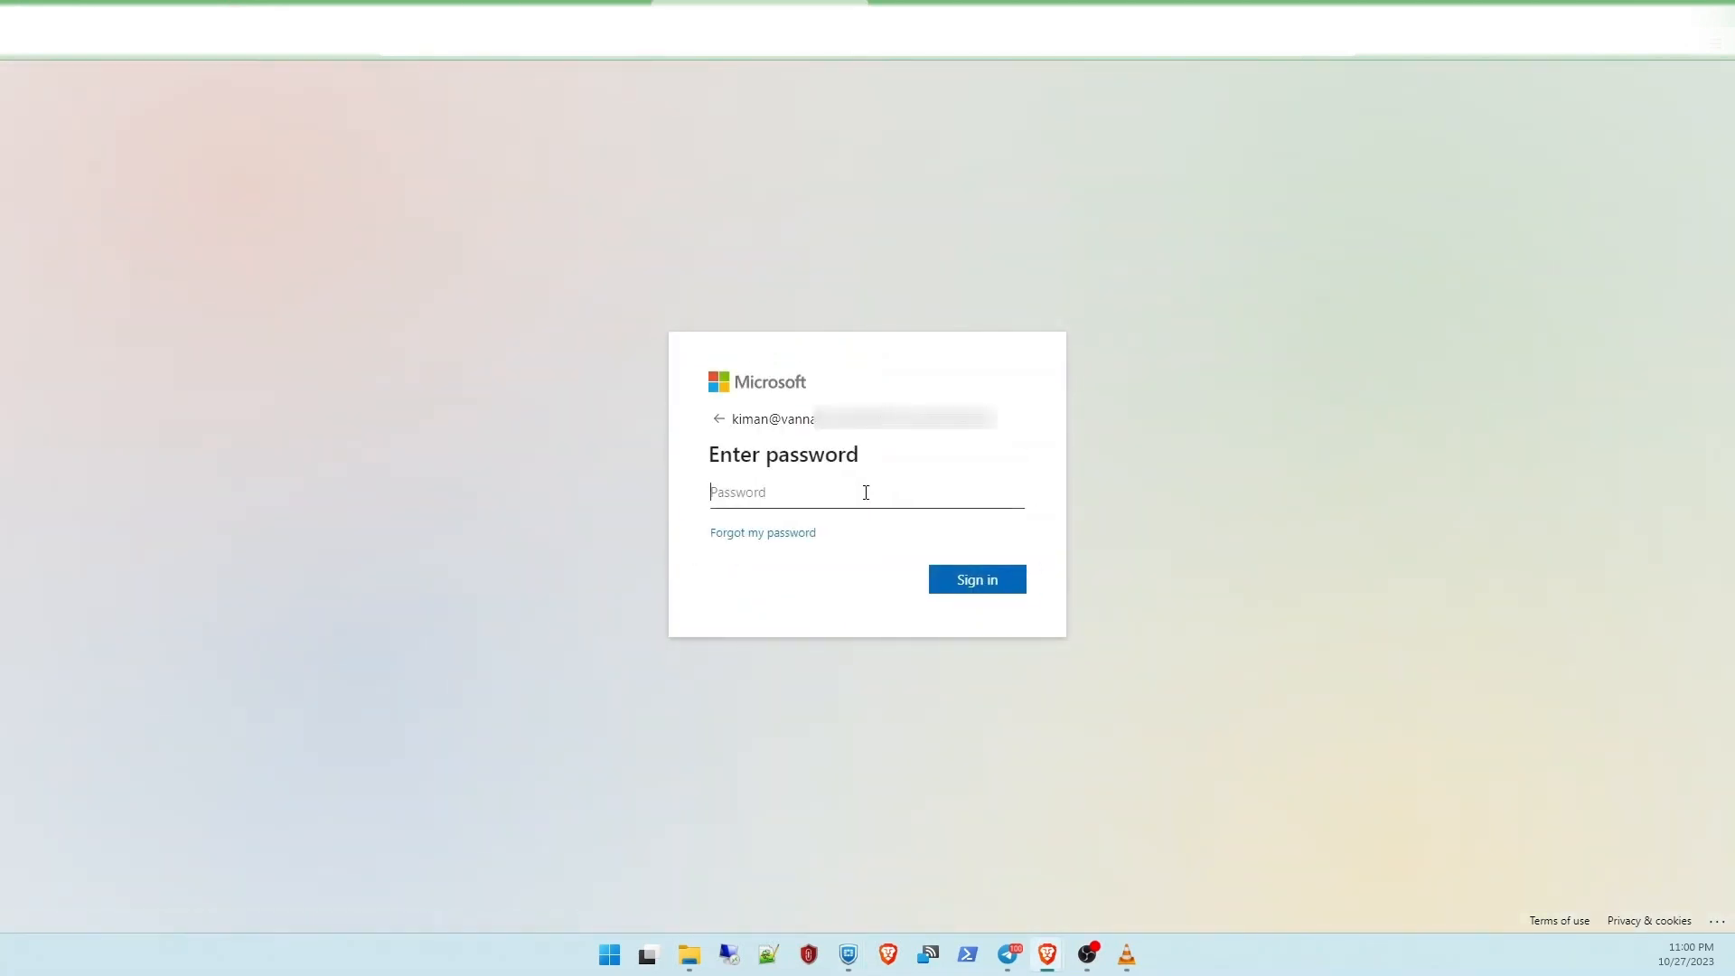
Step: Enter the account password and sign in to reach the Azure portal home
left_click(974, 578)
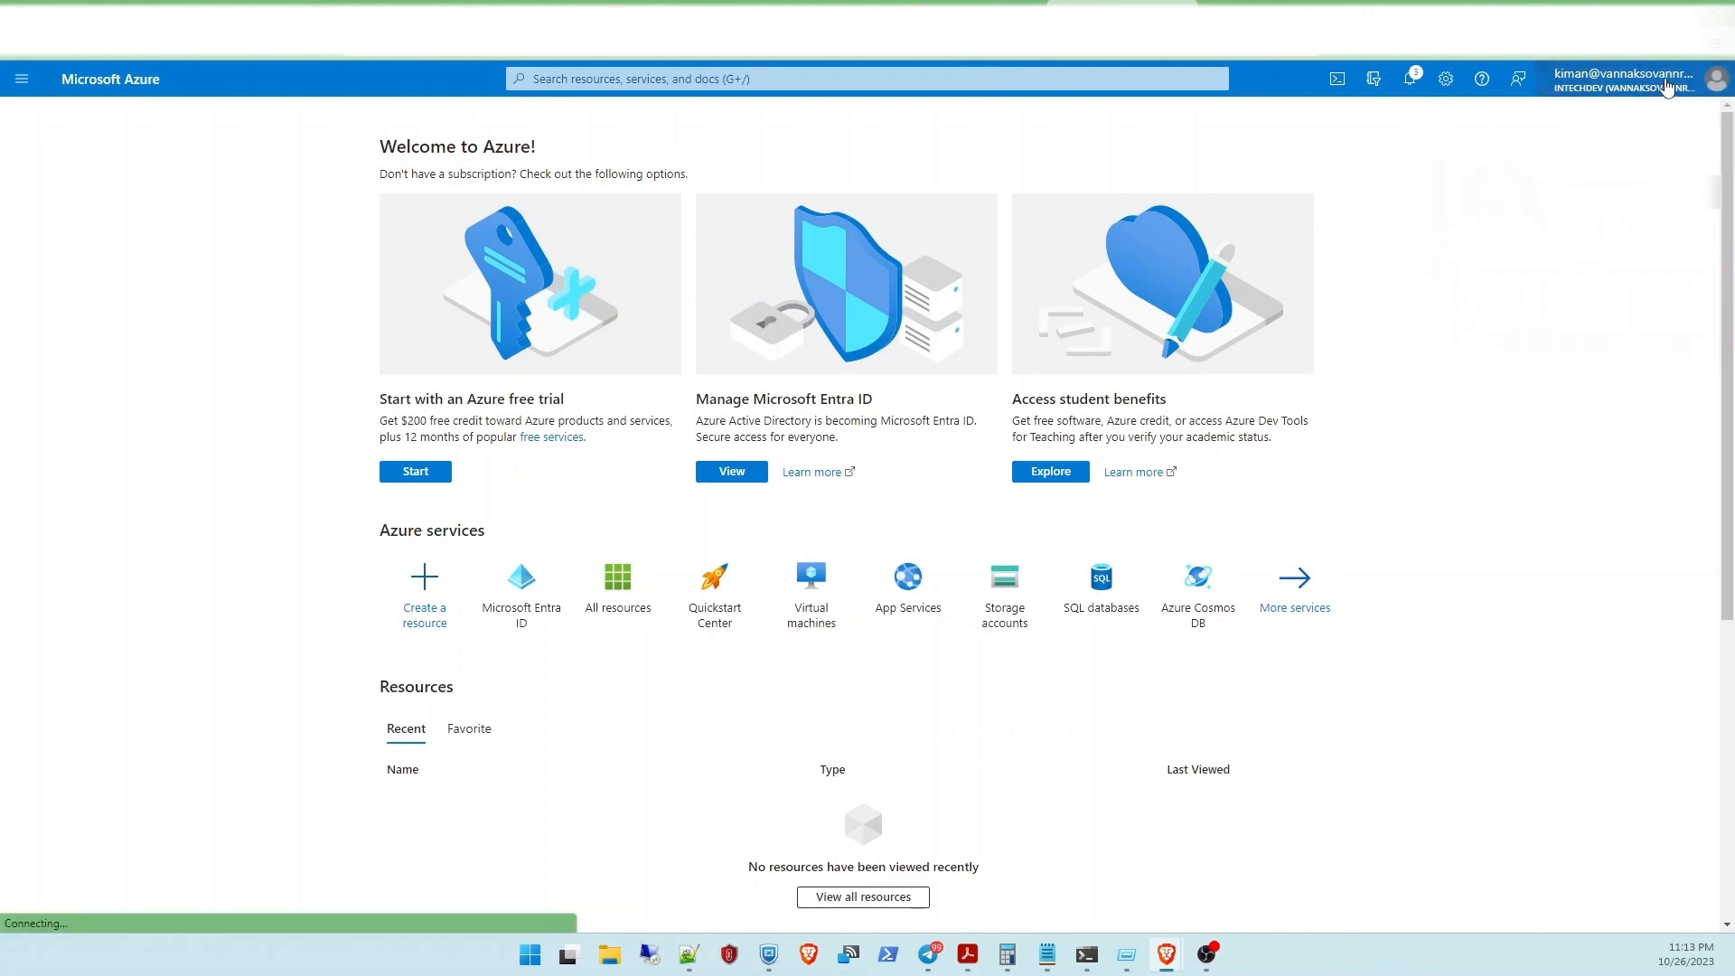
Step: Check the signed-in account, view the Microsoft Entra ID overview and its Enterprise applications list
left_click(1708, 78)
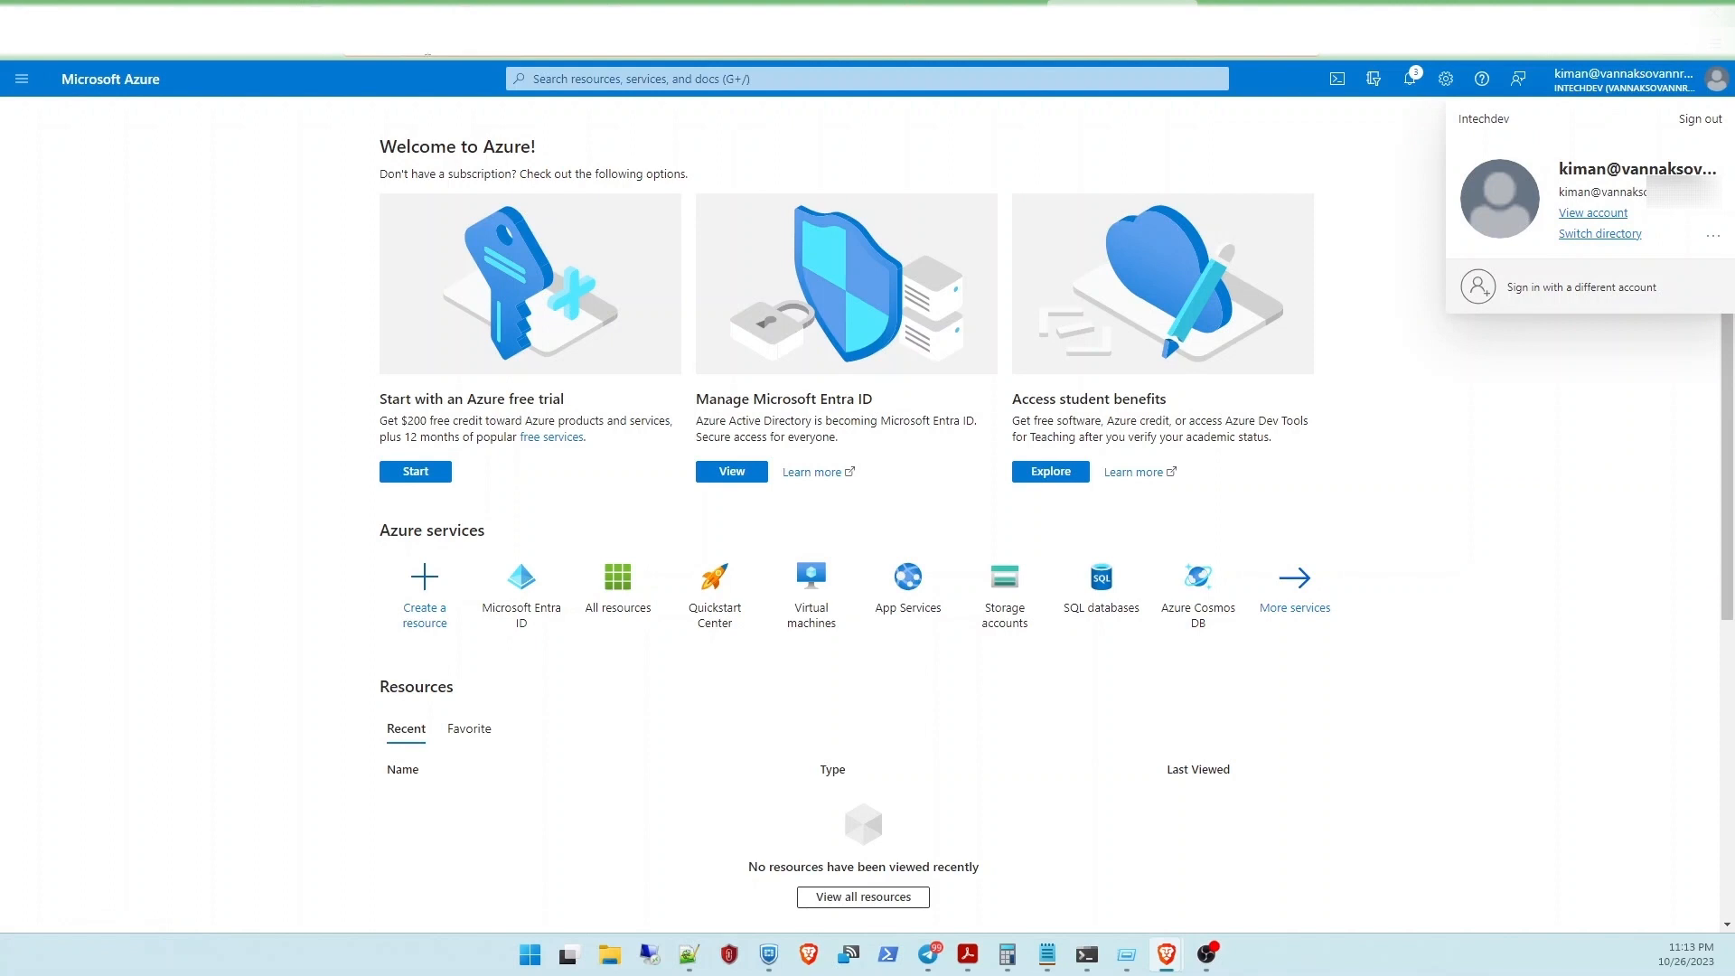
mouse_move(717, 521)
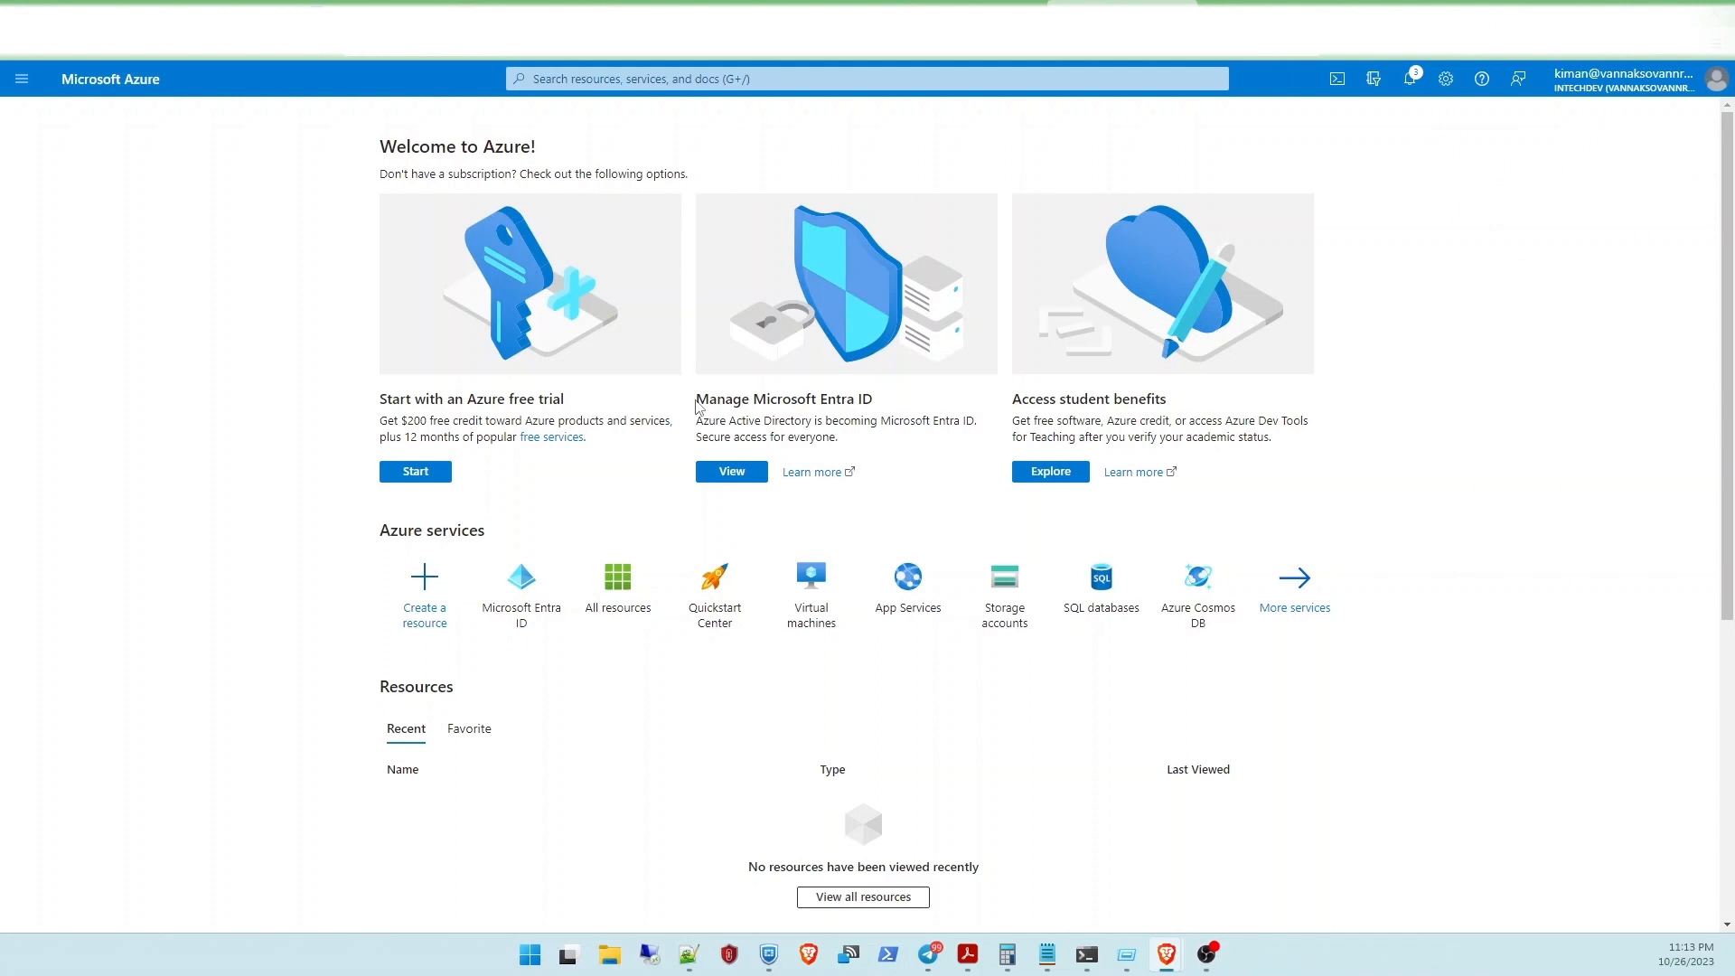
mouse_move(732, 470)
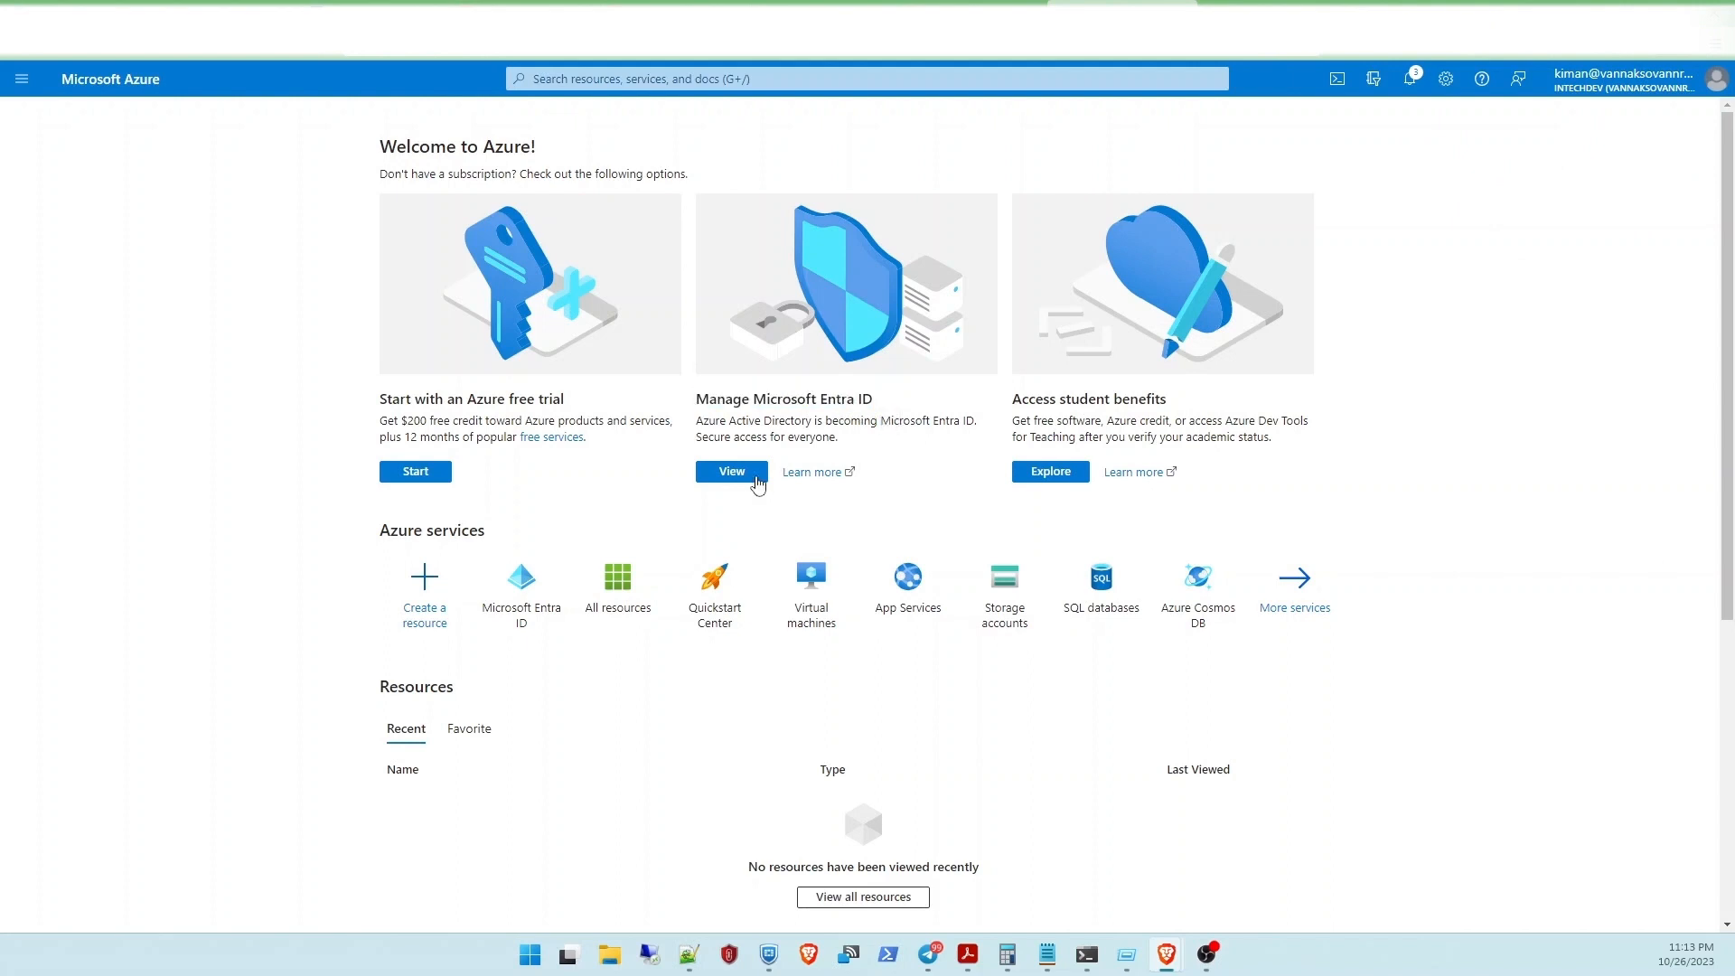
left_click(730, 470)
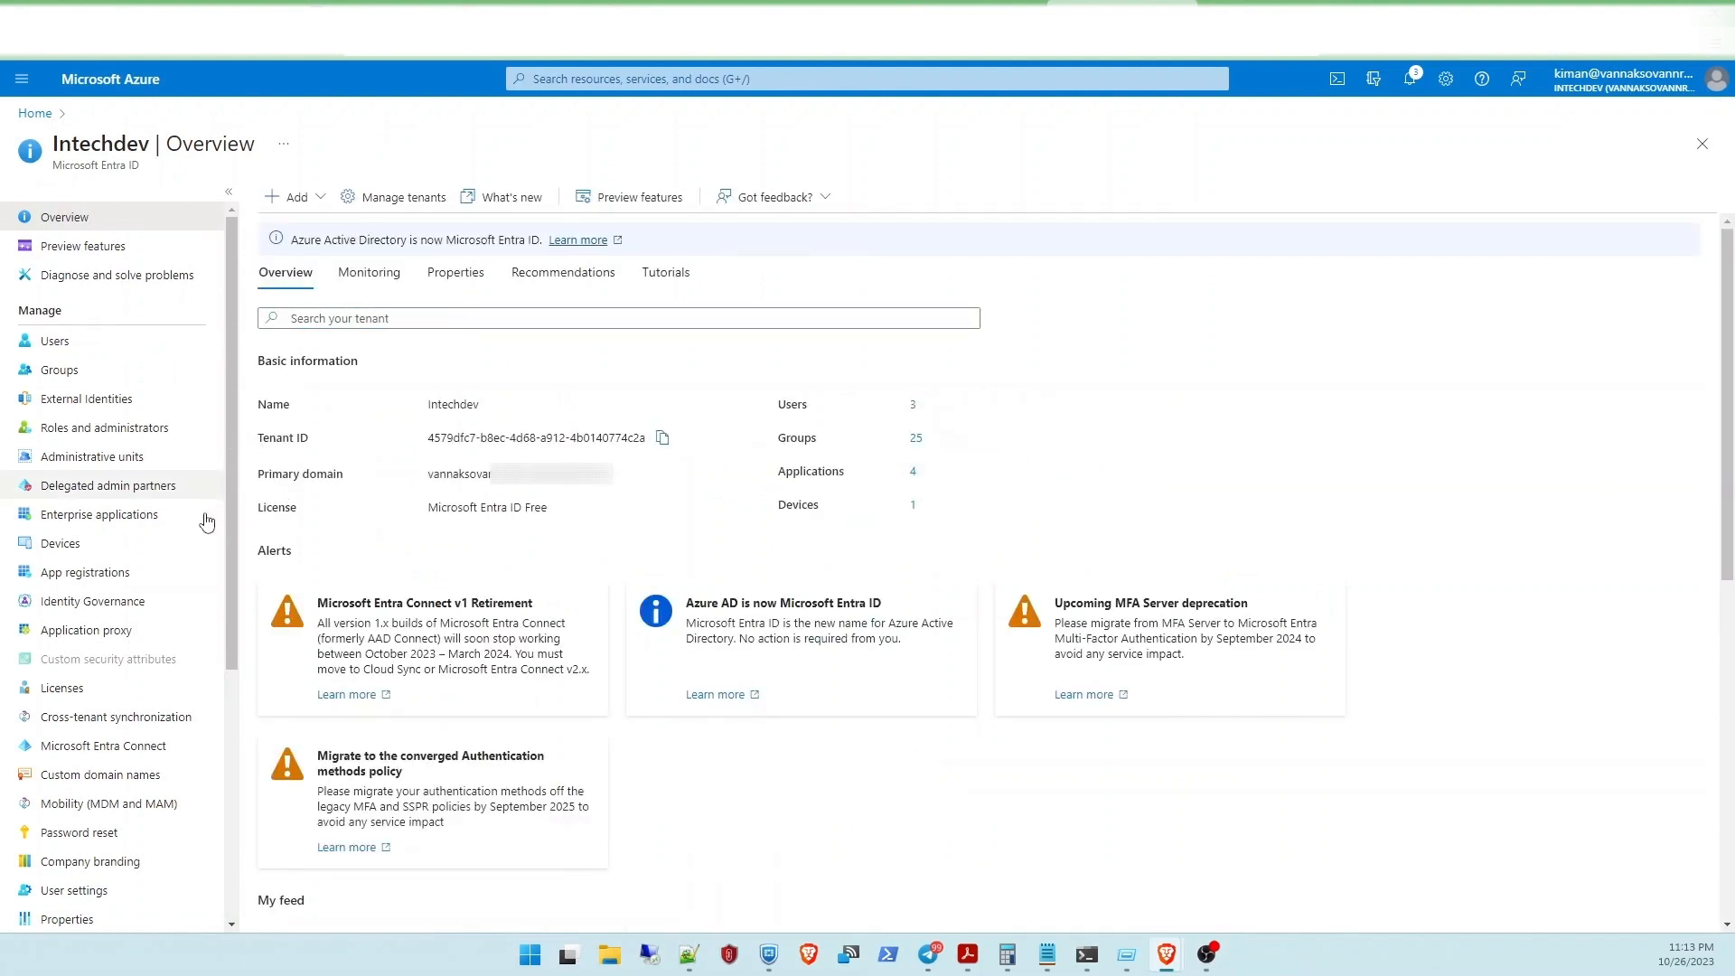
mouse_move(98, 513)
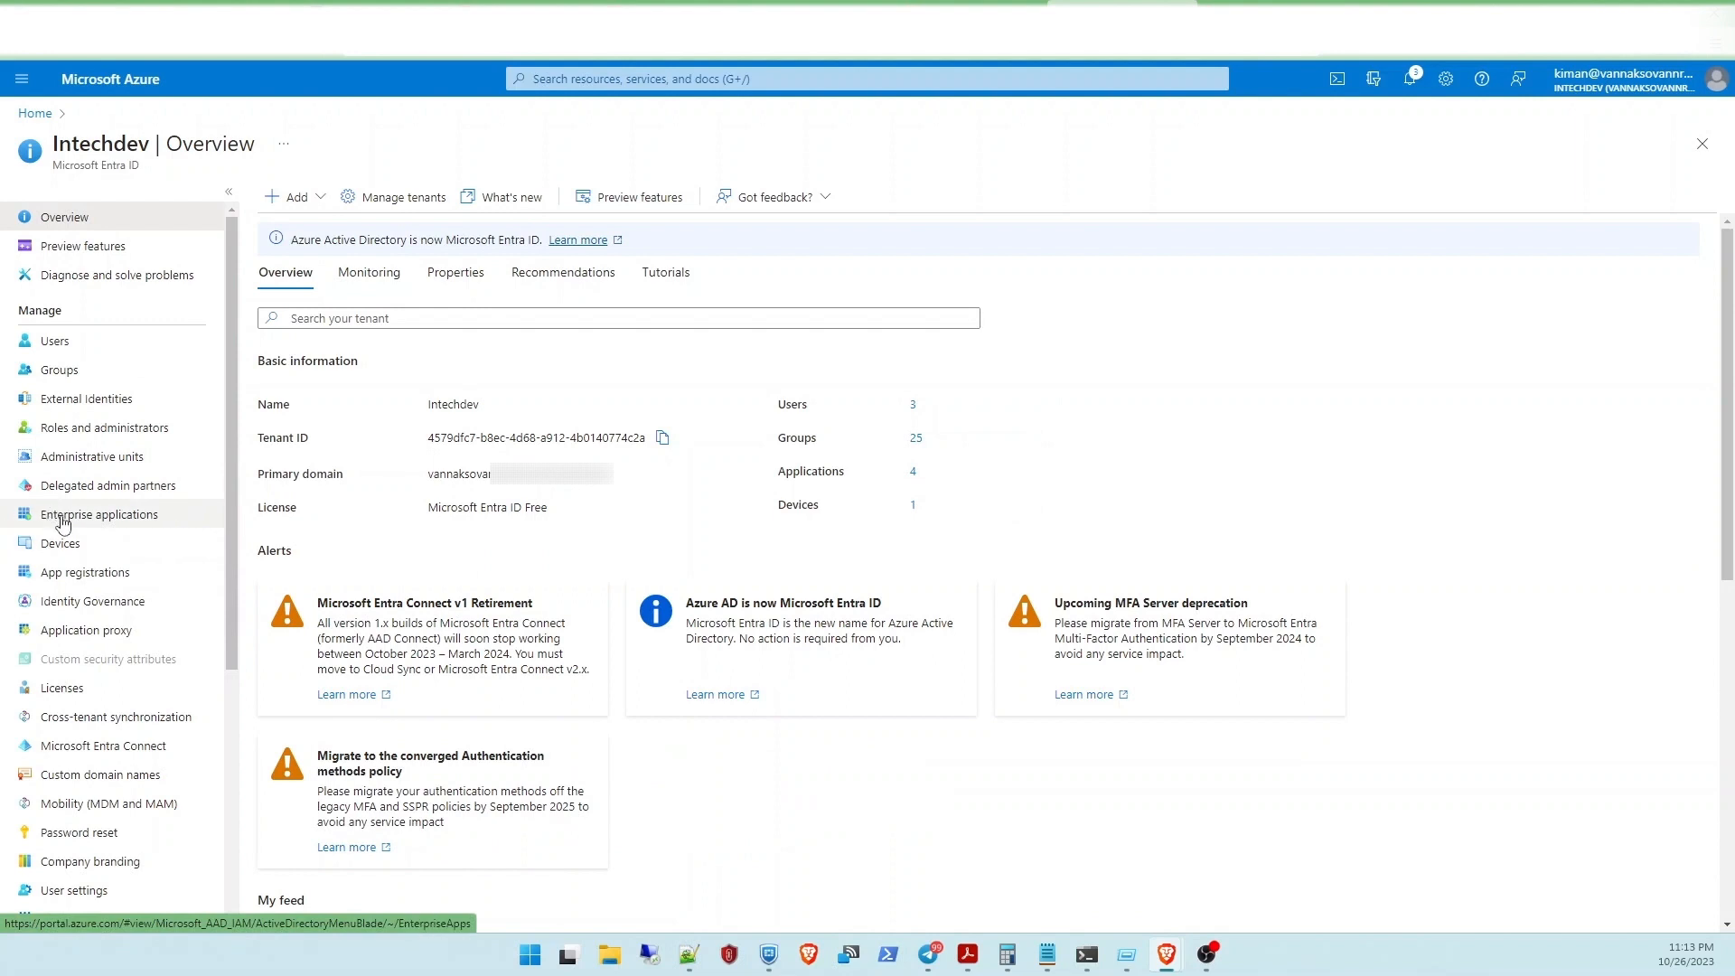
mouse_move(92, 519)
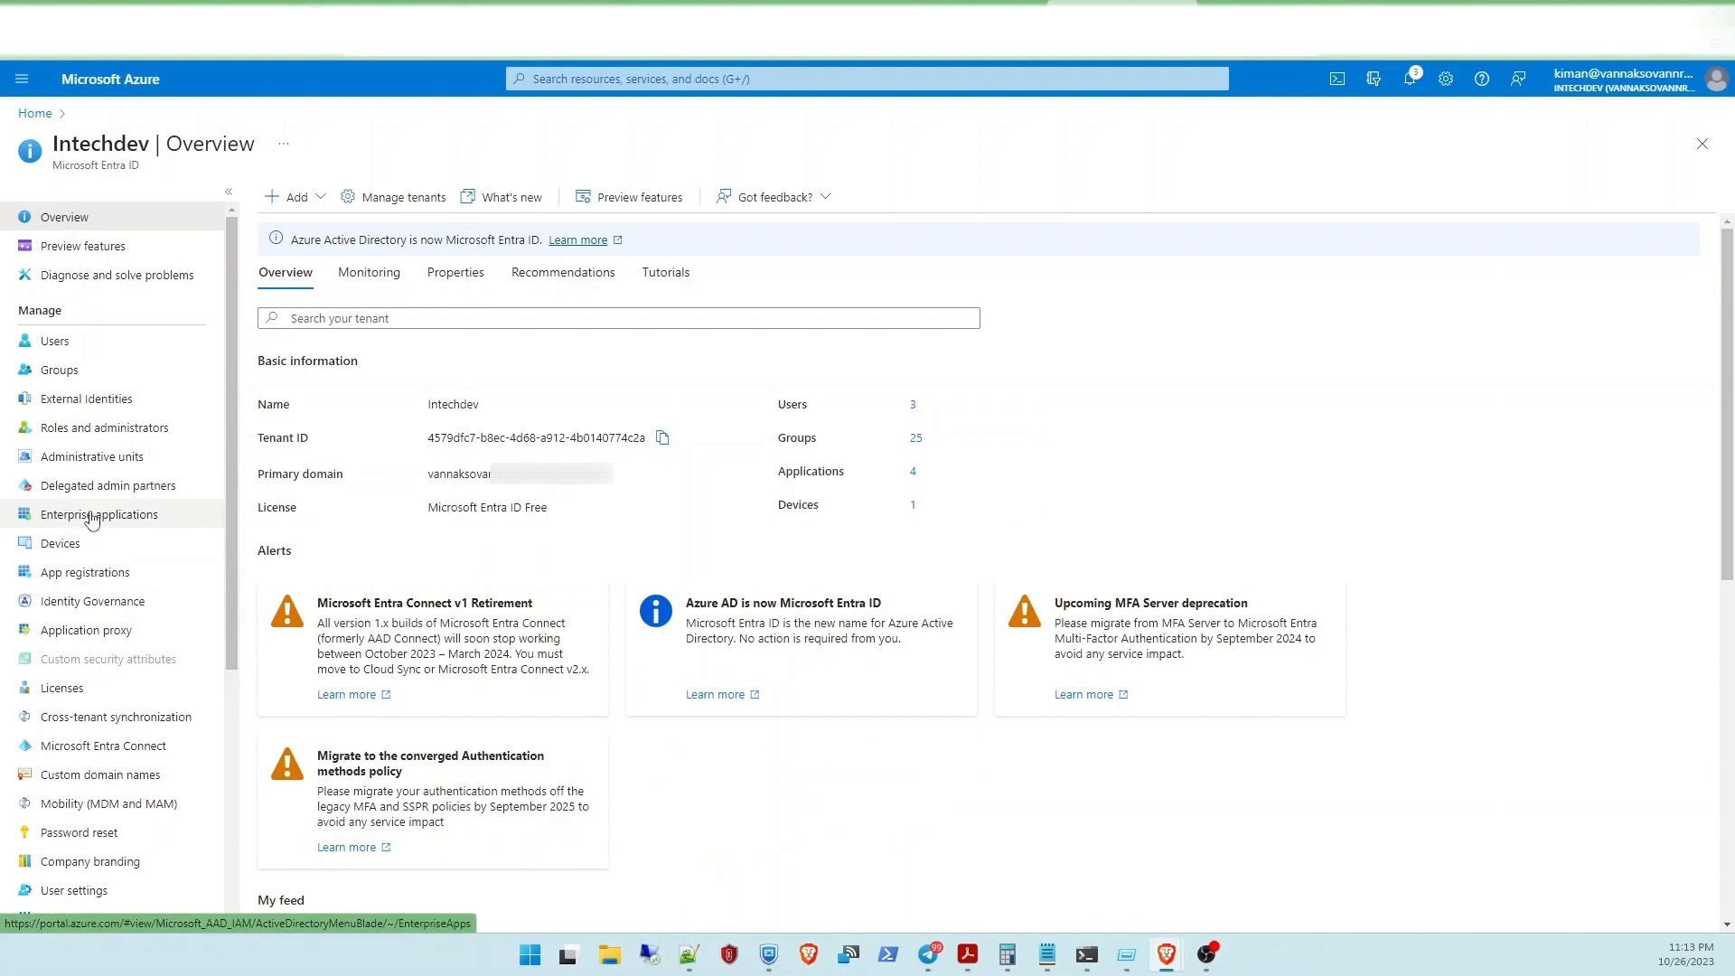
left_click(98, 515)
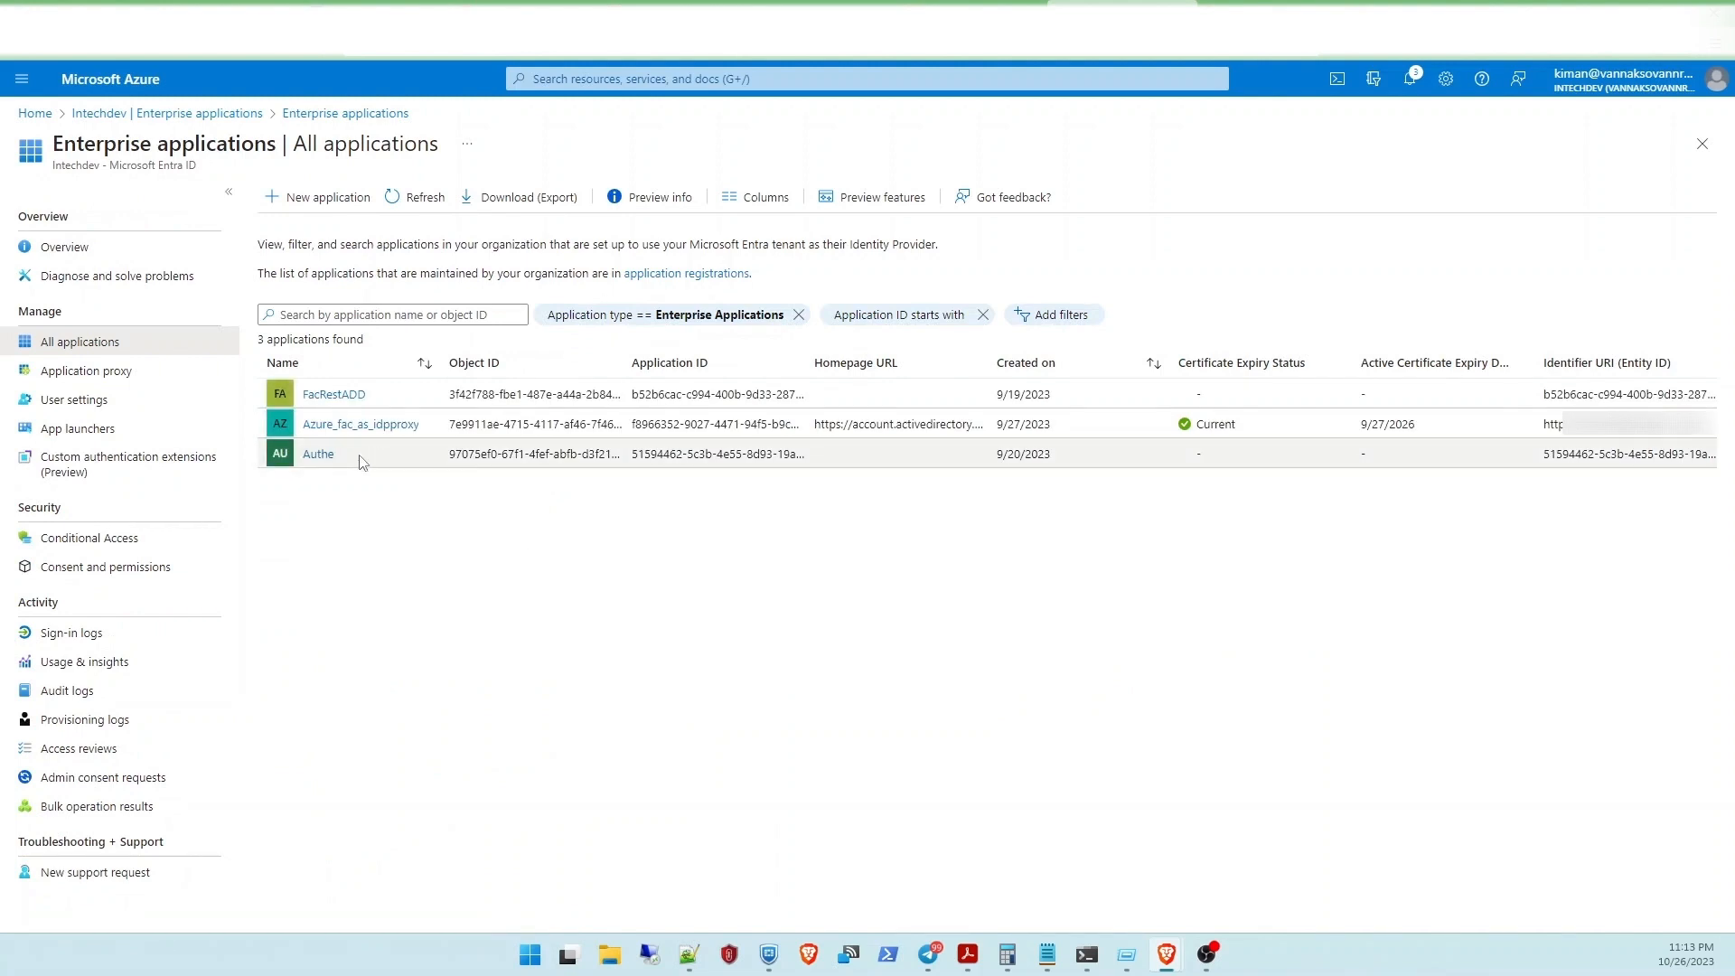
mouse_move(269, 184)
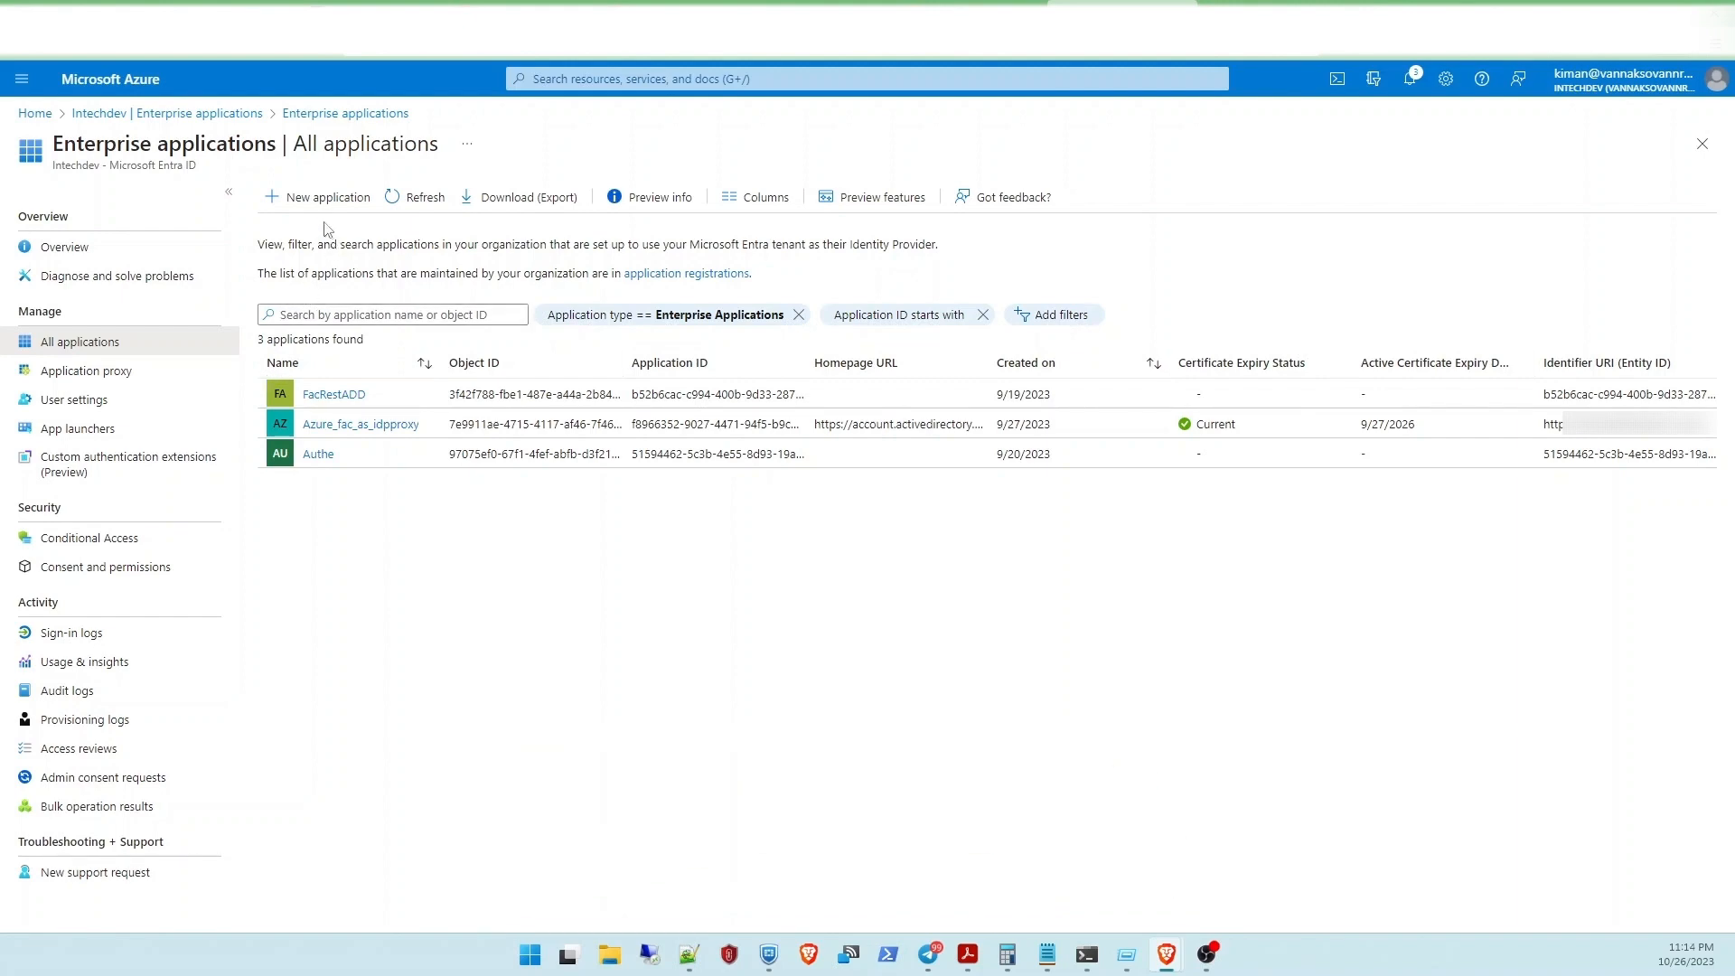
Step: Add the FortiGate SSL VPN gallery app found by searching 'forti' and create it in the tenant
left_click(325, 195)
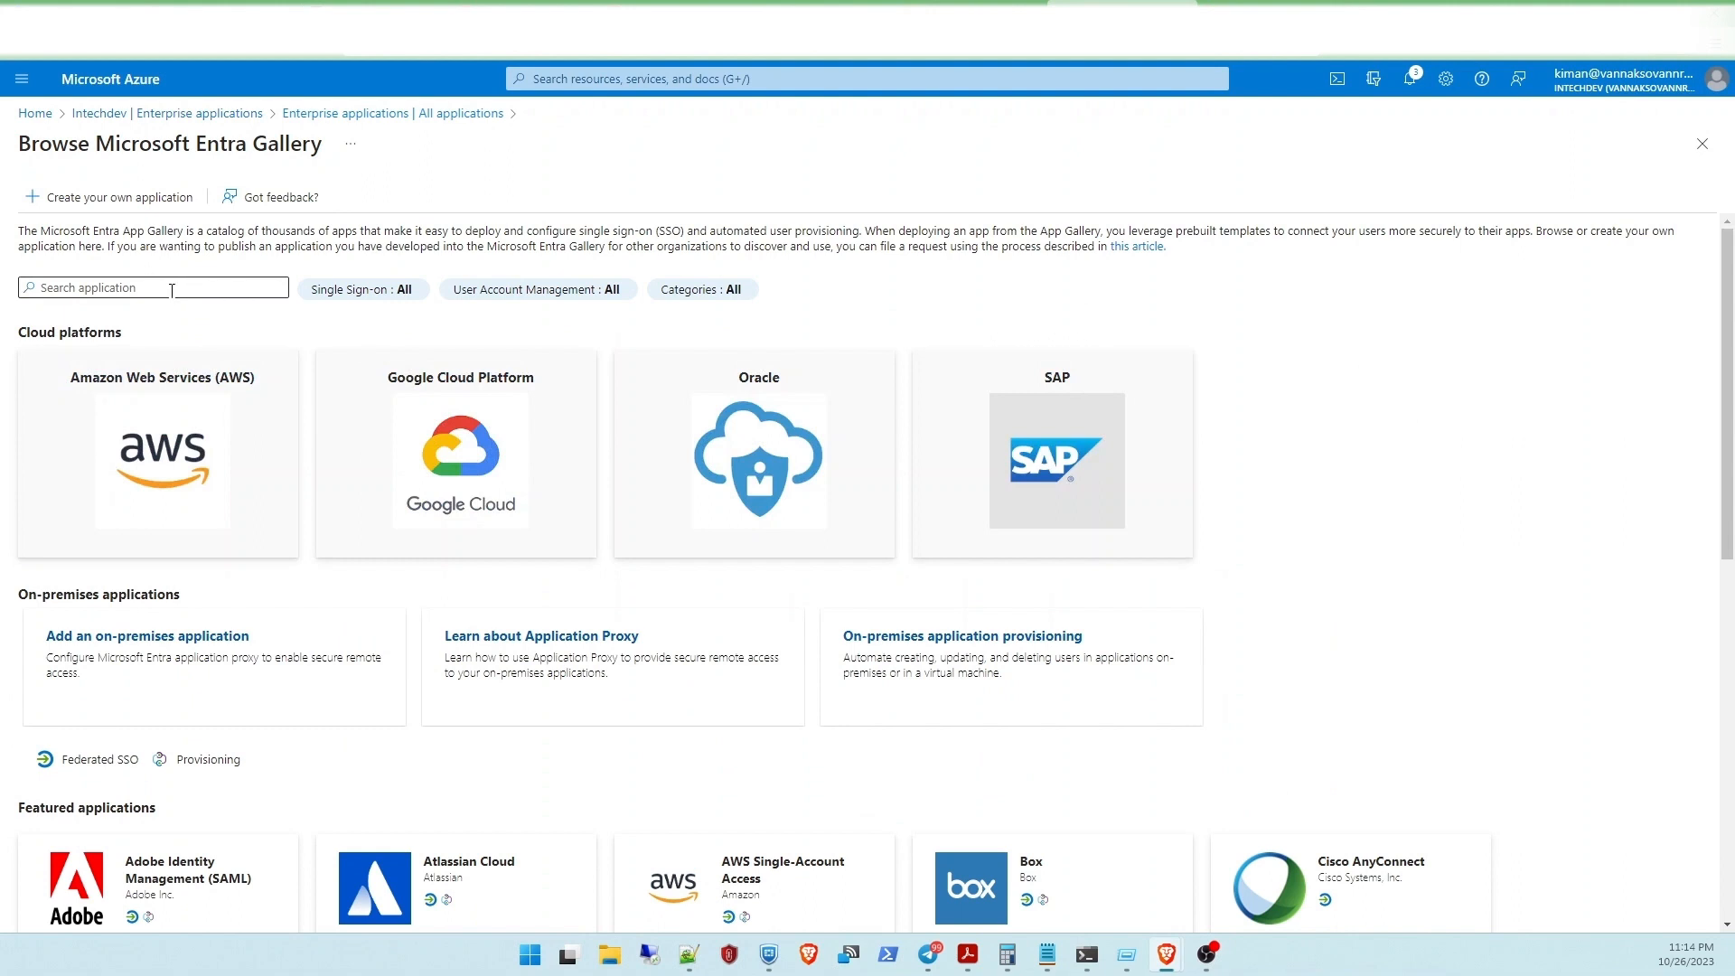
type("ss")
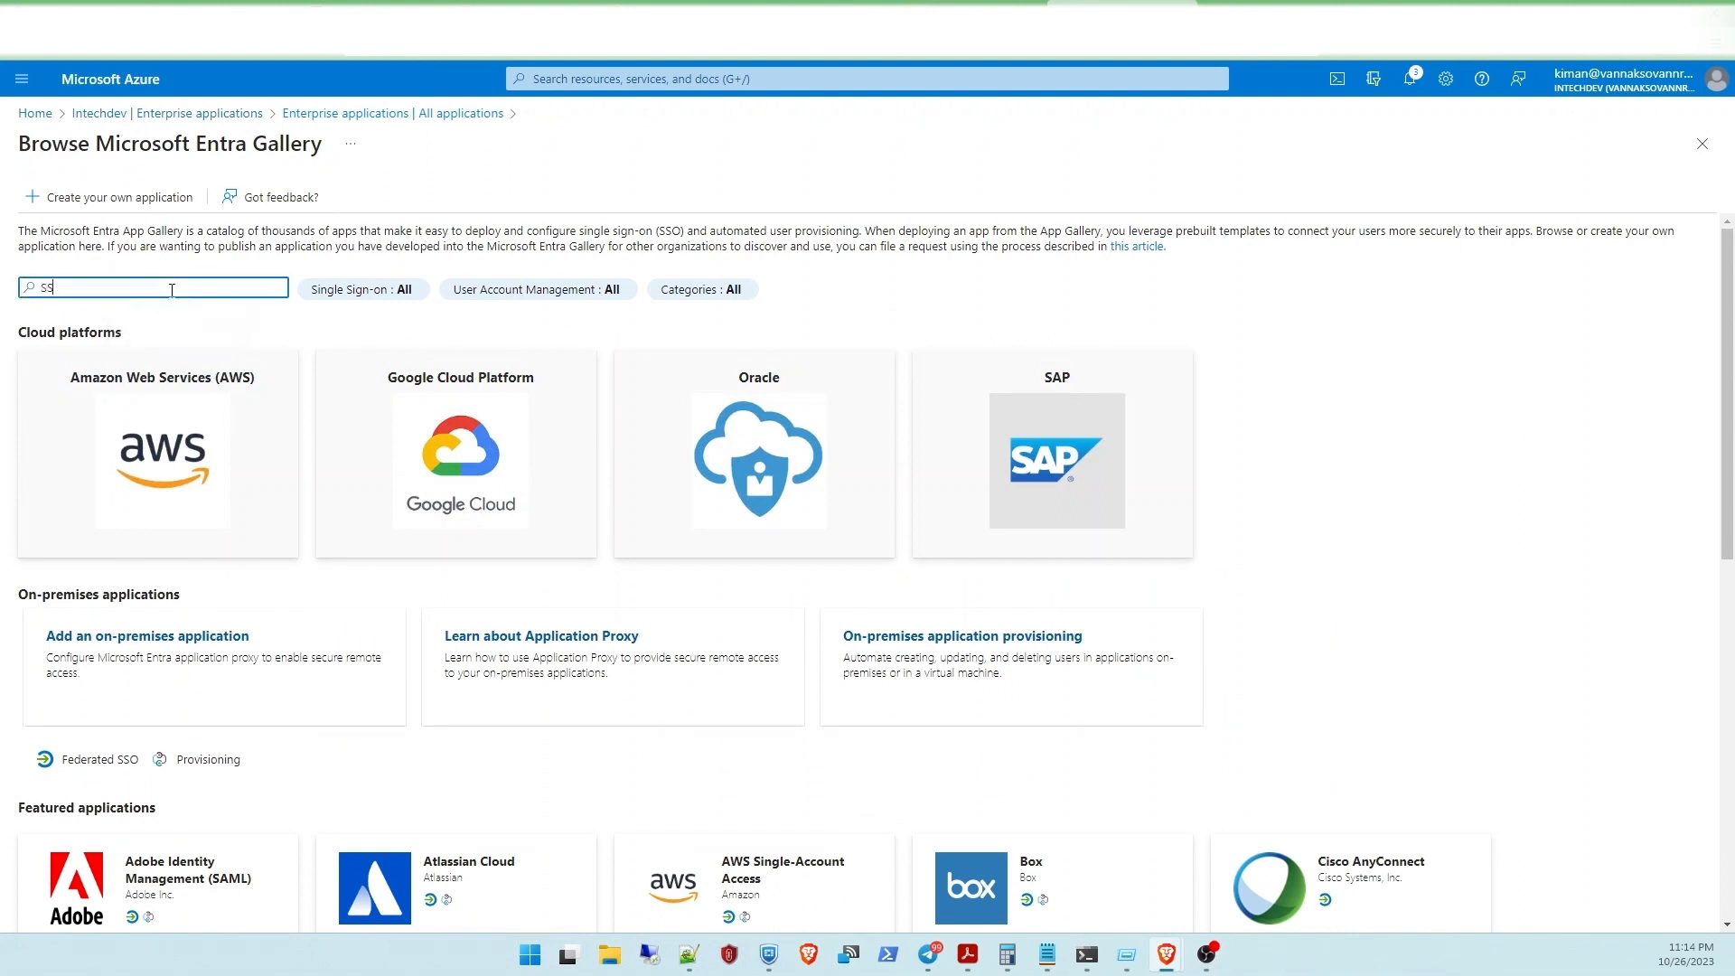
type("forti")
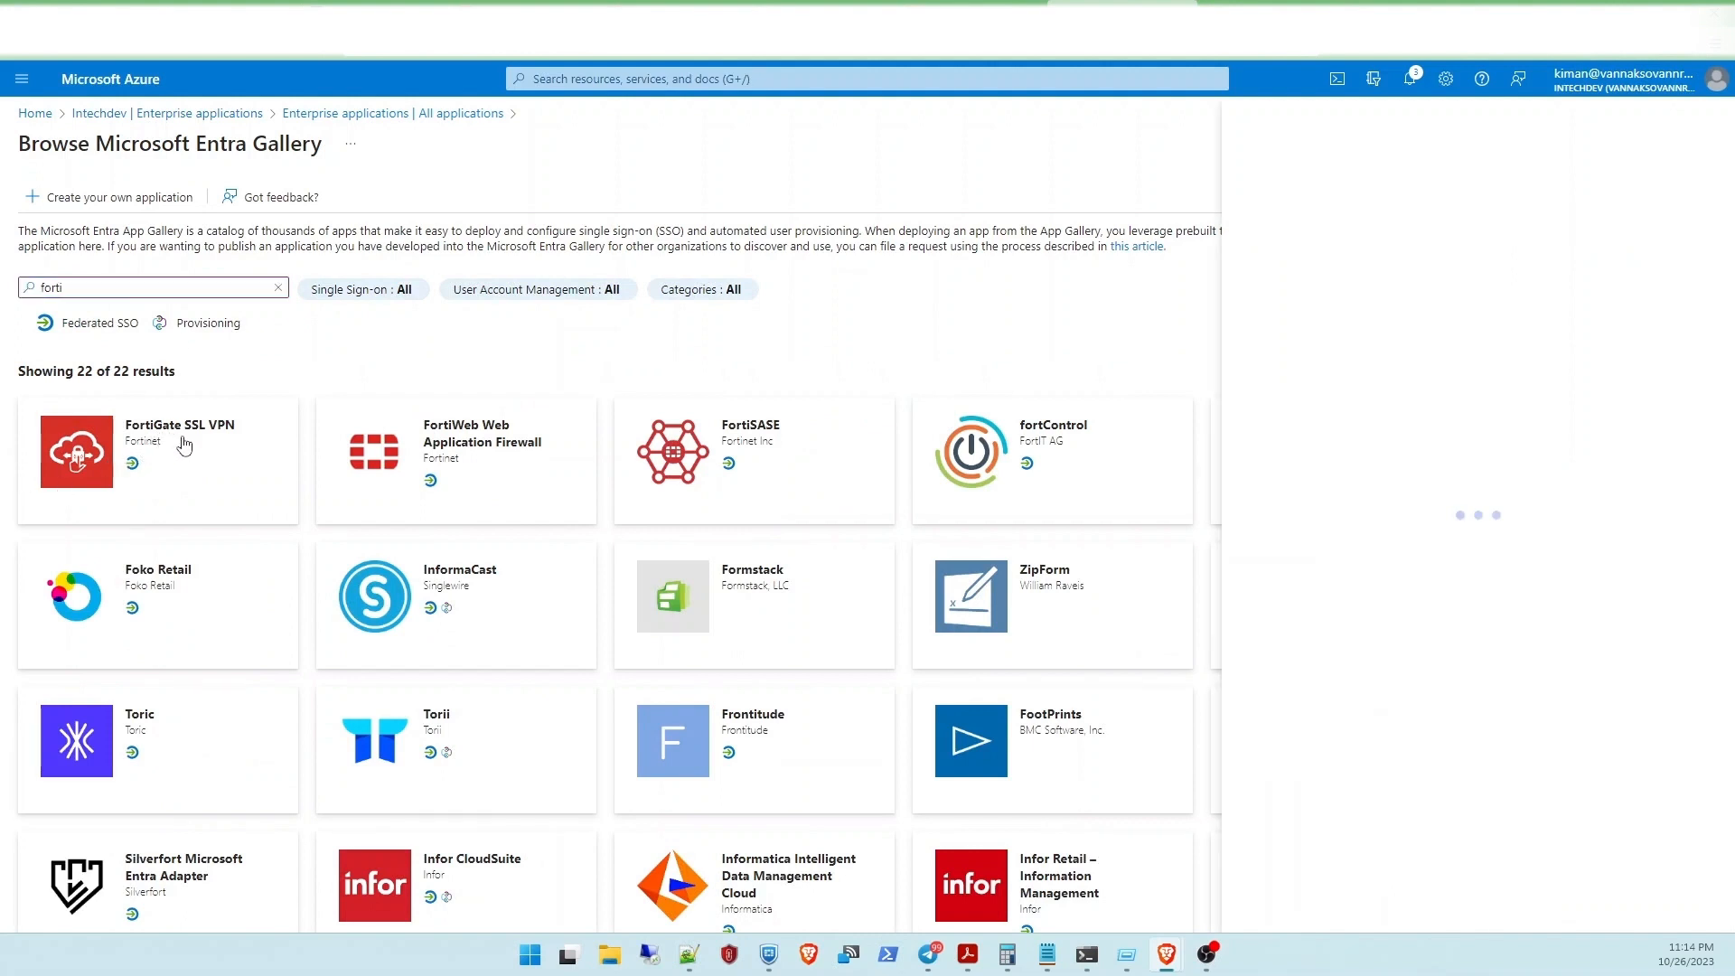
left_click(157, 459)
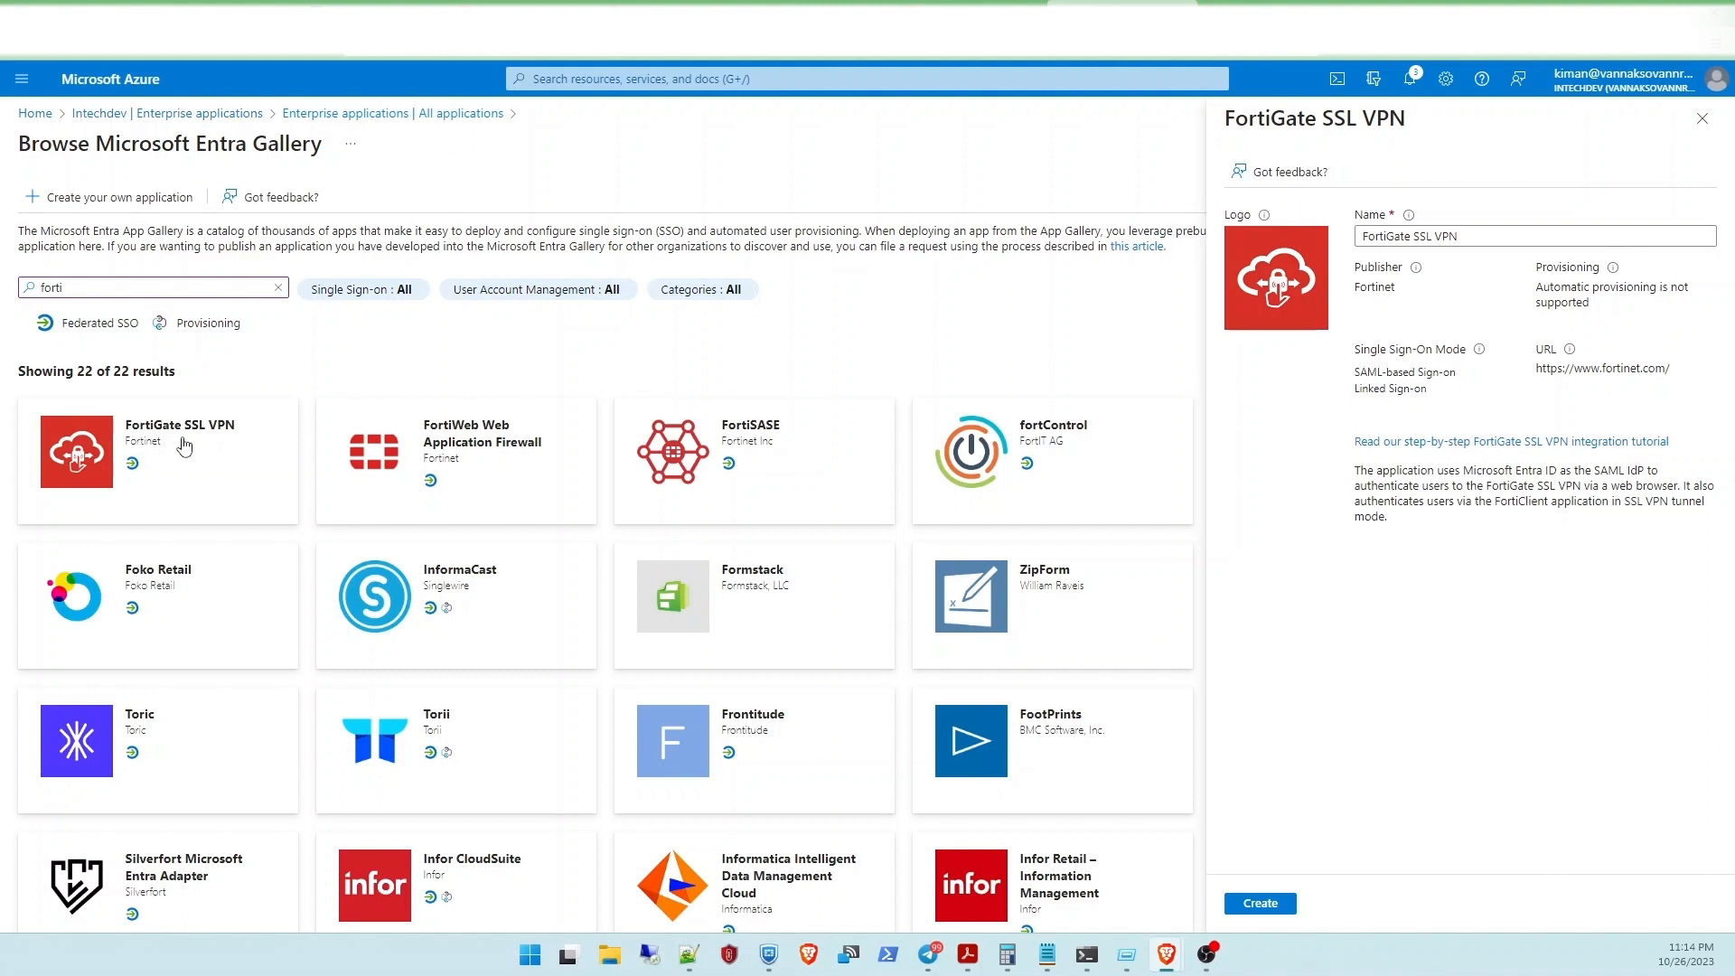
mouse_move(1150, 391)
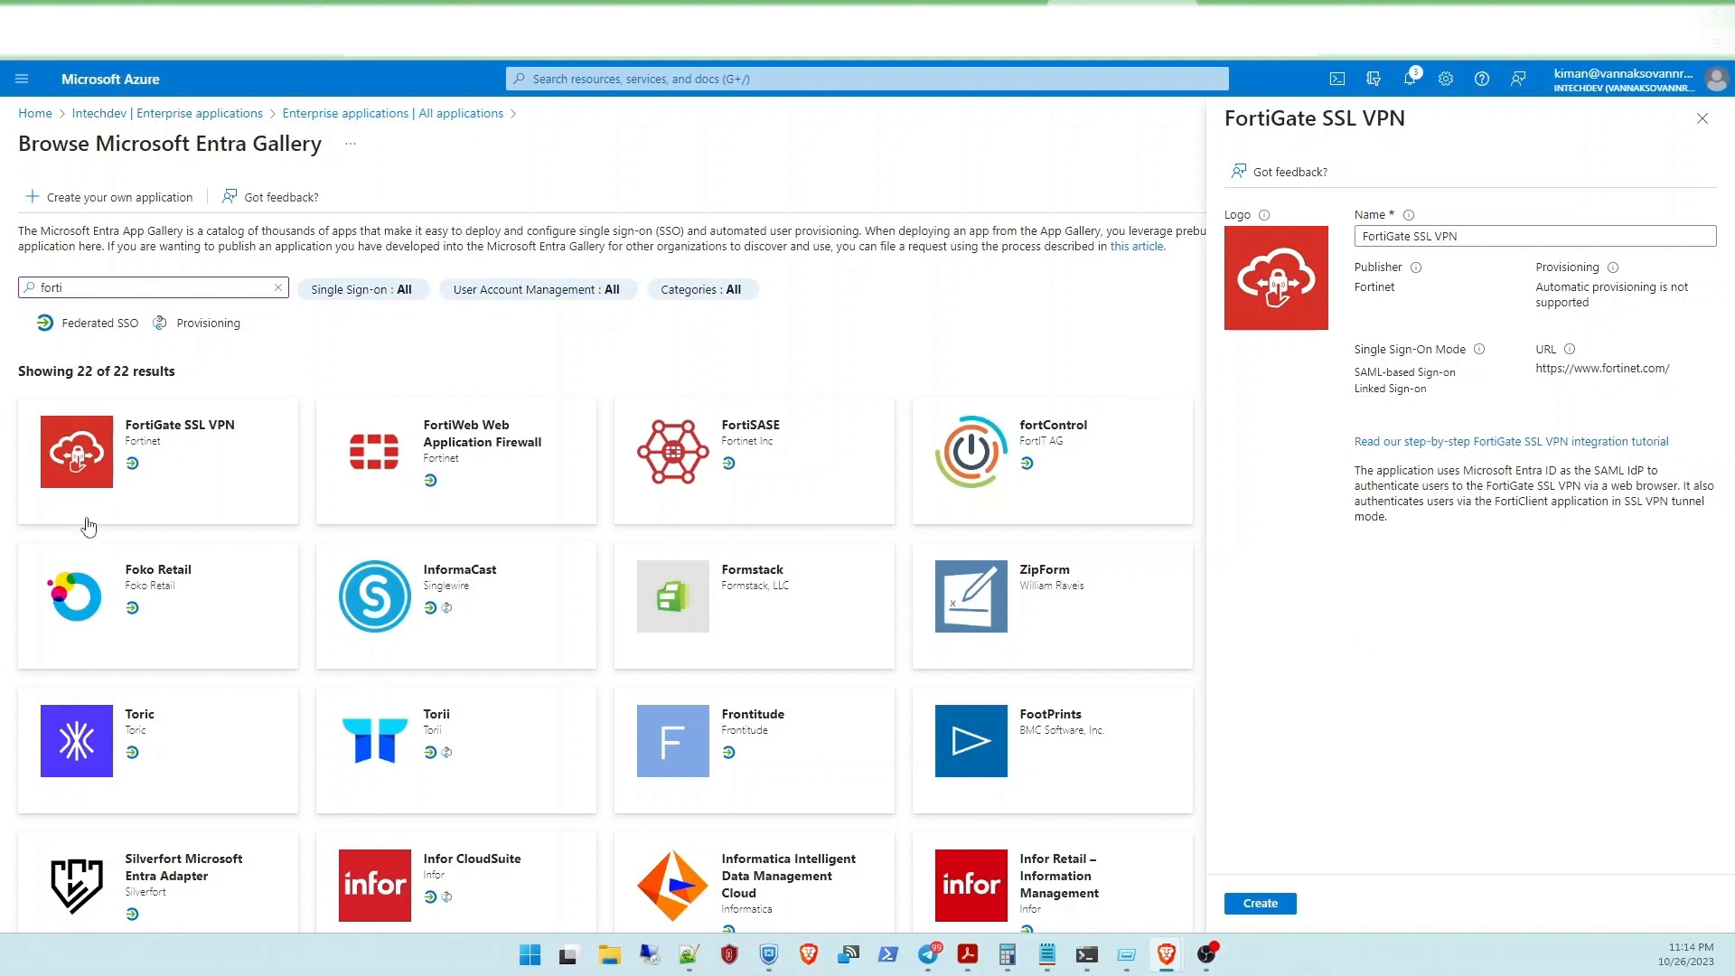
mouse_move(156, 450)
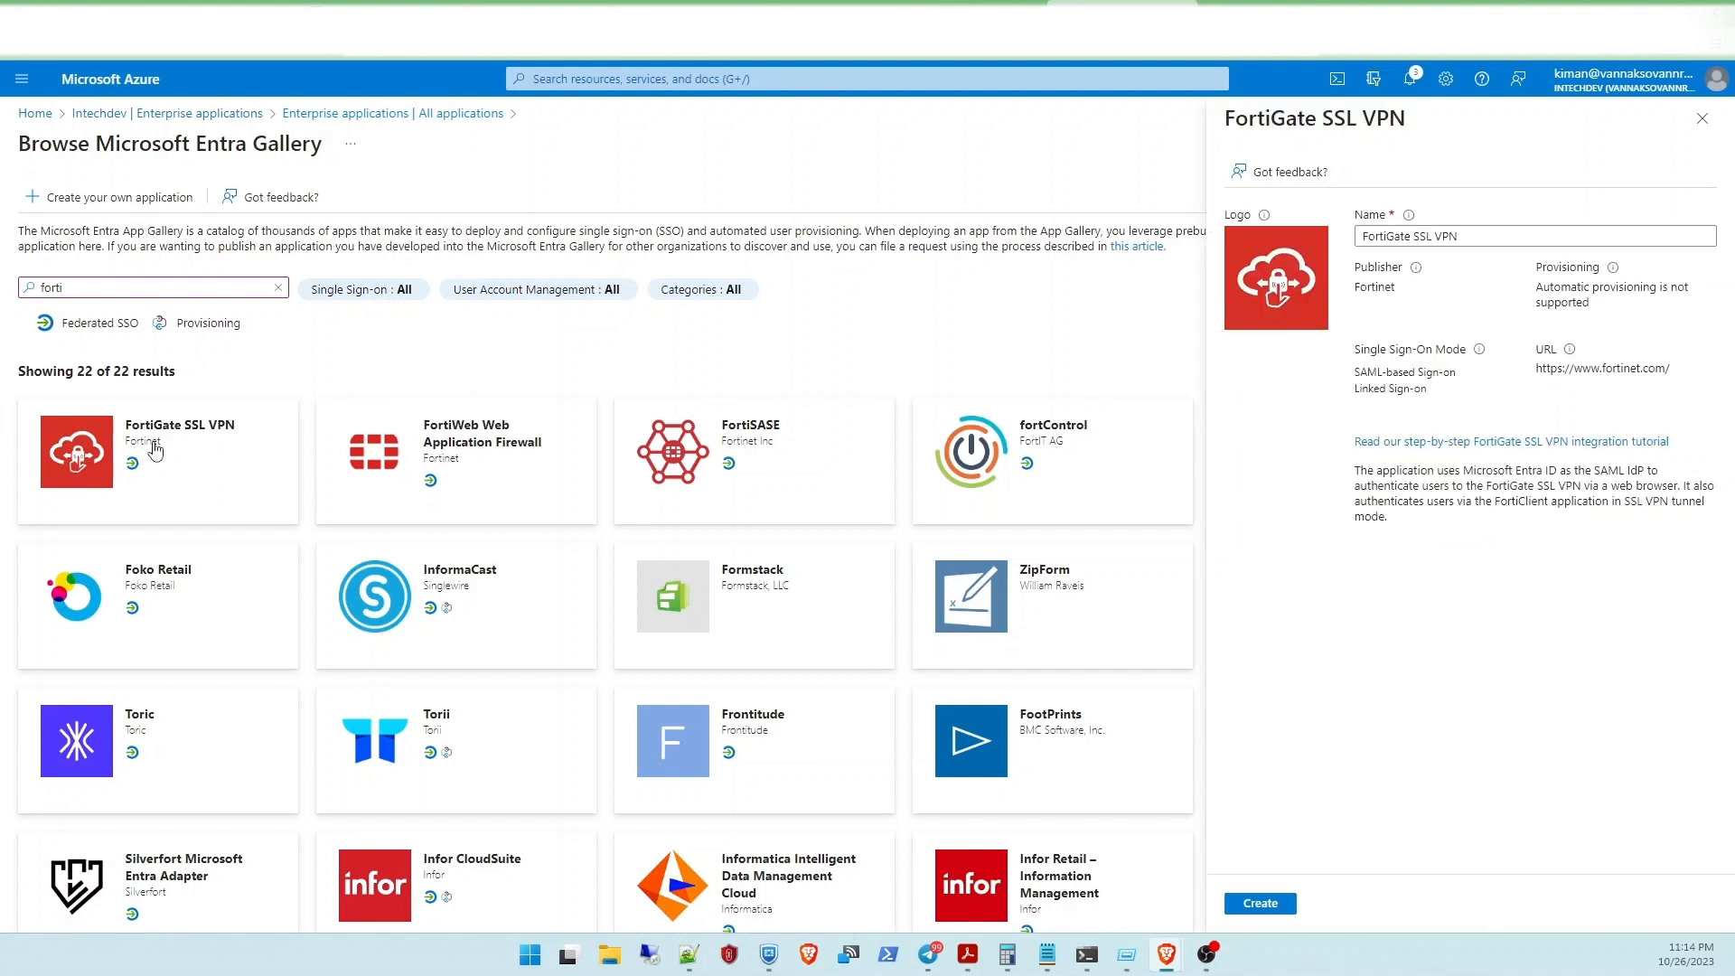
mouse_move(1172, 909)
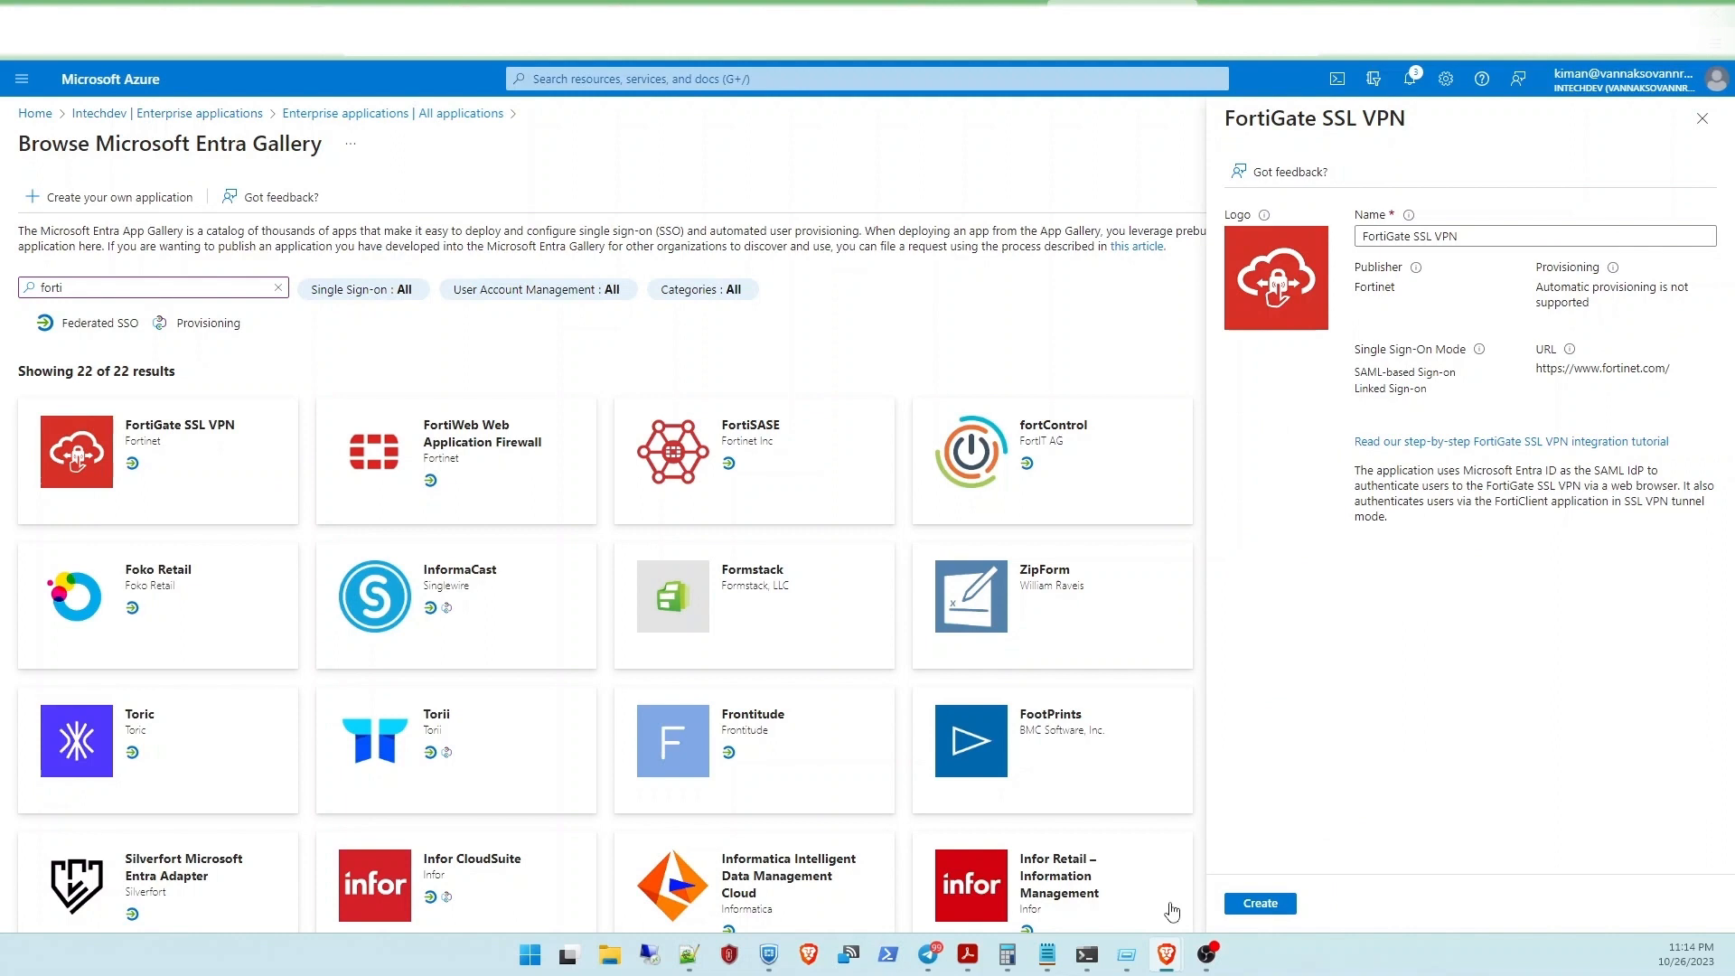
left_click(1258, 904)
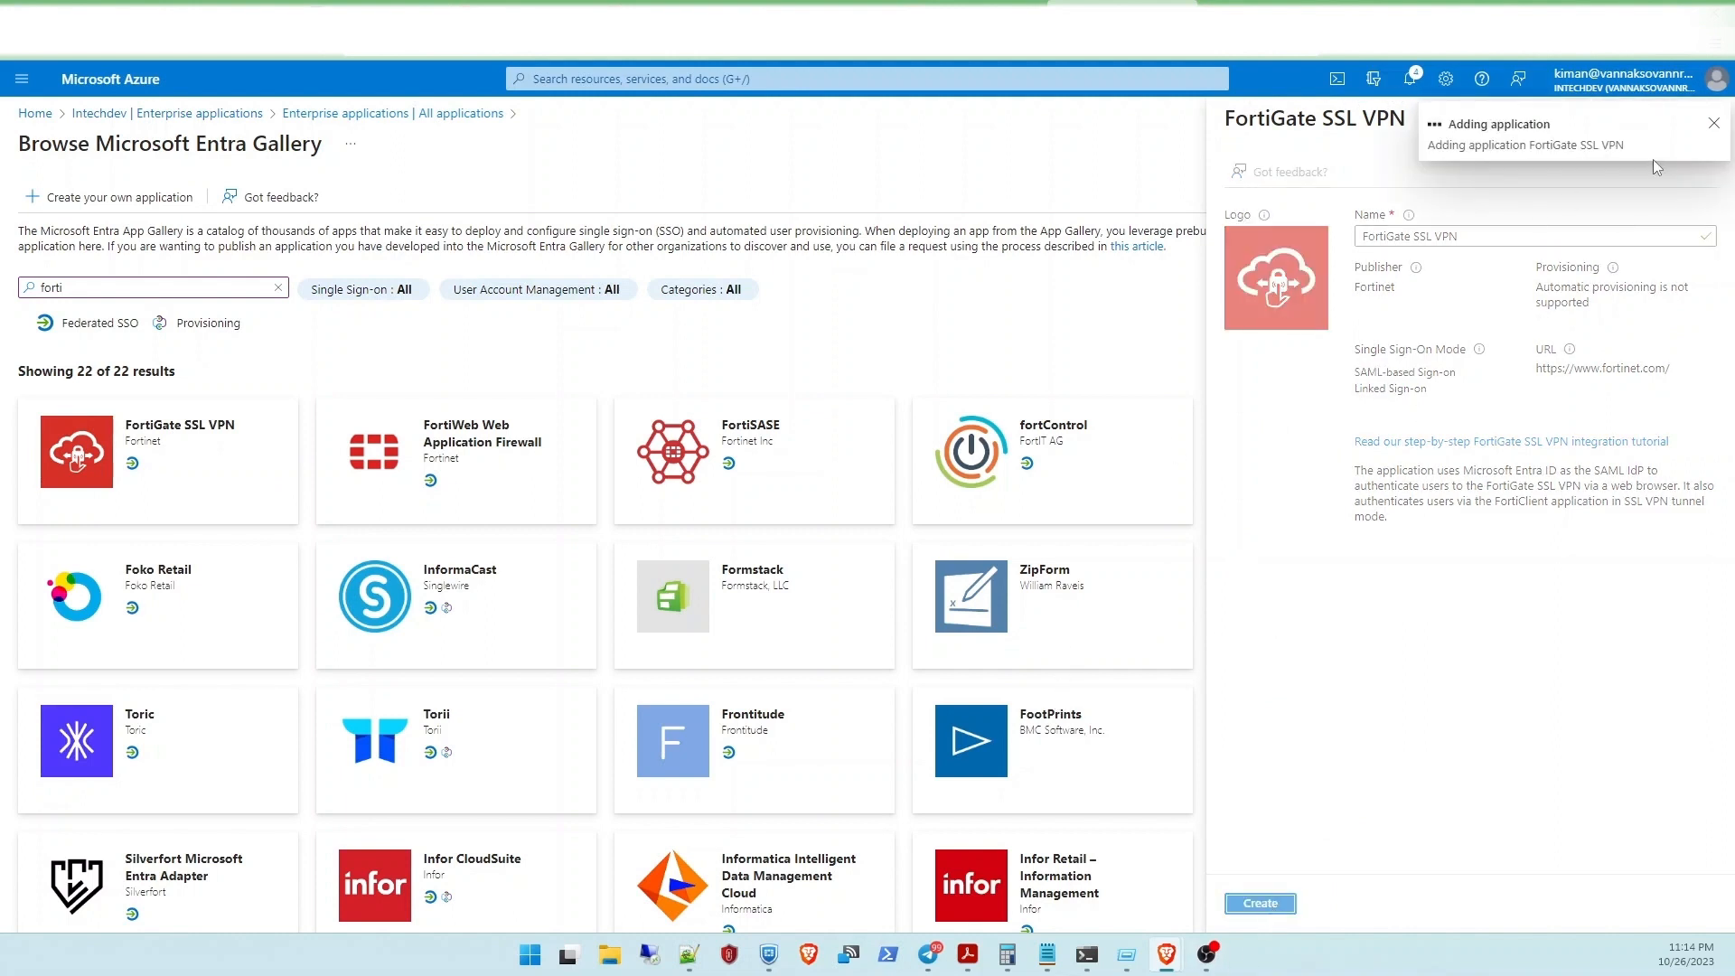
mouse_move(1714, 123)
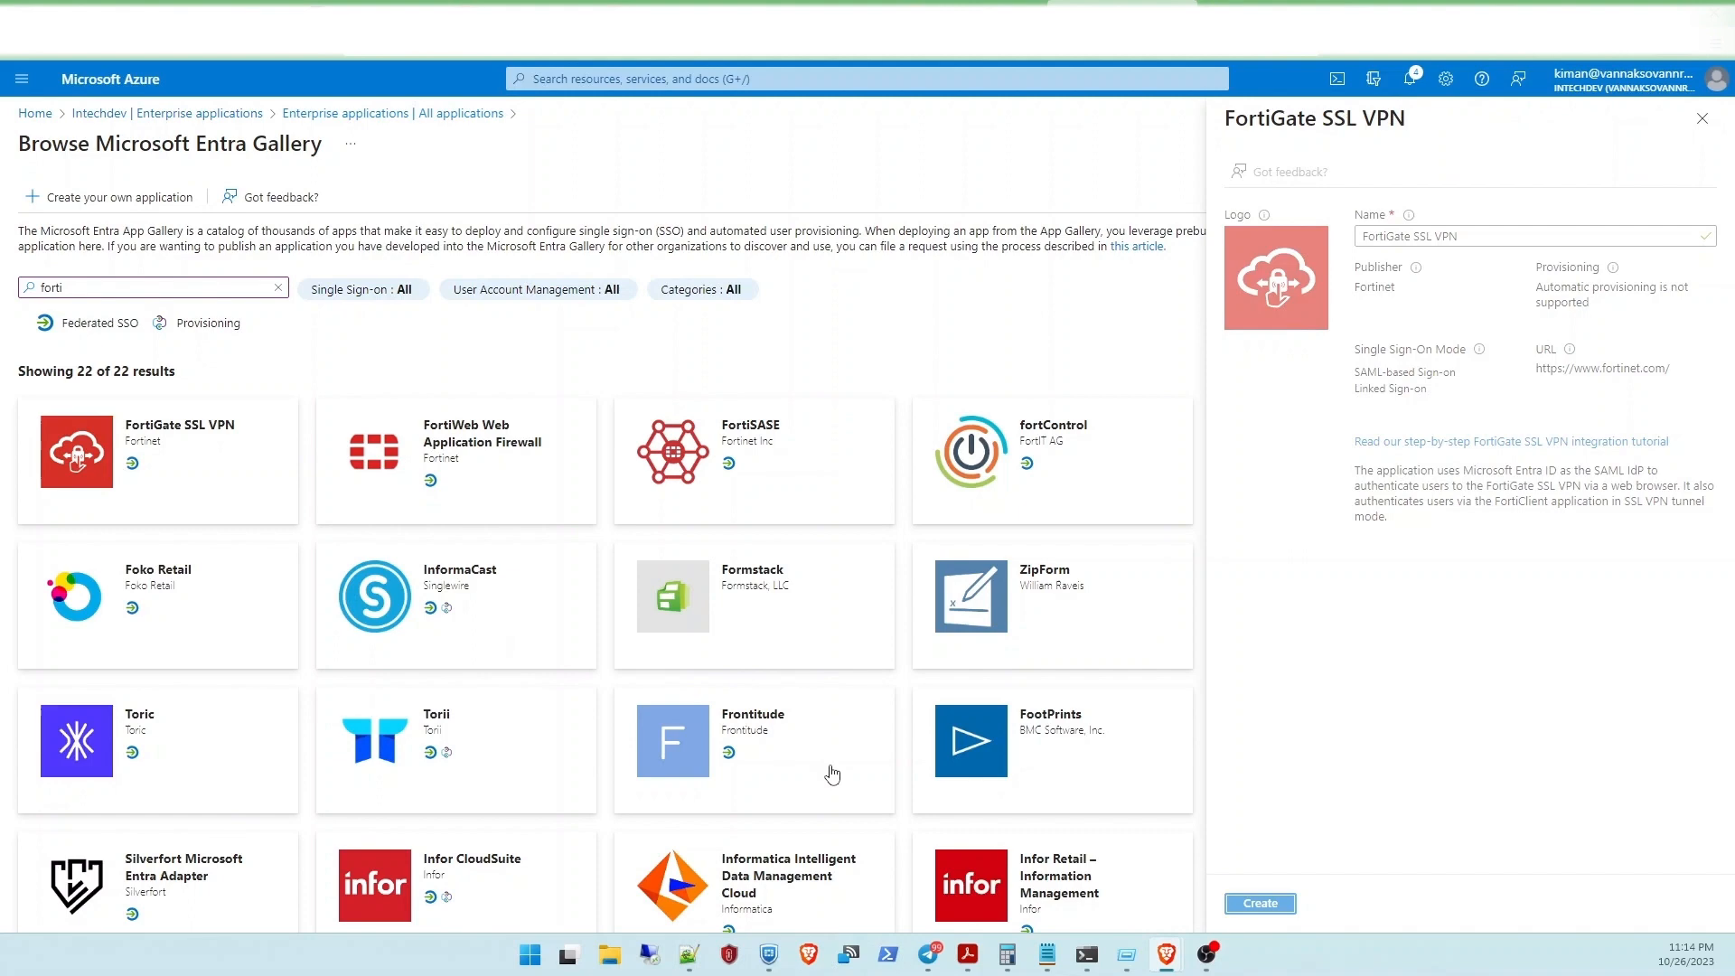
left_click(1260, 904)
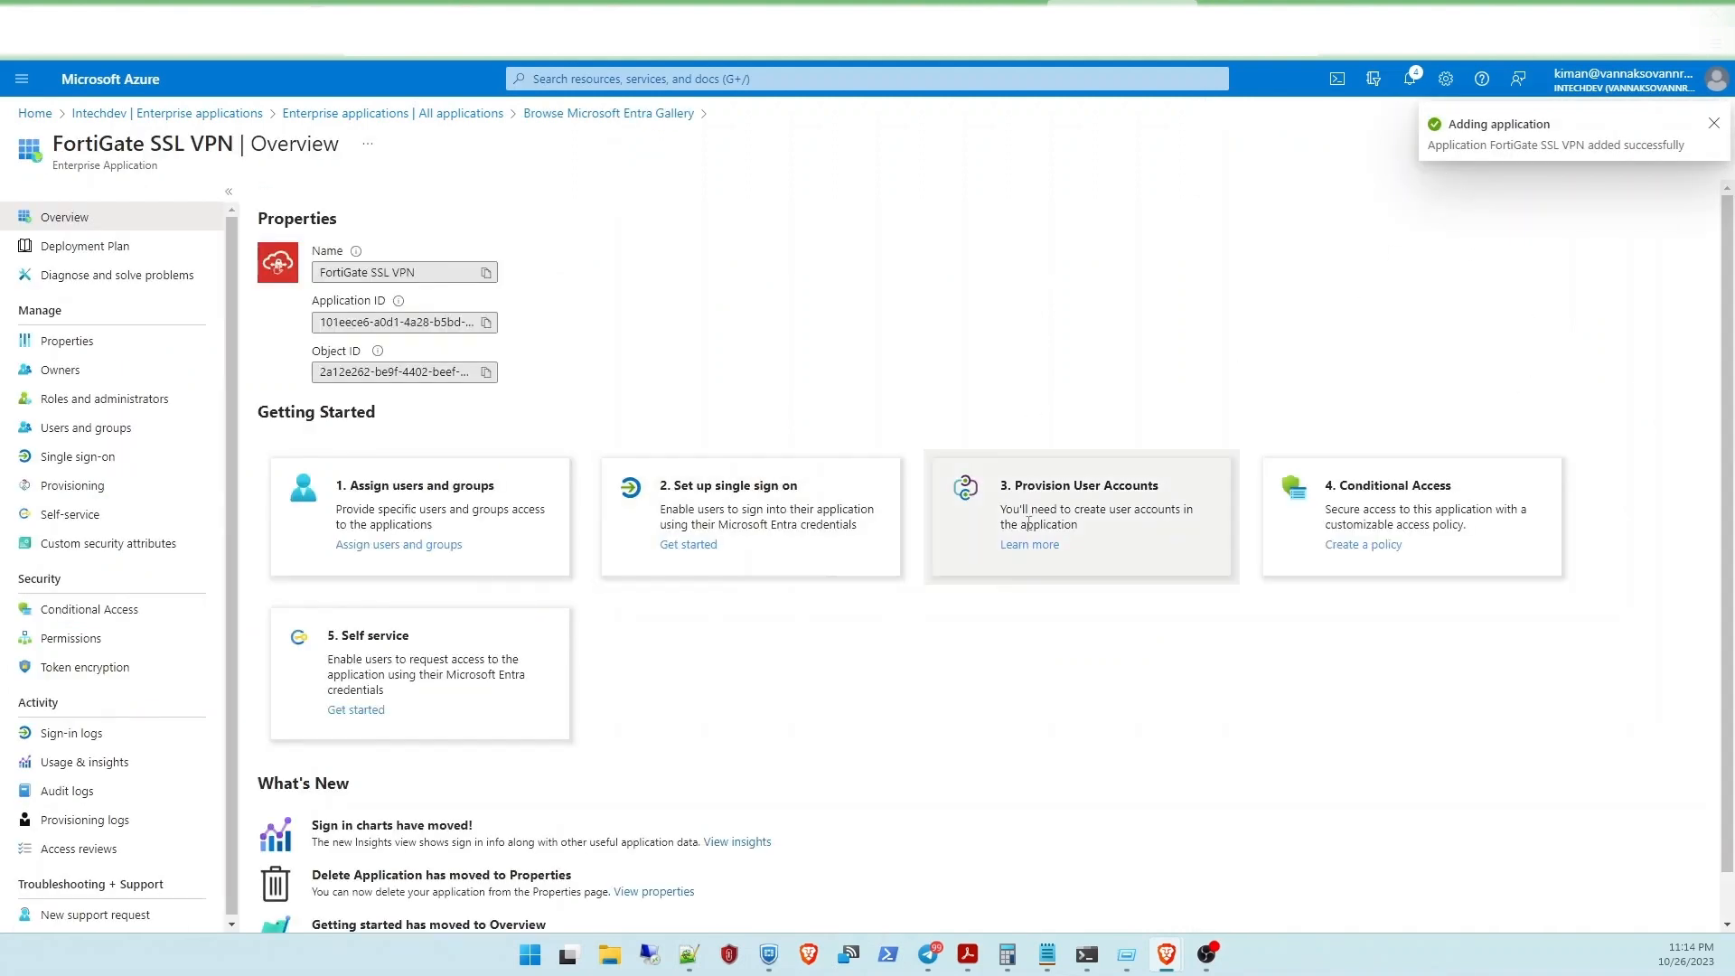
Step: Dismiss the app-added notice and start single sign-on setup with SAML as the method
left_click(1714, 123)
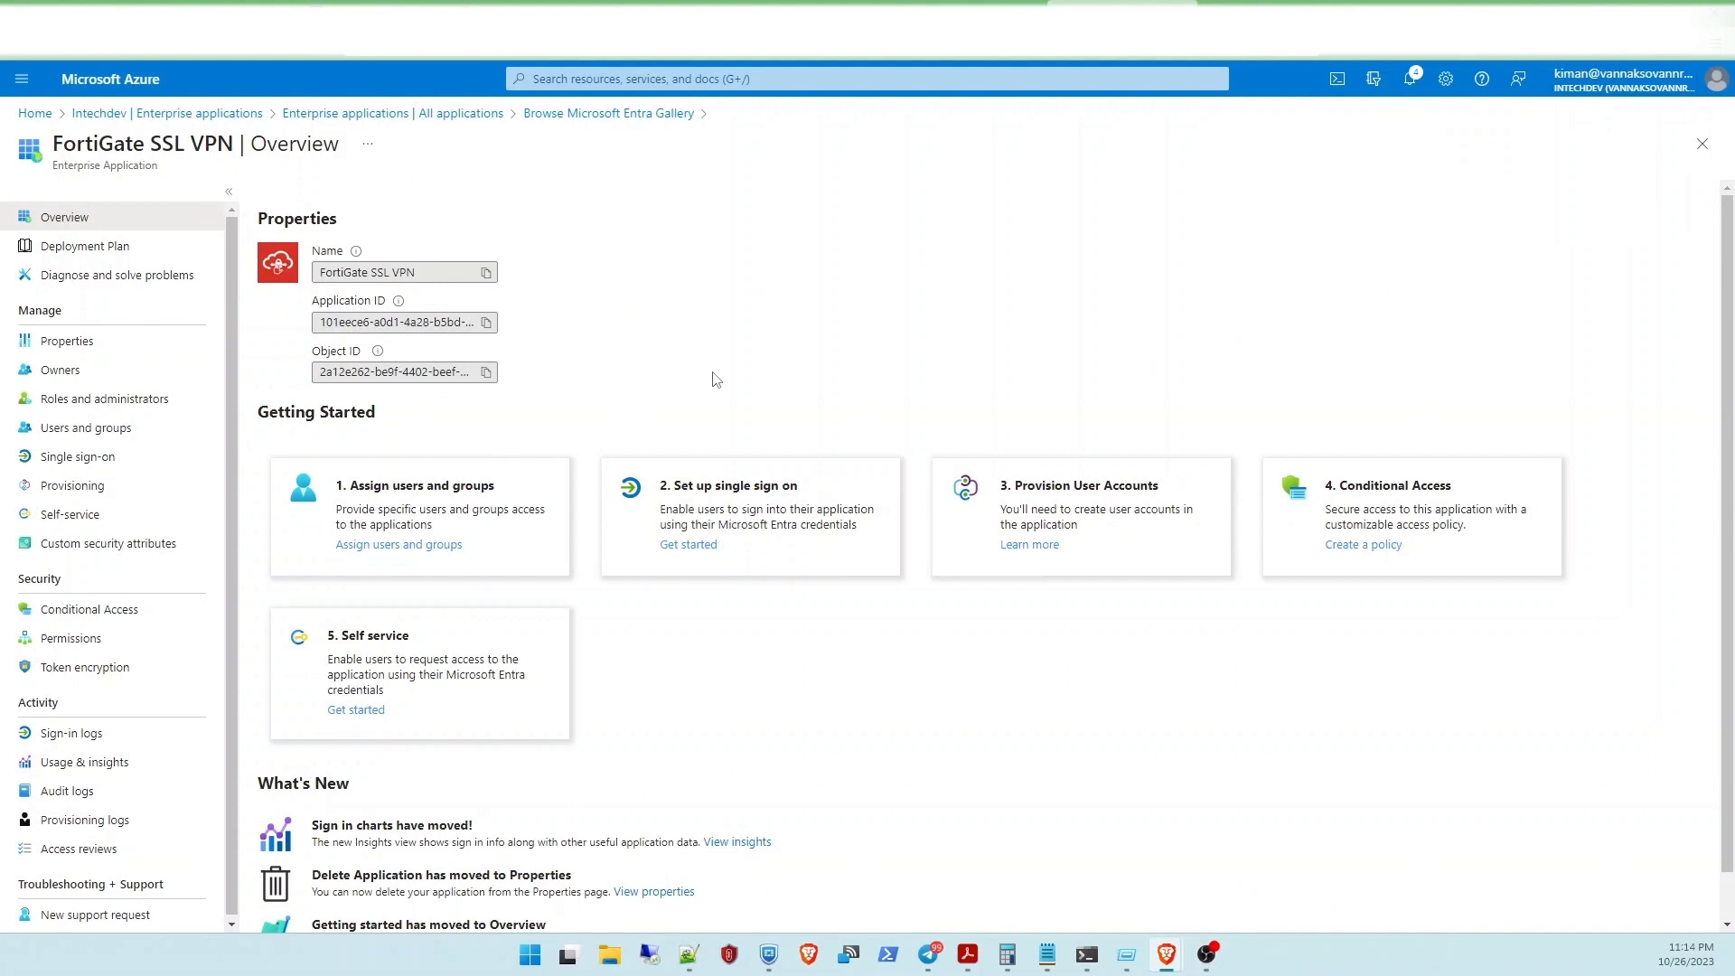
mouse_move(709, 611)
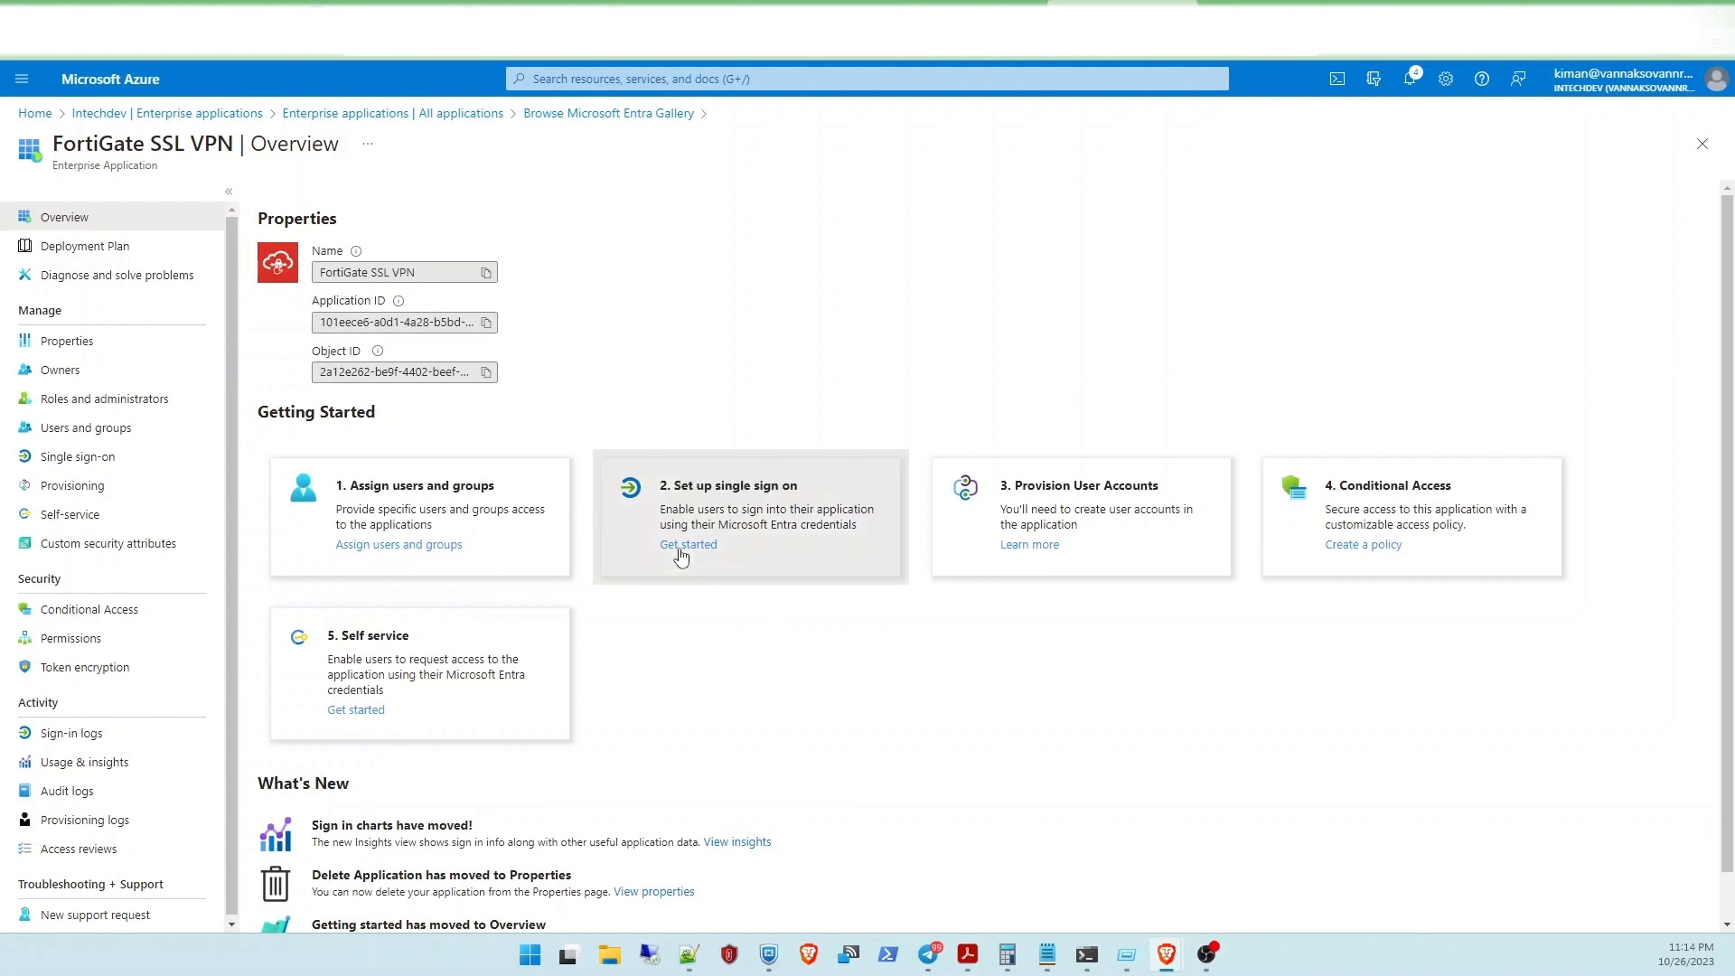
left_click(687, 544)
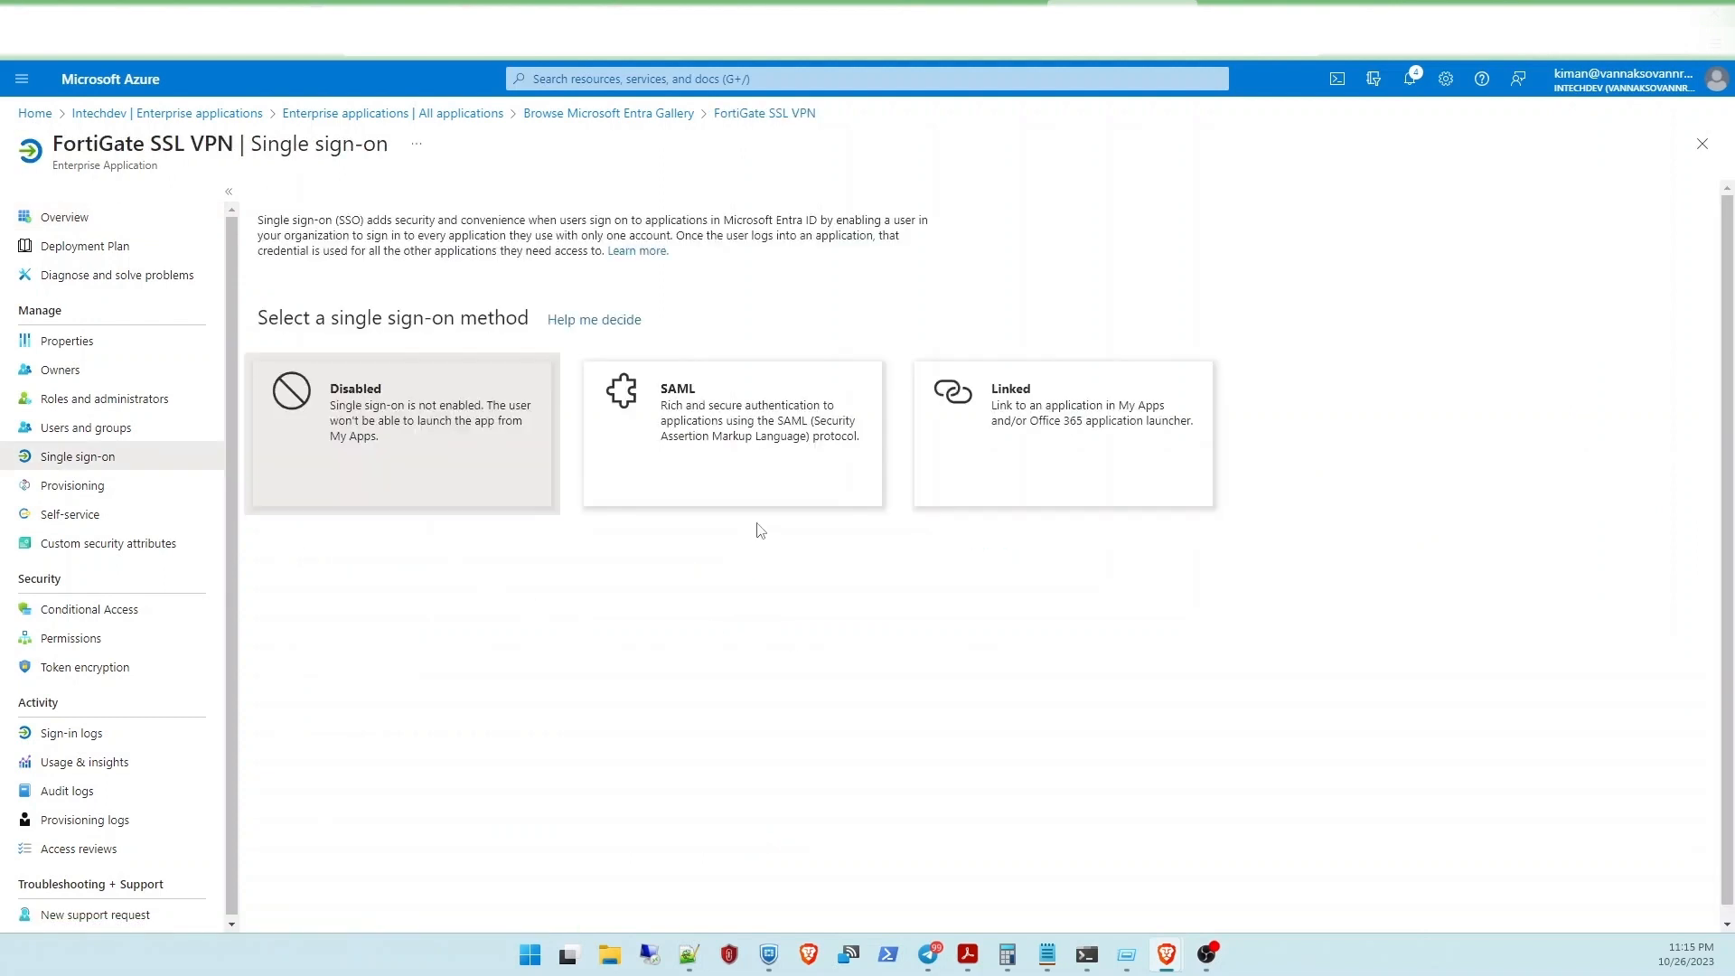
mouse_move(712, 445)
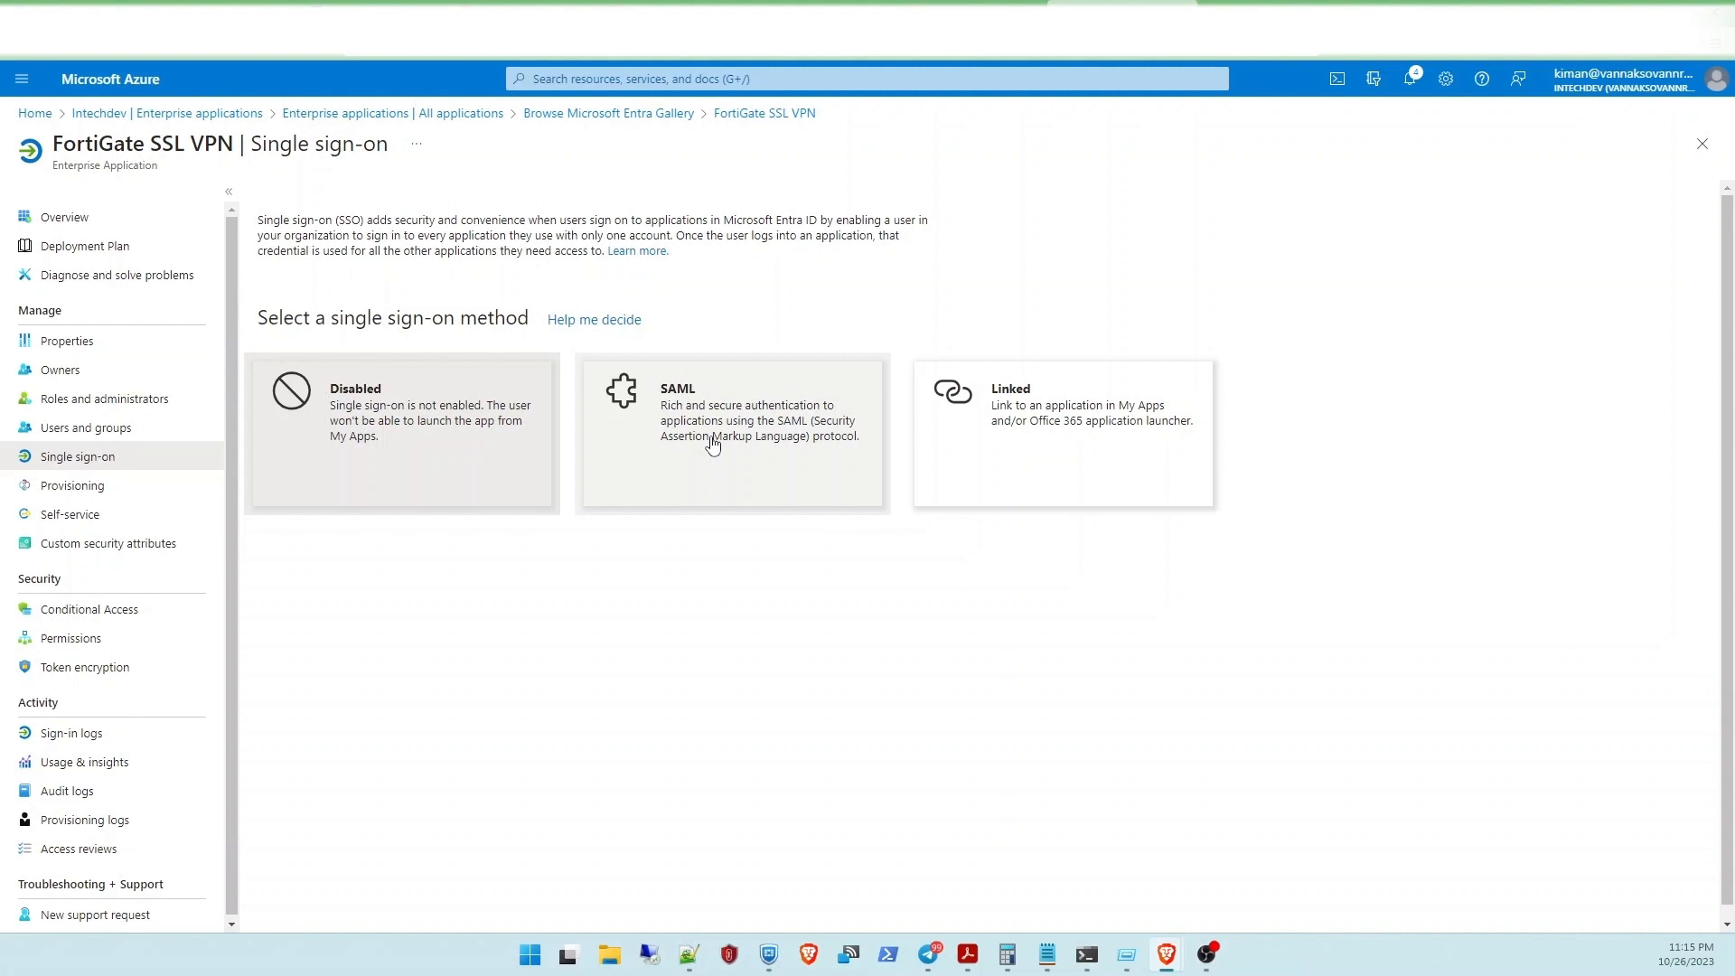
left_click(730, 432)
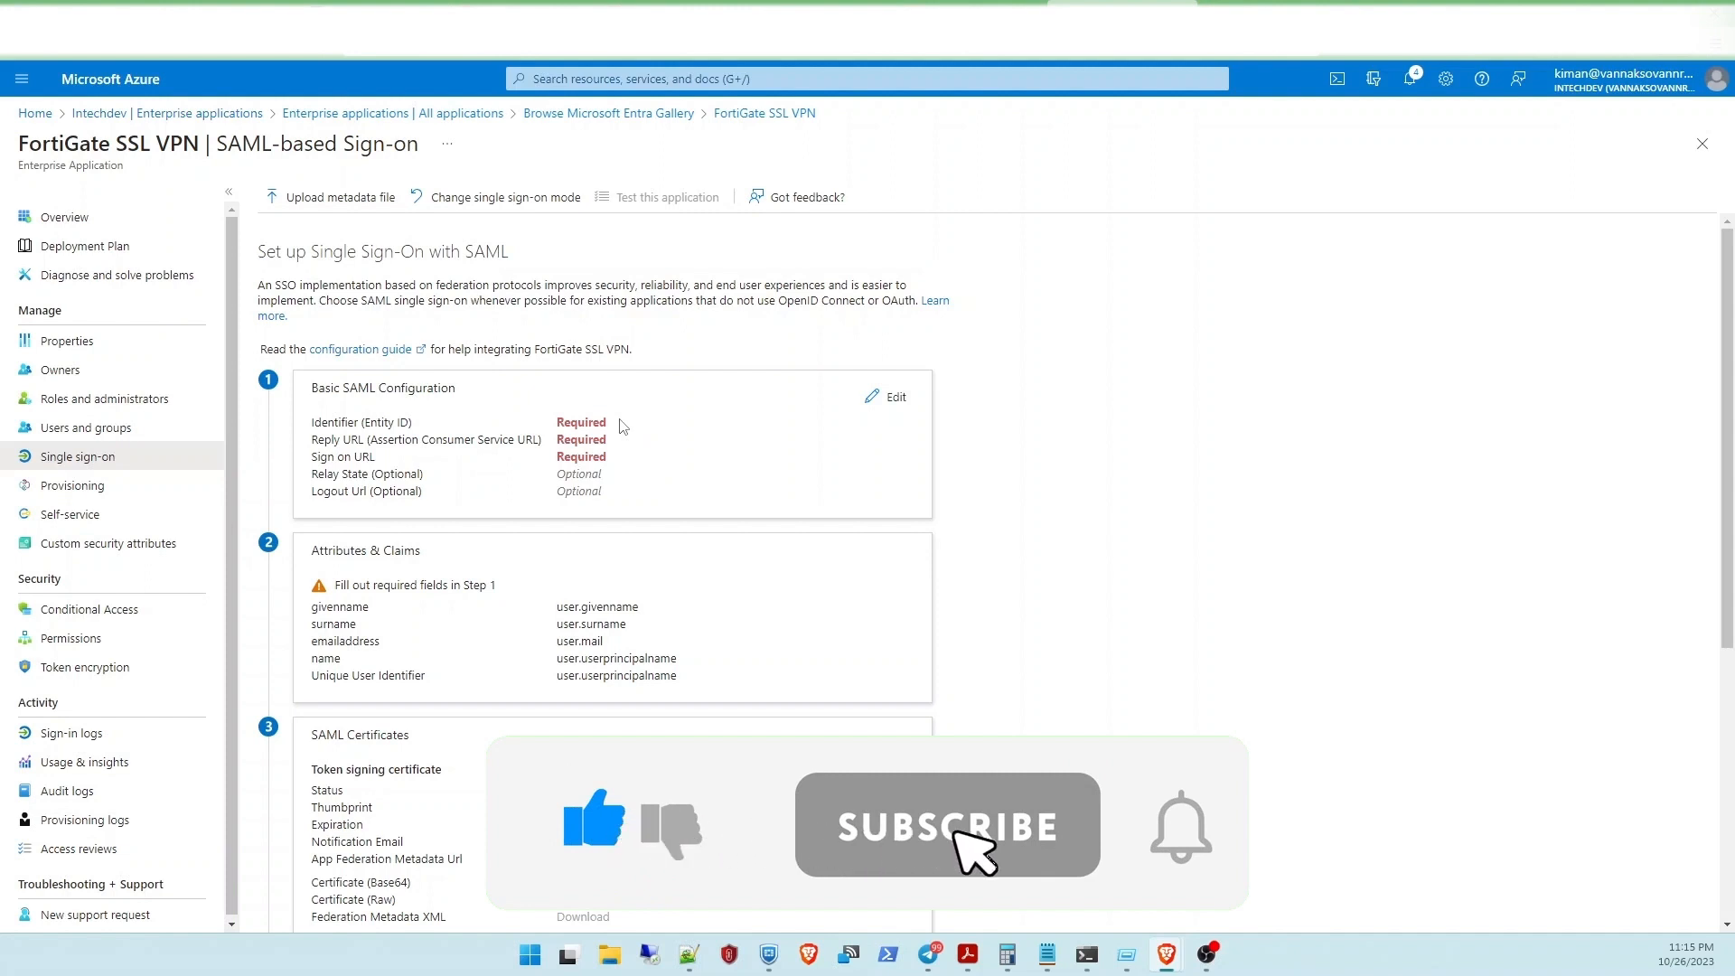
Step: Select SAML on the FortiGate SSL VPN single sign-on setup page
left_click(945, 824)
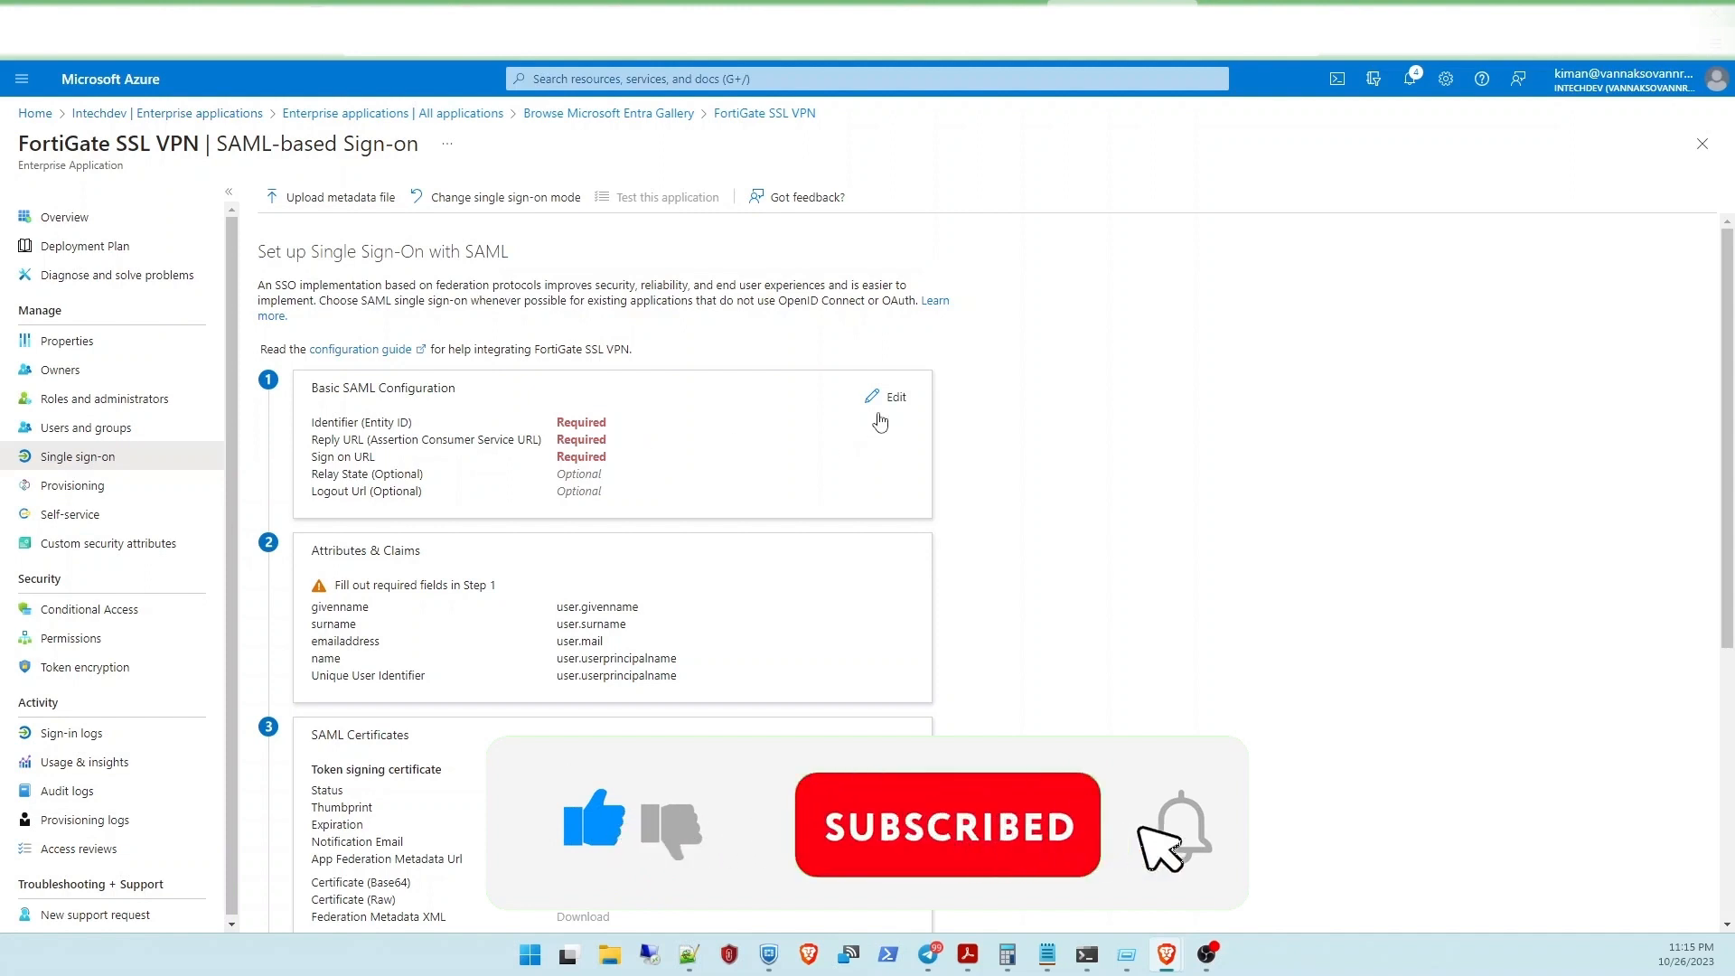
mouse_move(1211, 869)
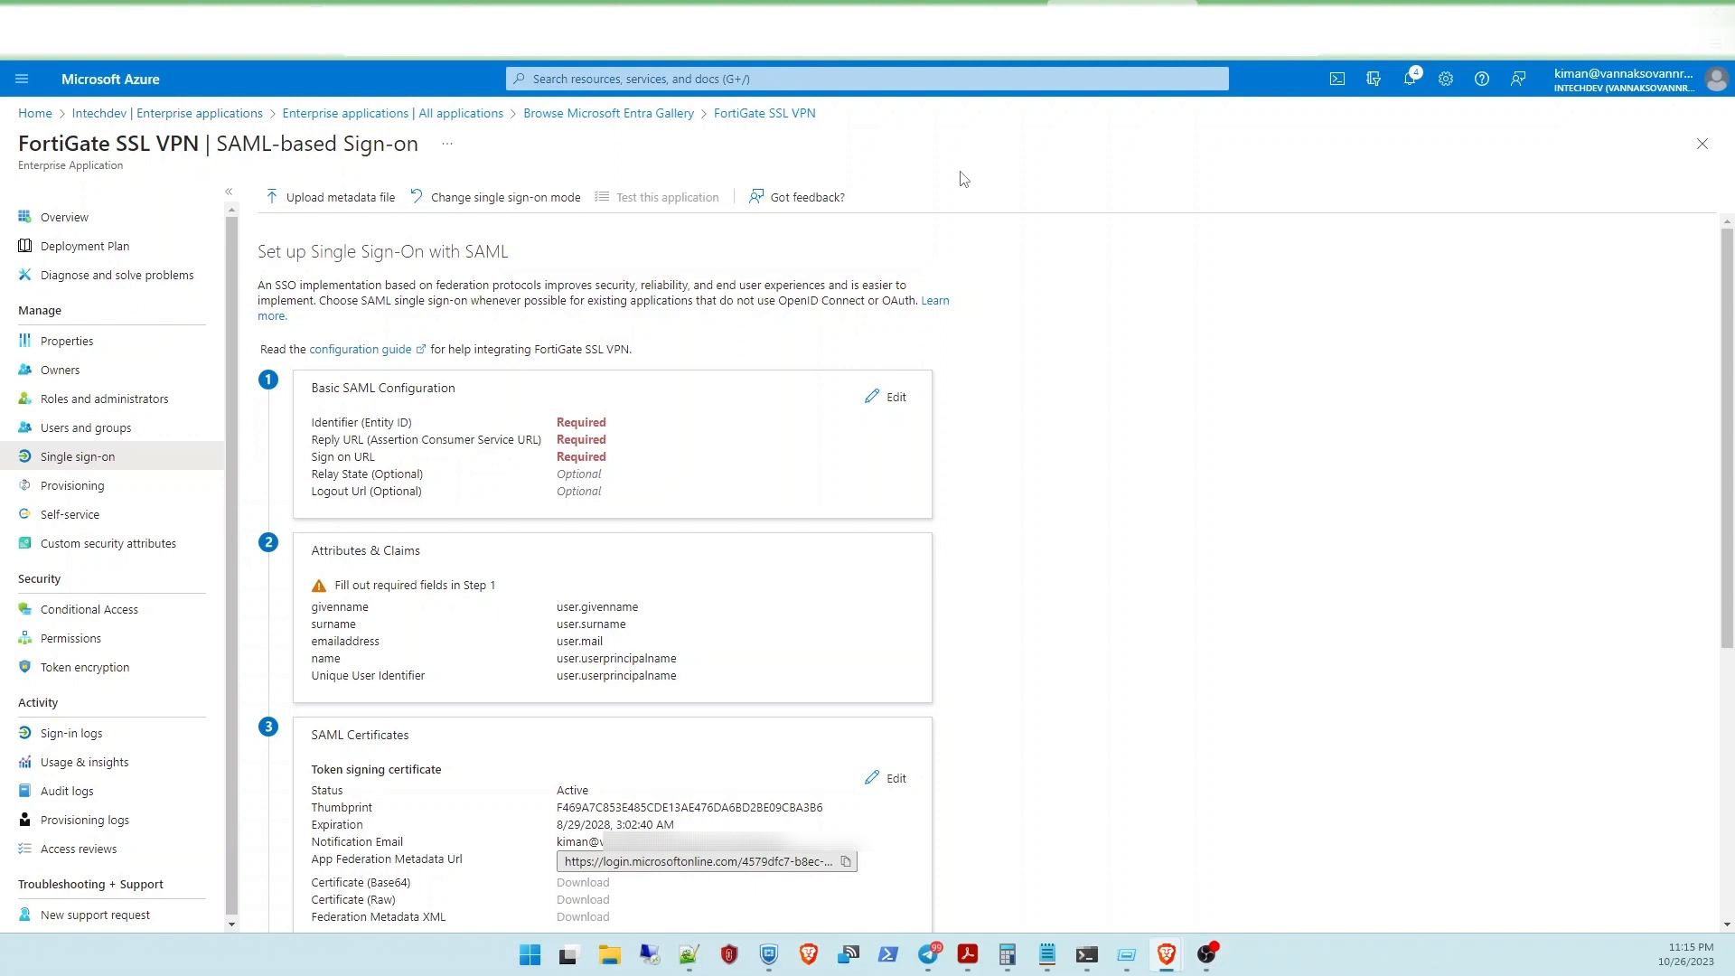
mouse_move(320, 385)
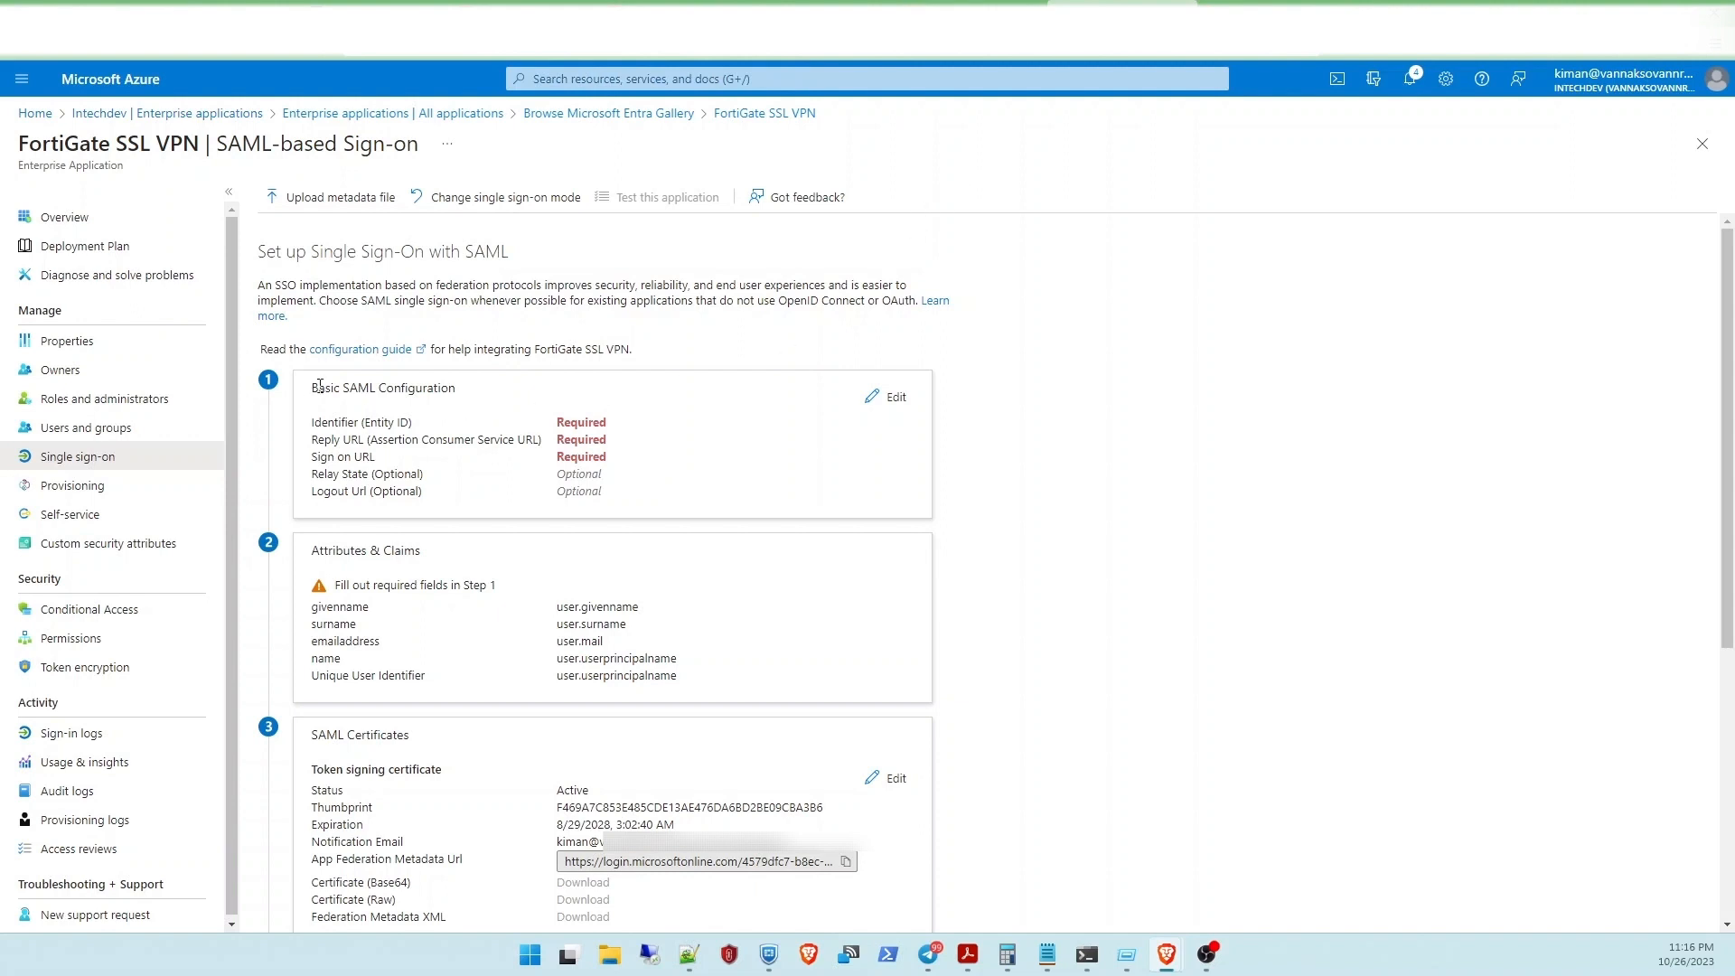
mouse_move(884, 396)
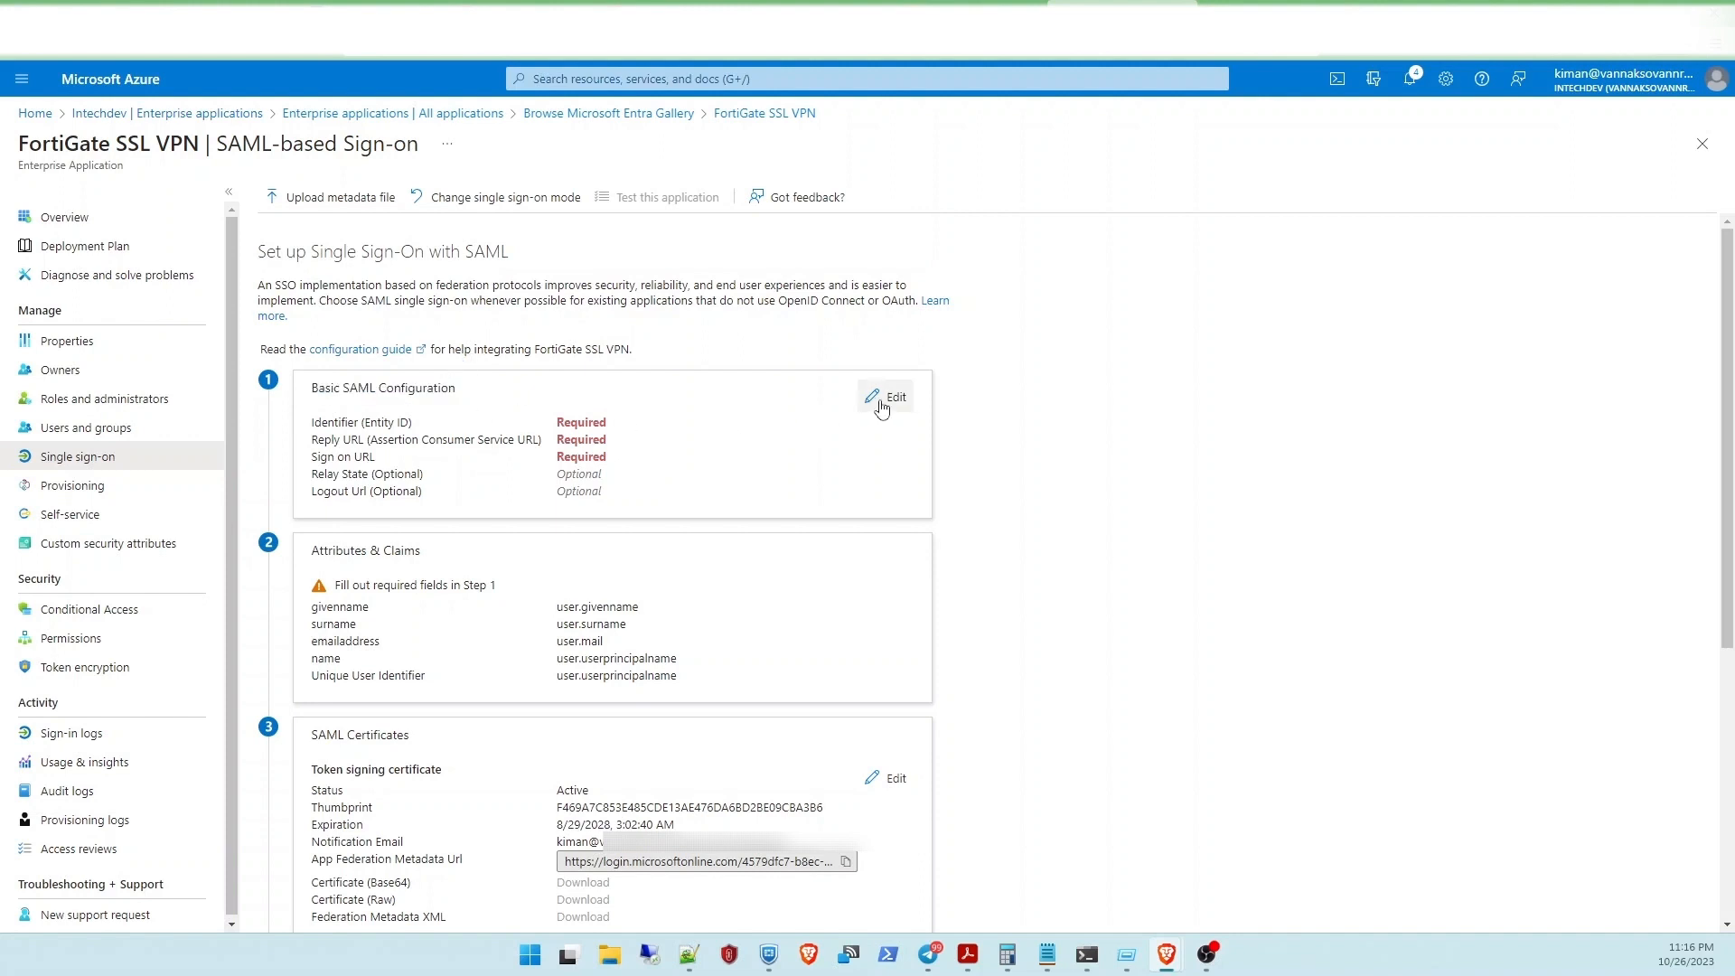
Step: Edit the Basic SAML Configuration card, with Identifier, Reply URL and Sign on URL still empty
left_click(886, 396)
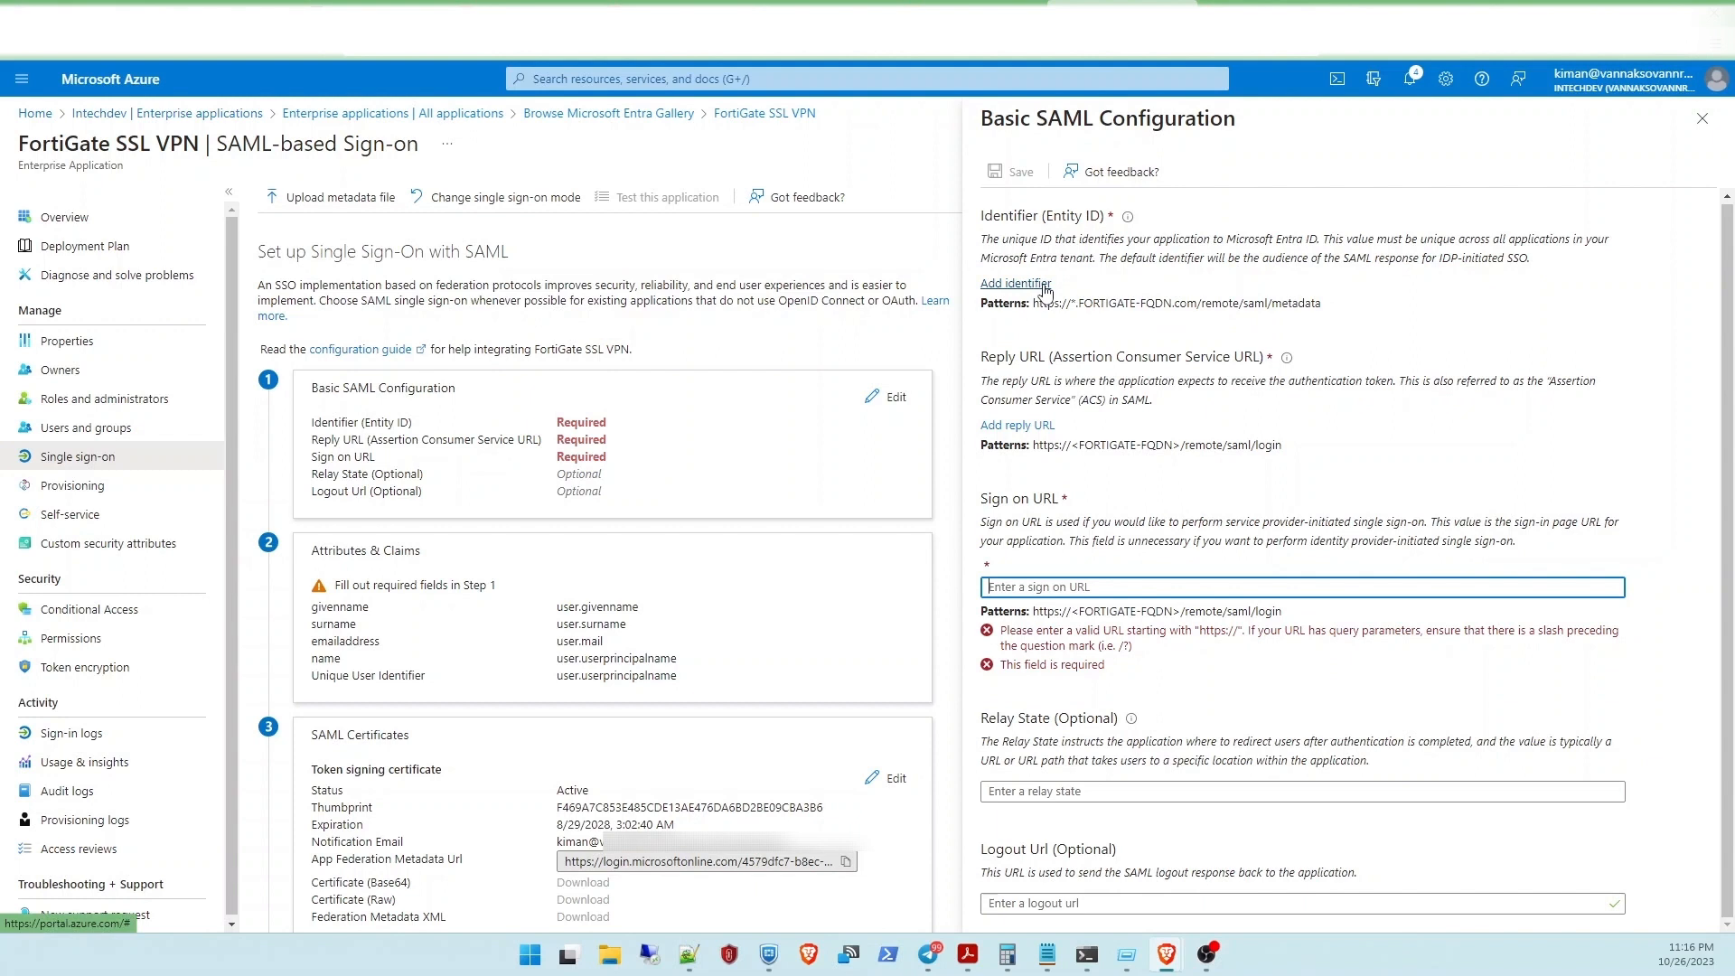
mouse_move(1067, 506)
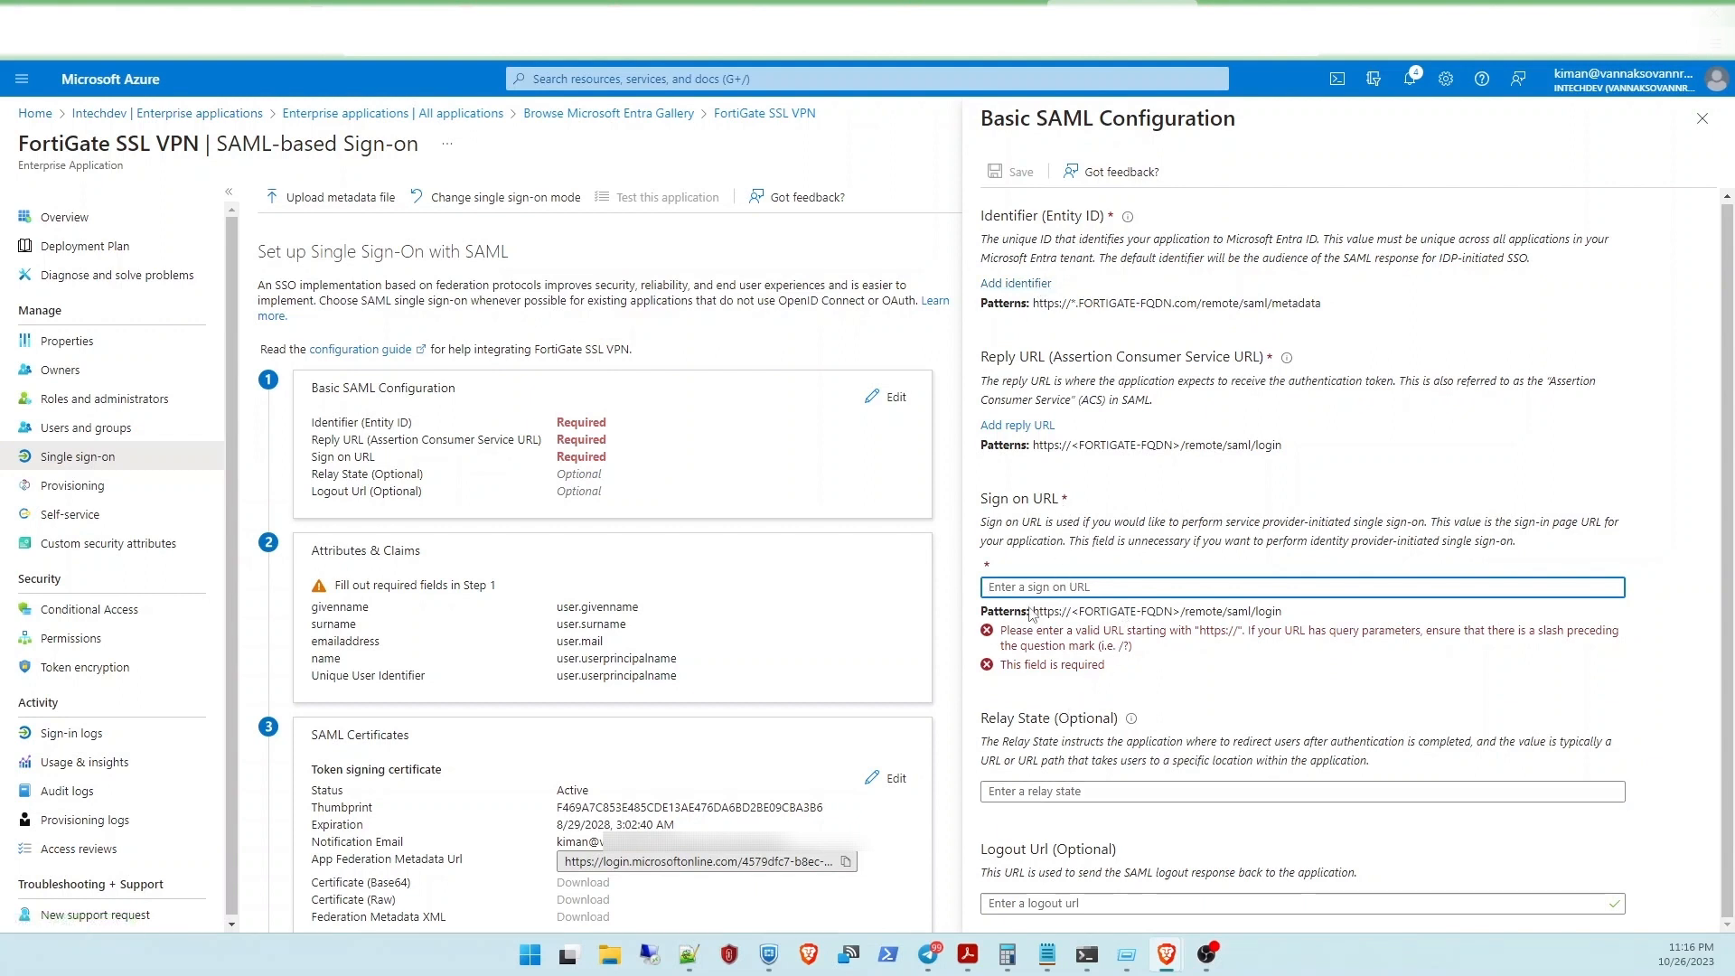
double_click(1155, 611)
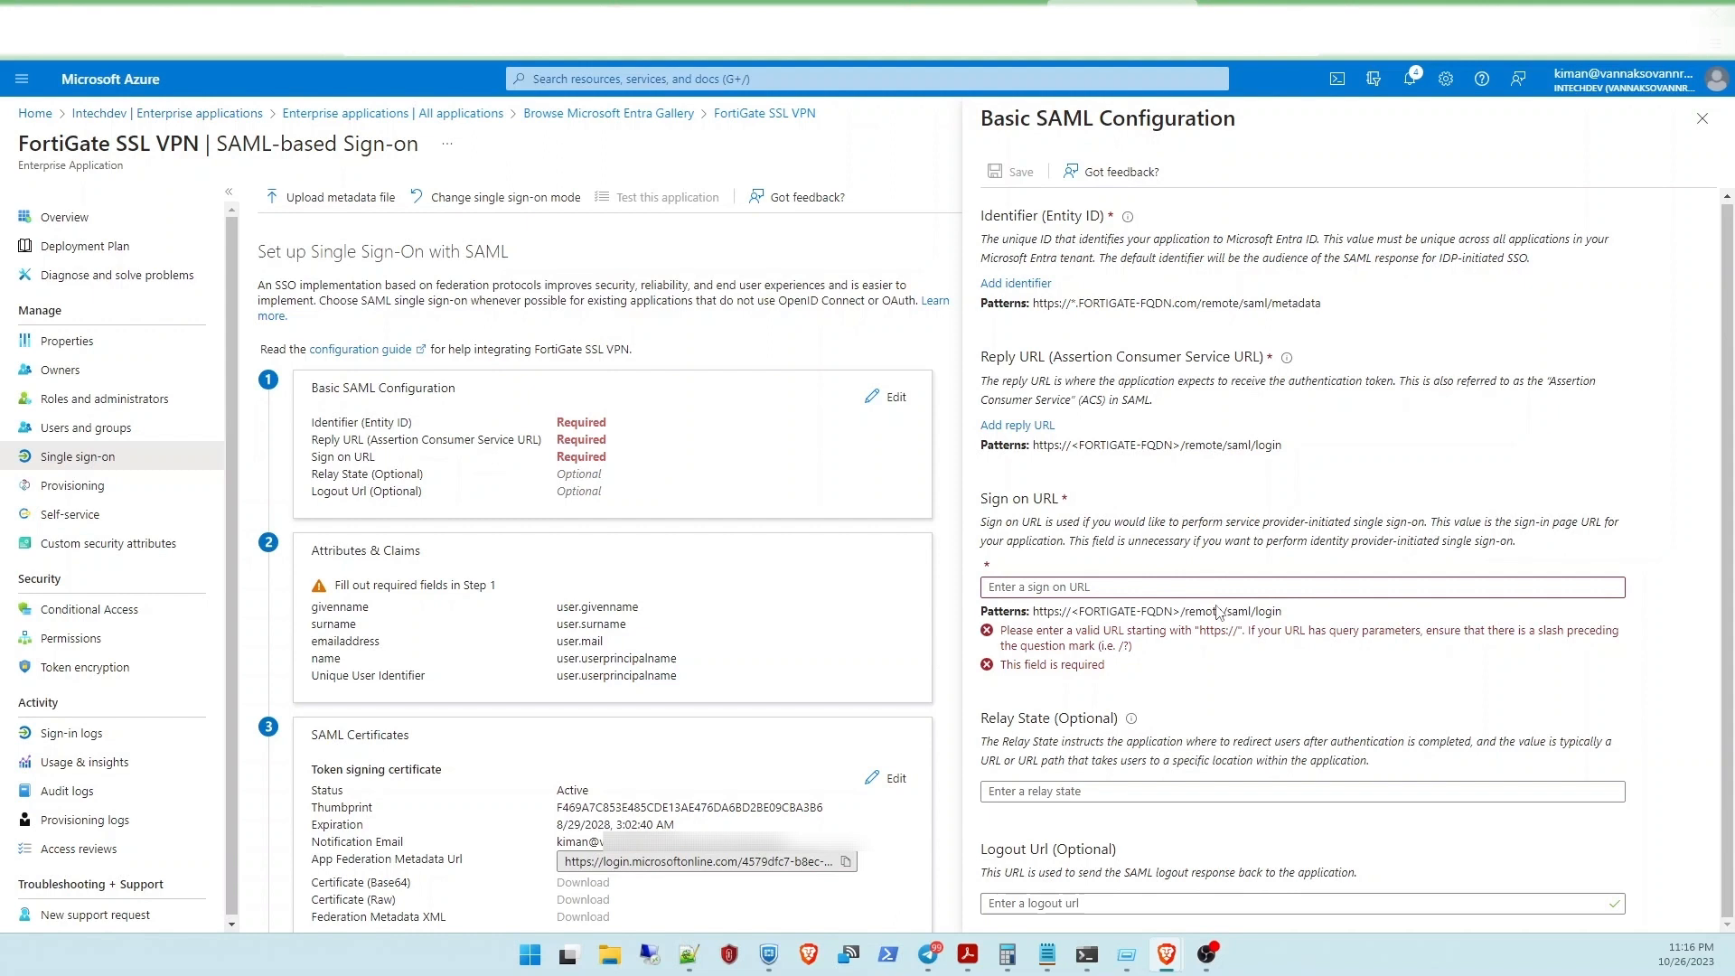
mouse_move(1112, 338)
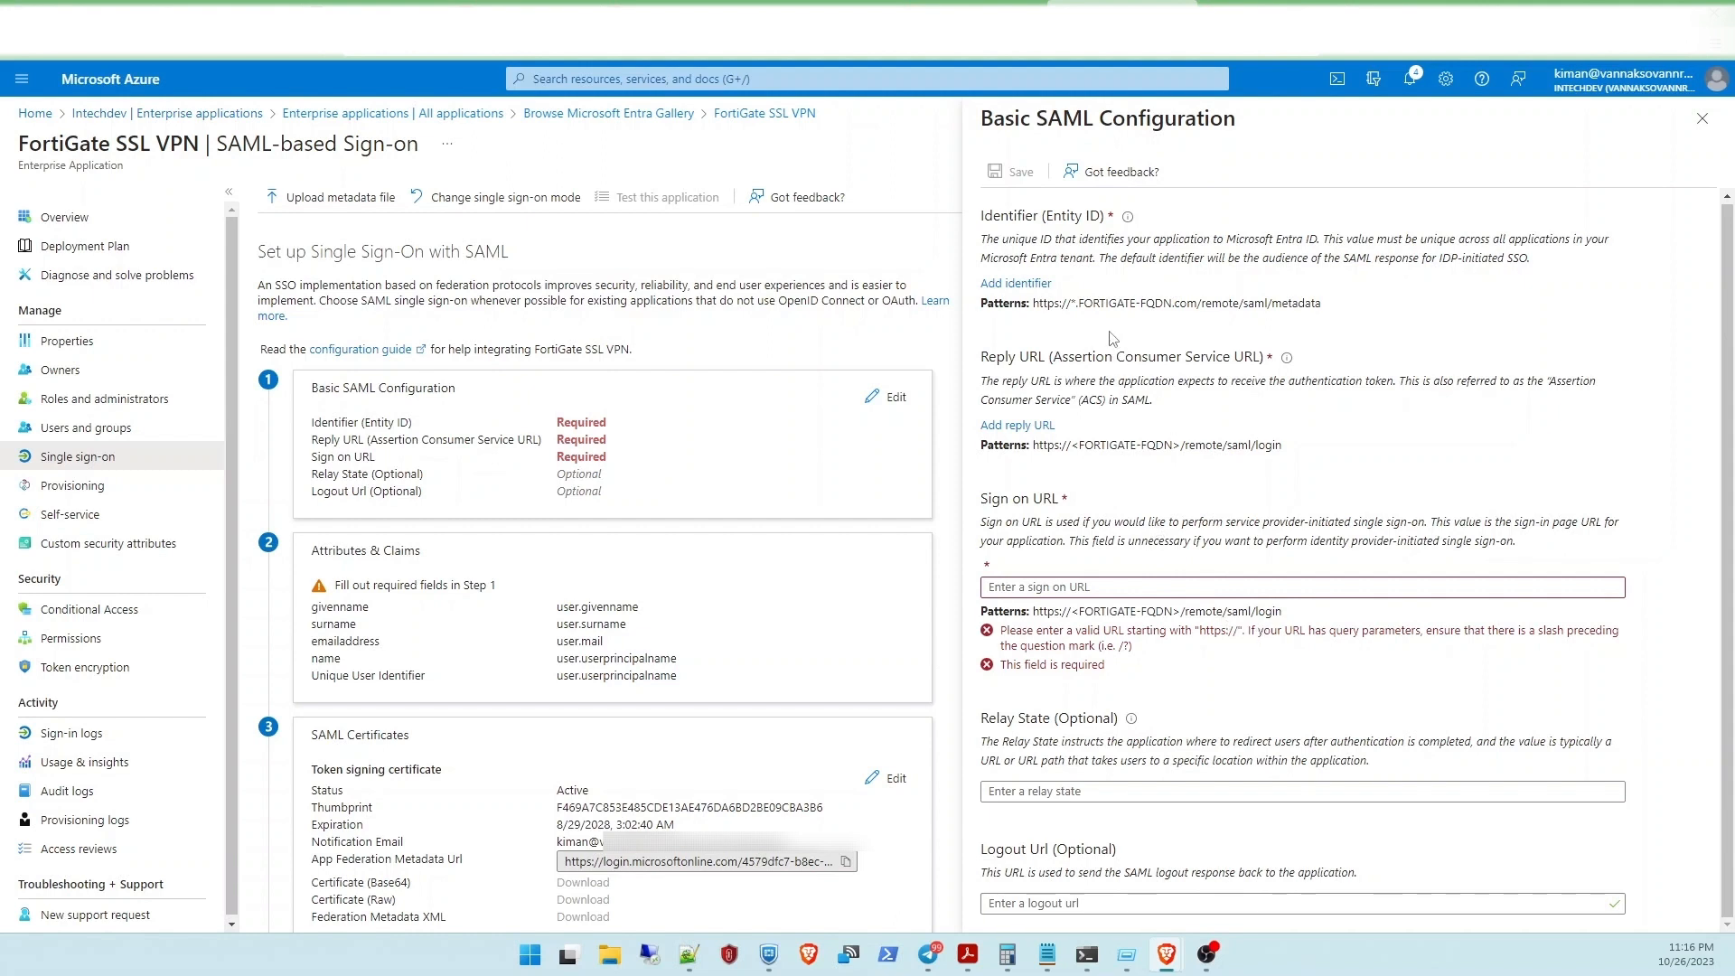
mouse_move(782, 336)
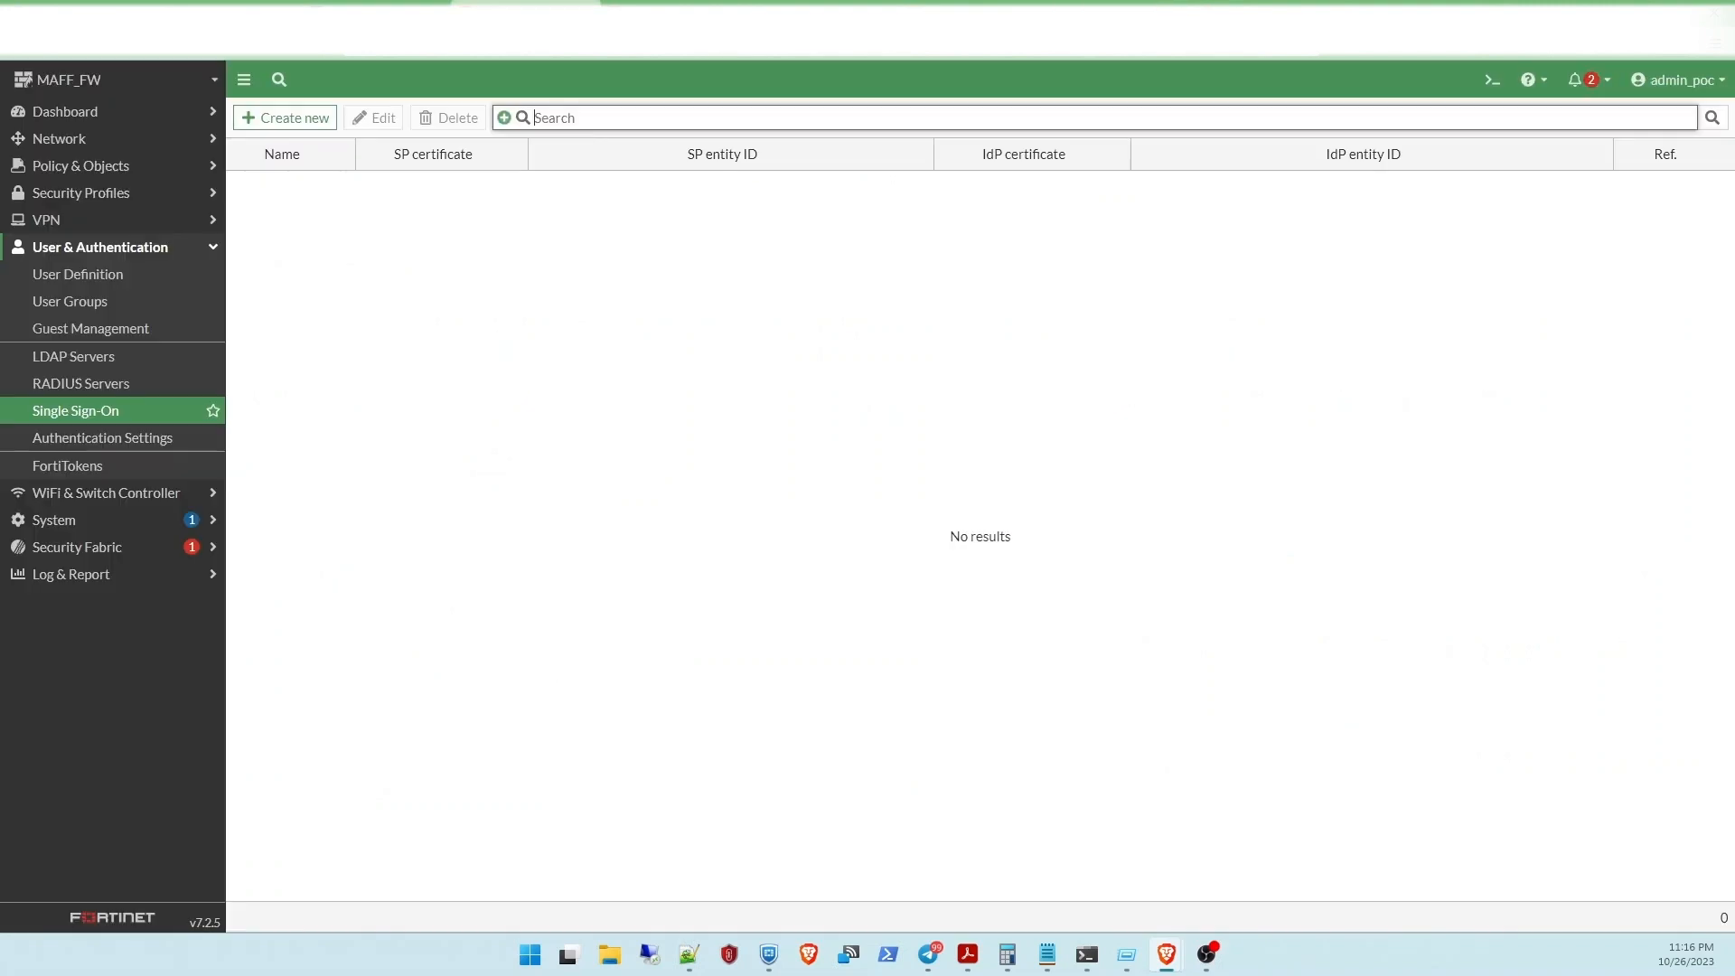
left_click(79, 383)
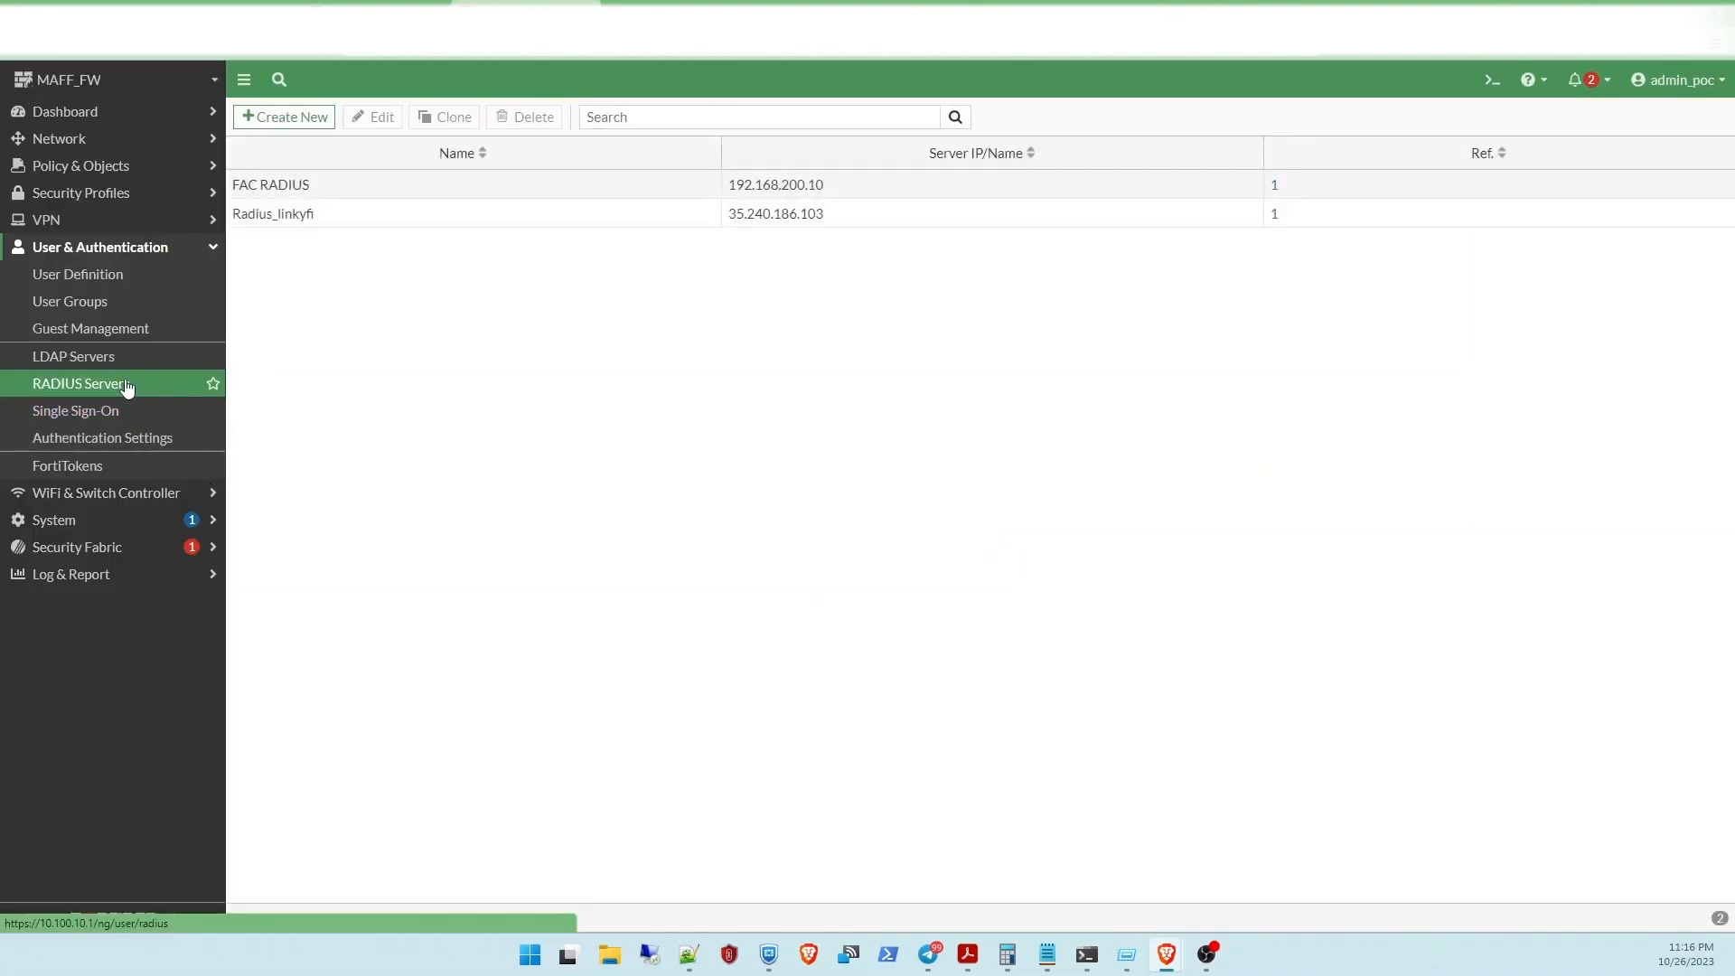
left_click(76, 410)
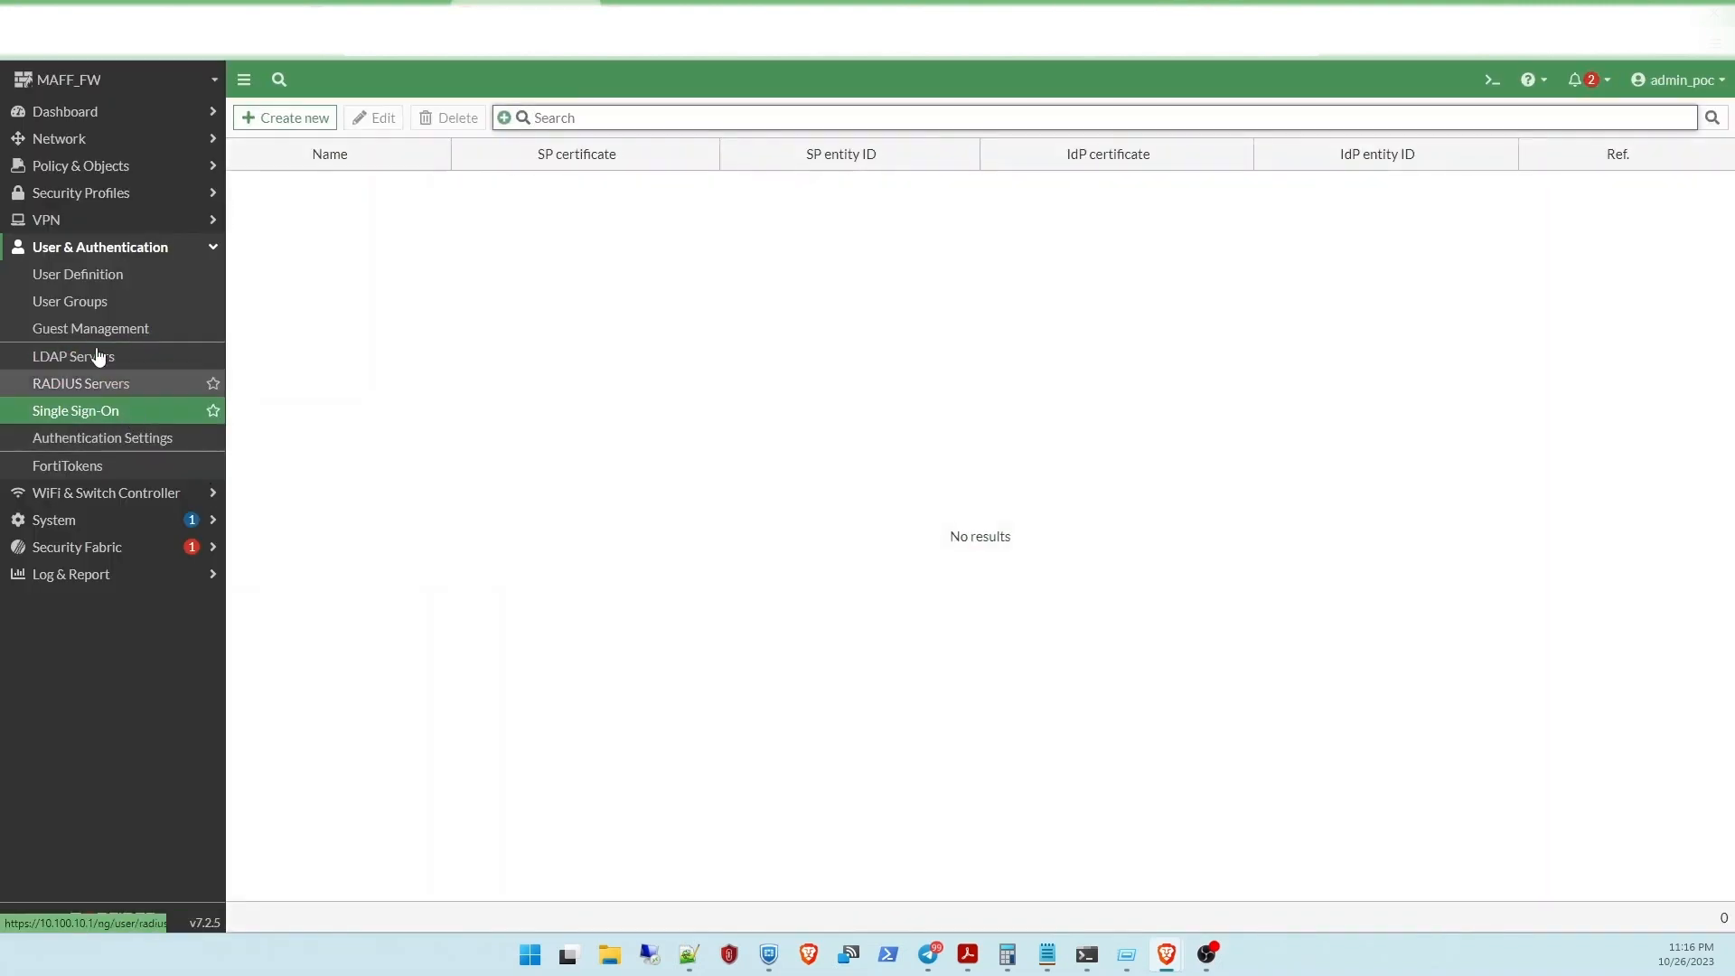
mouse_move(56, 417)
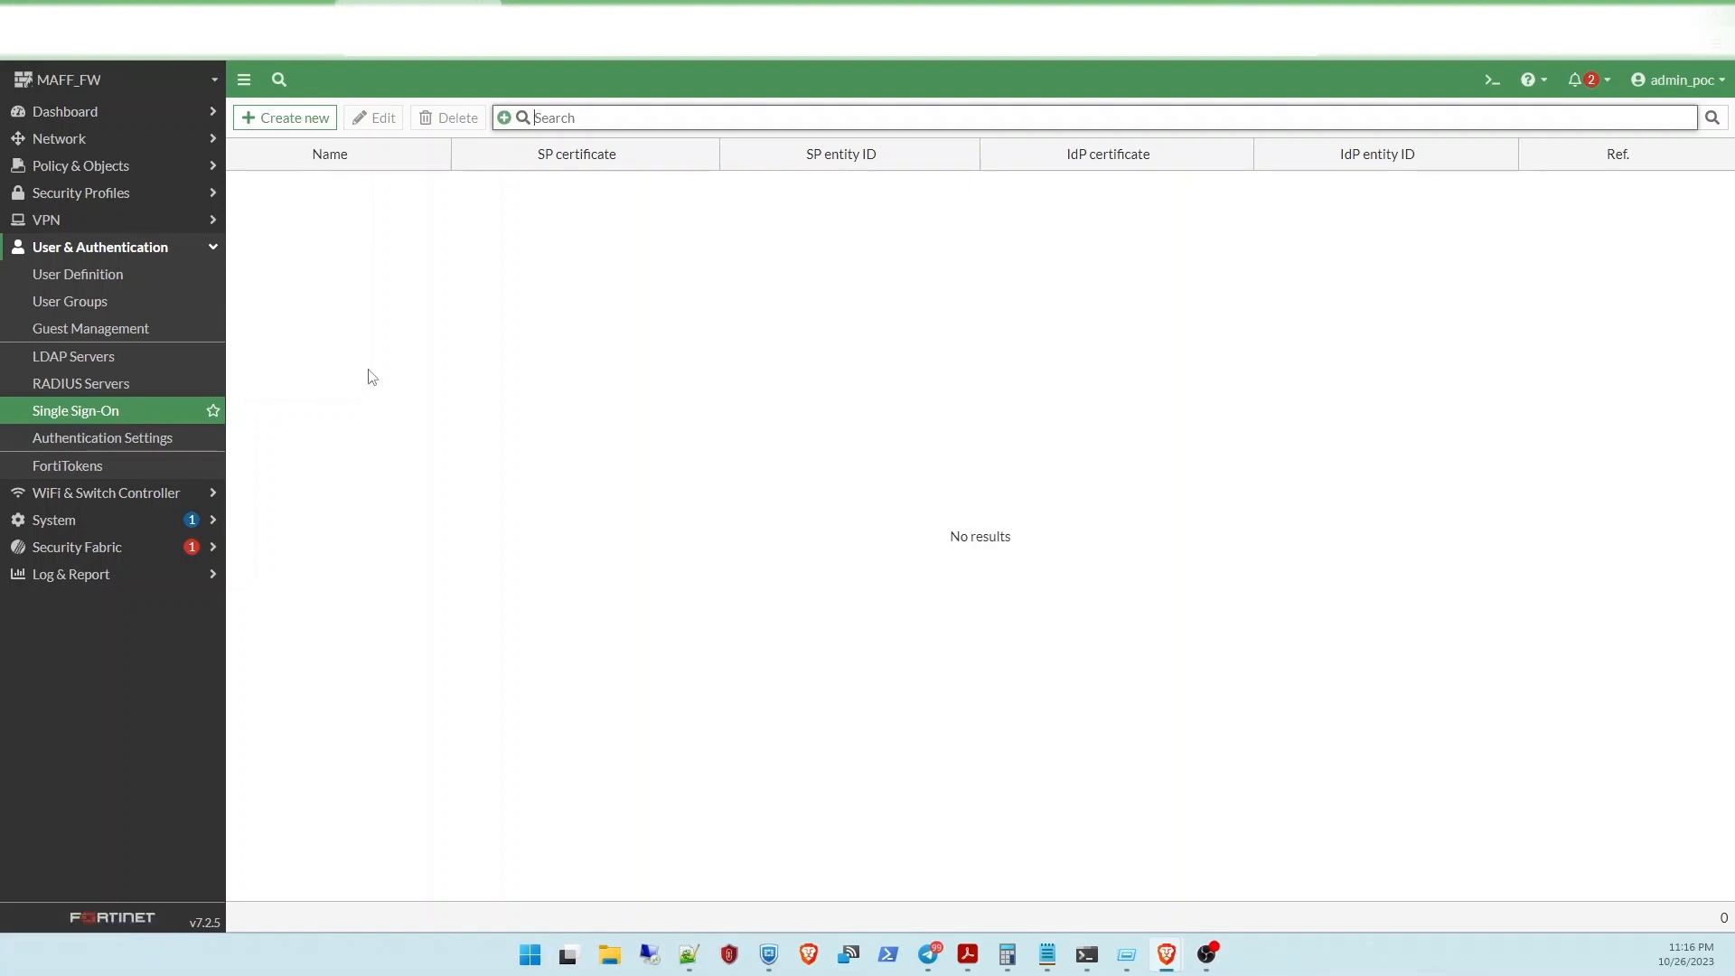
mouse_move(75, 418)
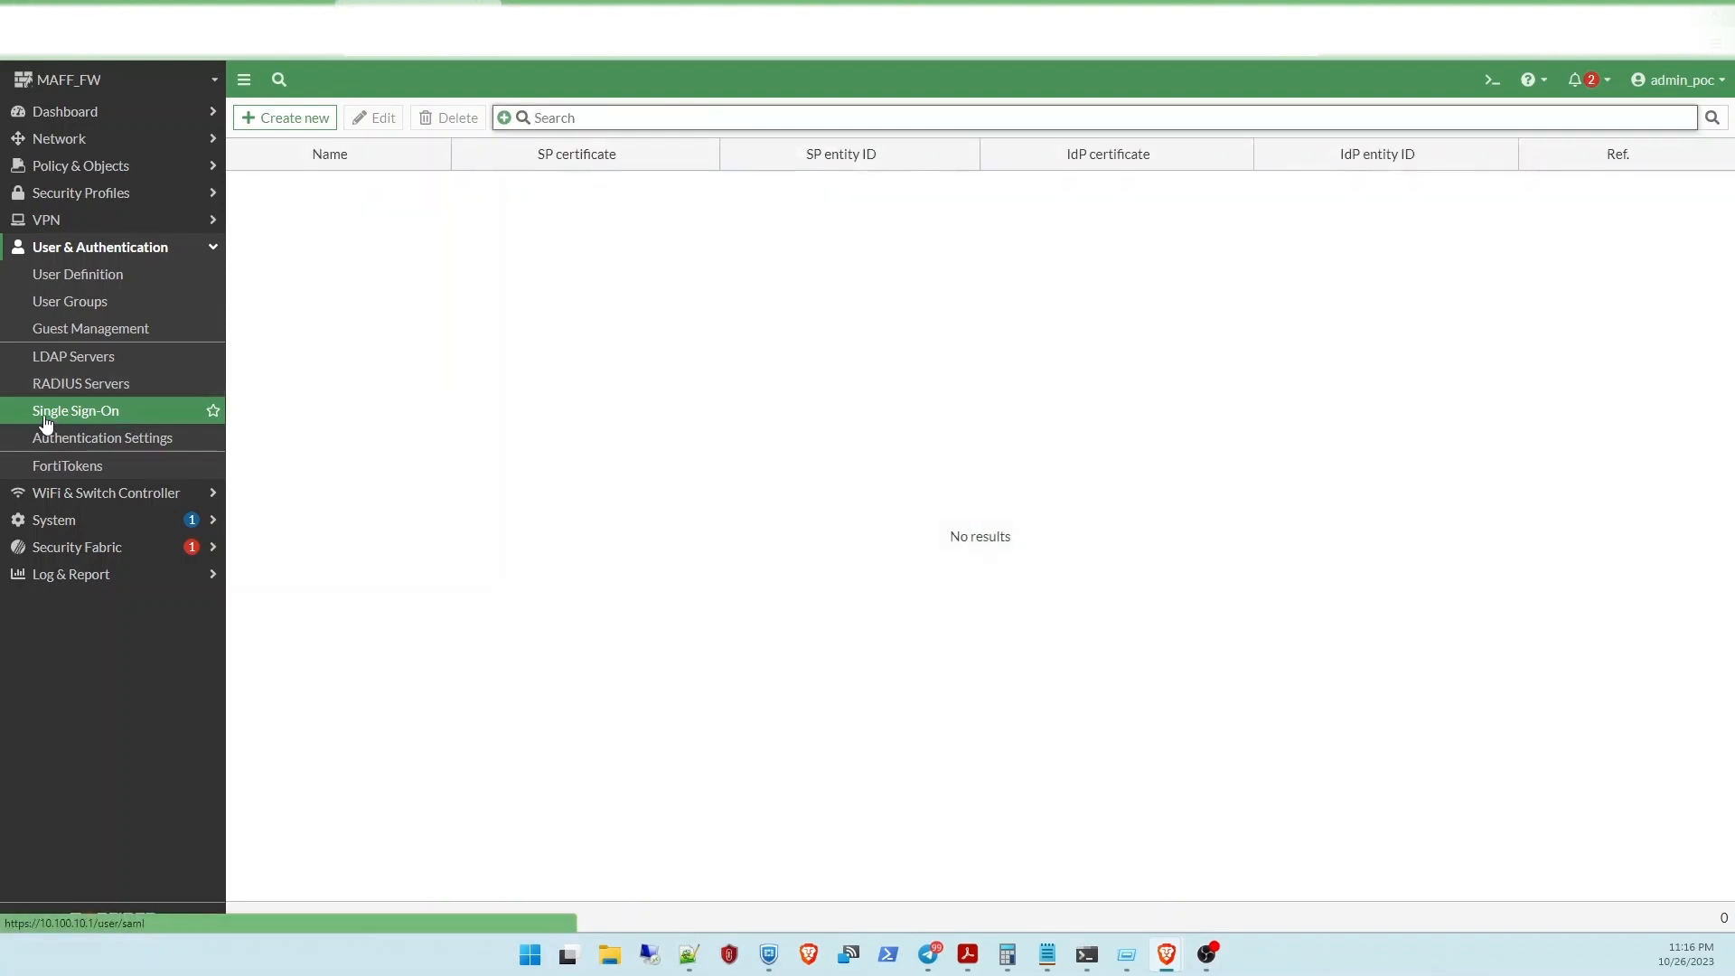
mouse_move(257, 152)
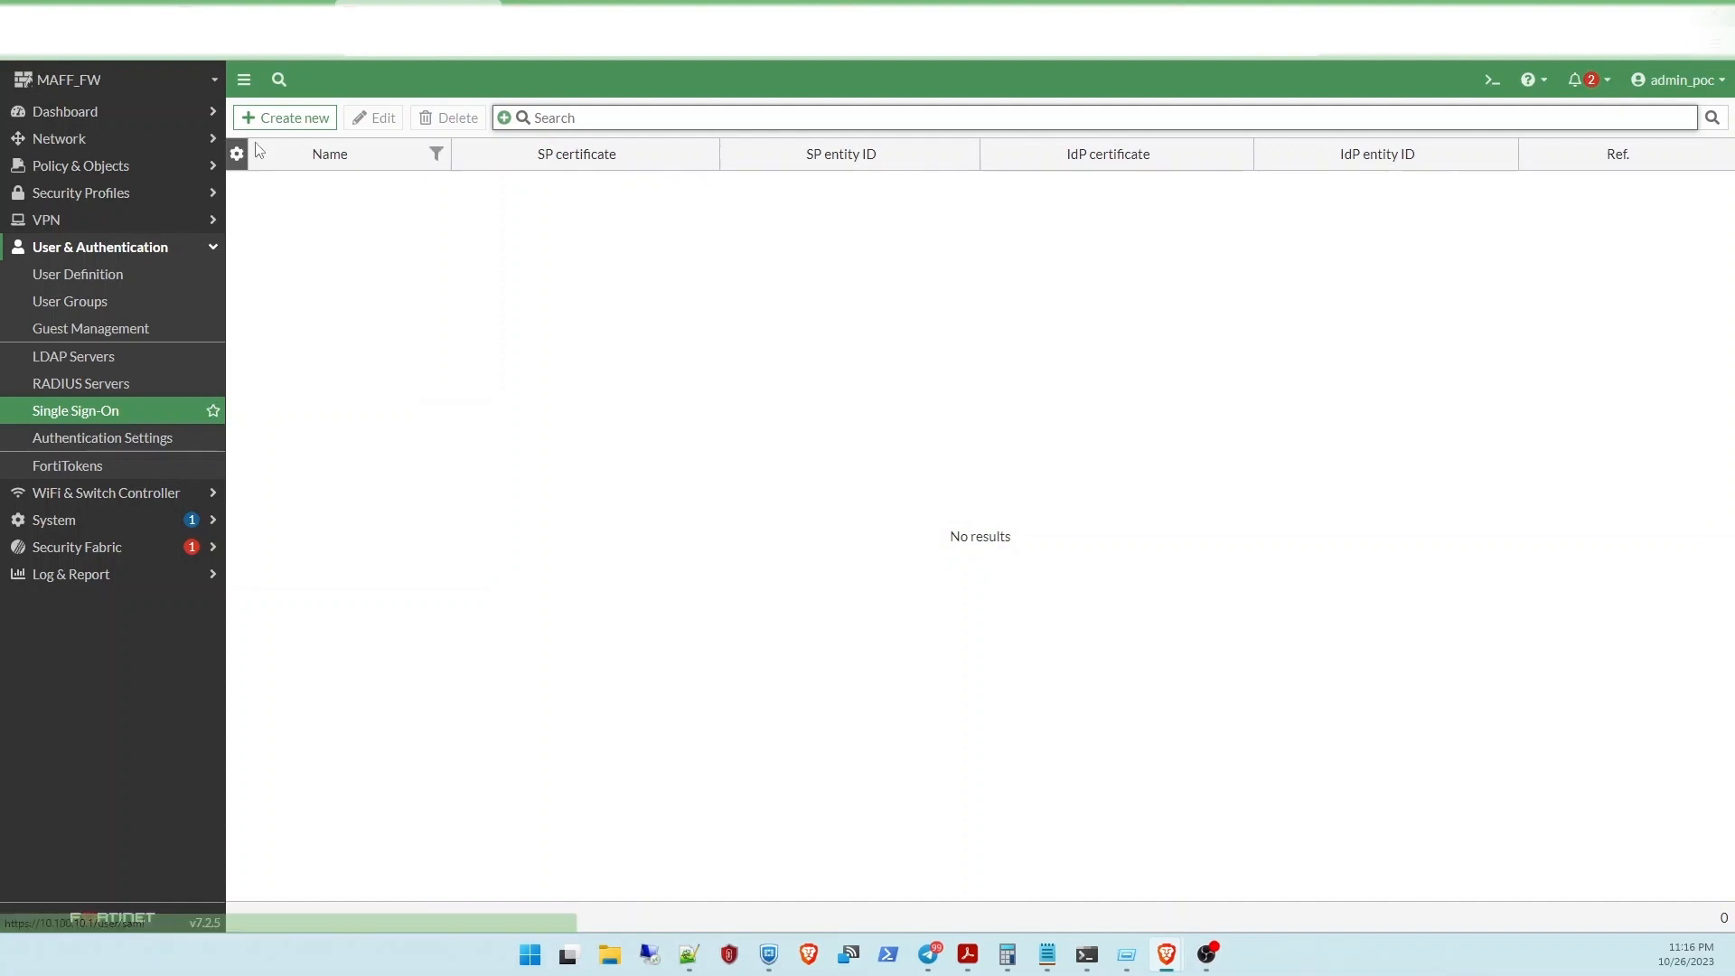
Step: Create a new single sign-on server named Azure and look up the SSL-VPN listening address
left_click(284, 117)
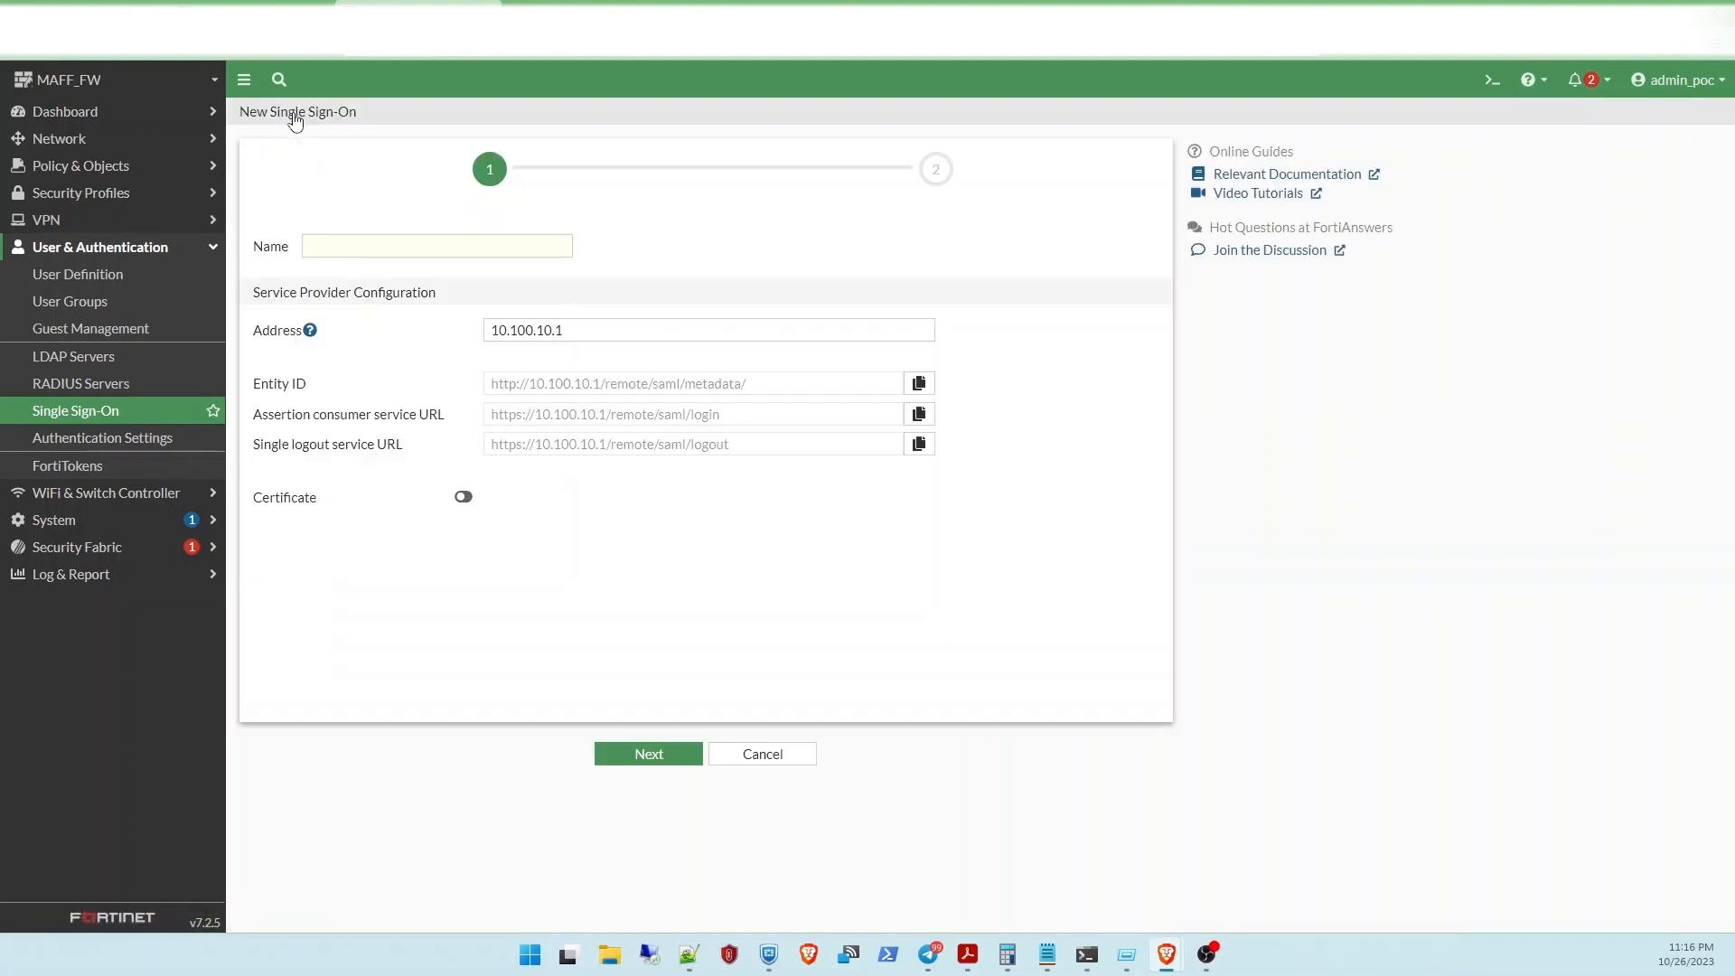
left_click(436, 246)
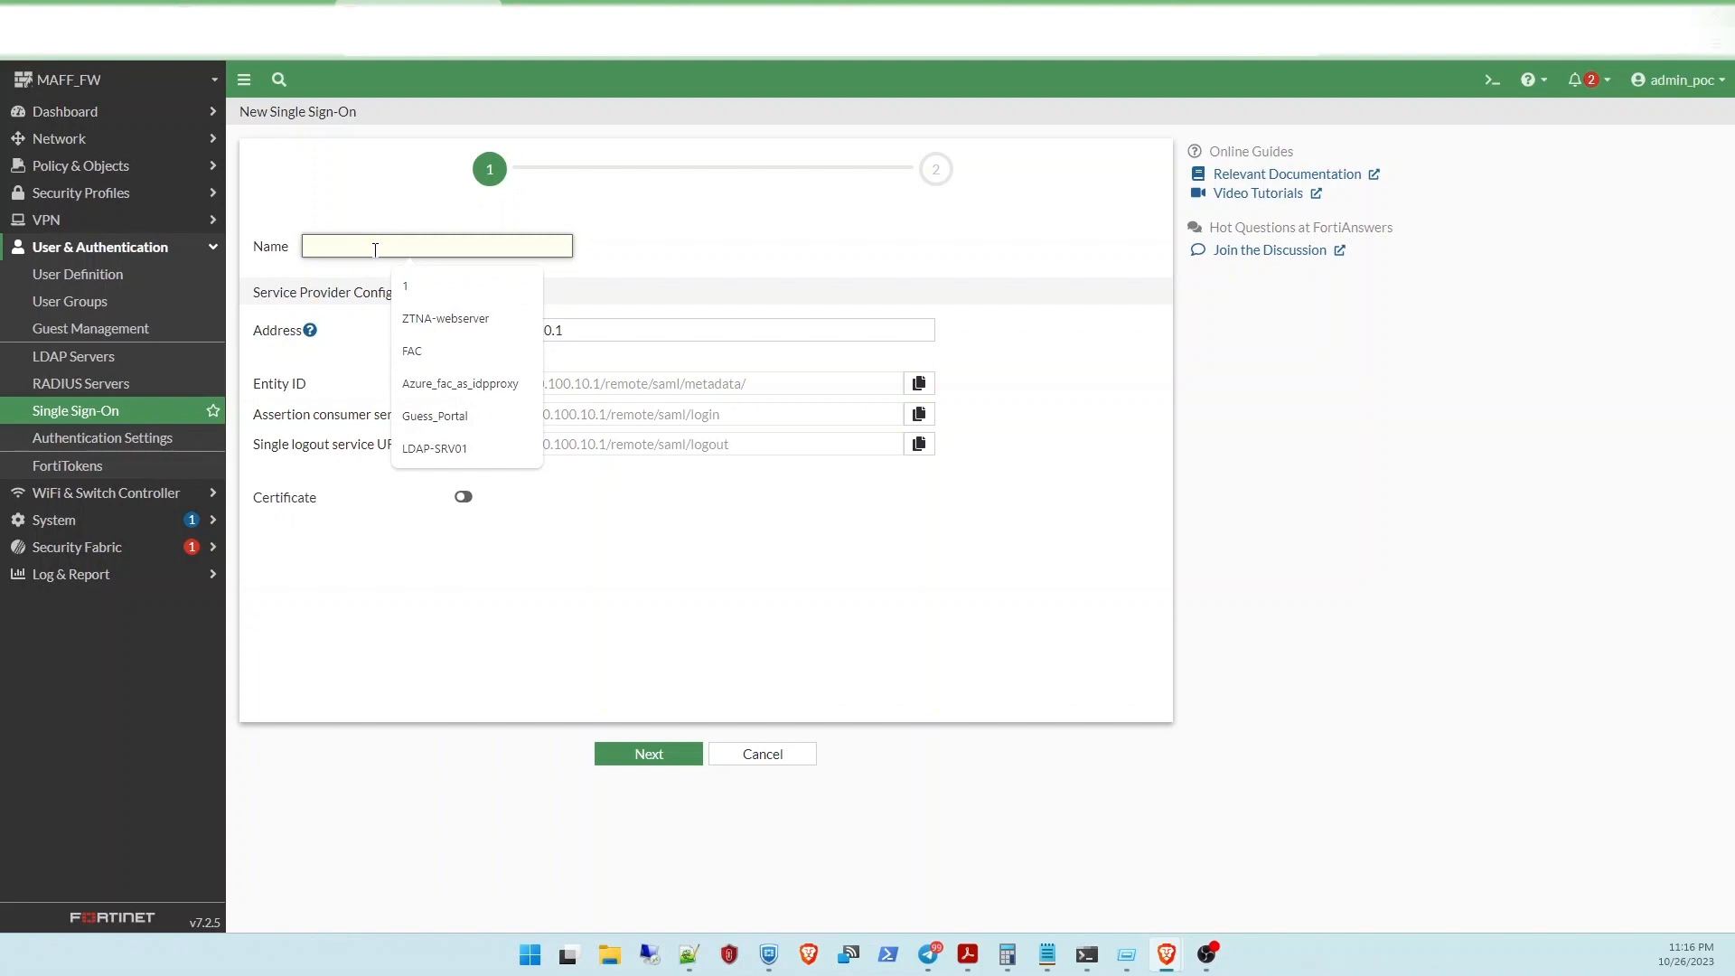
type("Azure")
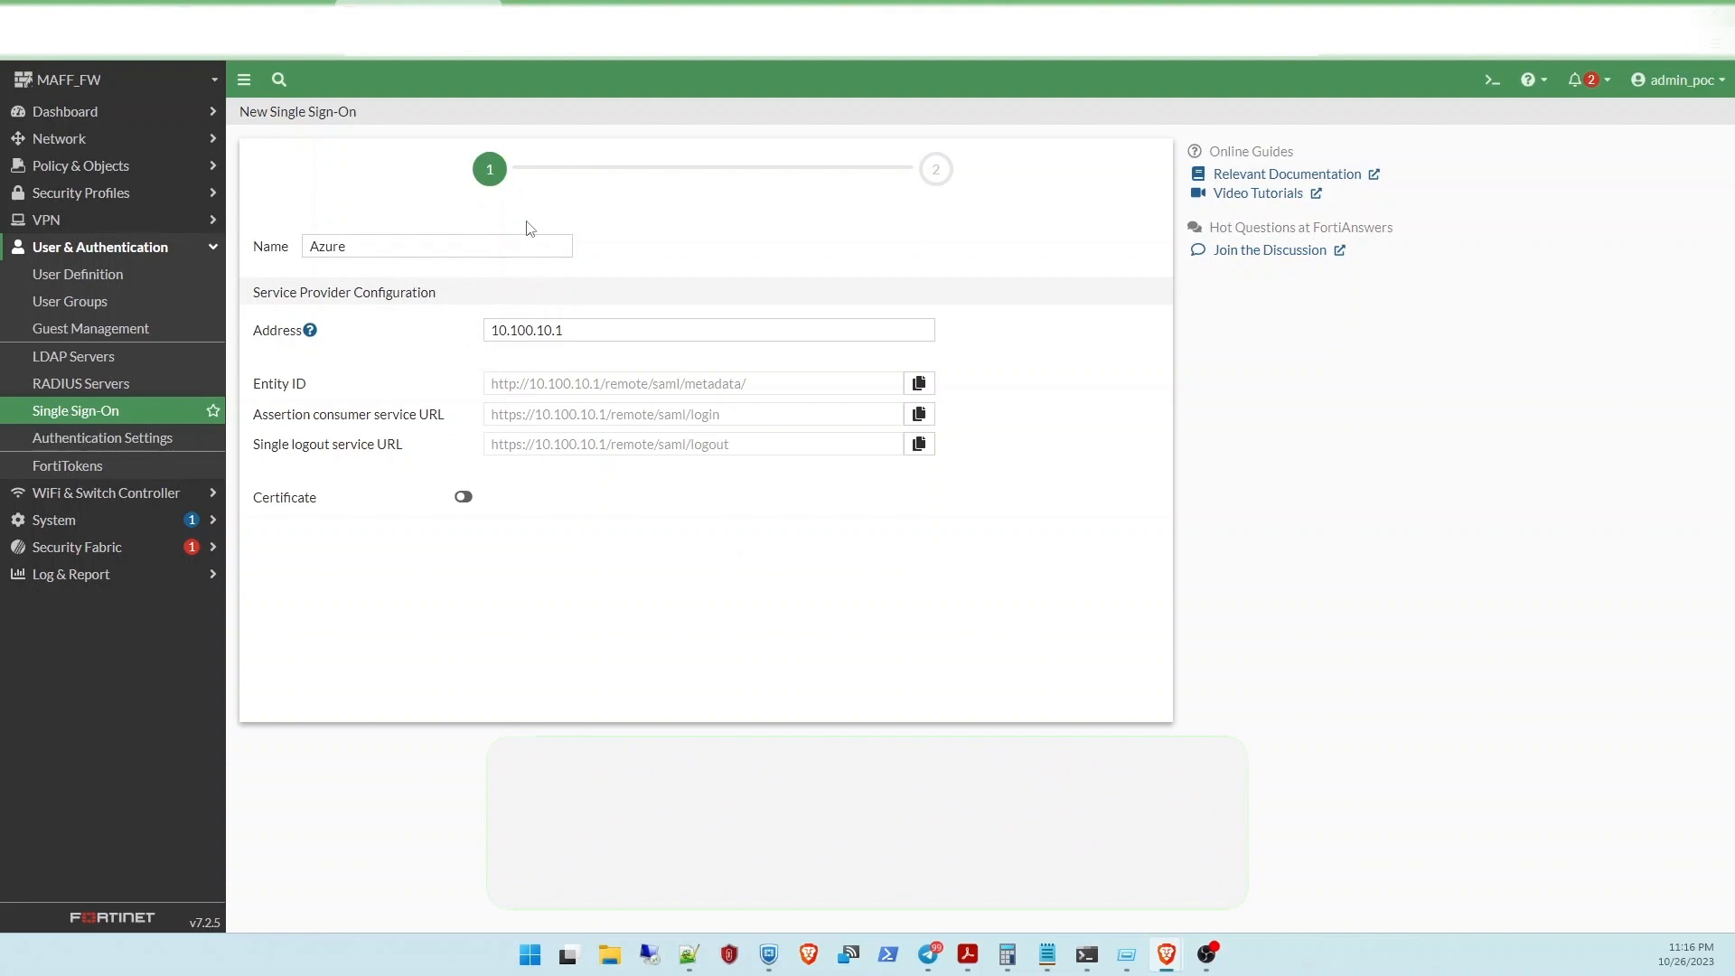
triple_click(709, 329)
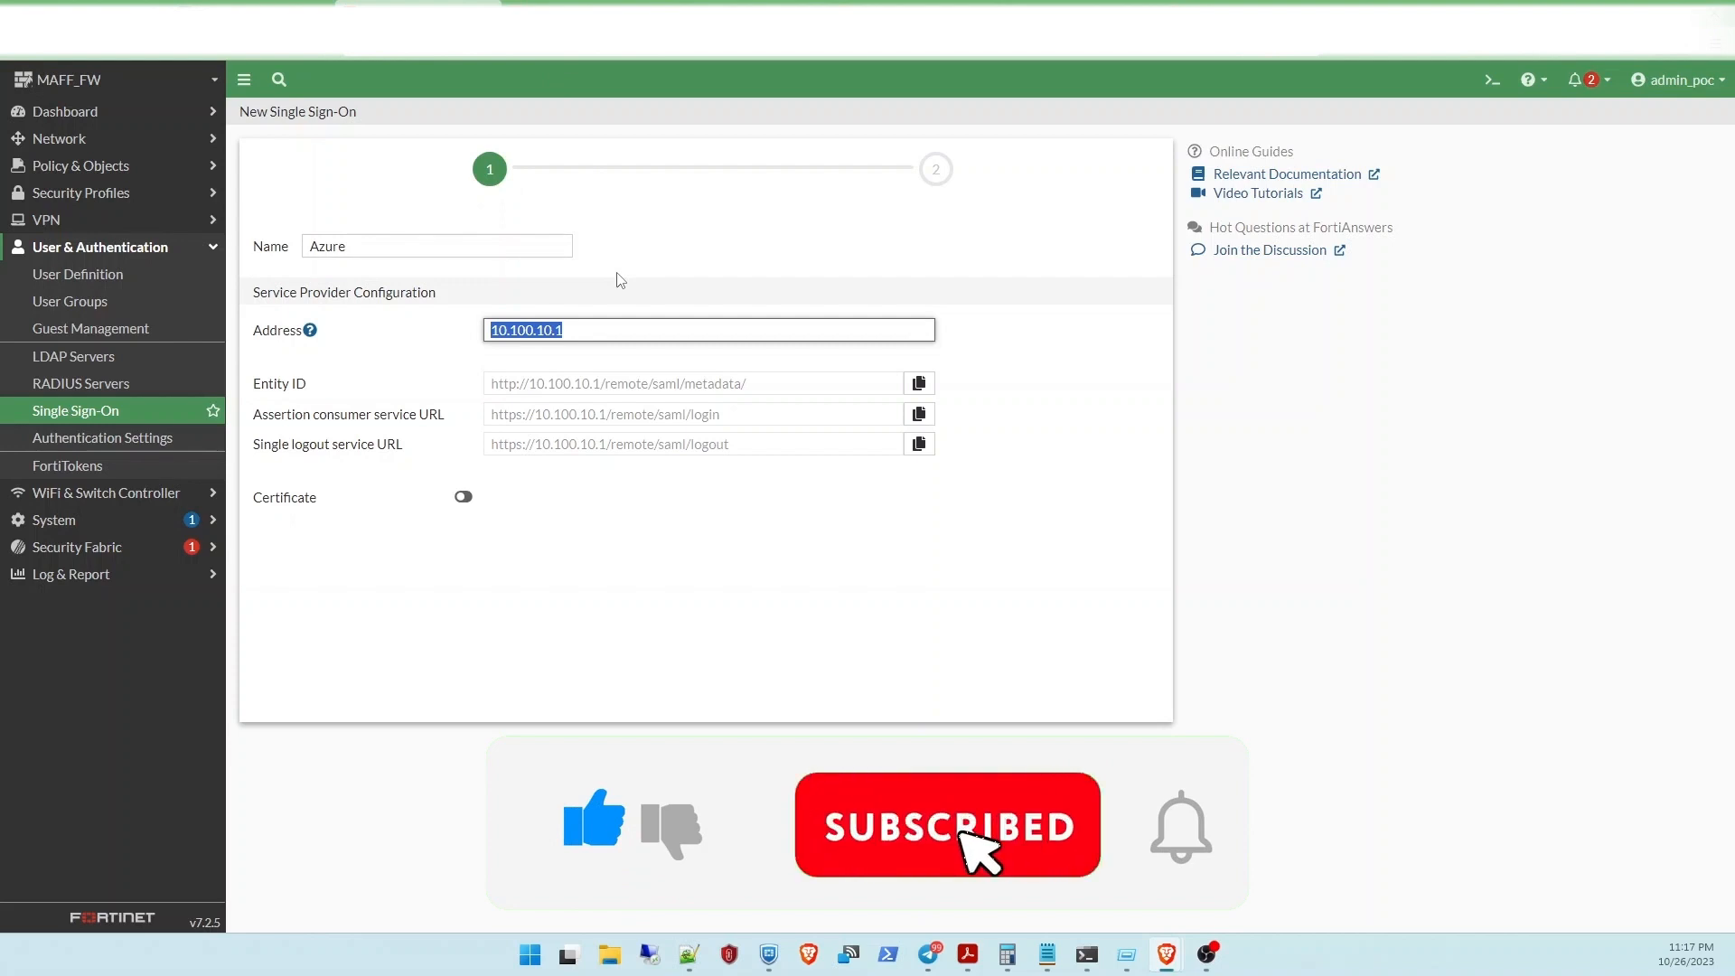
mouse_move(1180, 830)
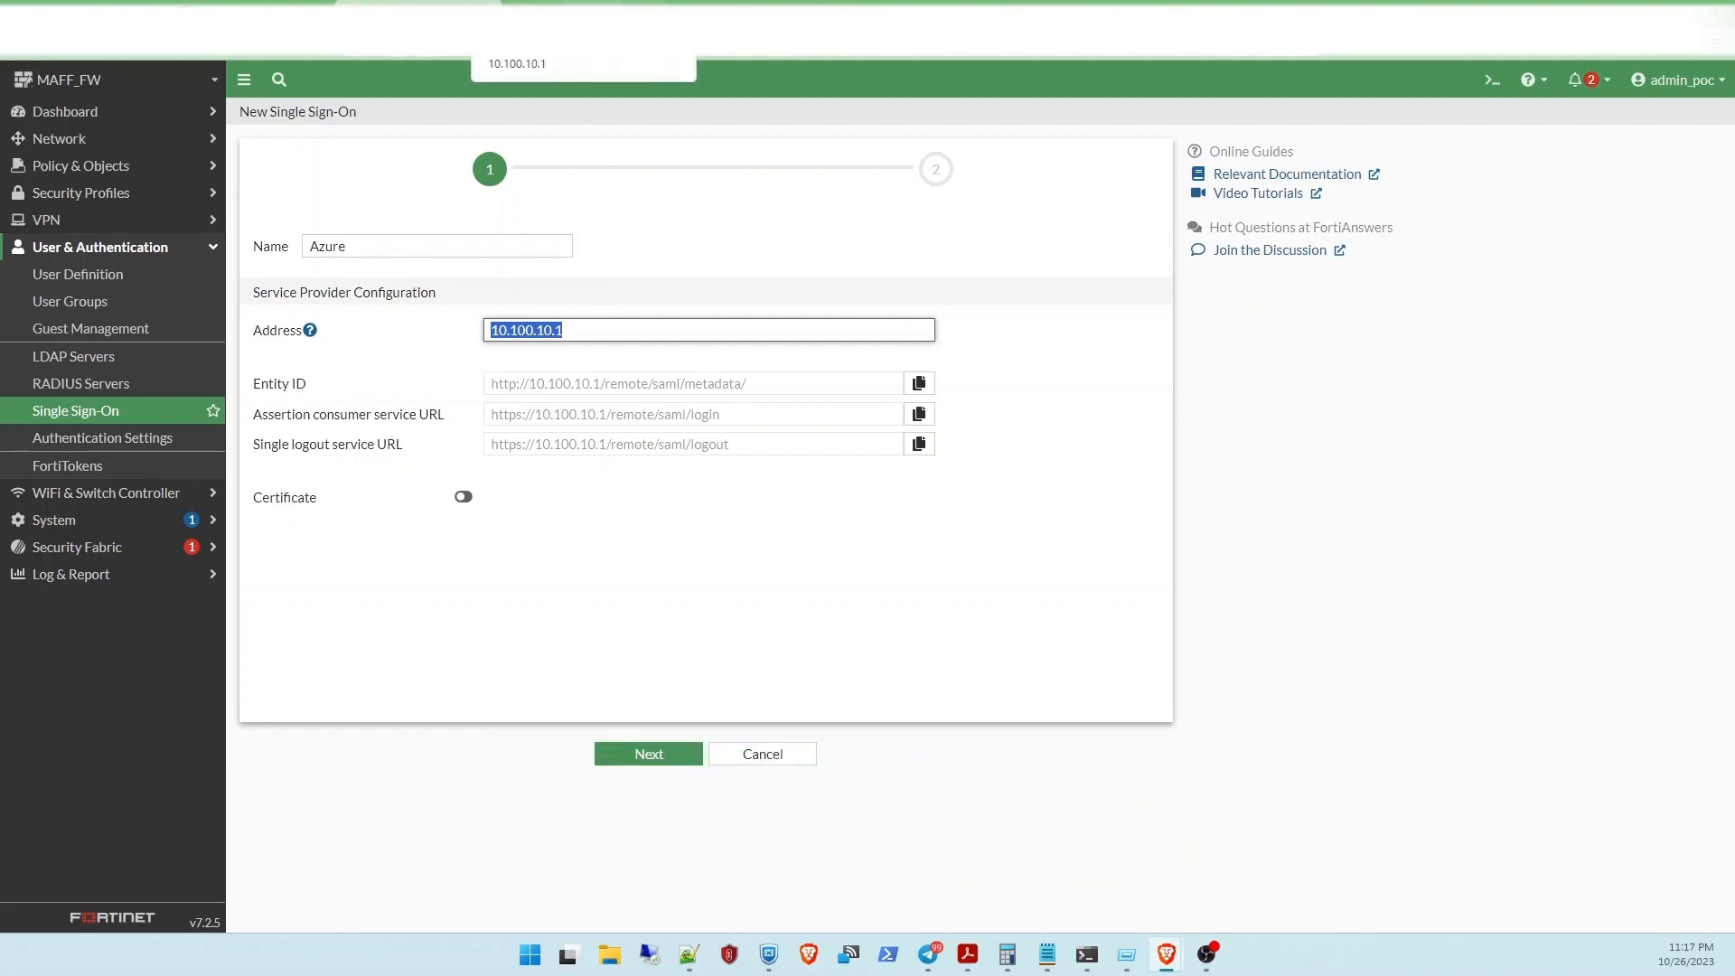
left_click(67, 573)
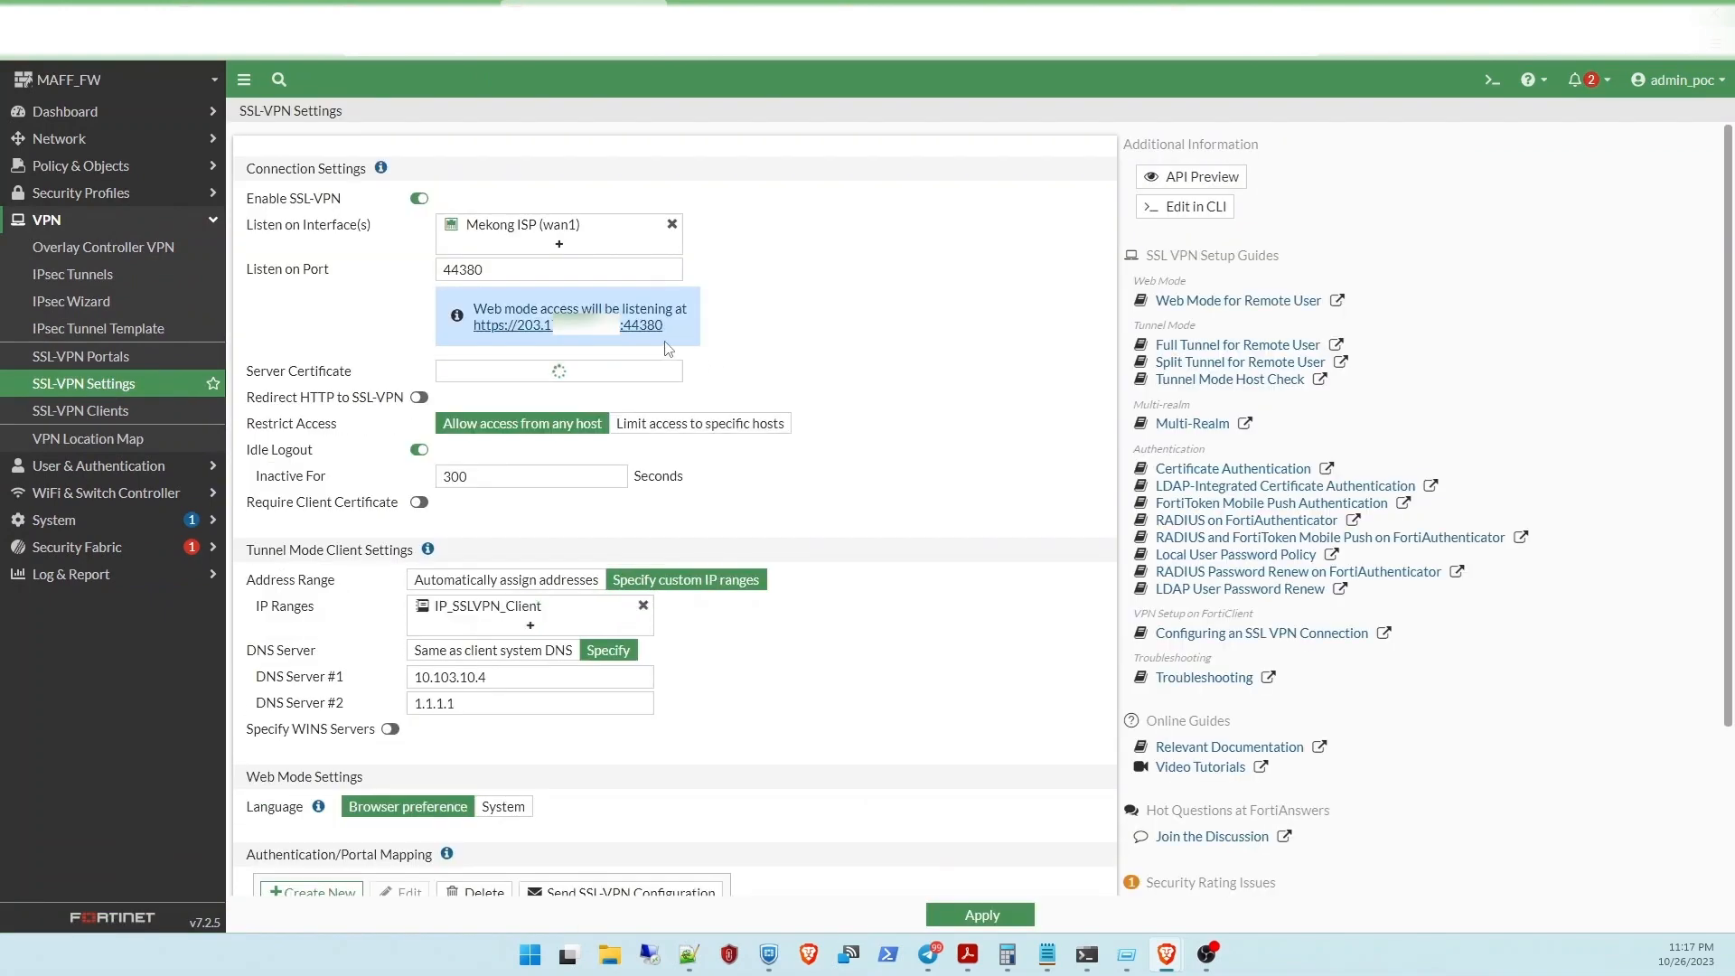
Step: Use the public web-mode SSL-VPN address on port 44380 as the Azure entry's service provider address
left_click(559, 371)
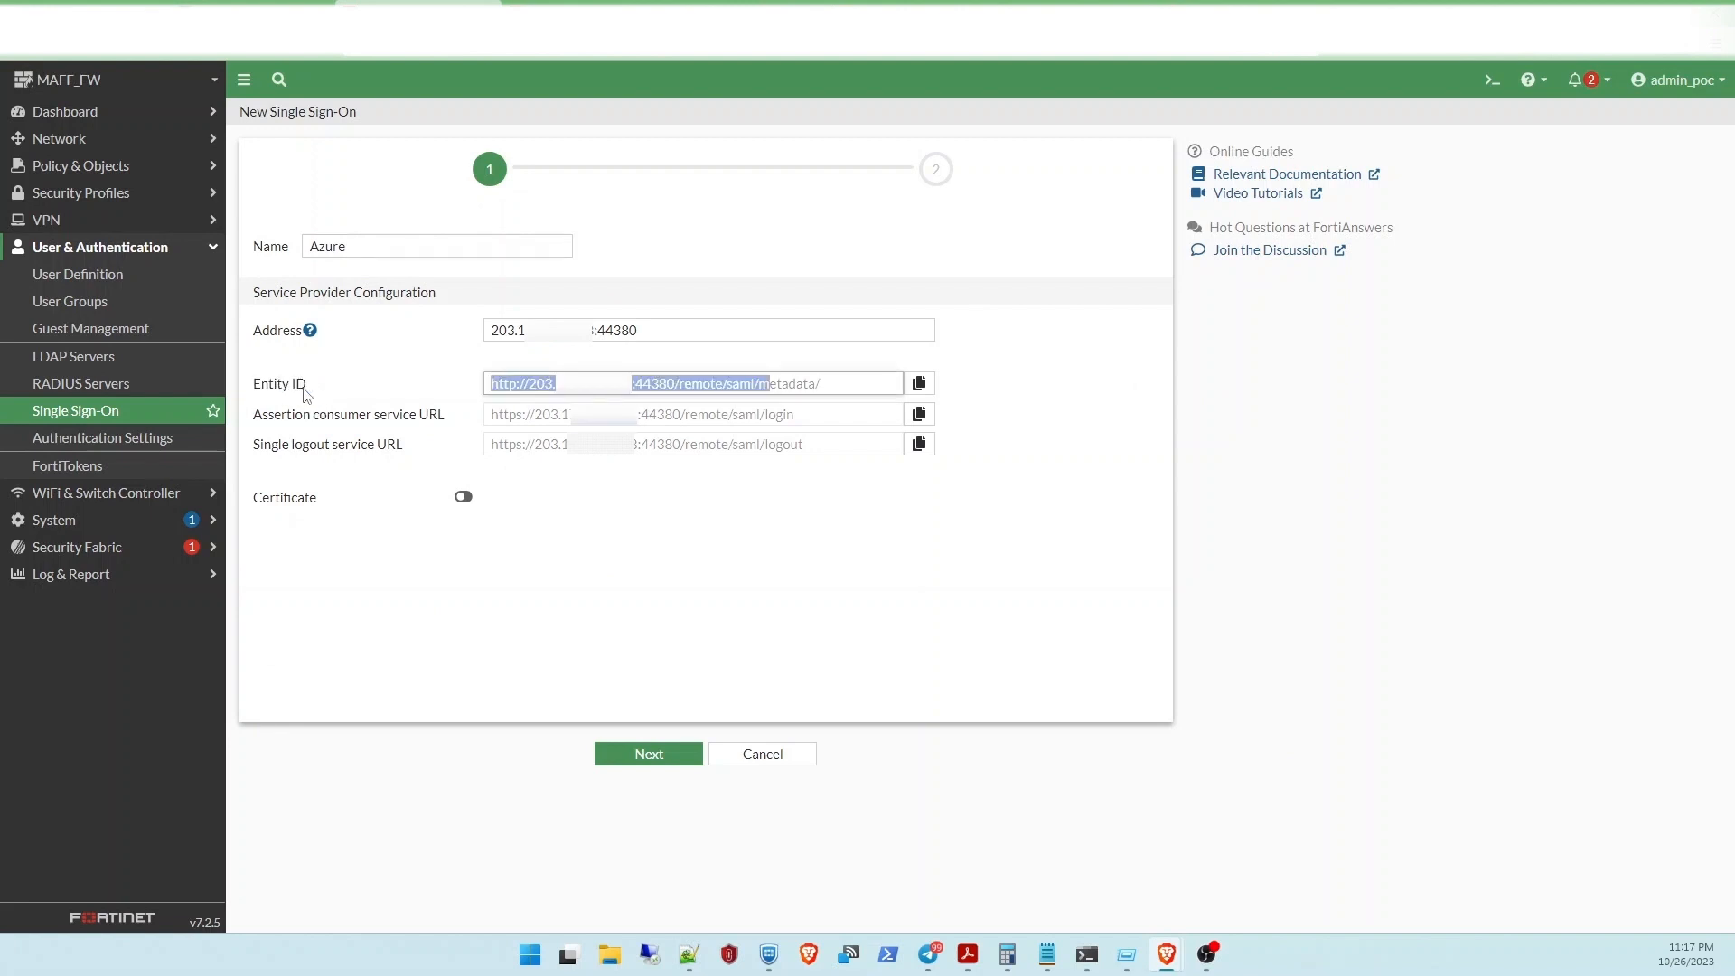
mouse_move(259, 427)
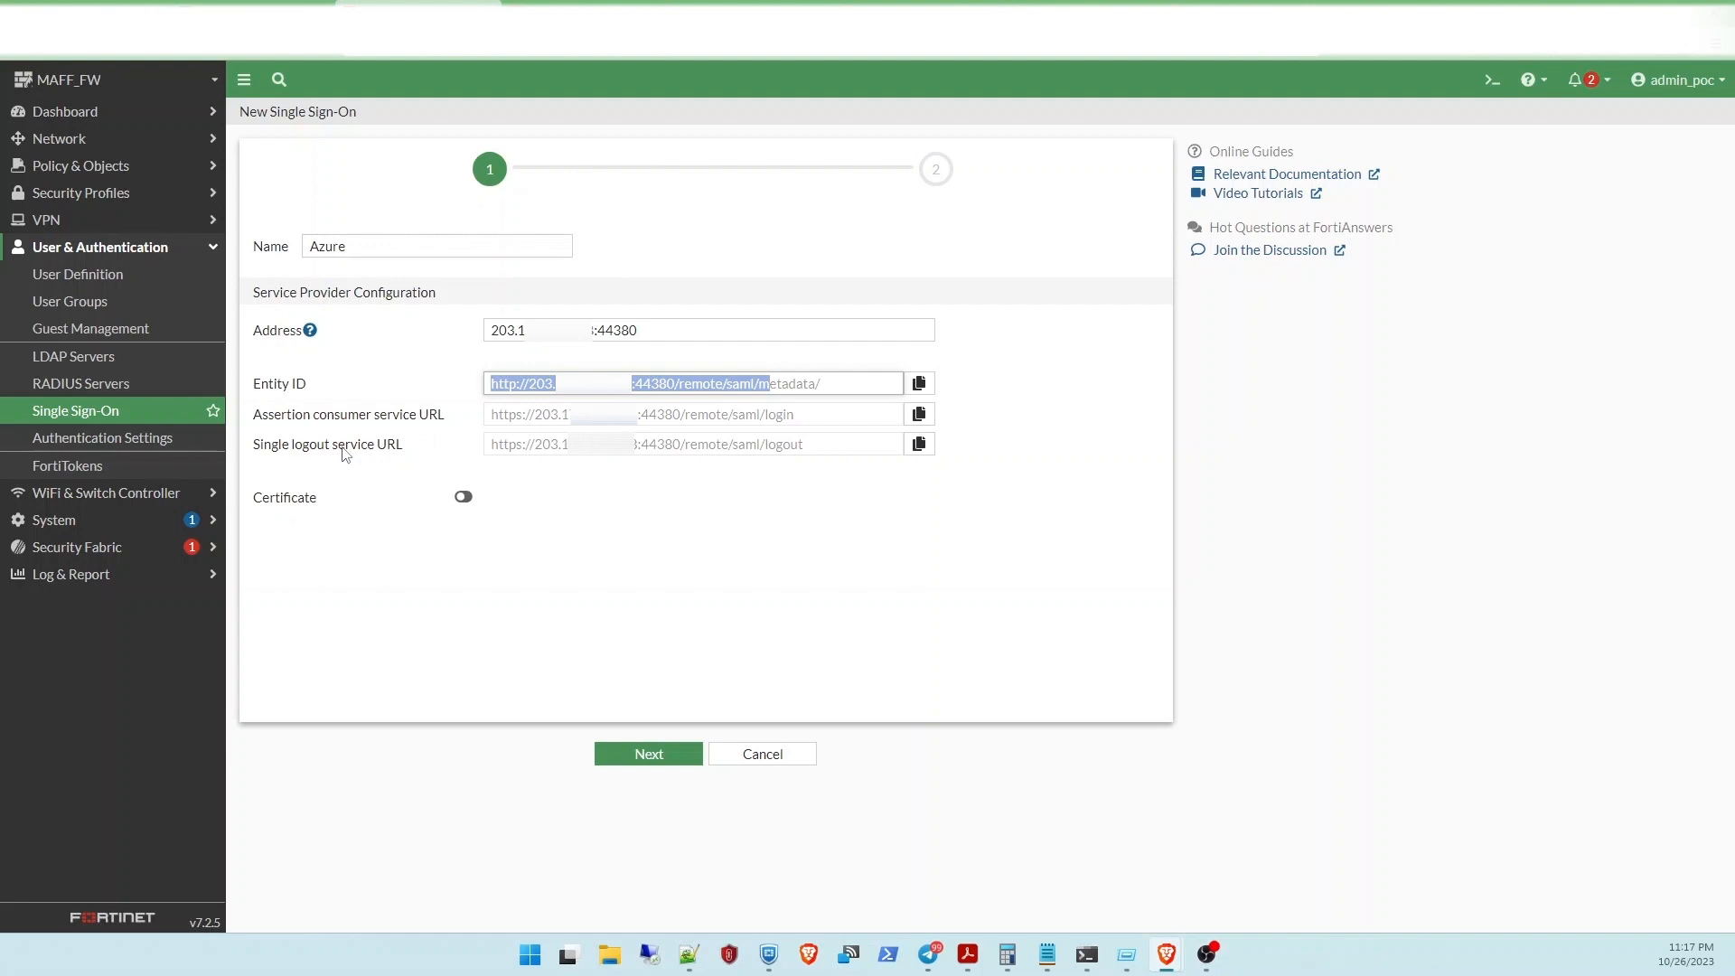
mouse_move(327, 459)
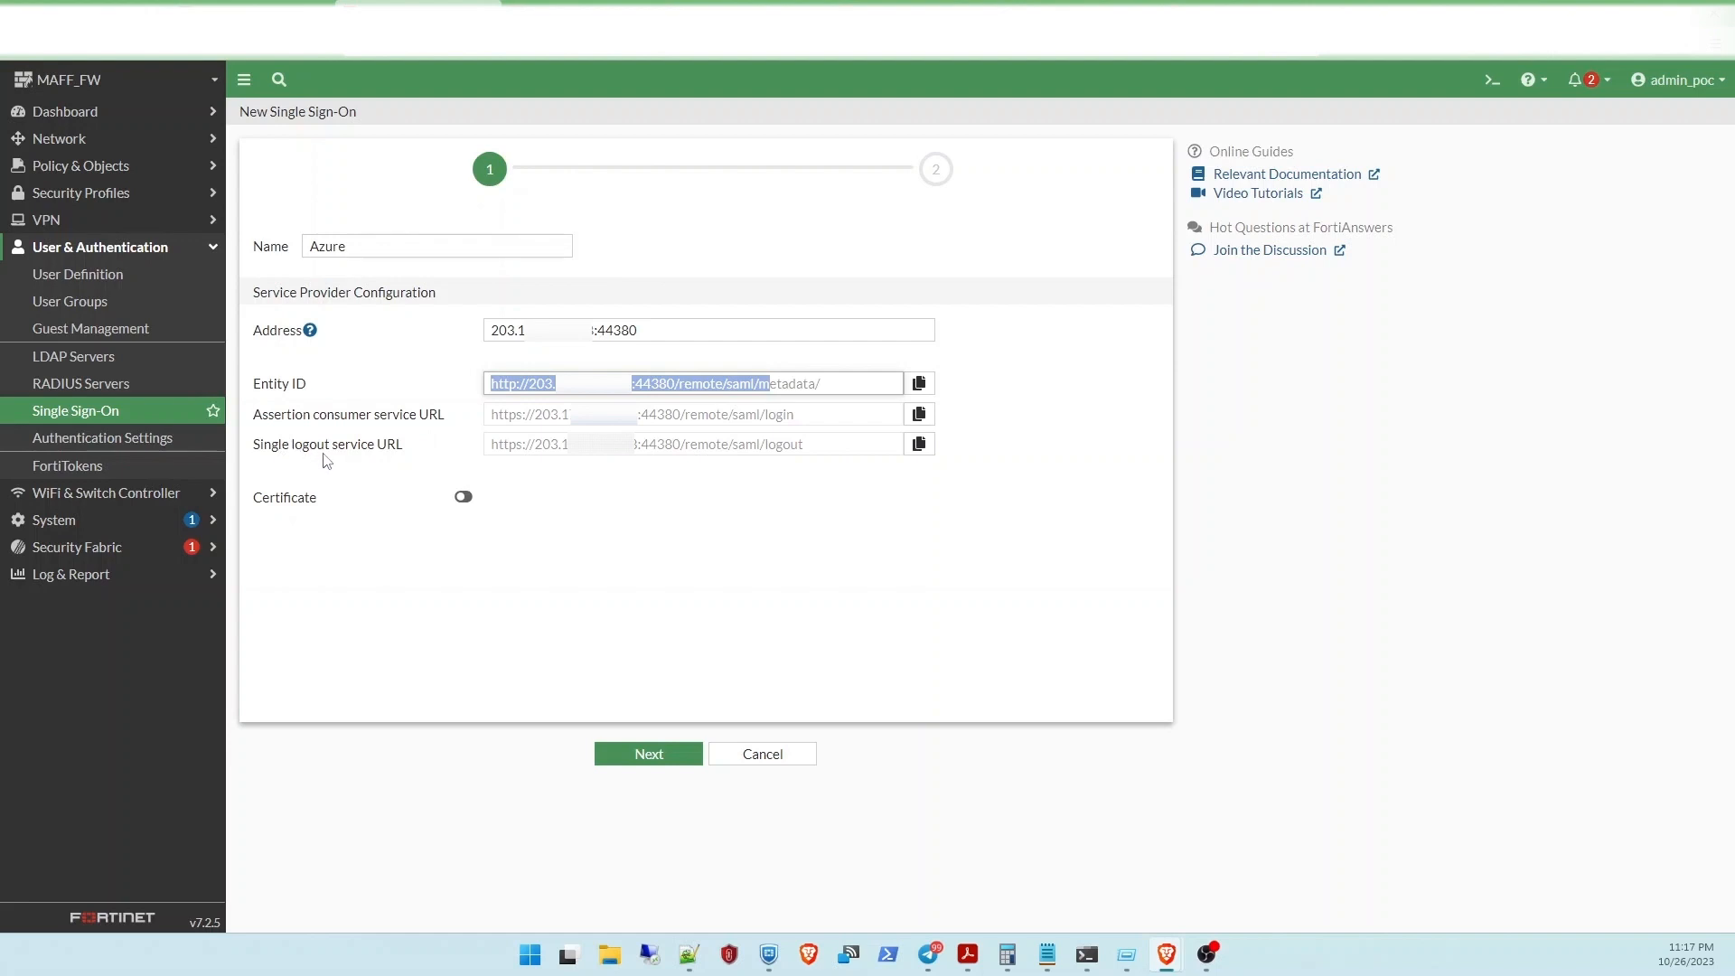
mouse_move(849, 425)
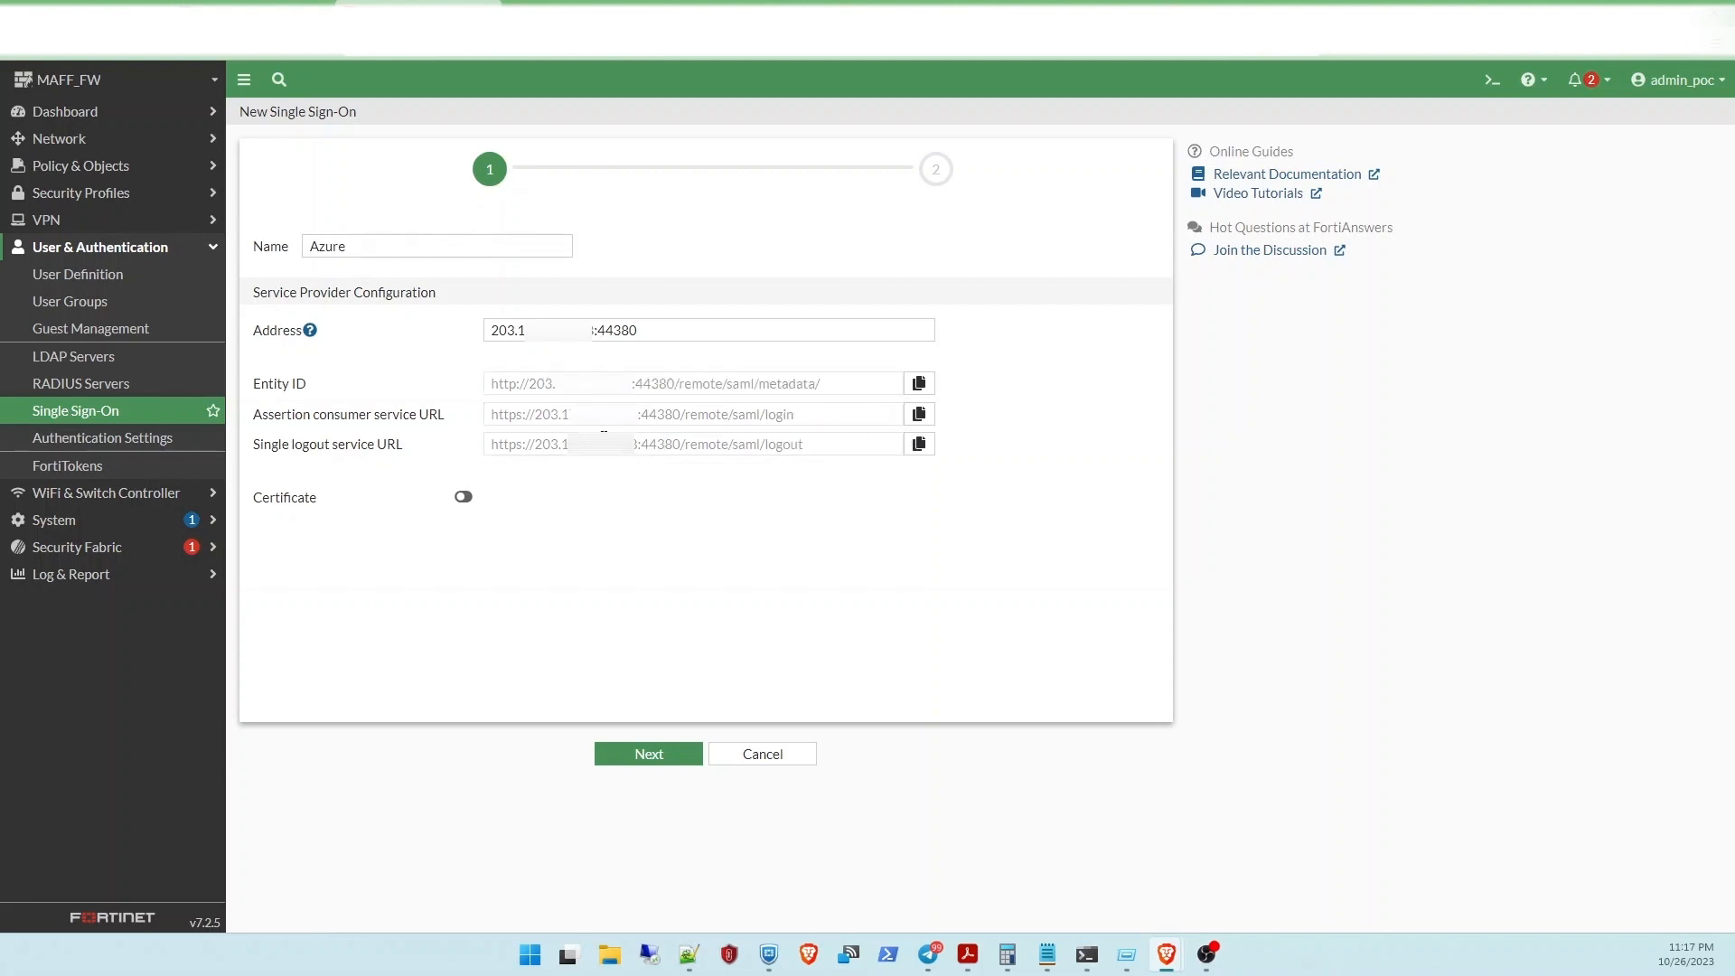
Step: Fill Identifier, Reply URL and Sign on URL with the FortiGate port-44380 SAML addresses
left_click(918, 383)
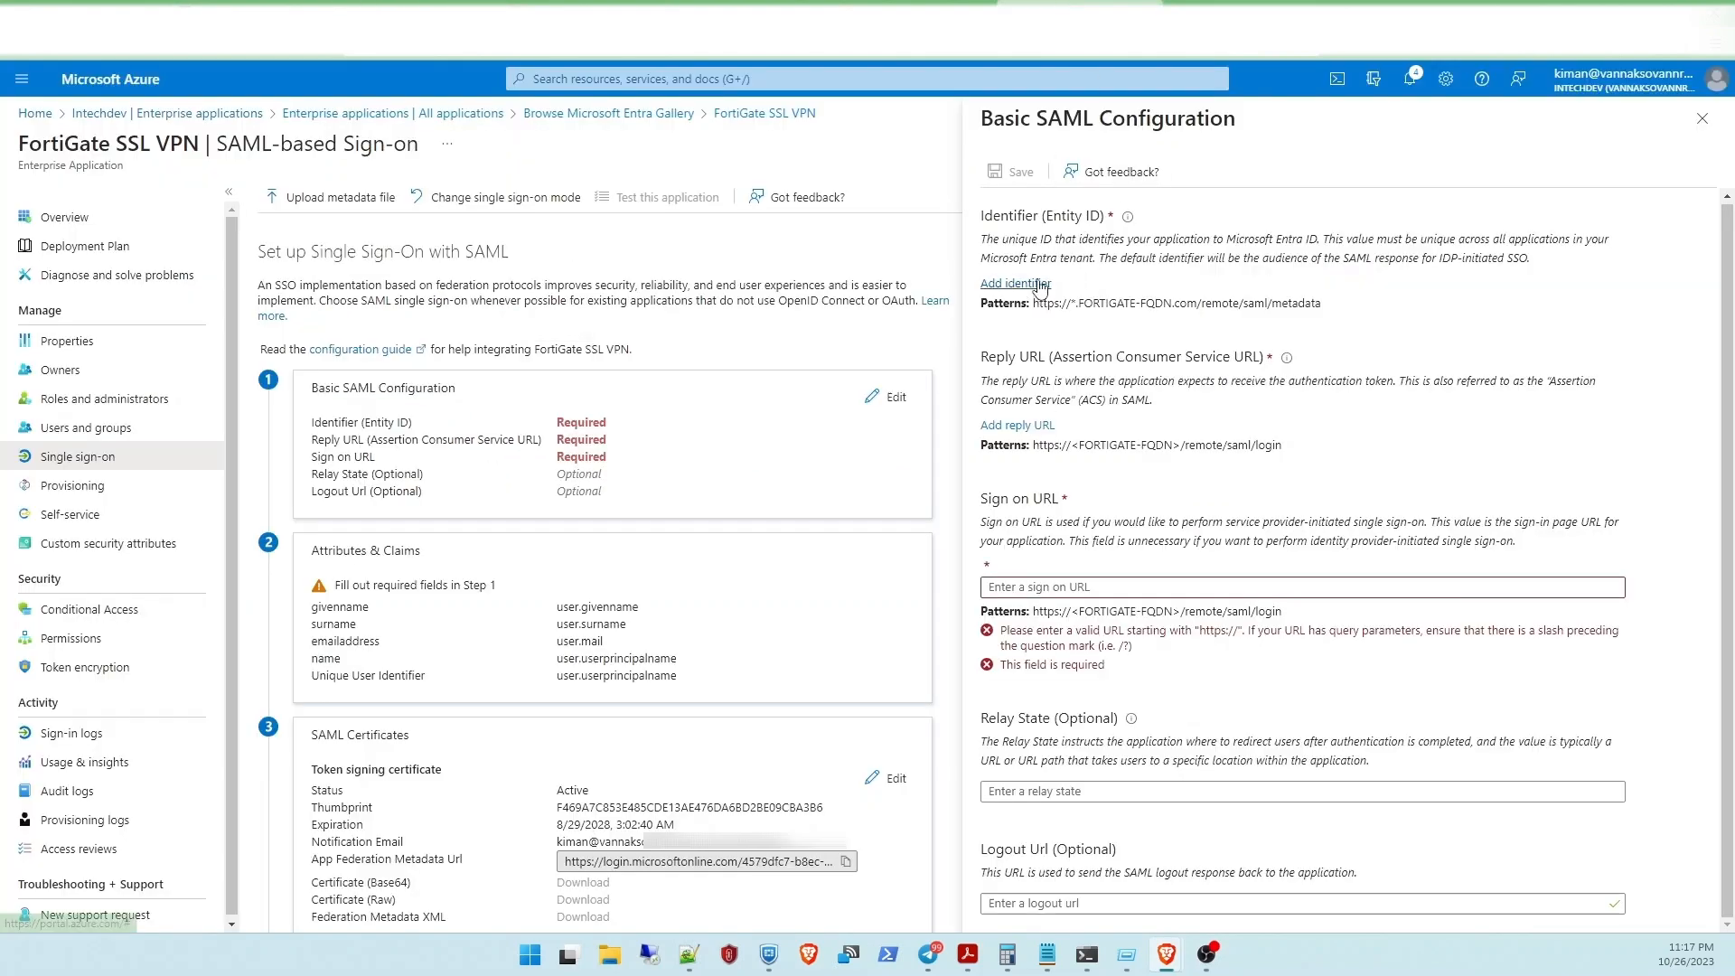
mouse_move(1126, 215)
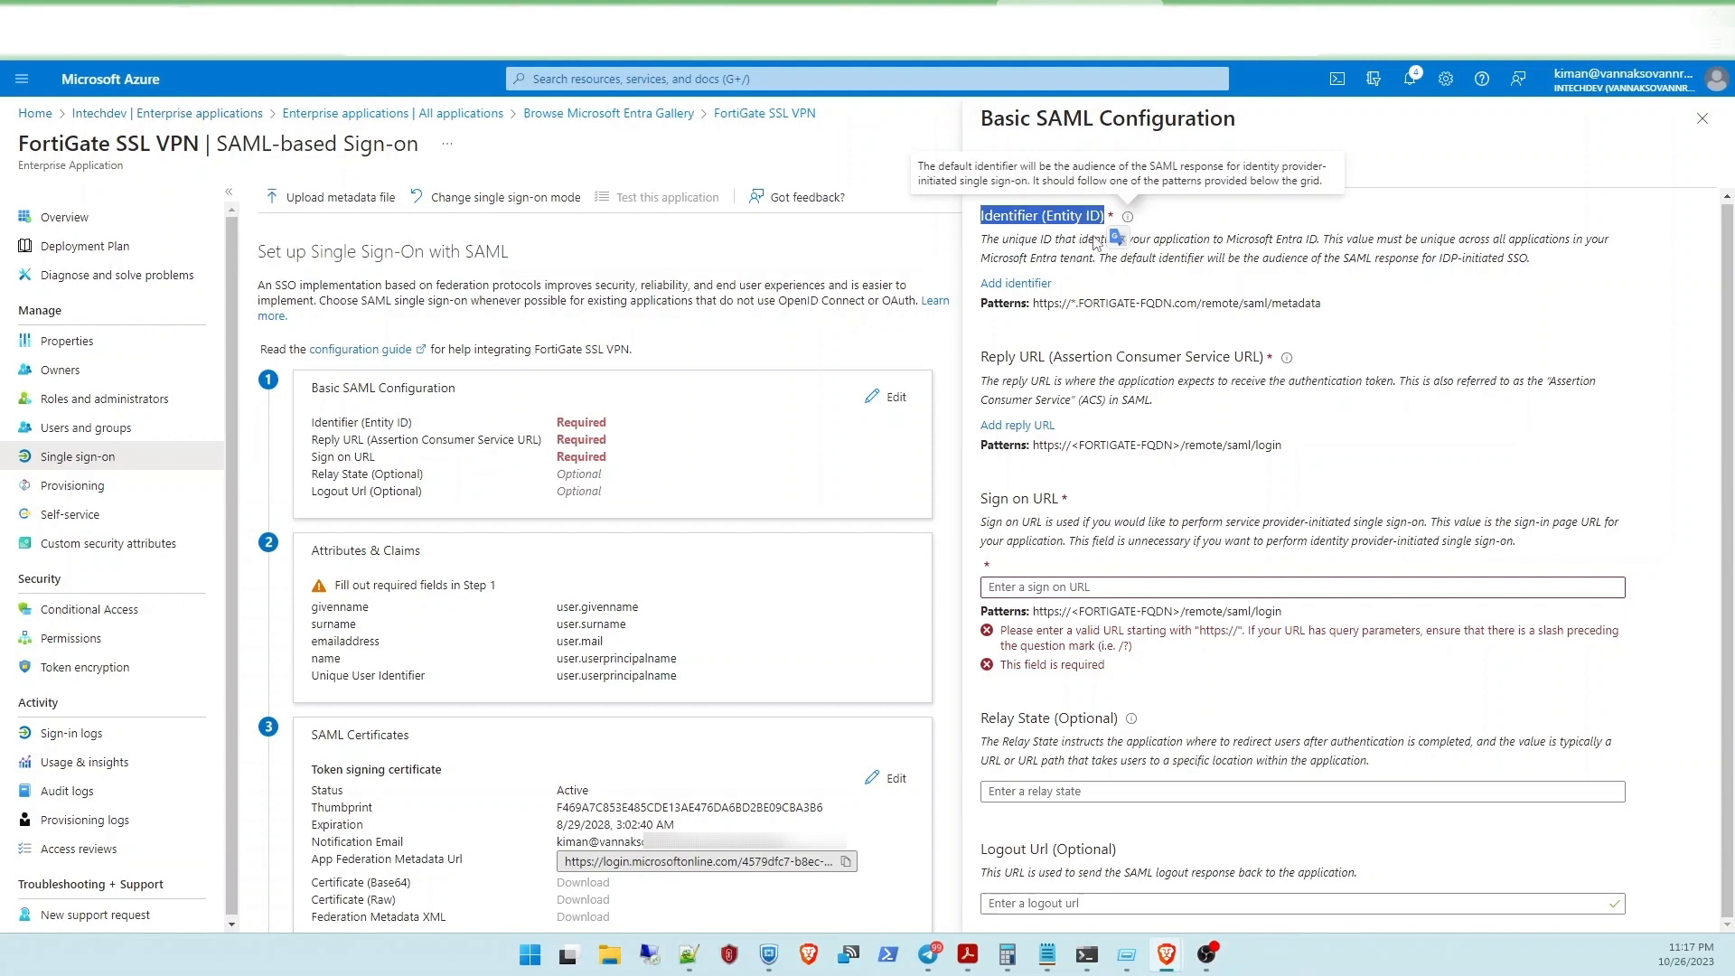
left_click(1015, 282)
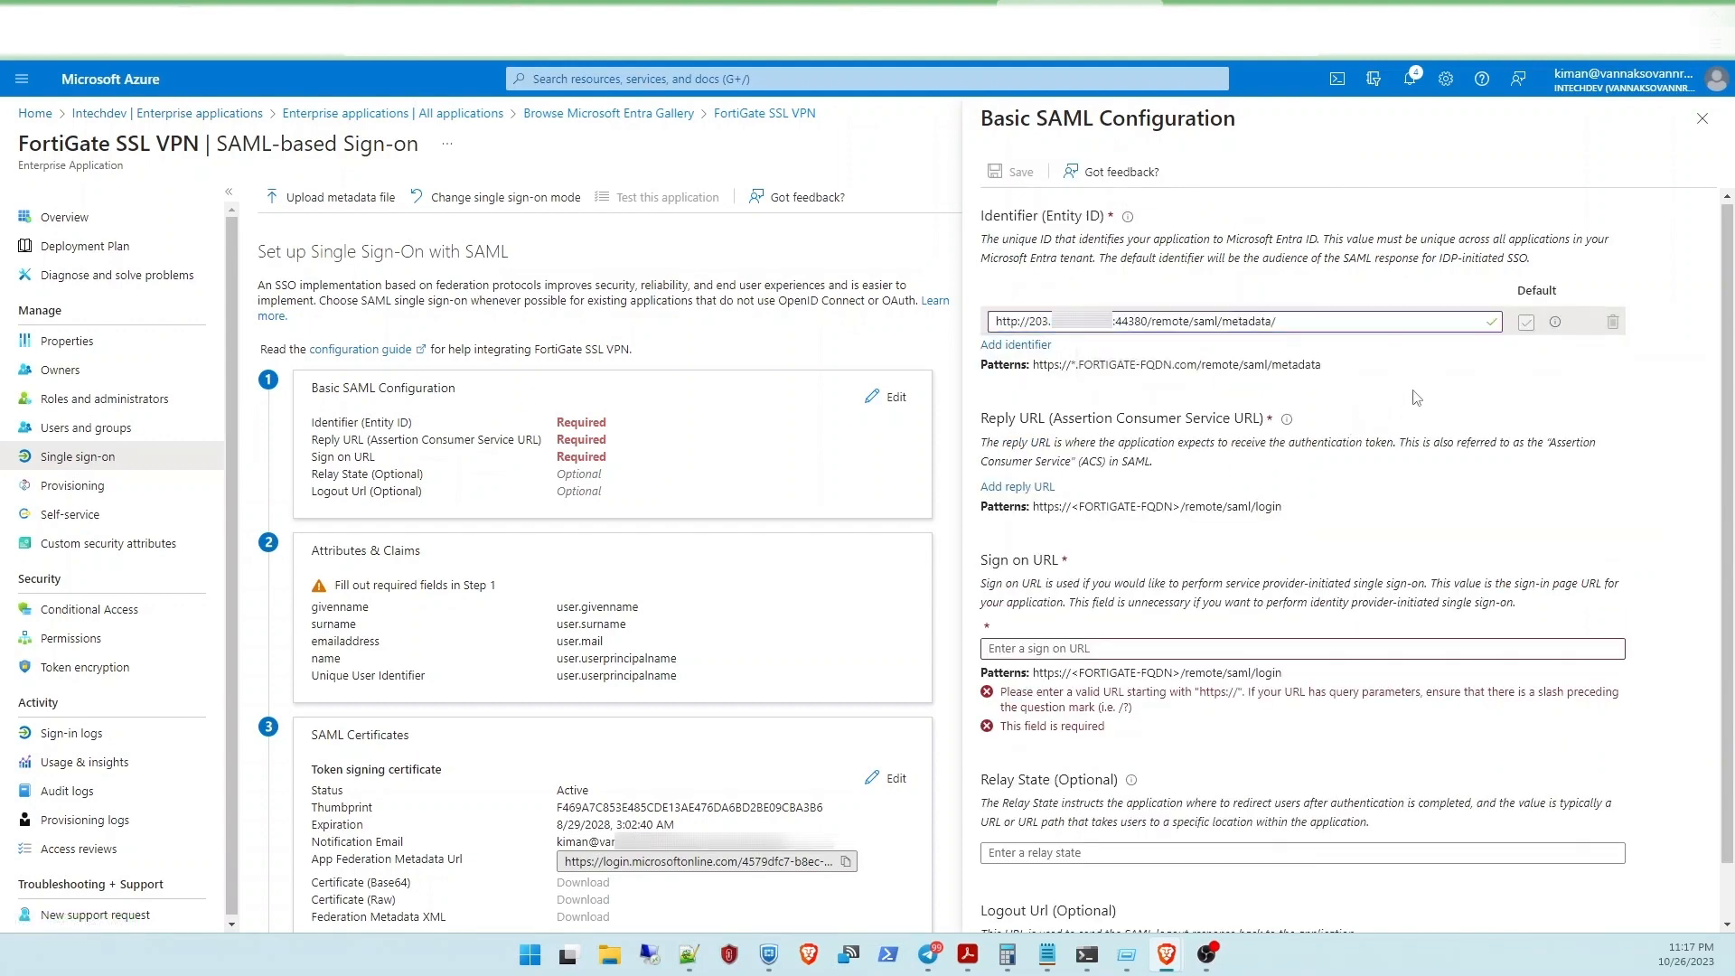
left_click(1015, 487)
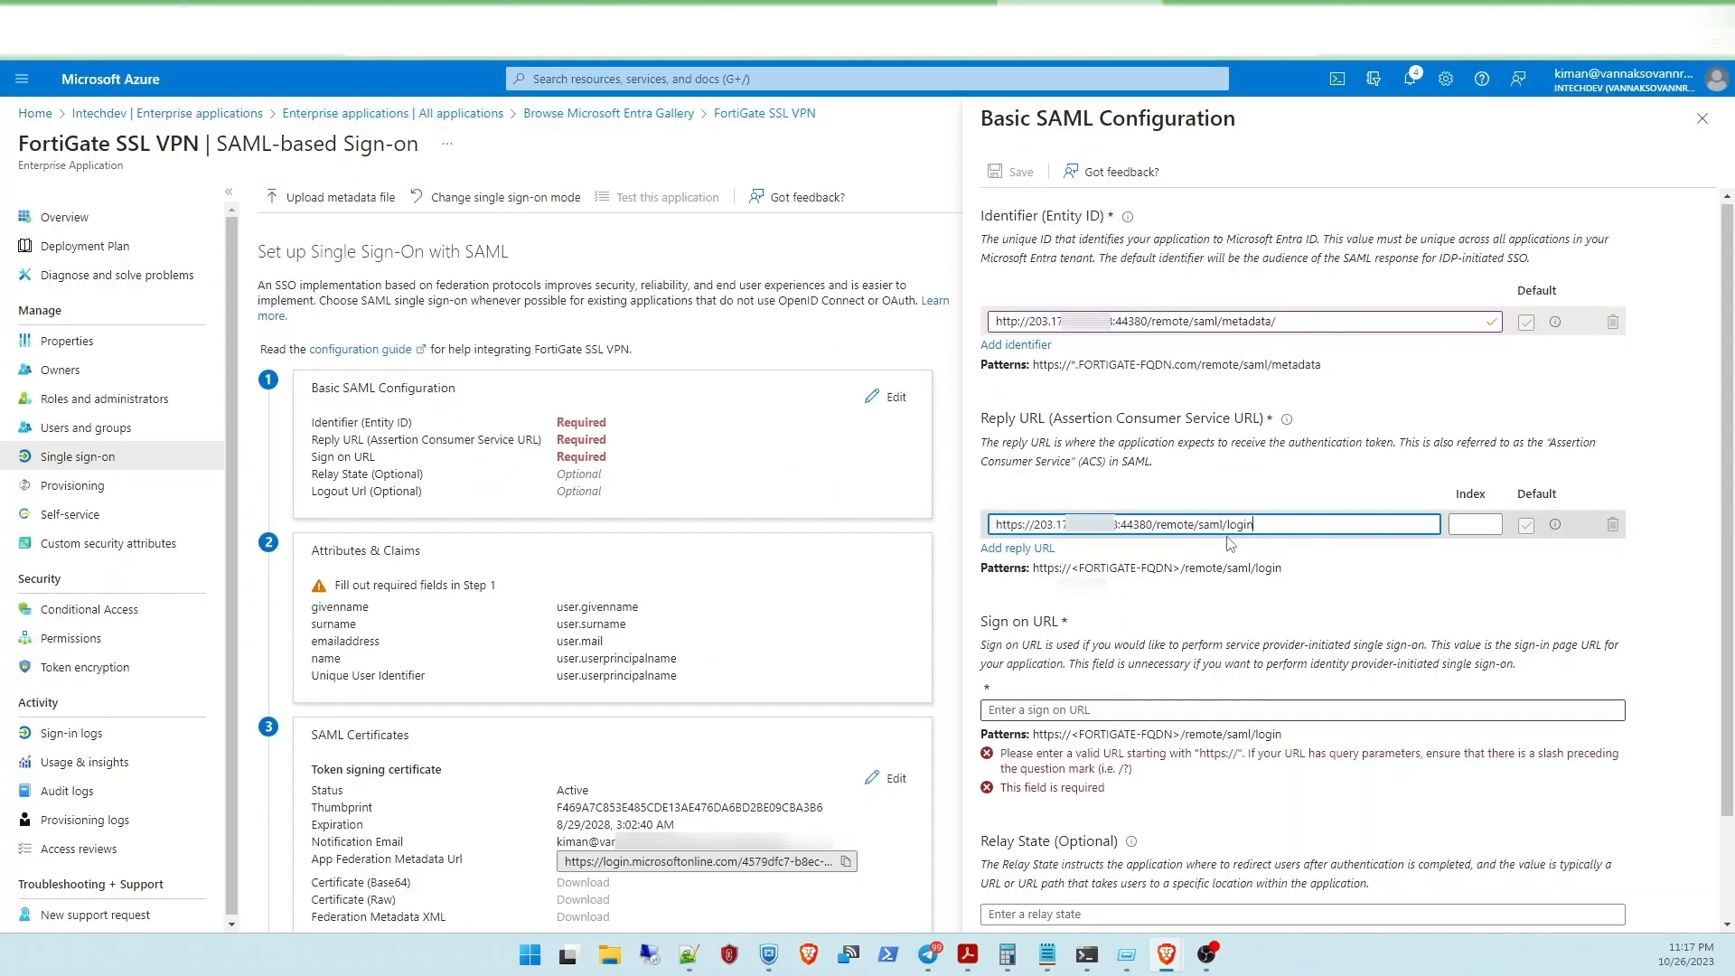
scroll("down", 3)
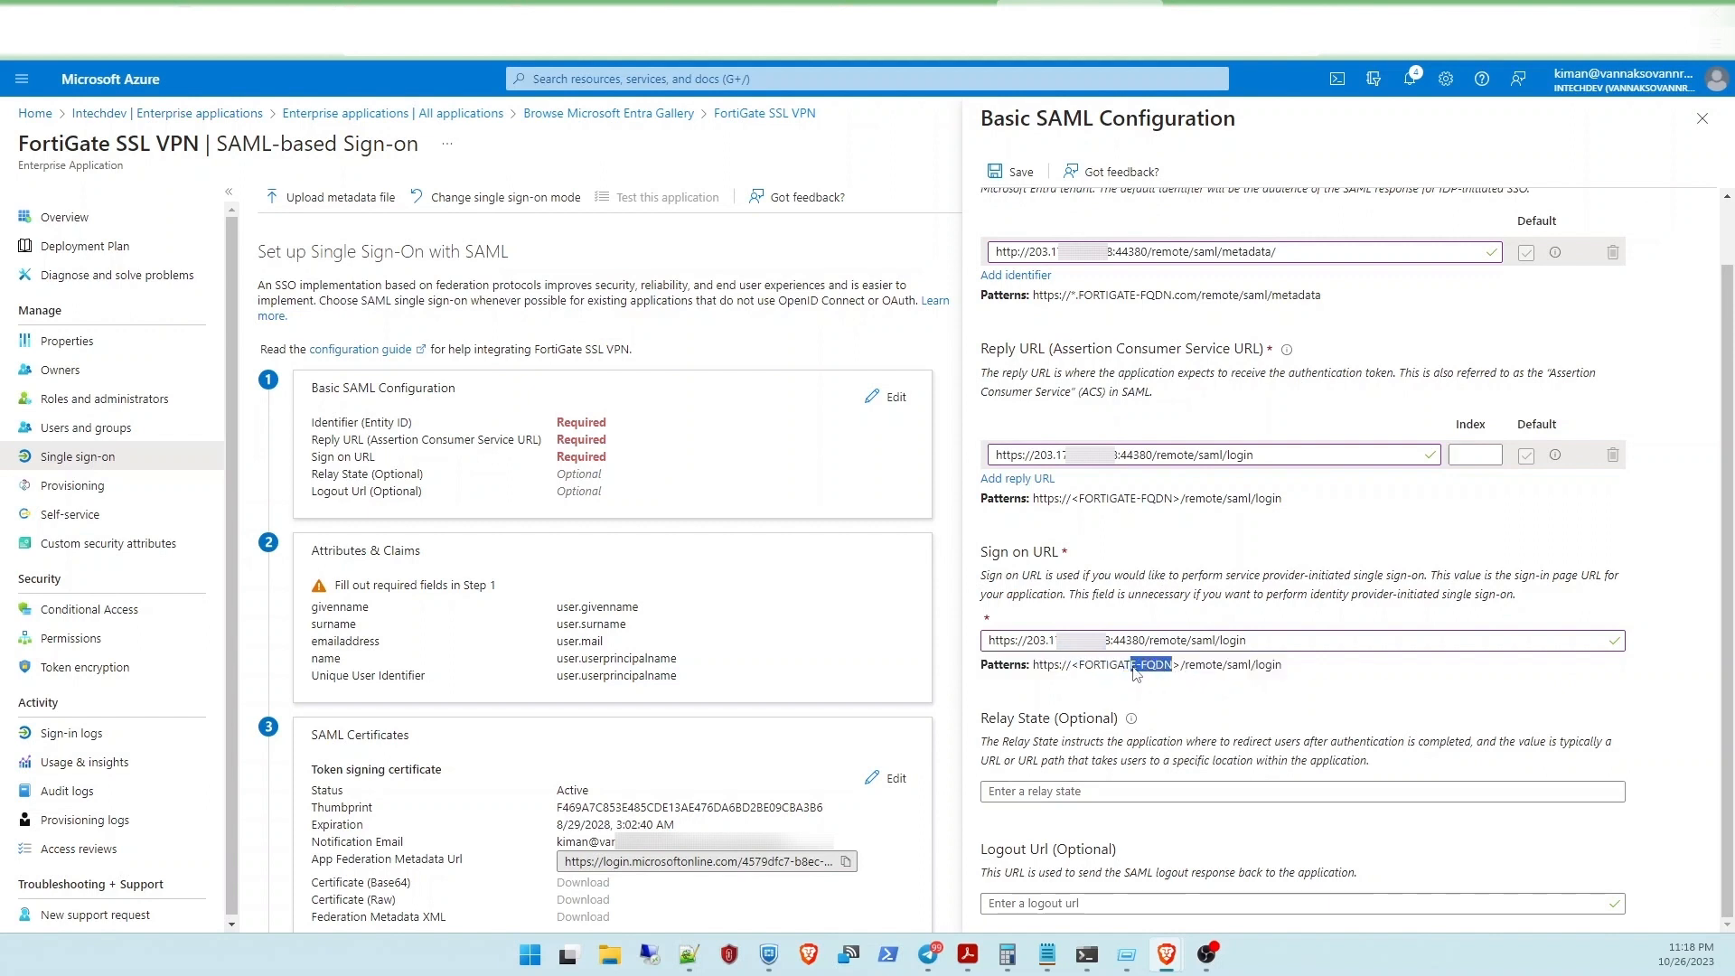
mouse_move(1193, 674)
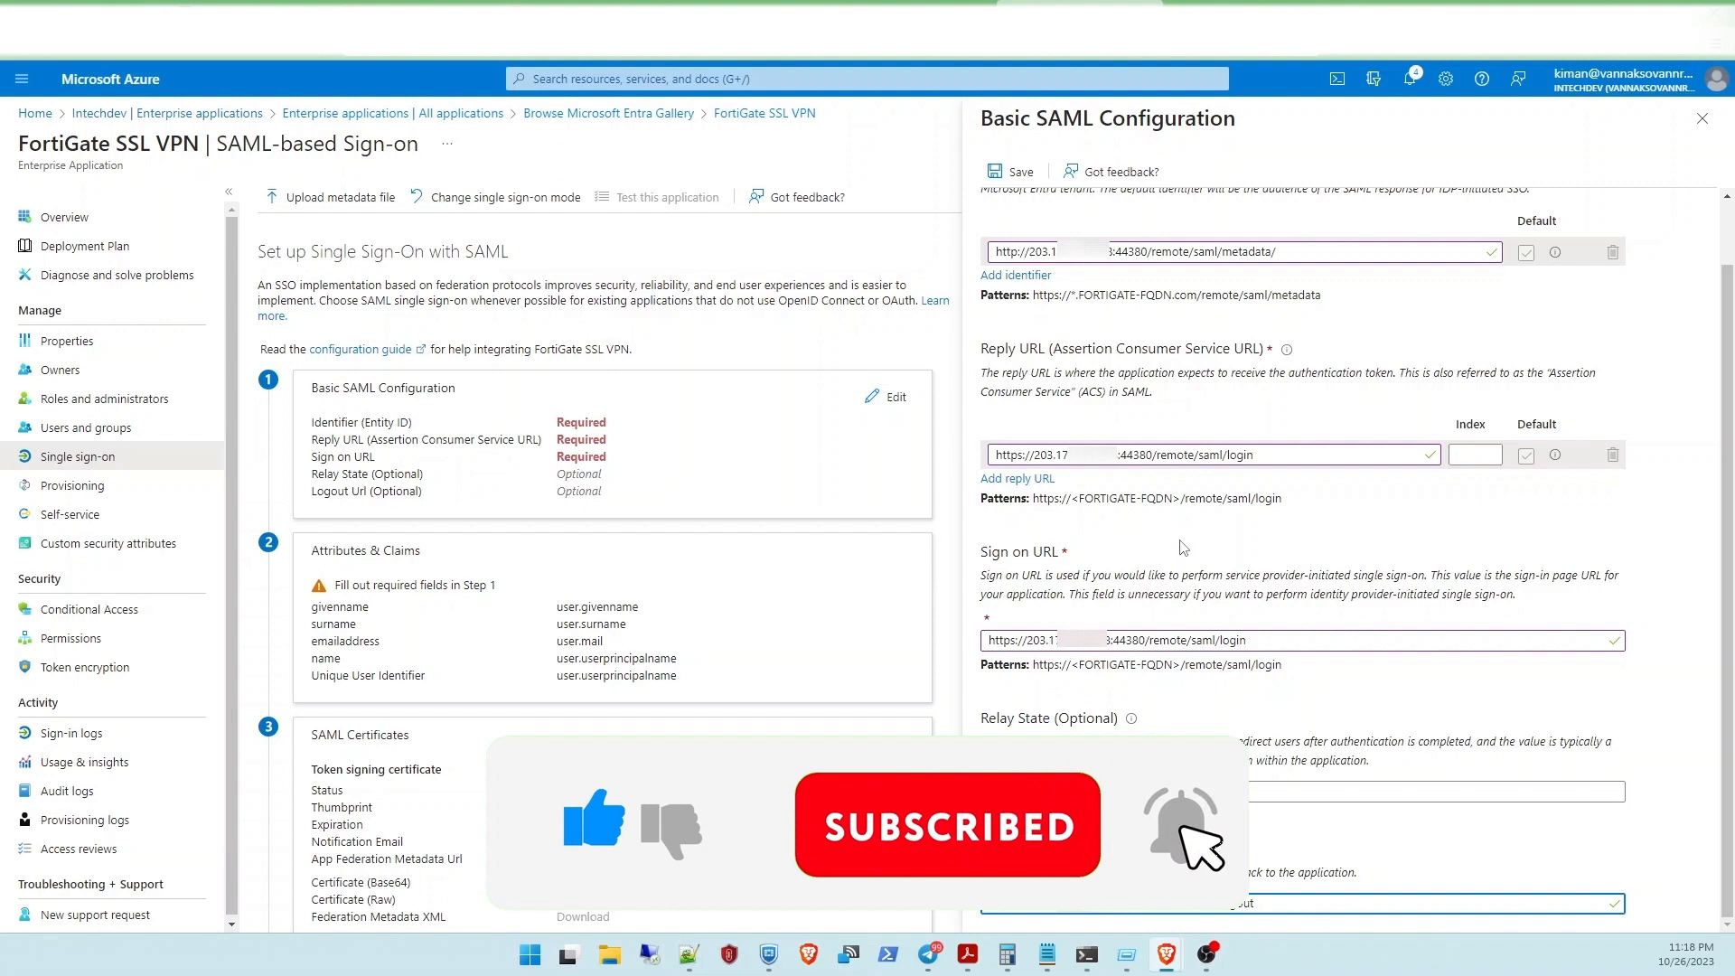
scroll("up", 3)
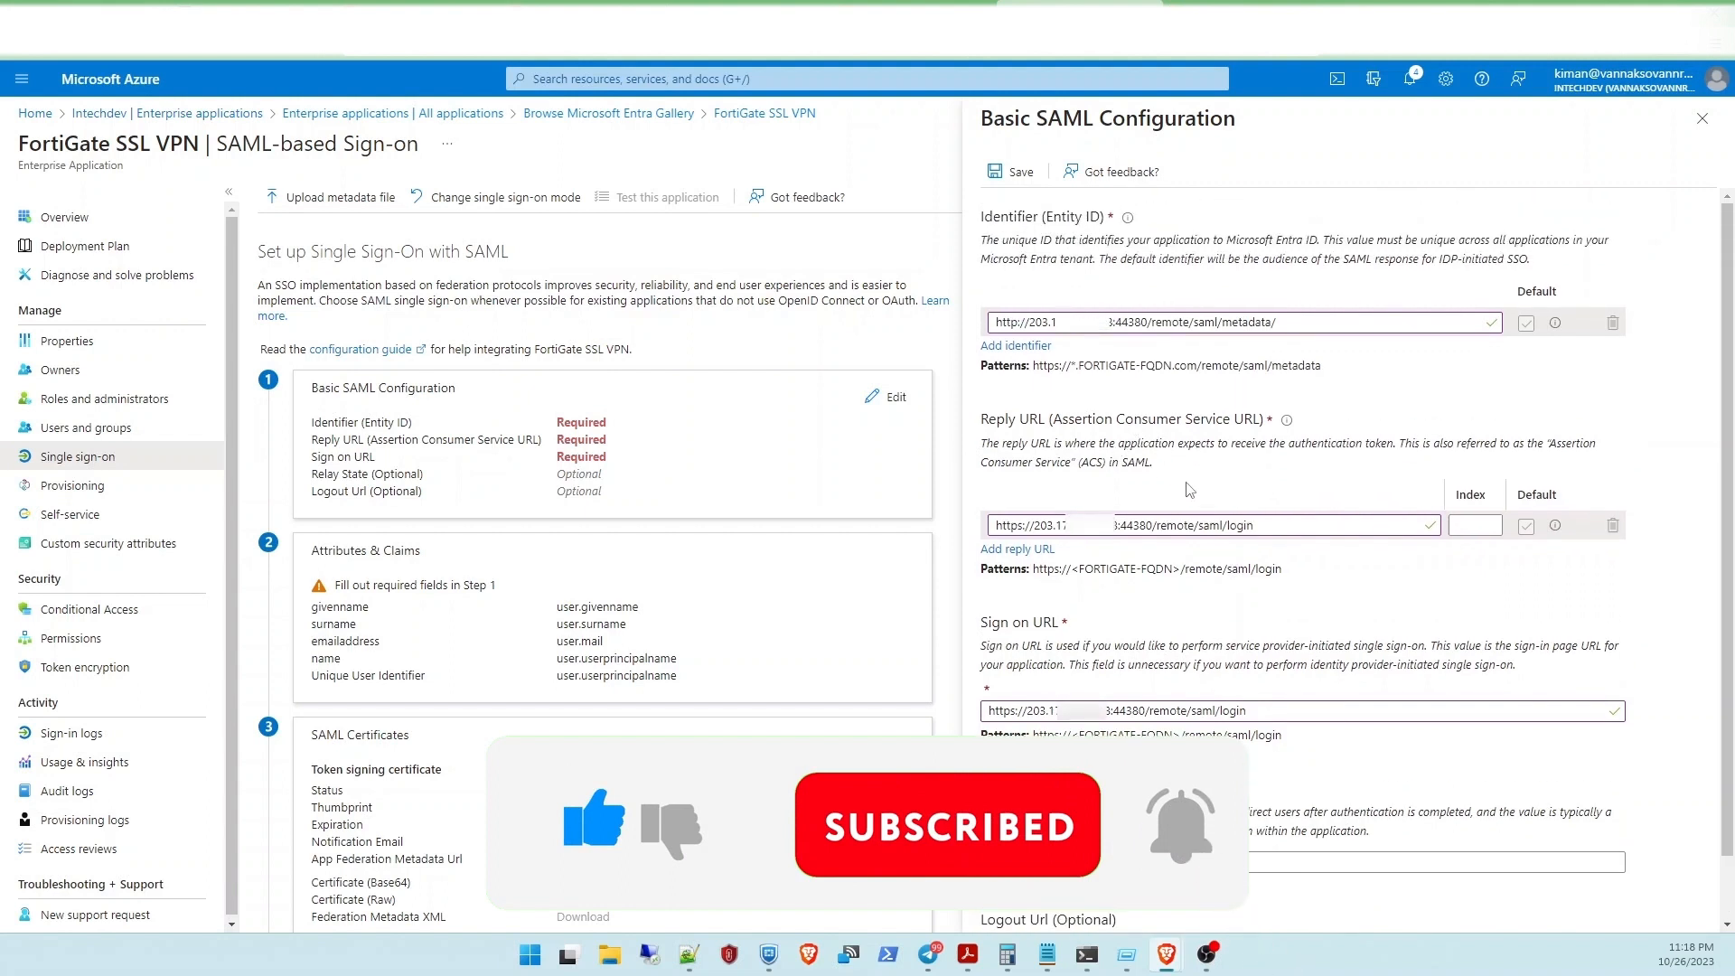
scroll("down", 3)
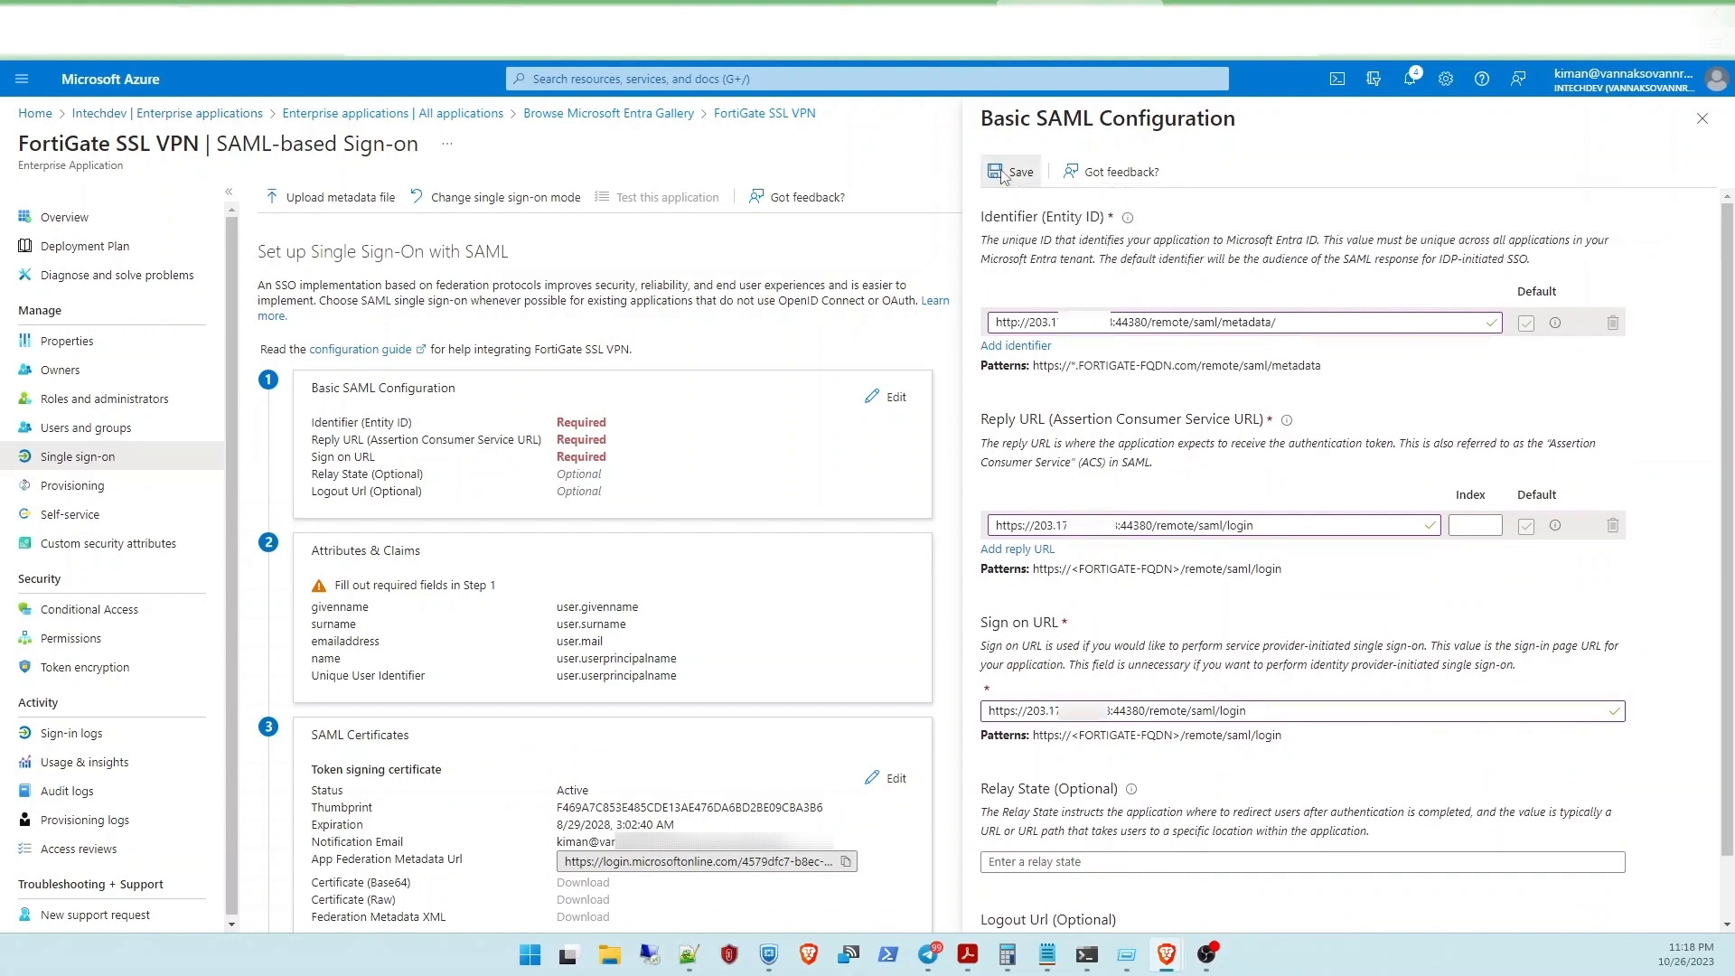
Step: Save the Basic SAML Configuration, close its pane and choose 'No, I'll test later'
left_click(1018, 172)
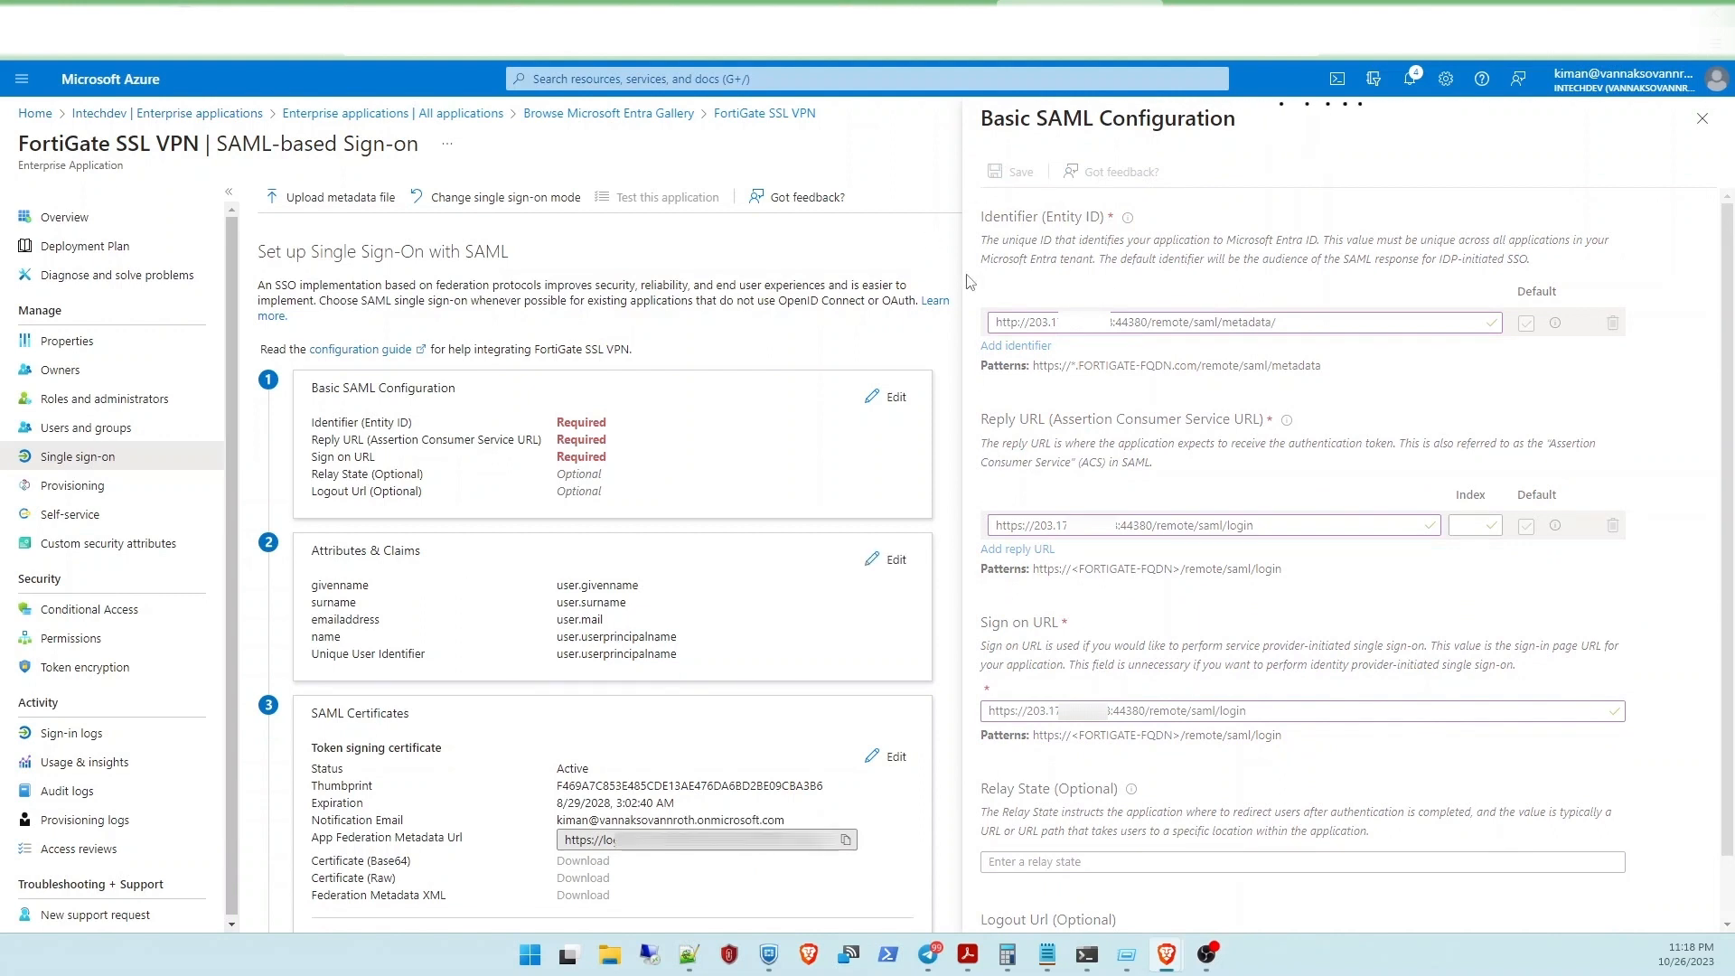
left_click(1009, 172)
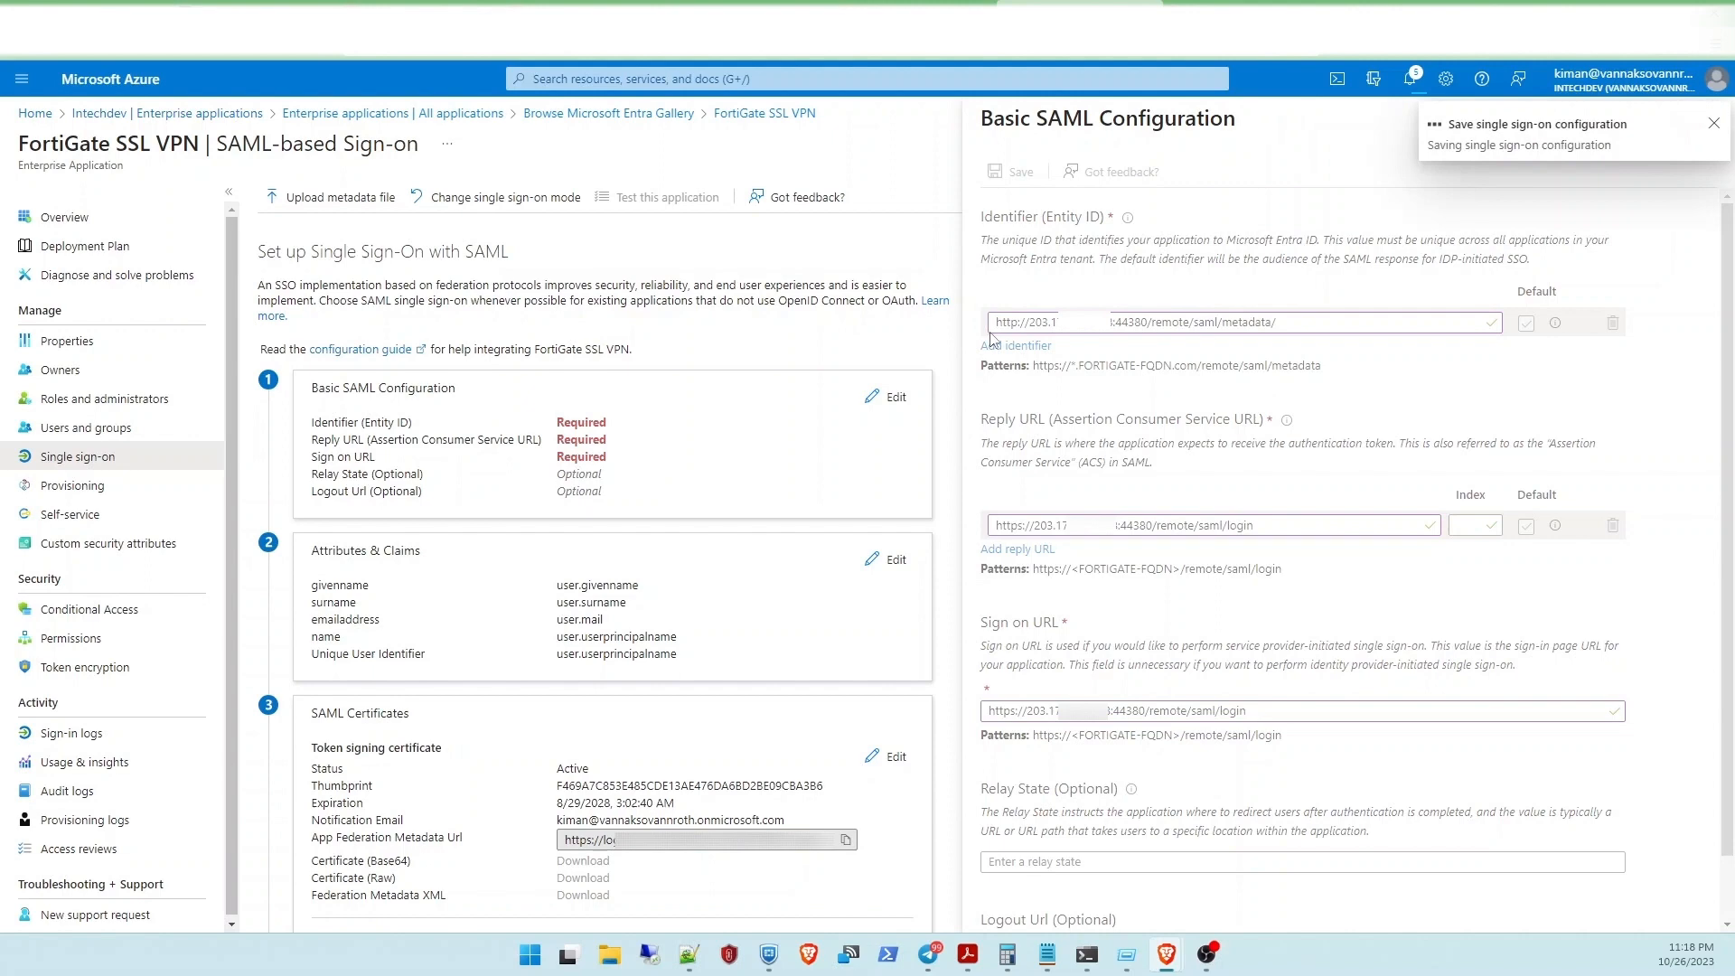
left_click(1011, 171)
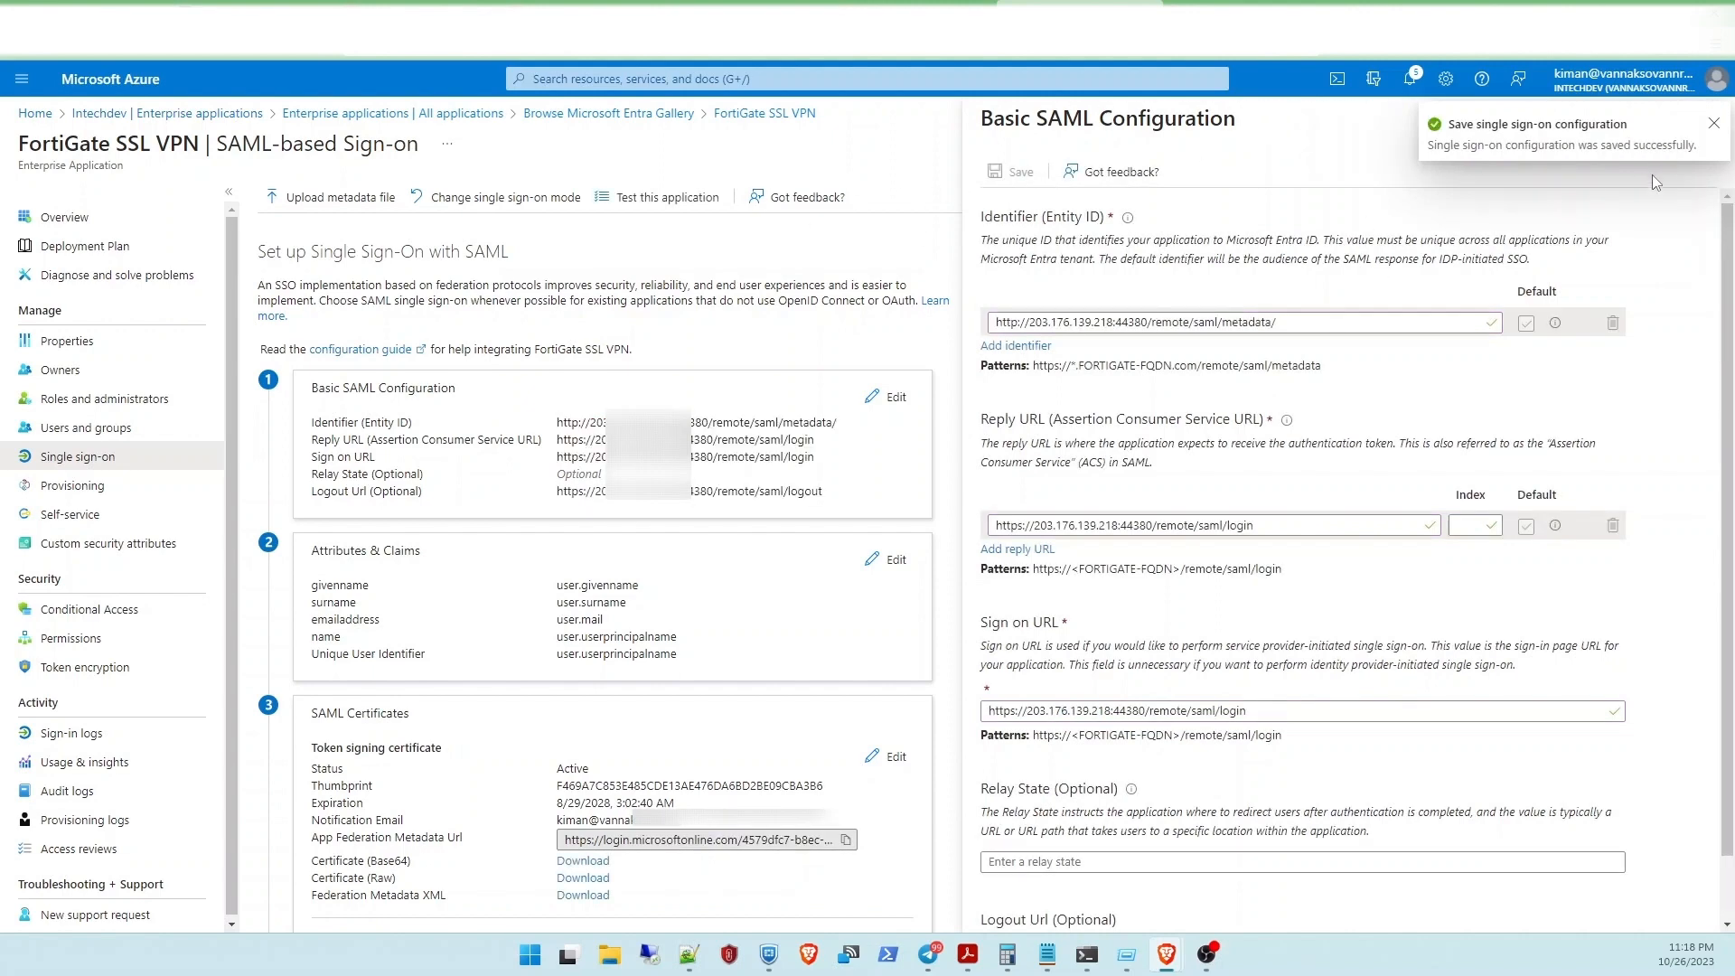
left_click(1714, 121)
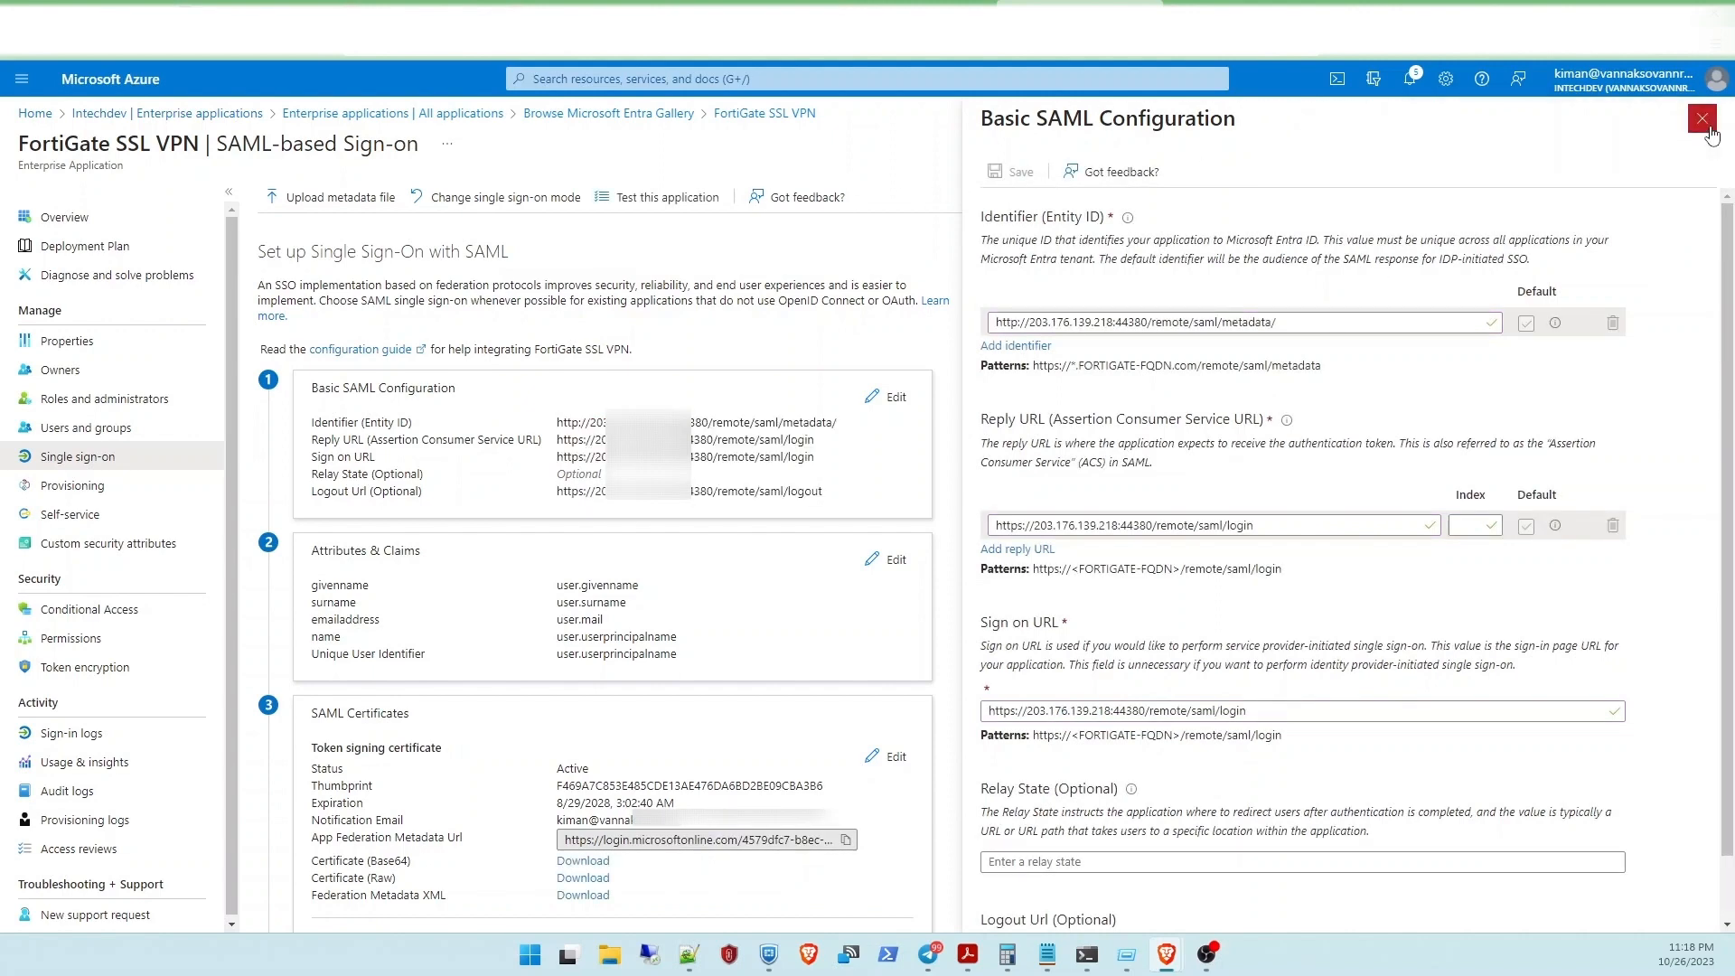
left_click(1703, 118)
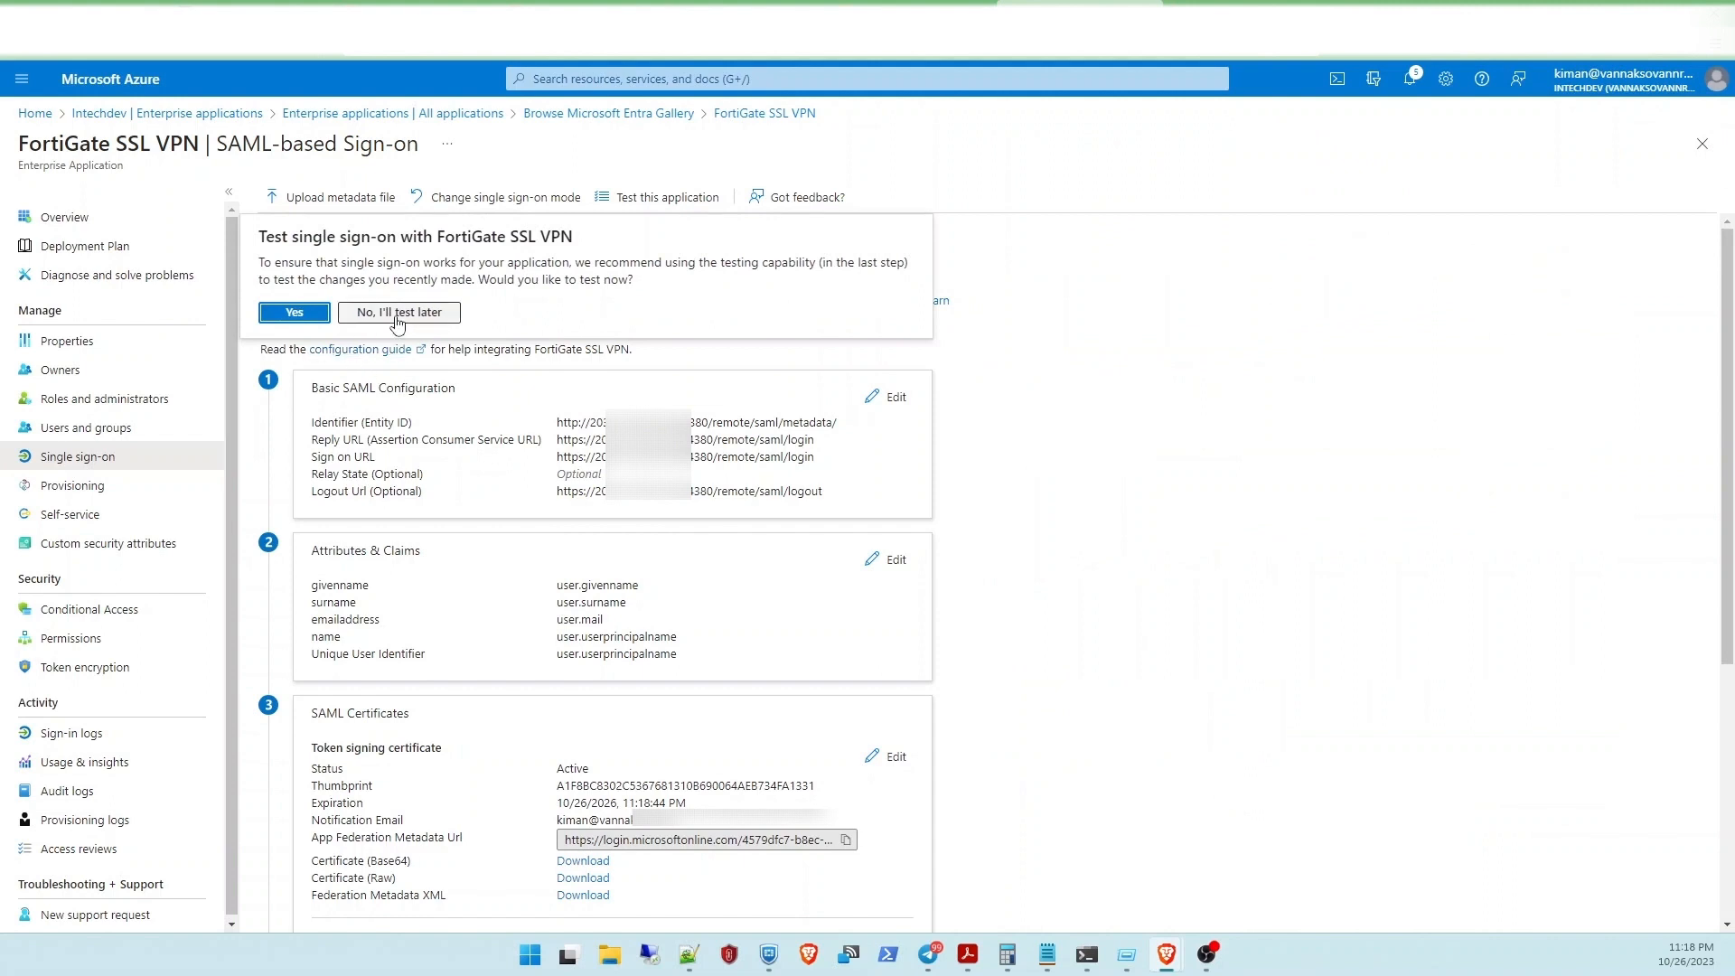
left_click(398, 311)
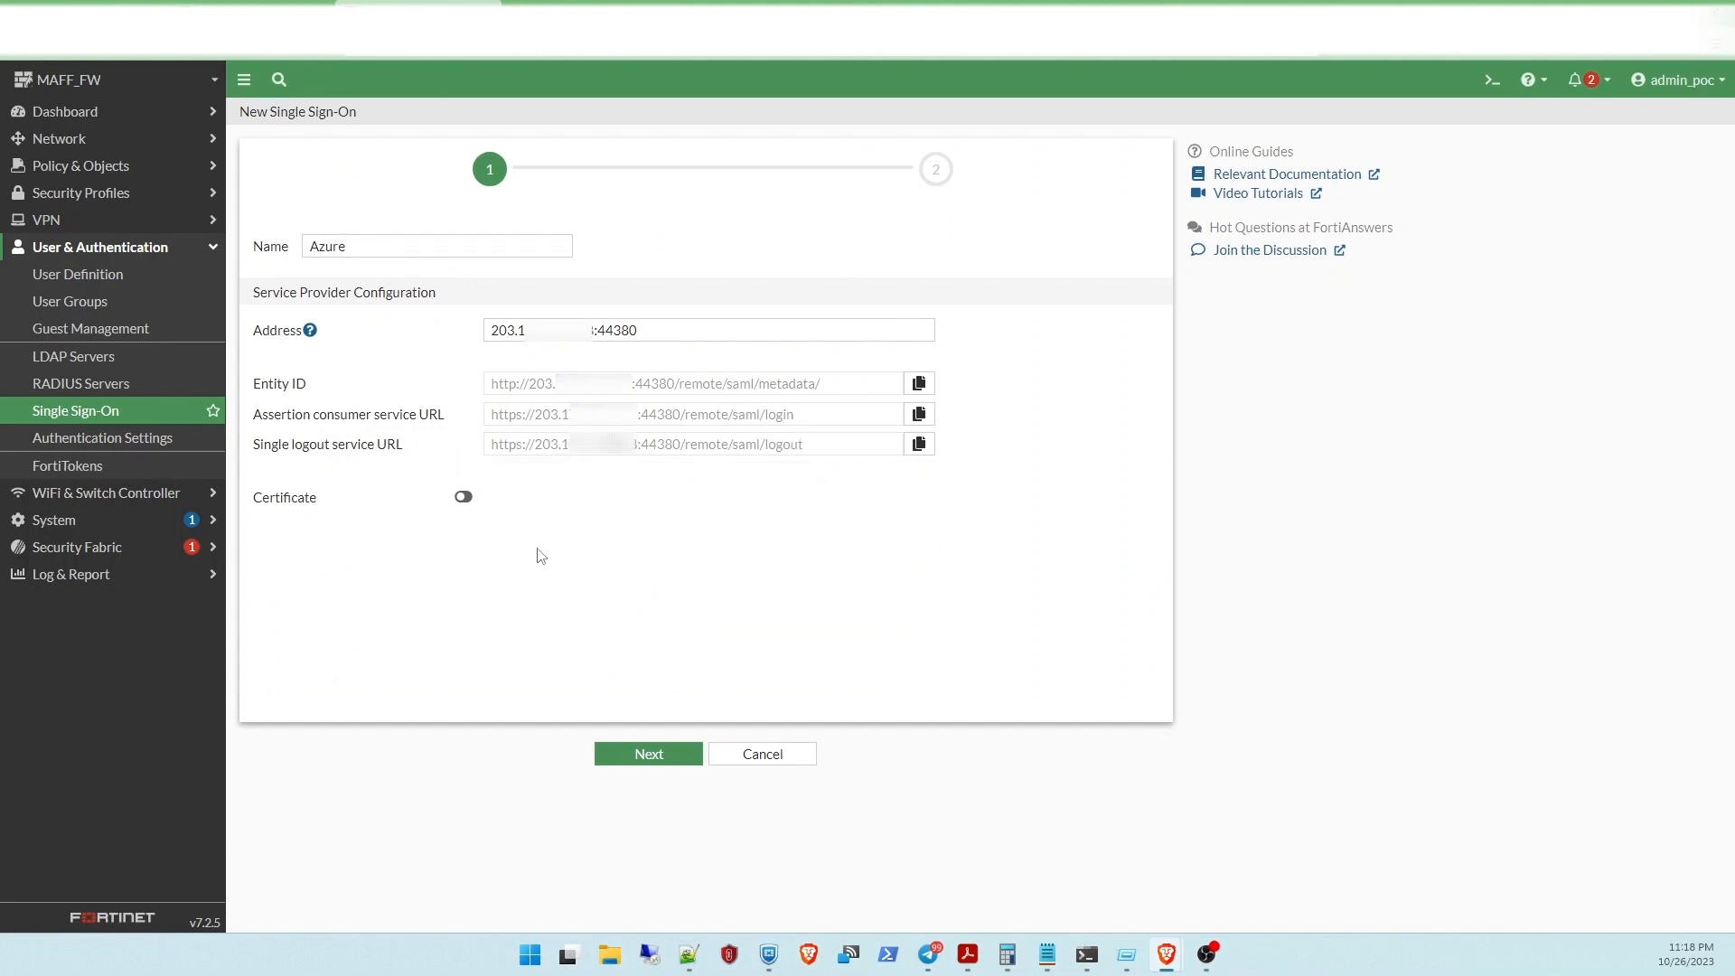
Step: Enable the certificate option with Fortinet_SSL and continue to identity provider details
left_click(462, 495)
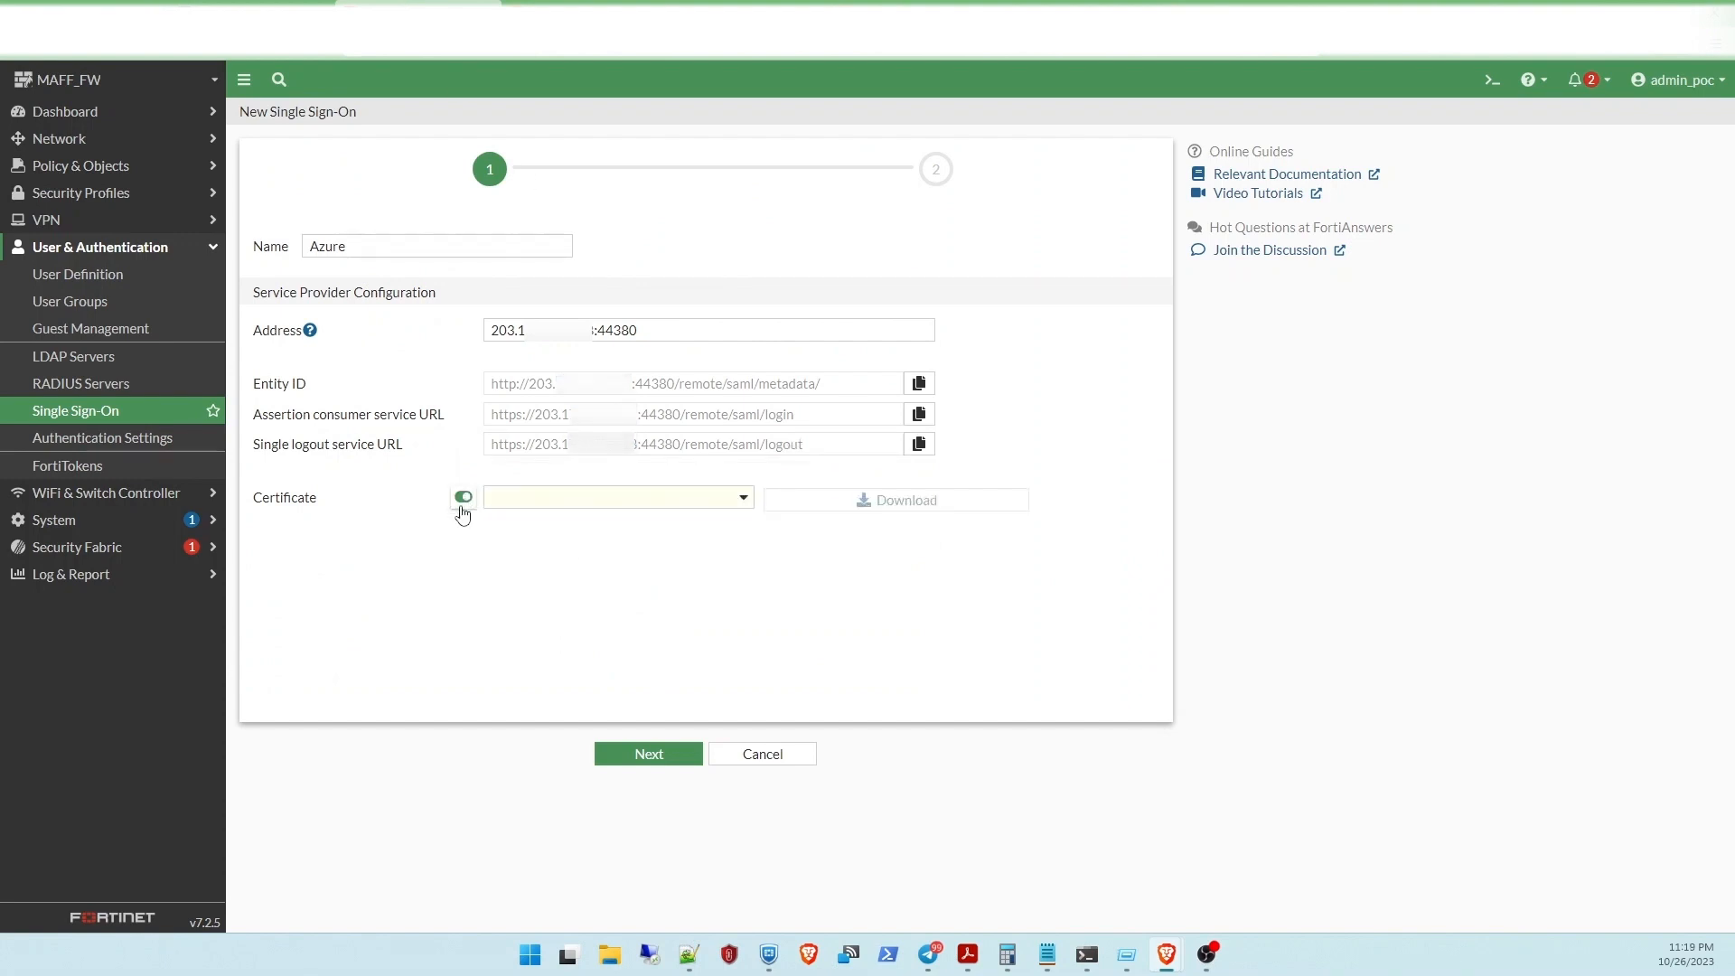
left_click(618, 497)
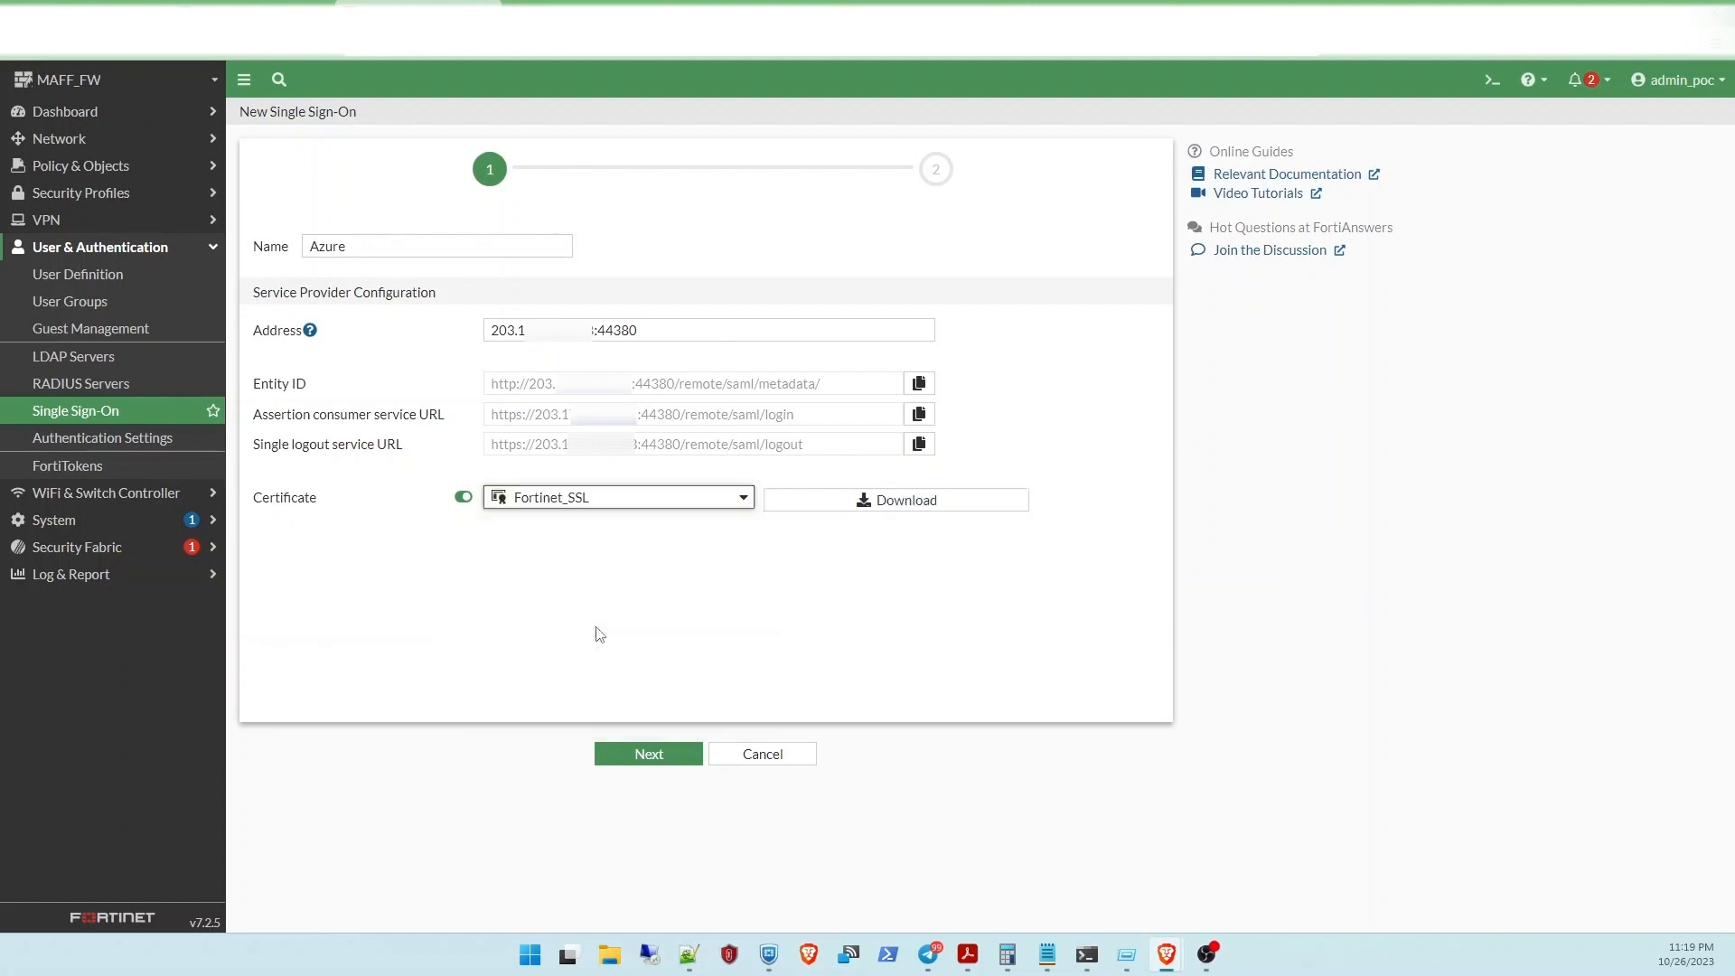
mouse_move(904, 535)
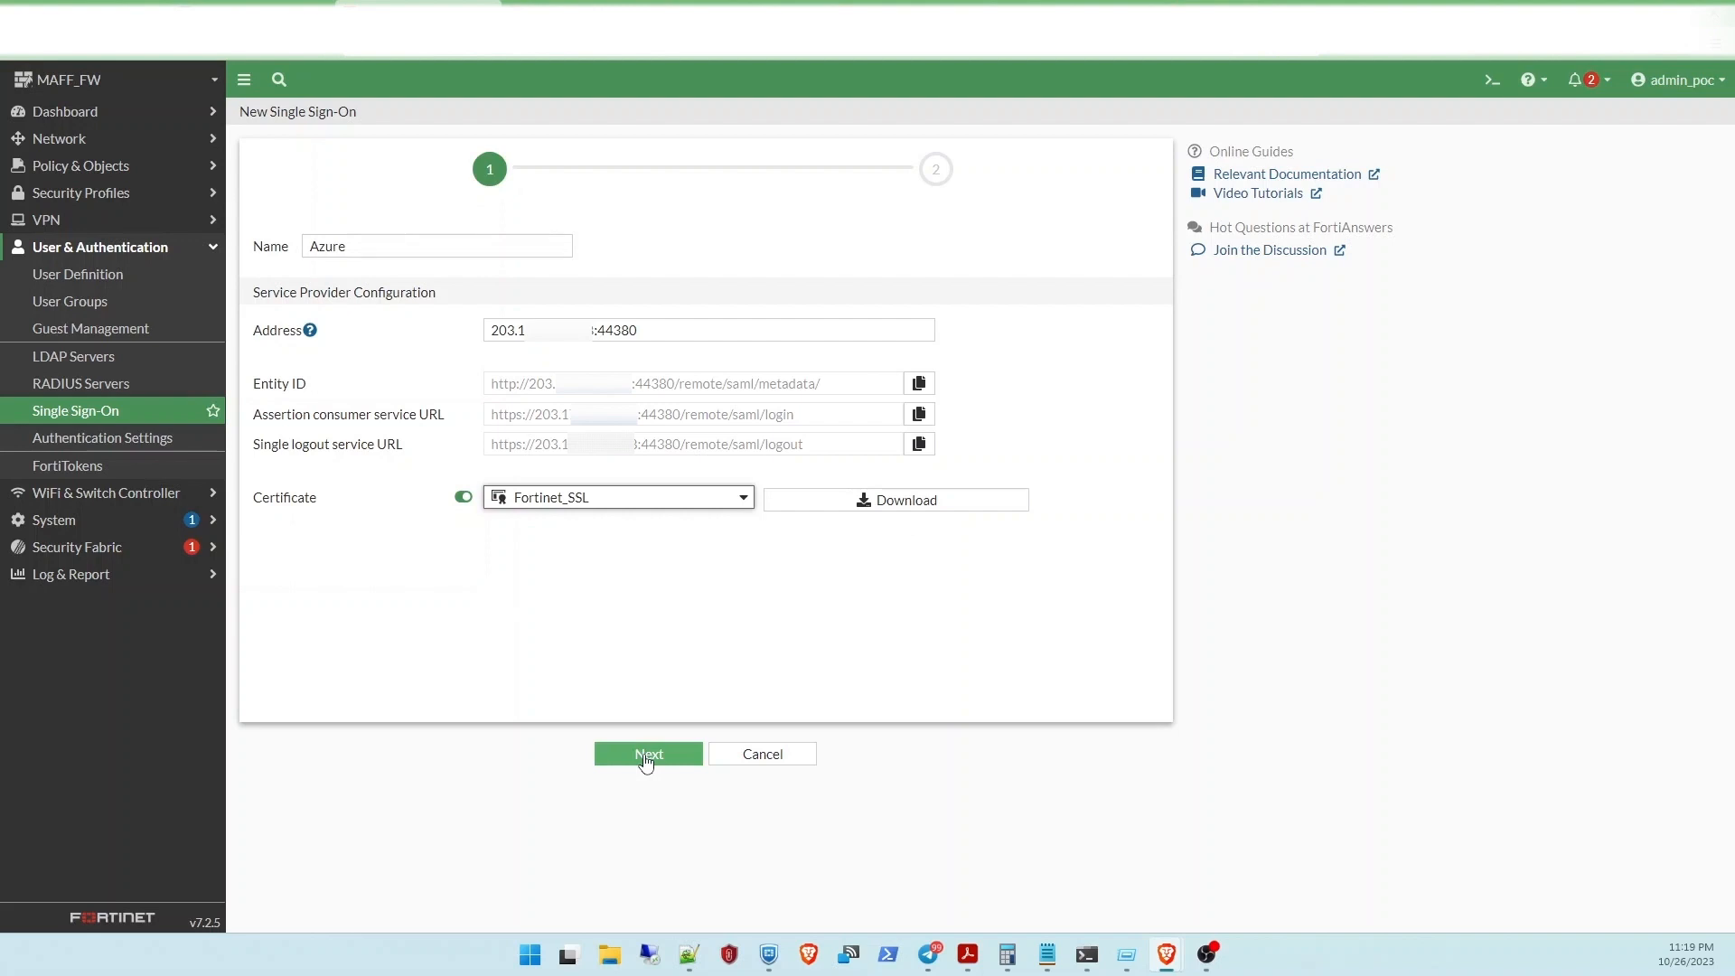
left_click(649, 754)
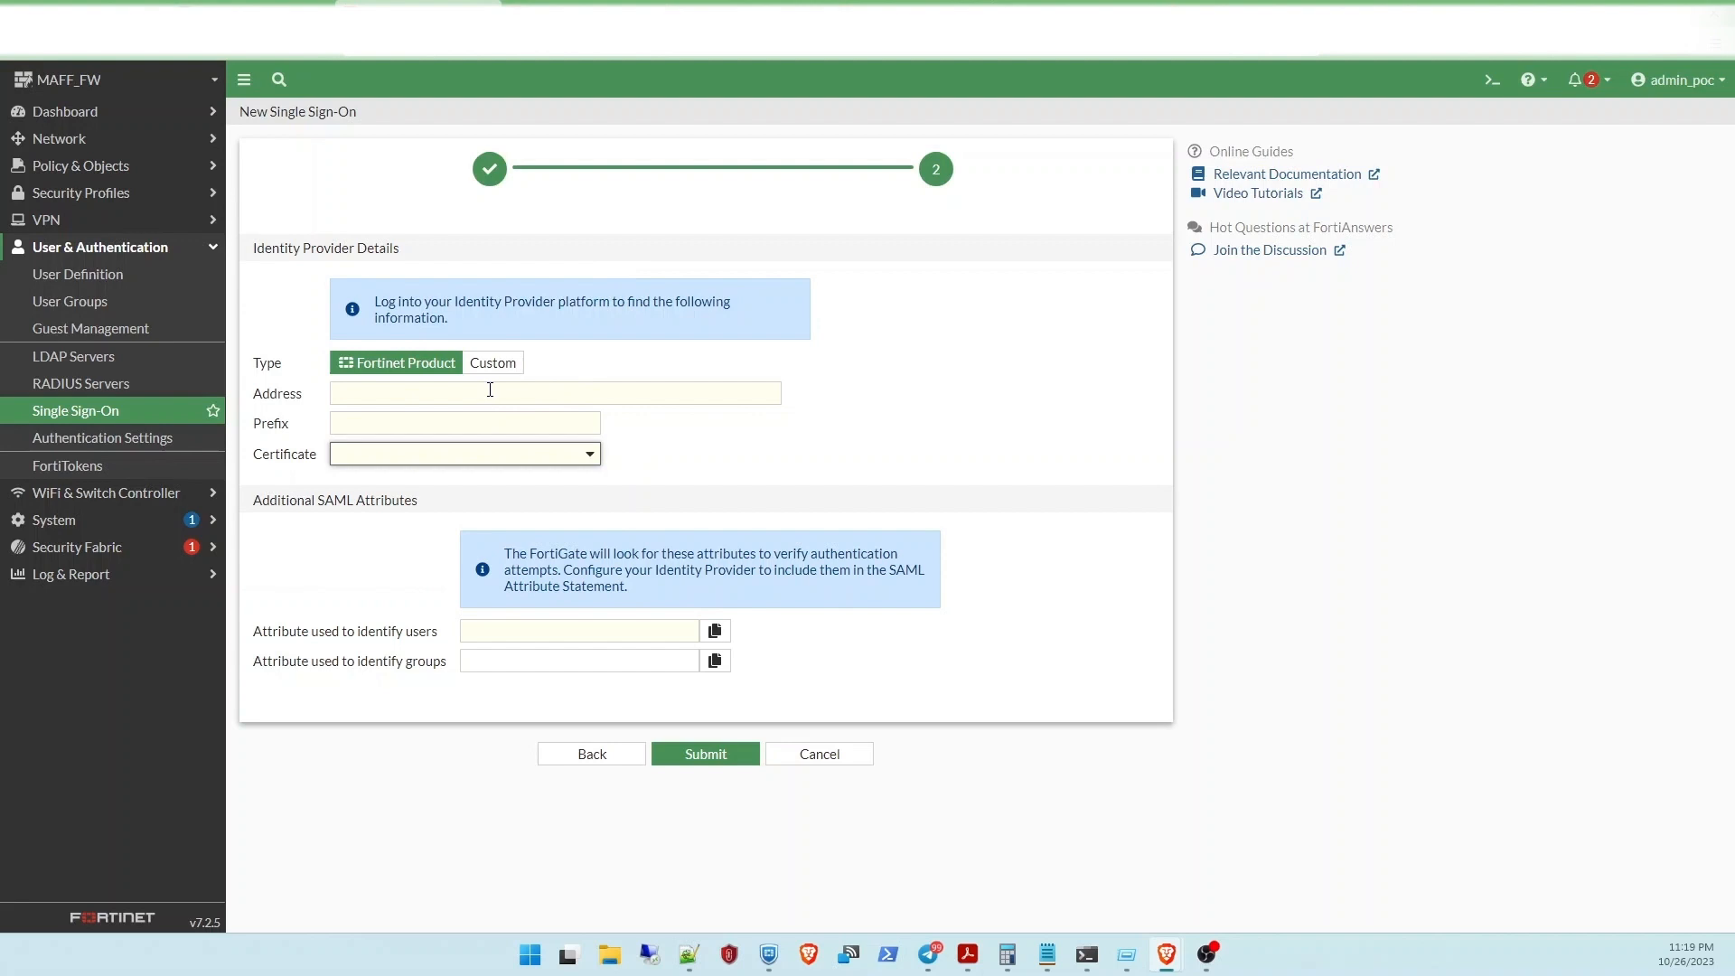
mouse_move(492, 363)
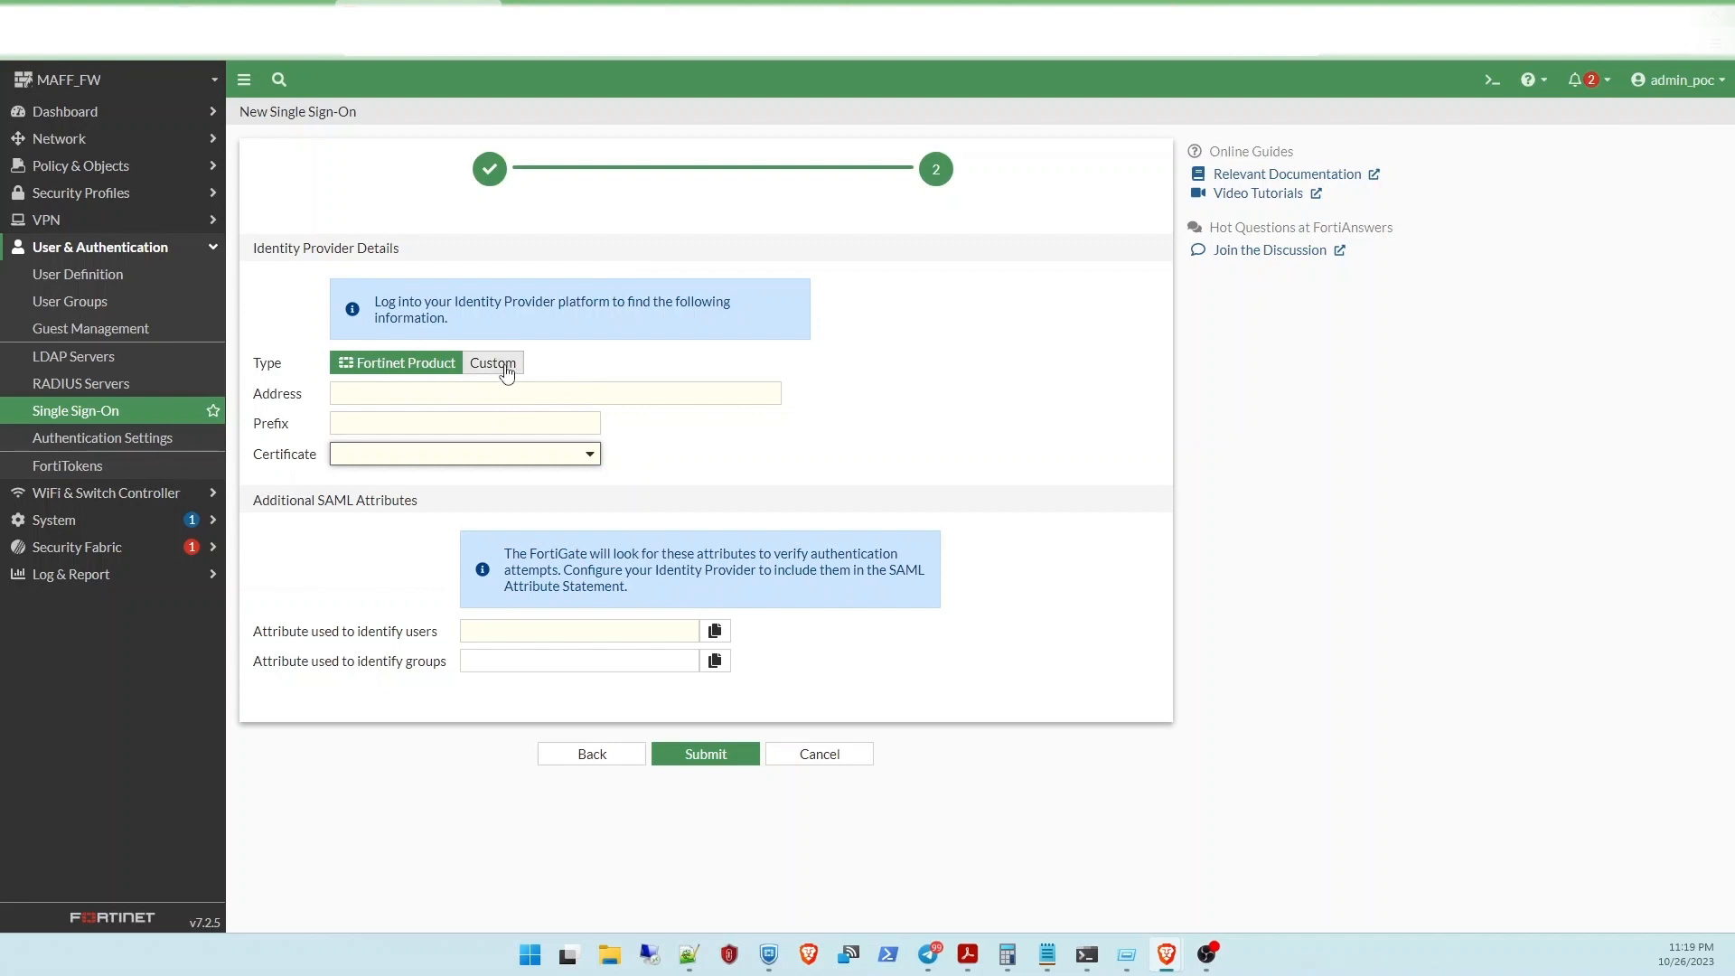
mouse_move(918, 127)
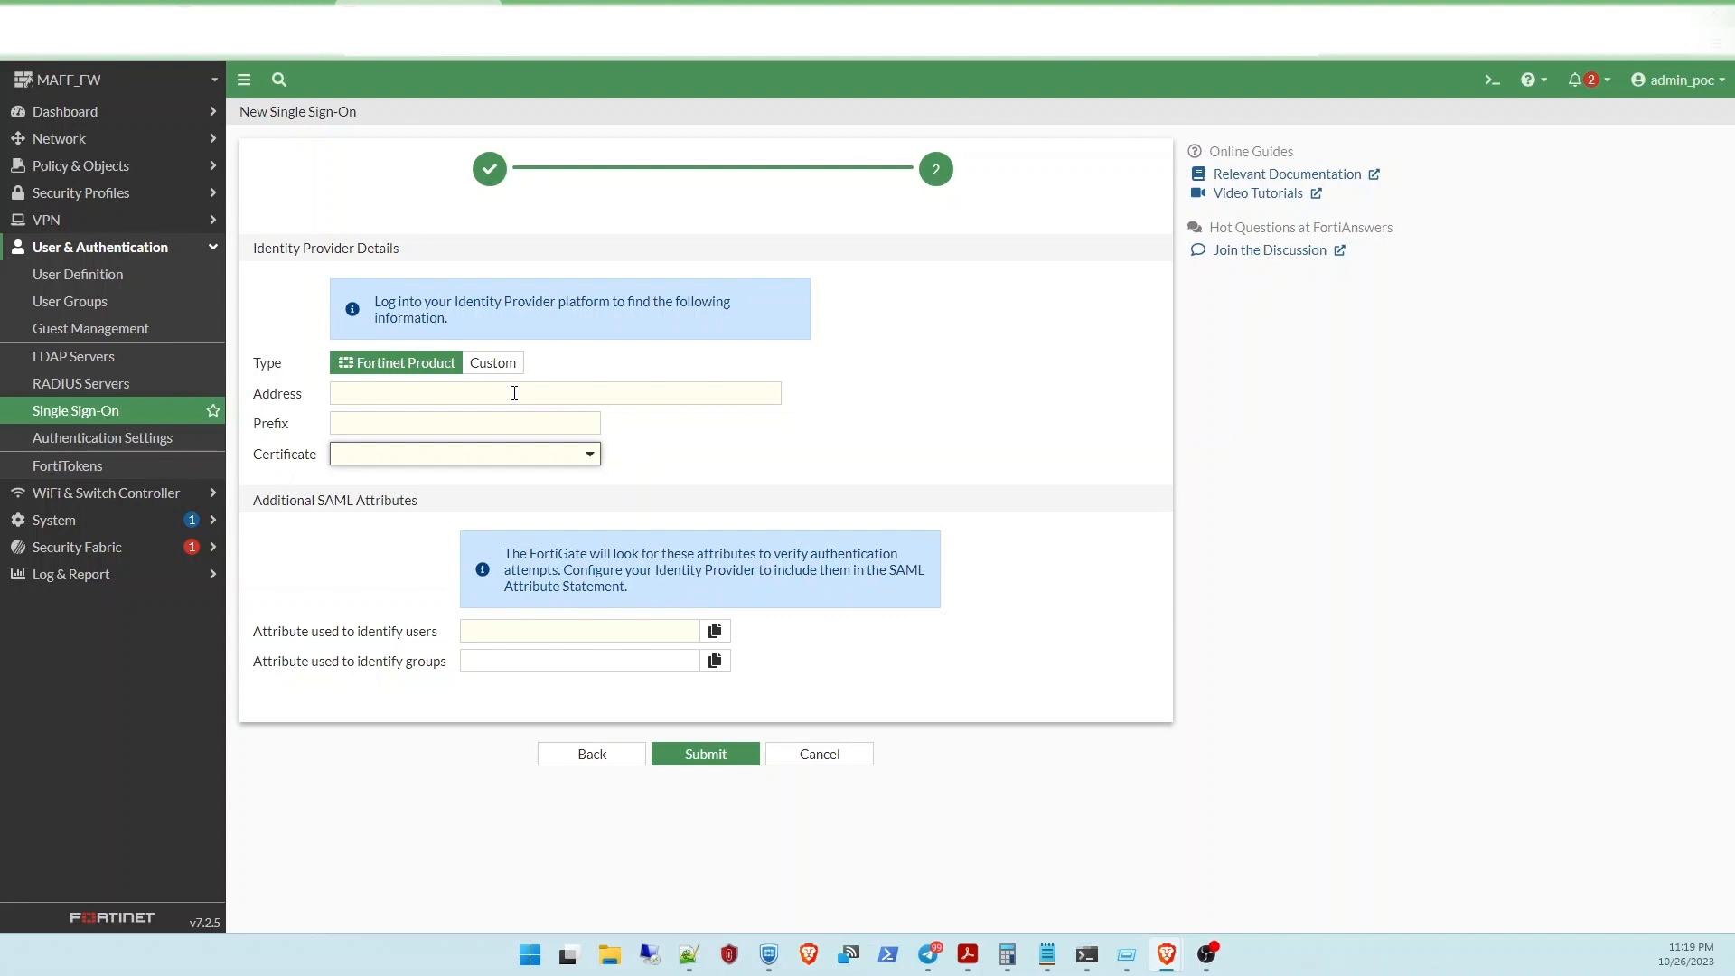
mouse_move(458, 376)
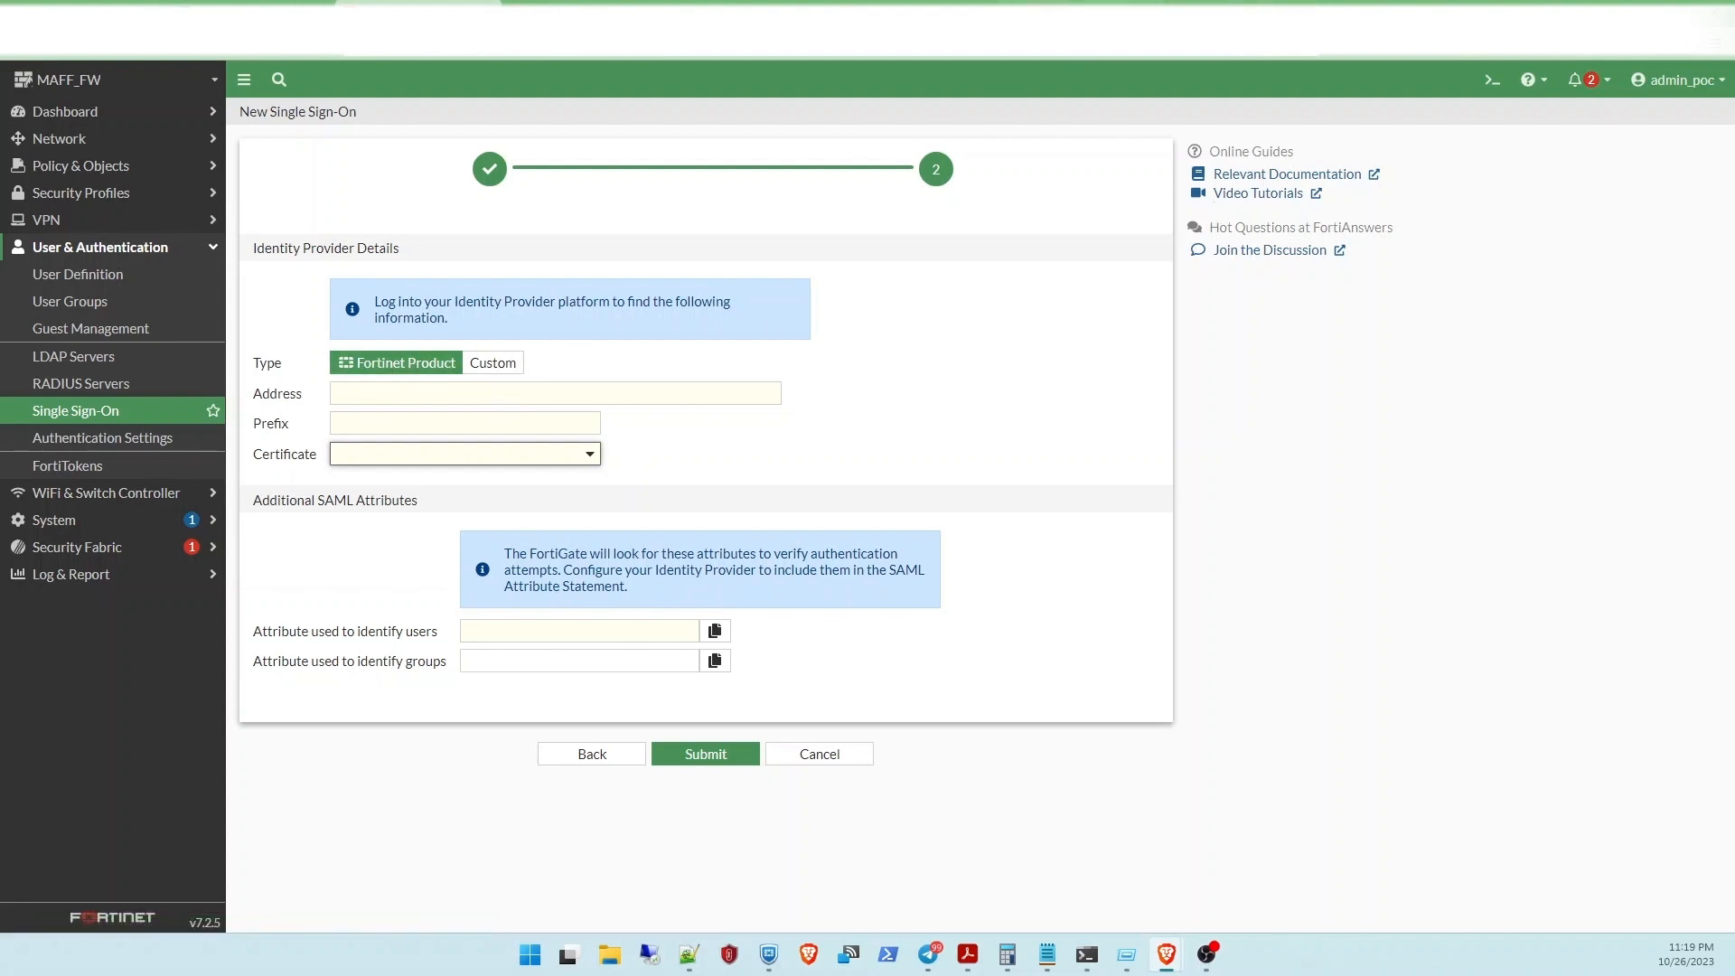
mouse_move(825, 398)
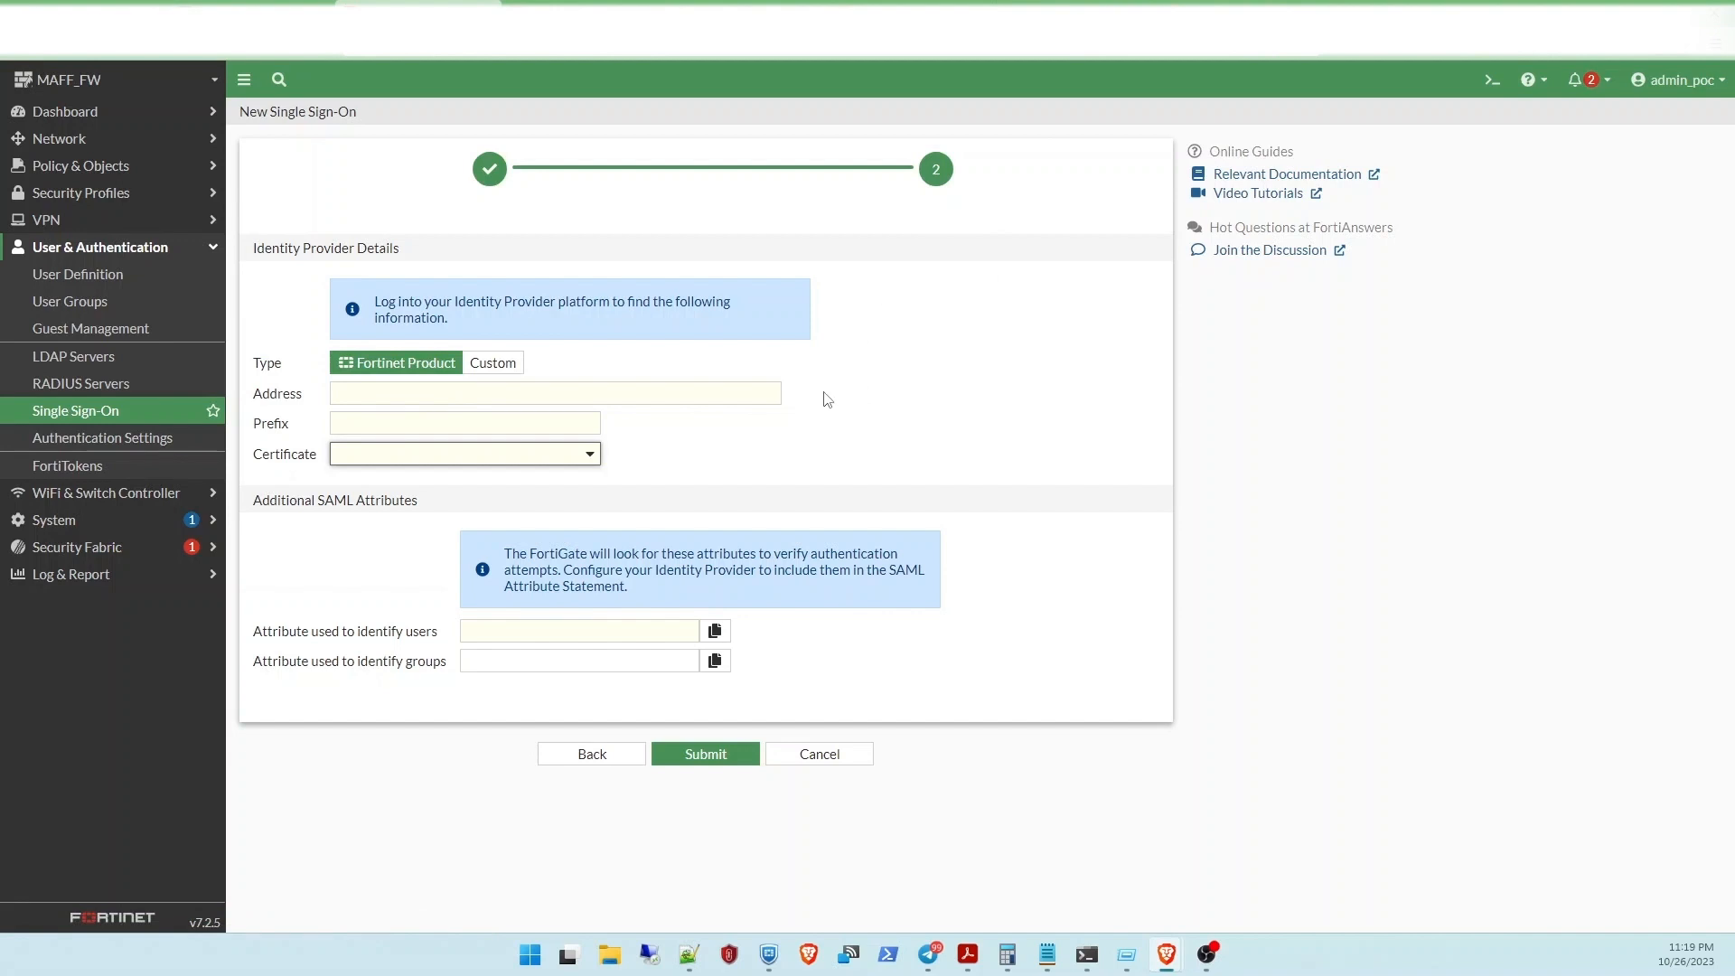
mouse_move(490, 387)
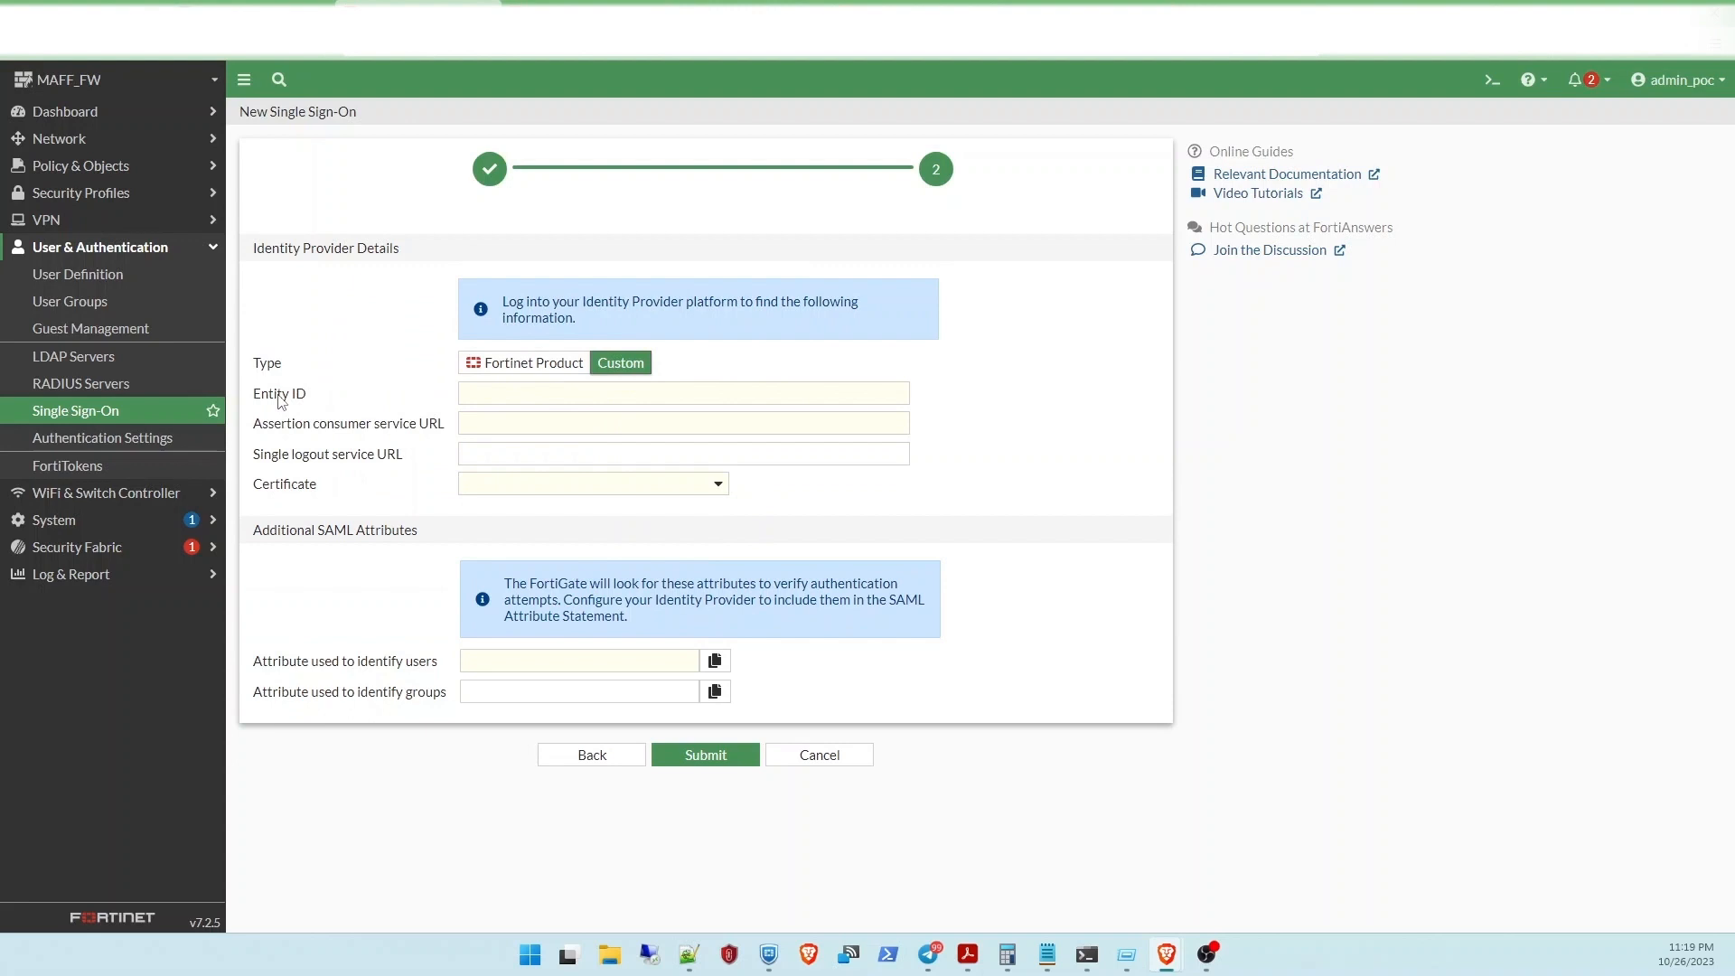
Step: Focus the Assertion consumer service URL field, then bring the Azure portal's FortiGate setup URLs into view
double_click(278, 392)
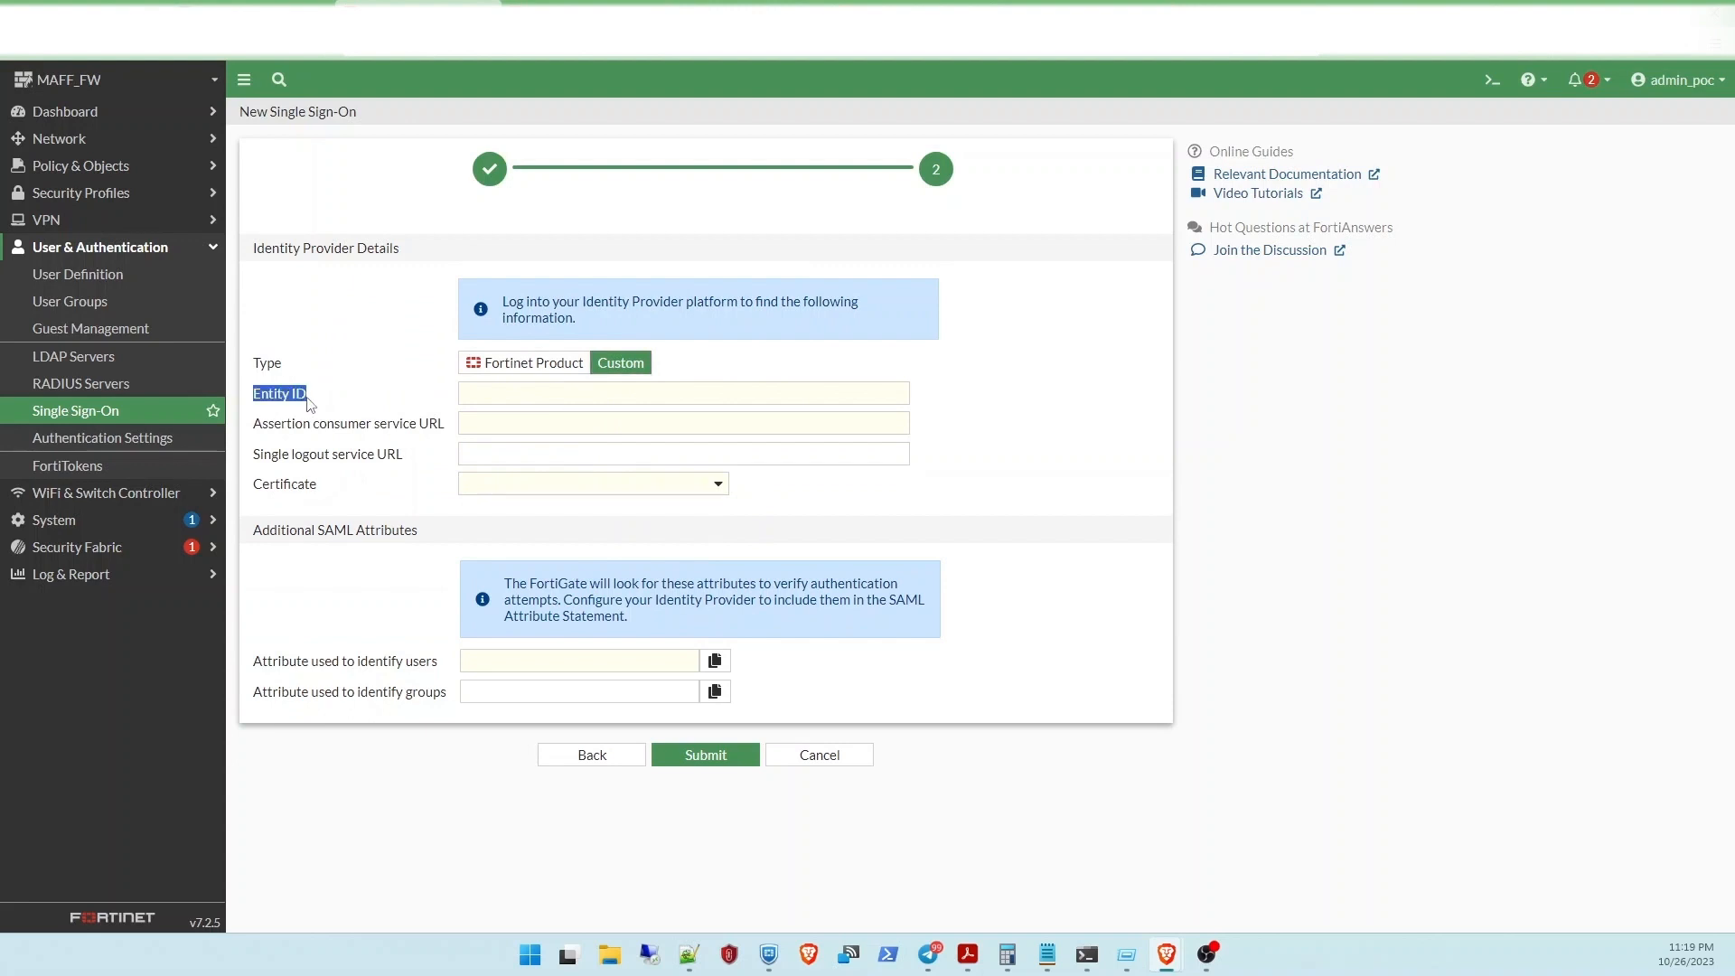
left_click(683, 423)
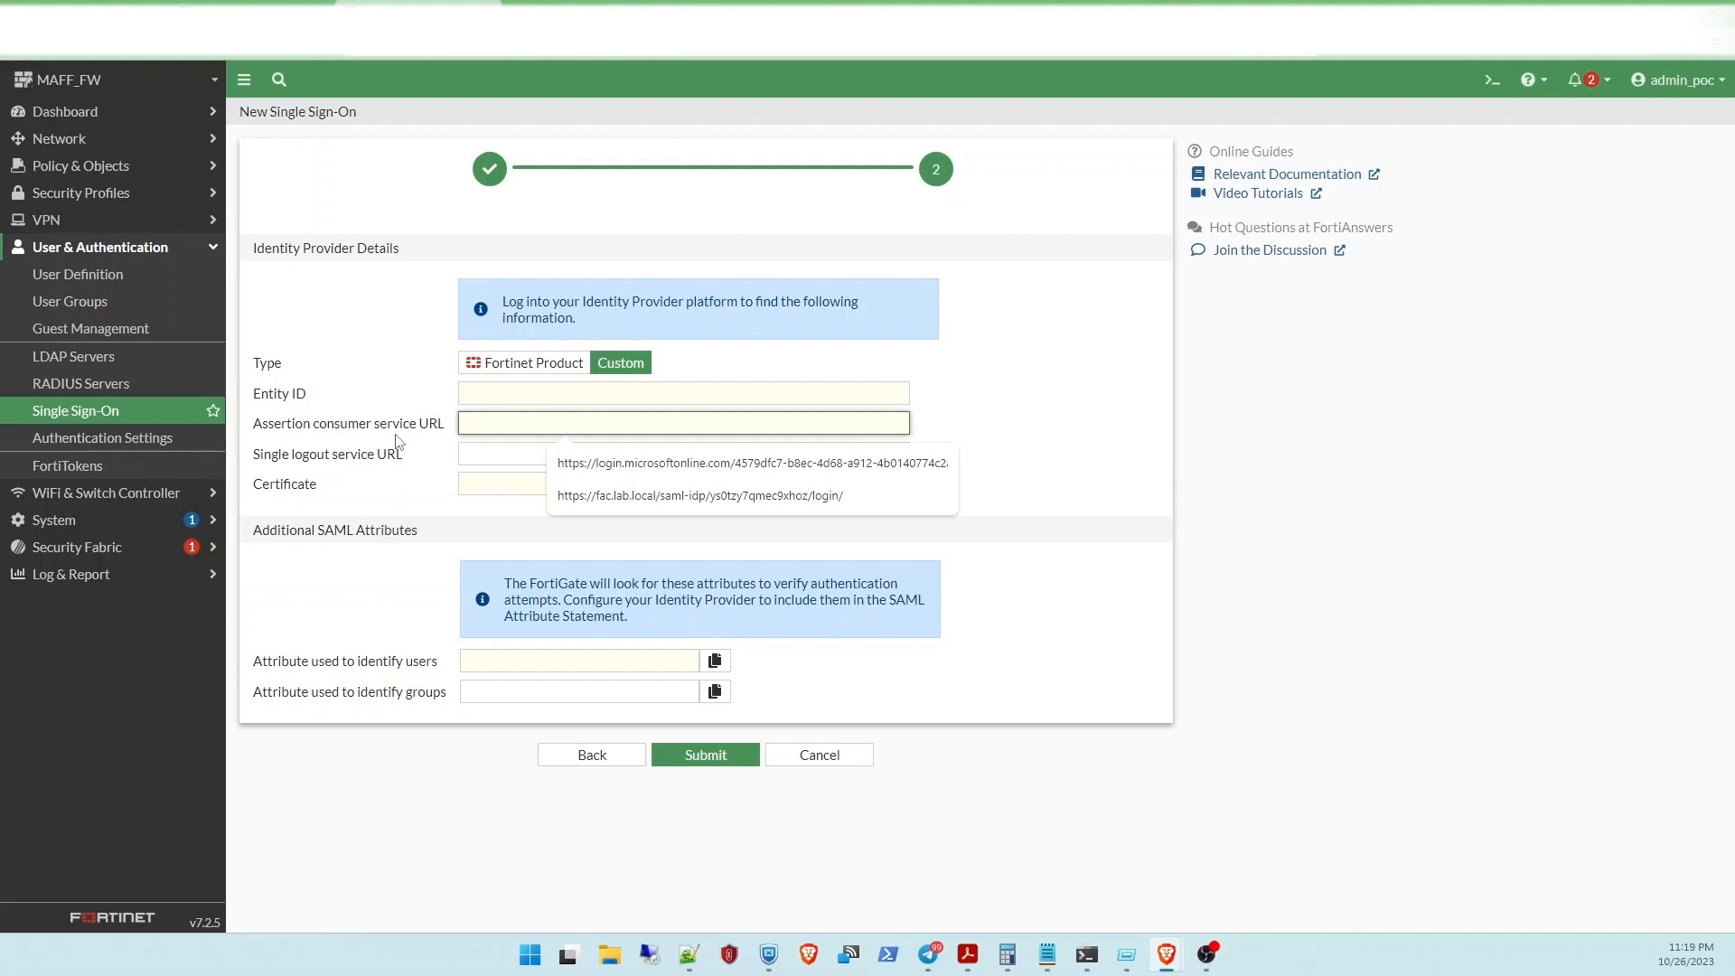
mouse_move(383, 478)
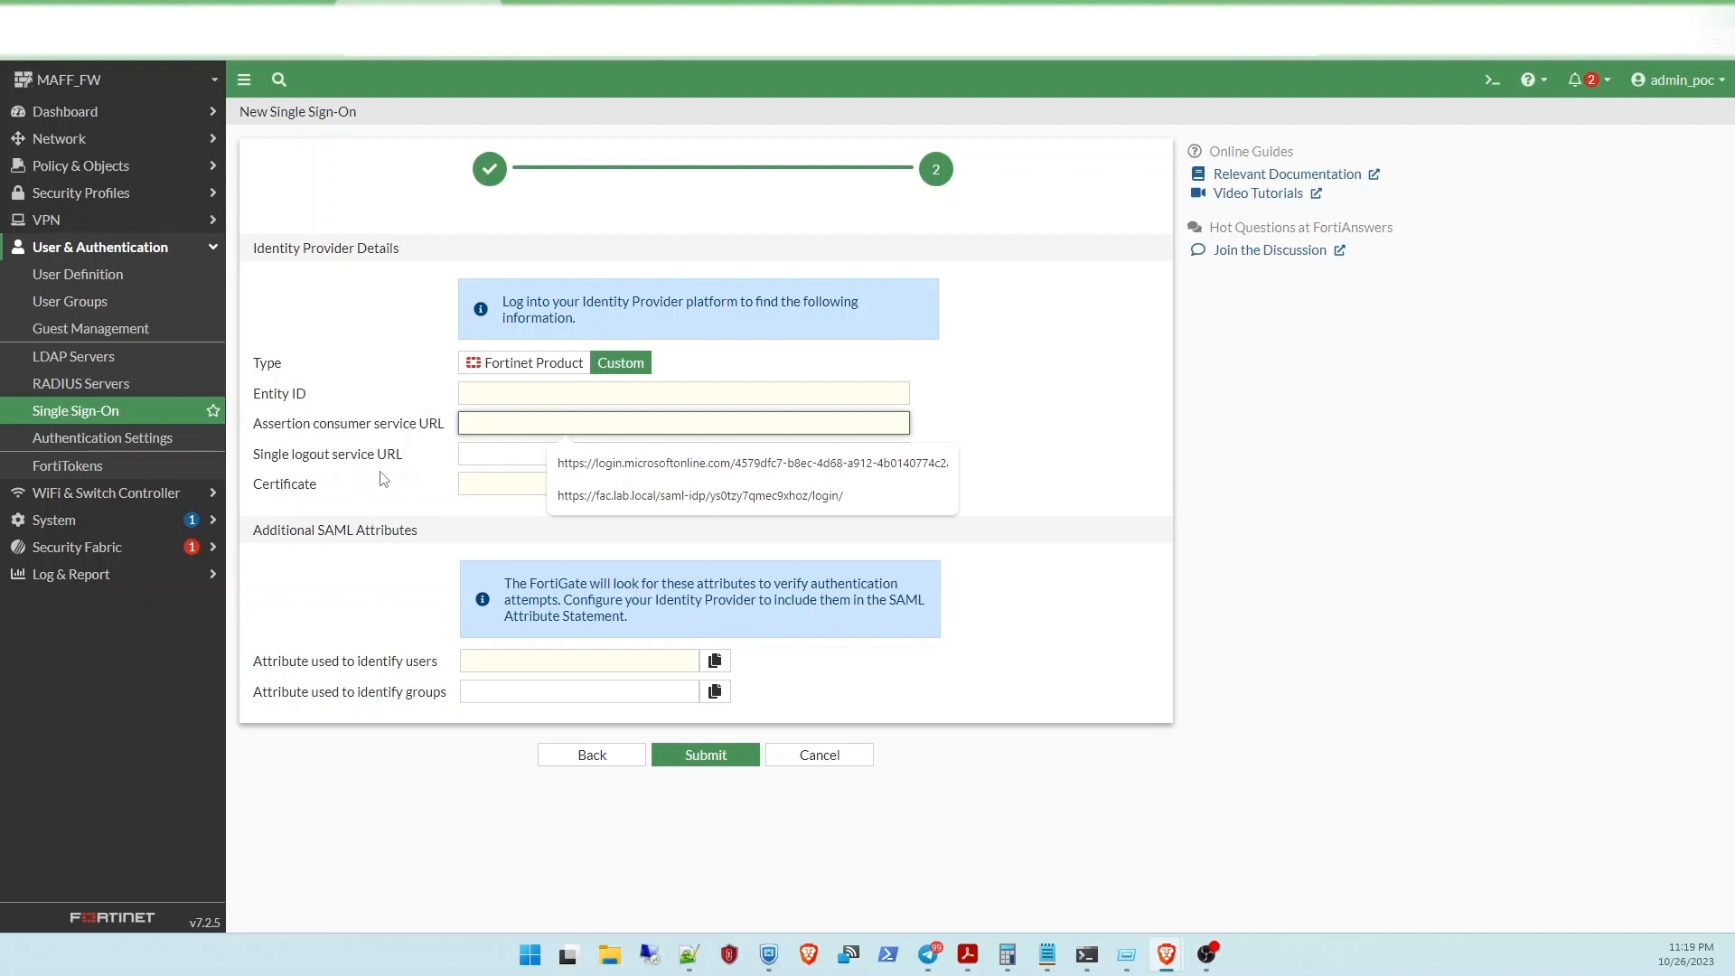
mouse_move(426, 486)
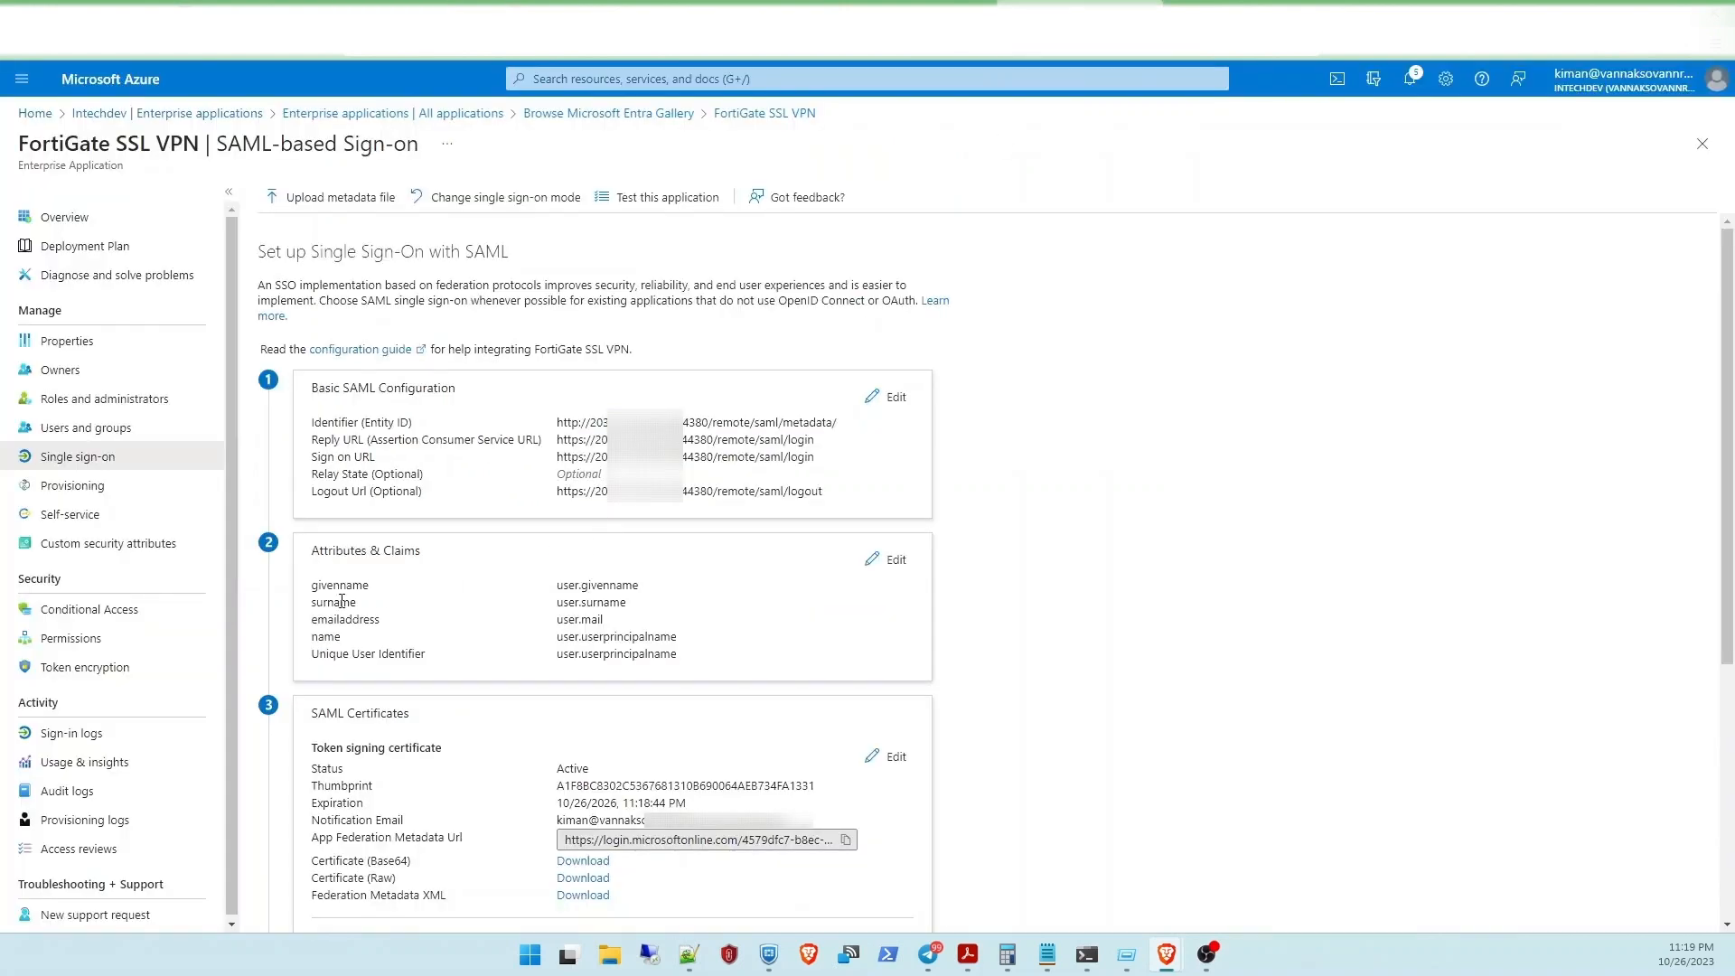
mouse_move(824, 602)
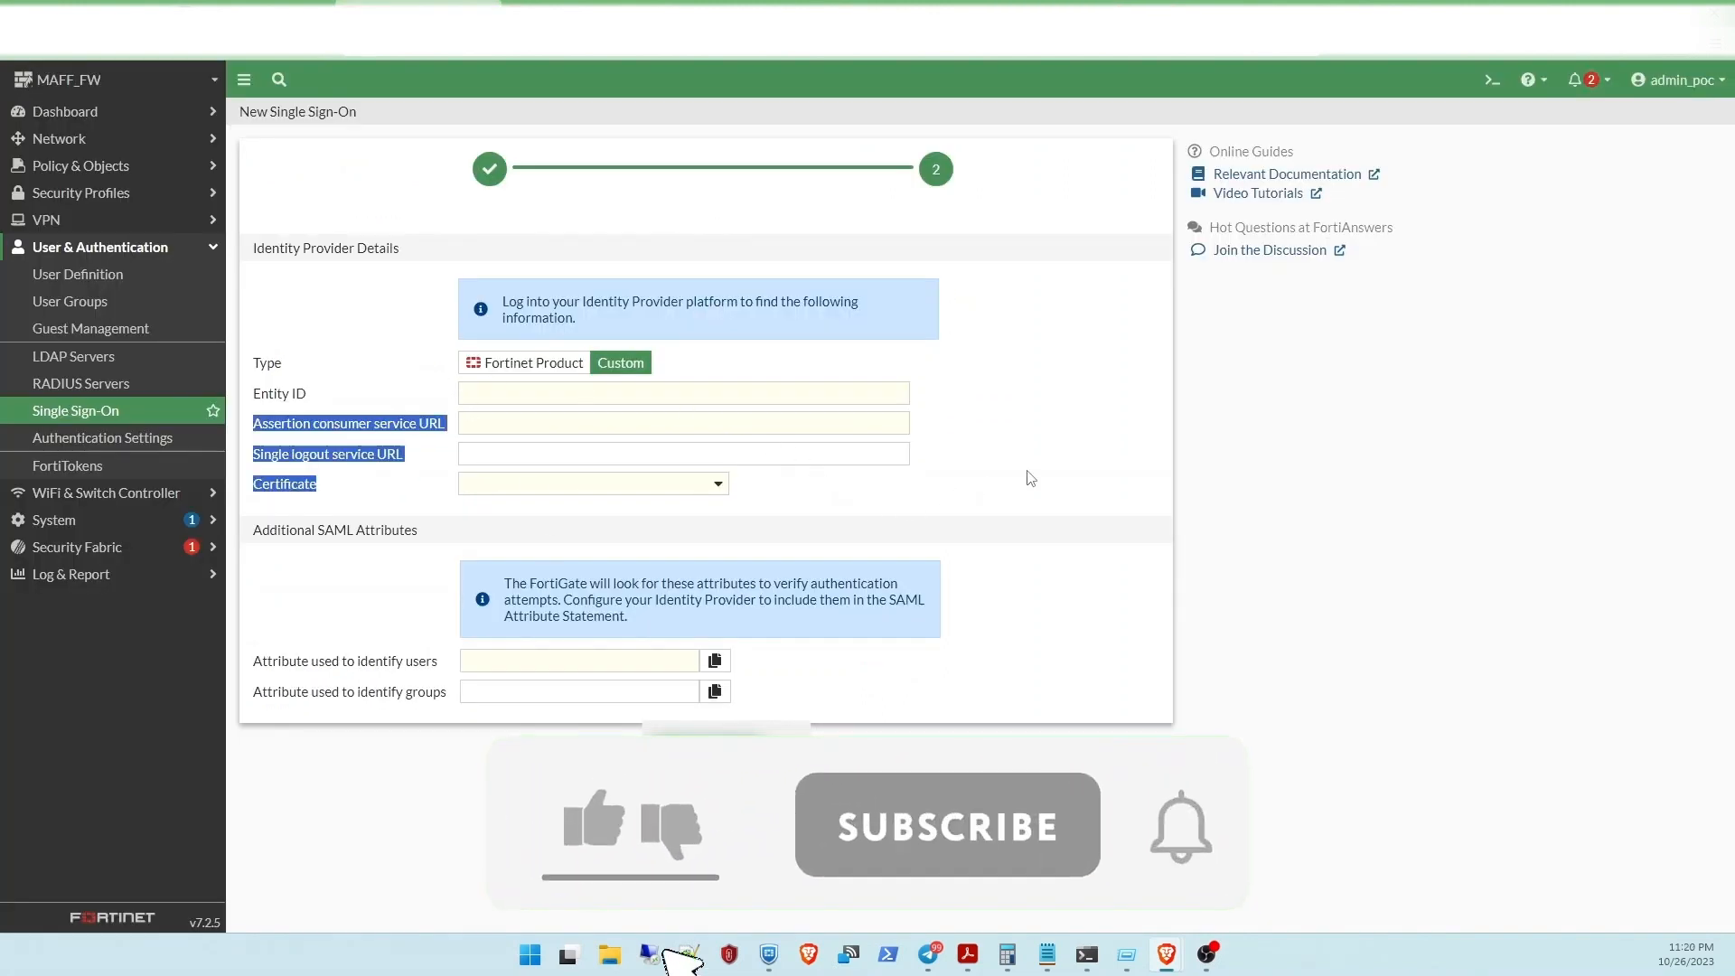
left_click(648, 955)
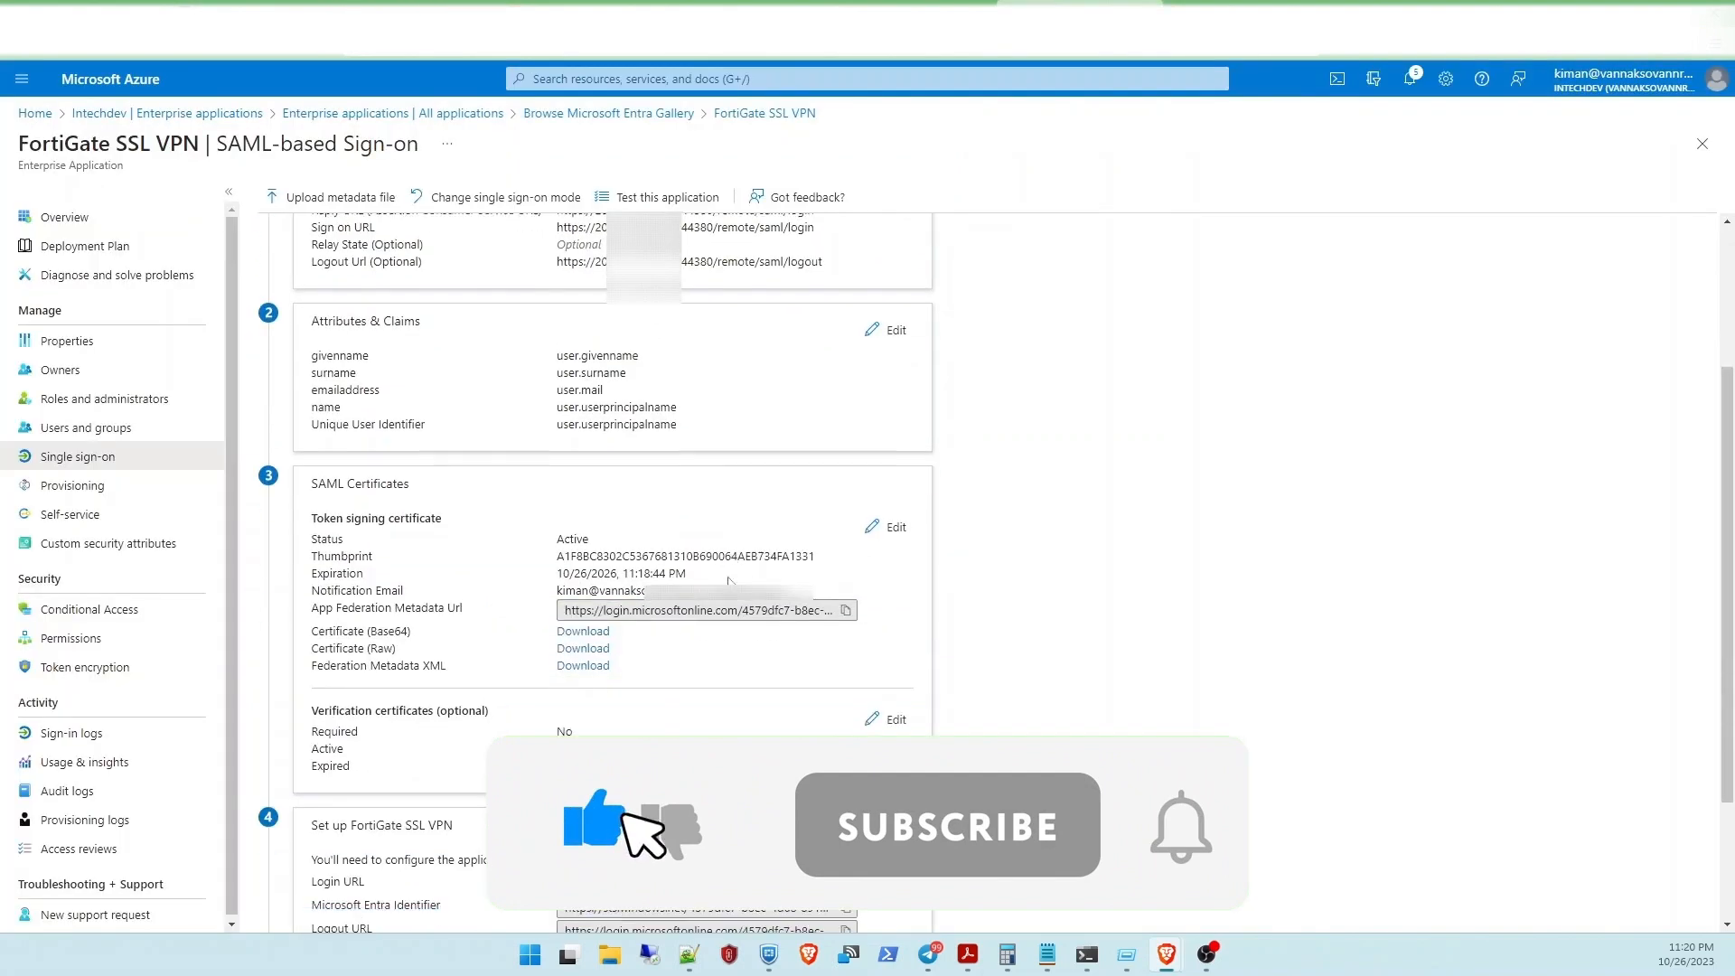
scroll("down", 3)
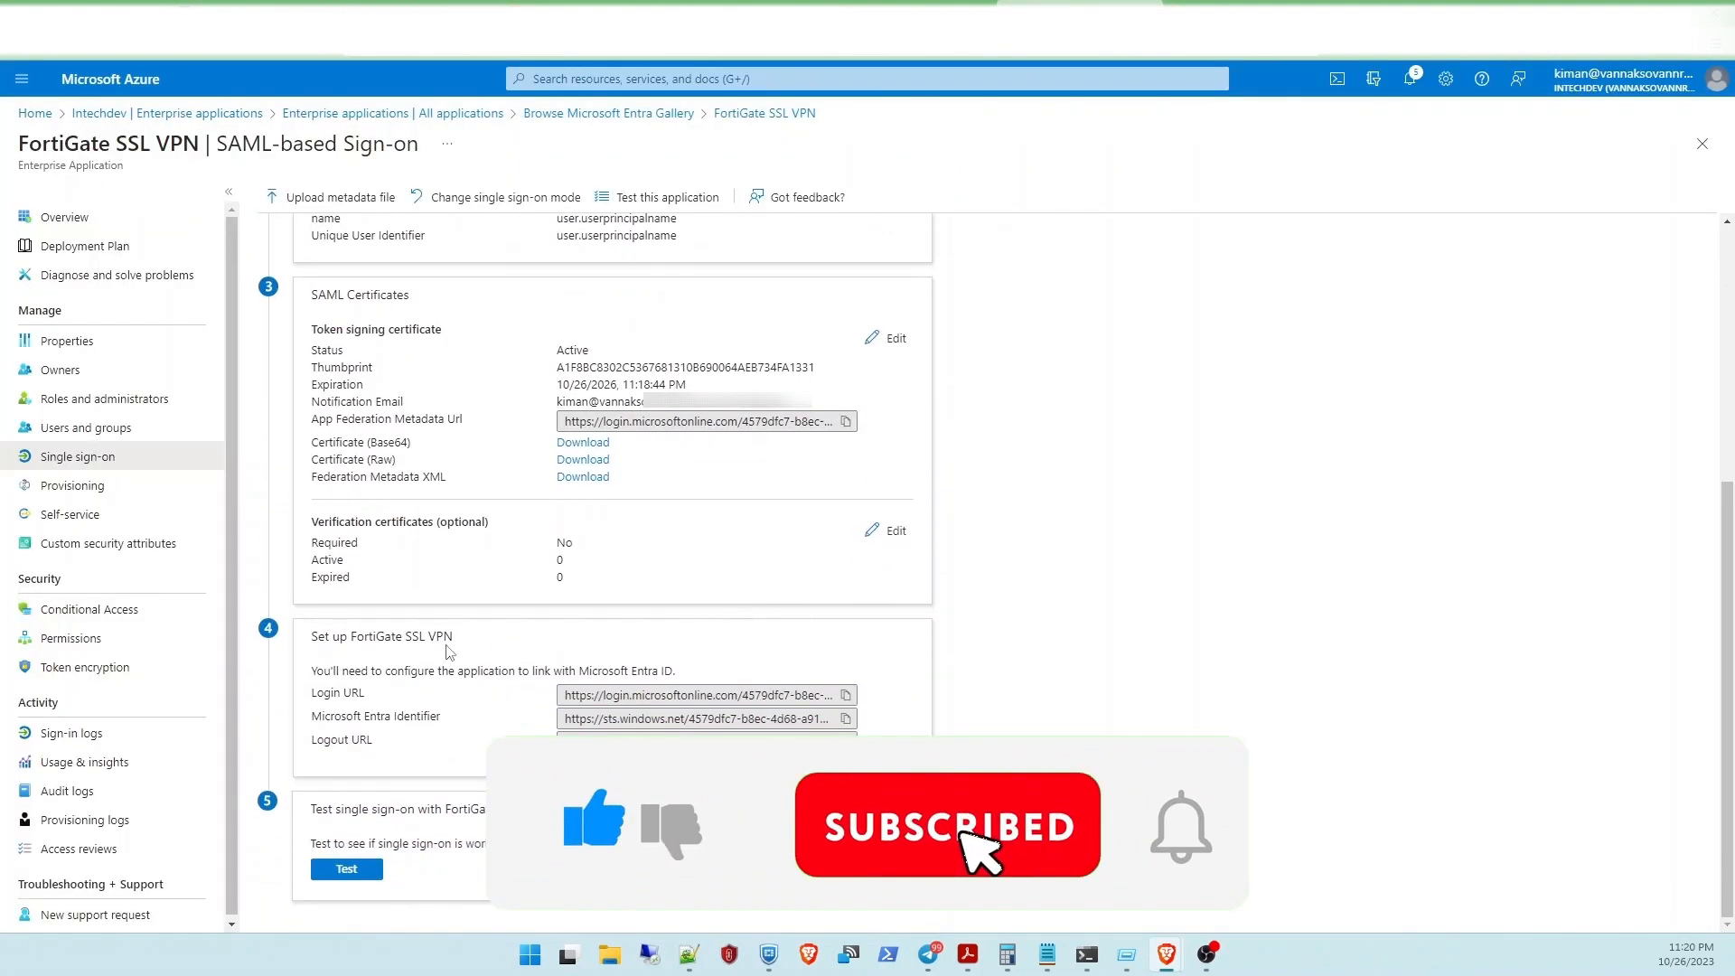
Step: Copy the Azure Login URL into the assertion consumer service URL field
double_click(336, 692)
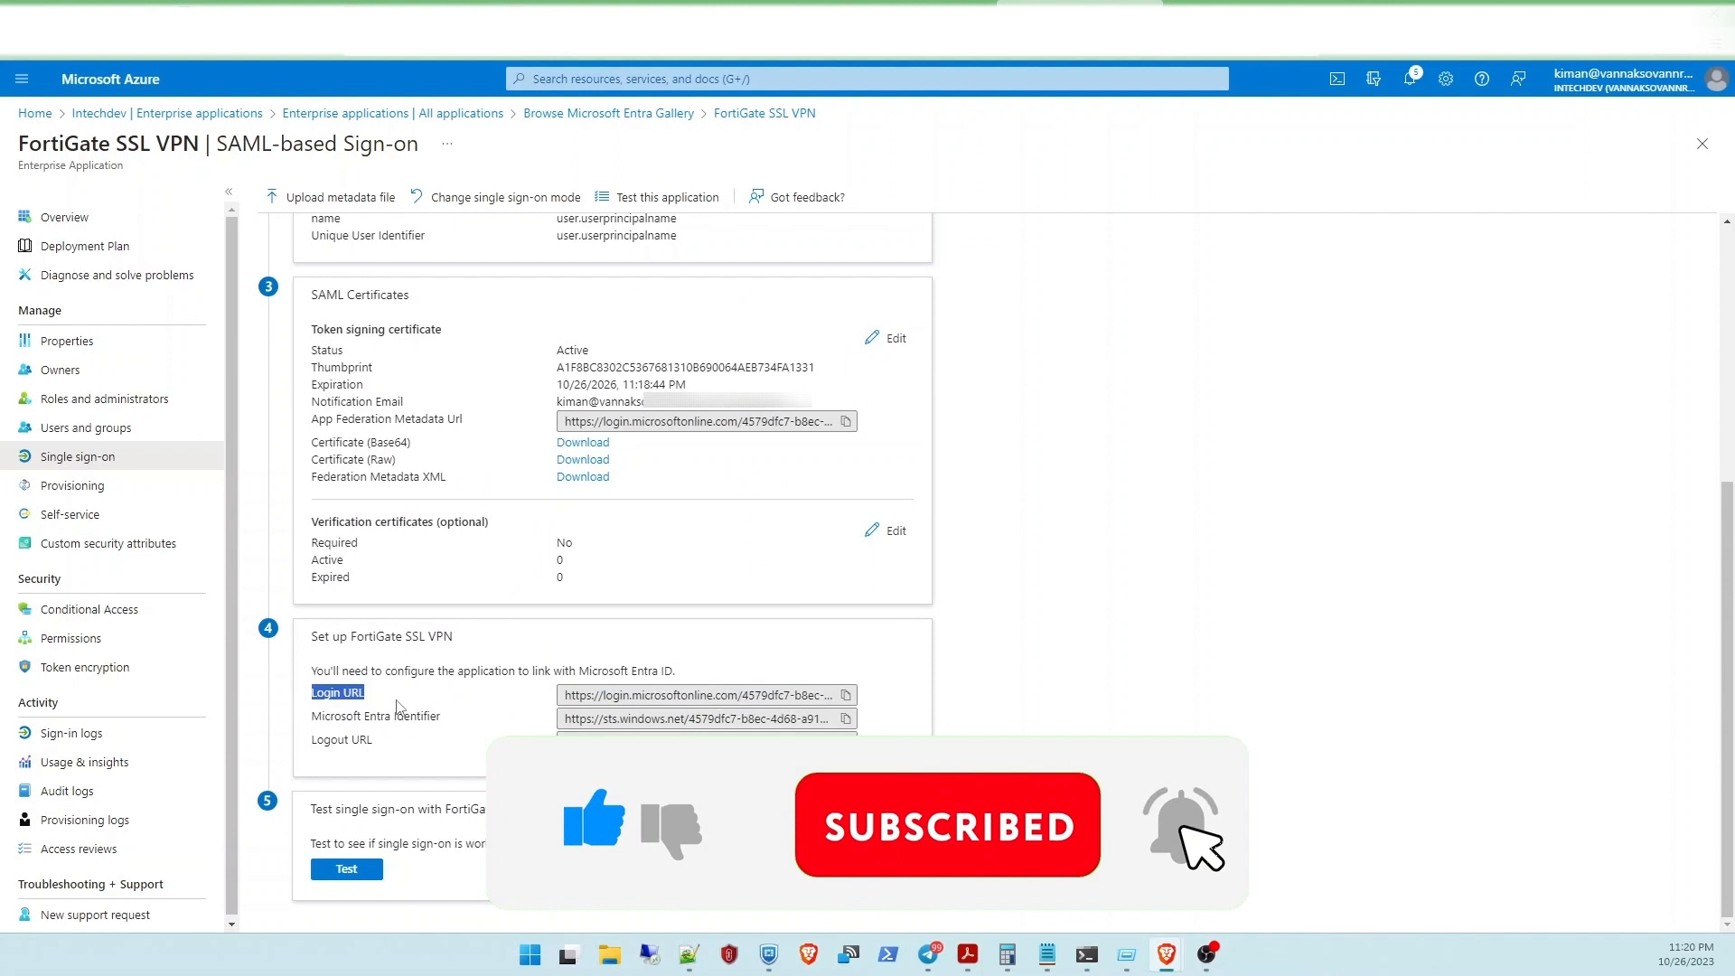
left_click(846, 694)
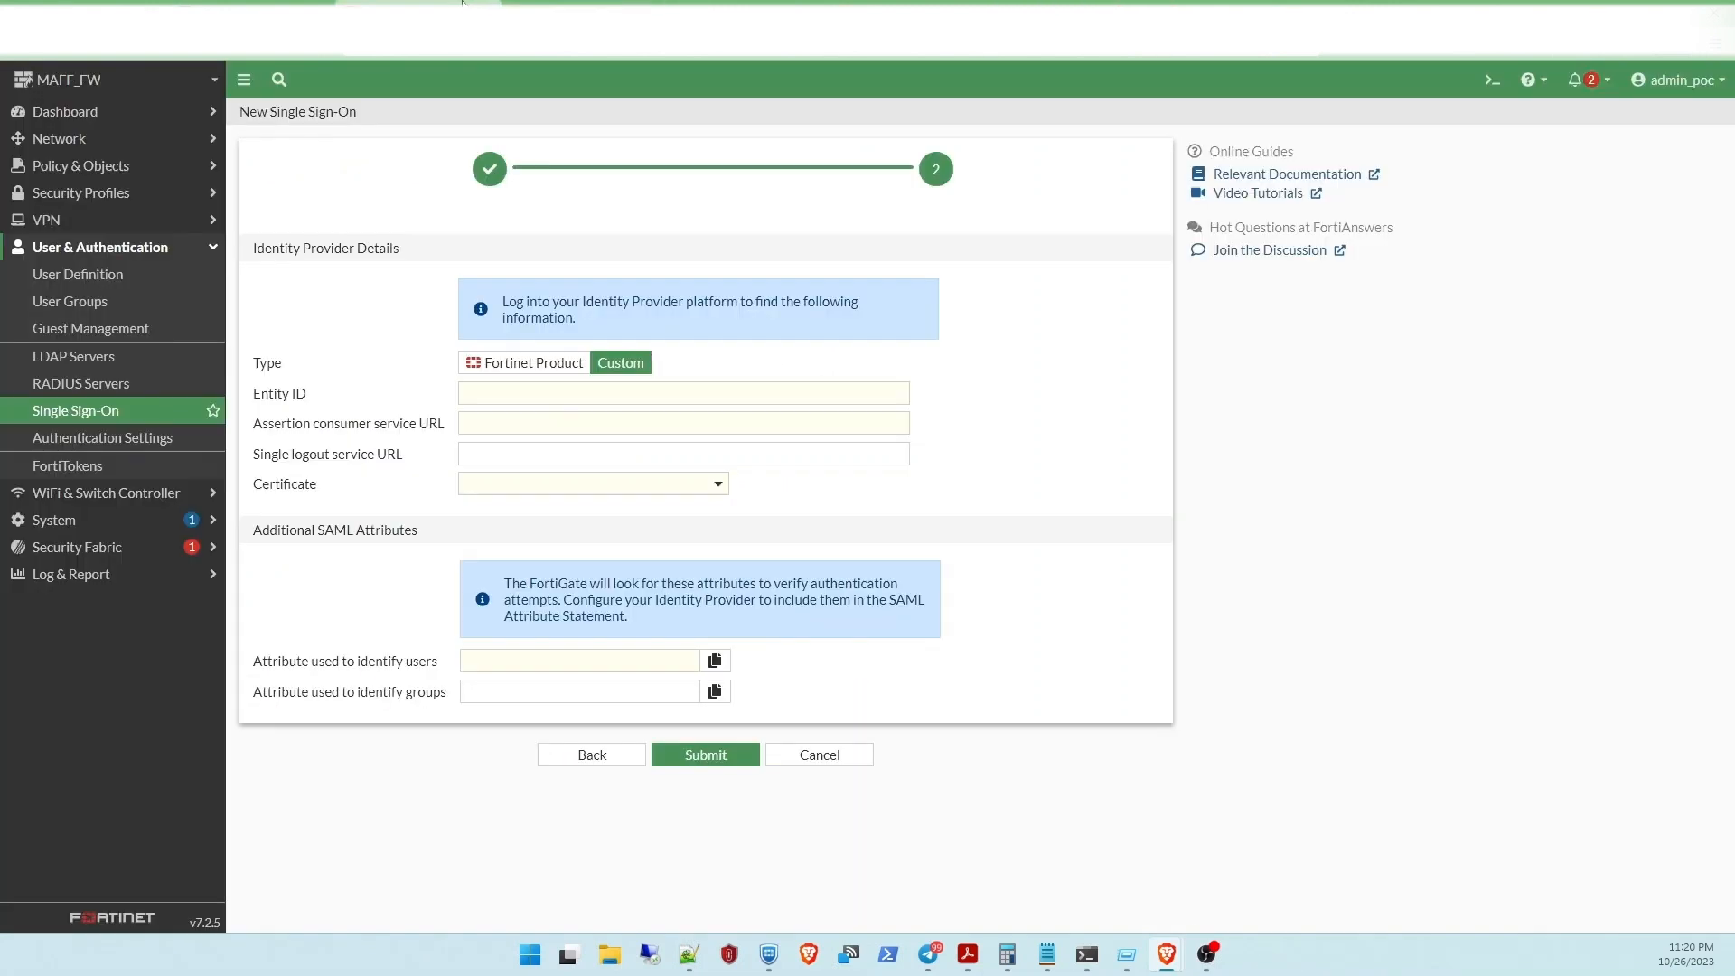
left_click(681, 423)
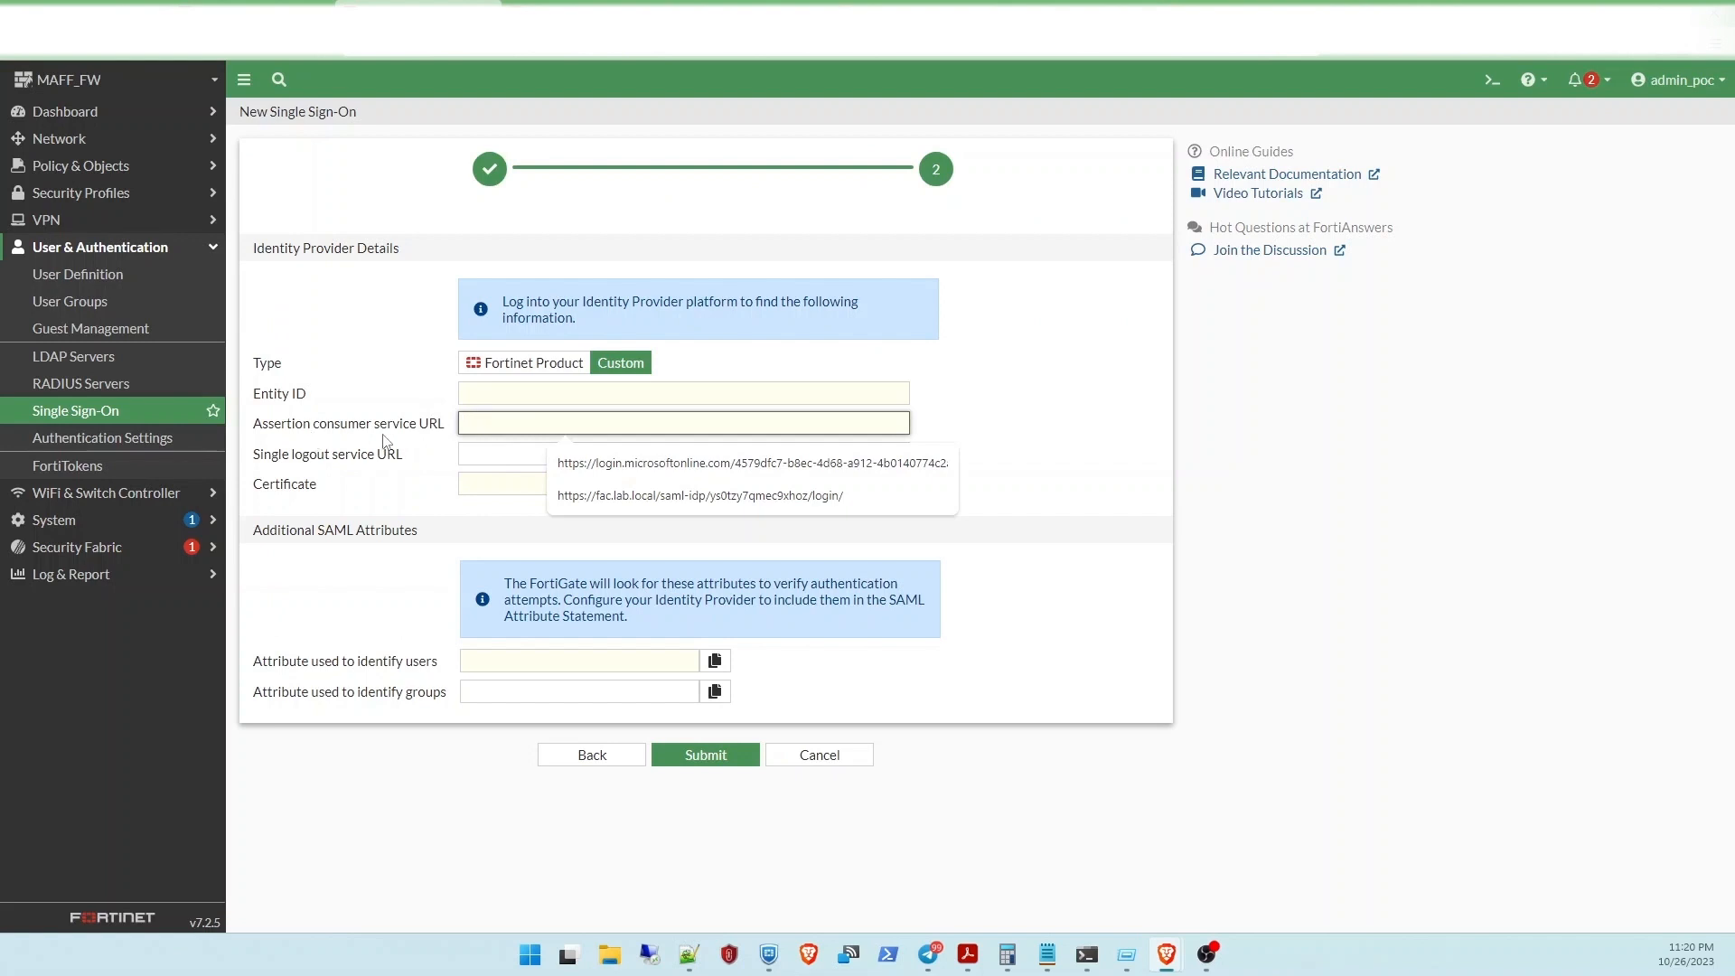
left_click(750, 463)
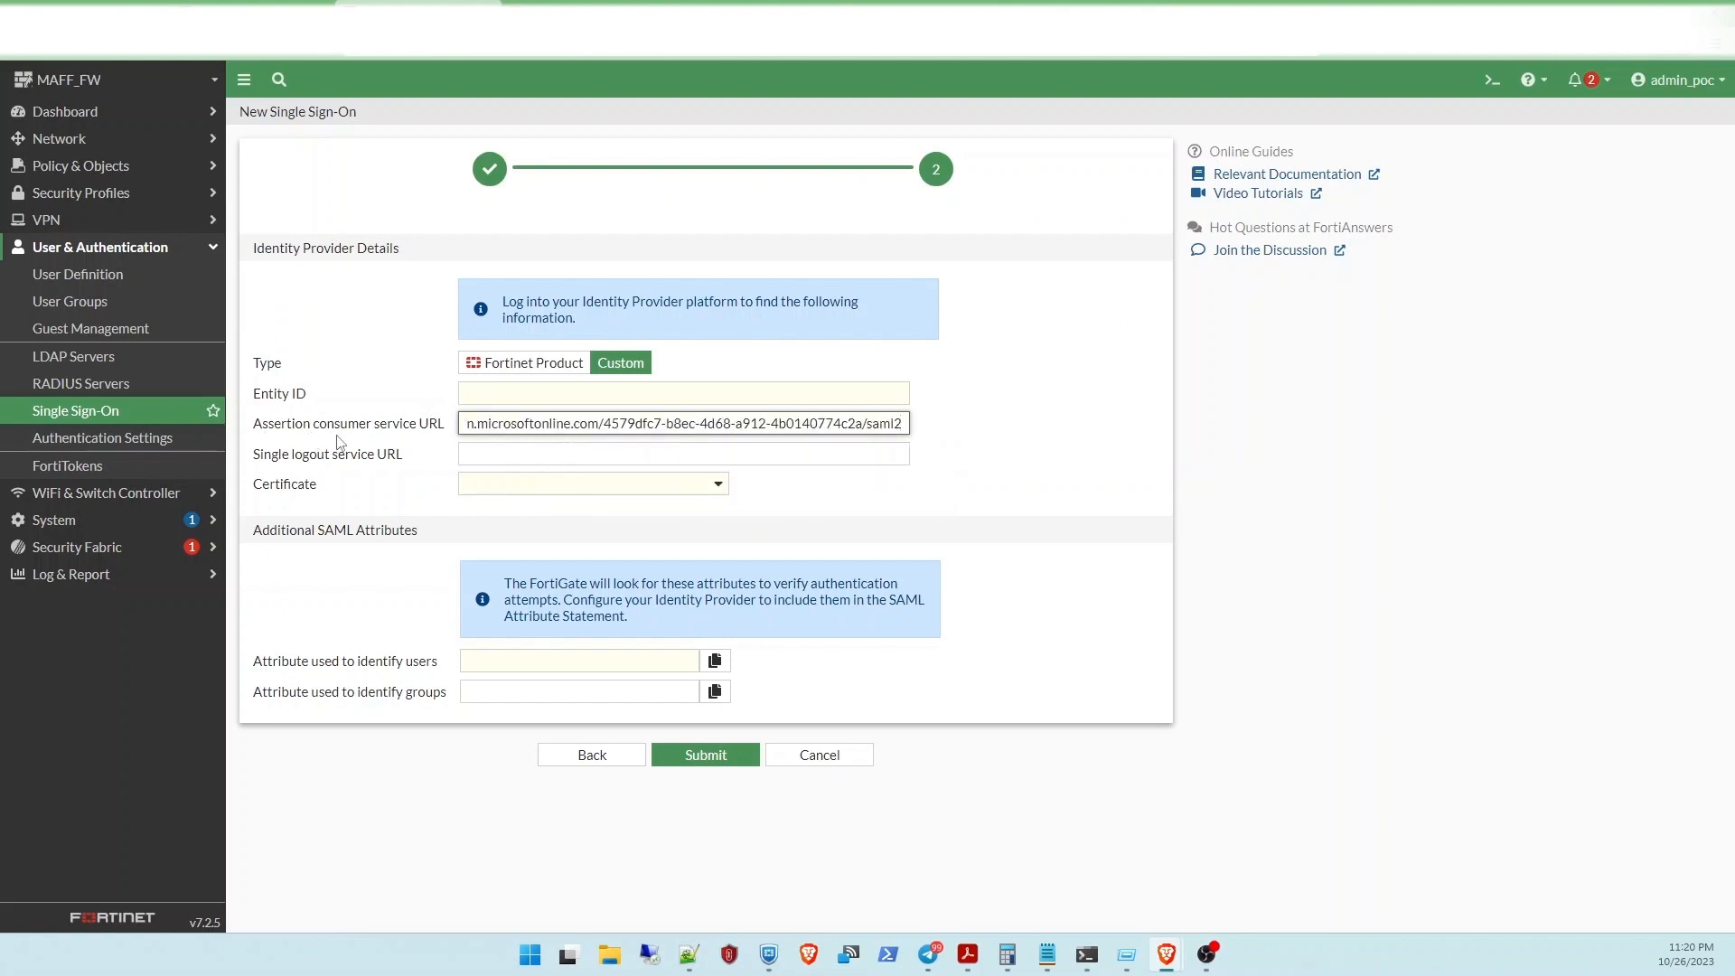
triple_click(683, 423)
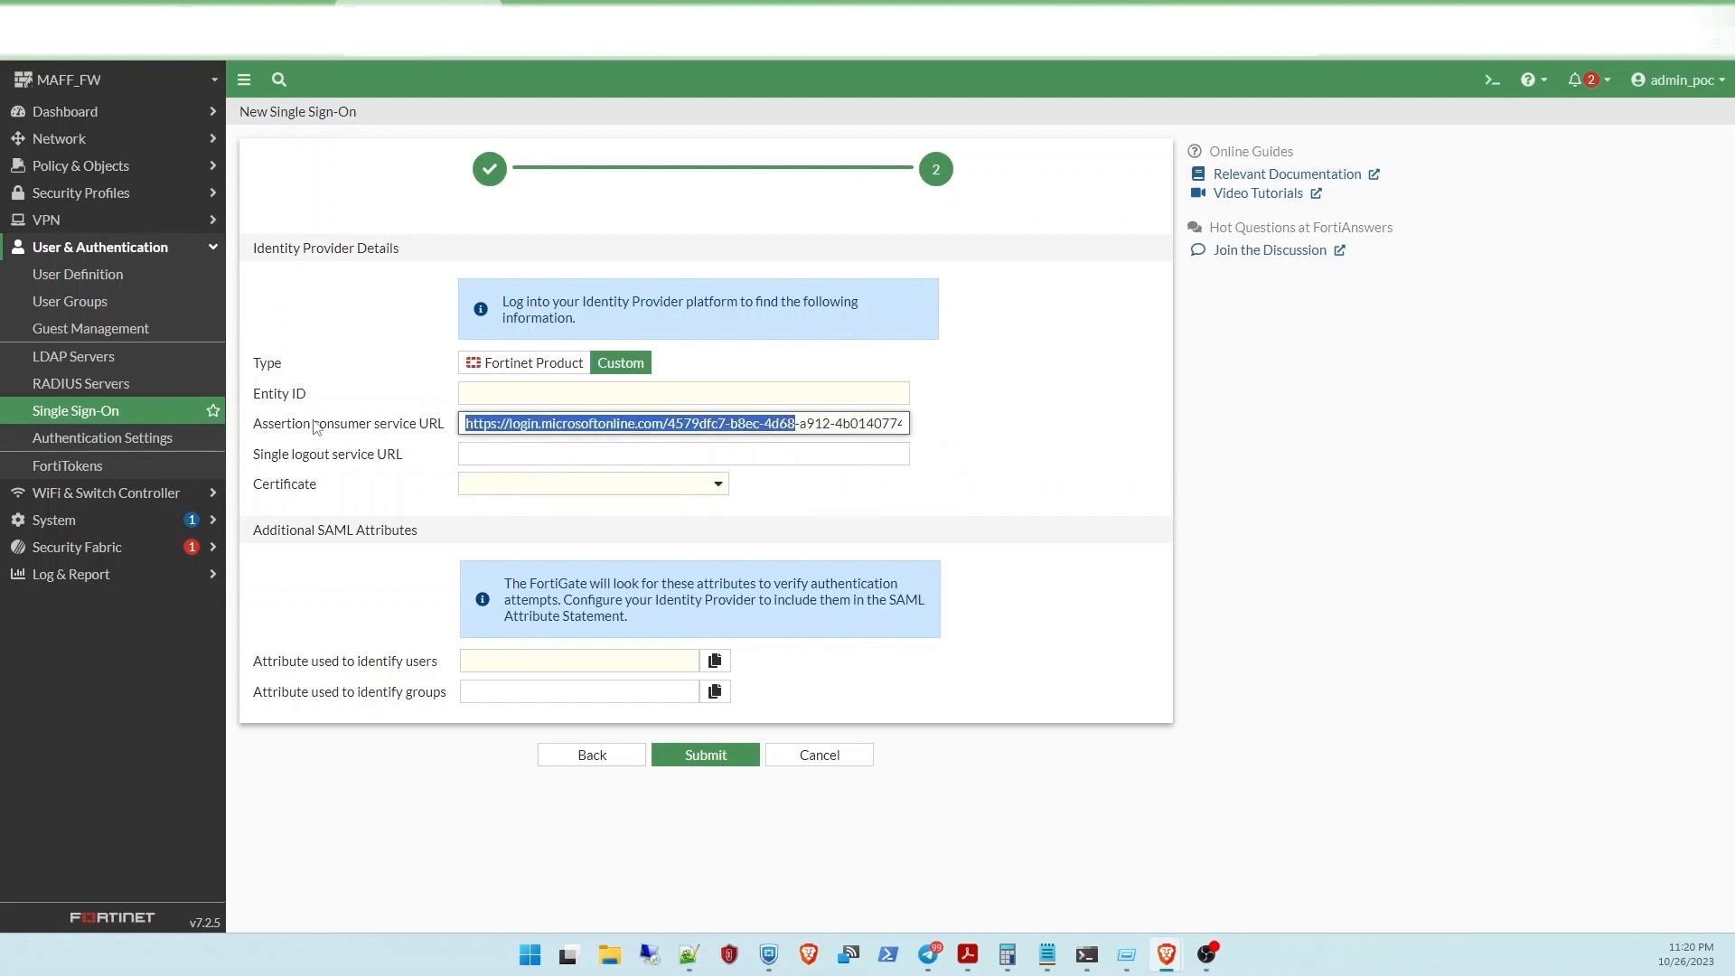
left_click(683, 392)
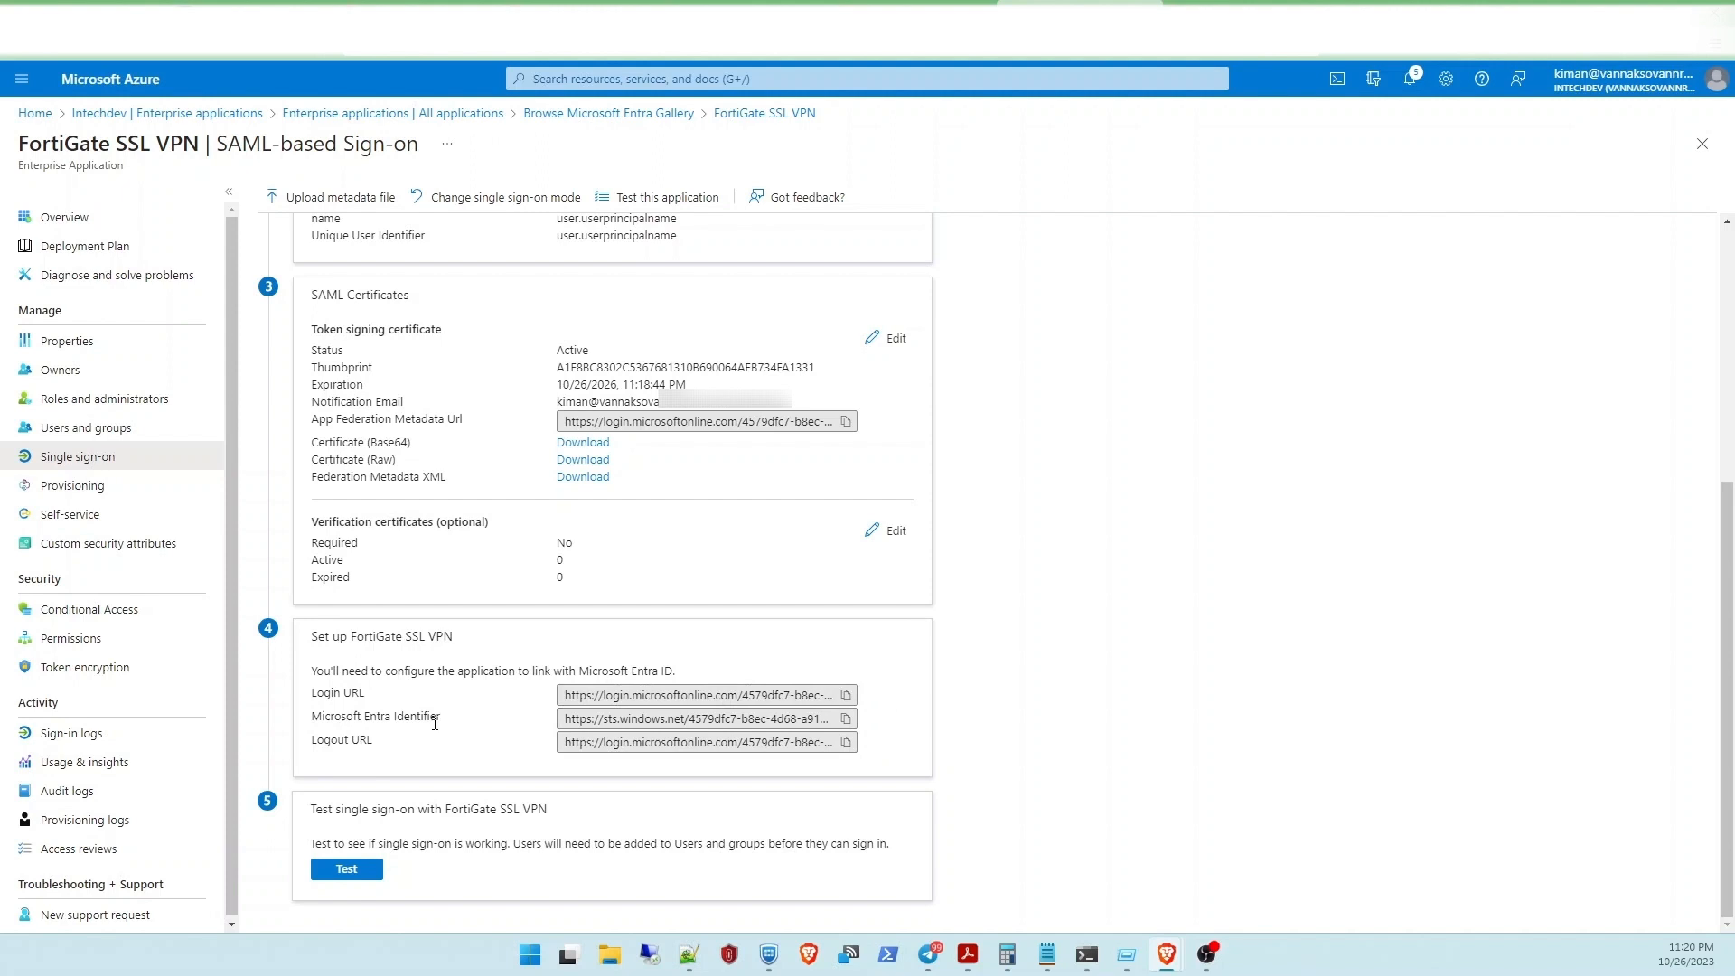
mouse_move(846, 718)
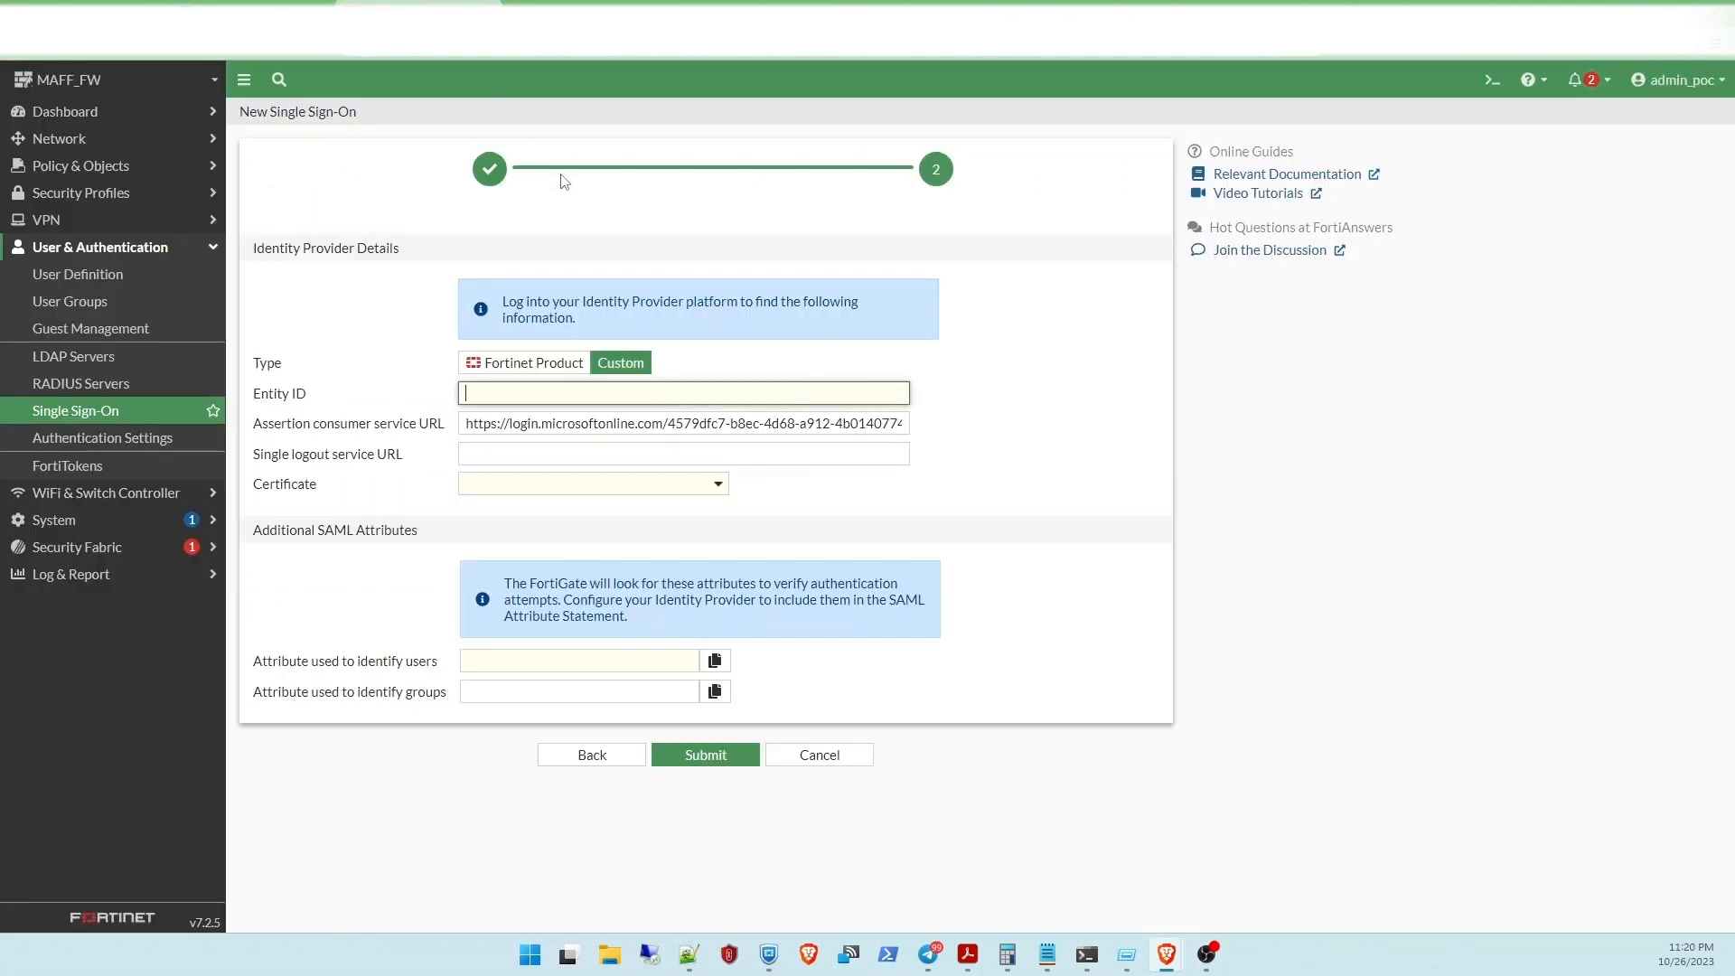
type("https://sts.windows.net/4579dfc7-b8ec-4d68-a912-4b0140774c2a/")
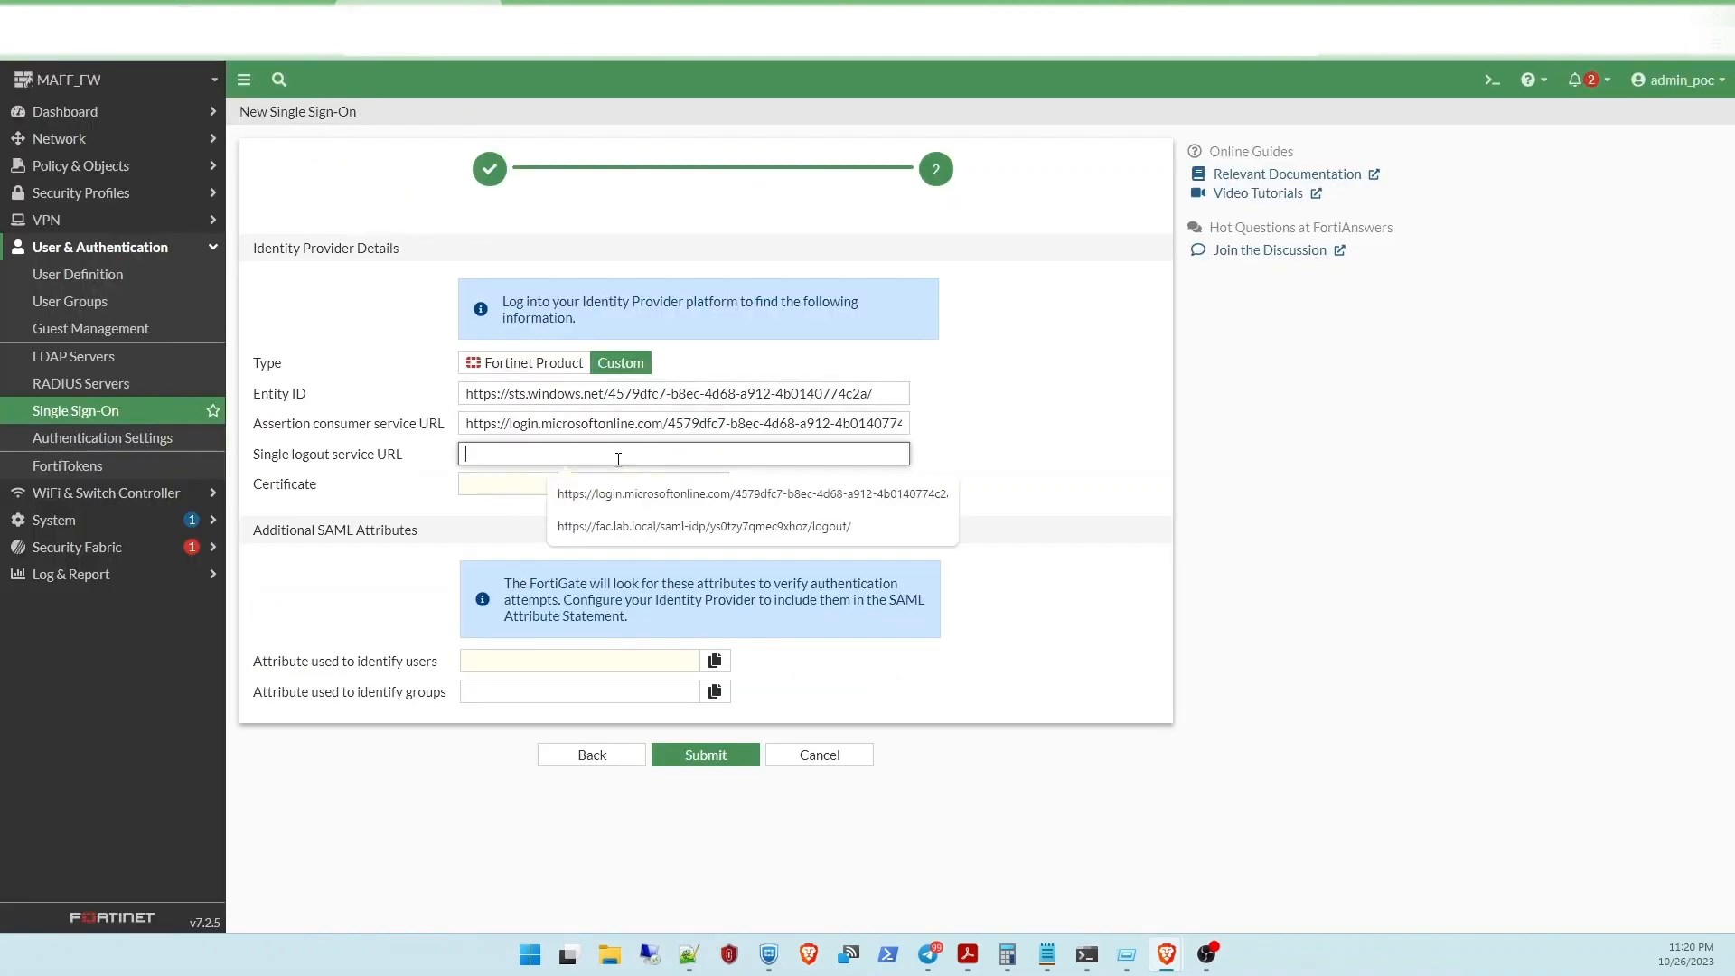
left_click(750, 493)
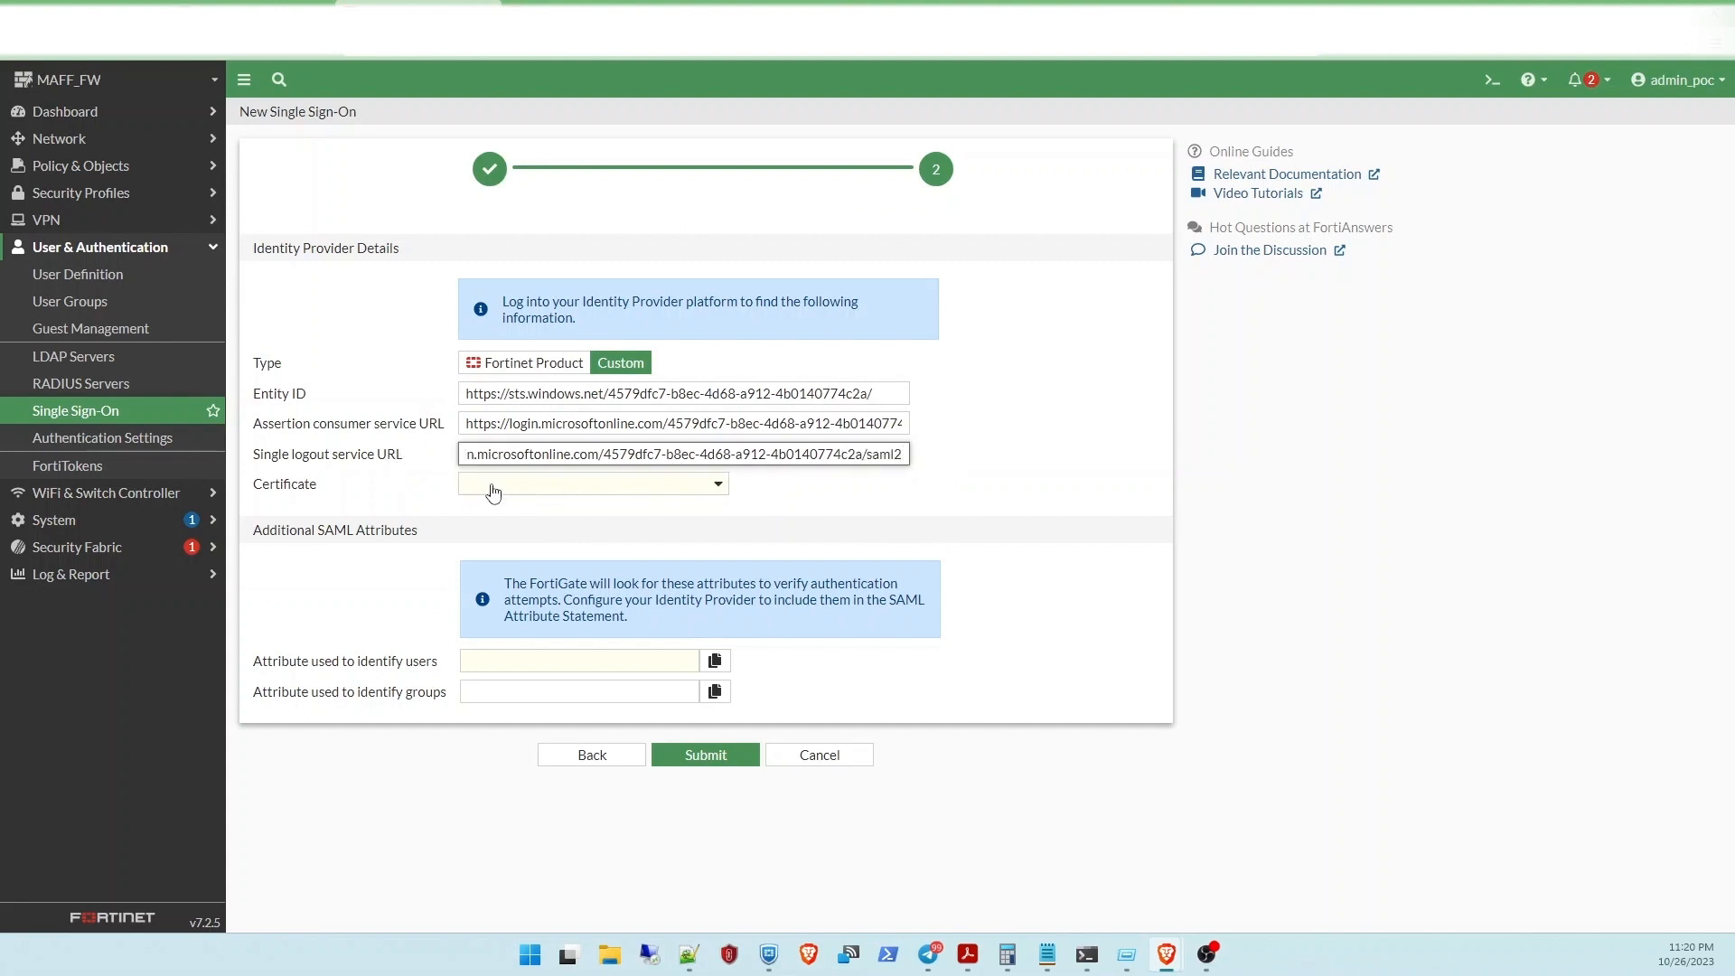
left_click(593, 484)
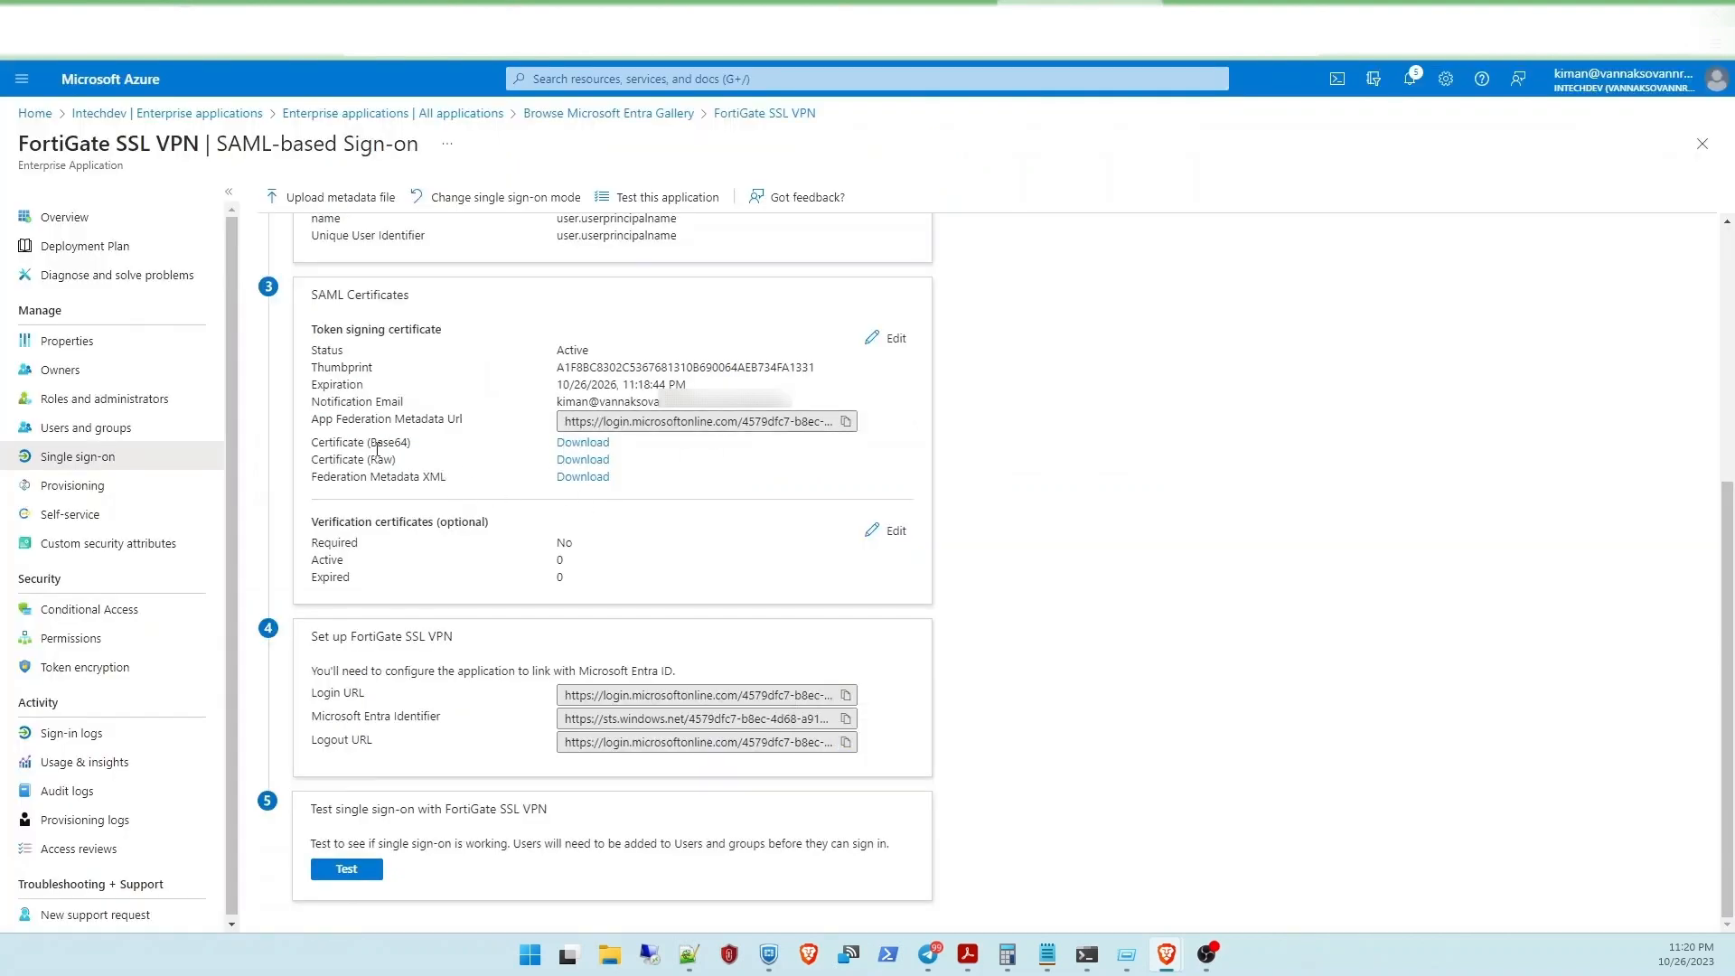
Step: Download the Base64 token-signing certificate from Azure and dismiss the save prompt
double_click(360, 294)
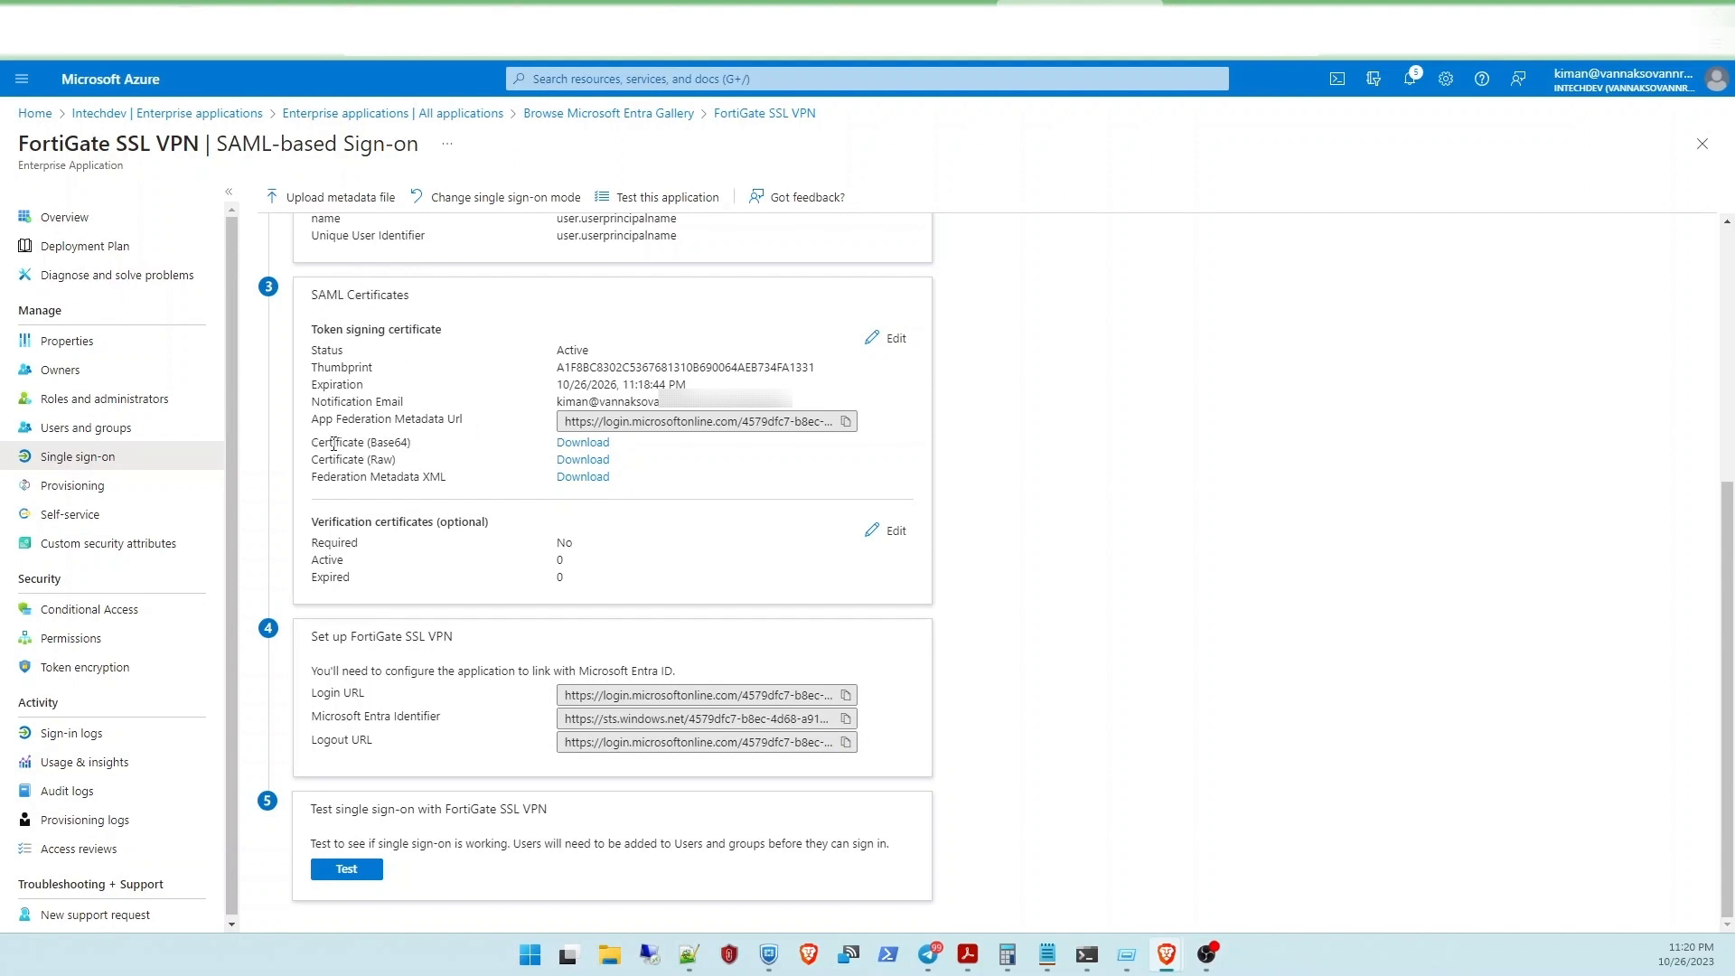
mouse_move(582, 441)
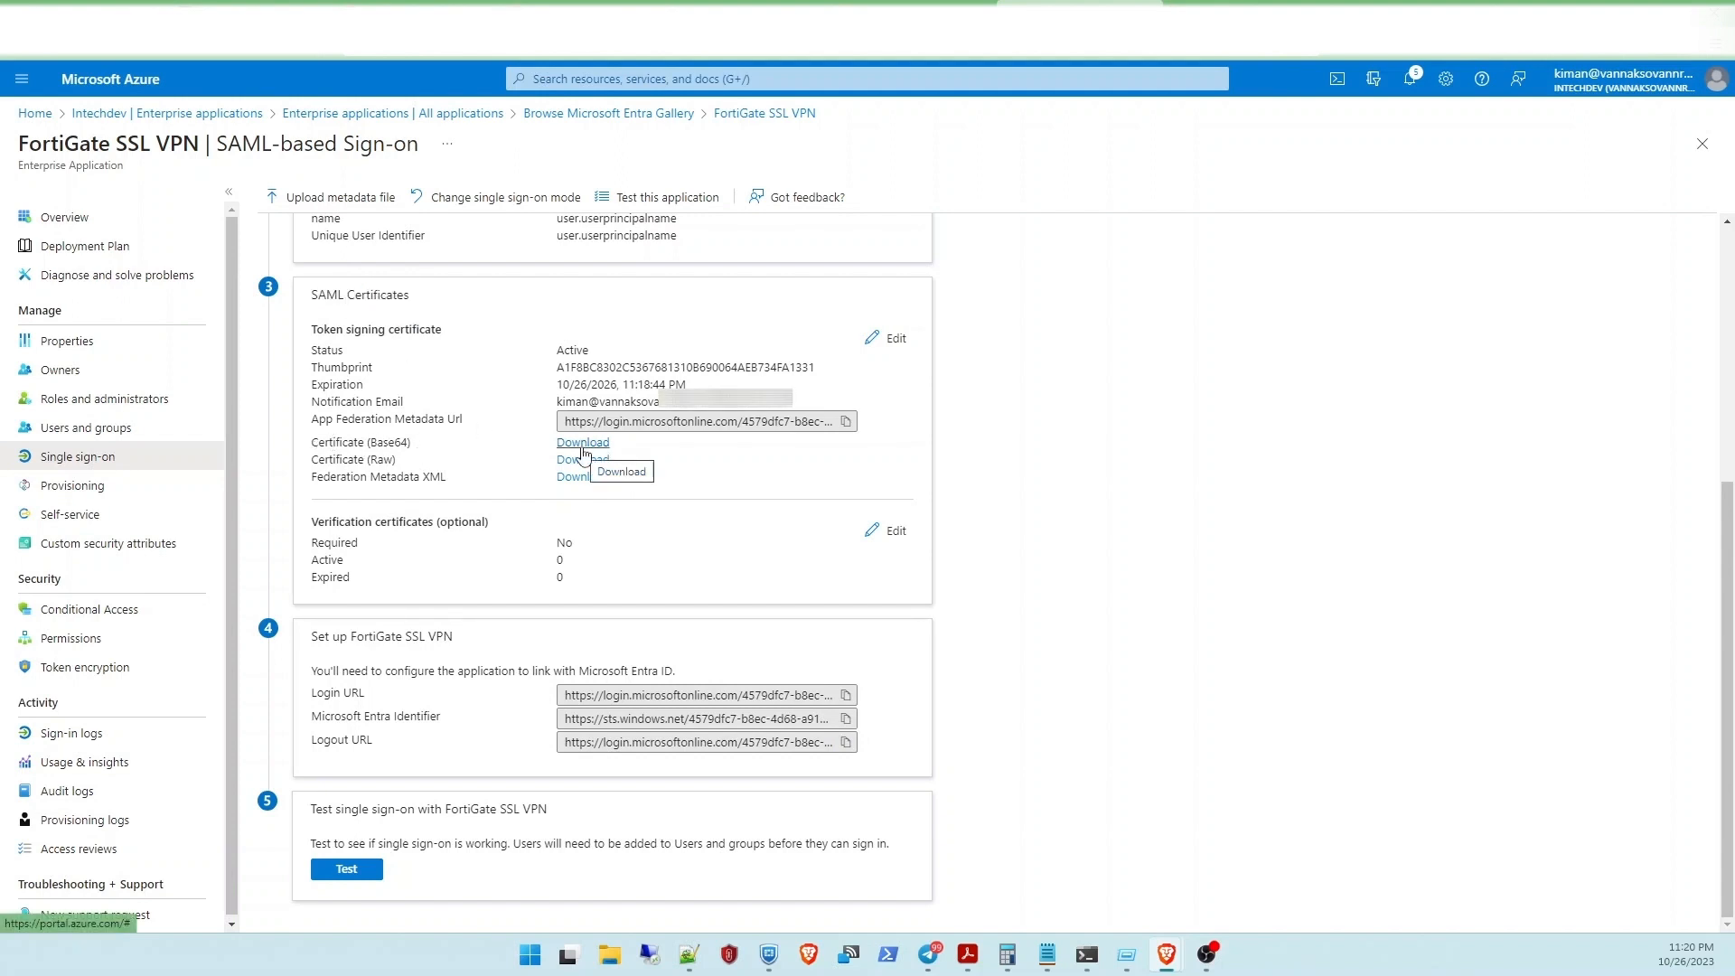
left_click(582, 442)
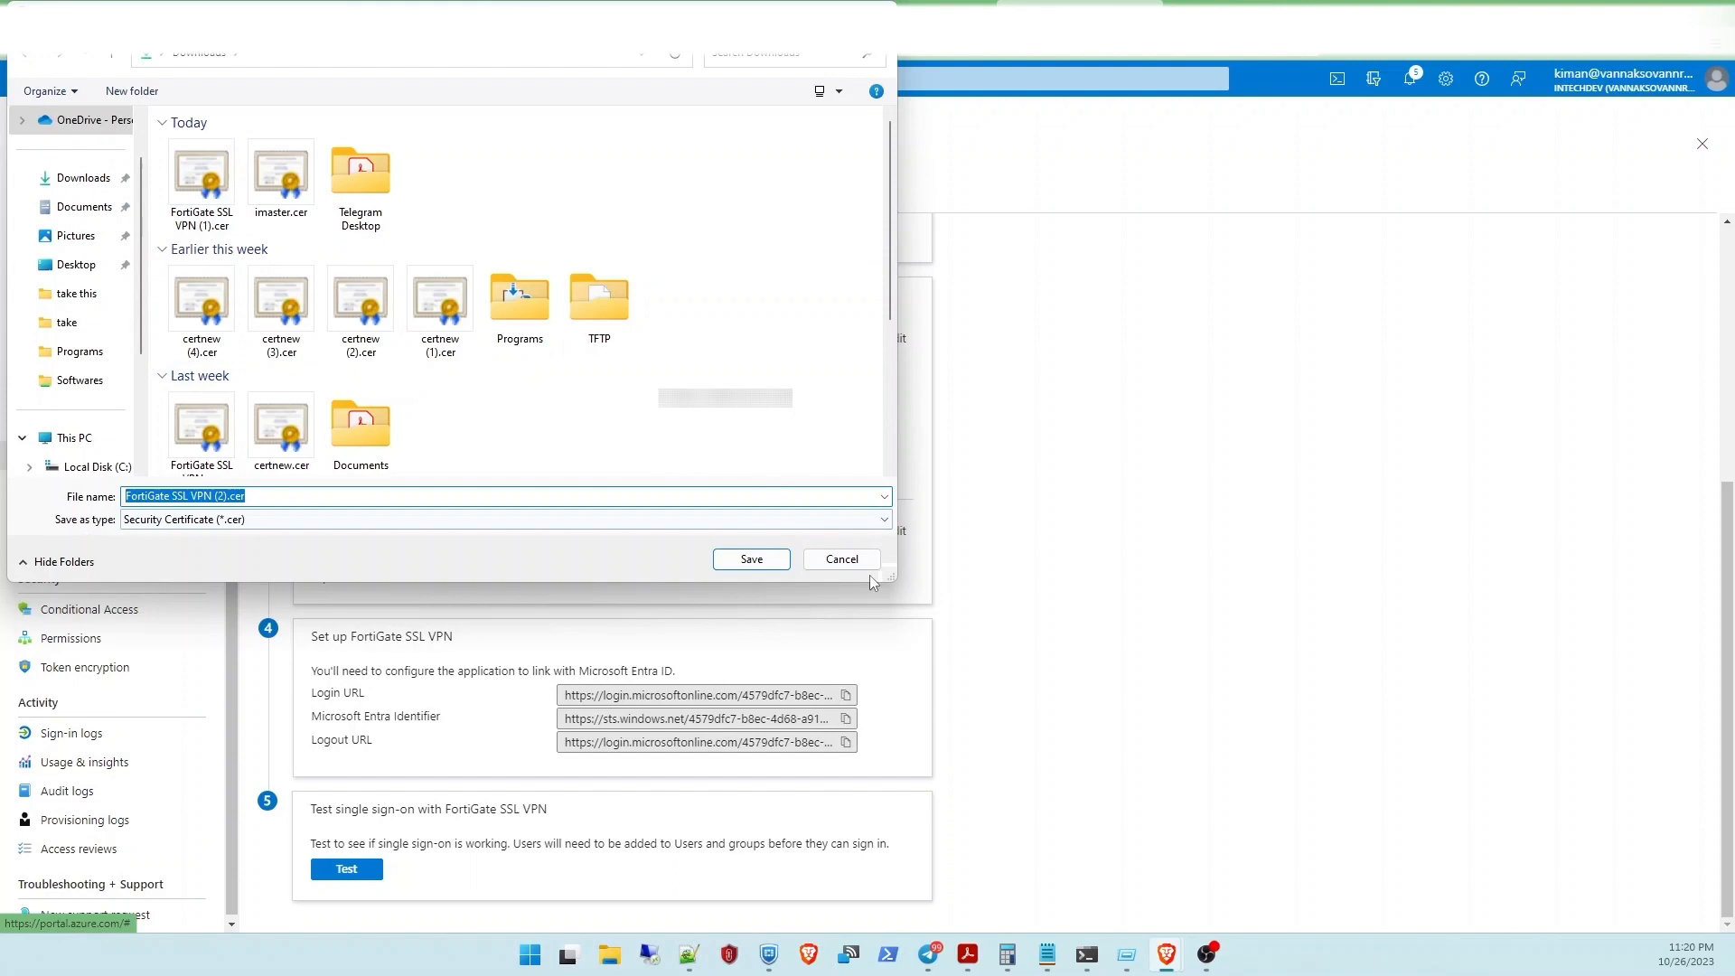
left_click(752, 559)
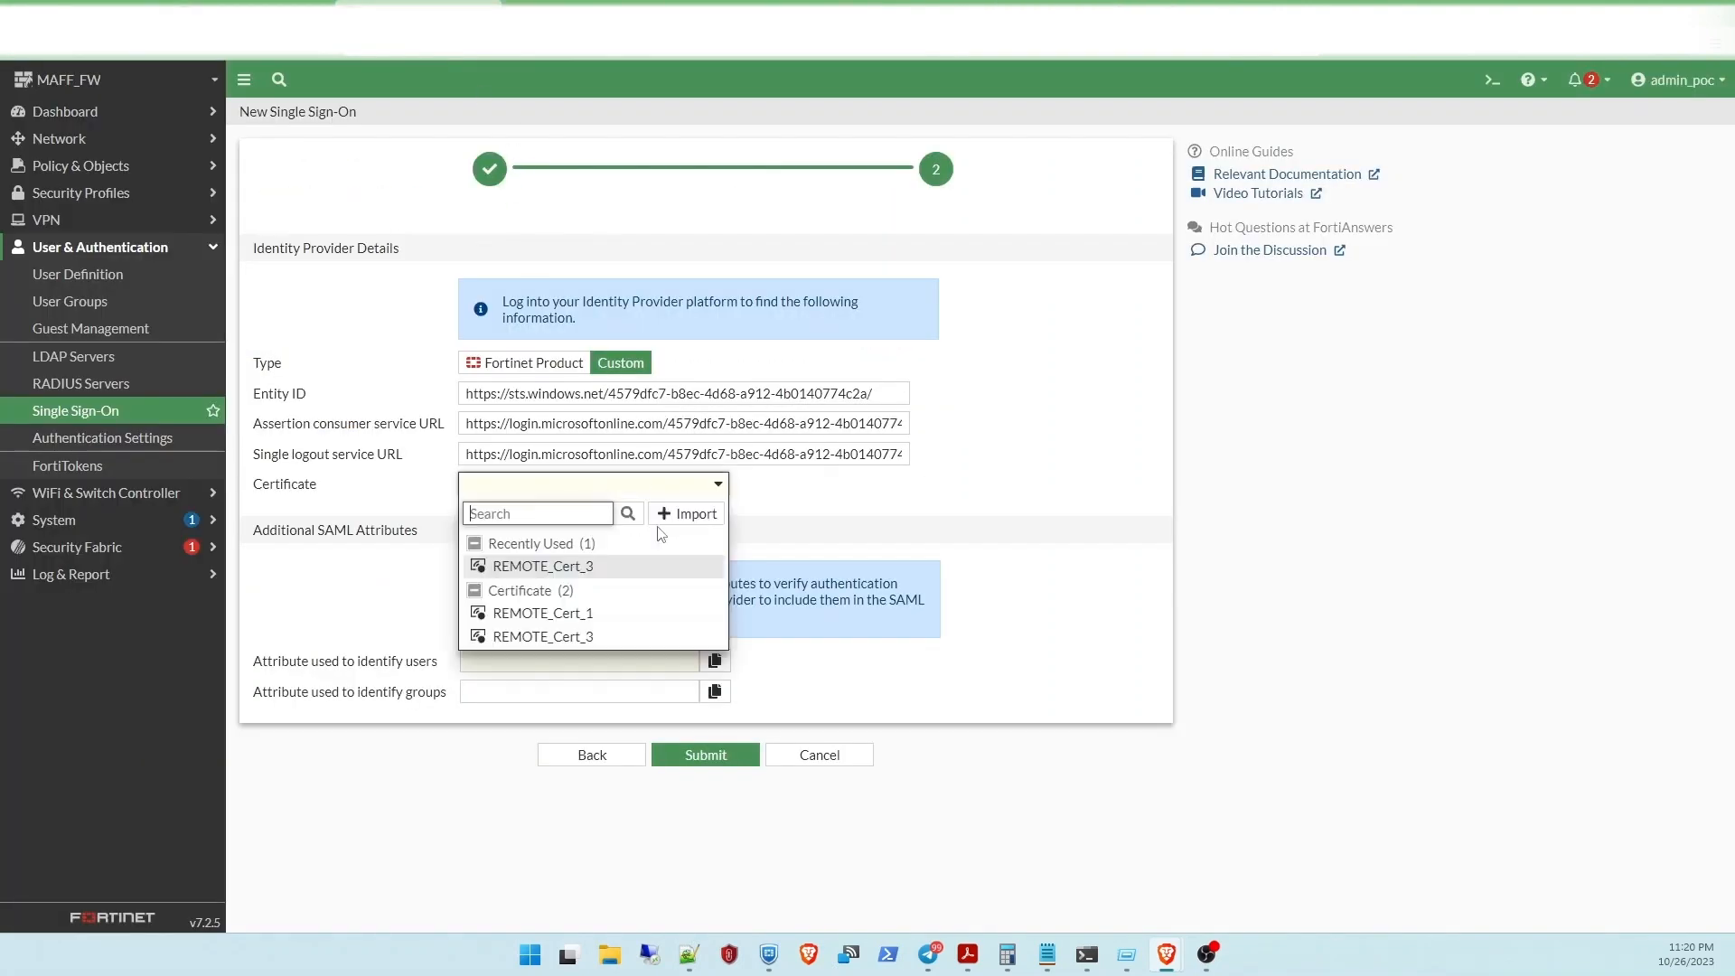
Step: Import FortiGate SSL VPN (1).cer as REMOTE_Cert_2 and set it as the IdP certificate
left_click(687, 513)
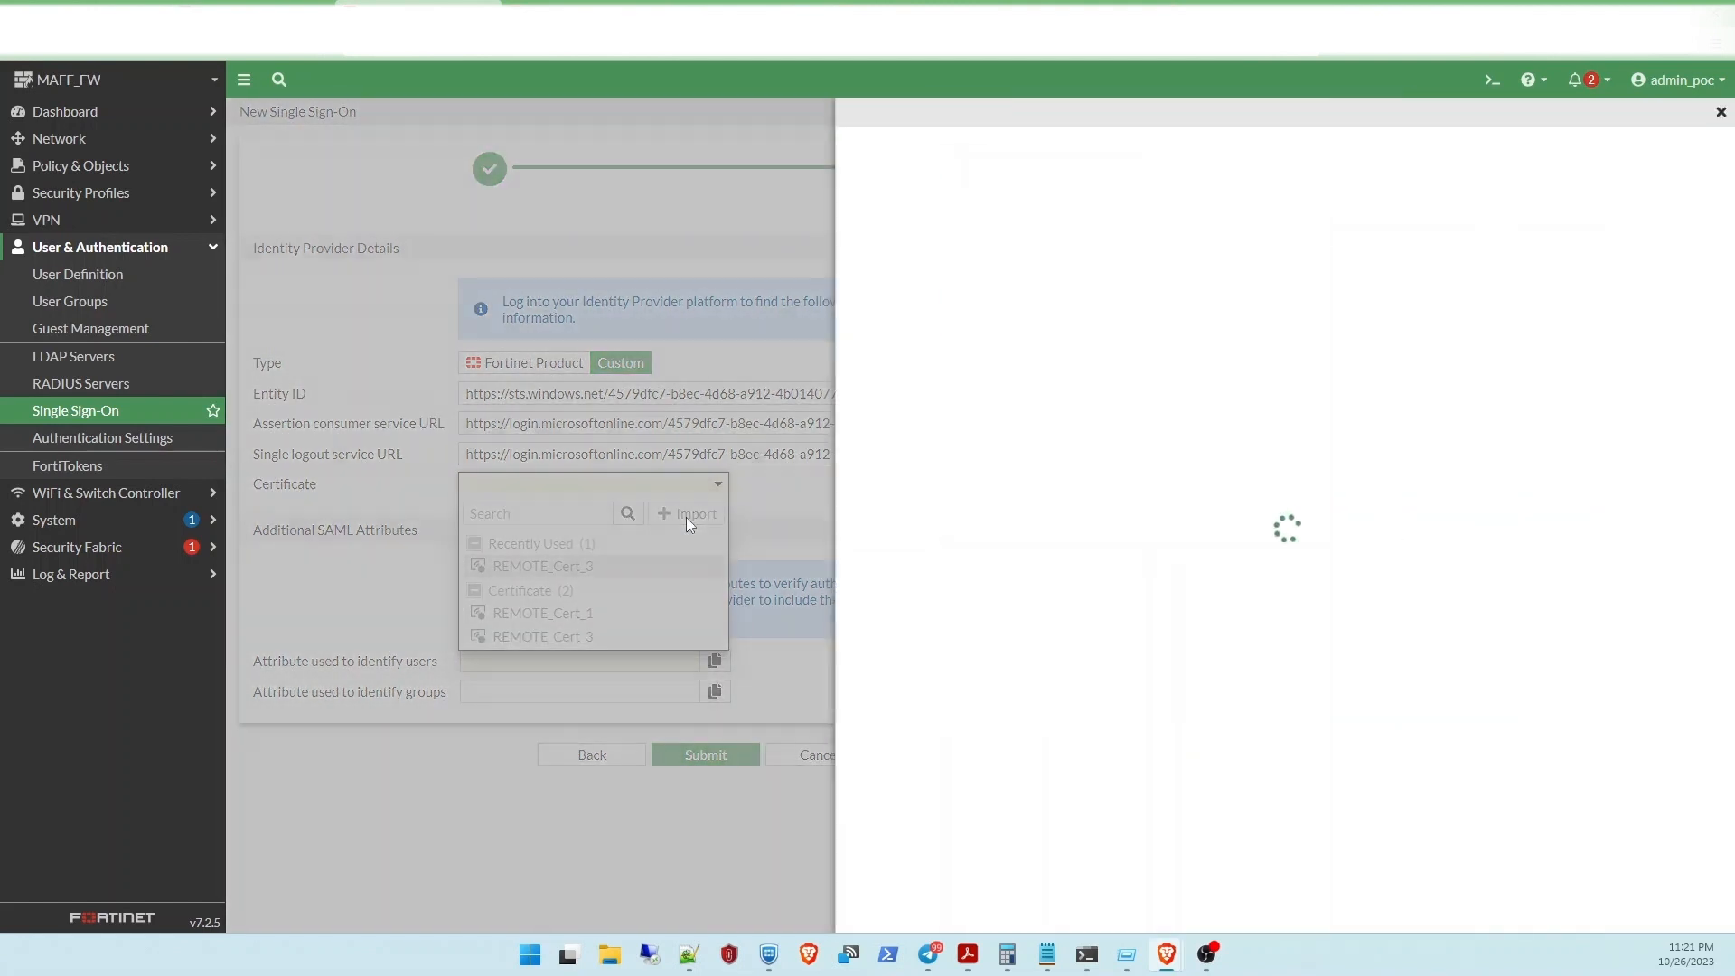
left_click(689, 514)
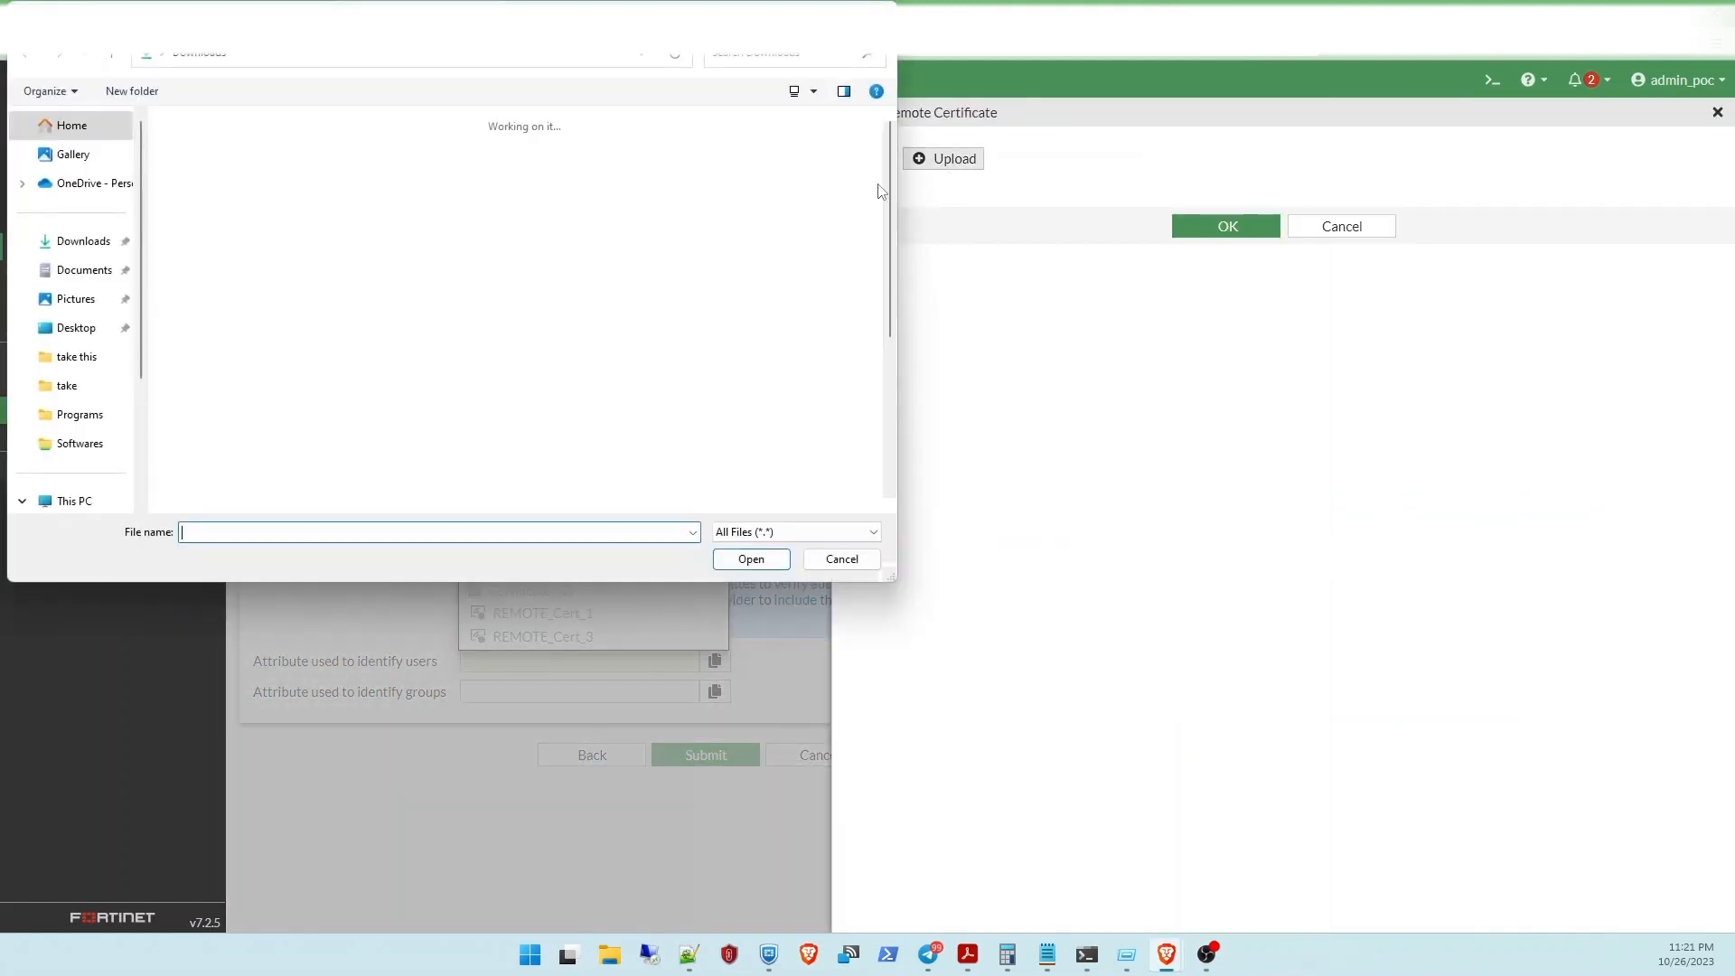
left_click(201, 178)
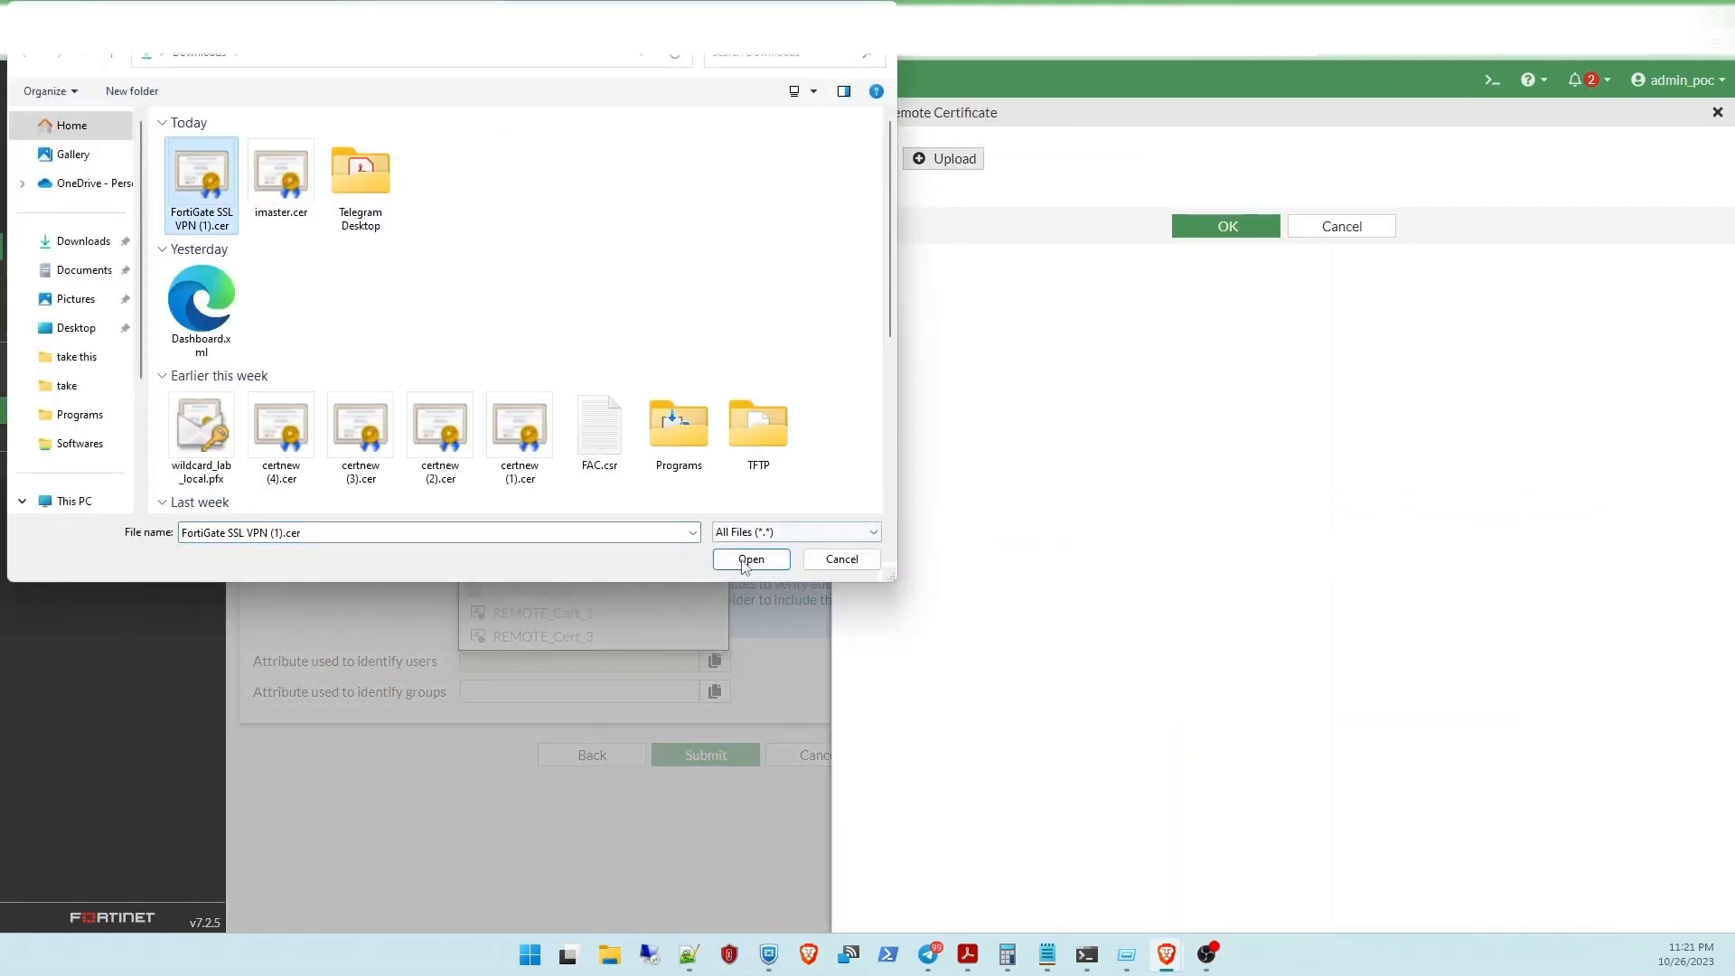
left_click(750, 559)
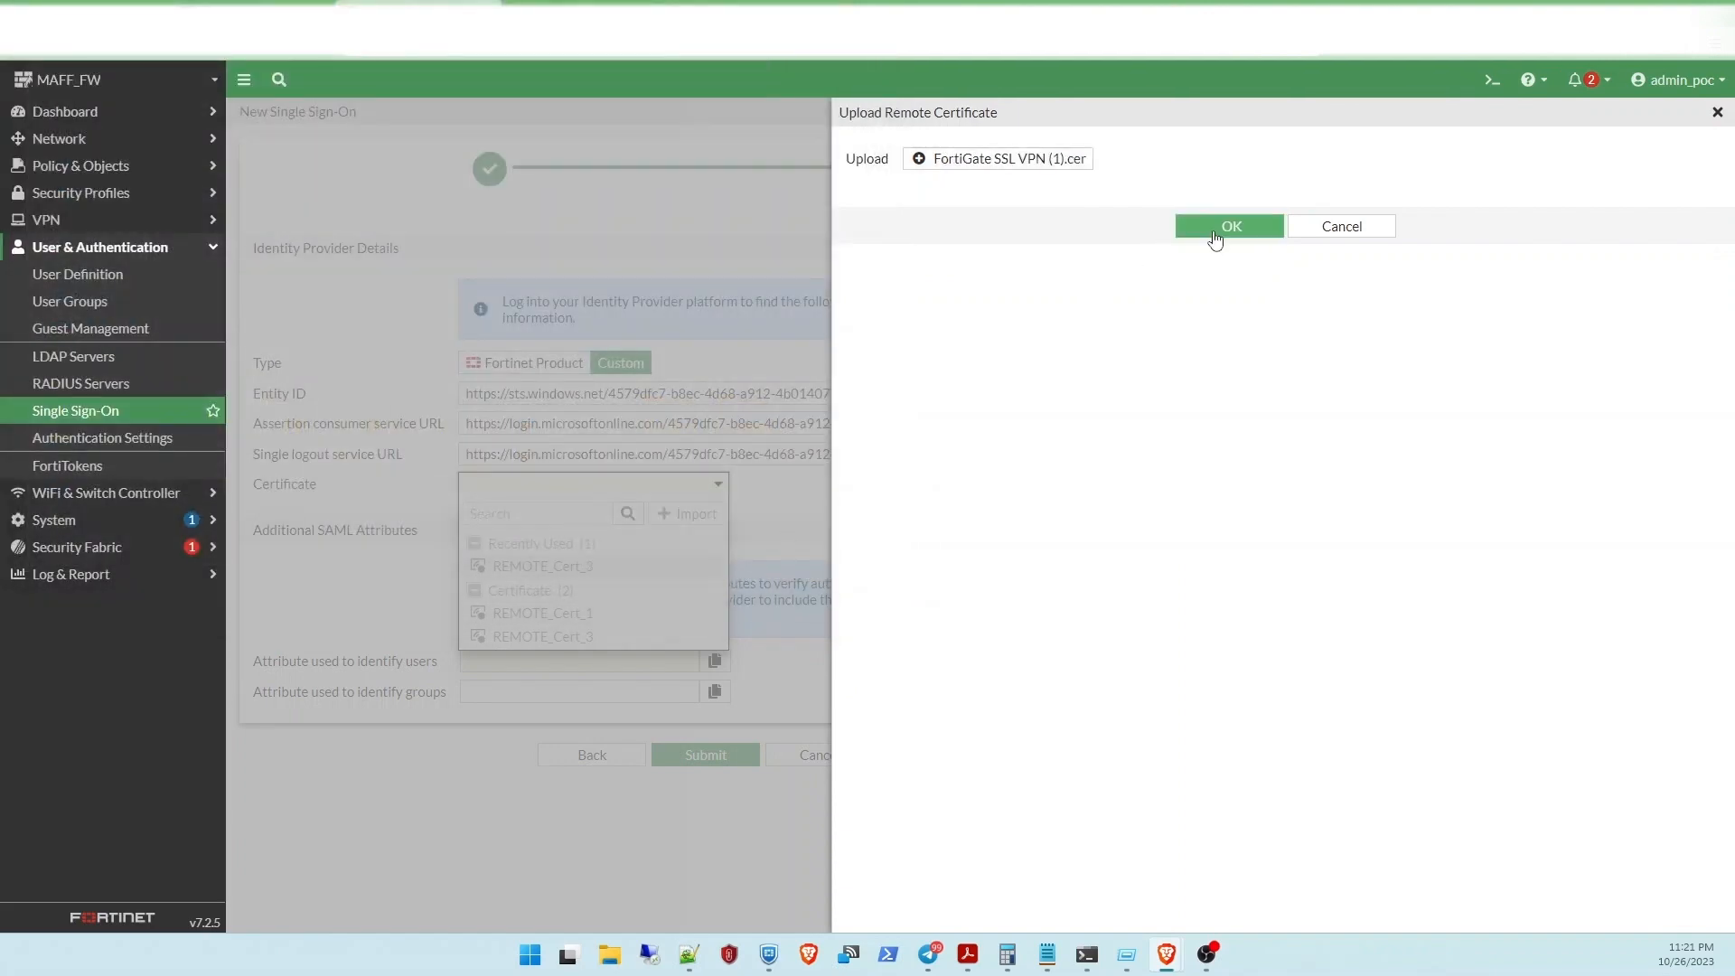
left_click(1229, 226)
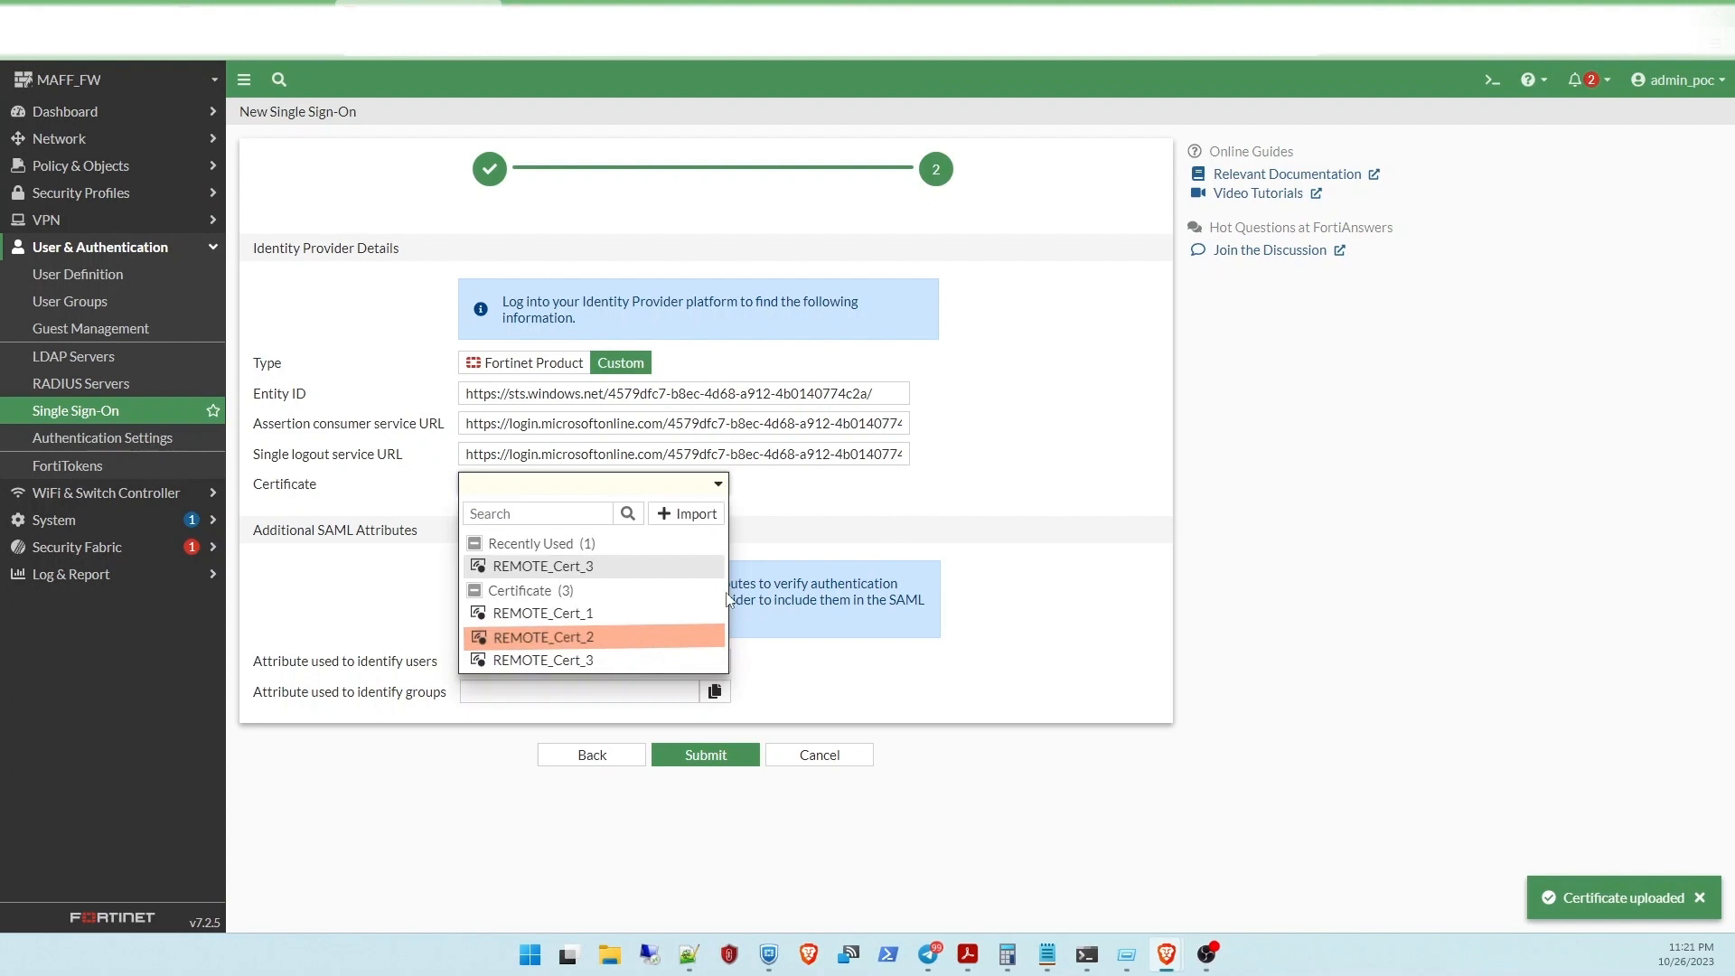
mouse_move(544, 636)
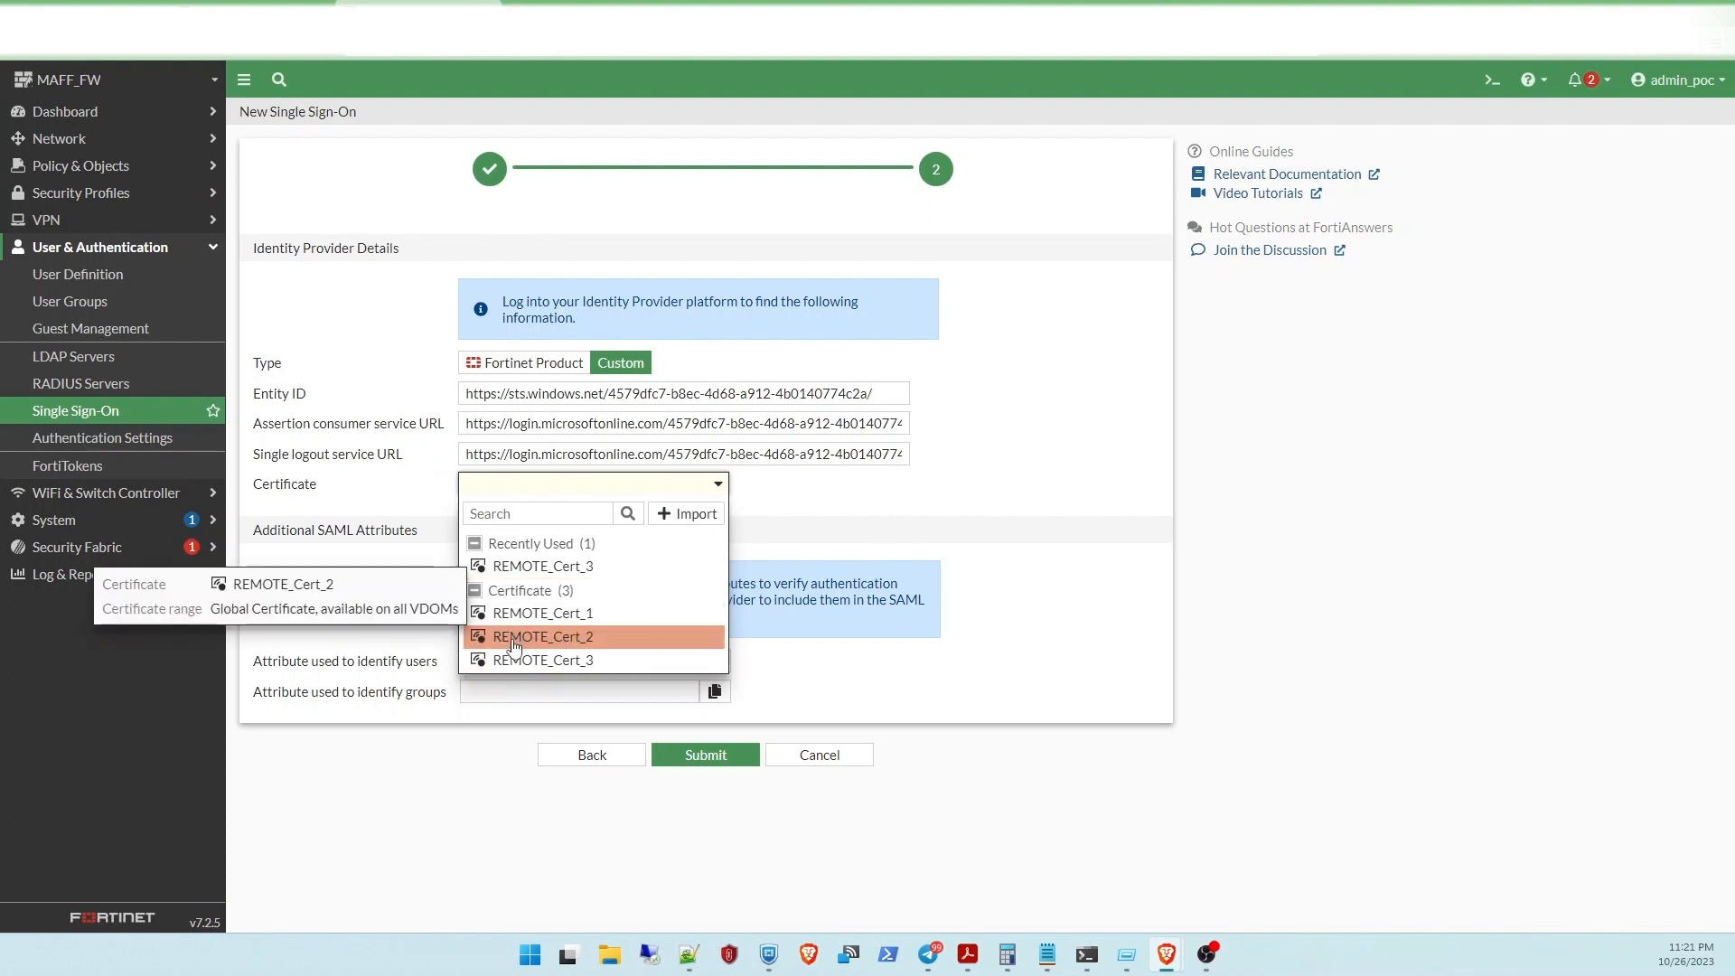
left_click(543, 634)
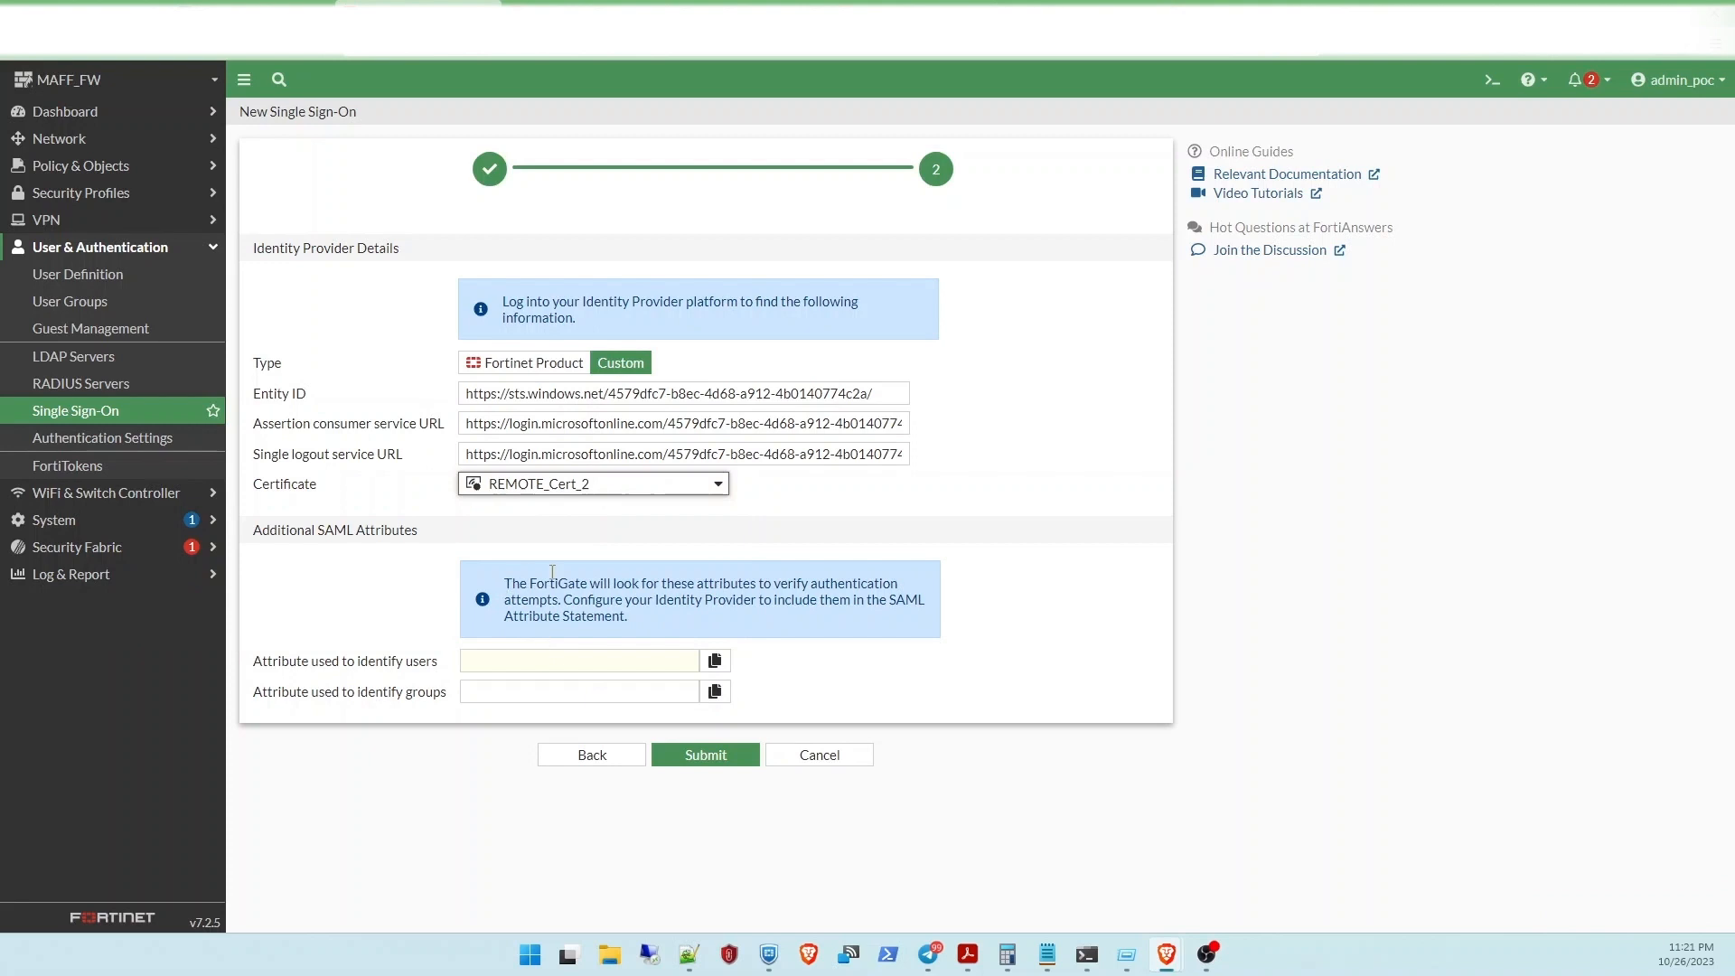
mouse_move(521, 646)
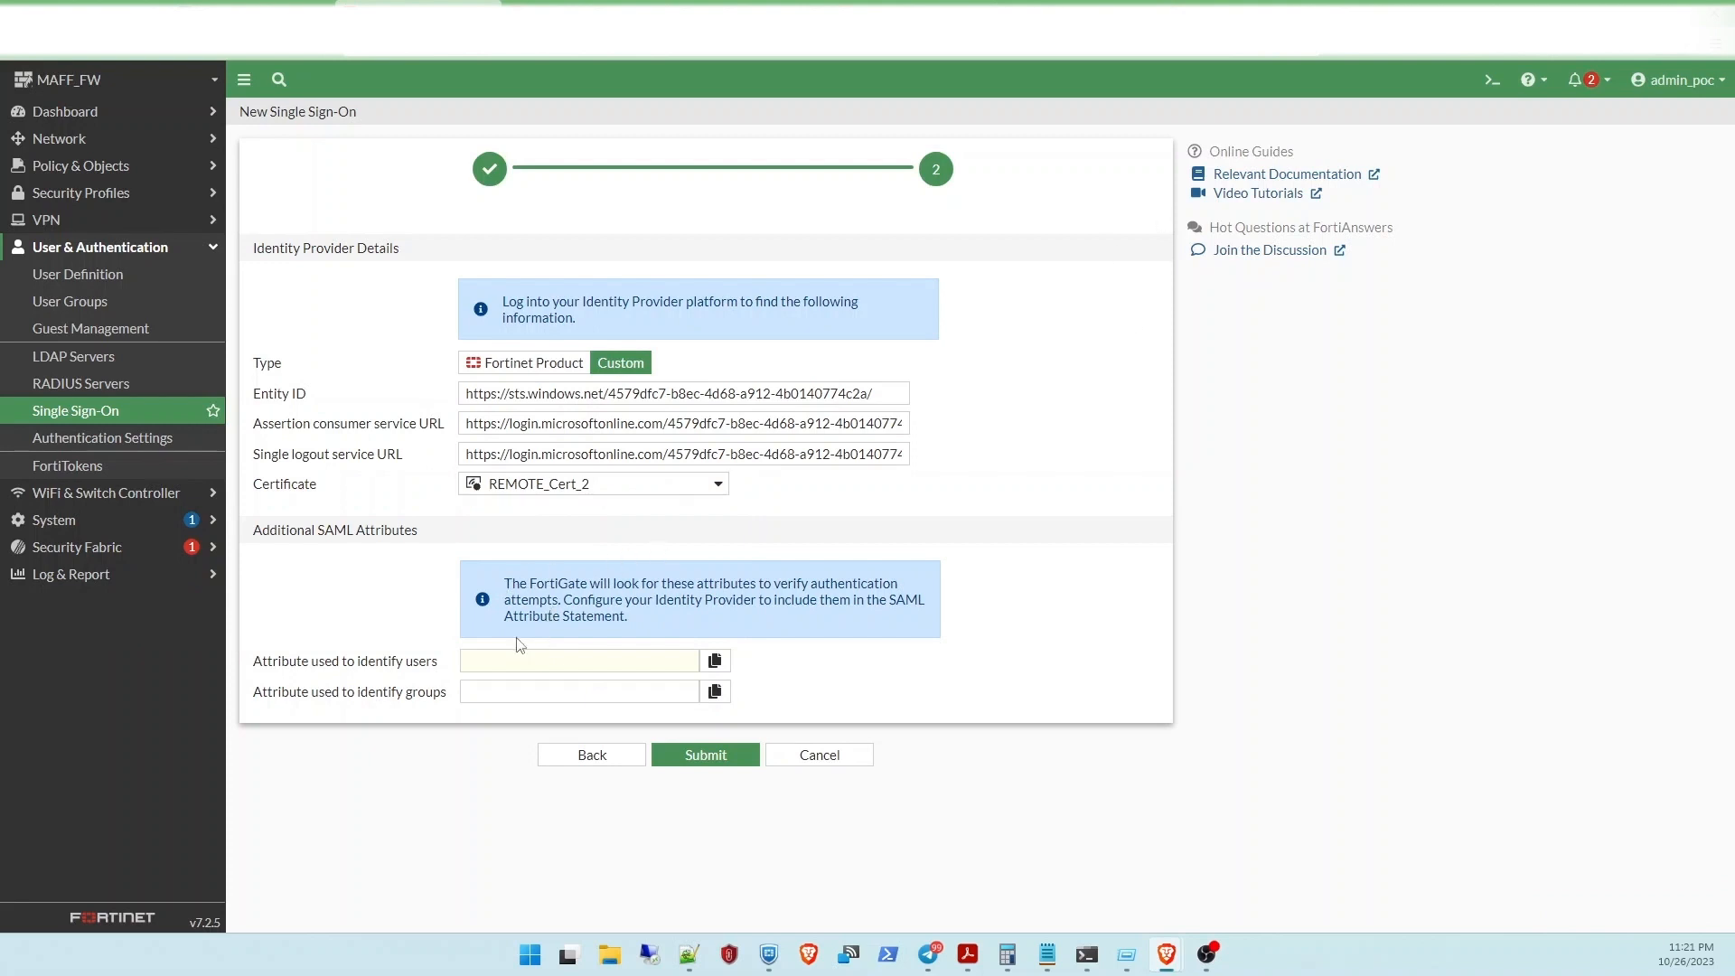
Step: Begin entering the user-identifying SAML attribute, checking Azure's claim names for reference
double_click(335, 530)
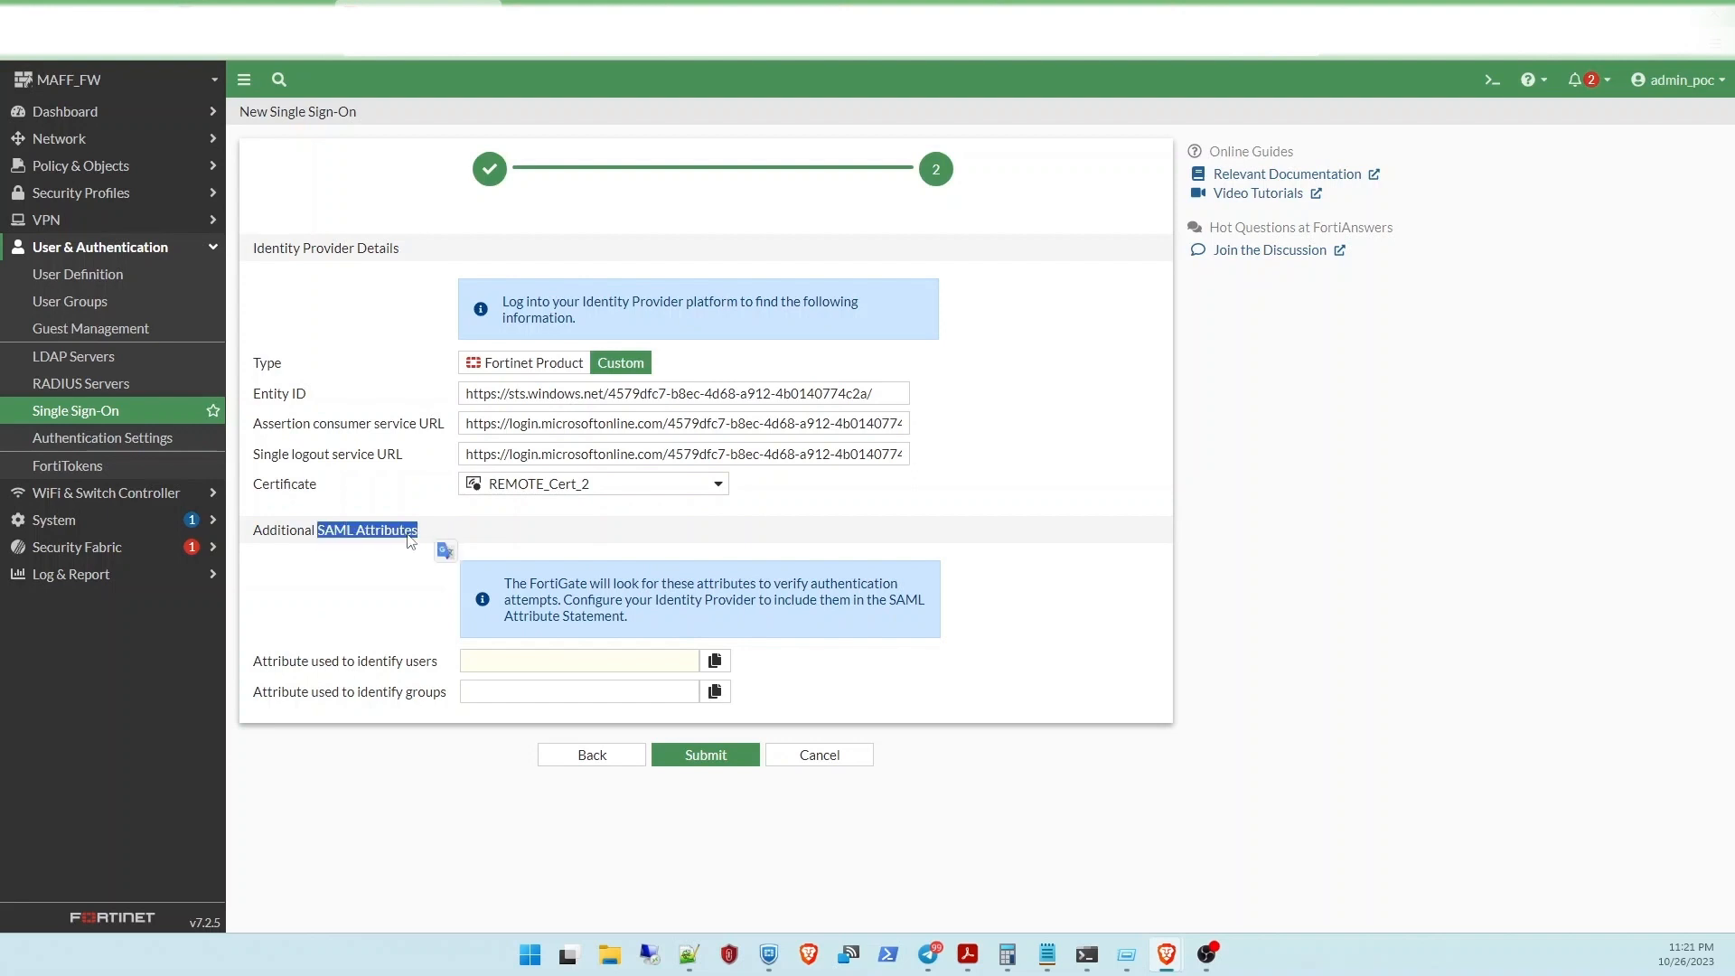
left_click(575, 662)
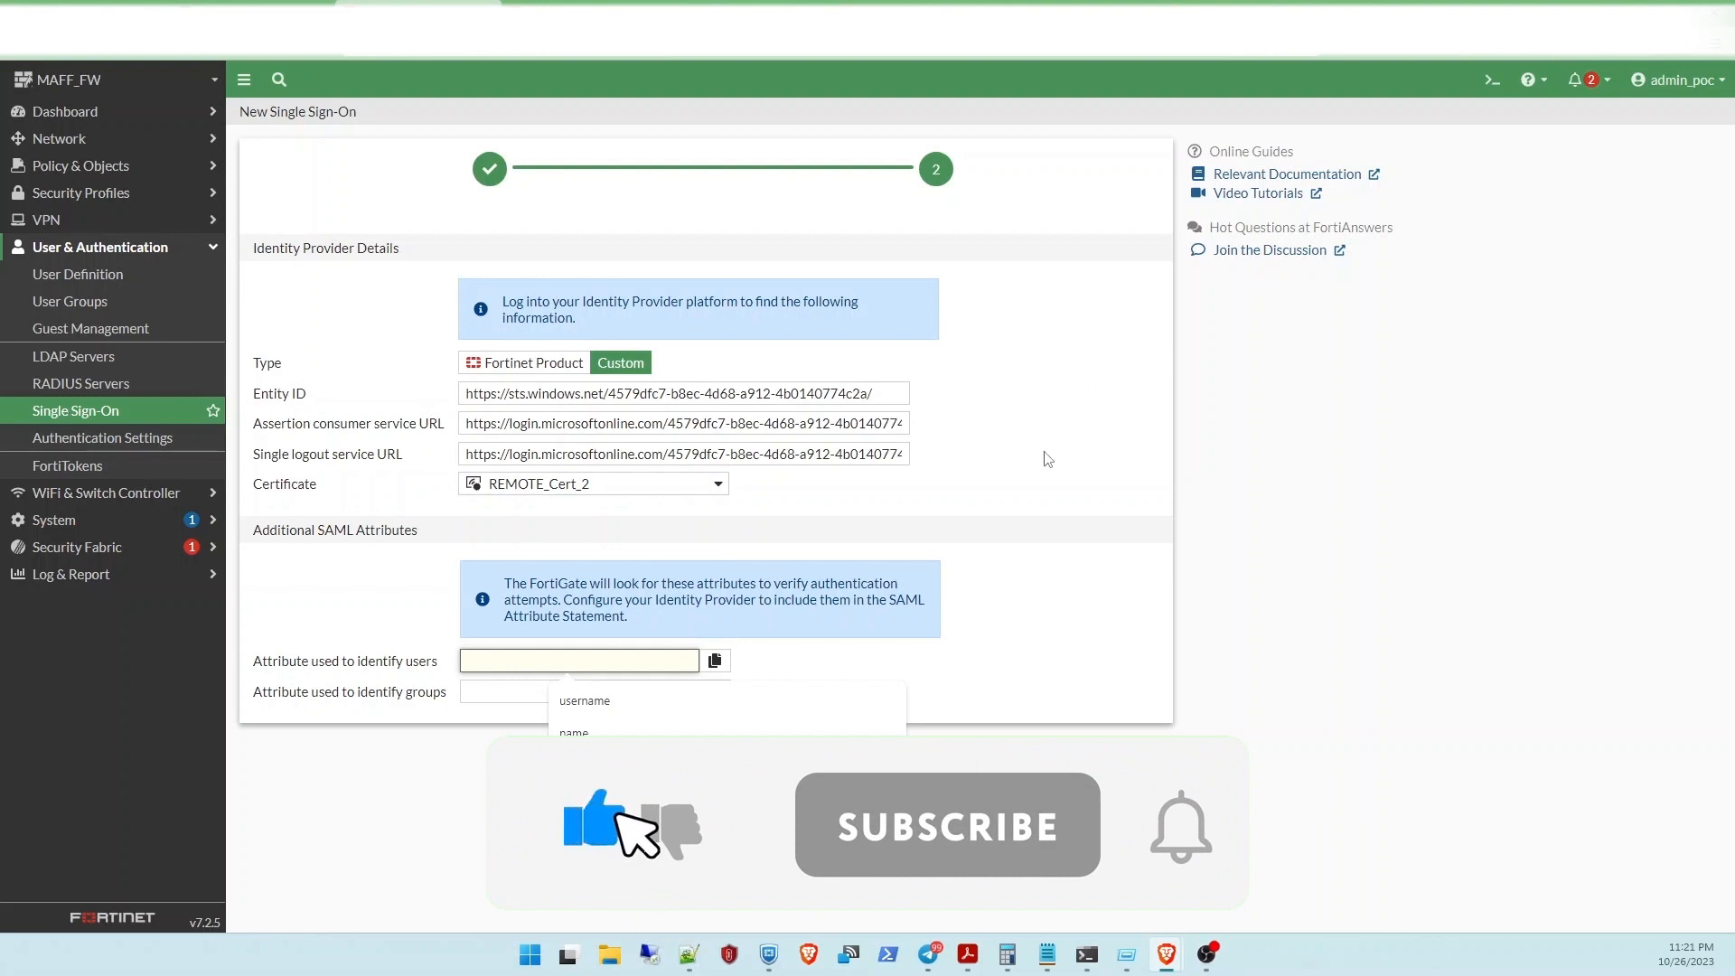
left_click(945, 824)
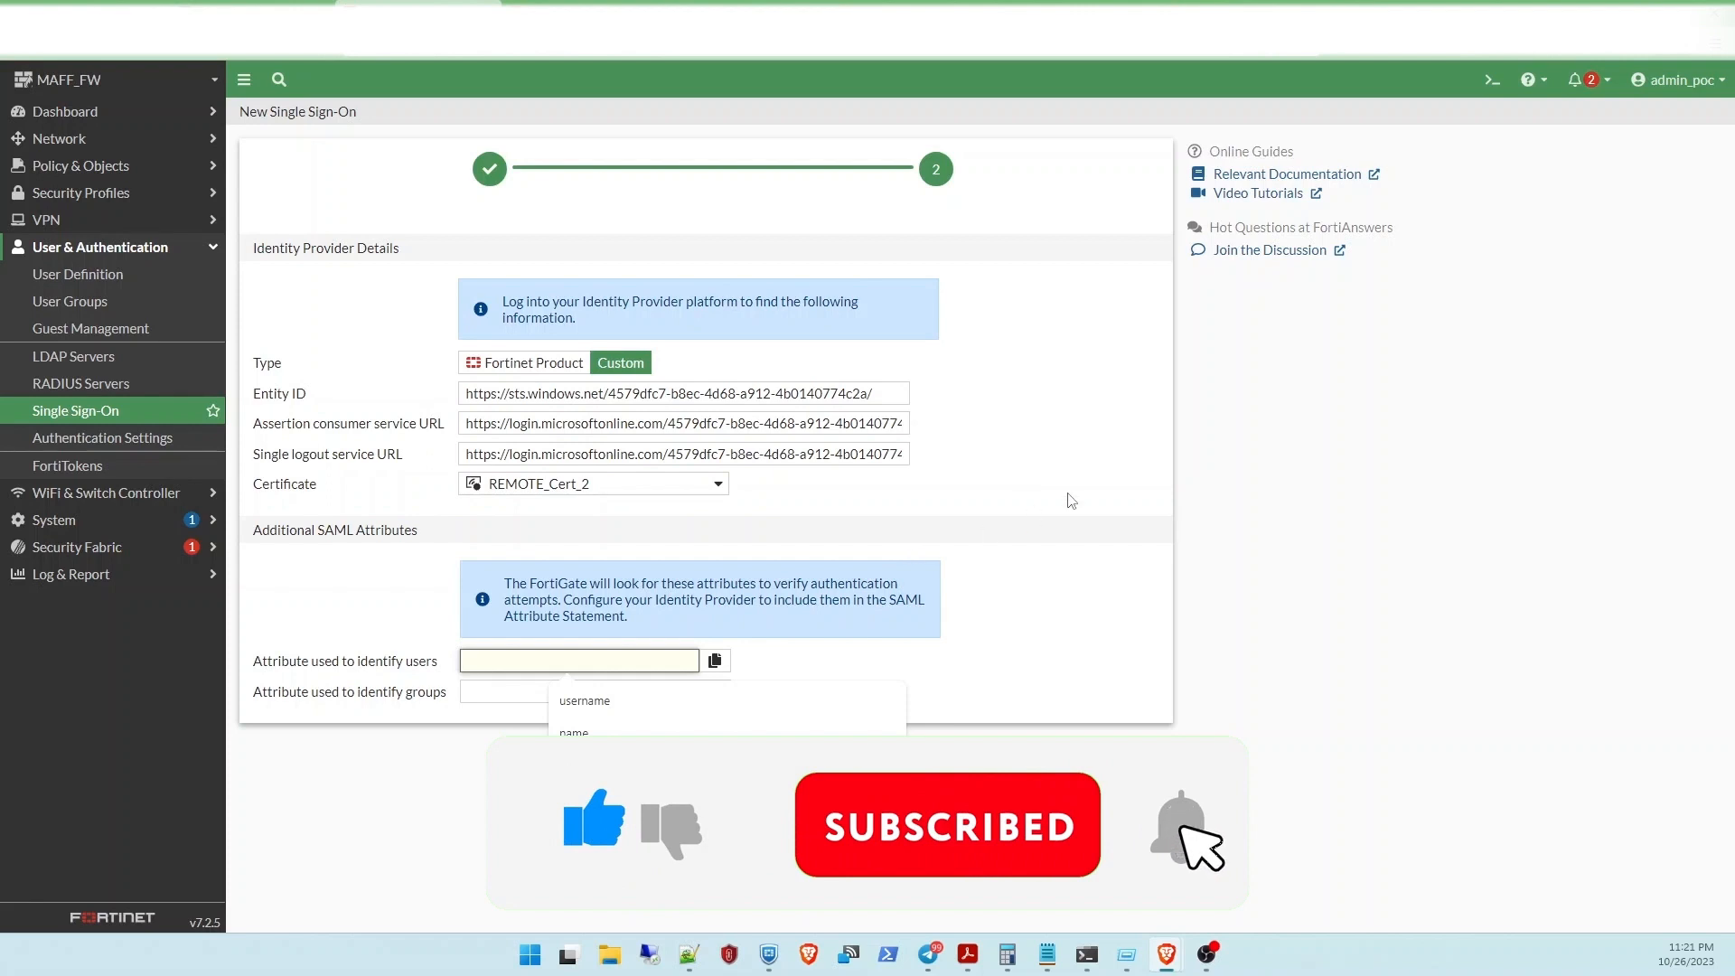
mouse_move(973, 135)
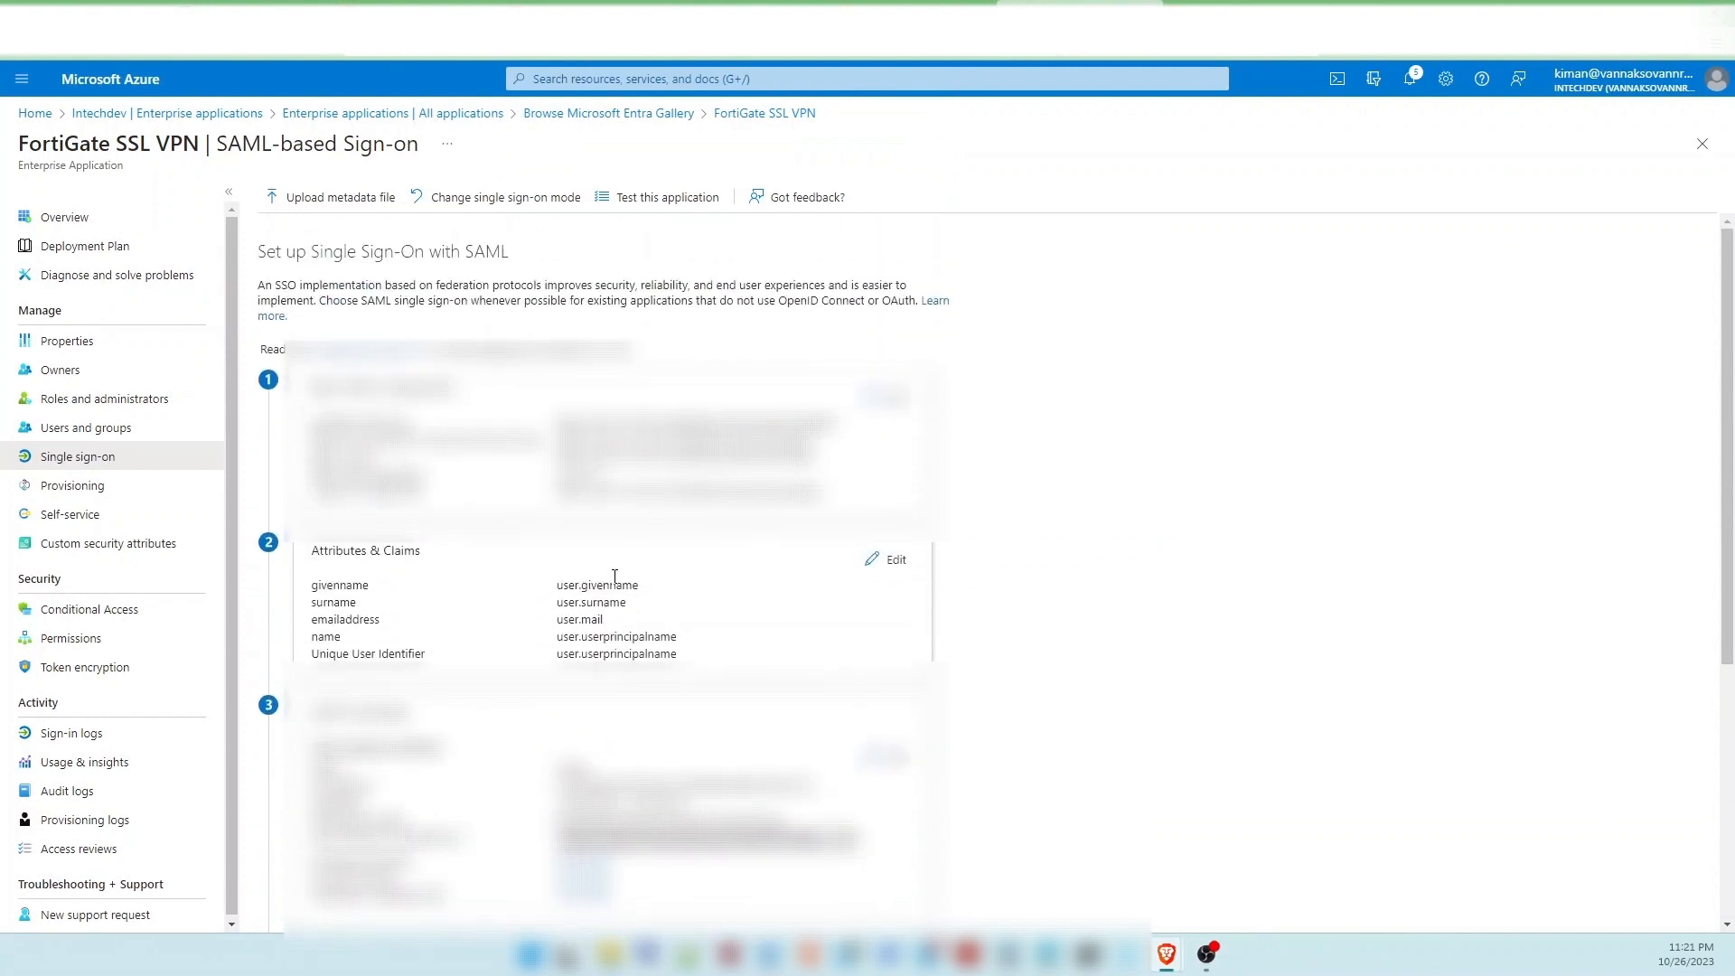
mouse_move(313, 557)
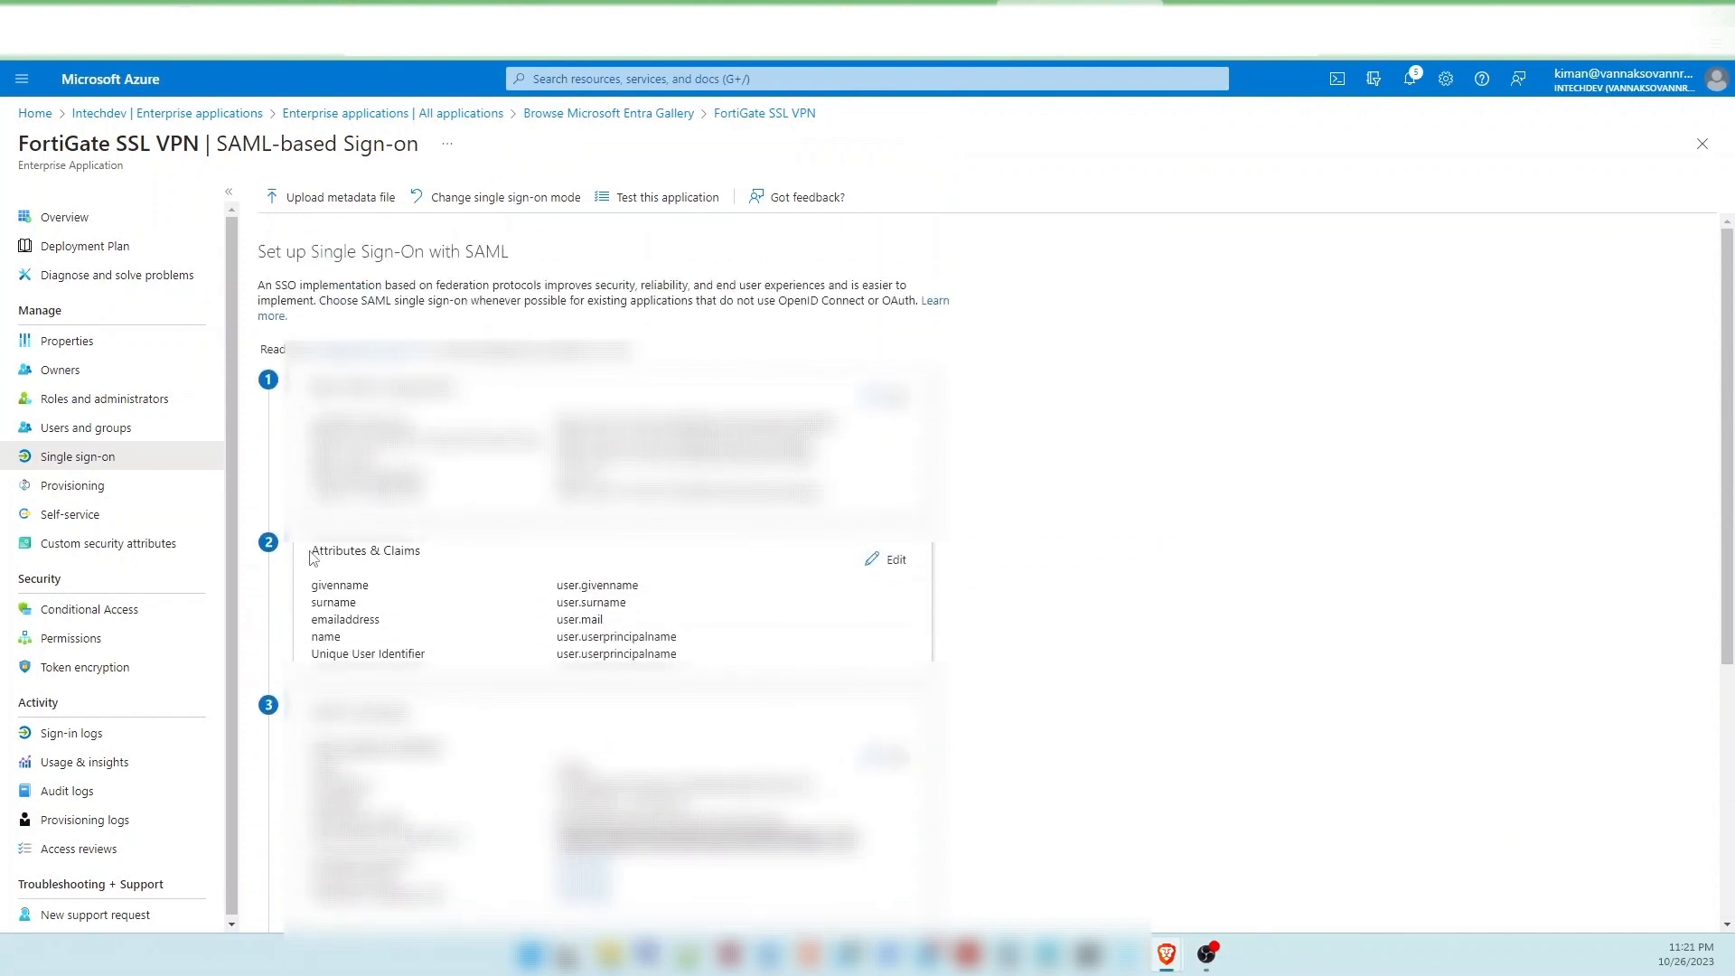
mouse_move(813, 587)
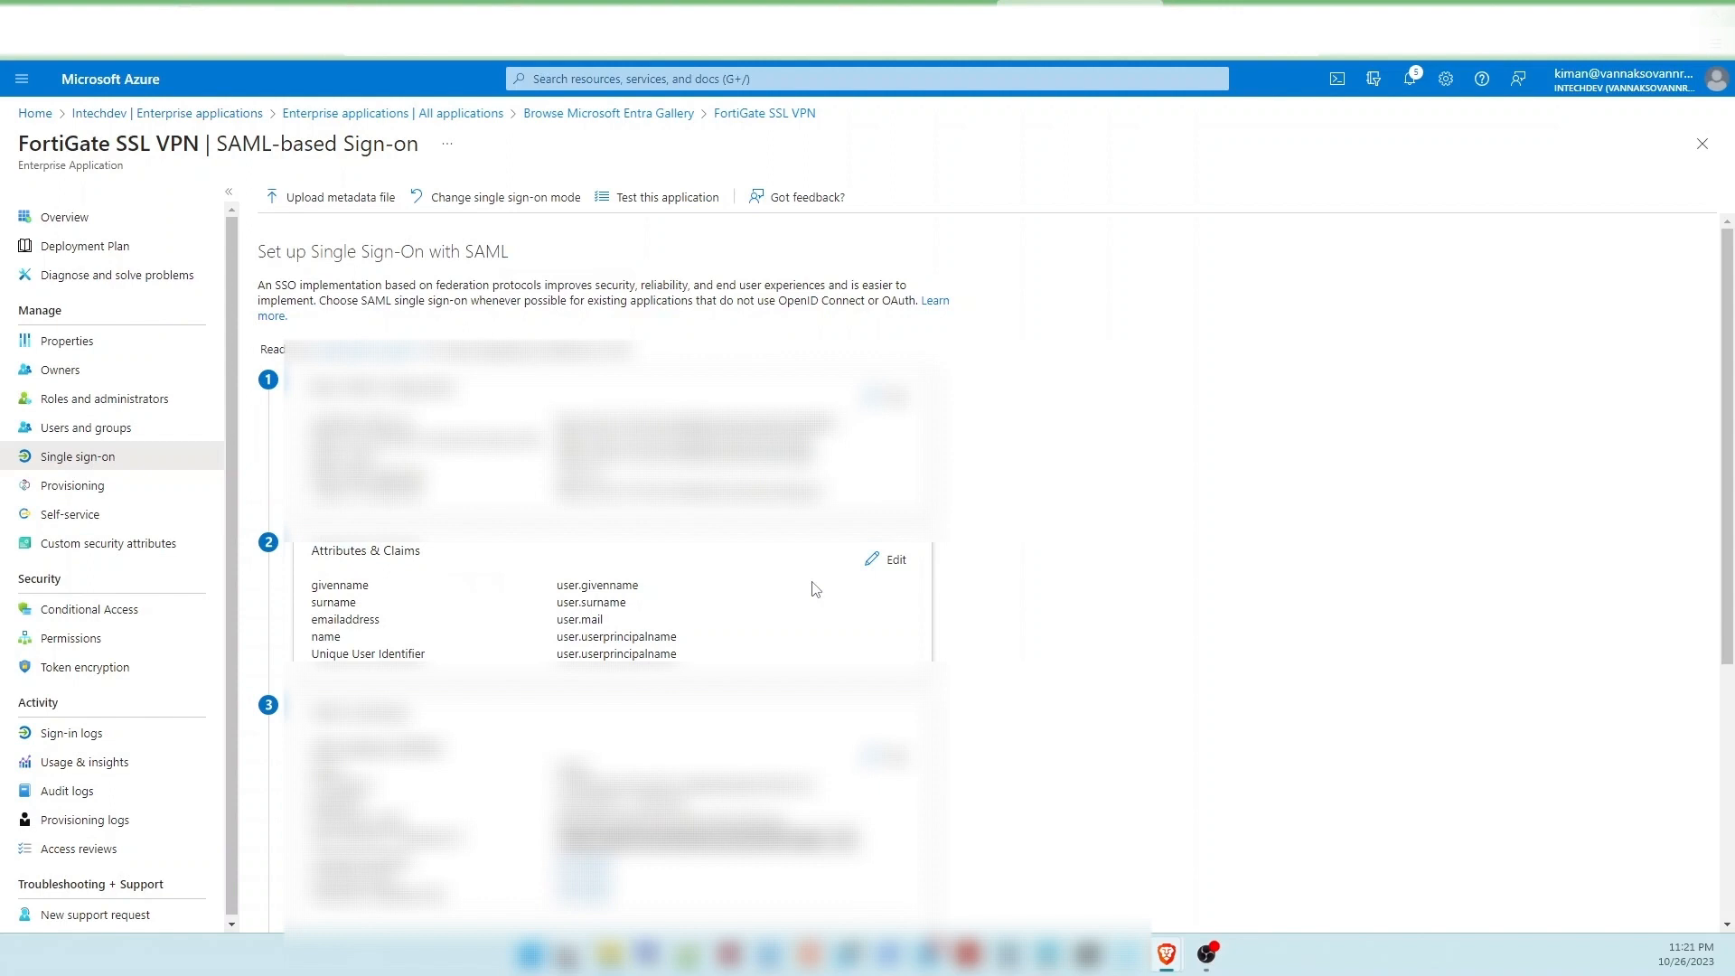
double_click(615, 637)
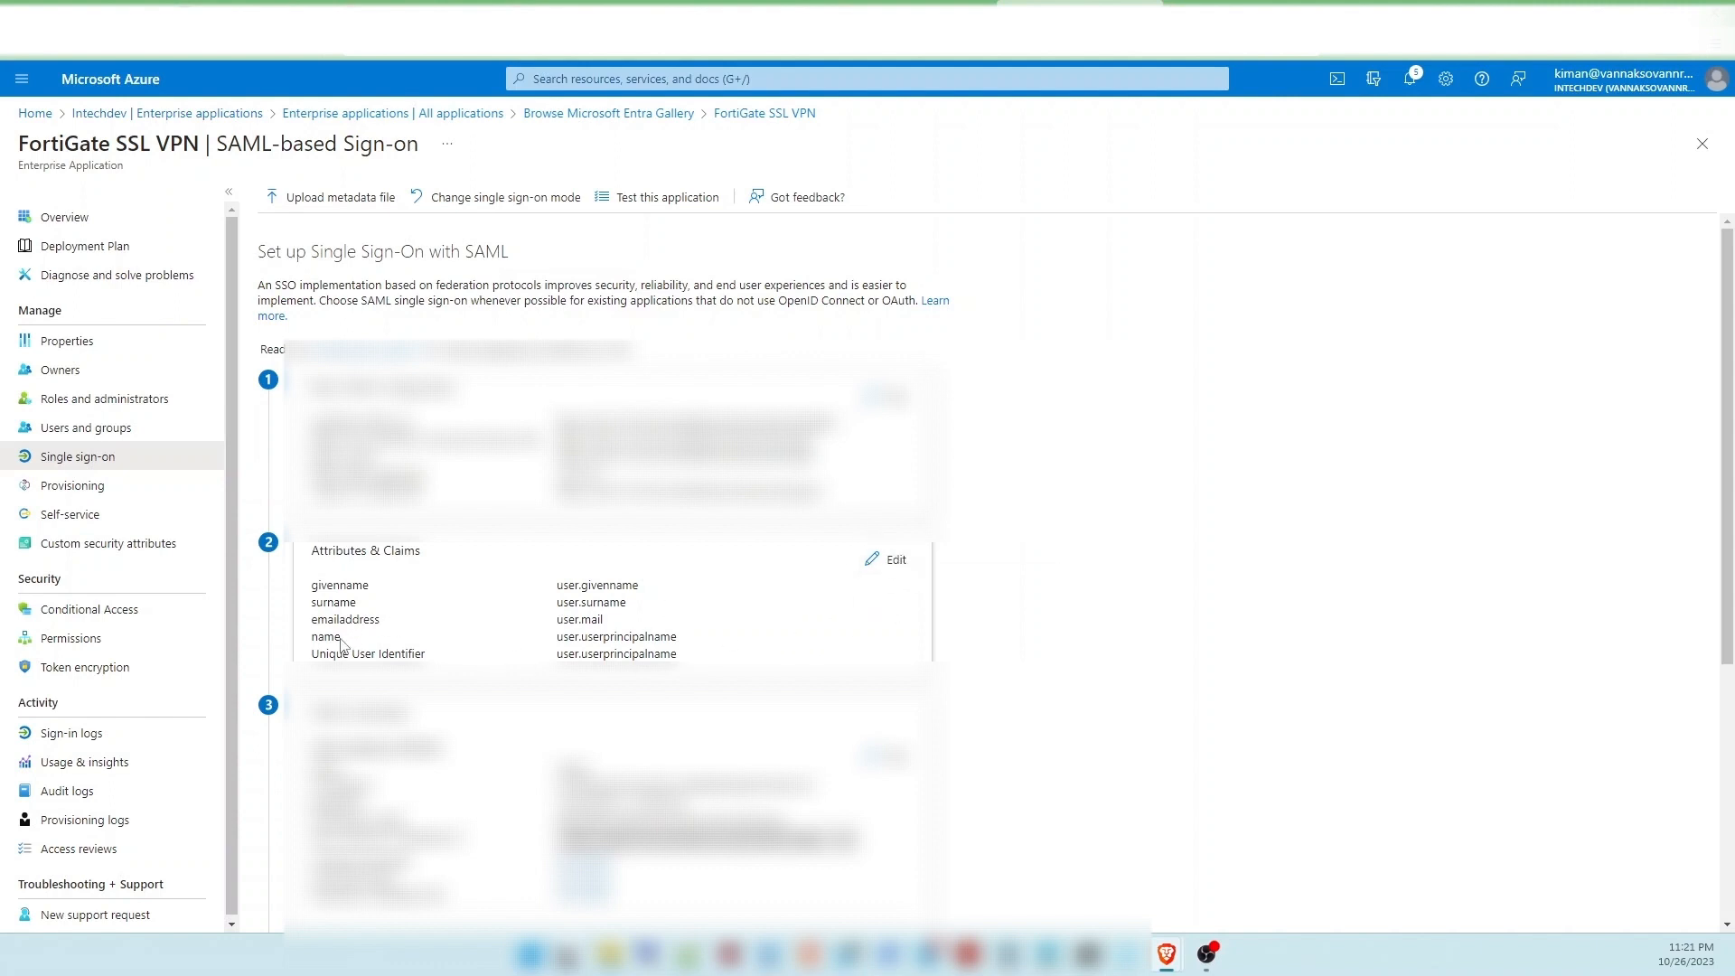
double_click(325, 637)
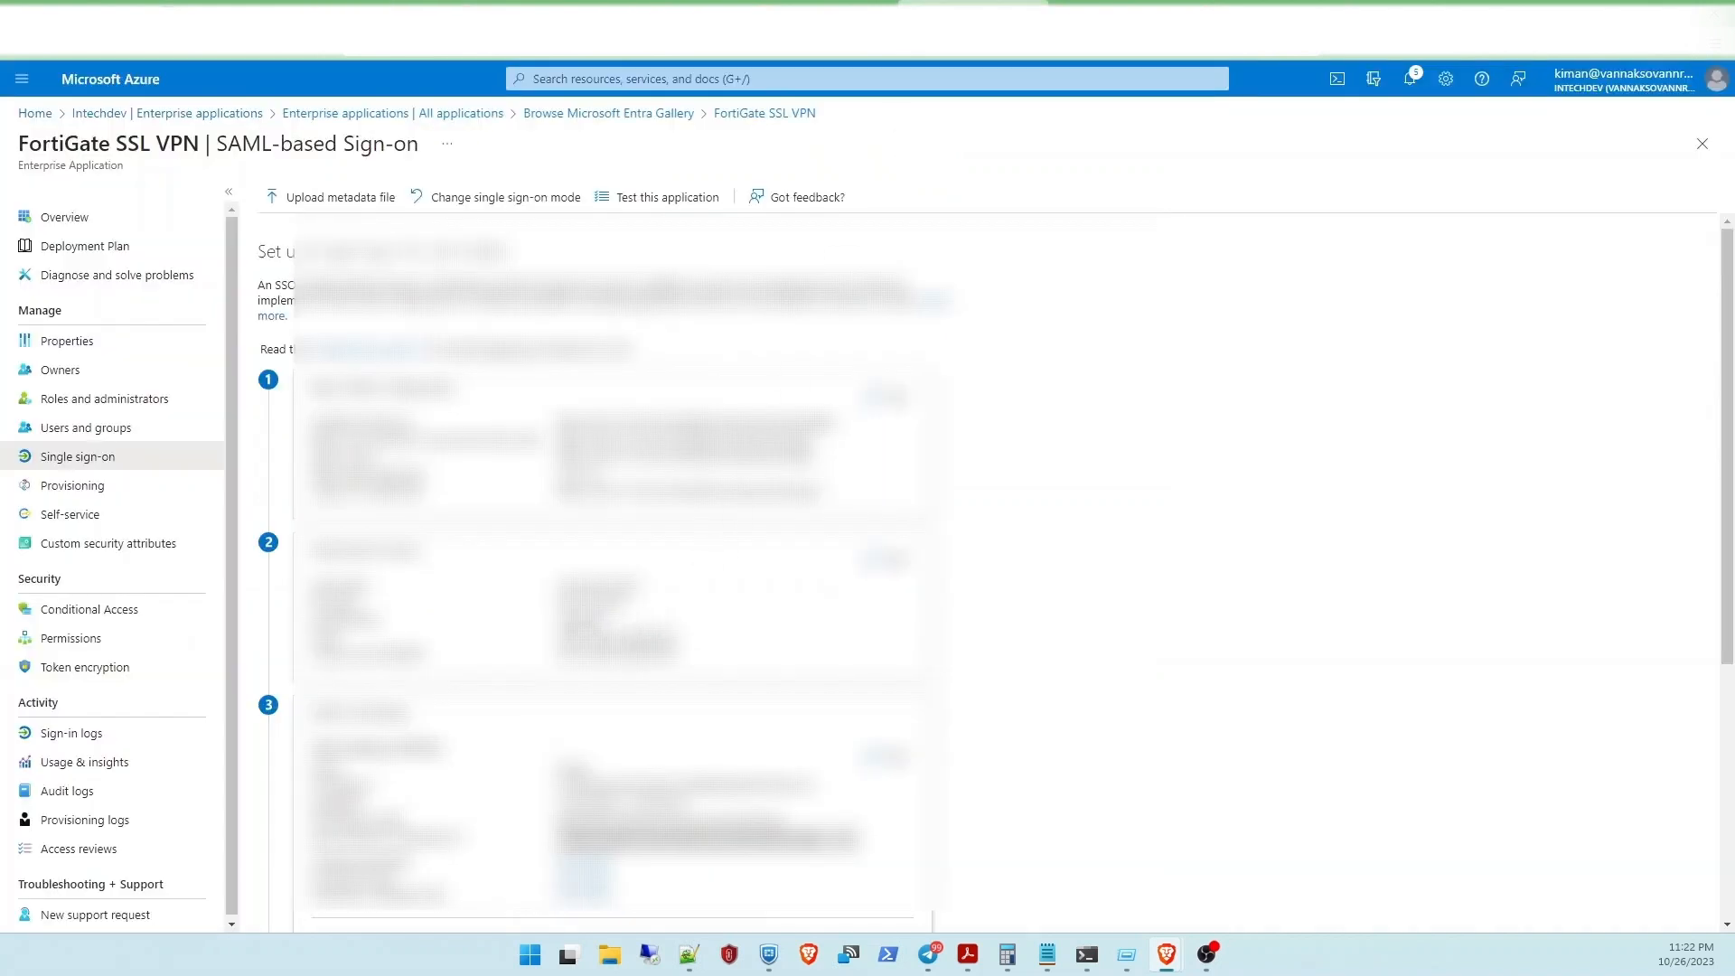
double_click(617, 637)
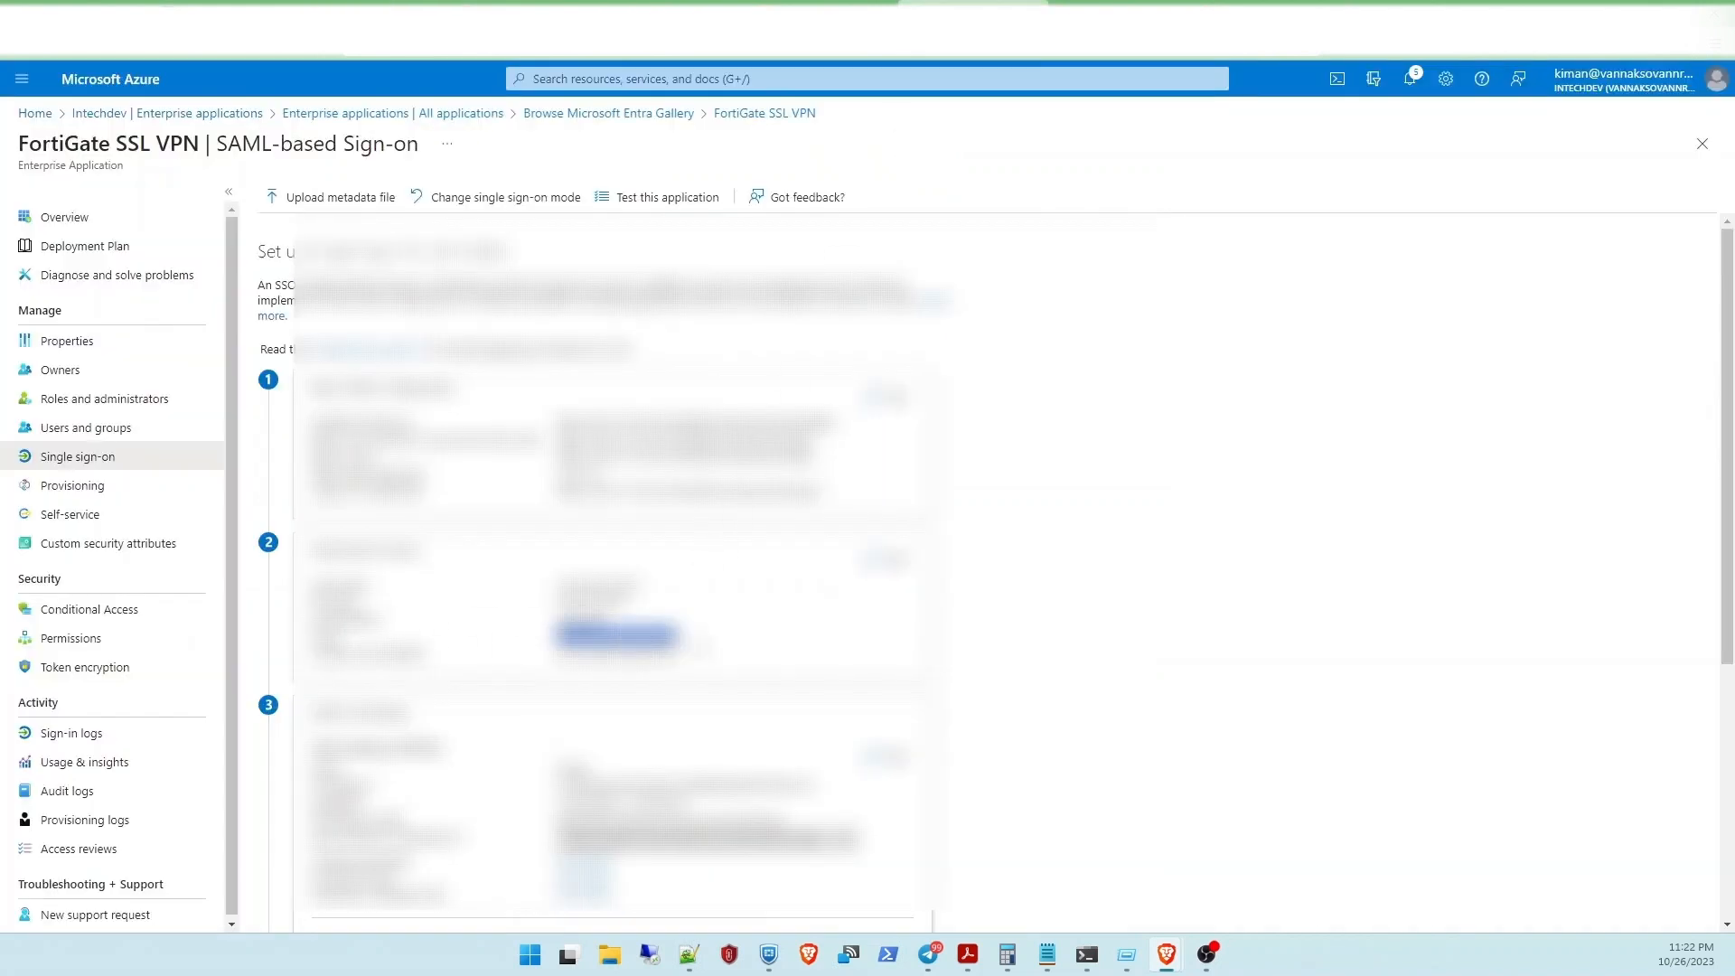
scroll("down", 3)
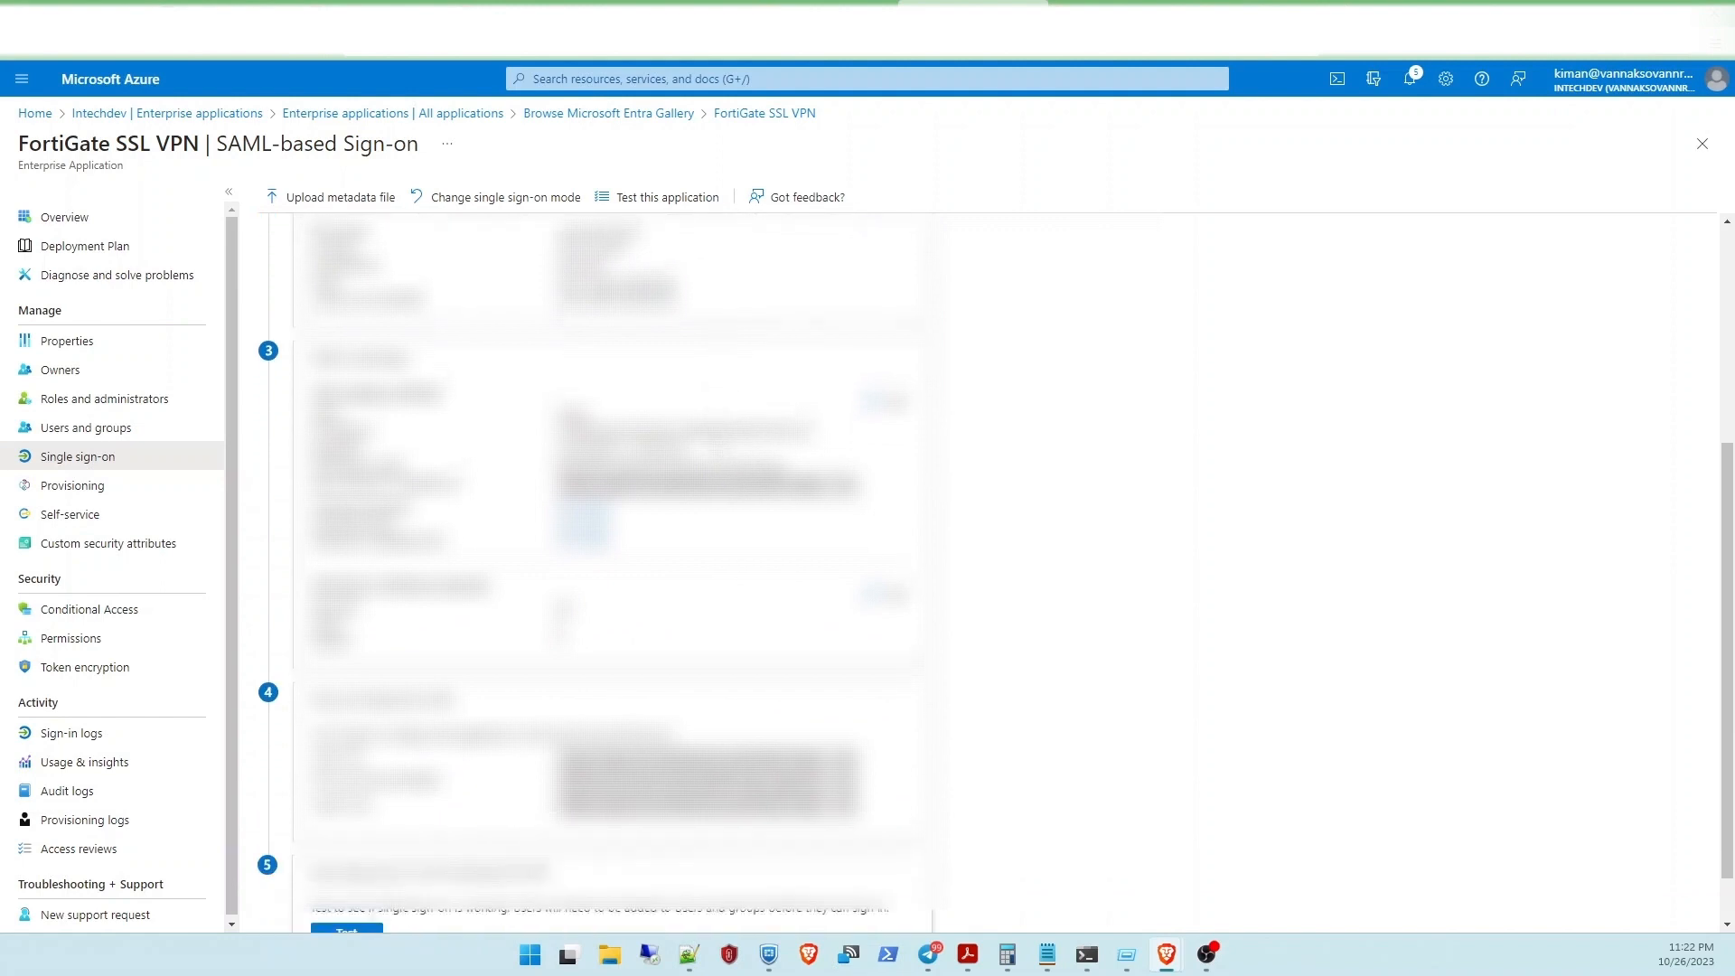
scroll("up", 3)
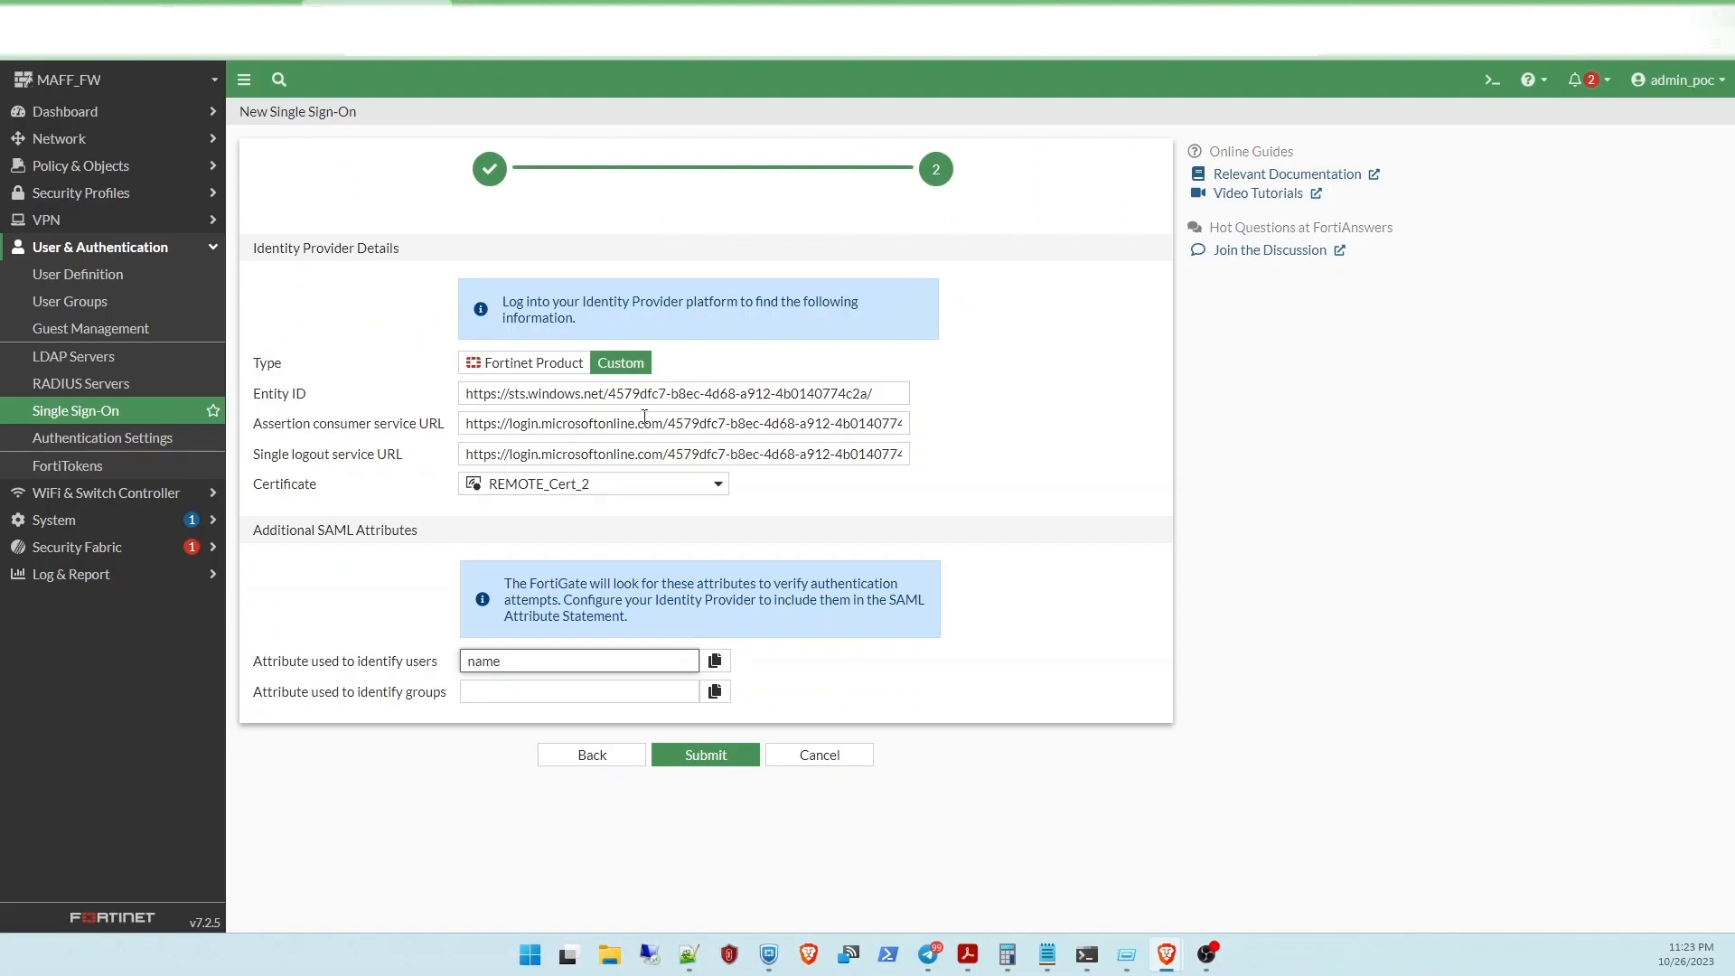
mouse_move(806, 703)
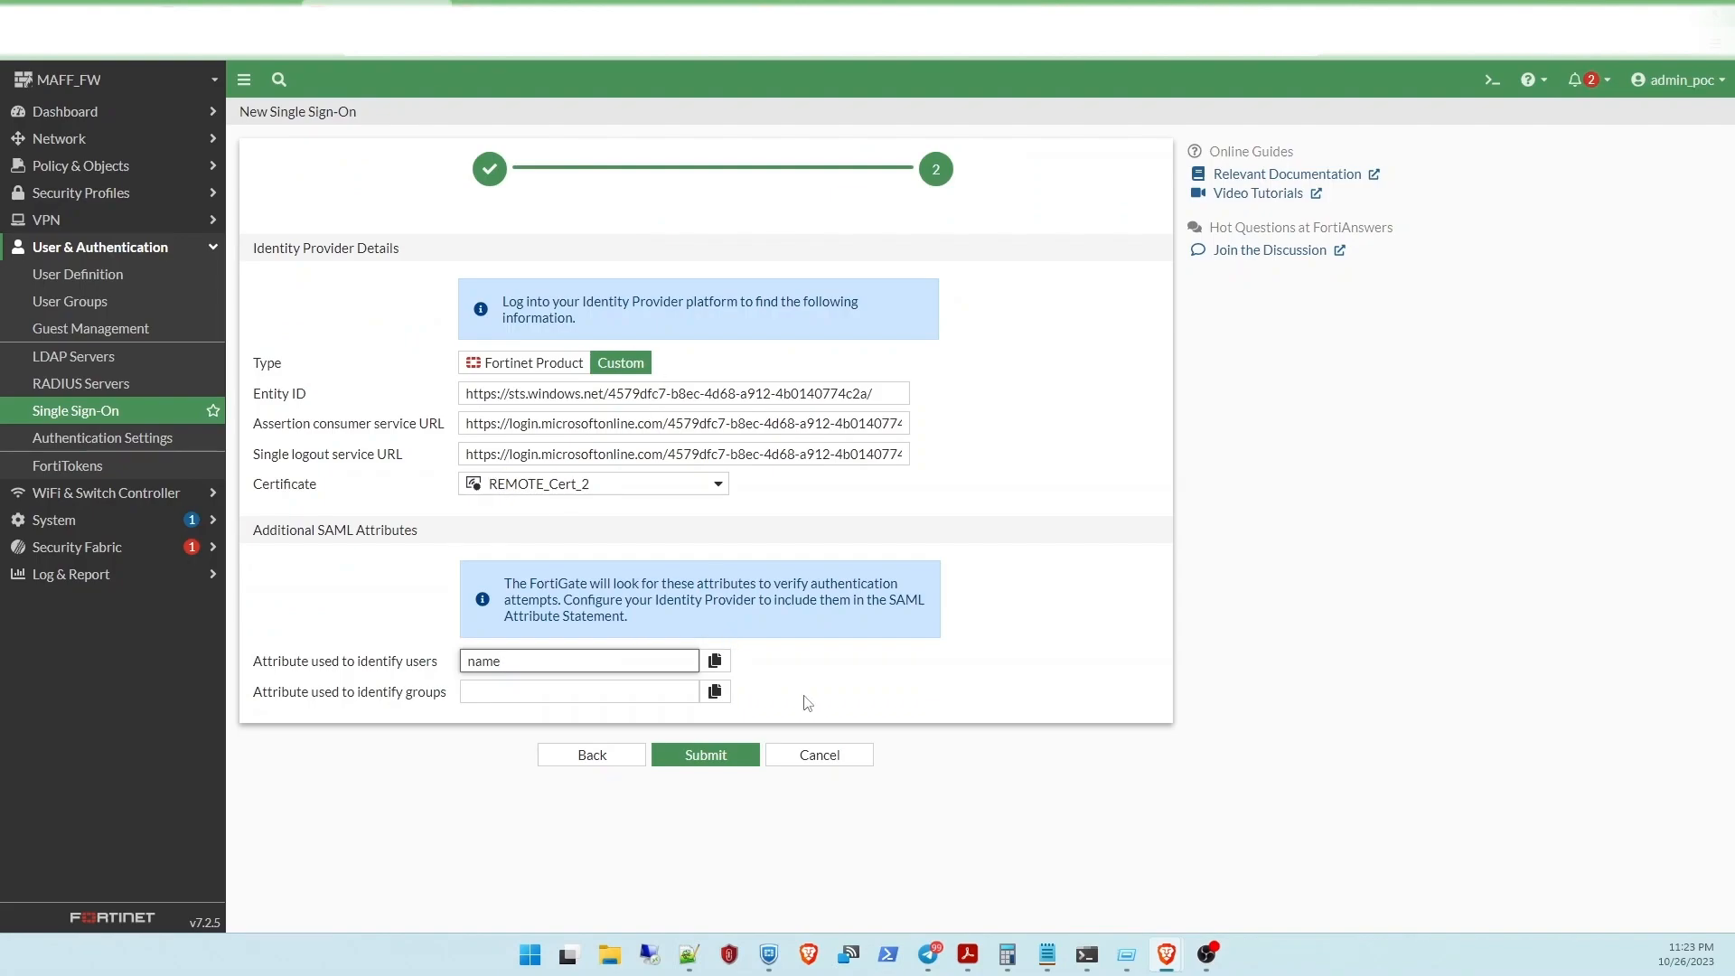
mouse_move(517, 535)
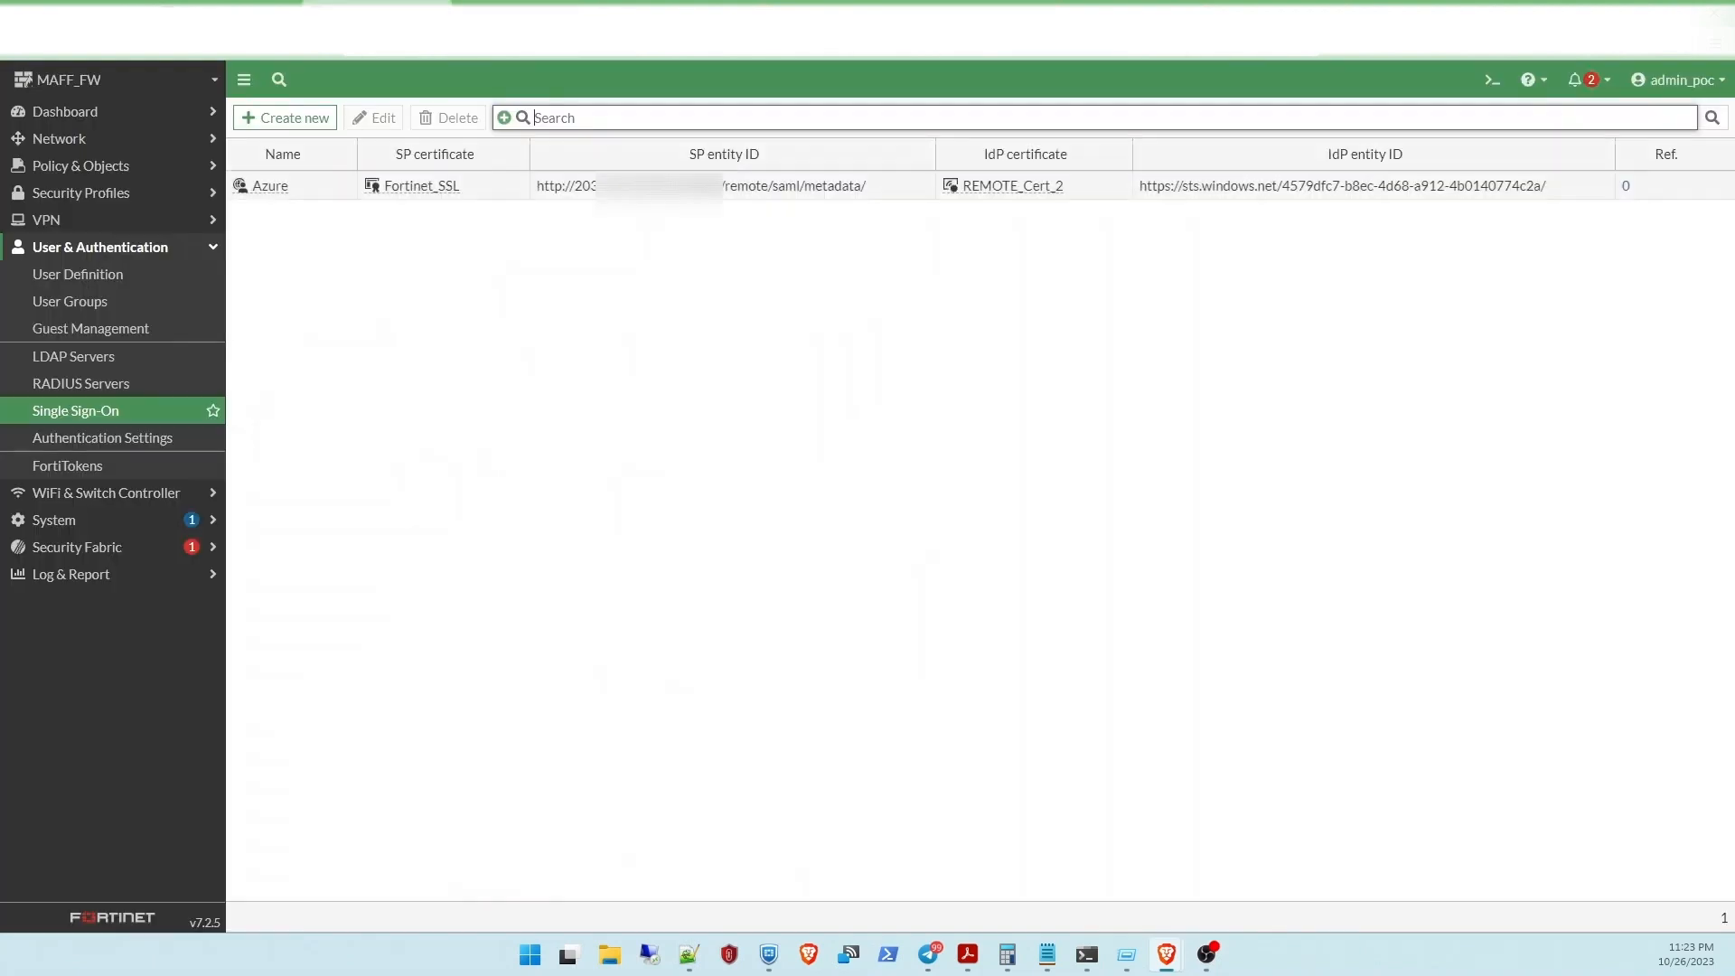
mouse_move(311, 342)
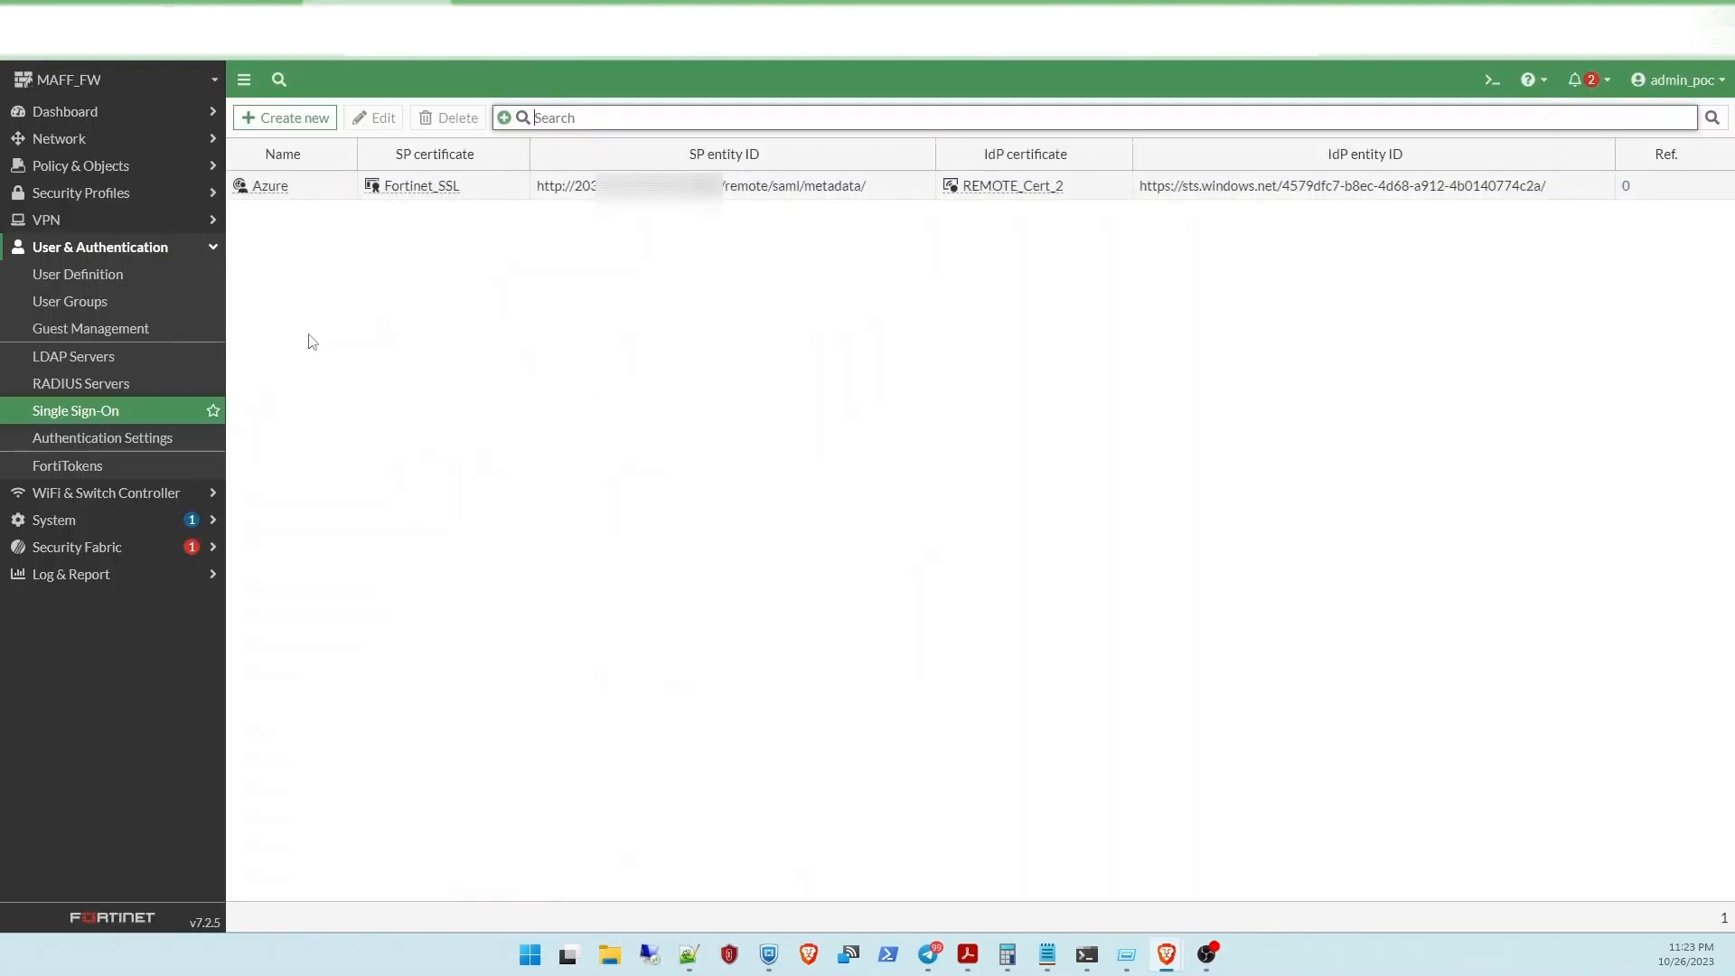
mouse_move(76, 410)
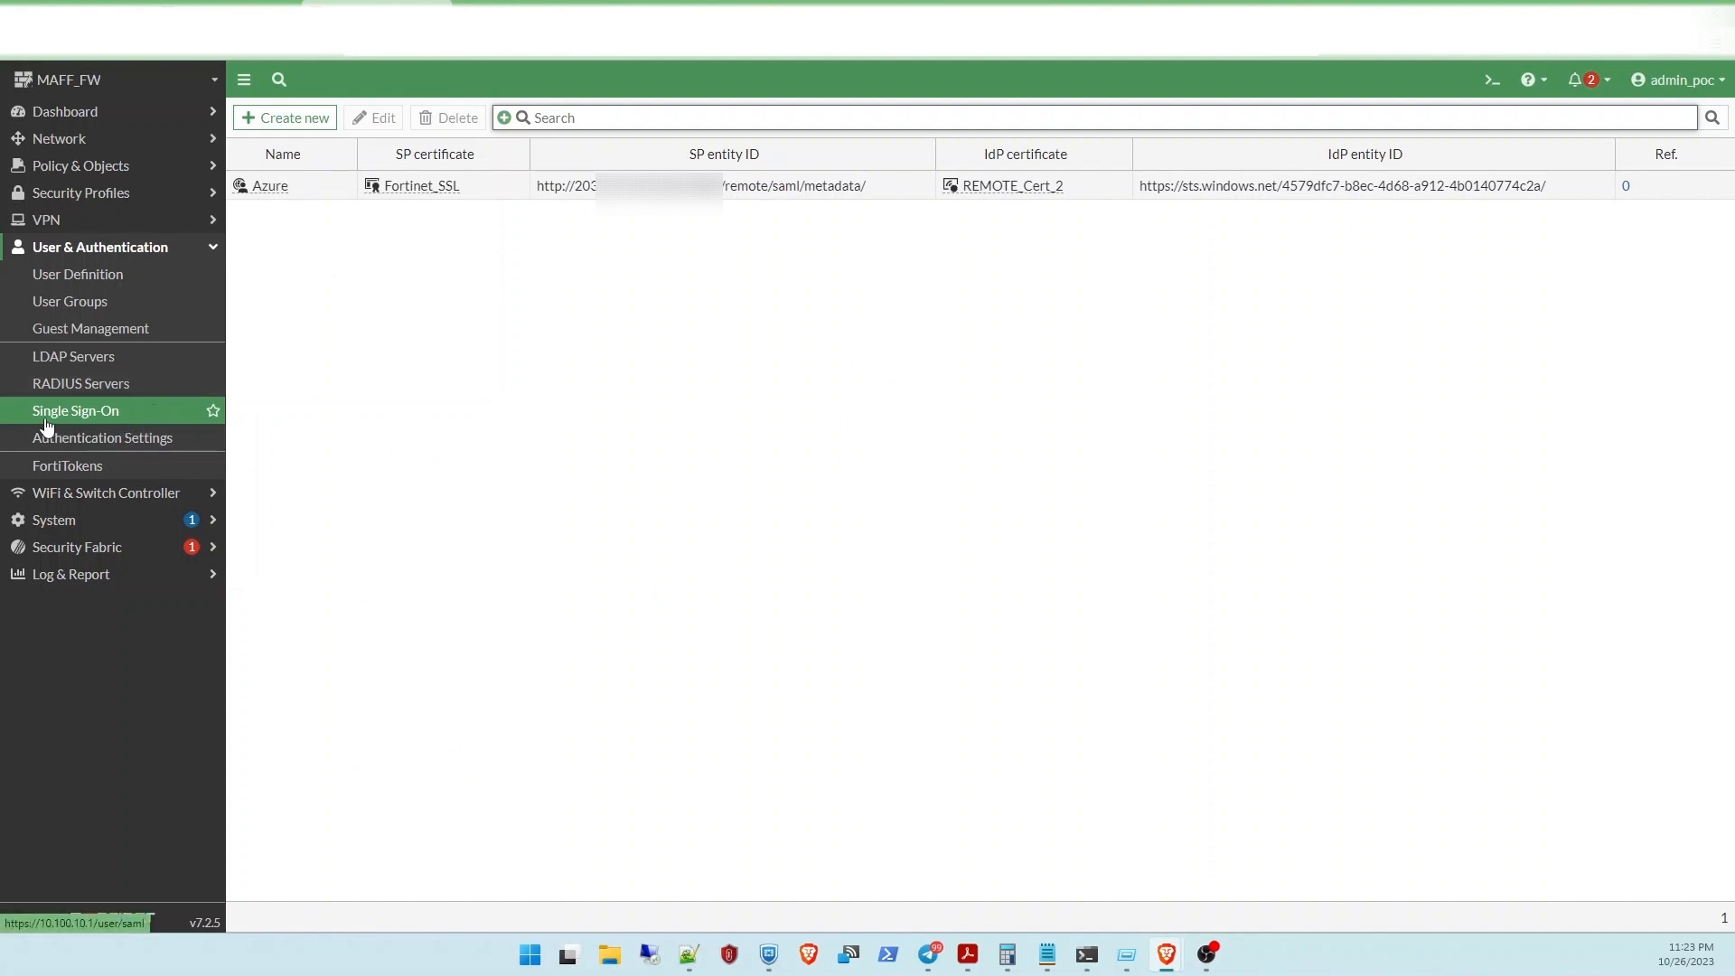
mouse_move(90, 329)
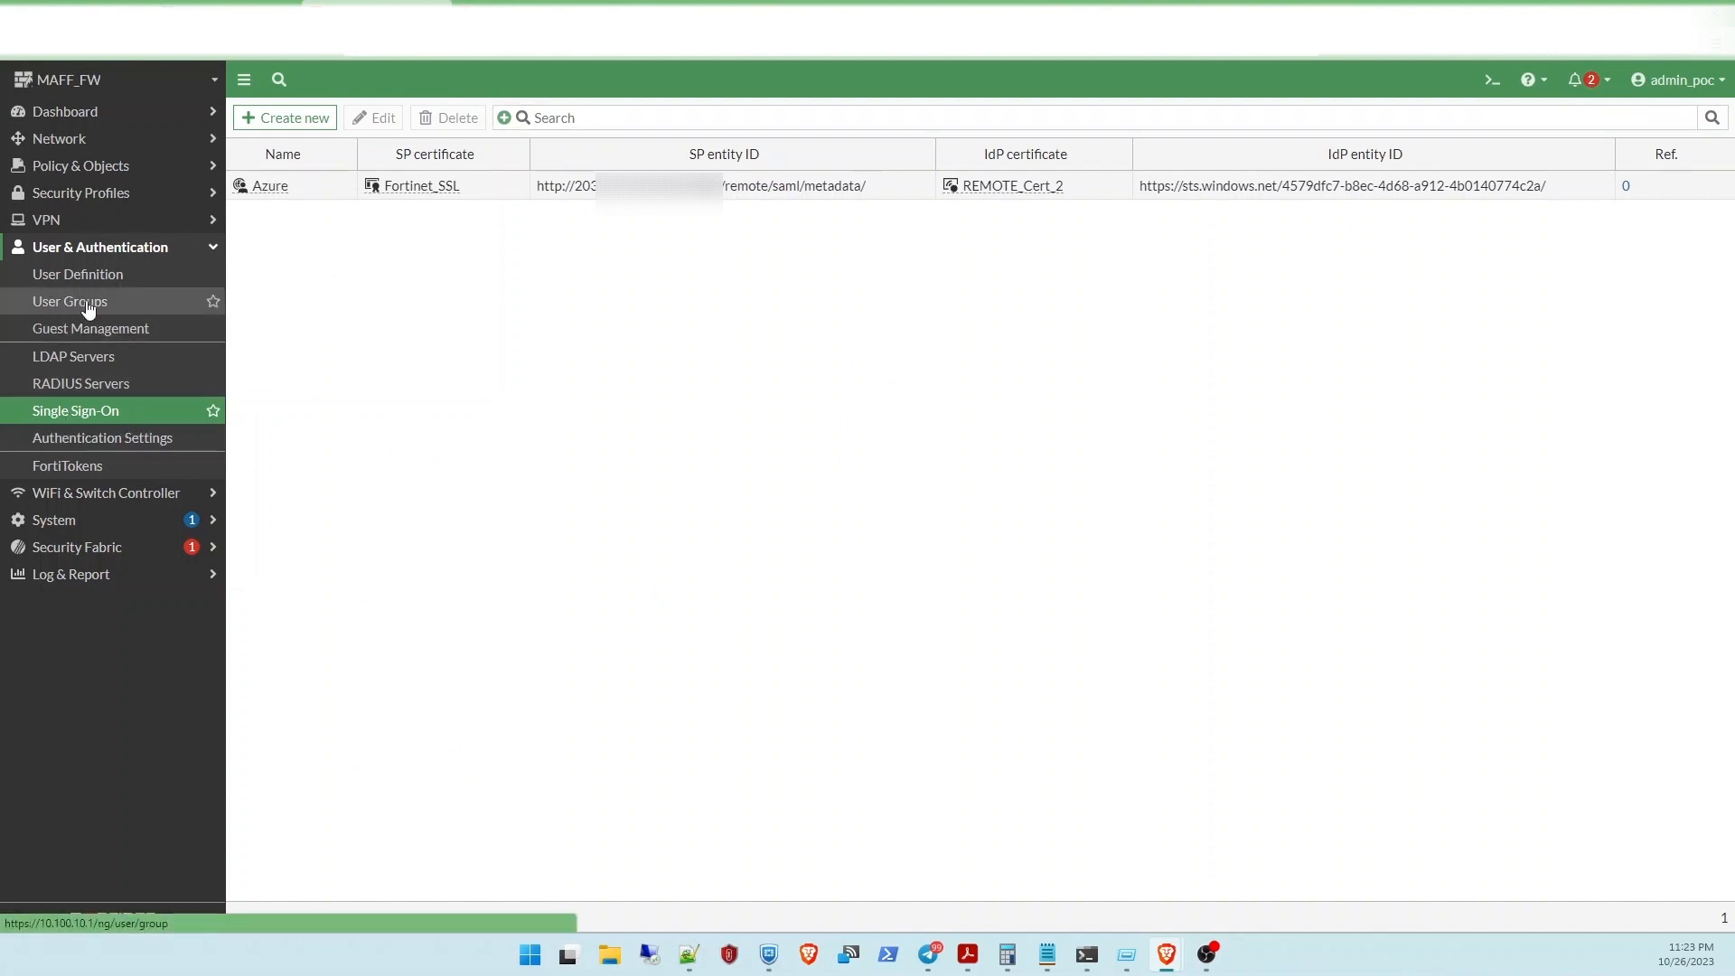
Step: Show the User Groups list under User & Authentication
left_click(70, 302)
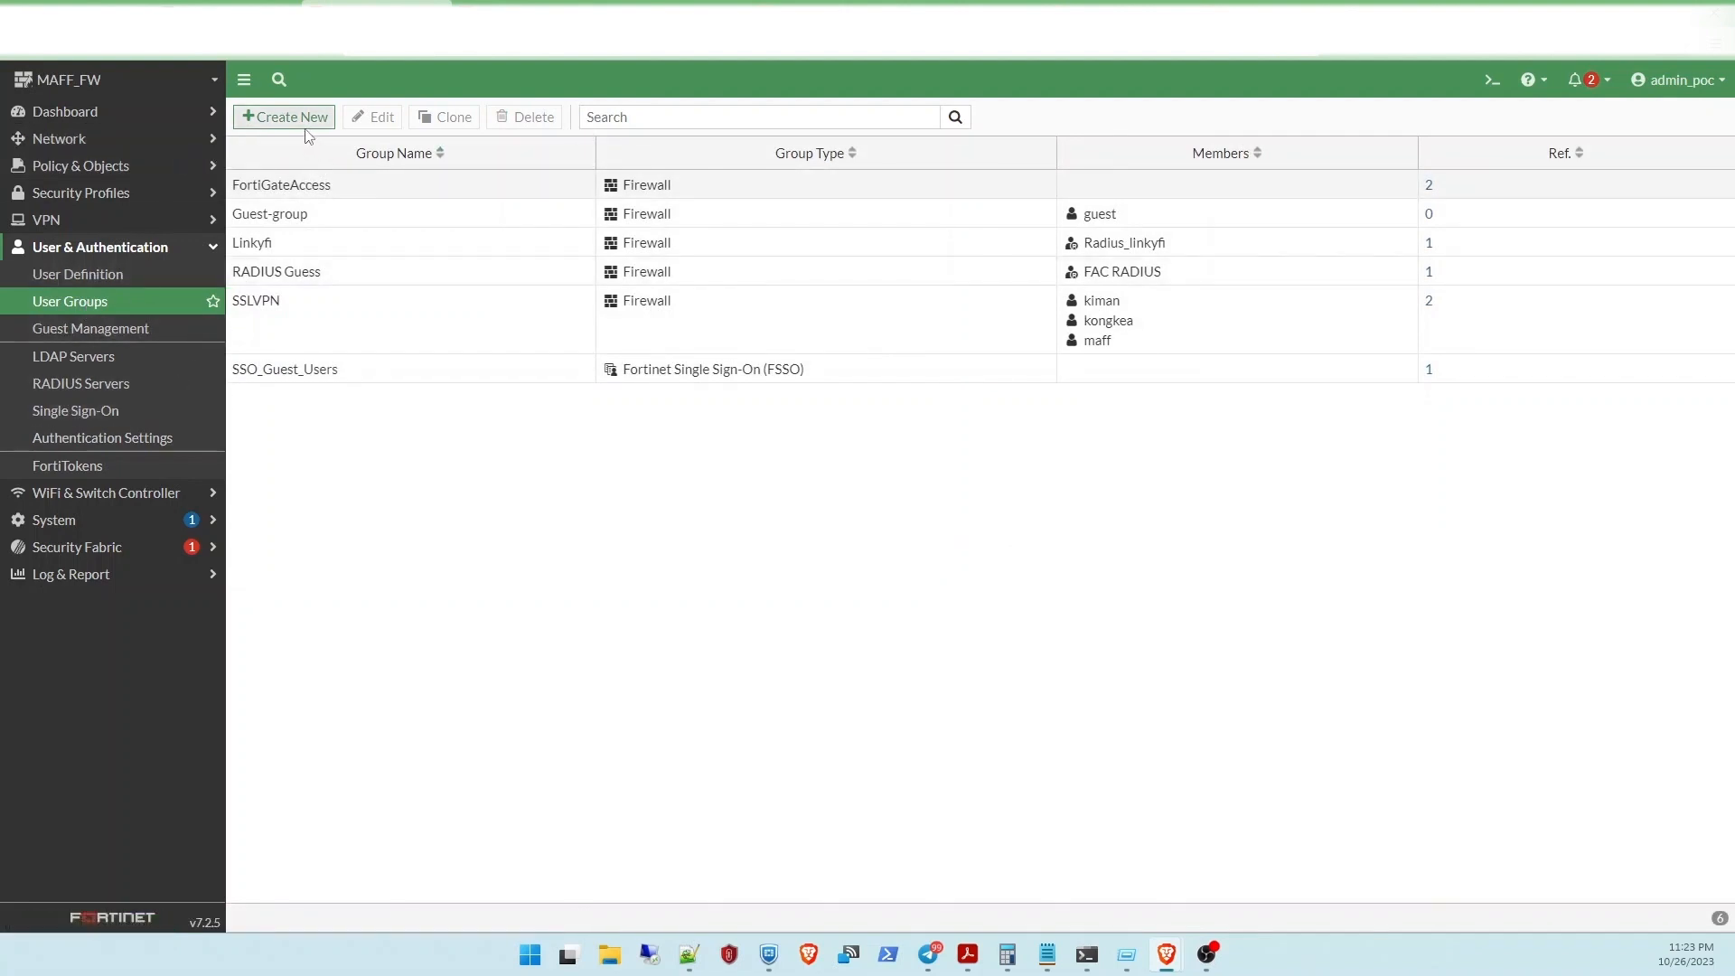
Step: Create the Azure SSL firewall user group with the Azure SAML server as remote member
left_click(284, 116)
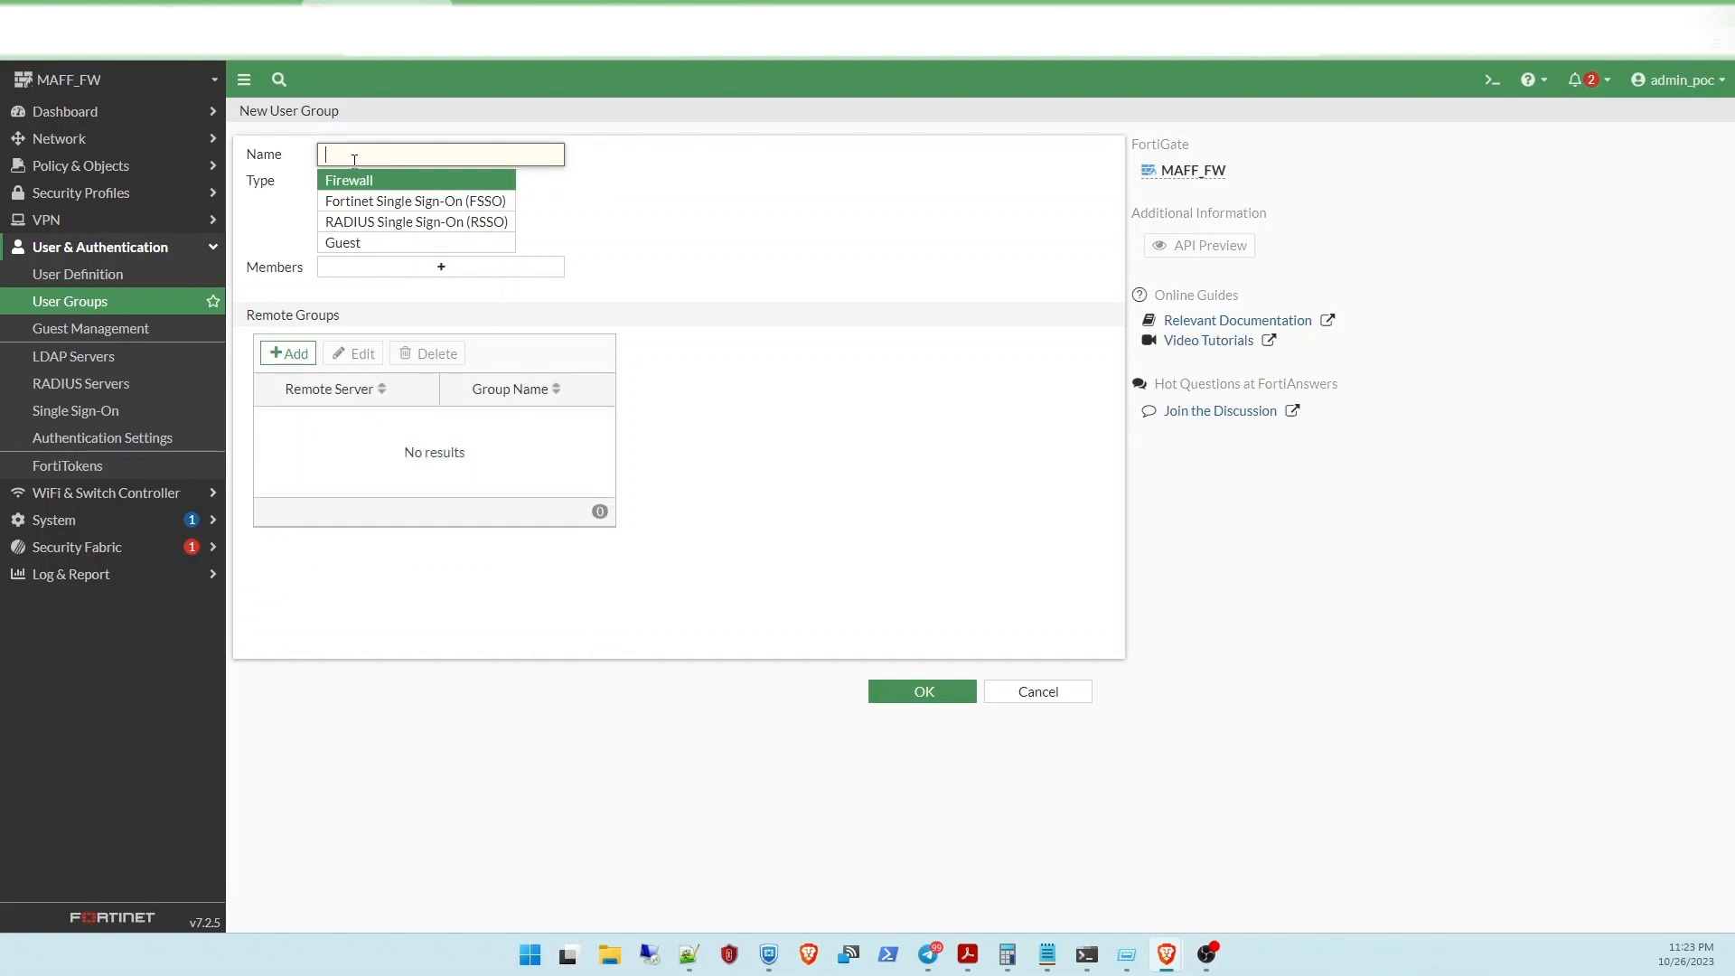
type("Azure SSL")
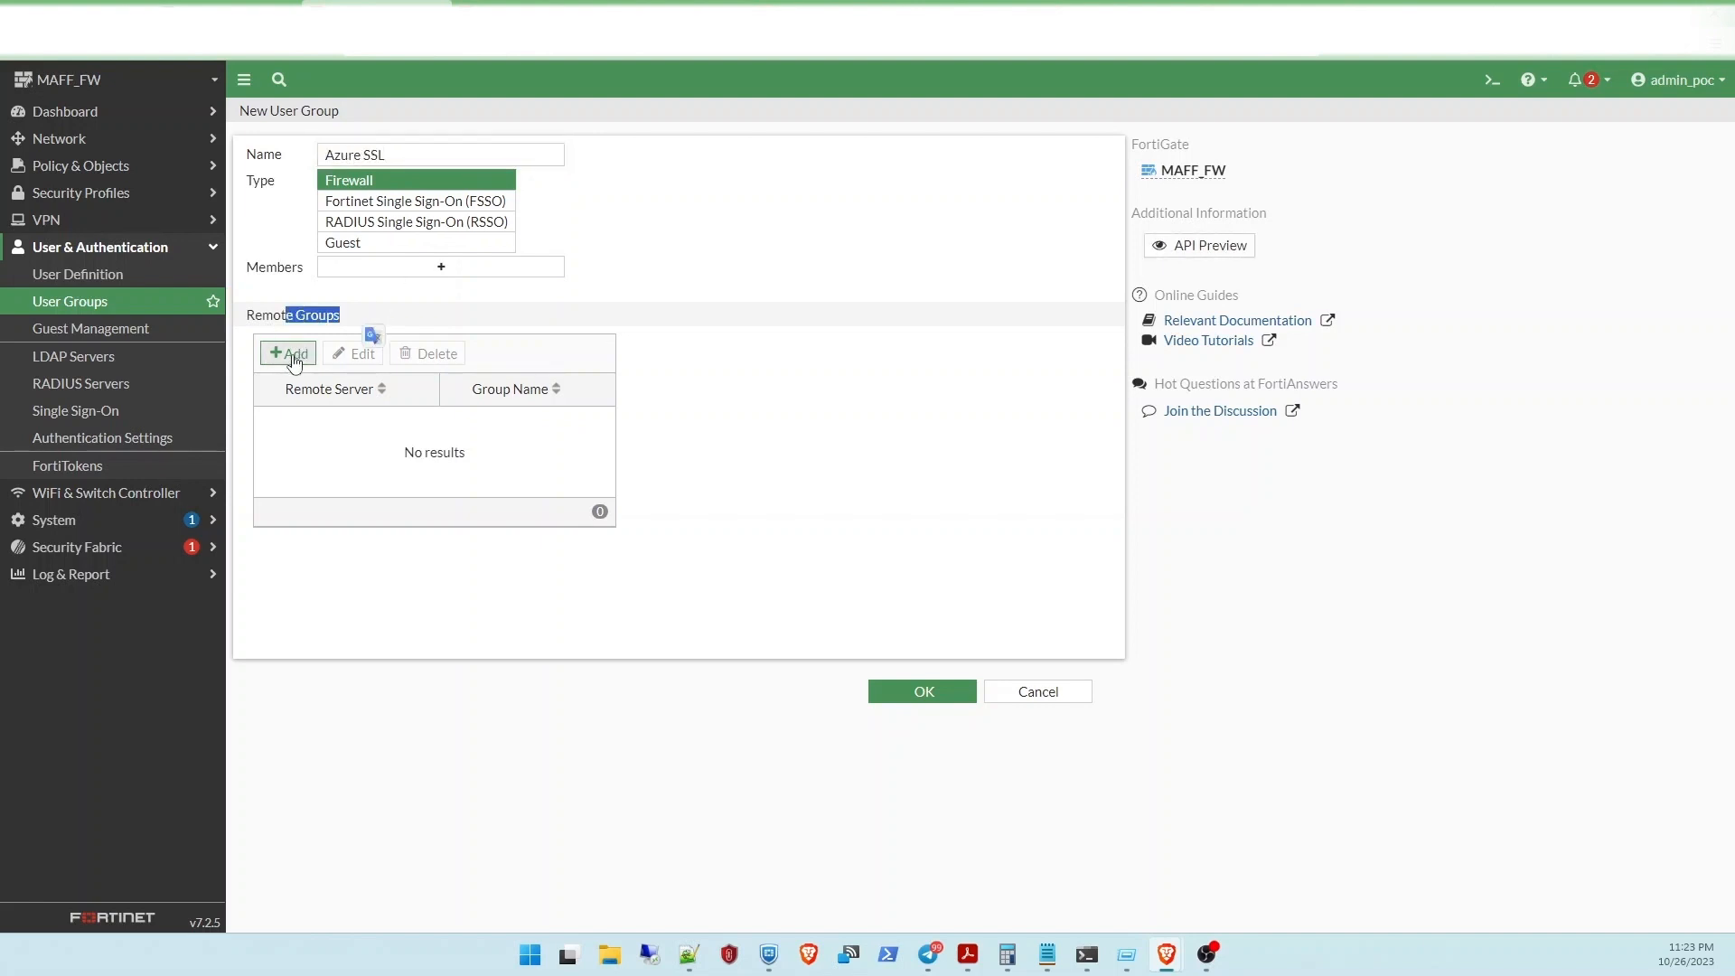
left_click(287, 352)
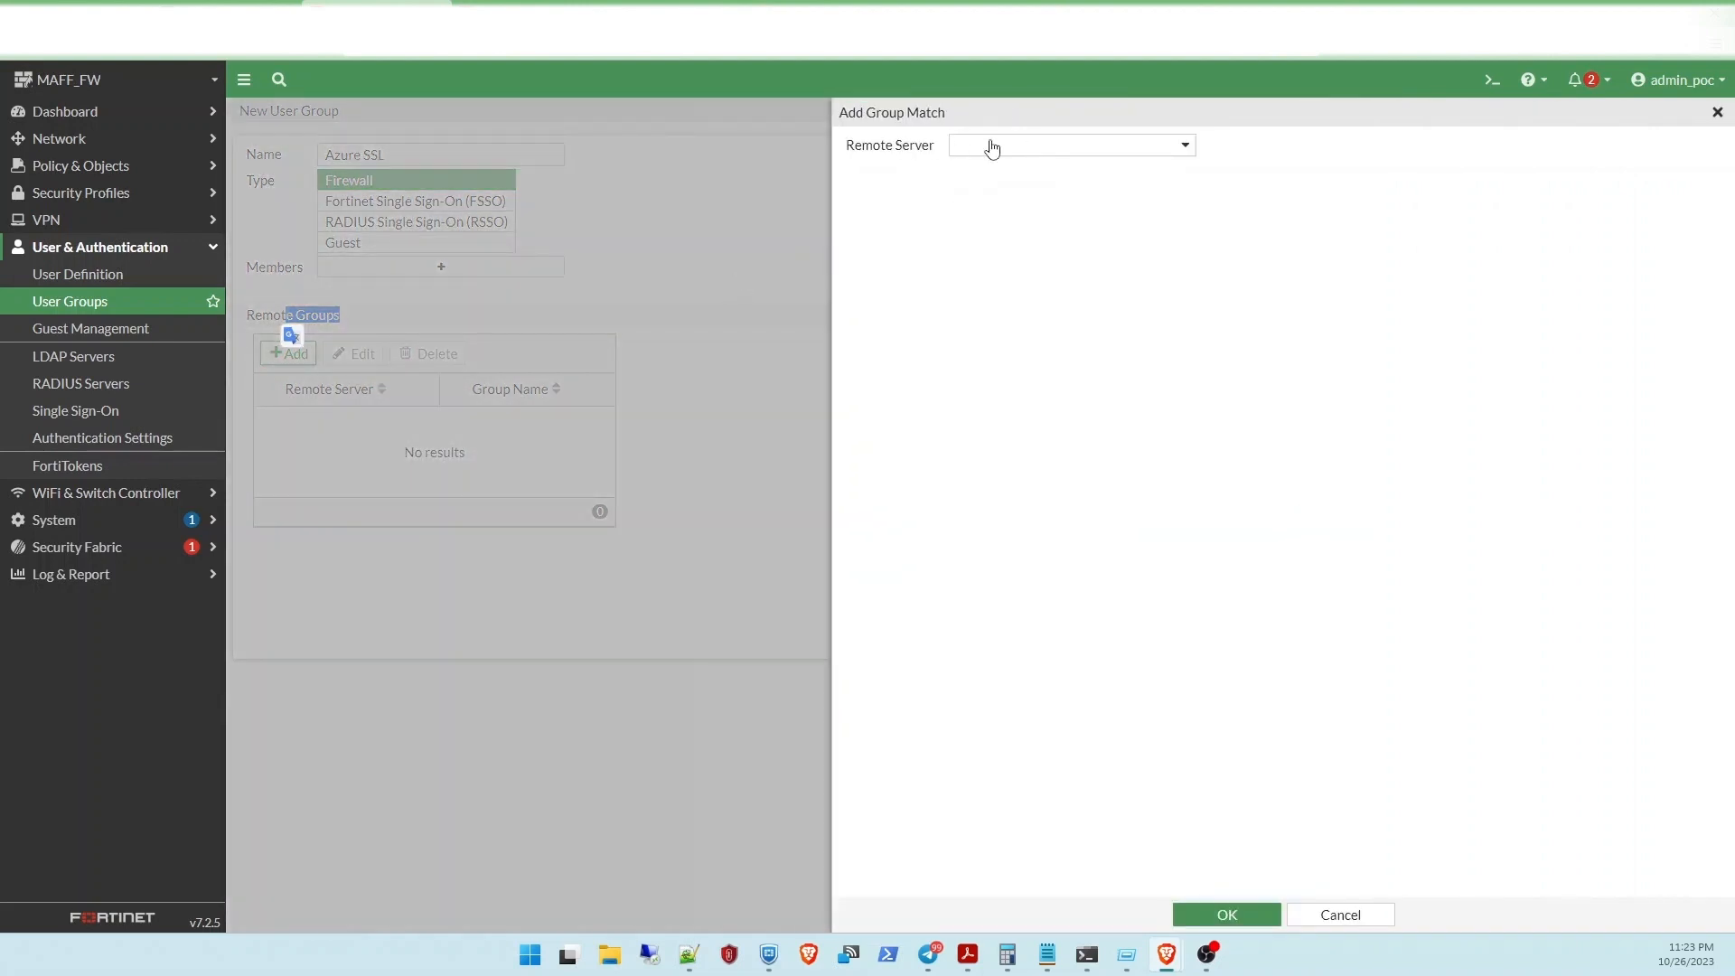
left_click(1068, 145)
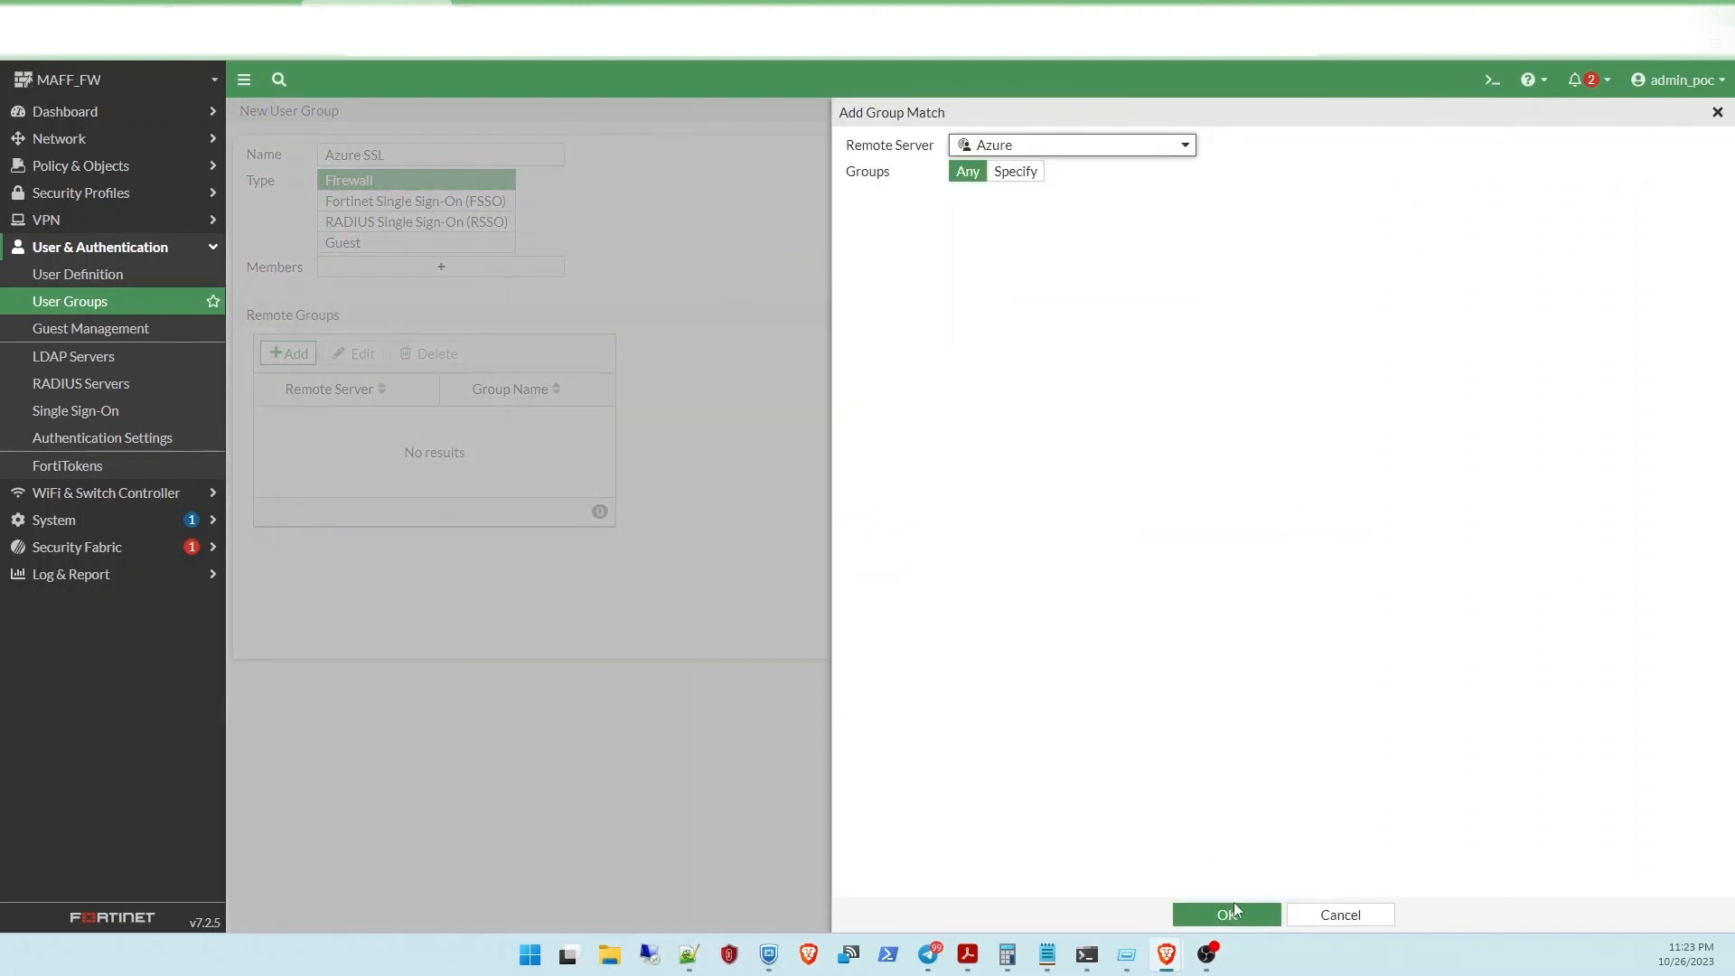
left_click(1225, 915)
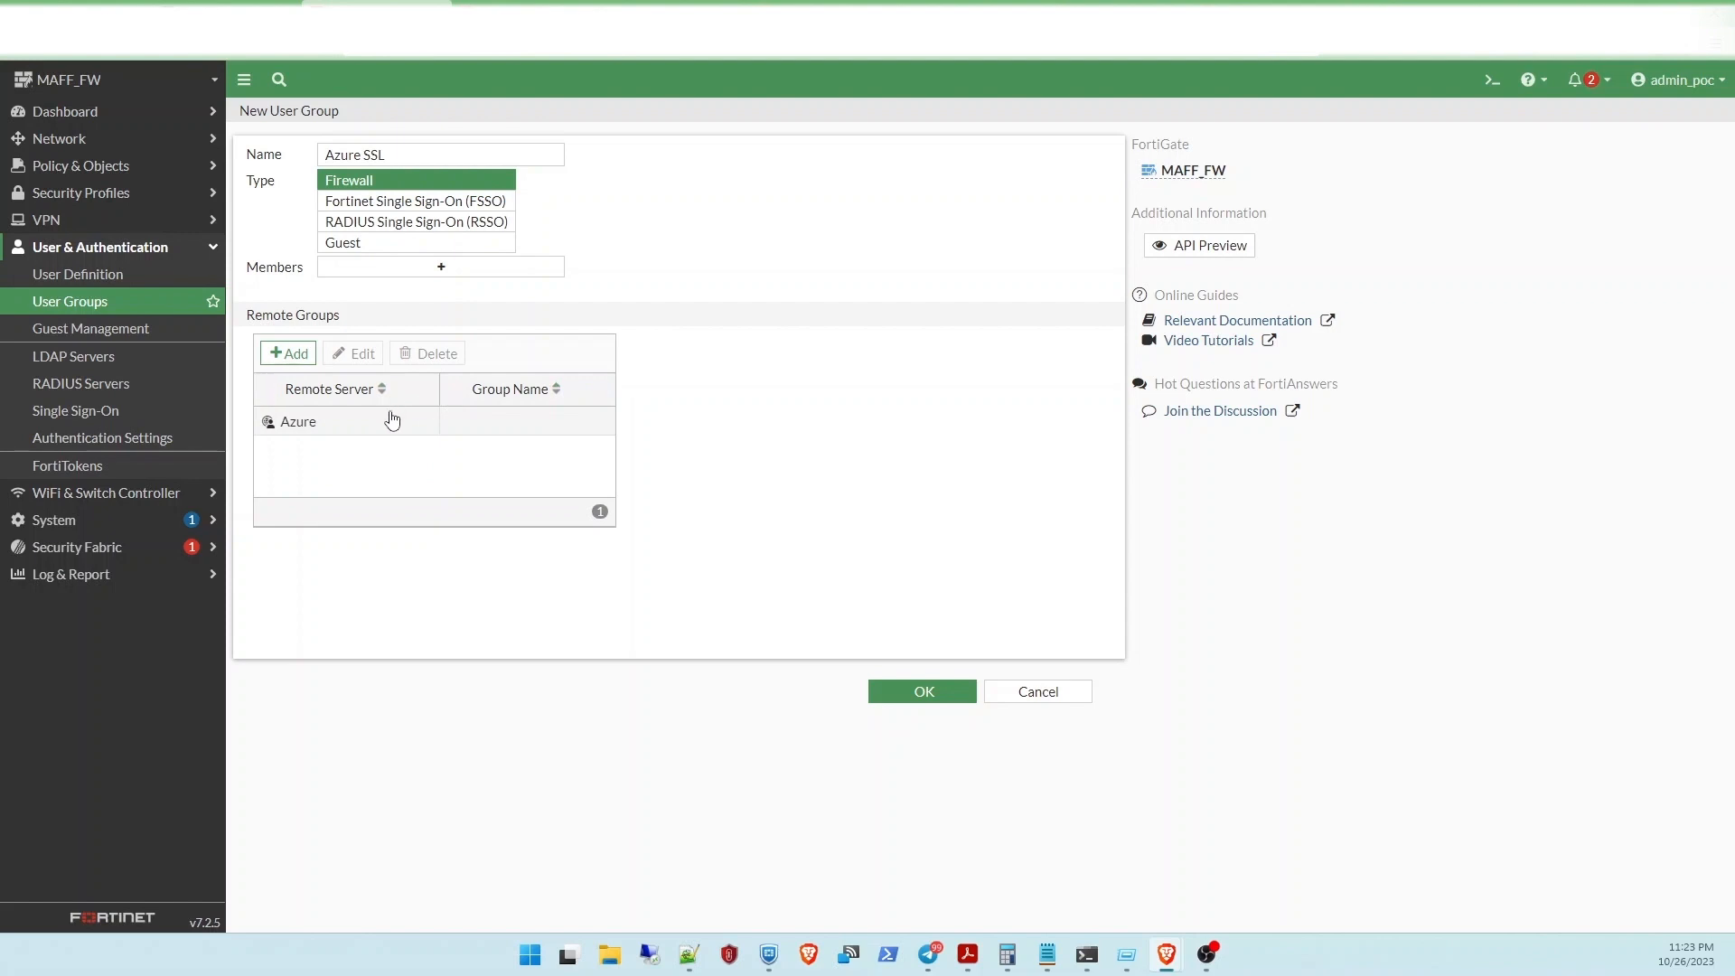
left_click(298, 422)
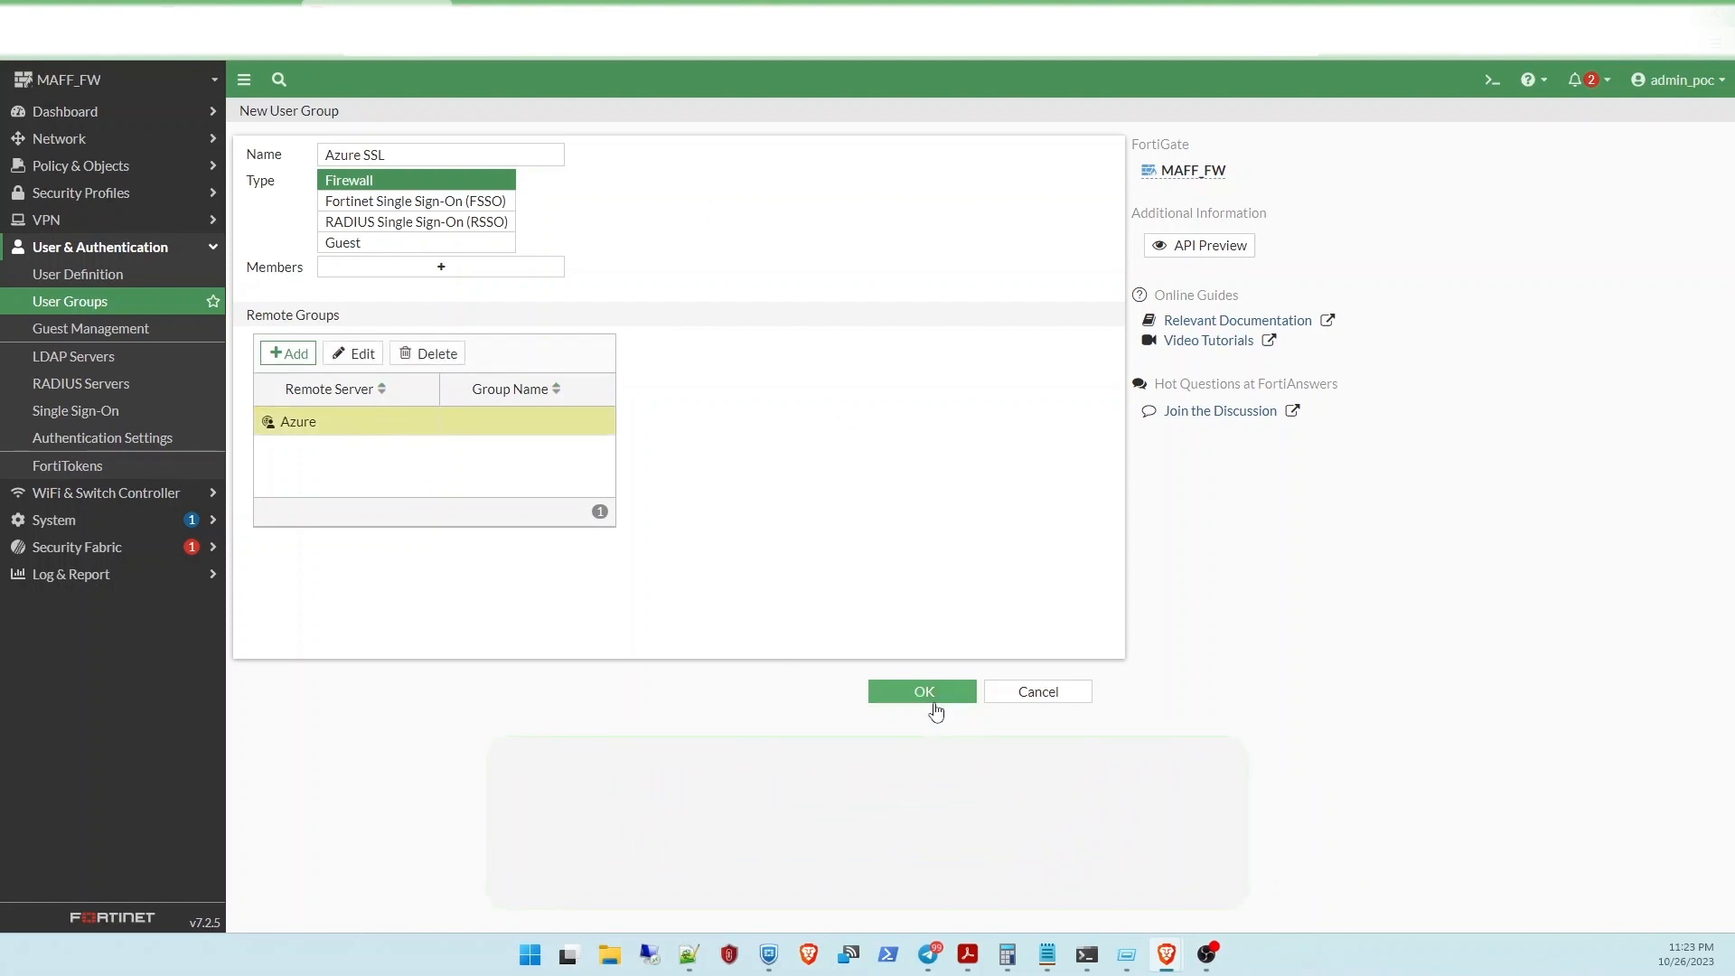
left_click(924, 691)
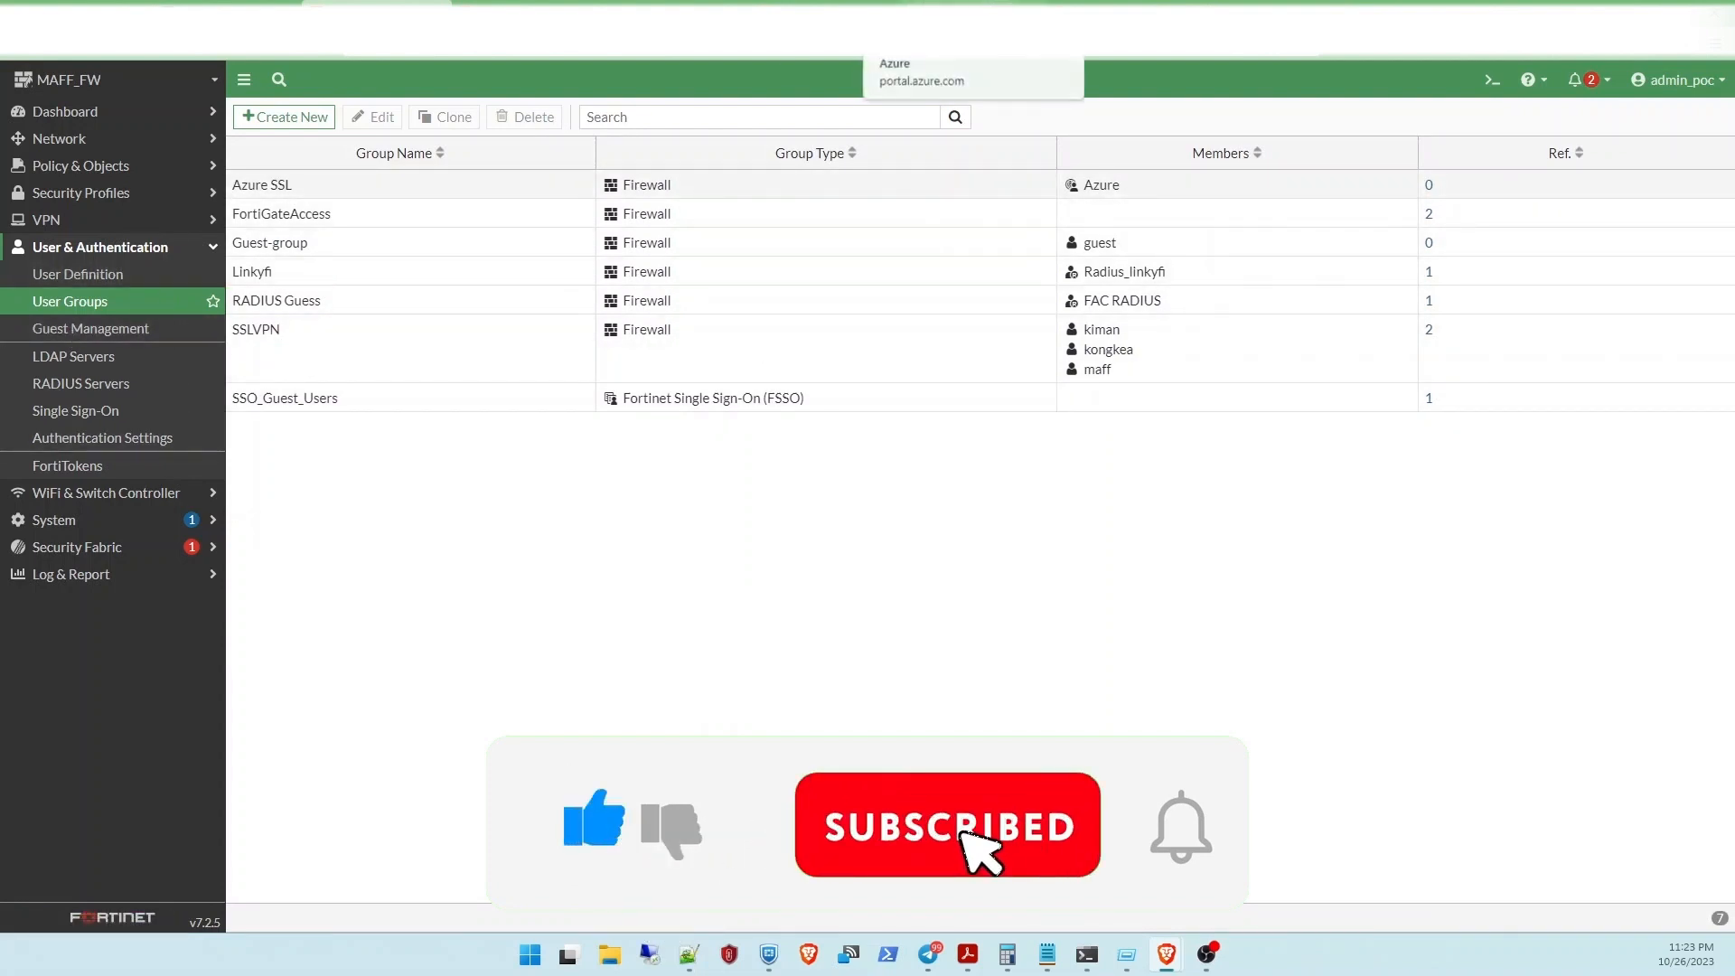
Step: In Azure, go to FortiGate SSL VPN's Users and groups and begin a new assignment
left_click(973, 72)
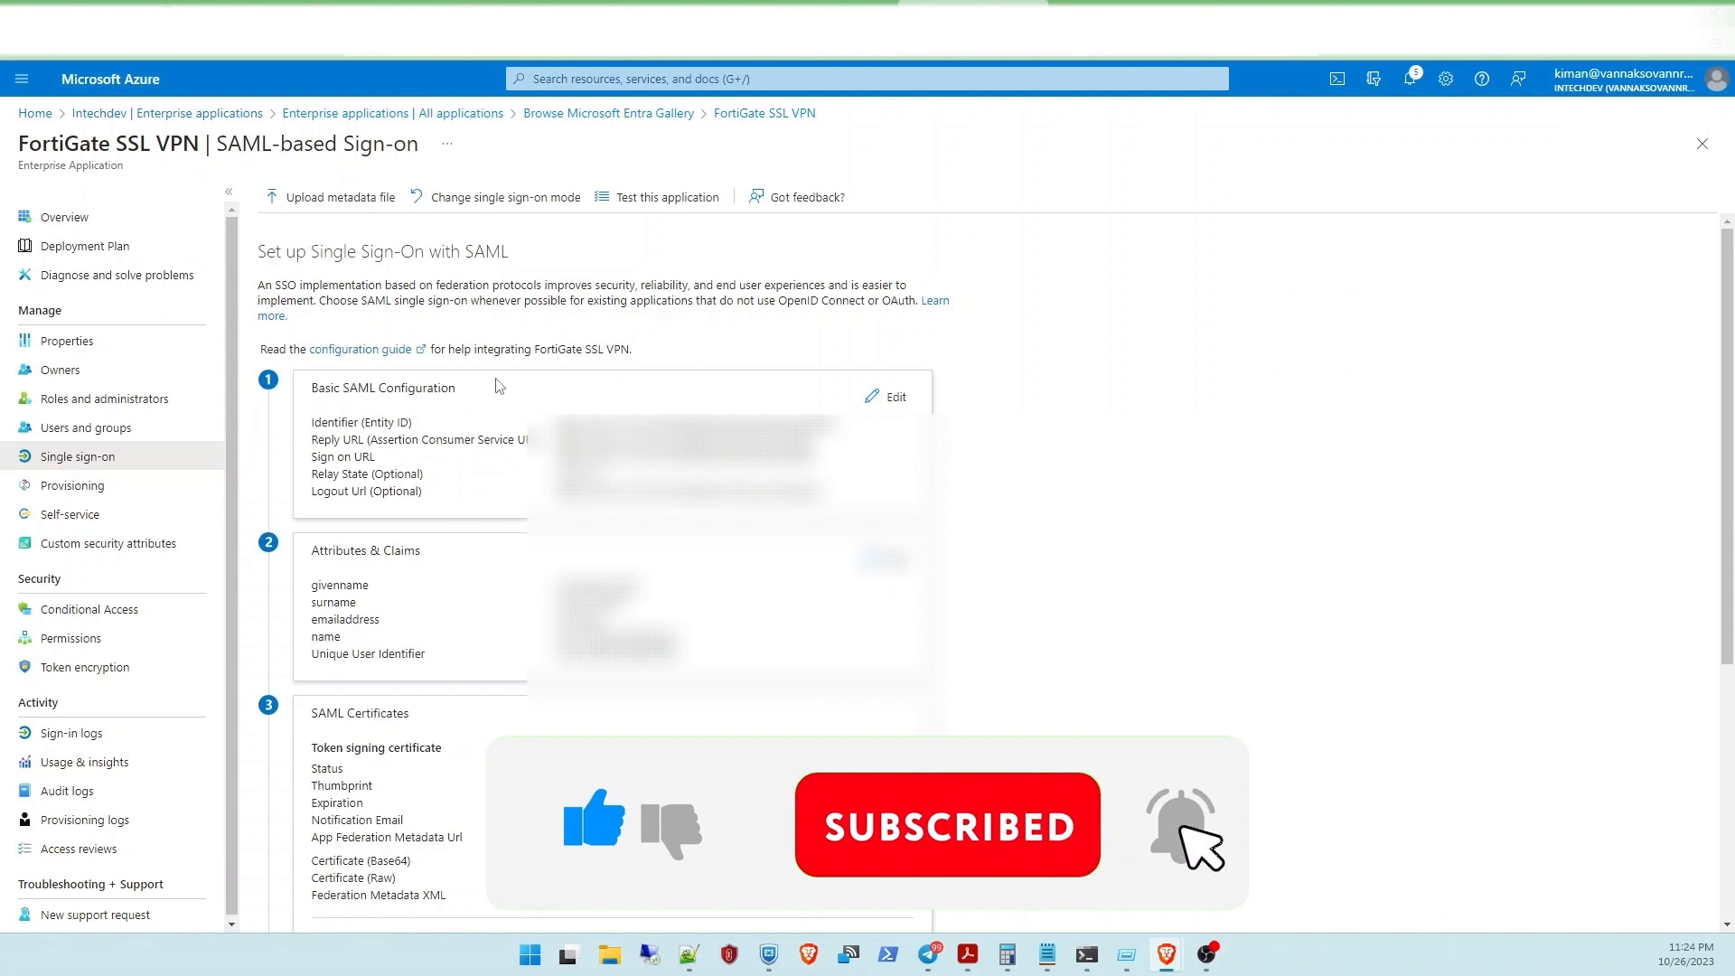
mouse_move(1197, 846)
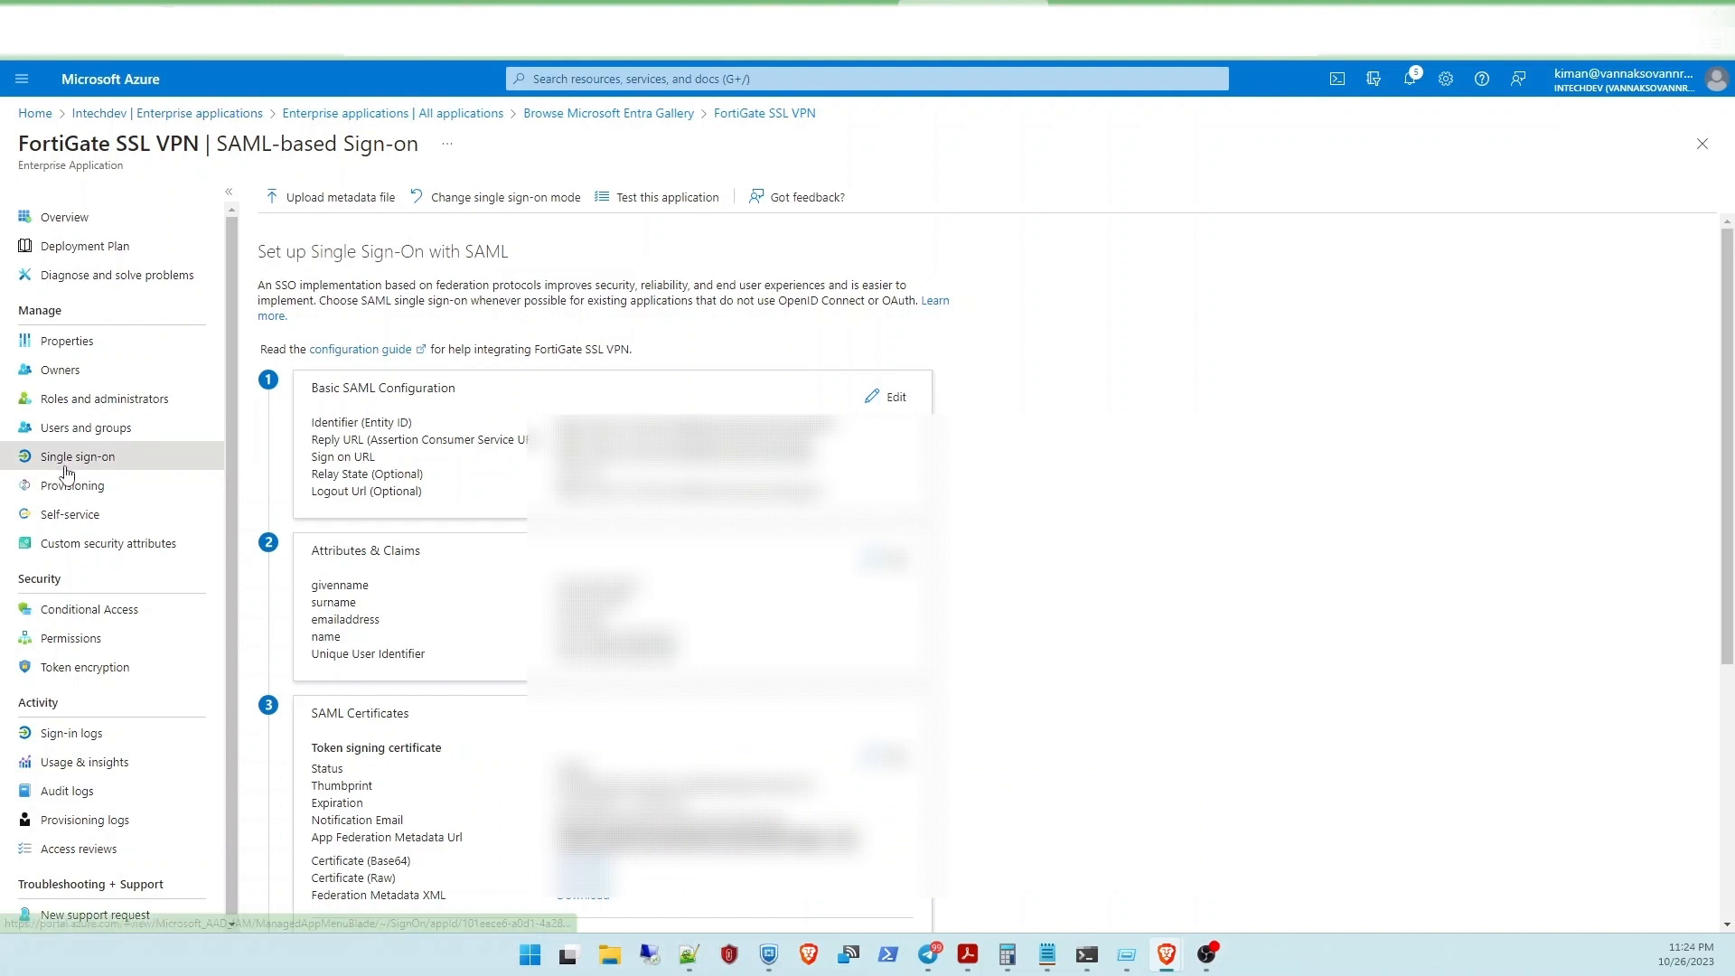
mouse_move(1432, 238)
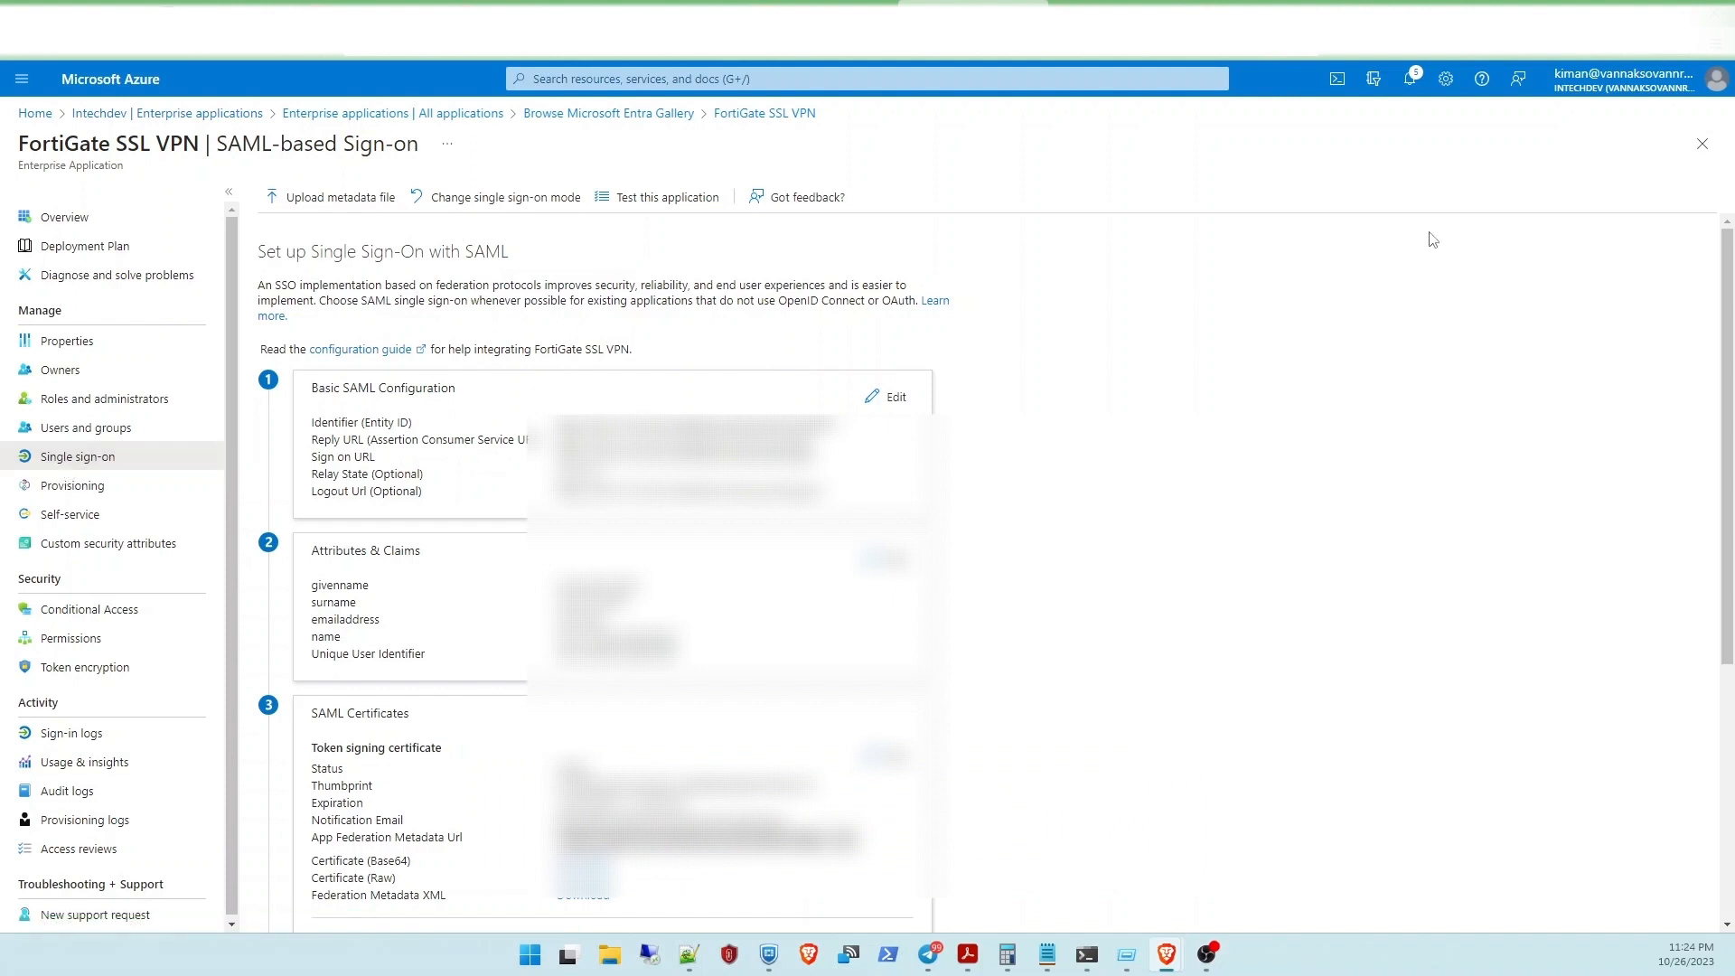
mouse_move(60, 369)
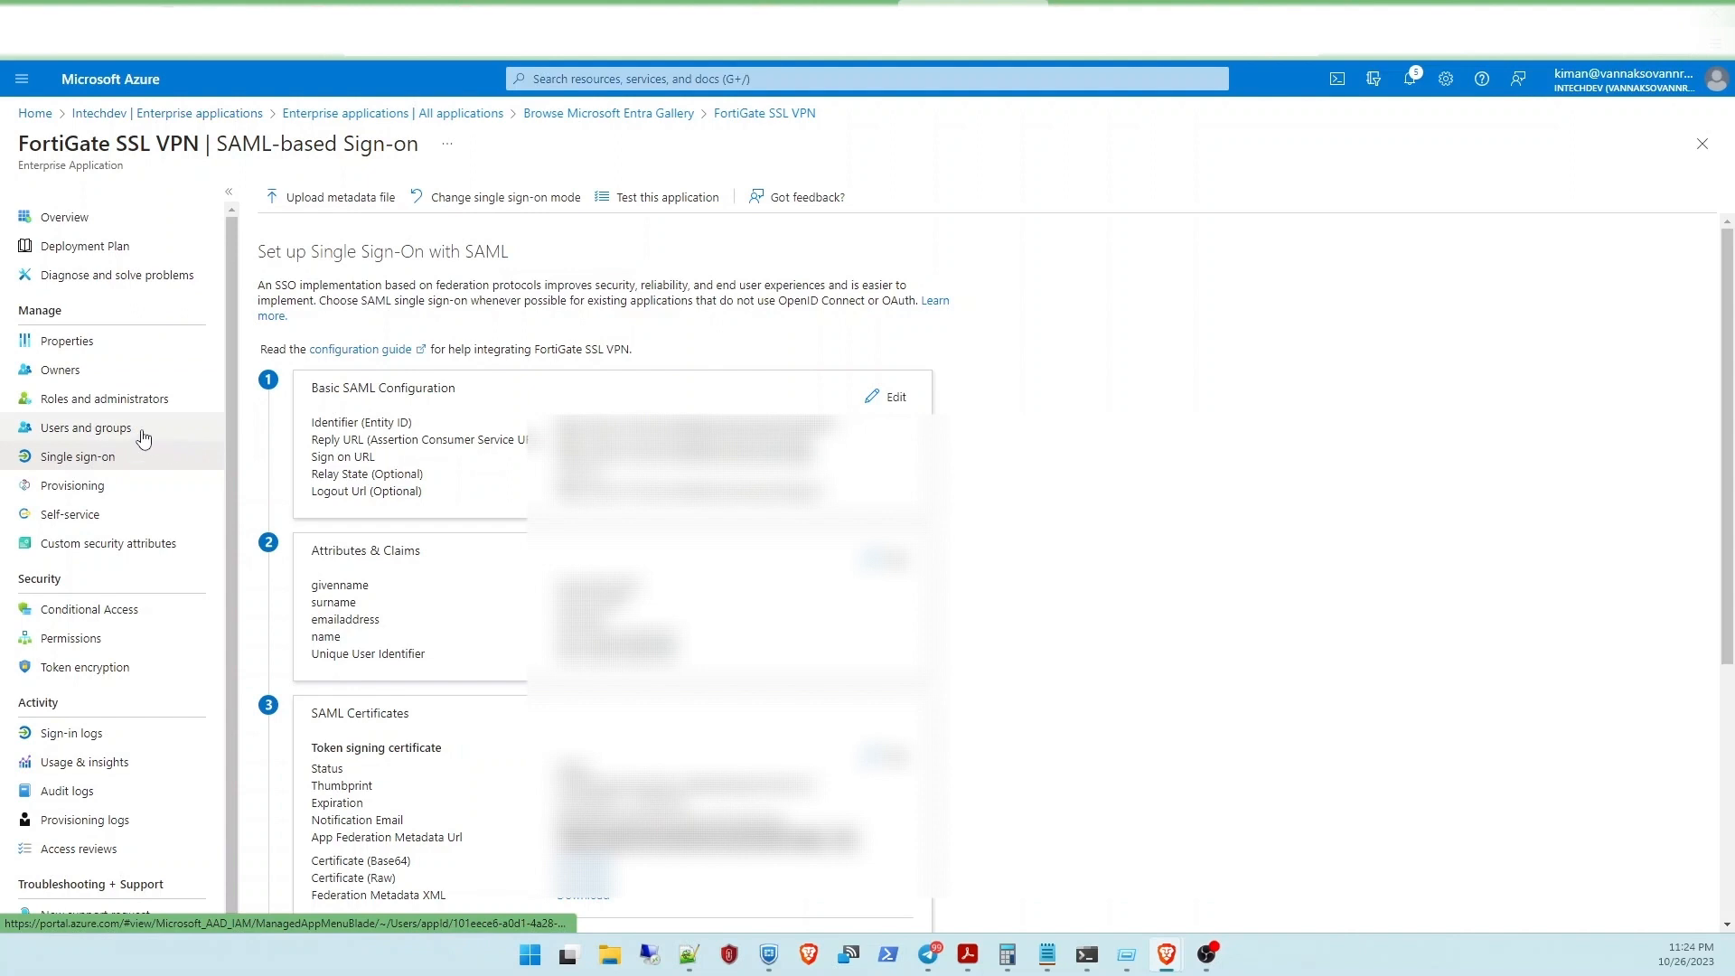
left_click(85, 426)
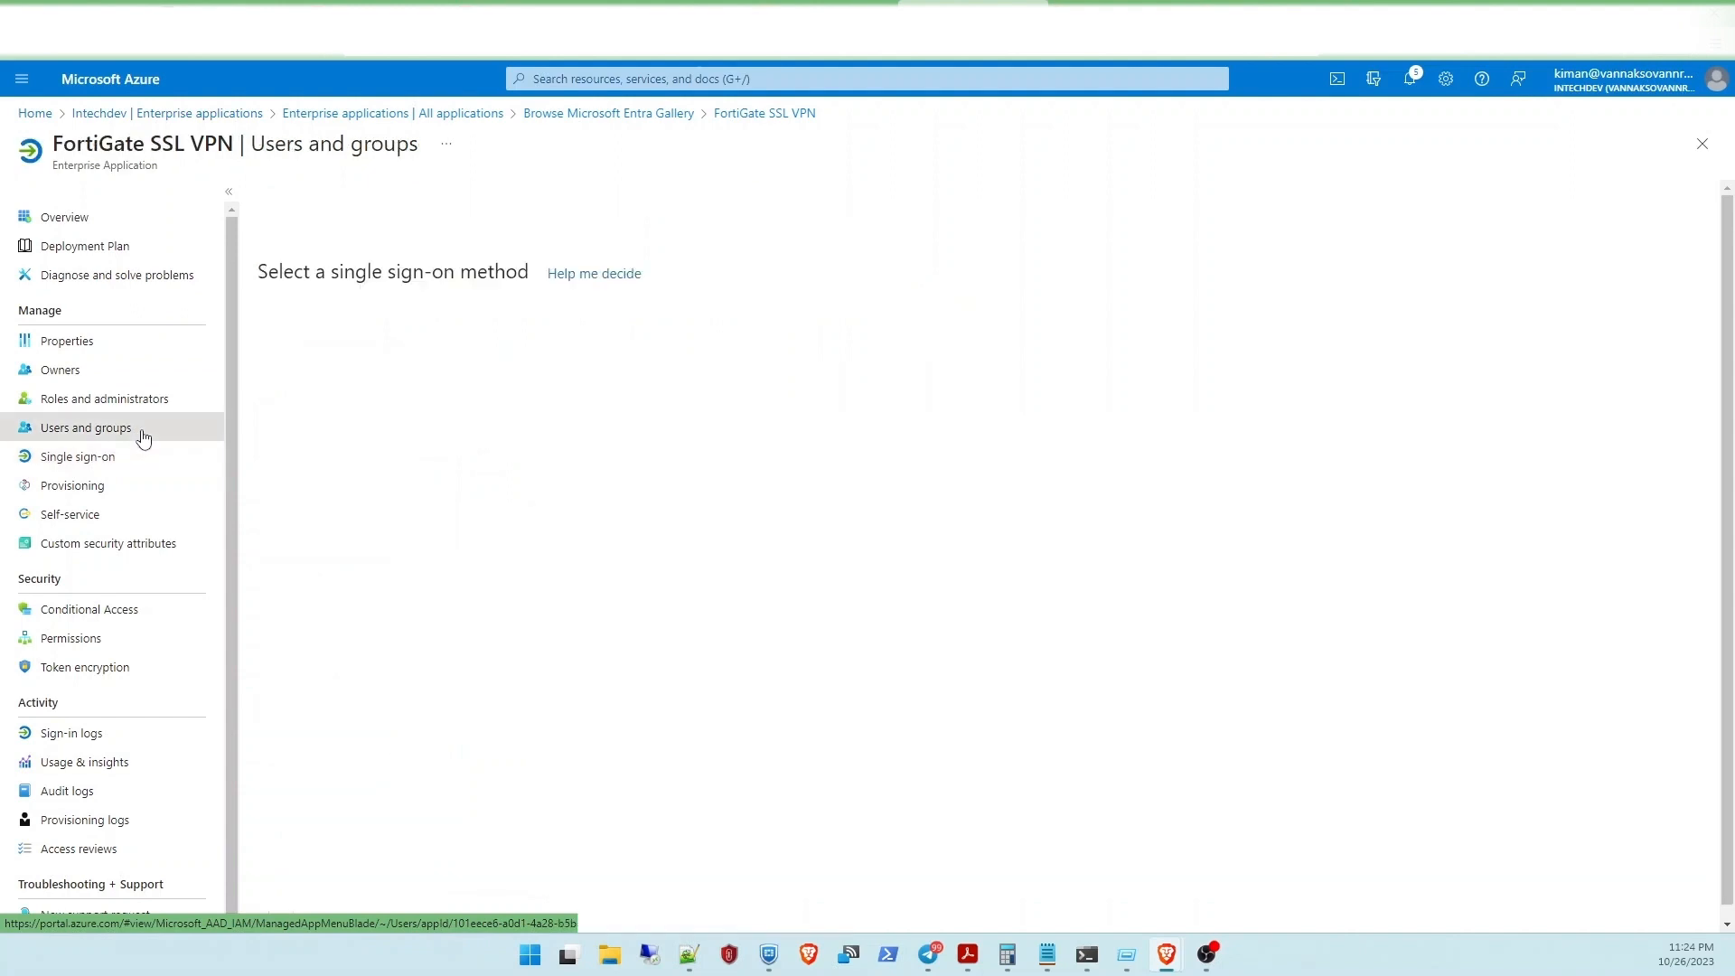
left_click(85, 429)
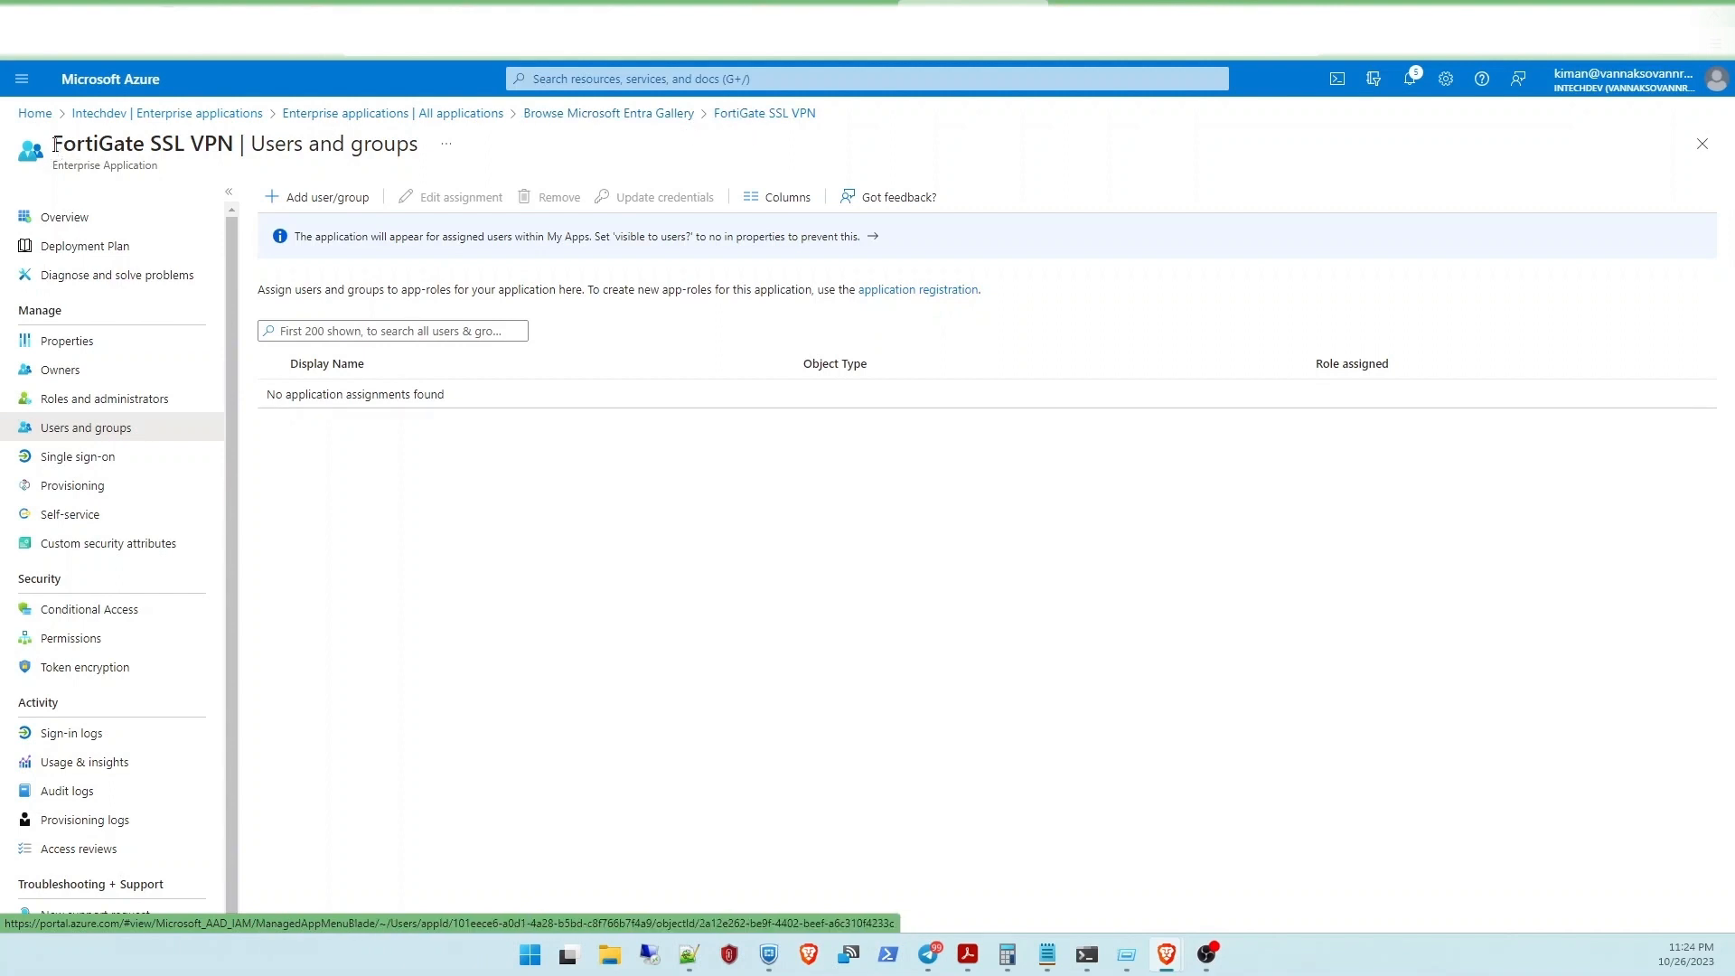
double_click(141, 145)
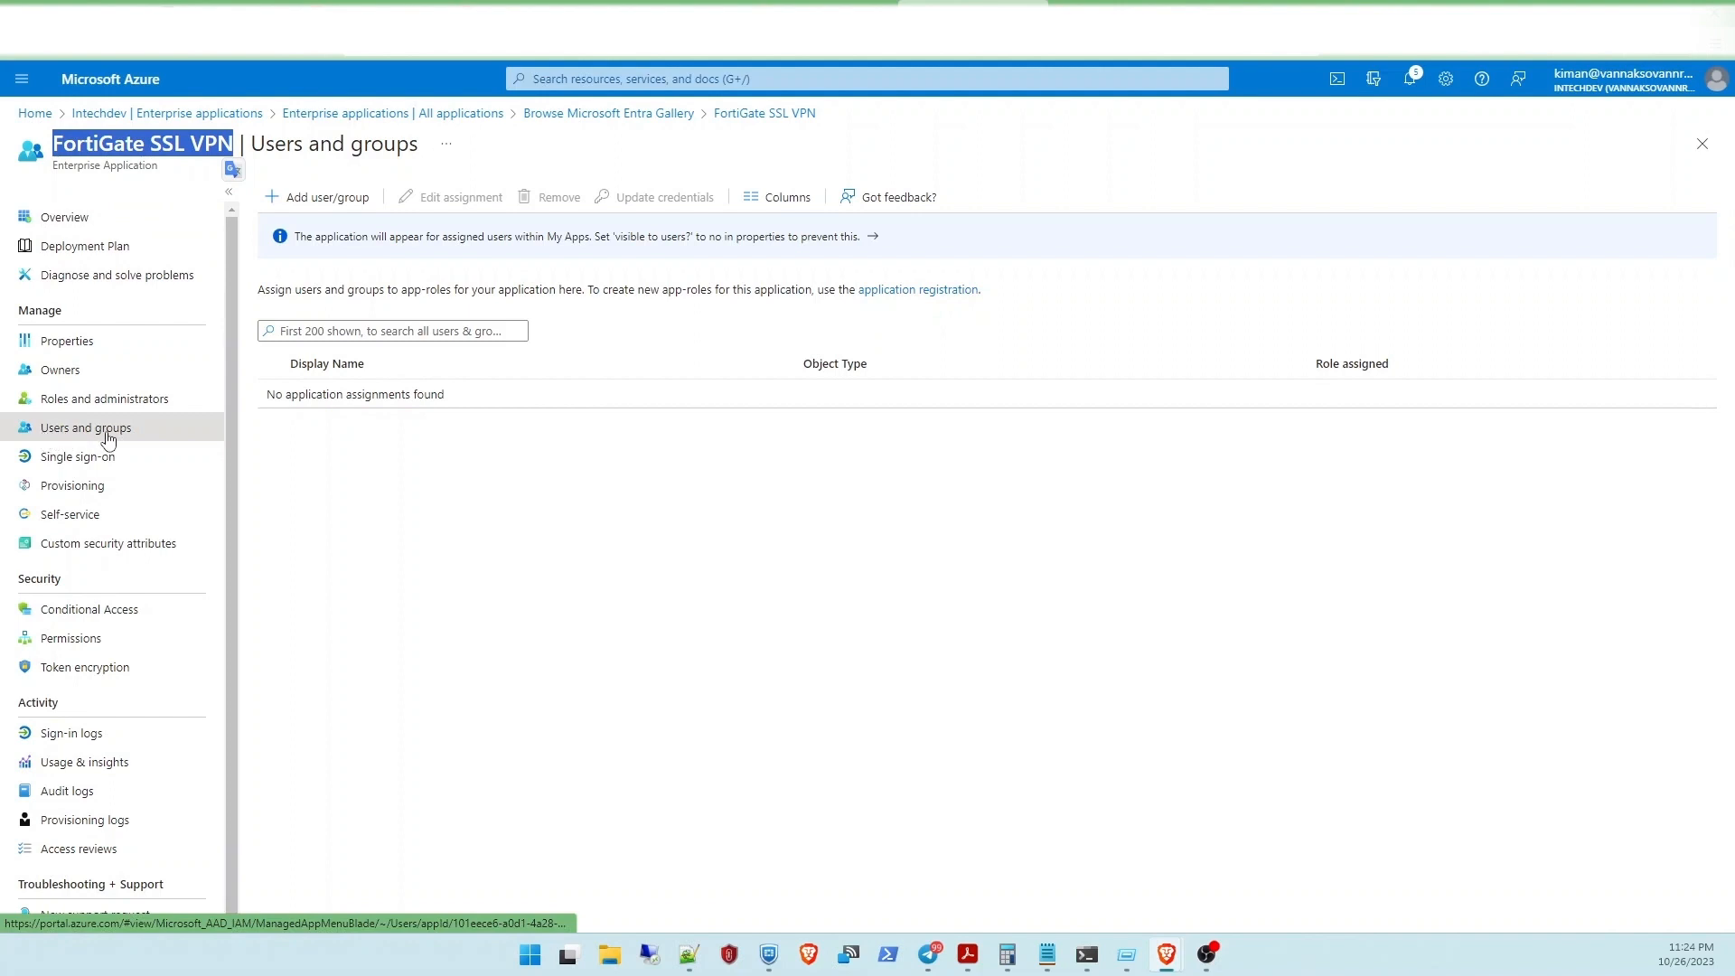
mouse_move(357, 199)
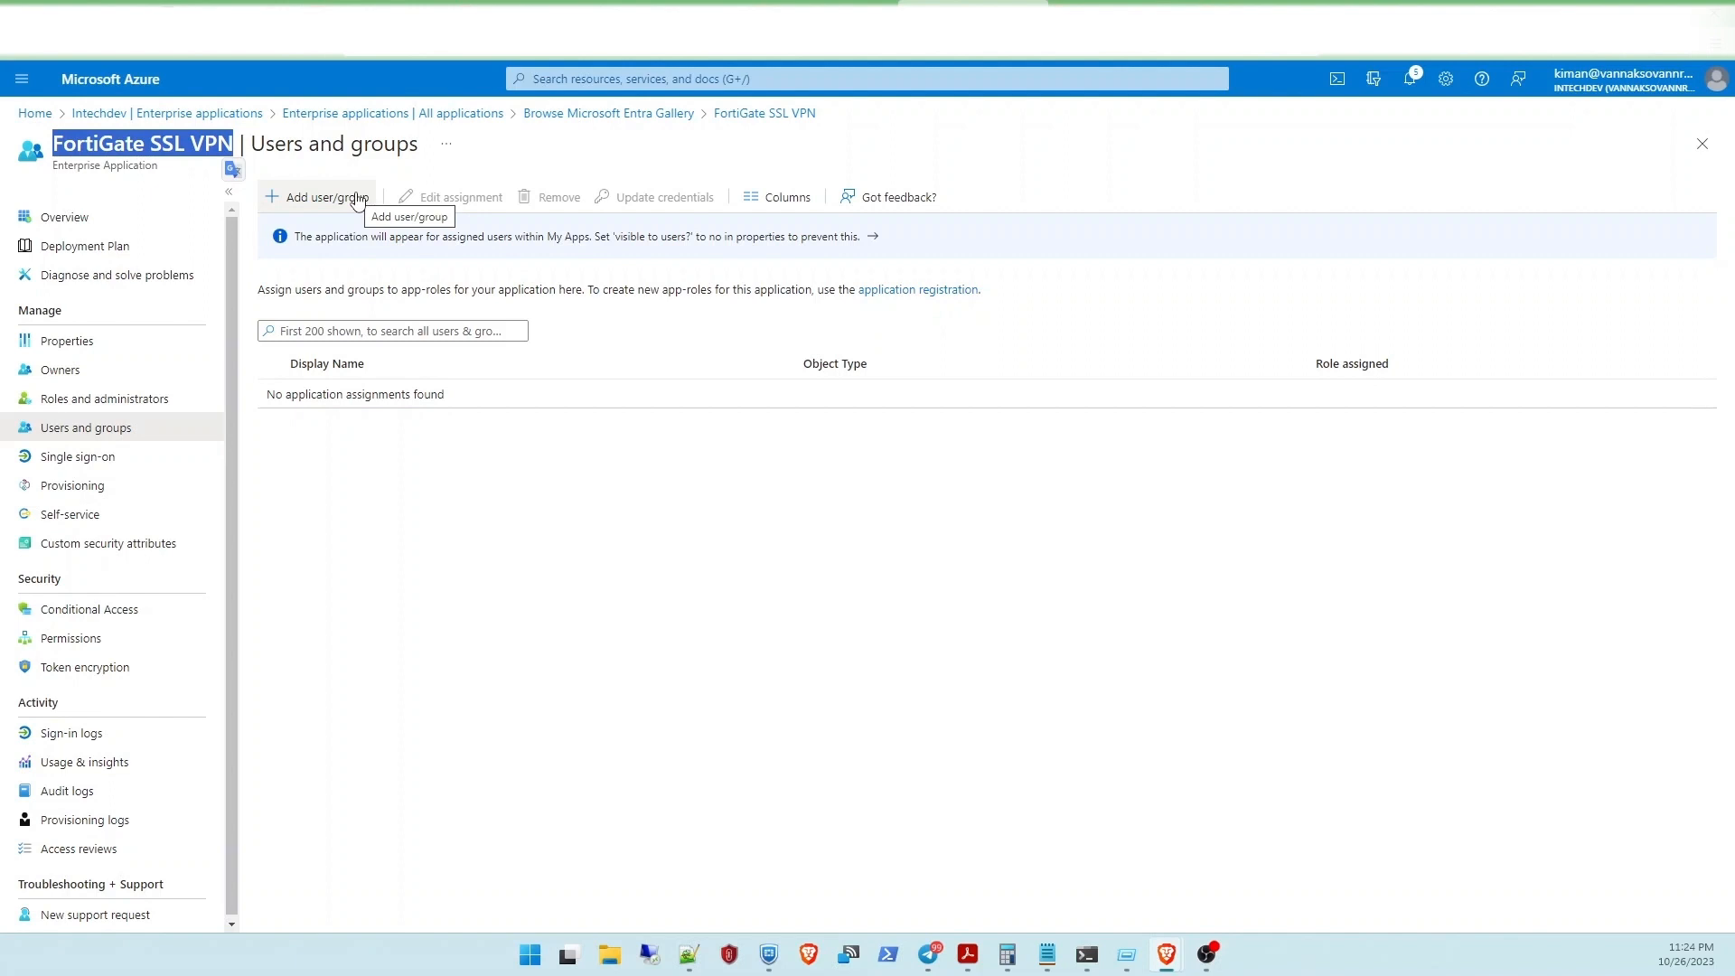
left_click(323, 196)
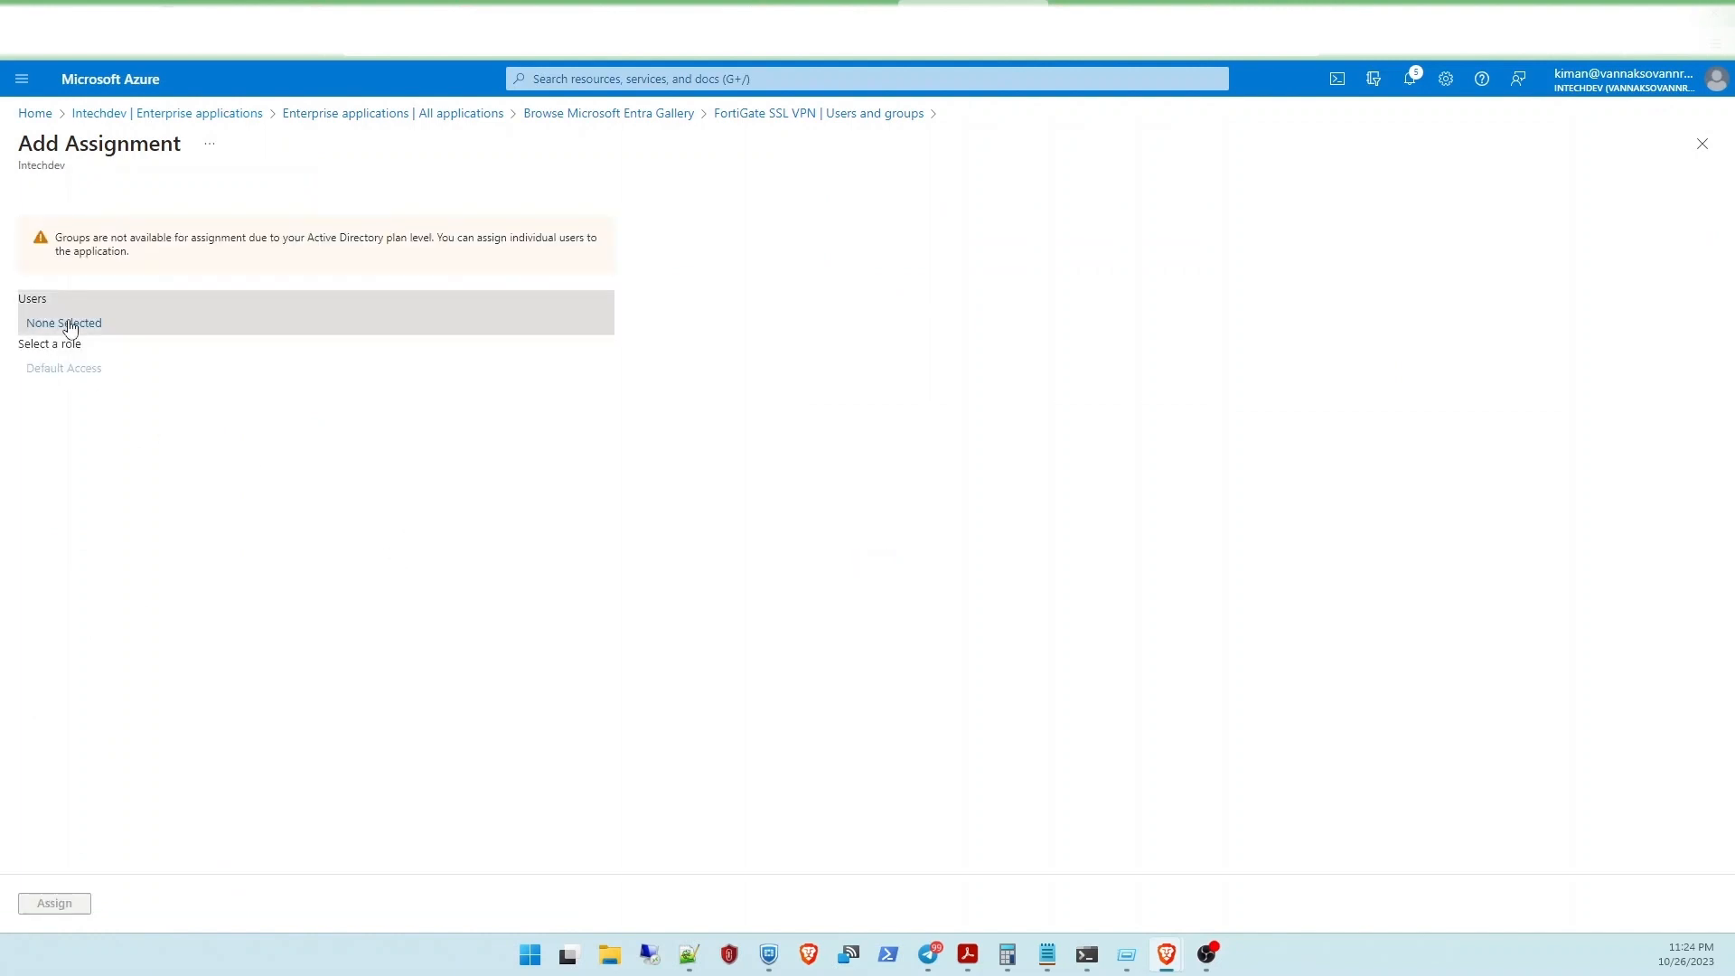
Step: Browse the three-user picker, toggling the first user's selection
left_click(64, 322)
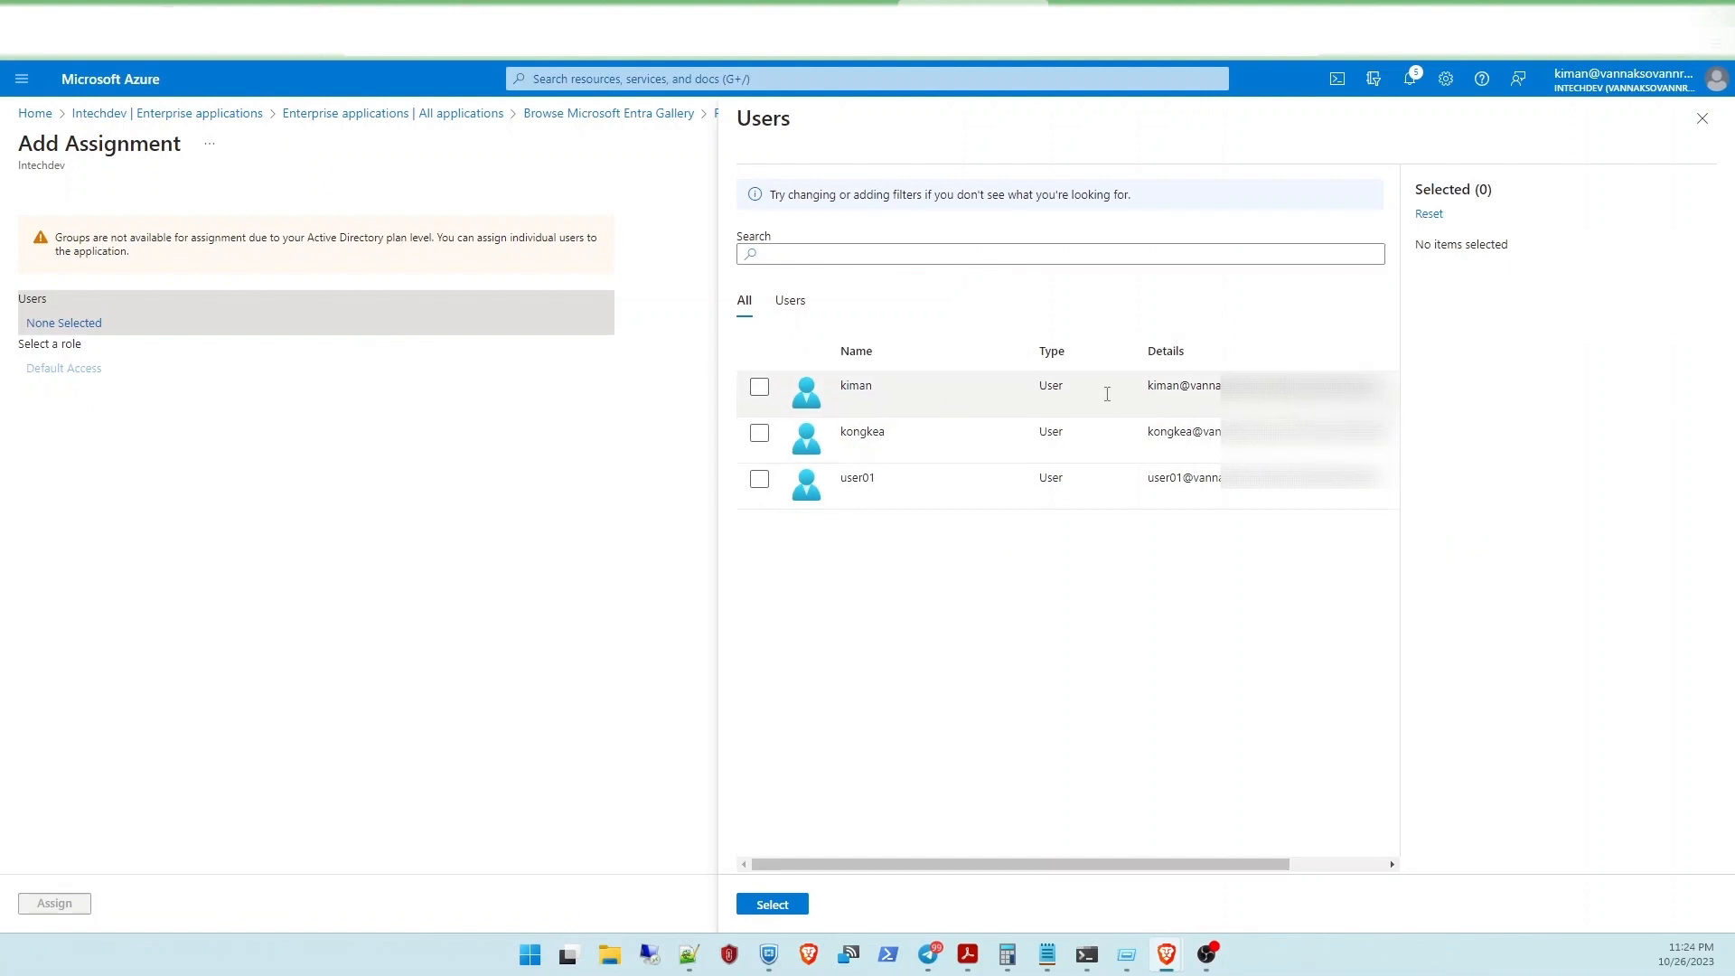
mouse_move(904, 396)
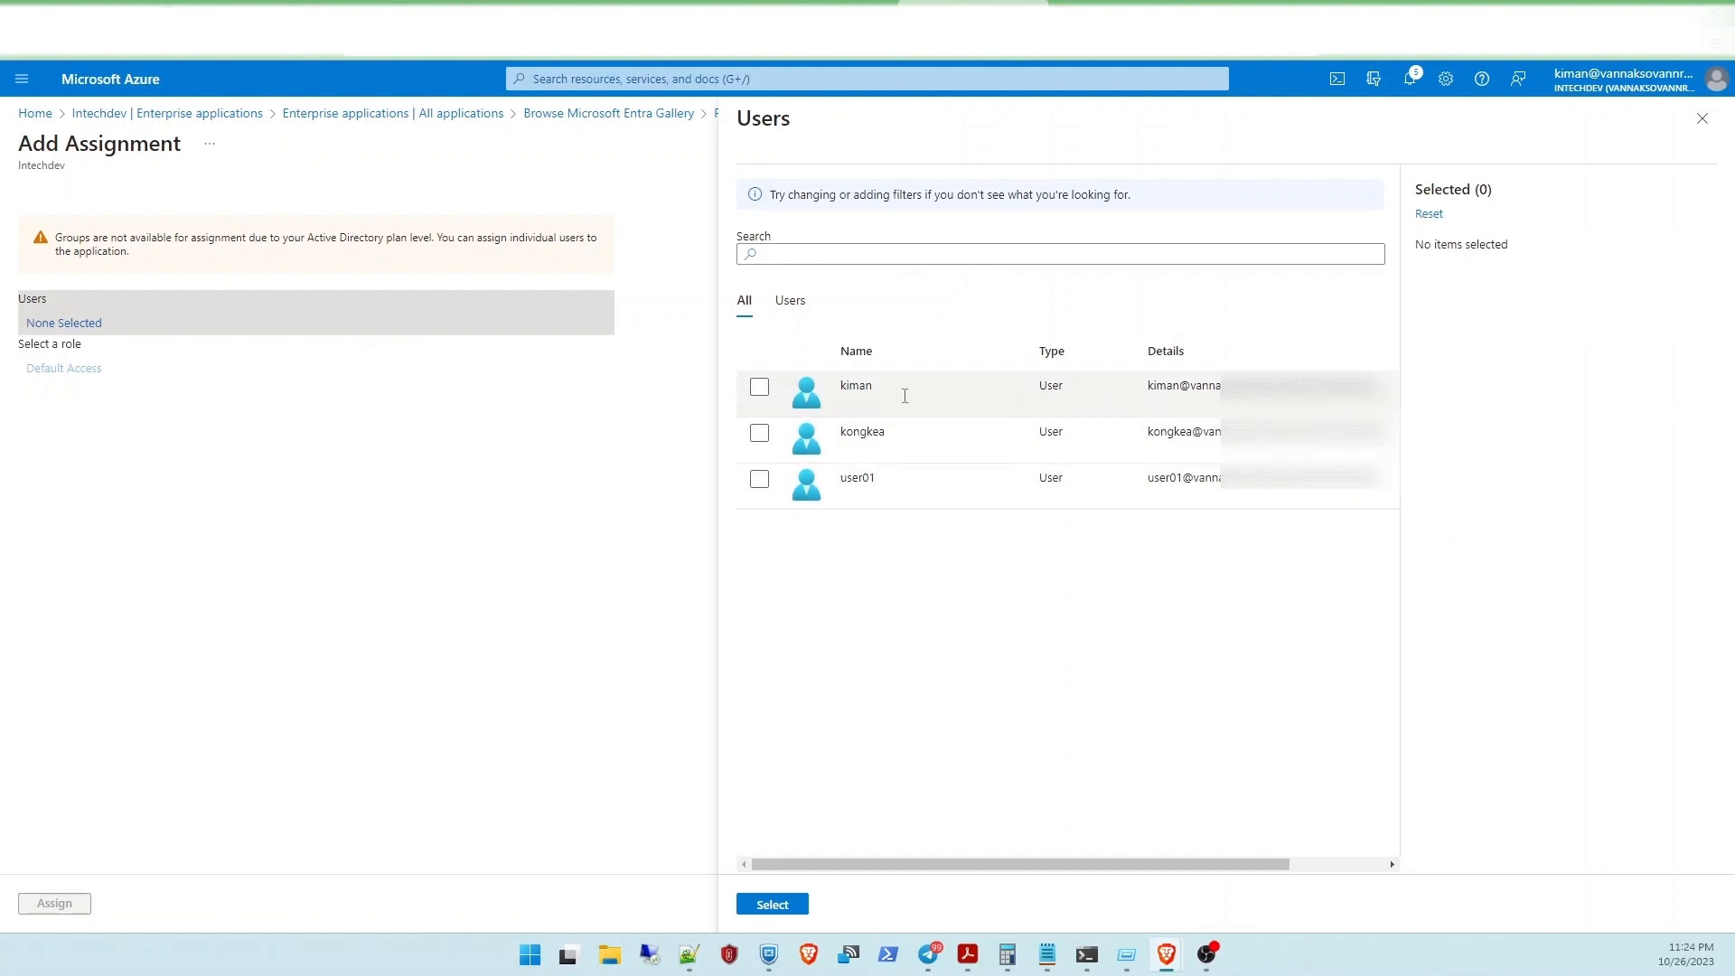
left_click(760, 387)
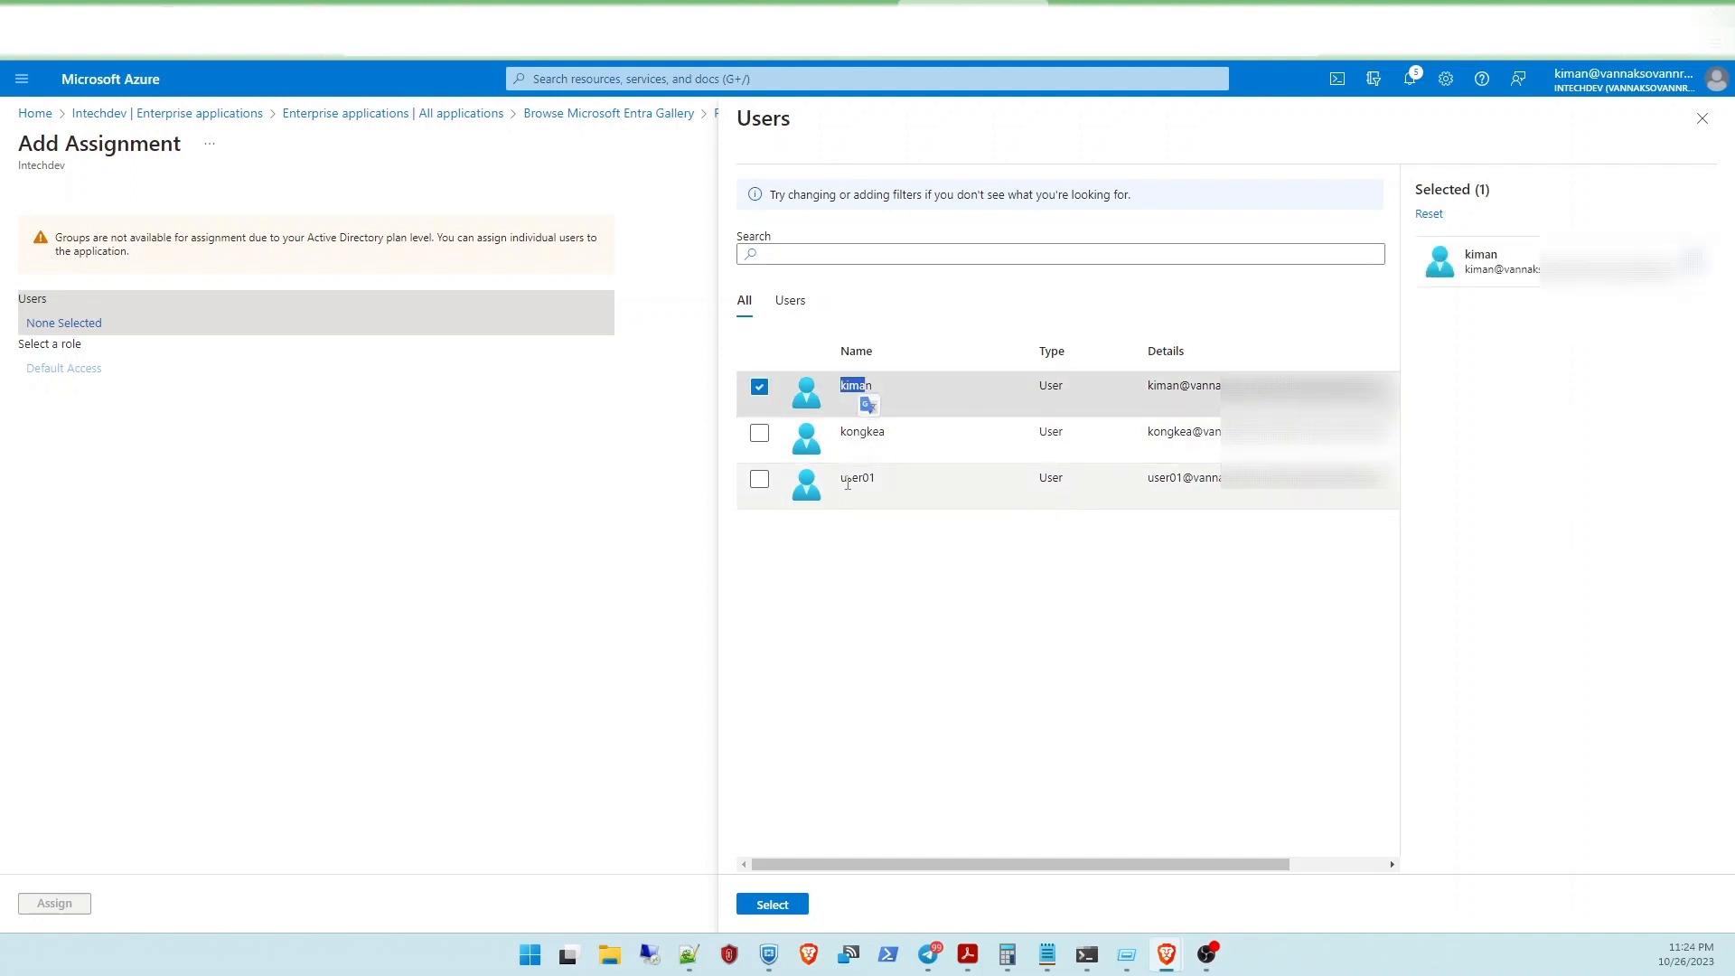
left_click(759, 387)
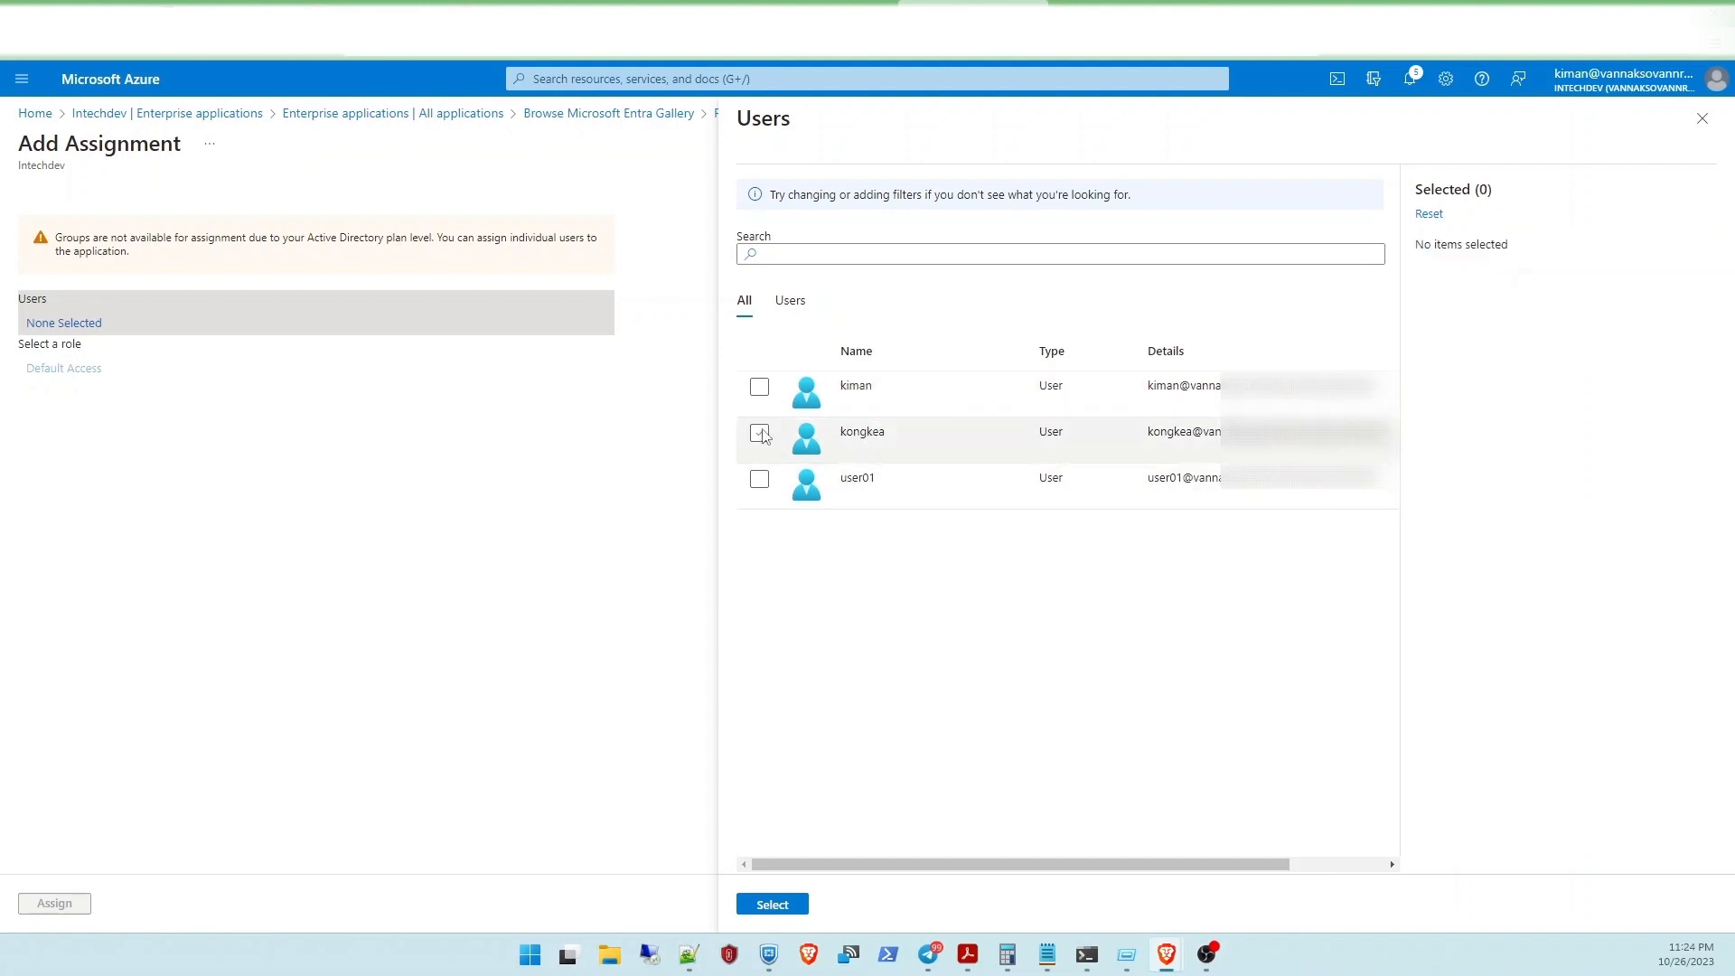
left_click(760, 386)
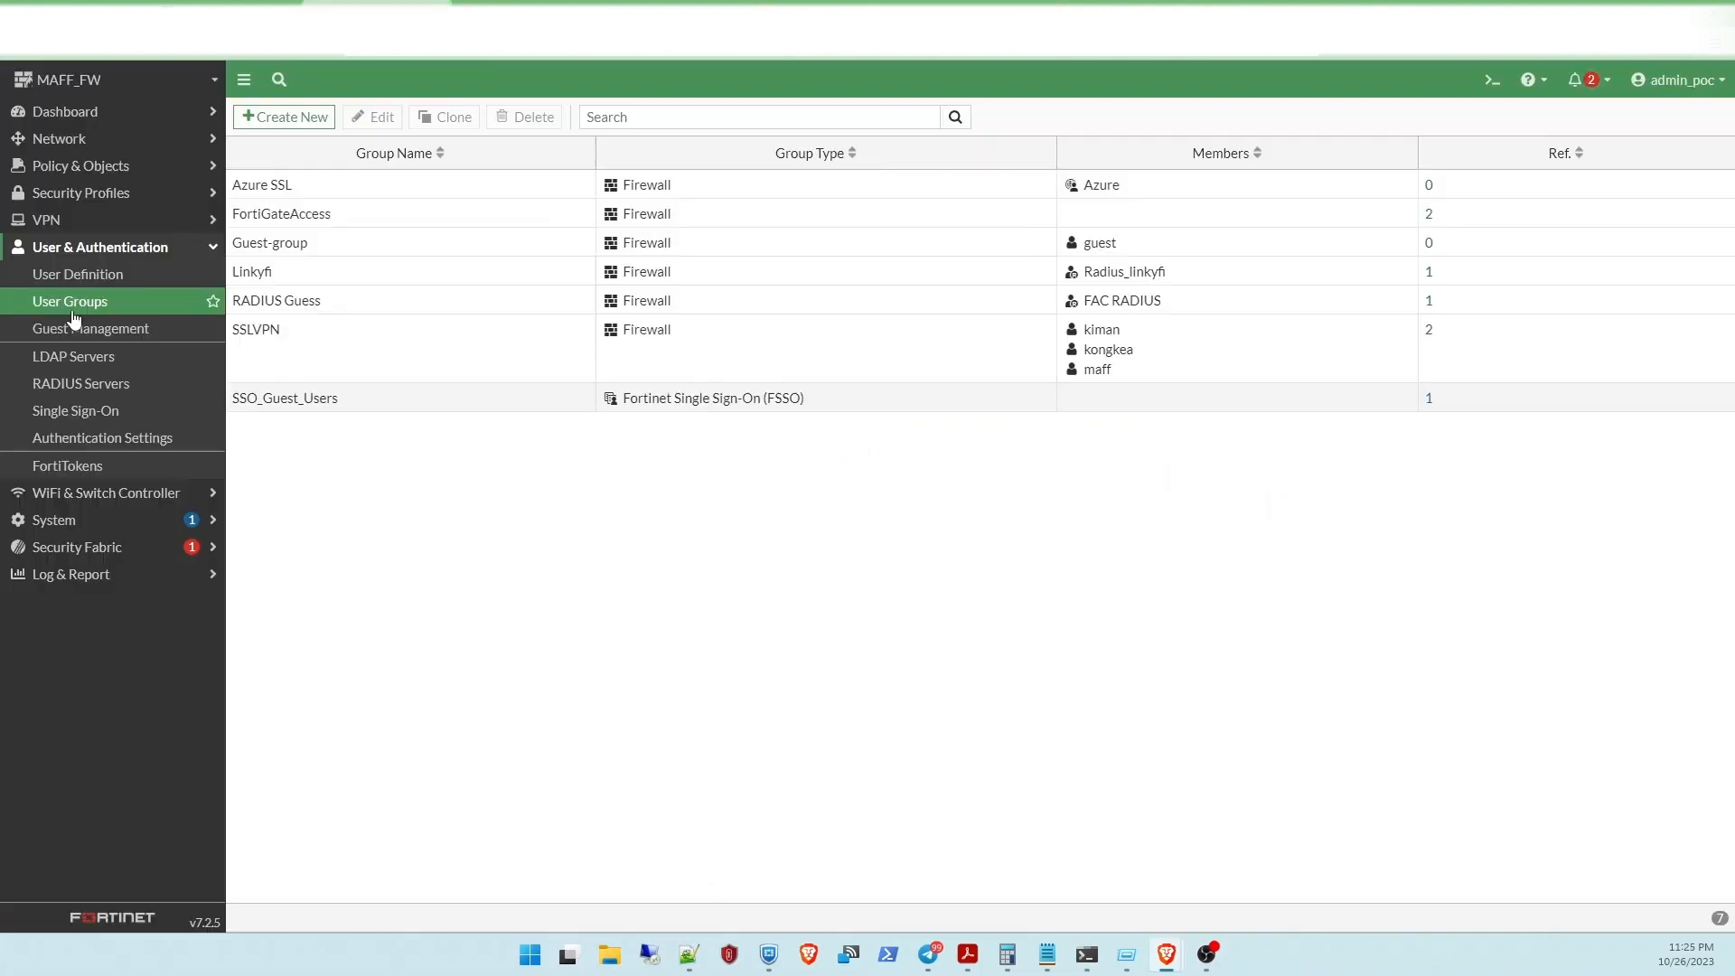
mouse_move(479, 302)
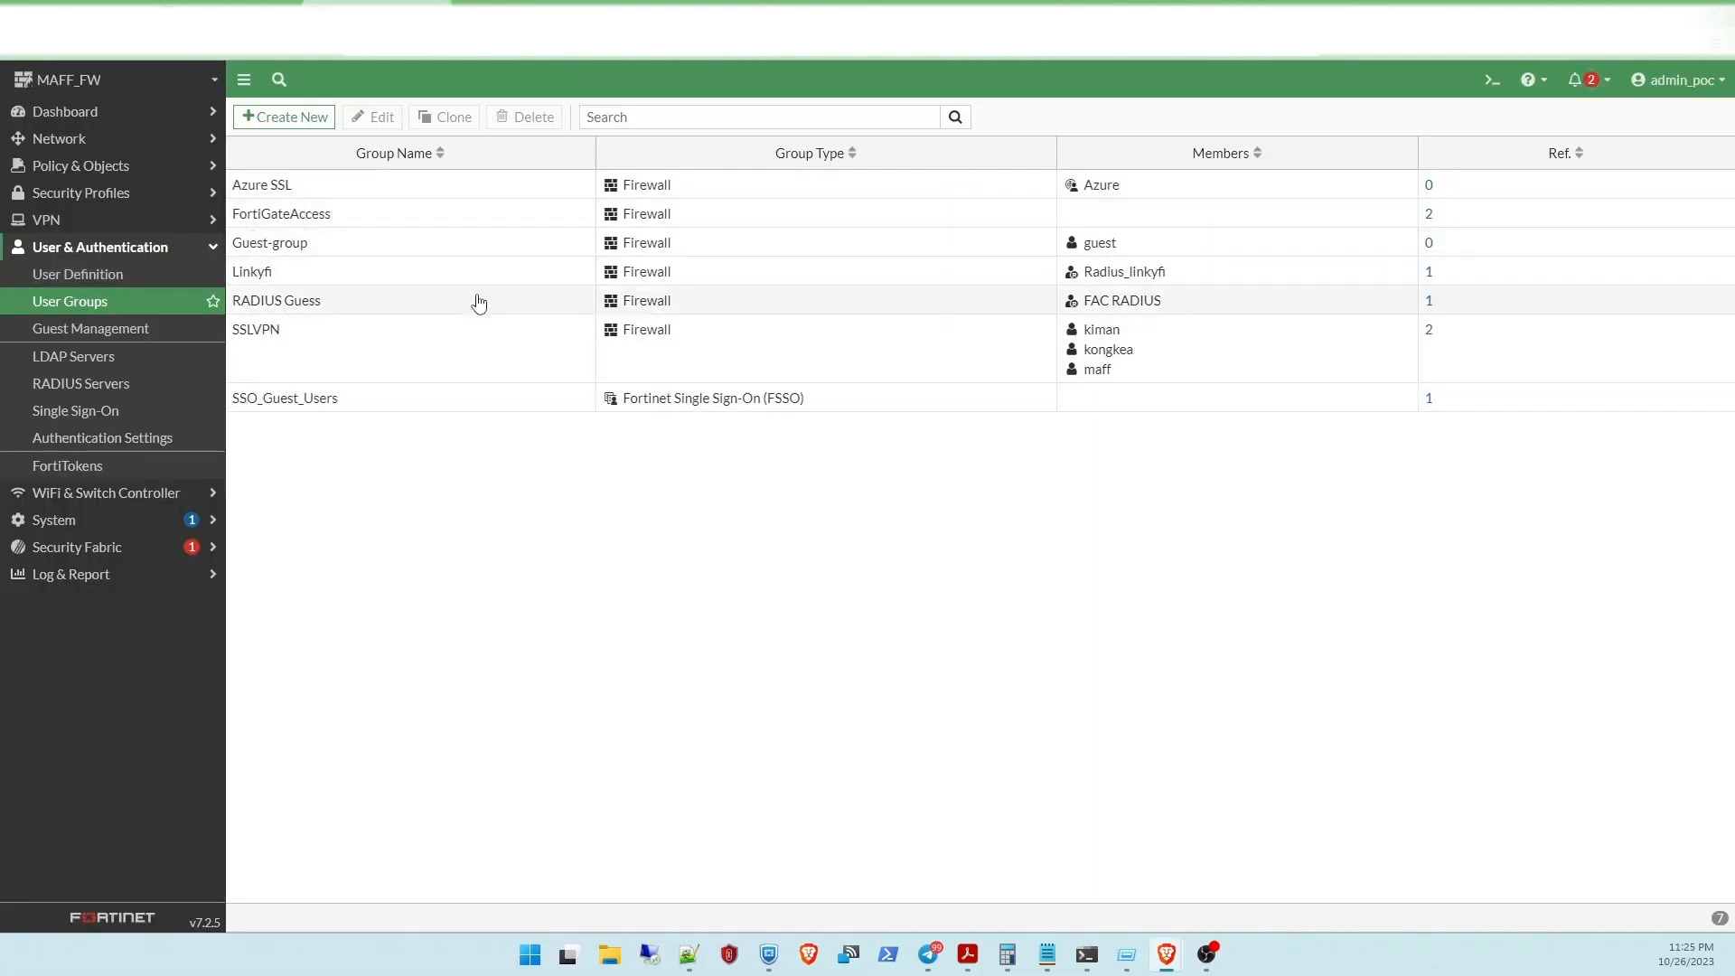
mouse_move(132, 188)
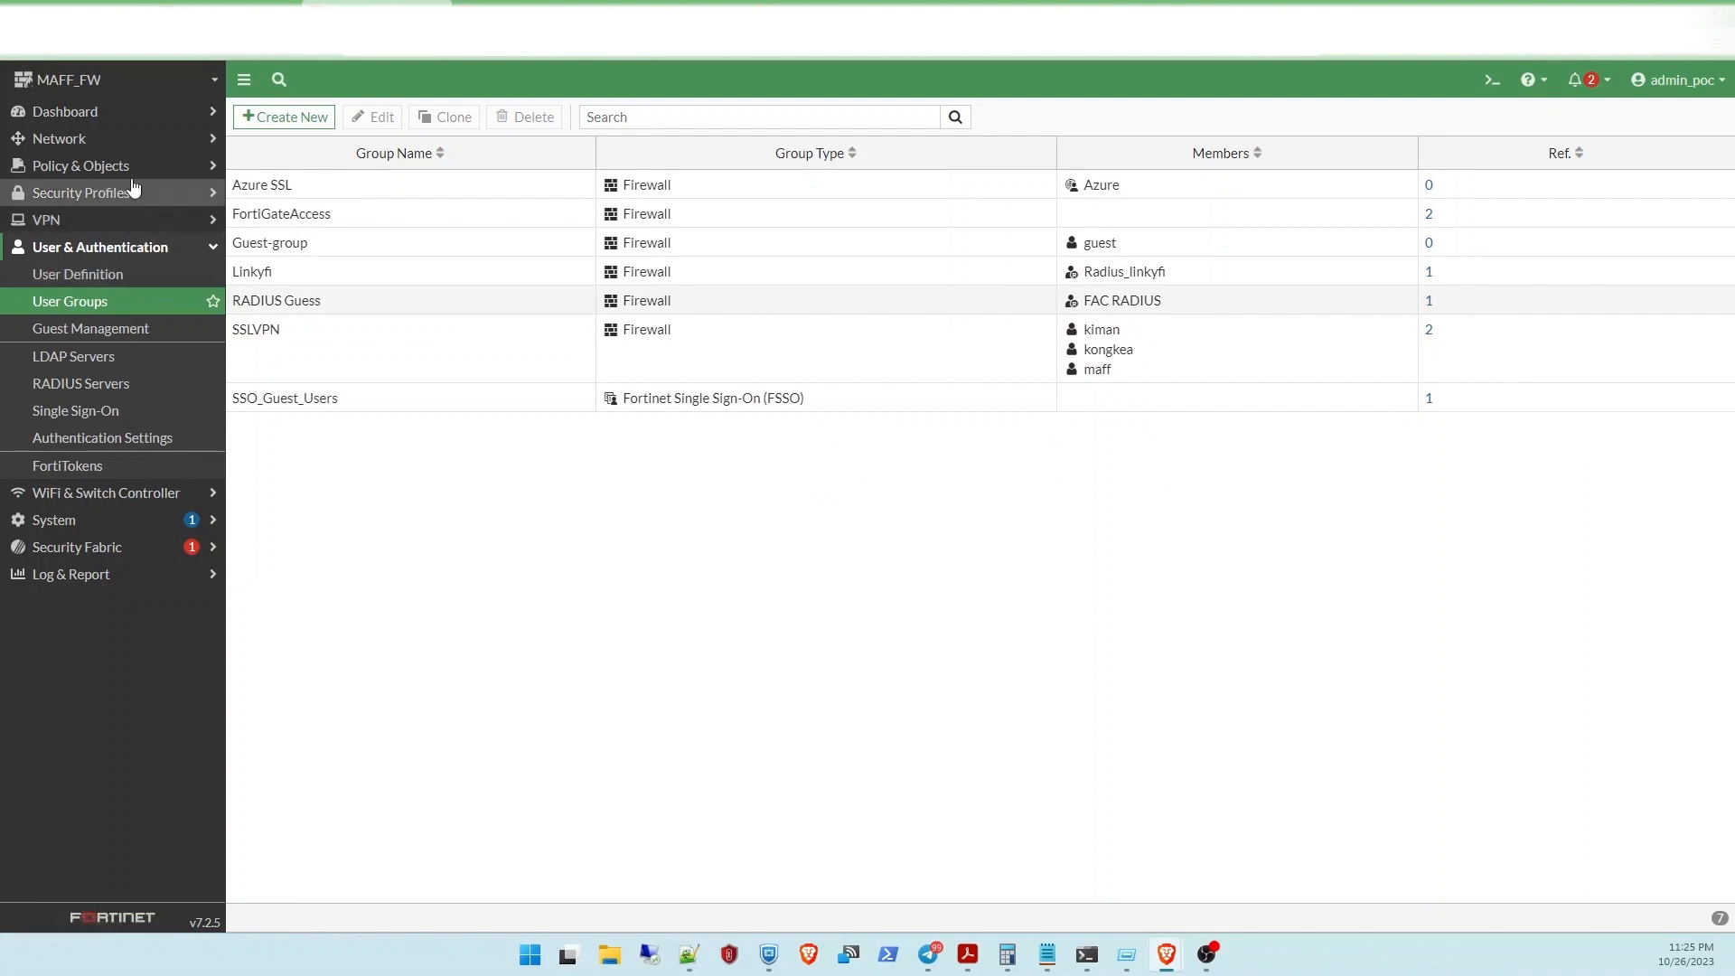
Step: Show the Firewall Policy list under Policy & Objects, including the Azure_SSLVPN policy
left_click(82, 165)
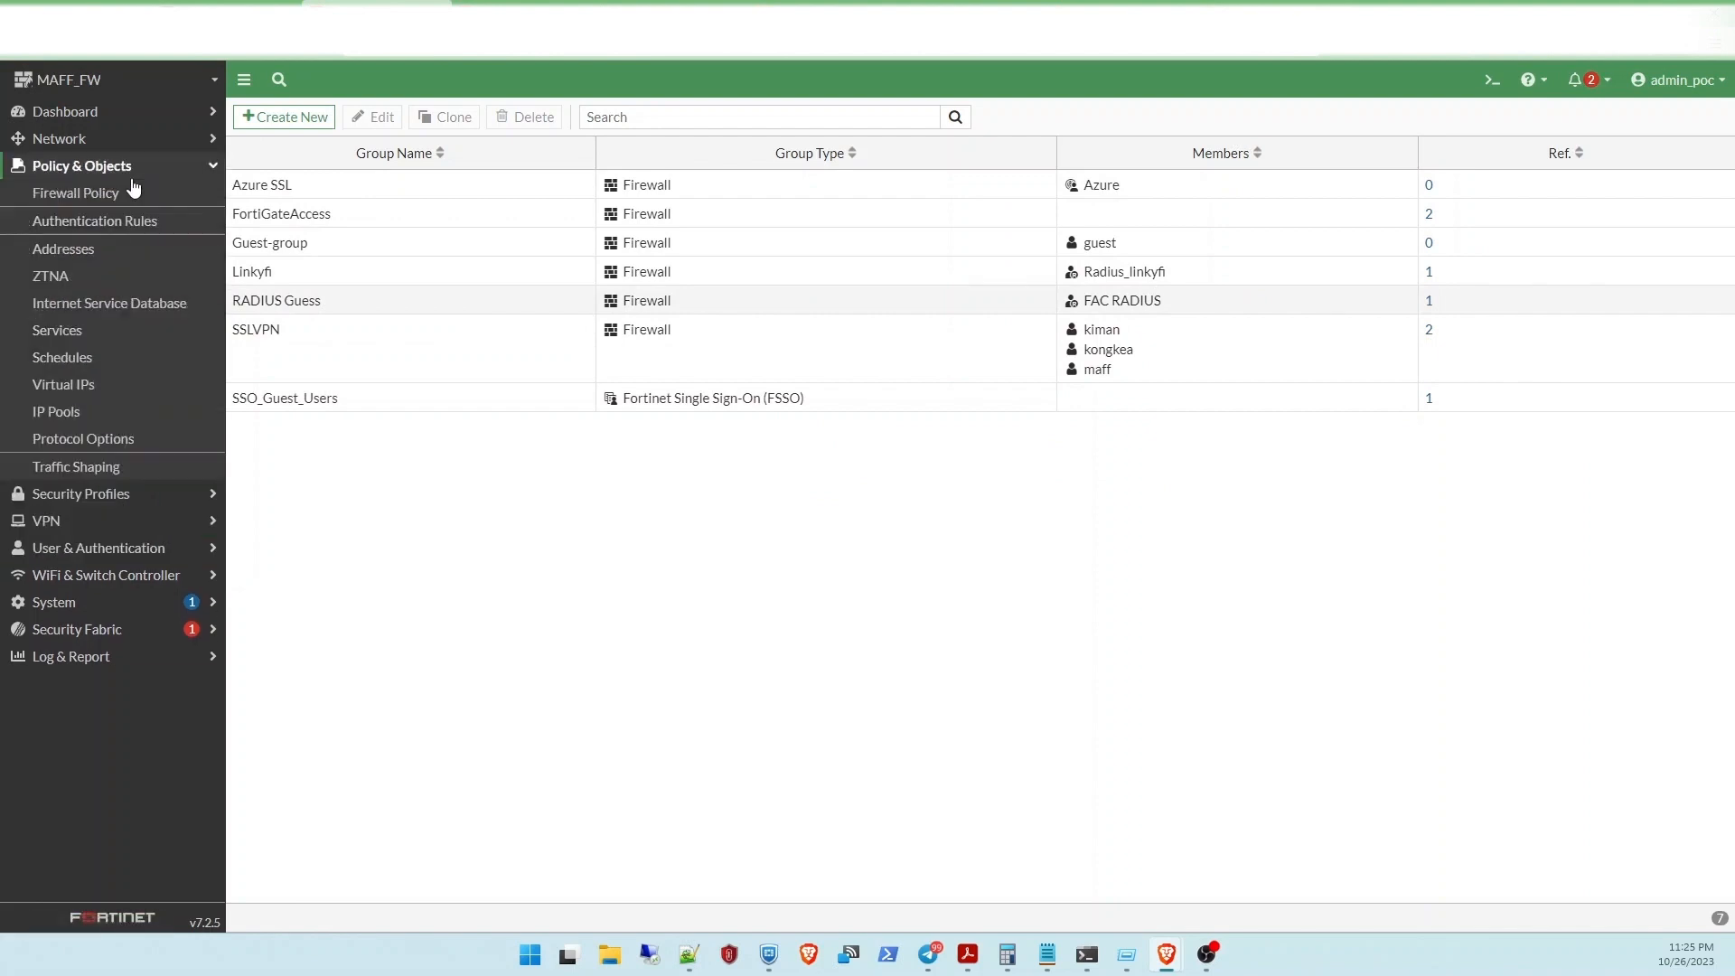
mouse_move(76, 193)
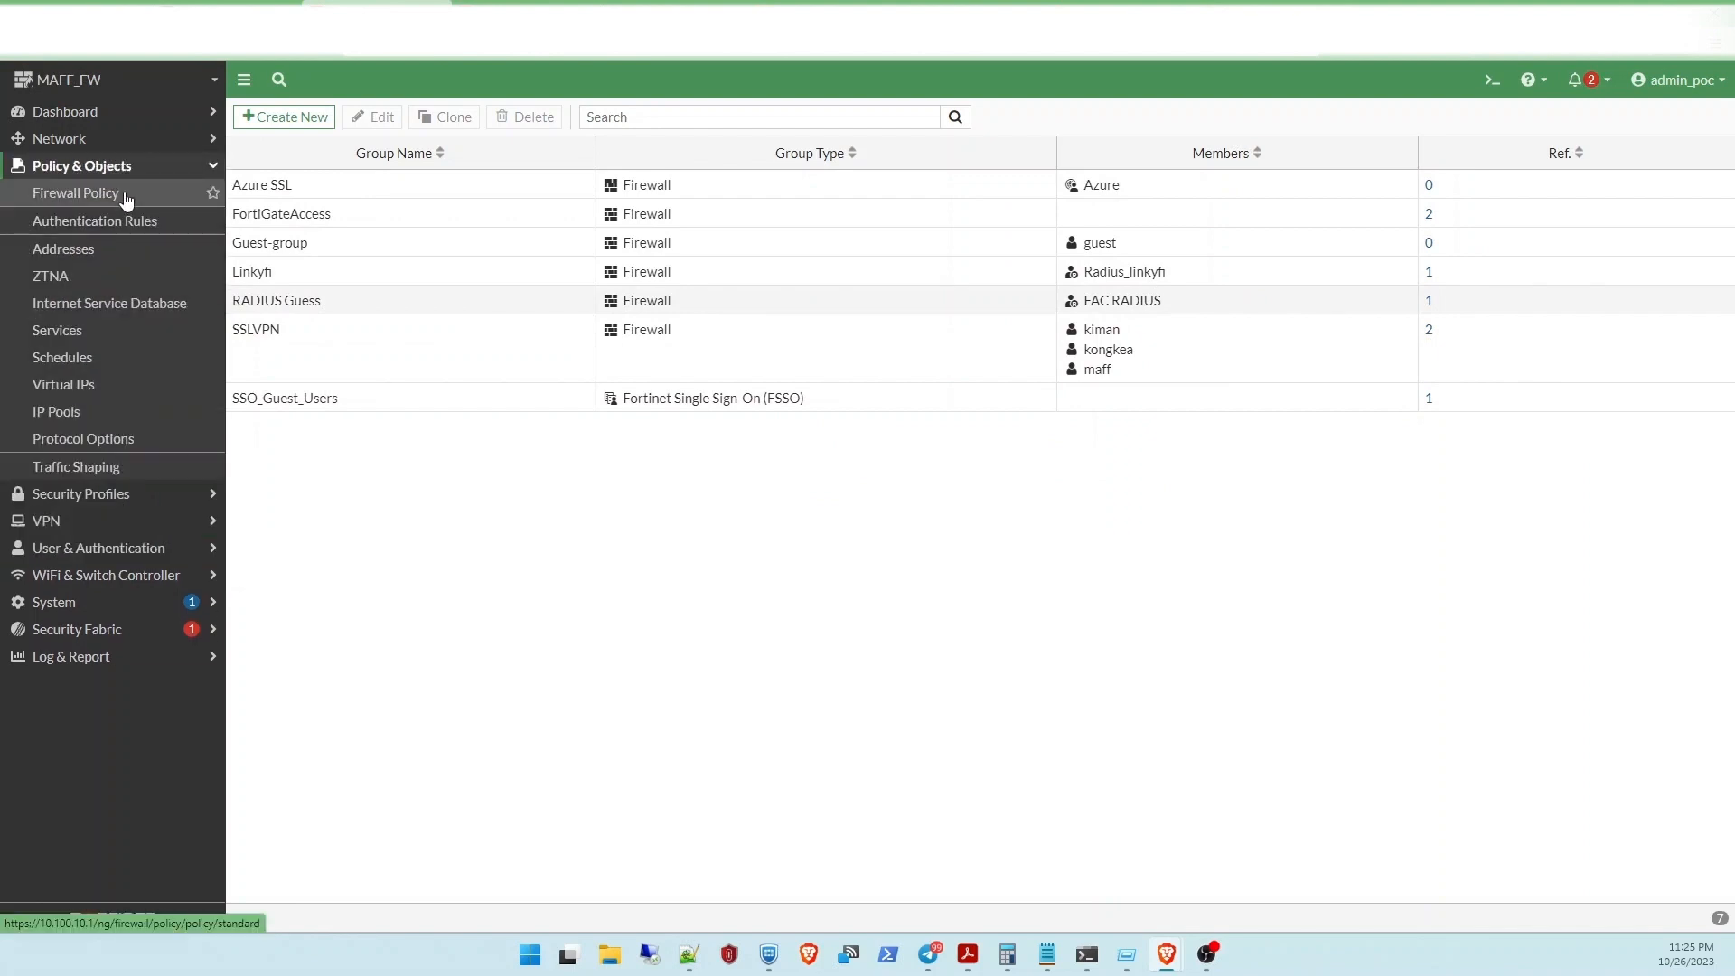
left_click(76, 193)
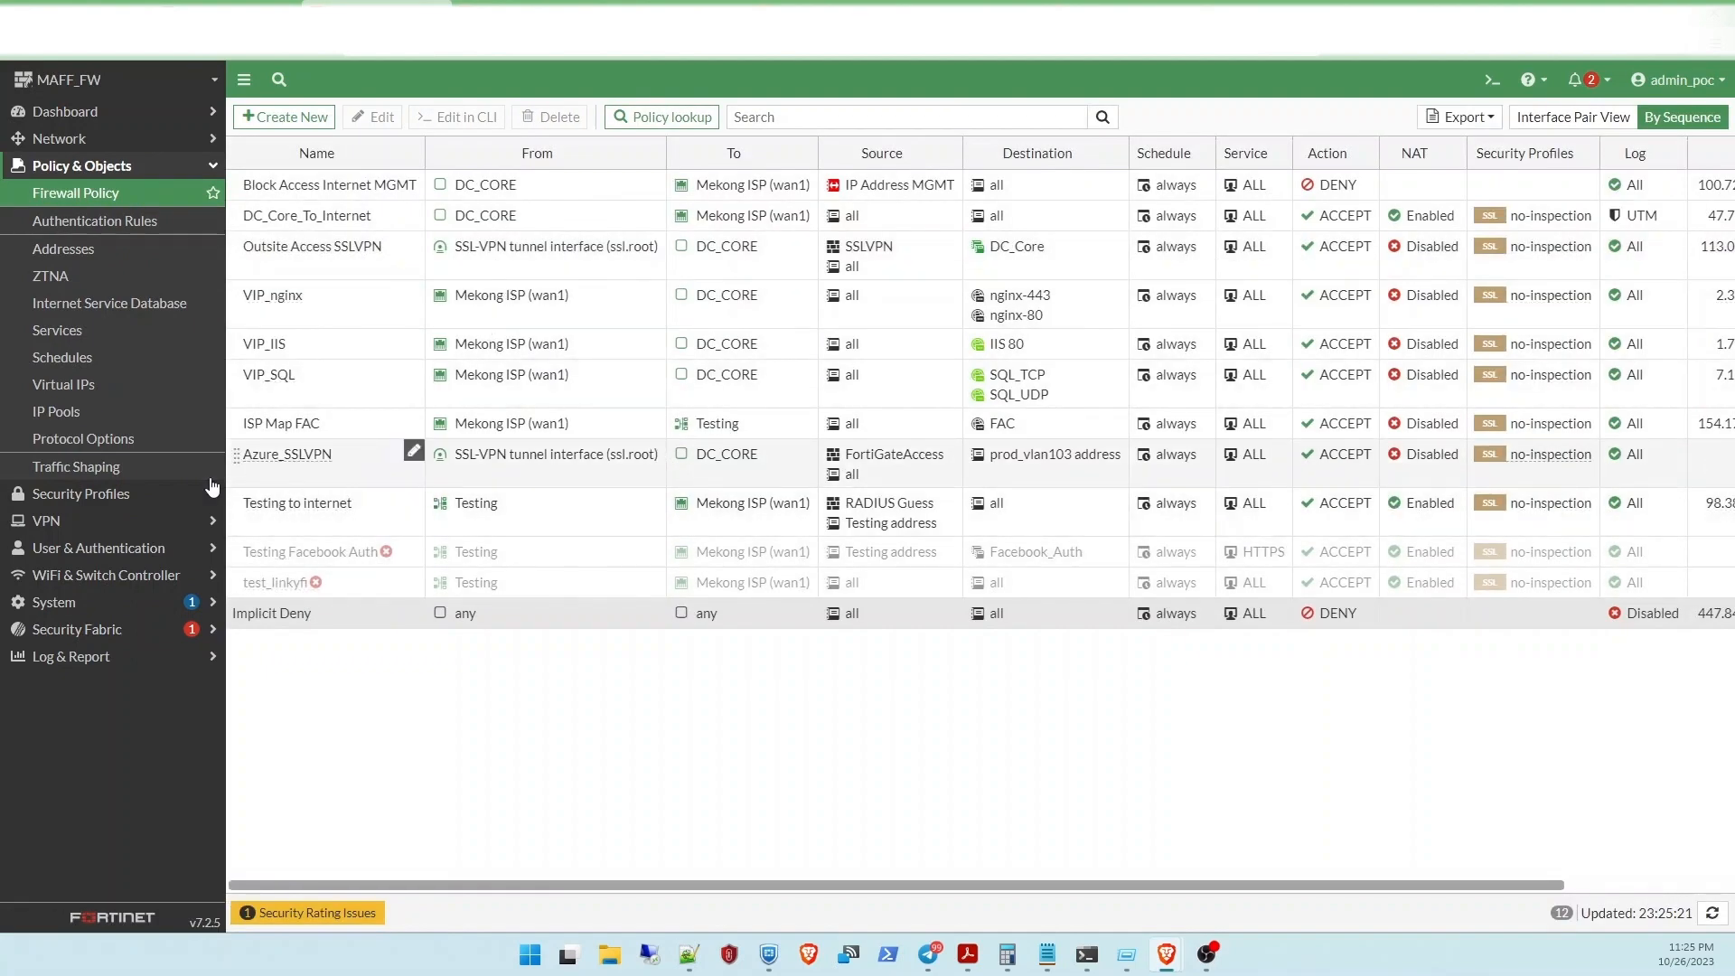
Step: Edit the Azure_SSLVPN policy, remove FortiGateAccess from Source and list user groups including Azure SSL
left_click(287, 454)
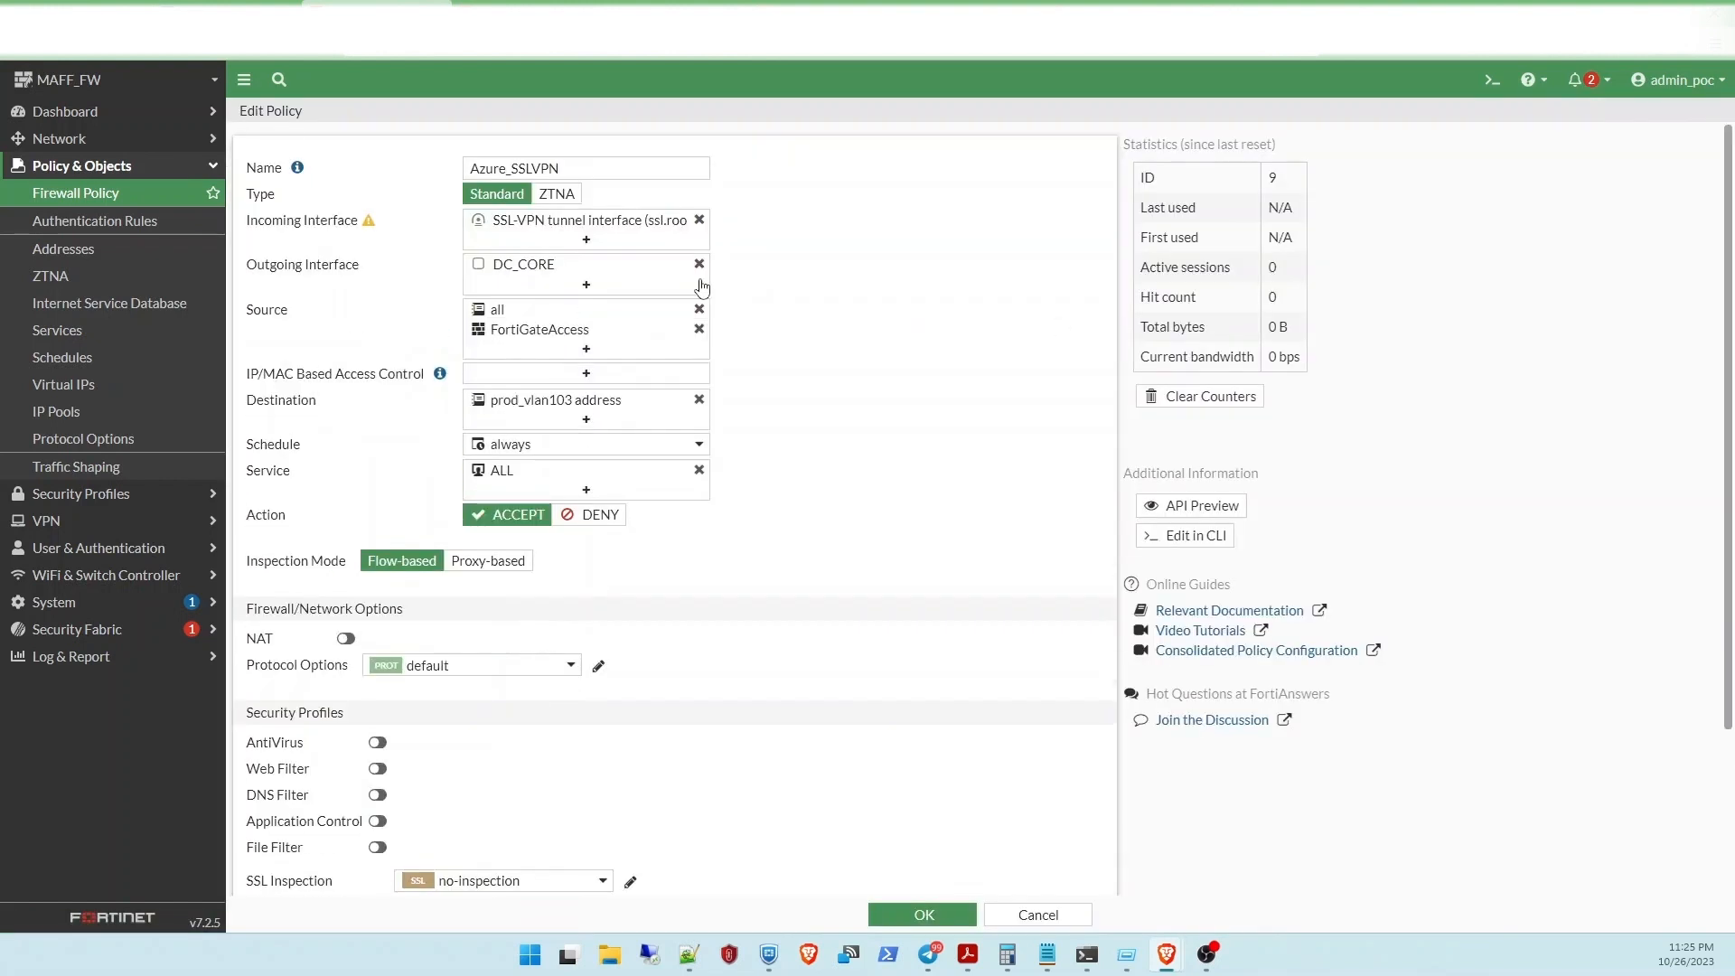
mouse_move(419, 166)
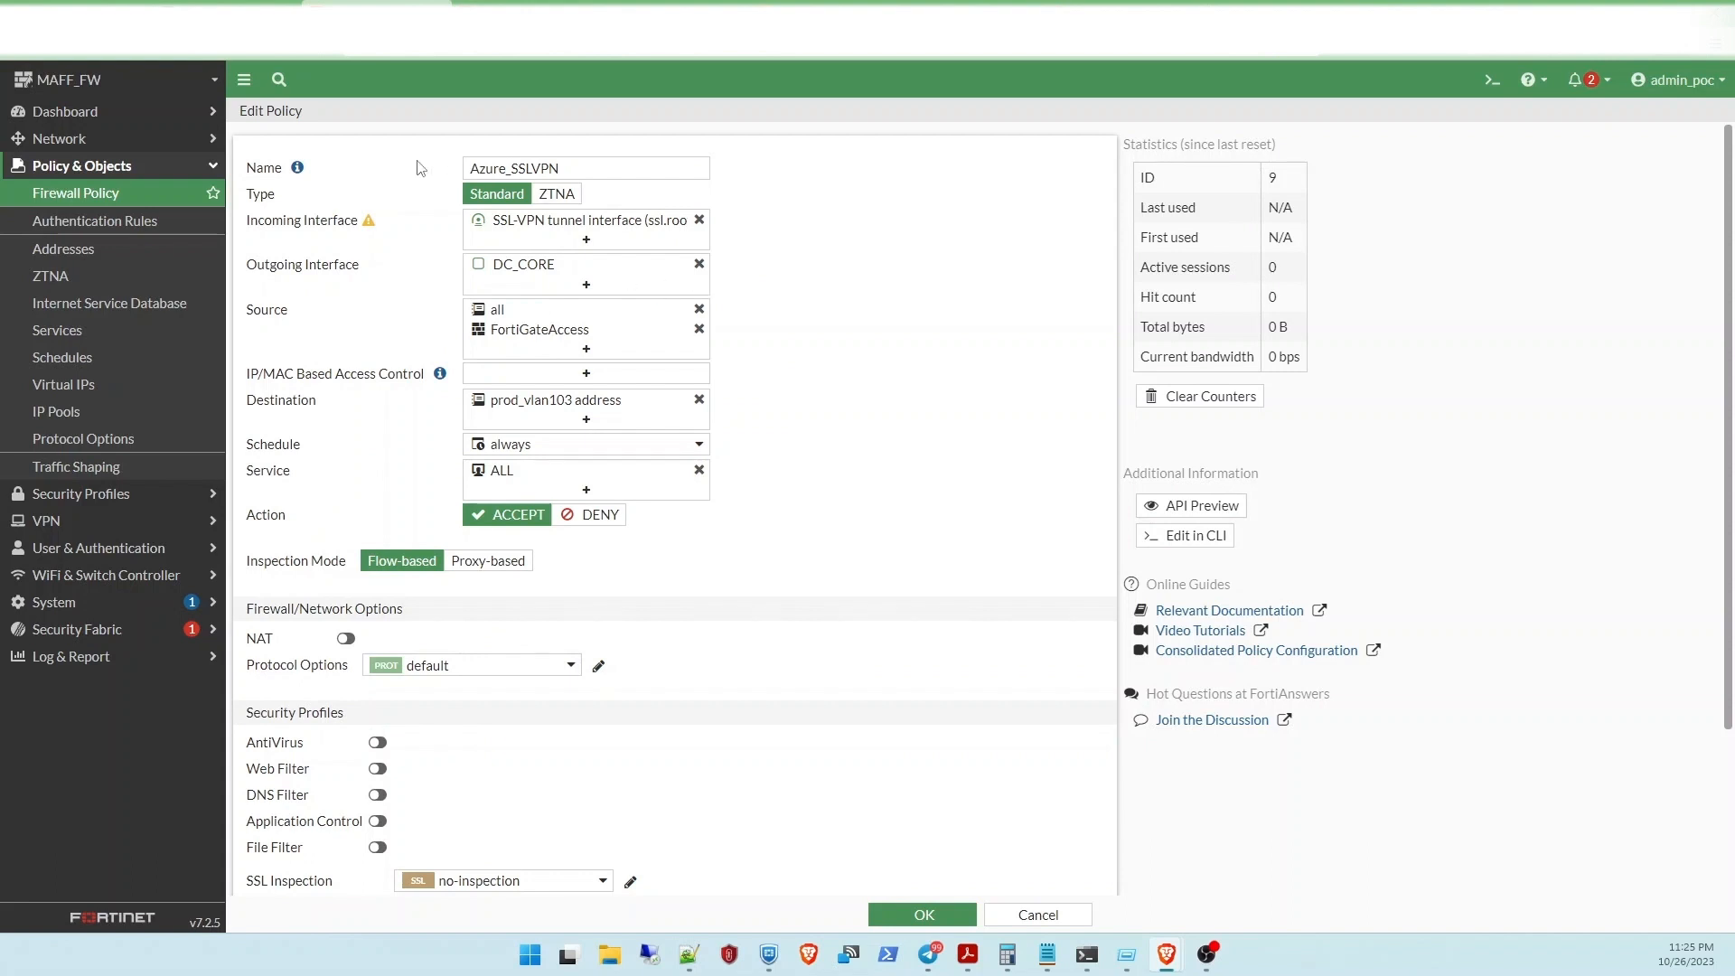
triple_click(586, 166)
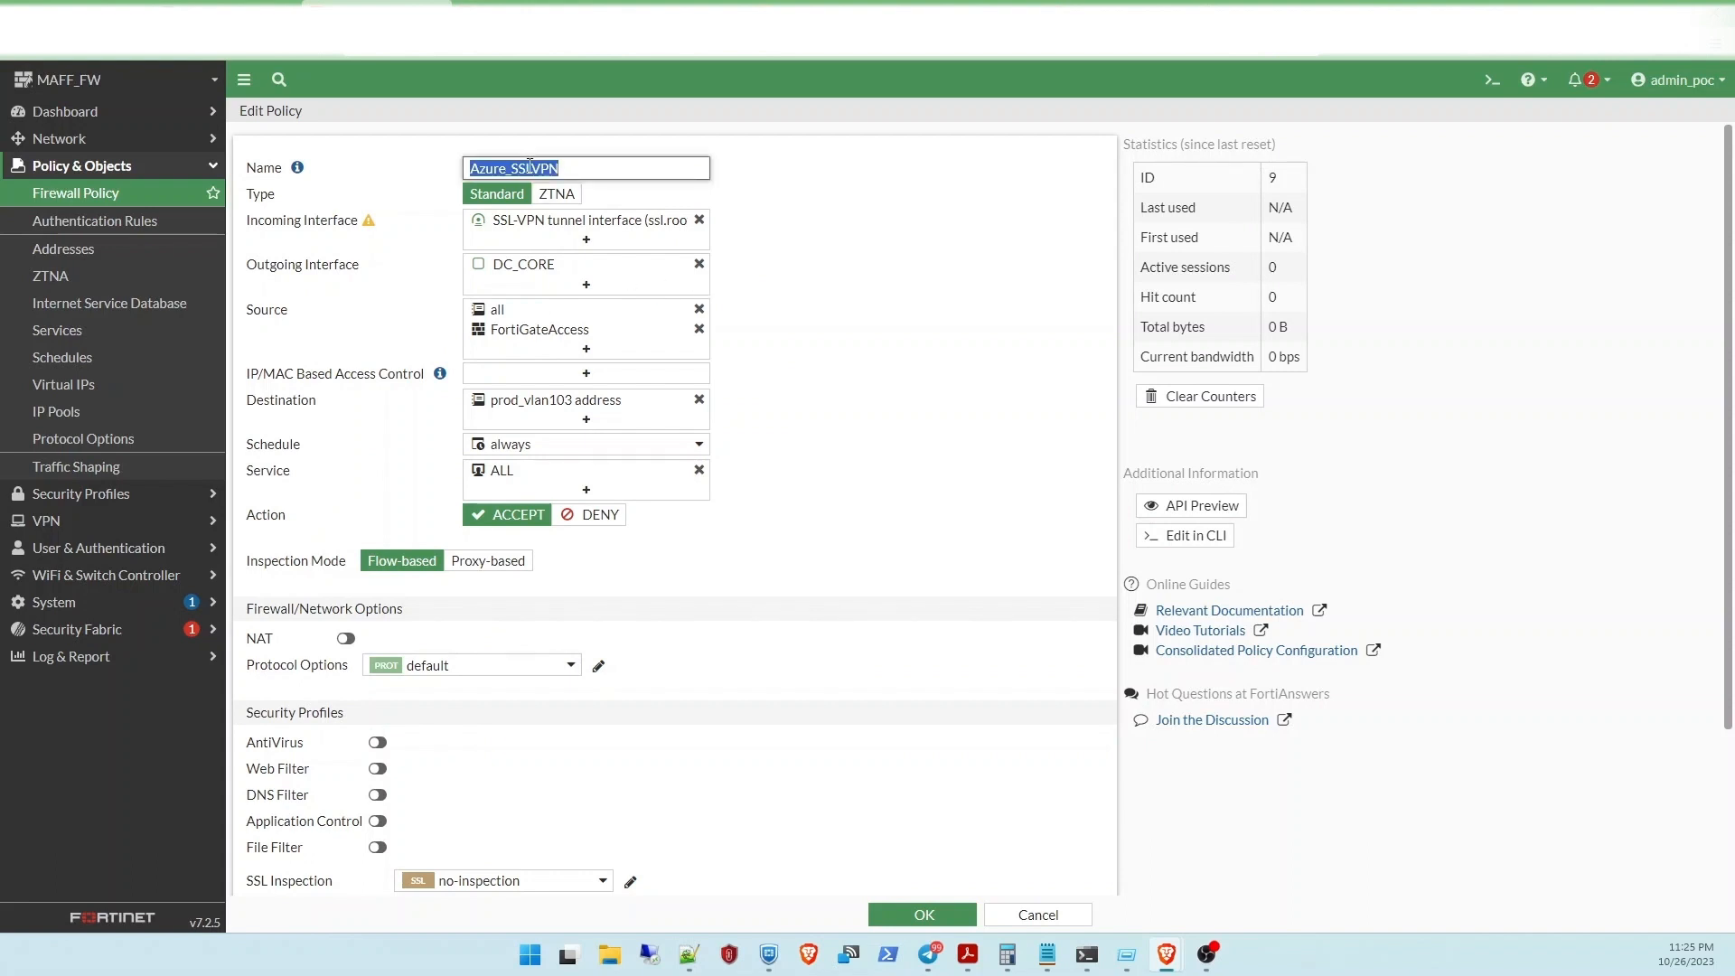
mouse_move(404, 230)
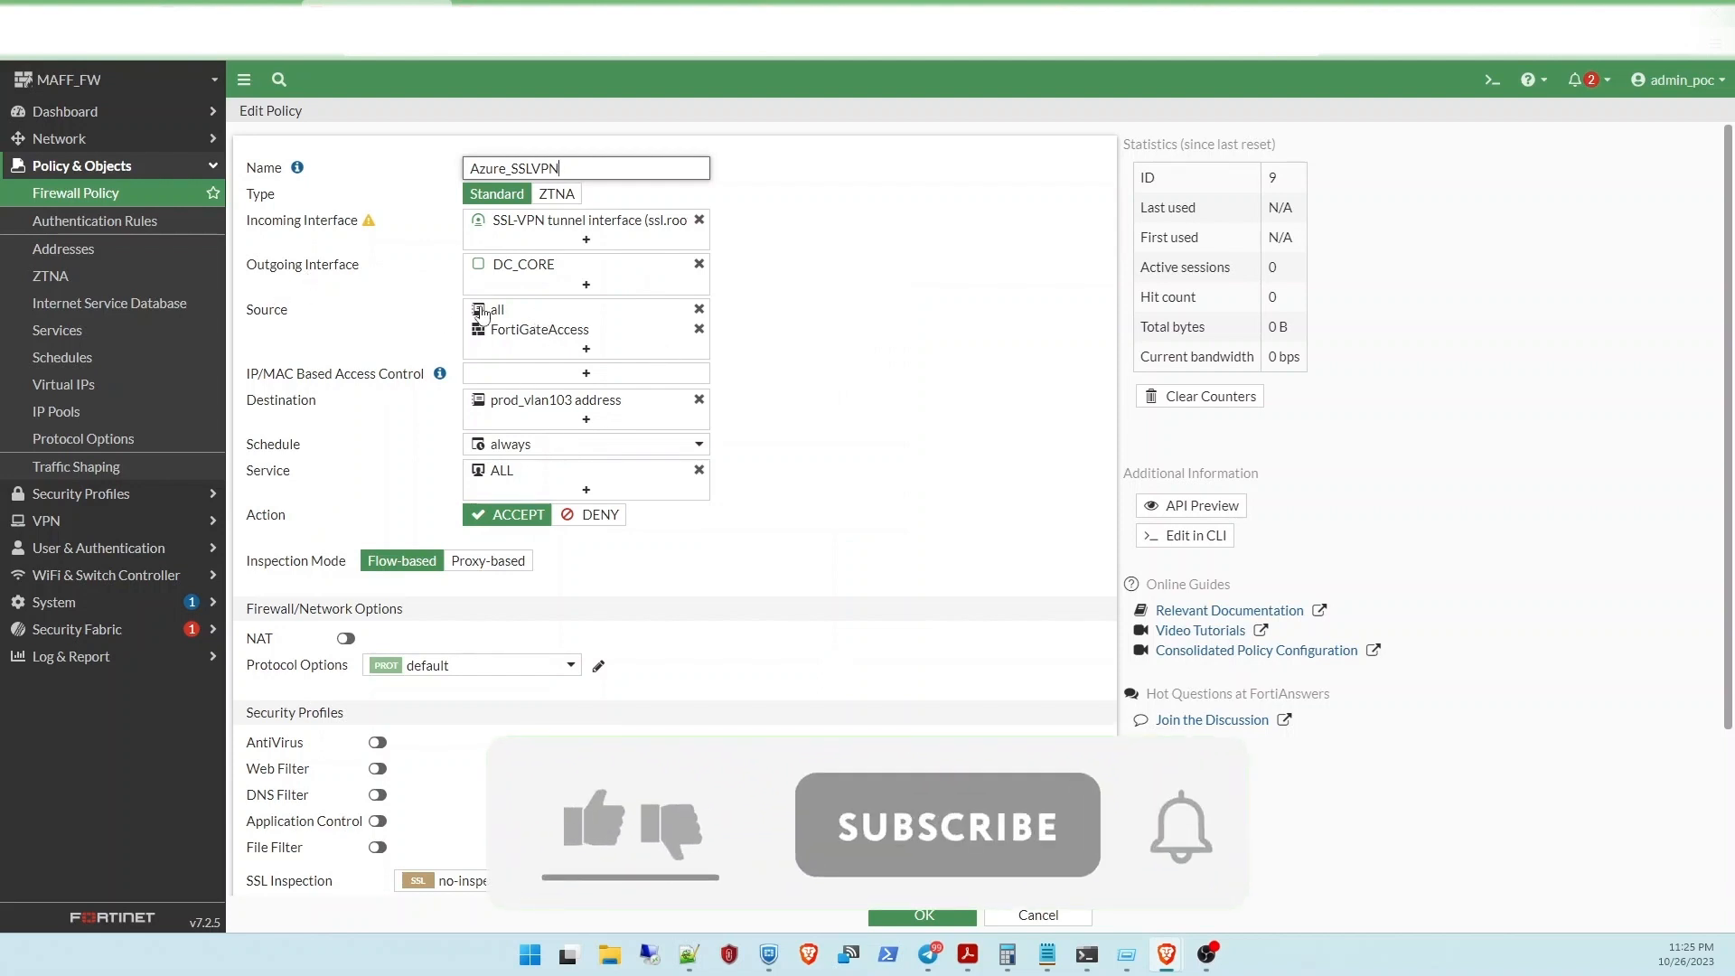
left_click(586, 329)
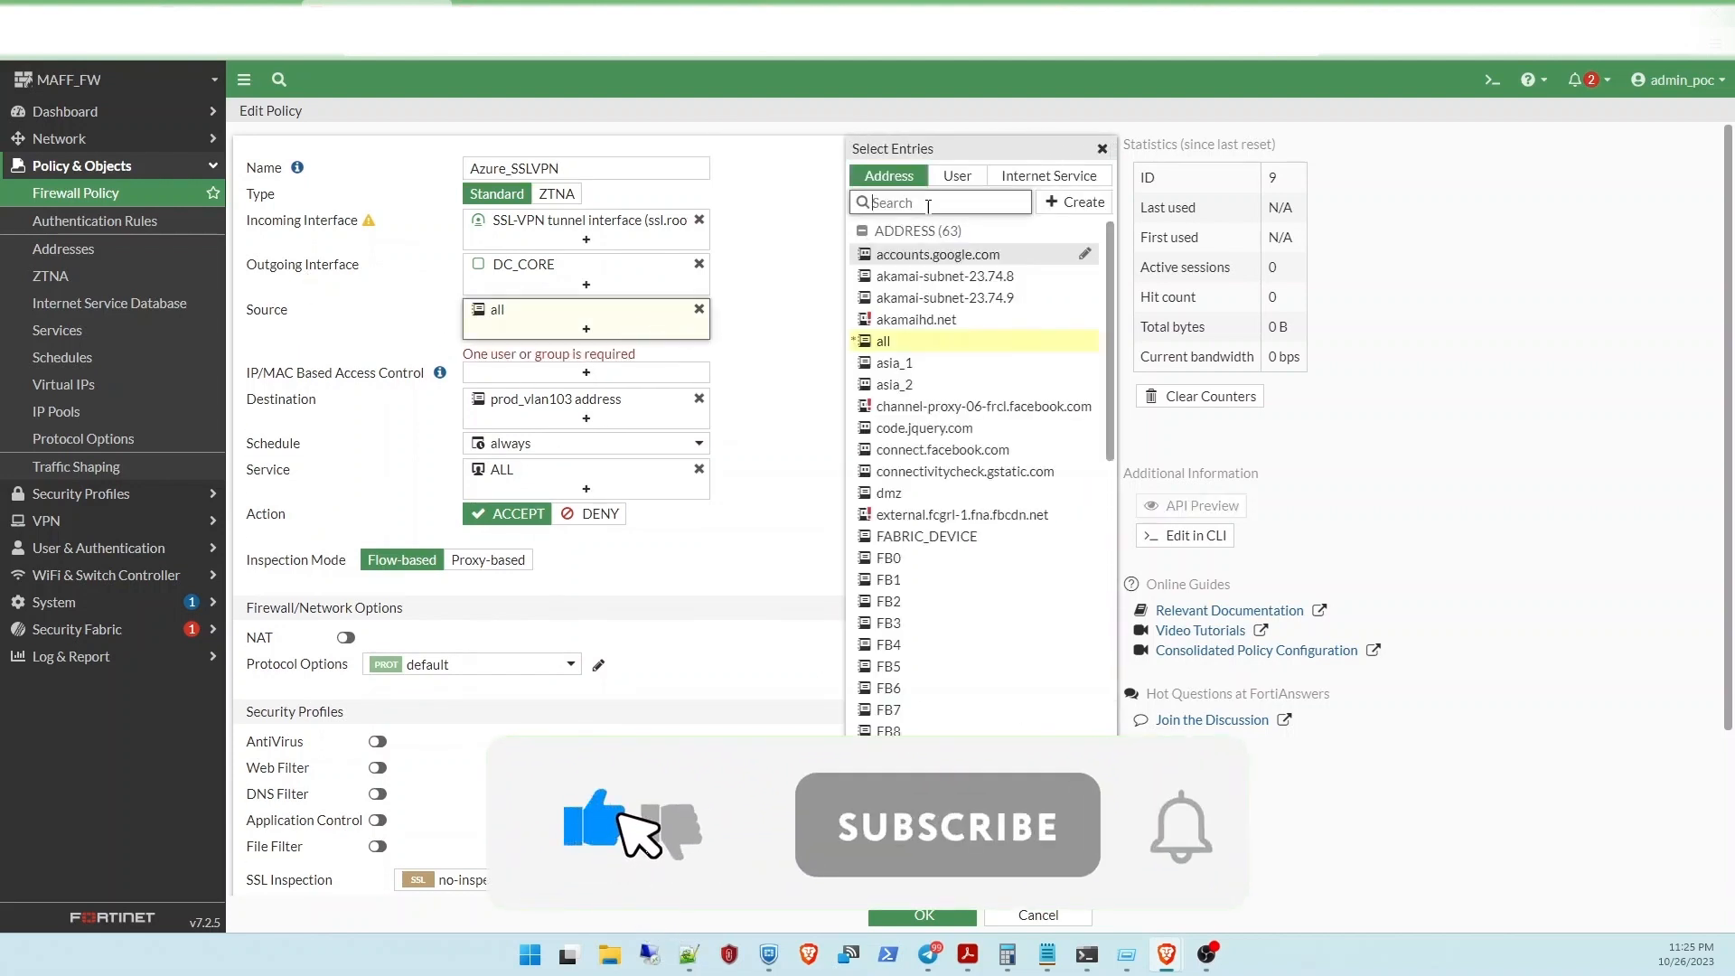
left_click(956, 176)
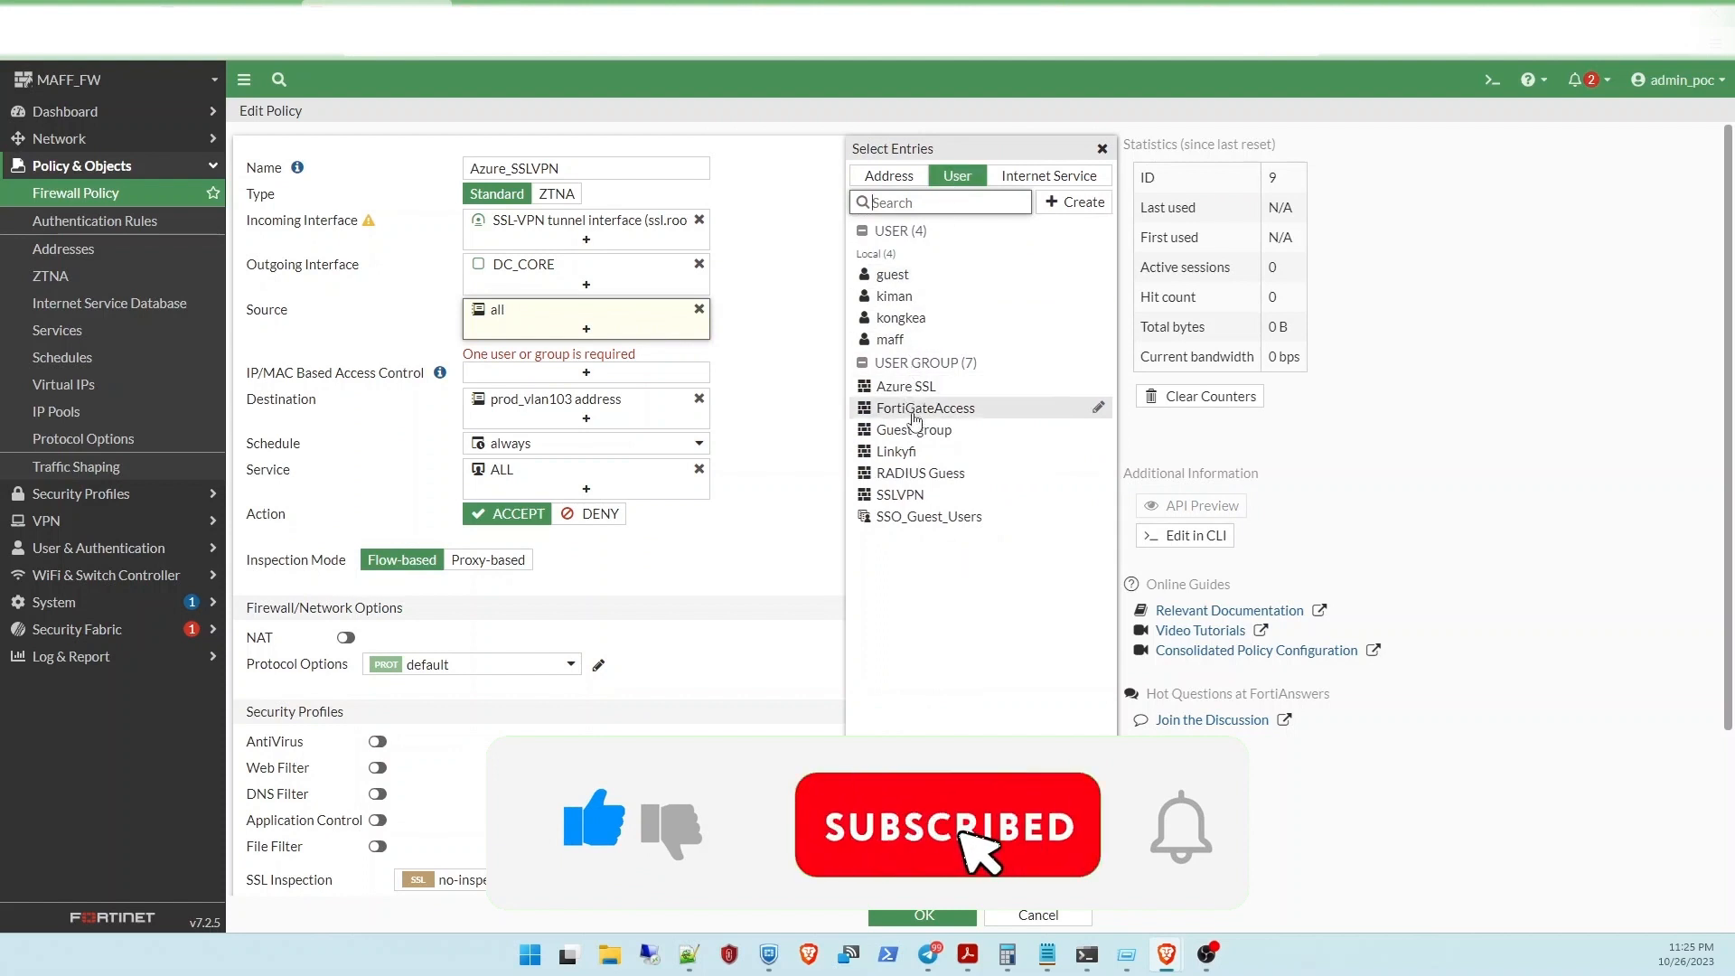
mouse_move(906, 387)
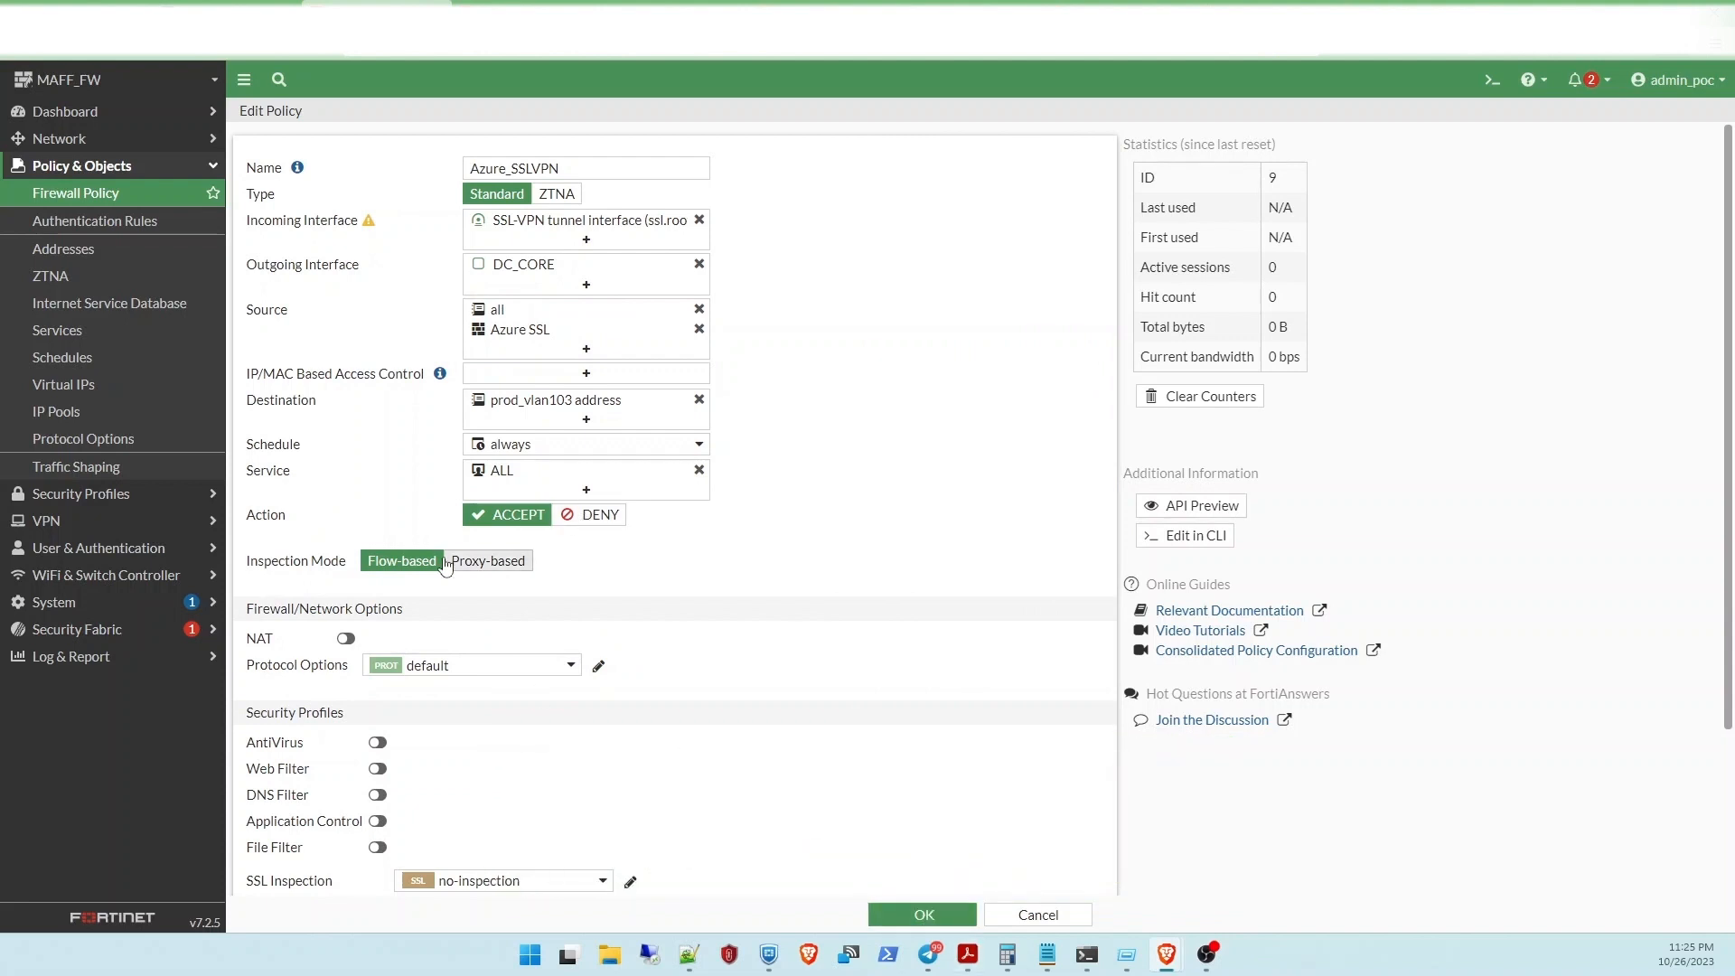
mouse_move(924, 869)
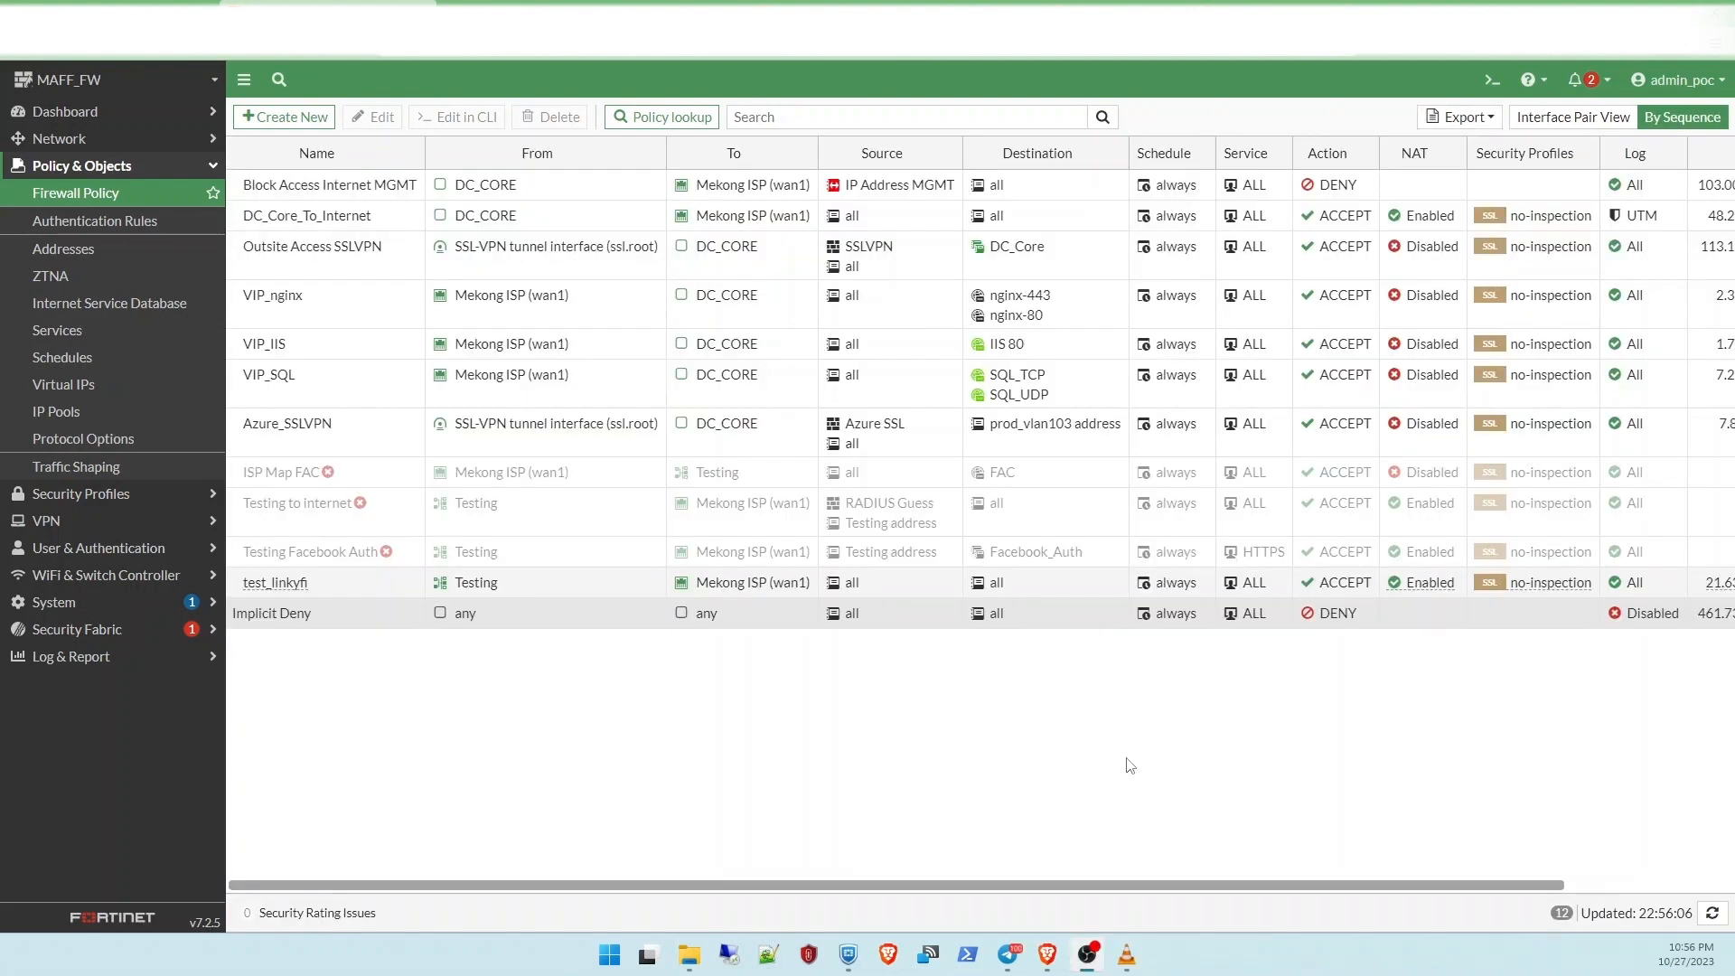
mouse_move(96, 220)
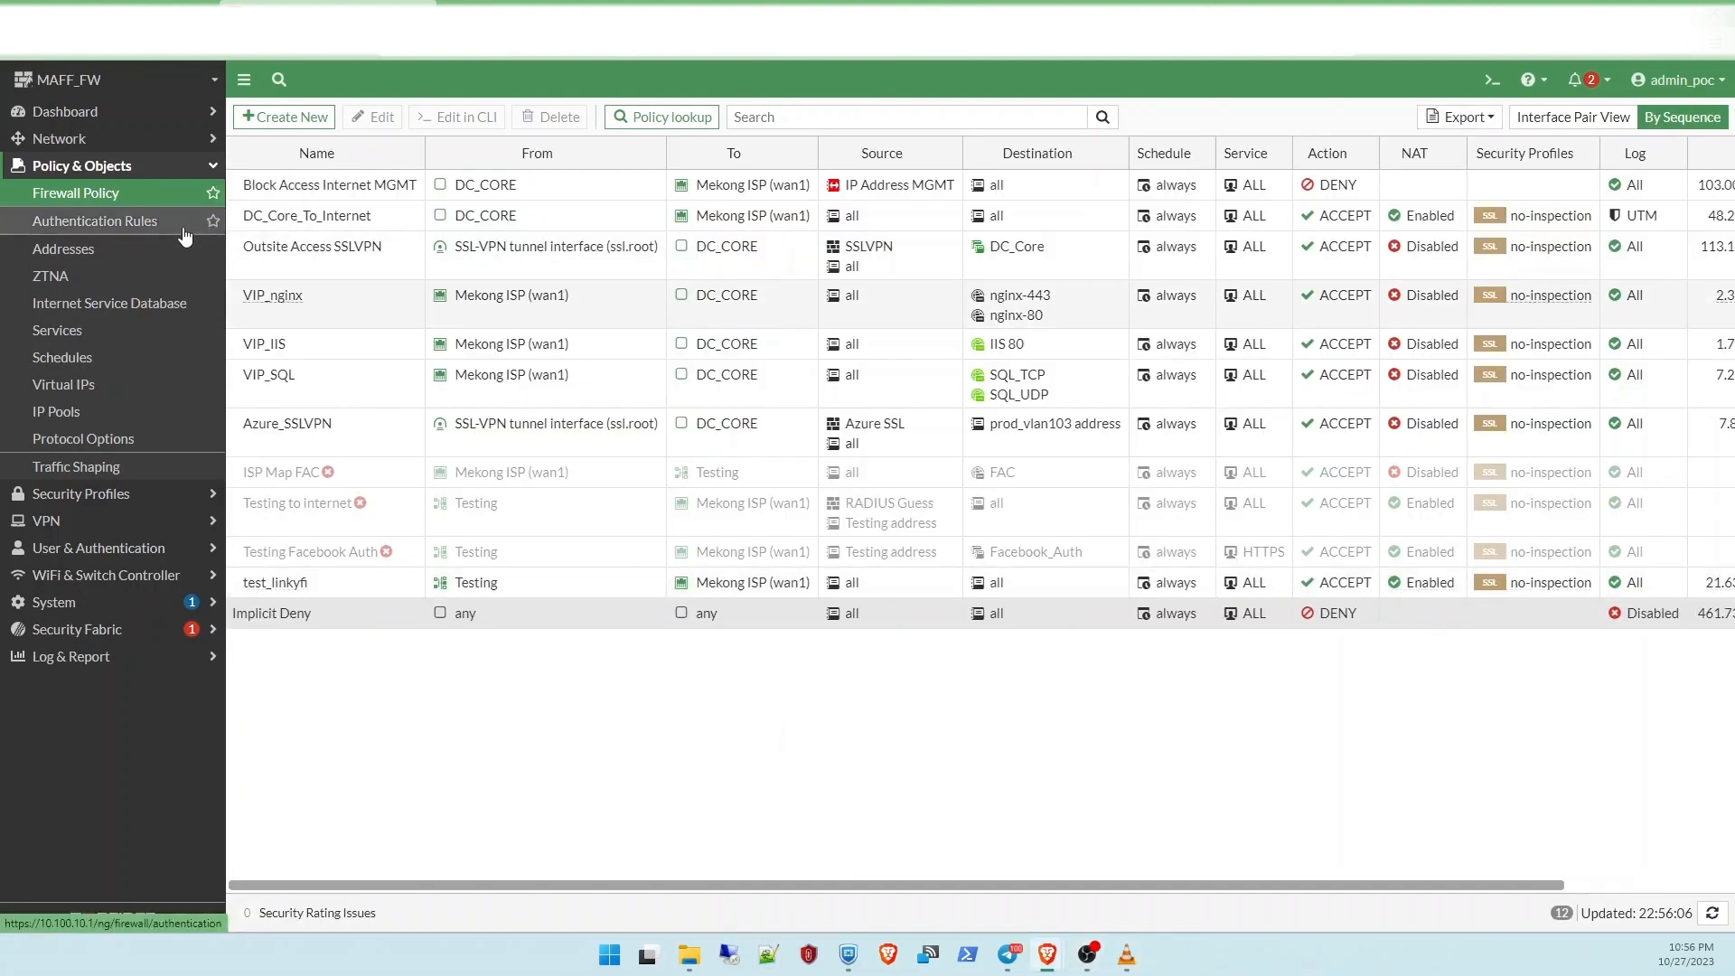
mouse_move(213, 248)
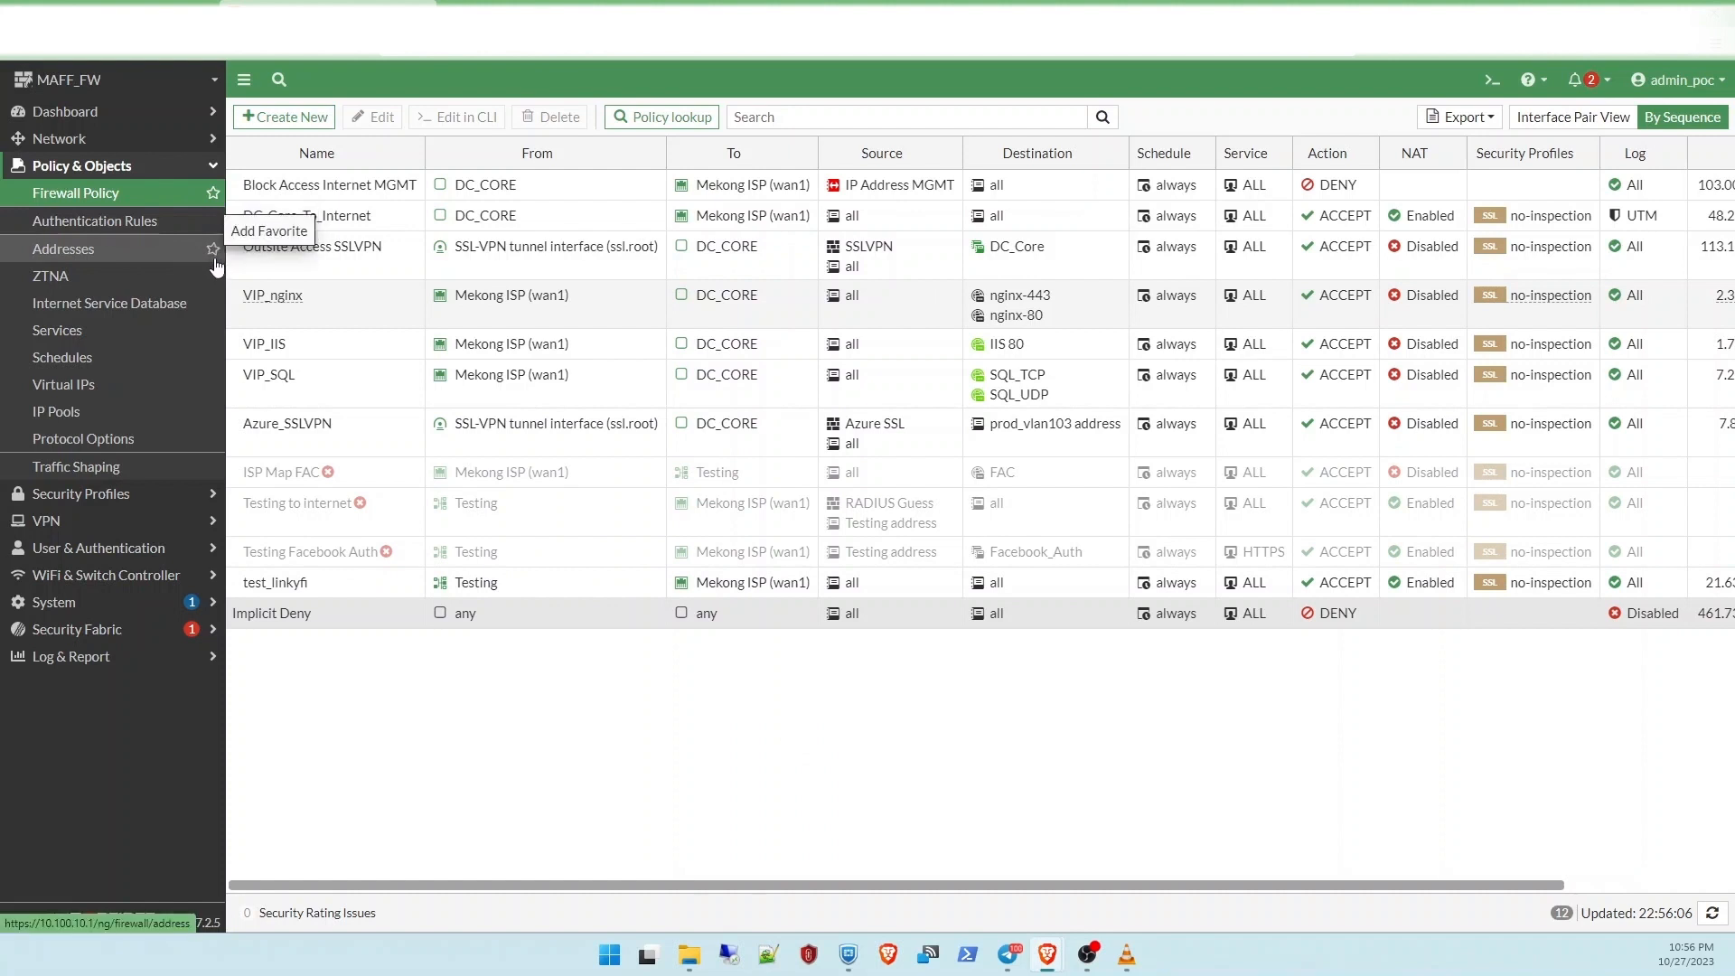
mouse_move(182, 266)
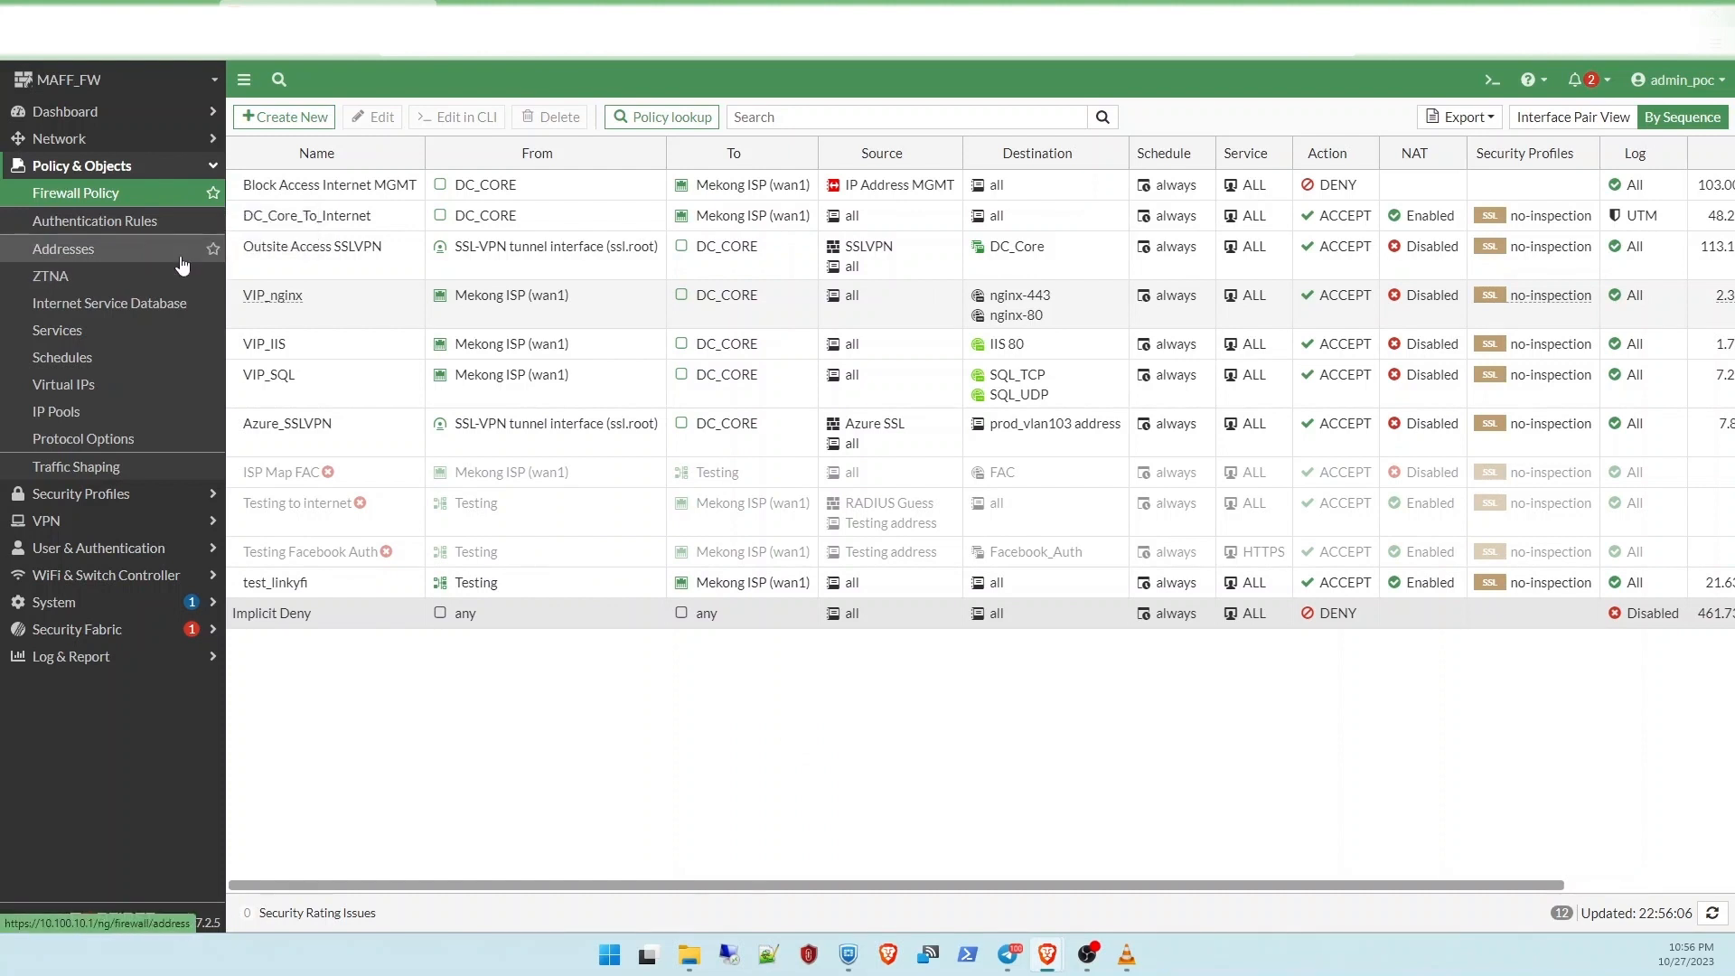
mouse_move(123, 520)
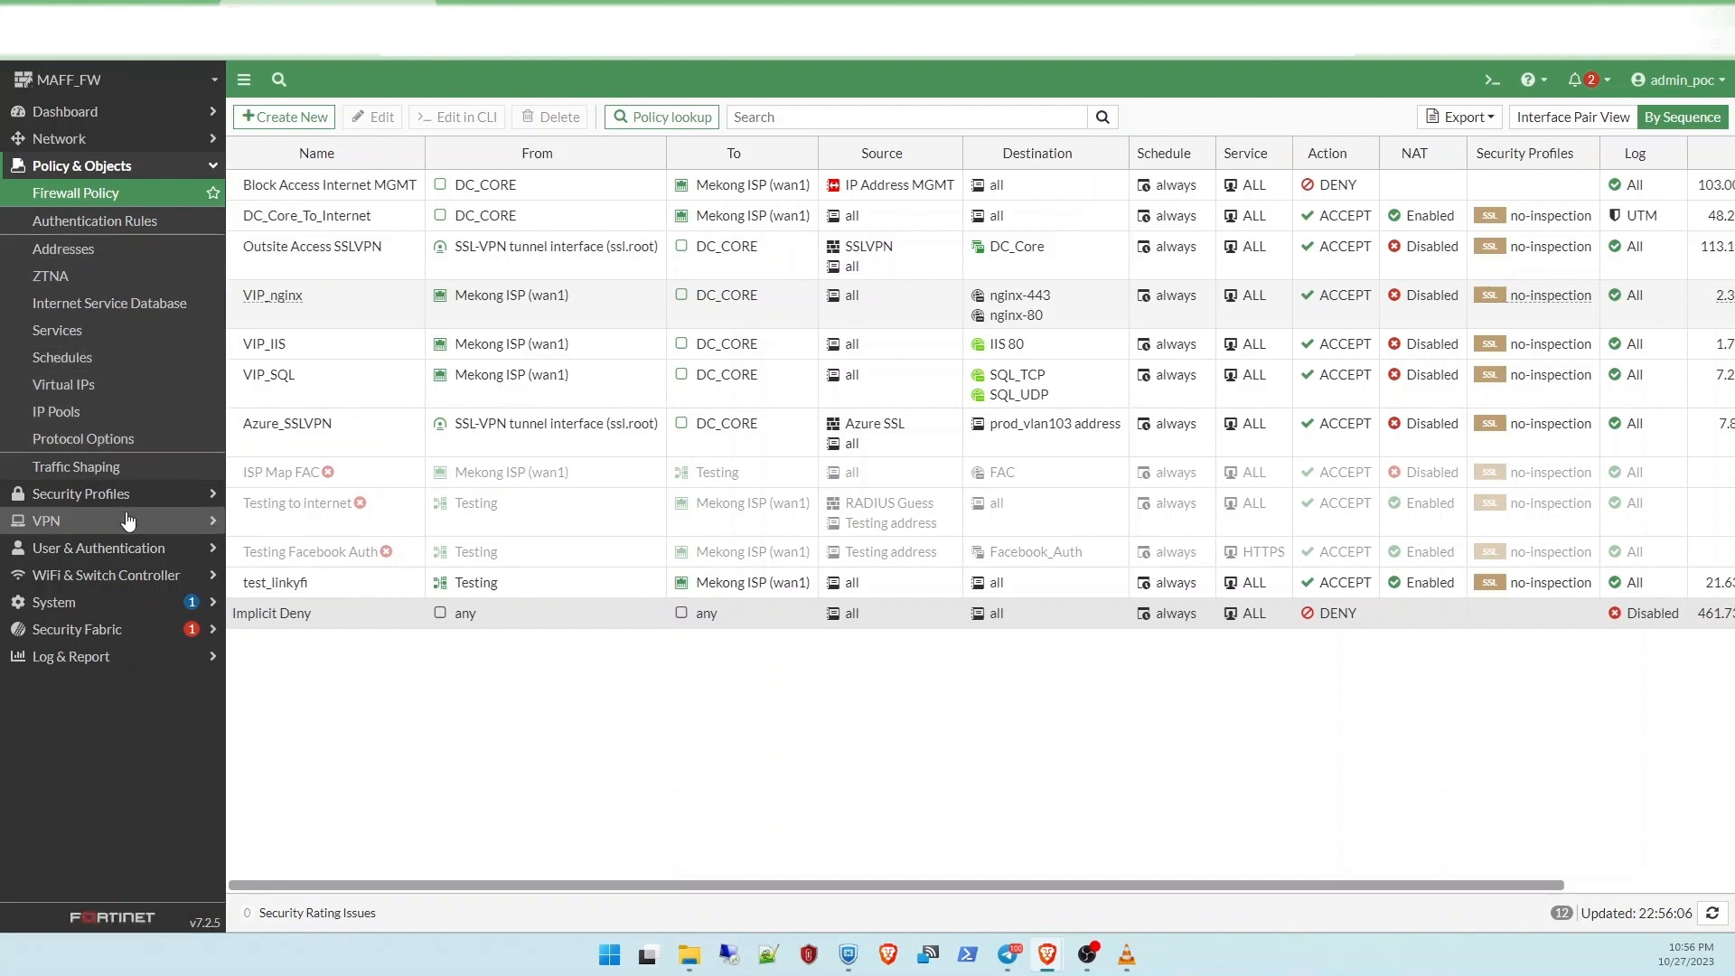
Step: Expand the VPN menu after saving Azure_SSLVPN with Azure SSL and all as sources
left_click(47, 521)
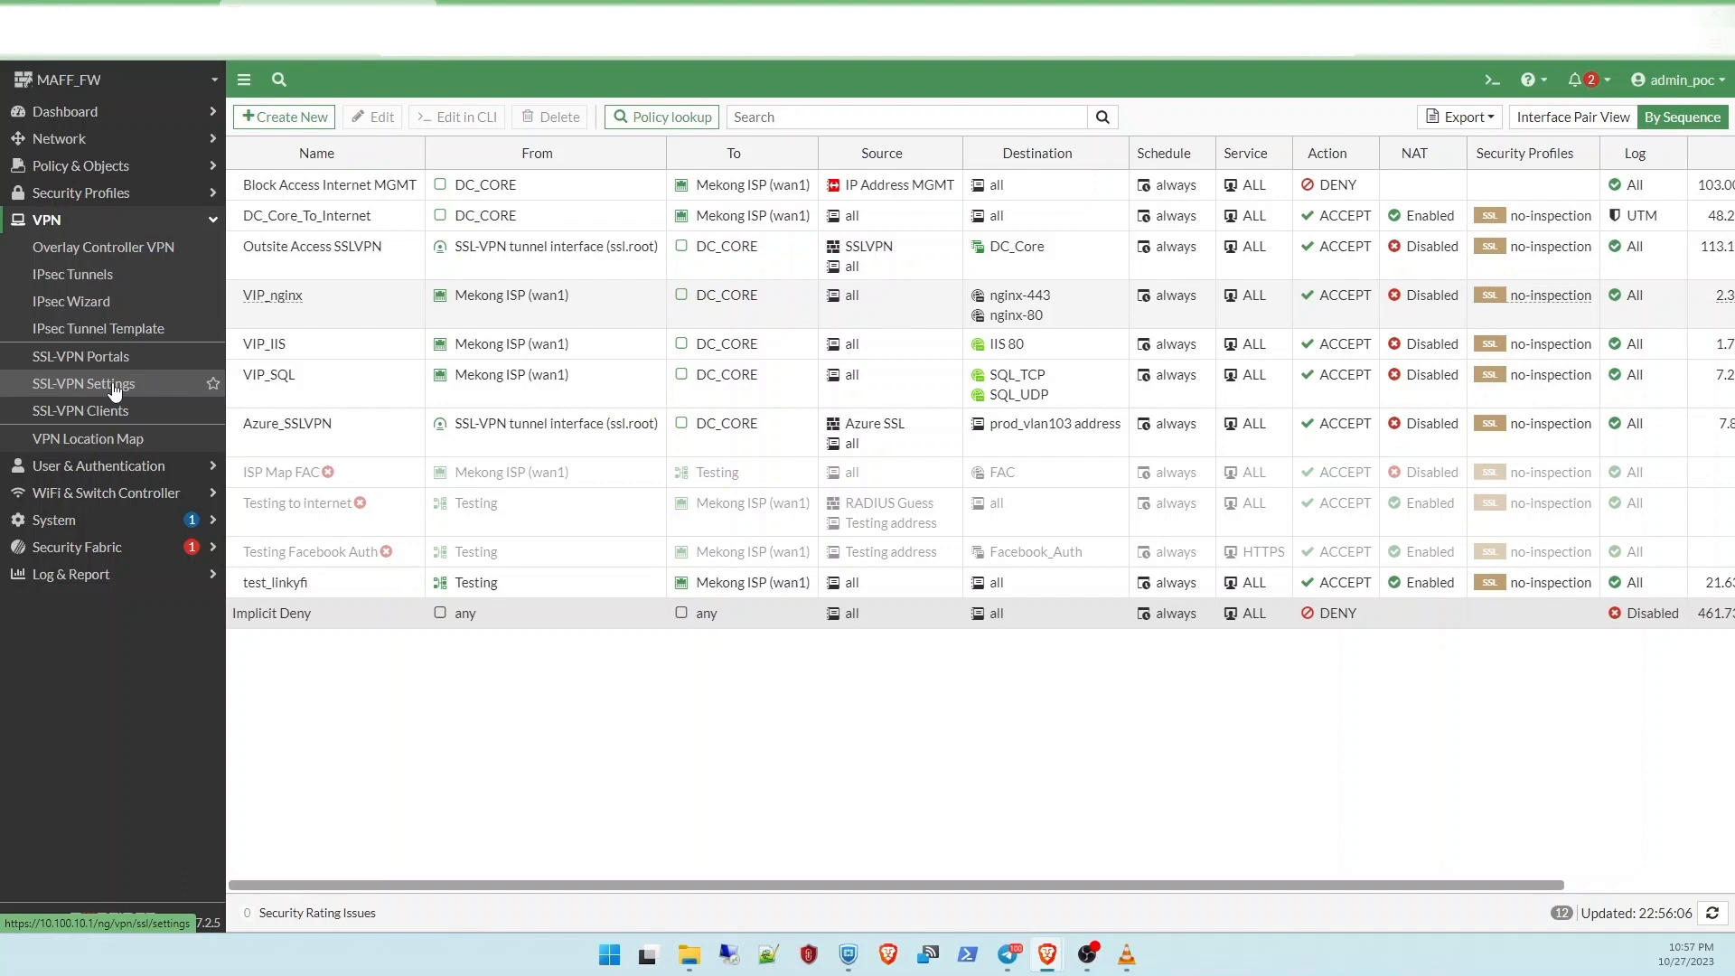
Step: Review SSL-VPN Portals, then load the web-mode login page from the SSL-VPN Settings listening URL on port 44380
left_click(83, 383)
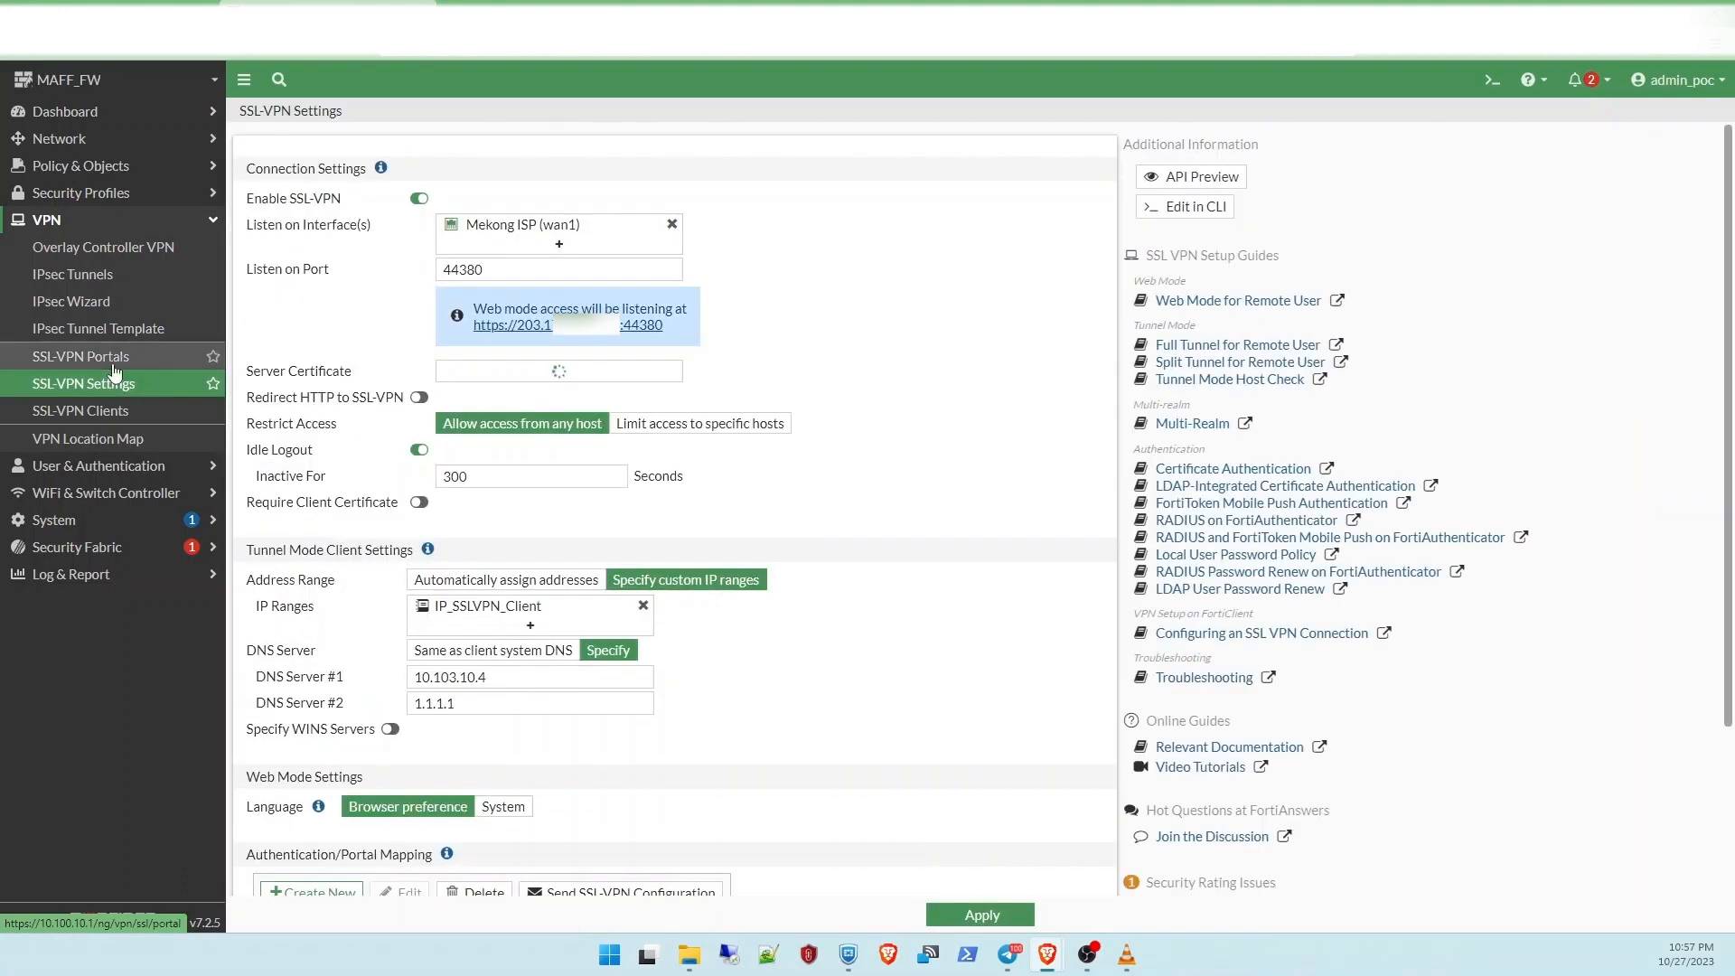
left_click(79, 356)
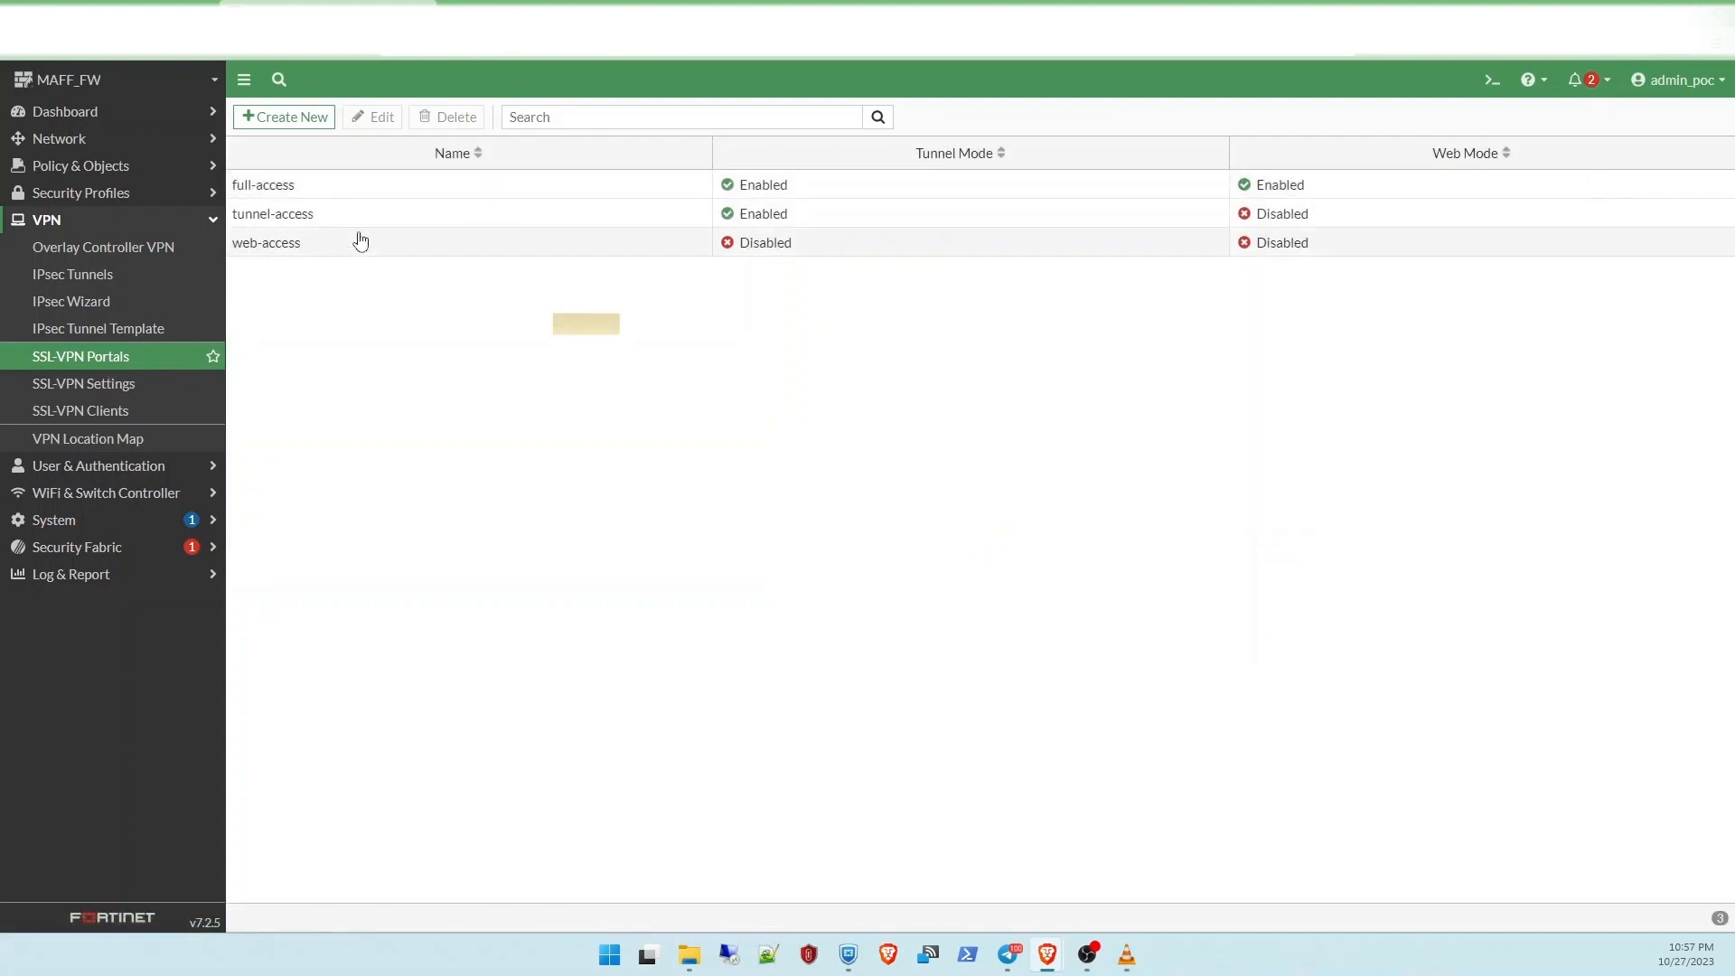
mouse_move(408, 219)
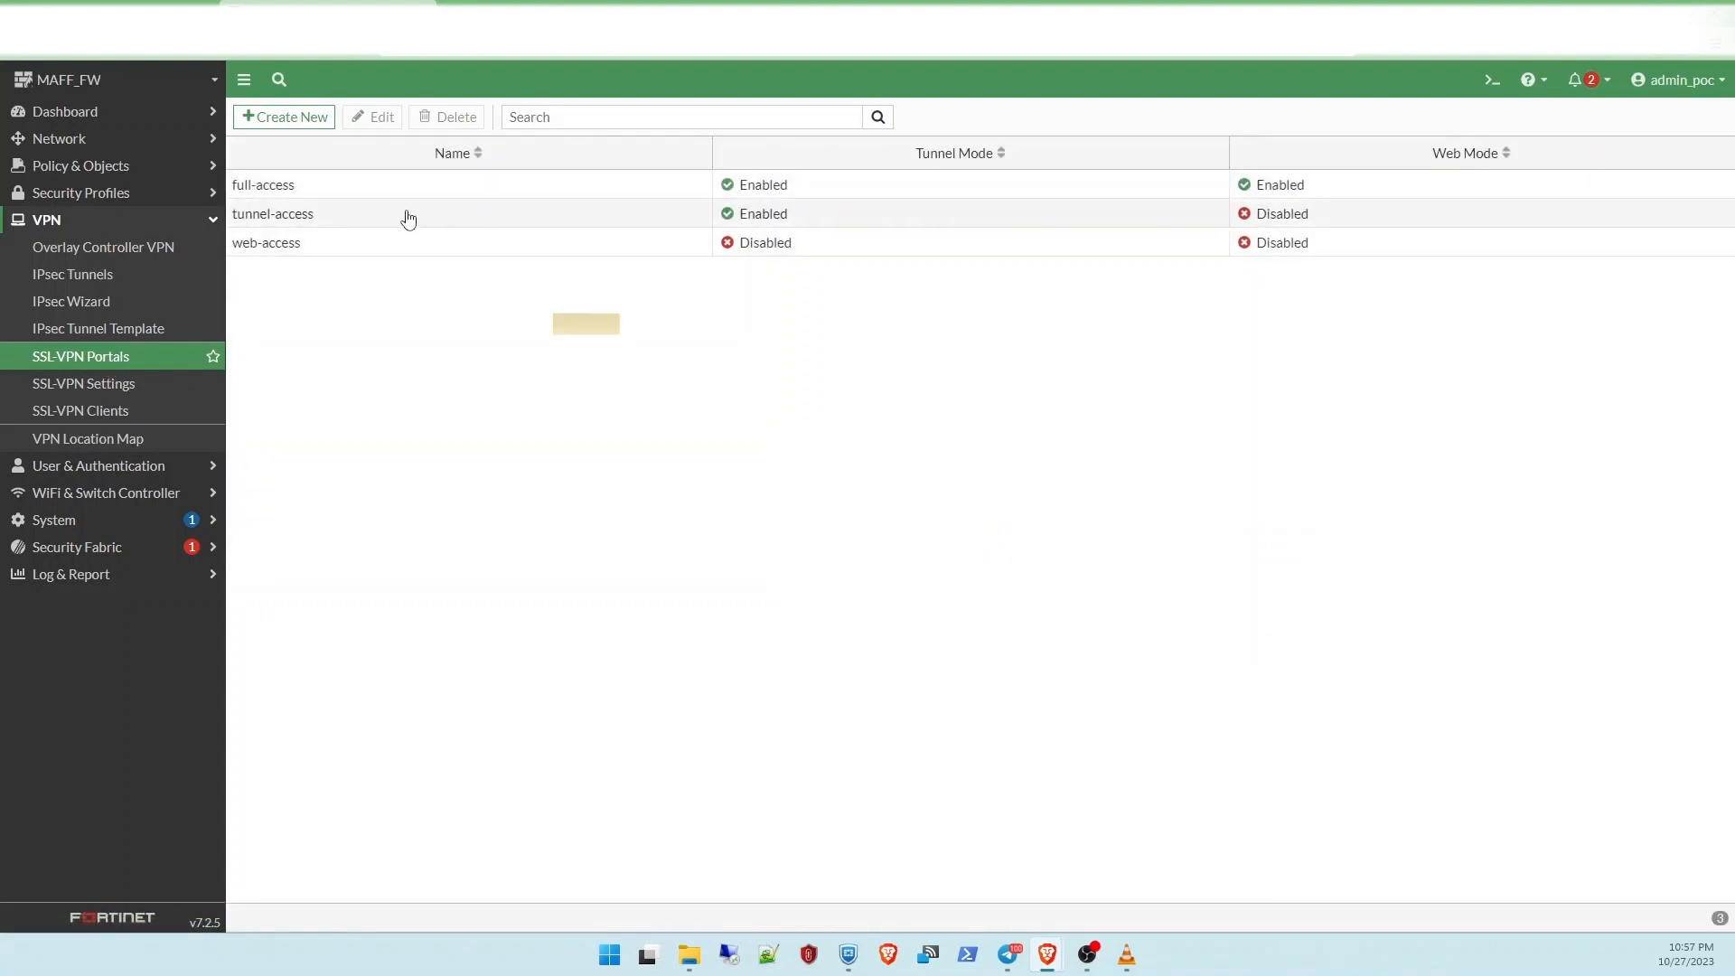
left_click(83, 383)
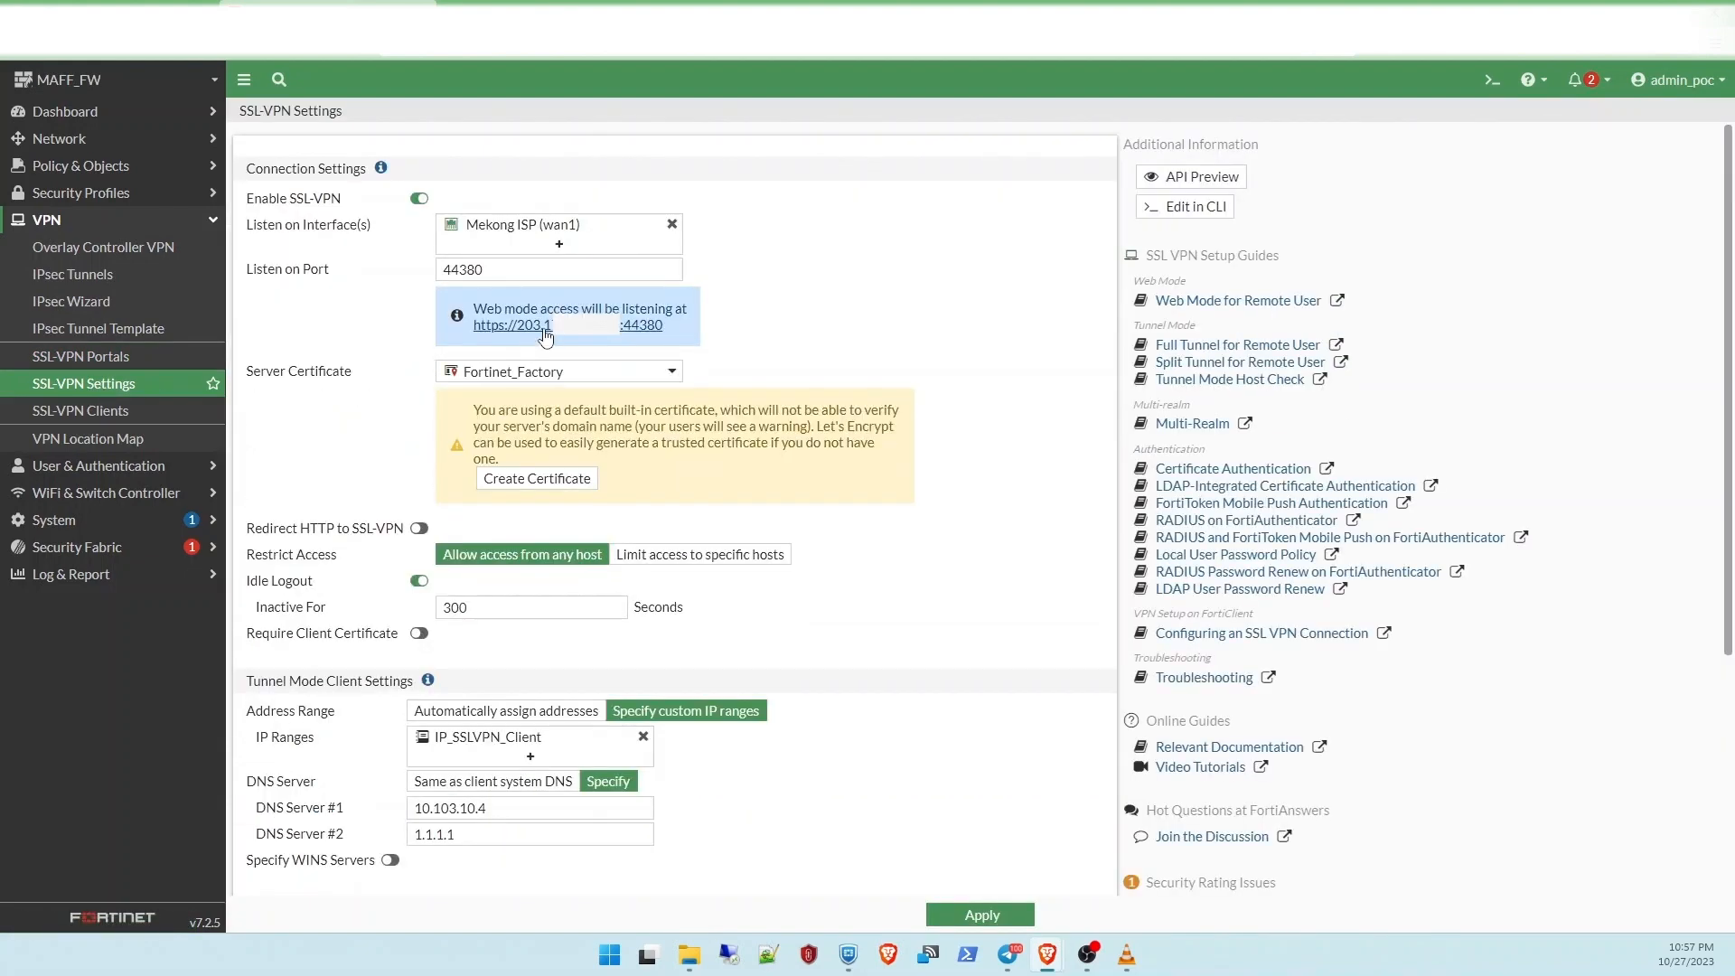
left_click(511, 324)
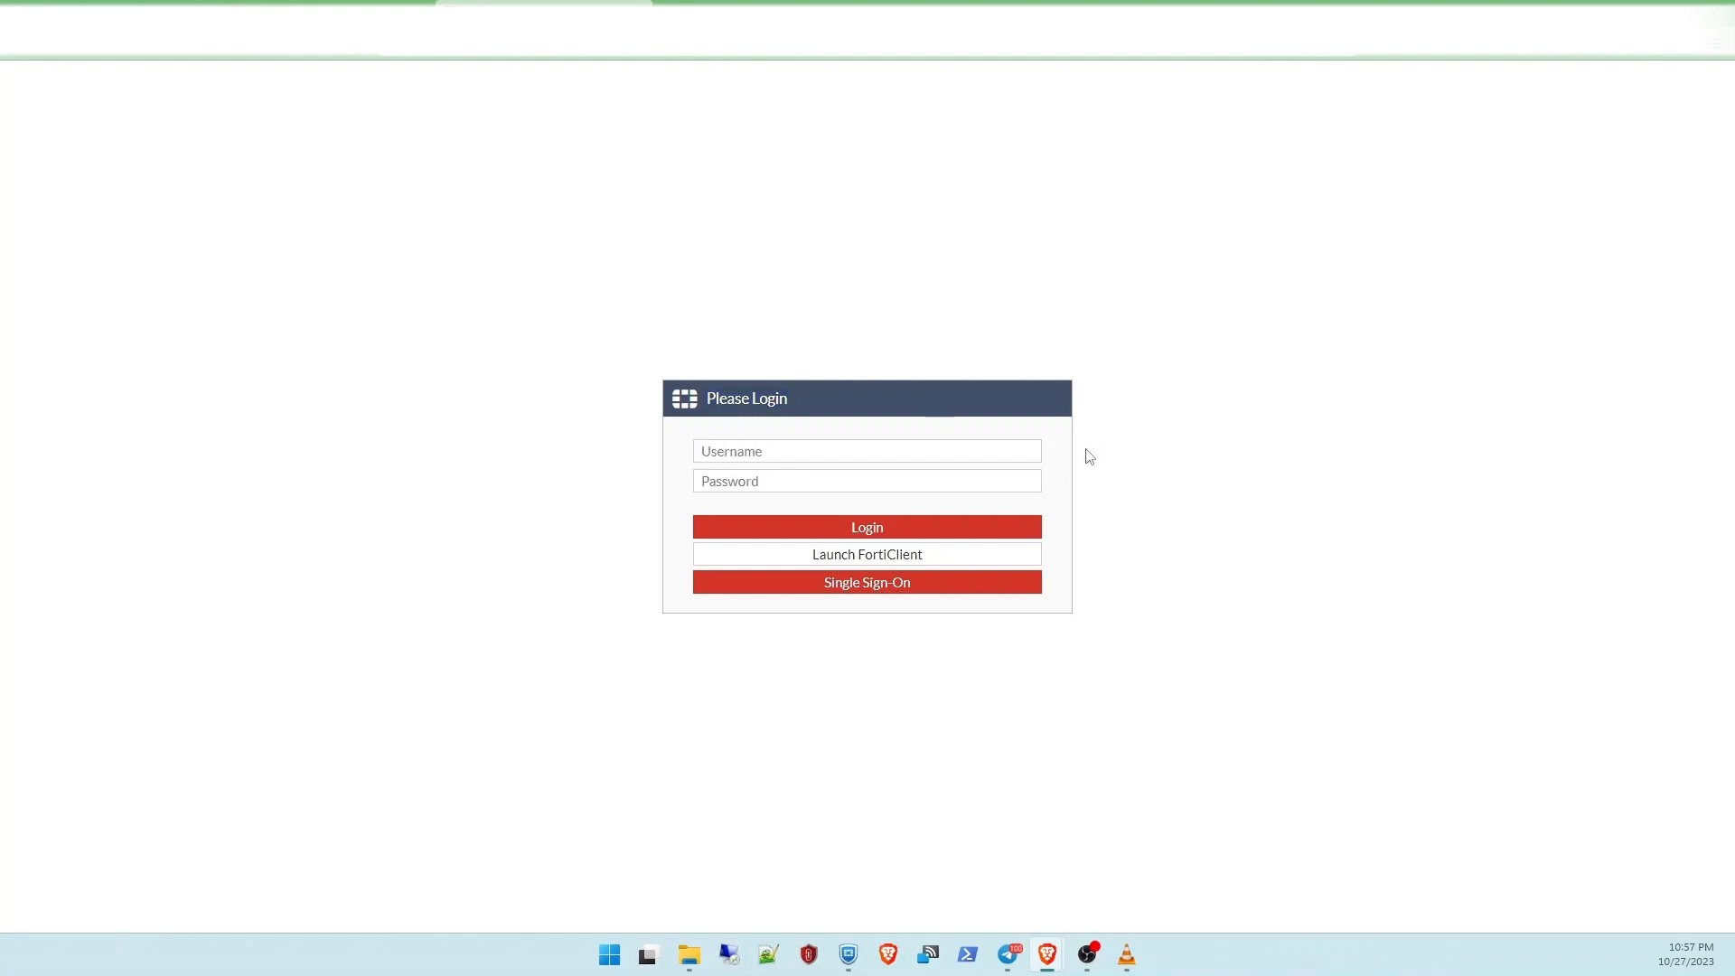
mouse_move(717, 584)
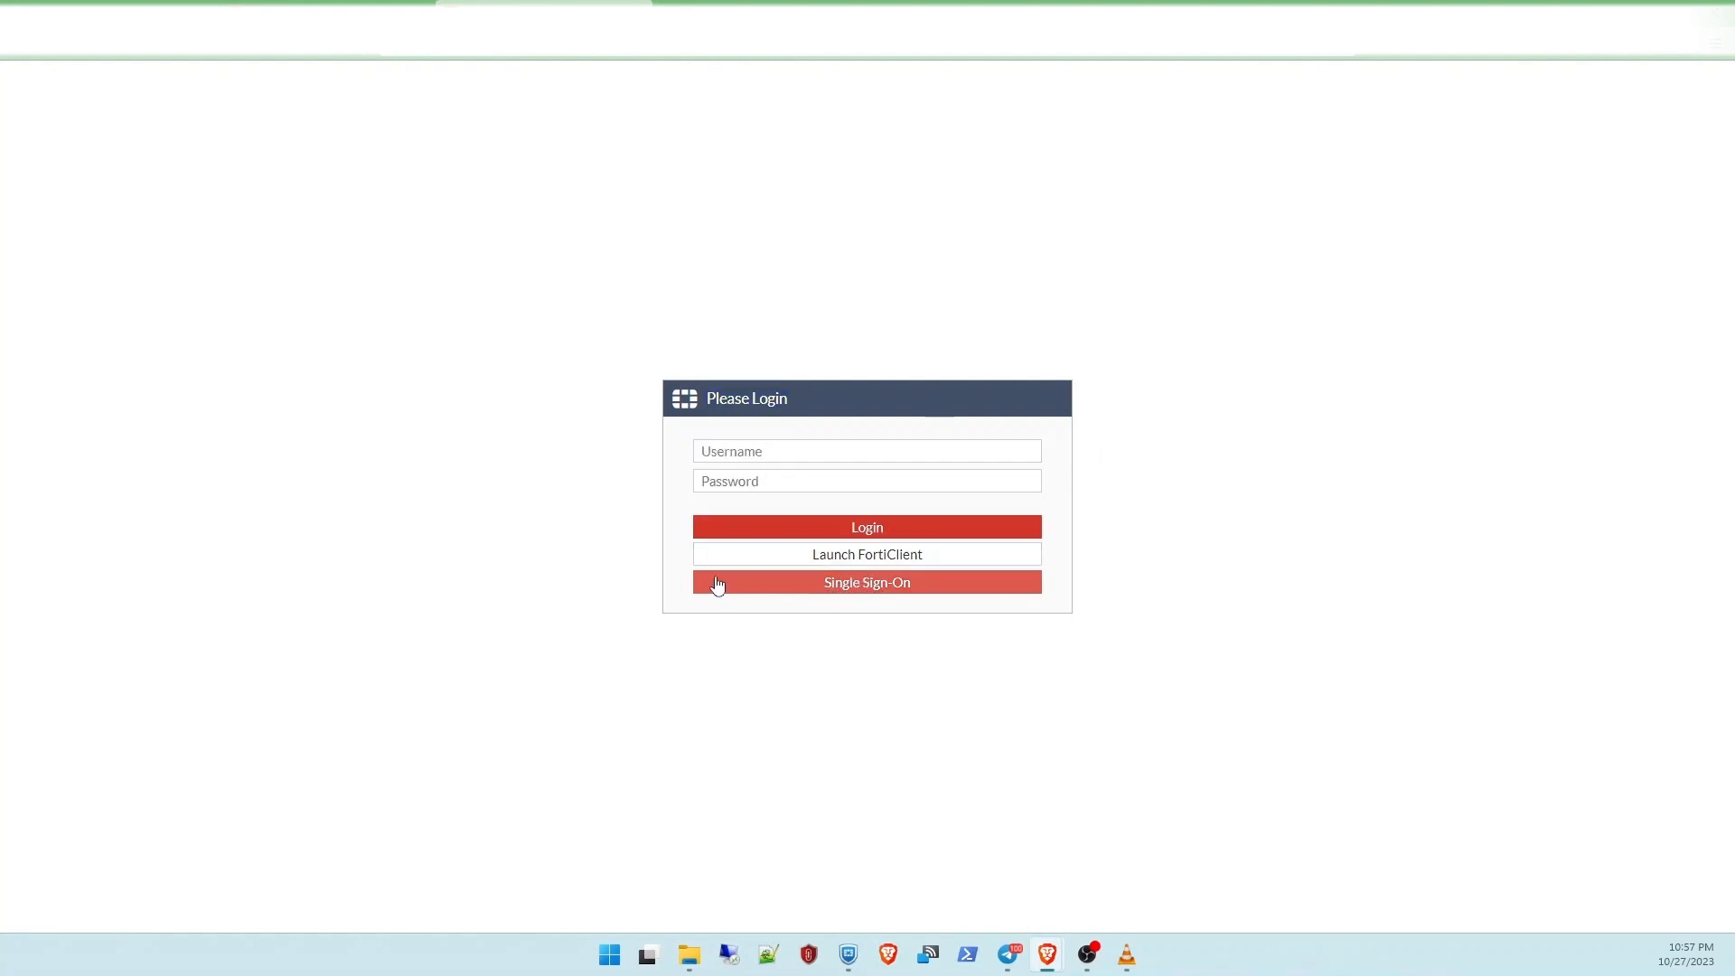
mouse_move(1054, 598)
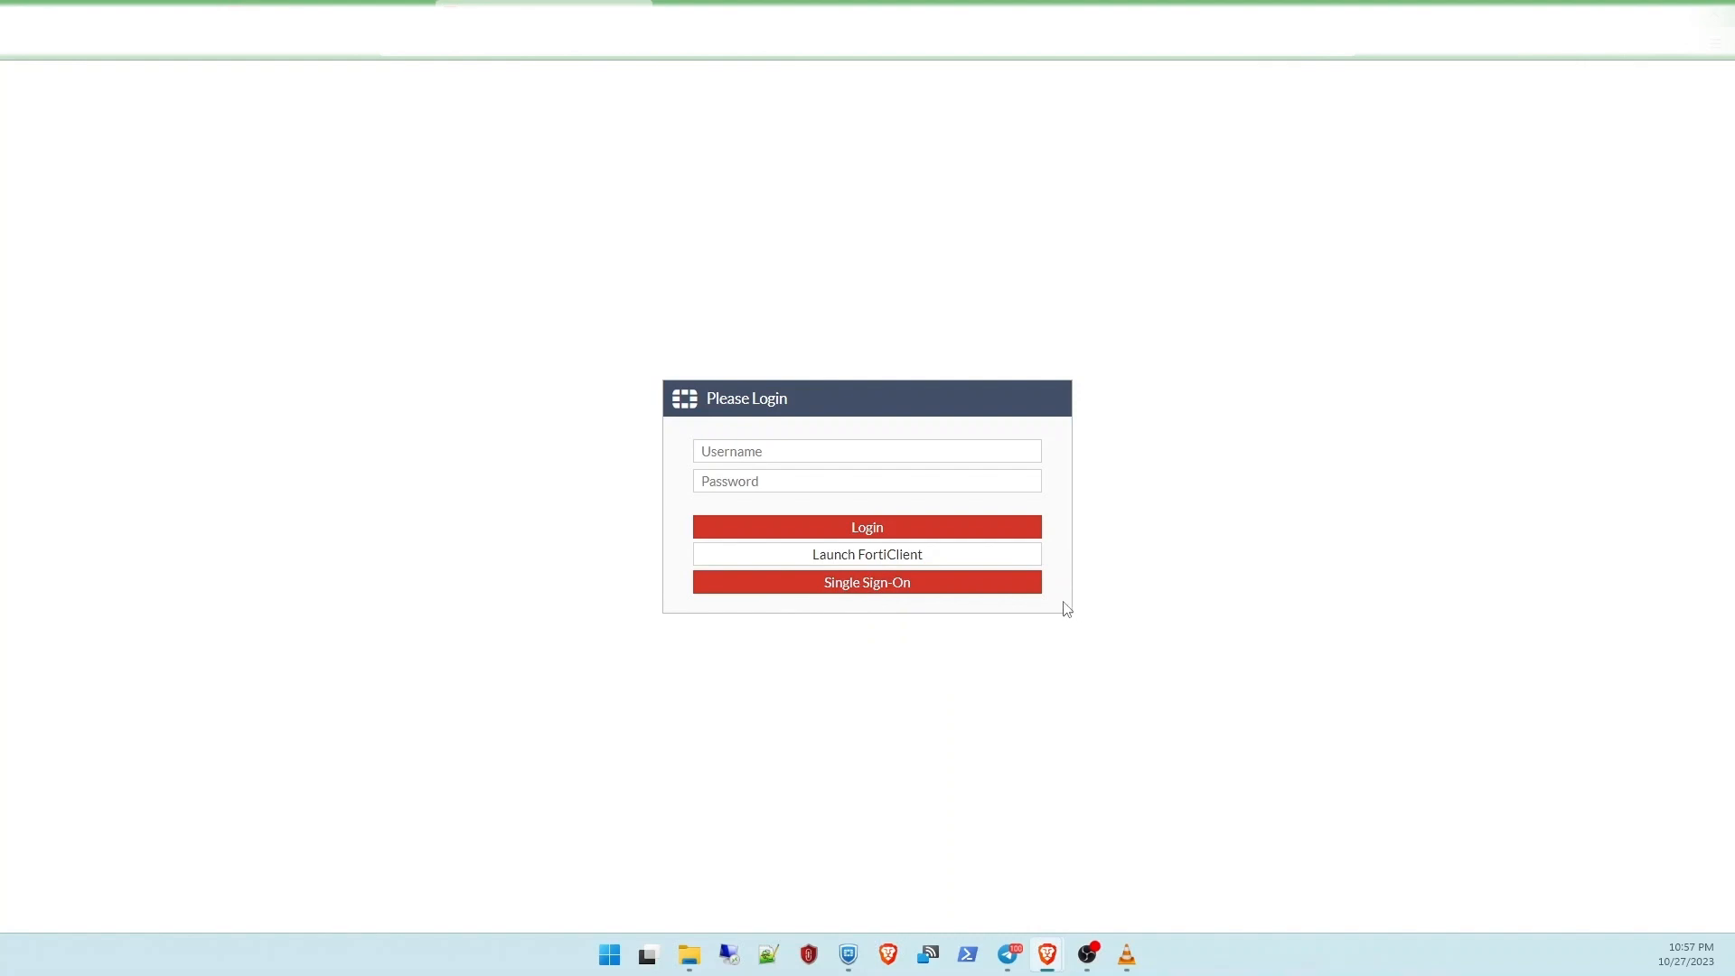
mouse_move(866, 582)
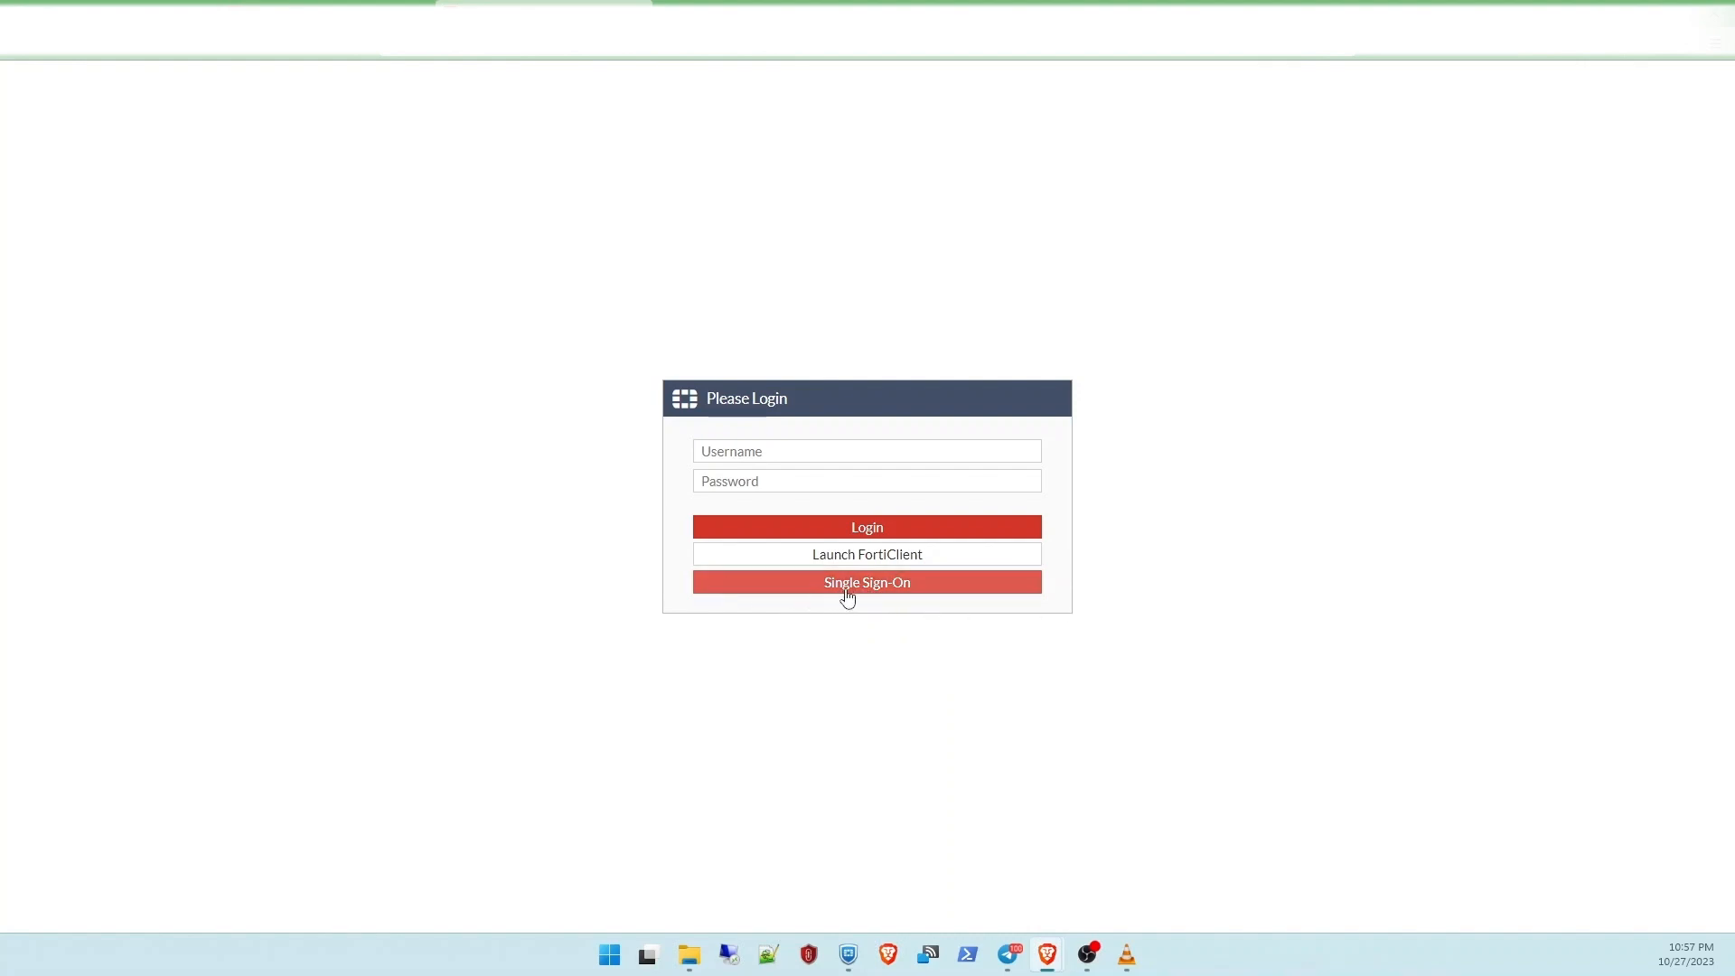
Step: Start Single Sign-On from the Please Login page, bringing up the Microsoft account picker
left_click(866, 583)
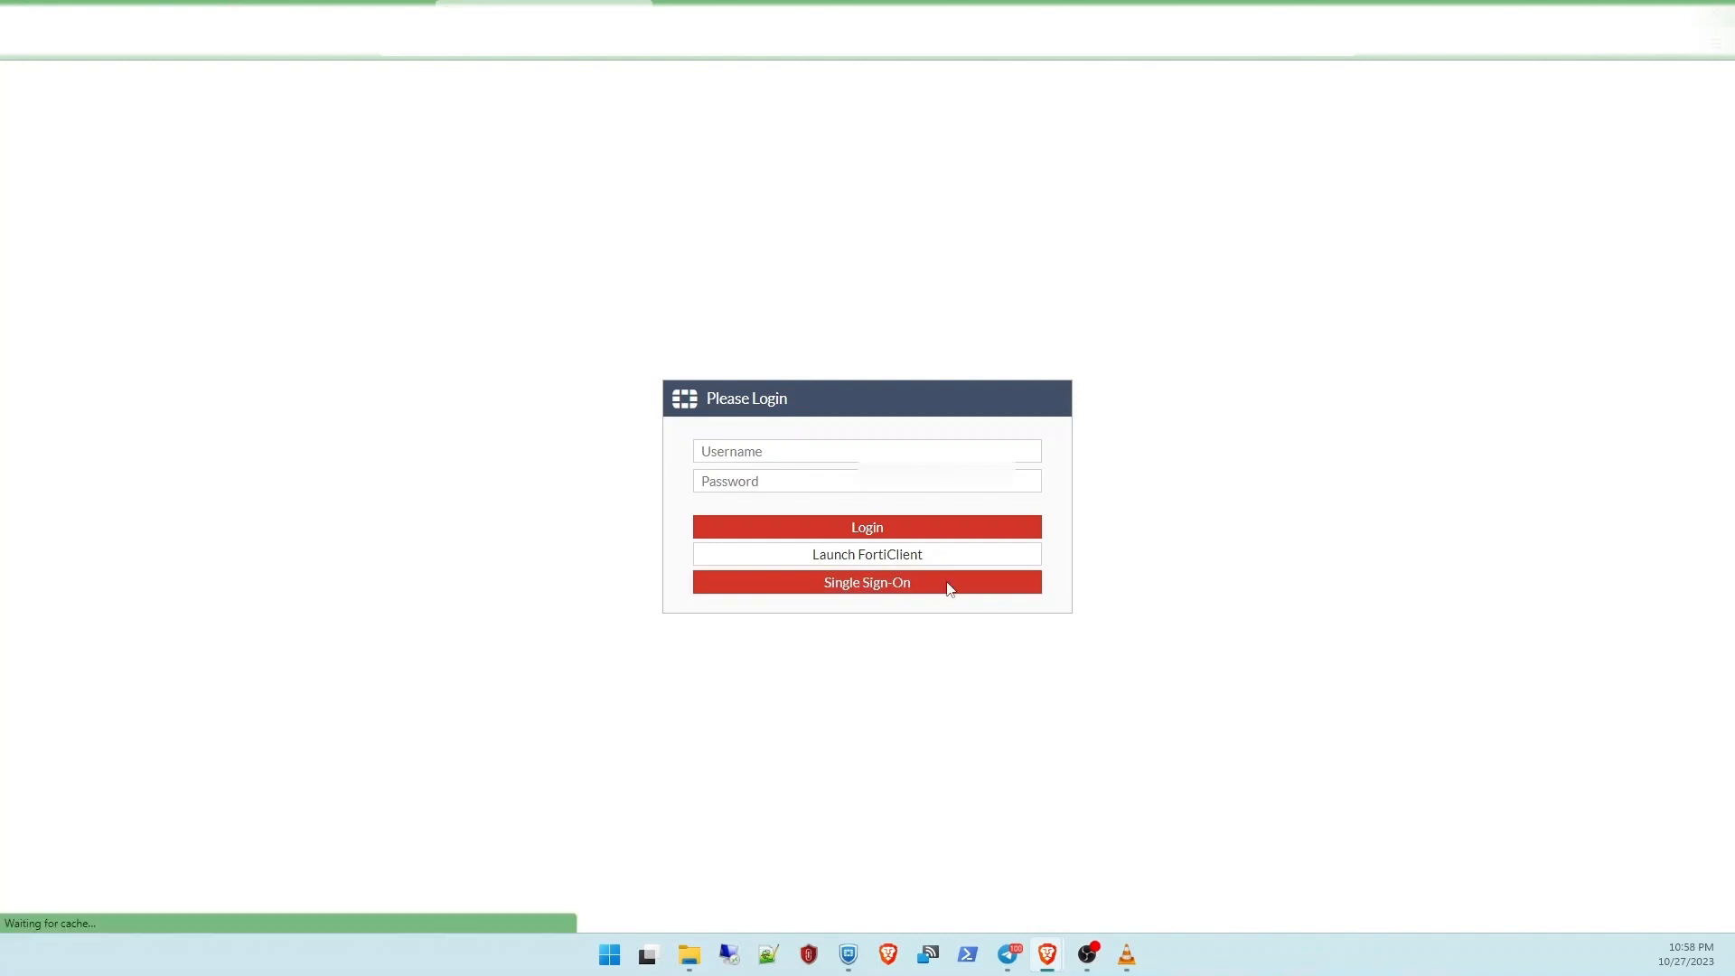
left_click(866, 582)
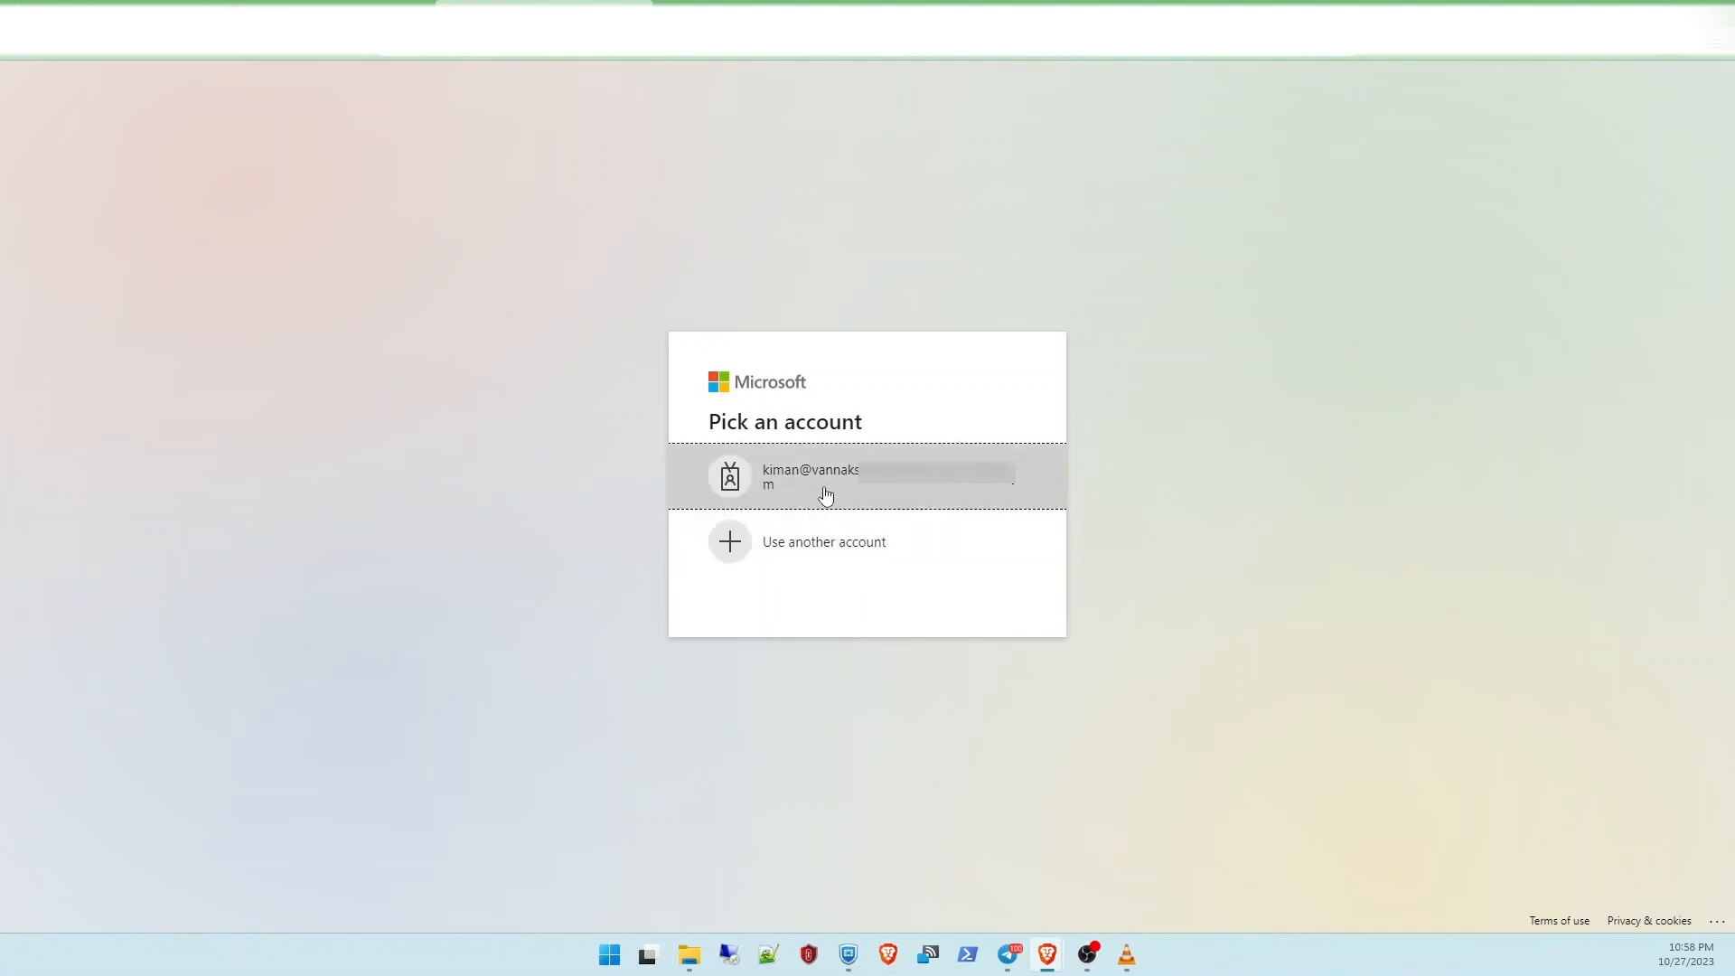
mouse_move(969, 490)
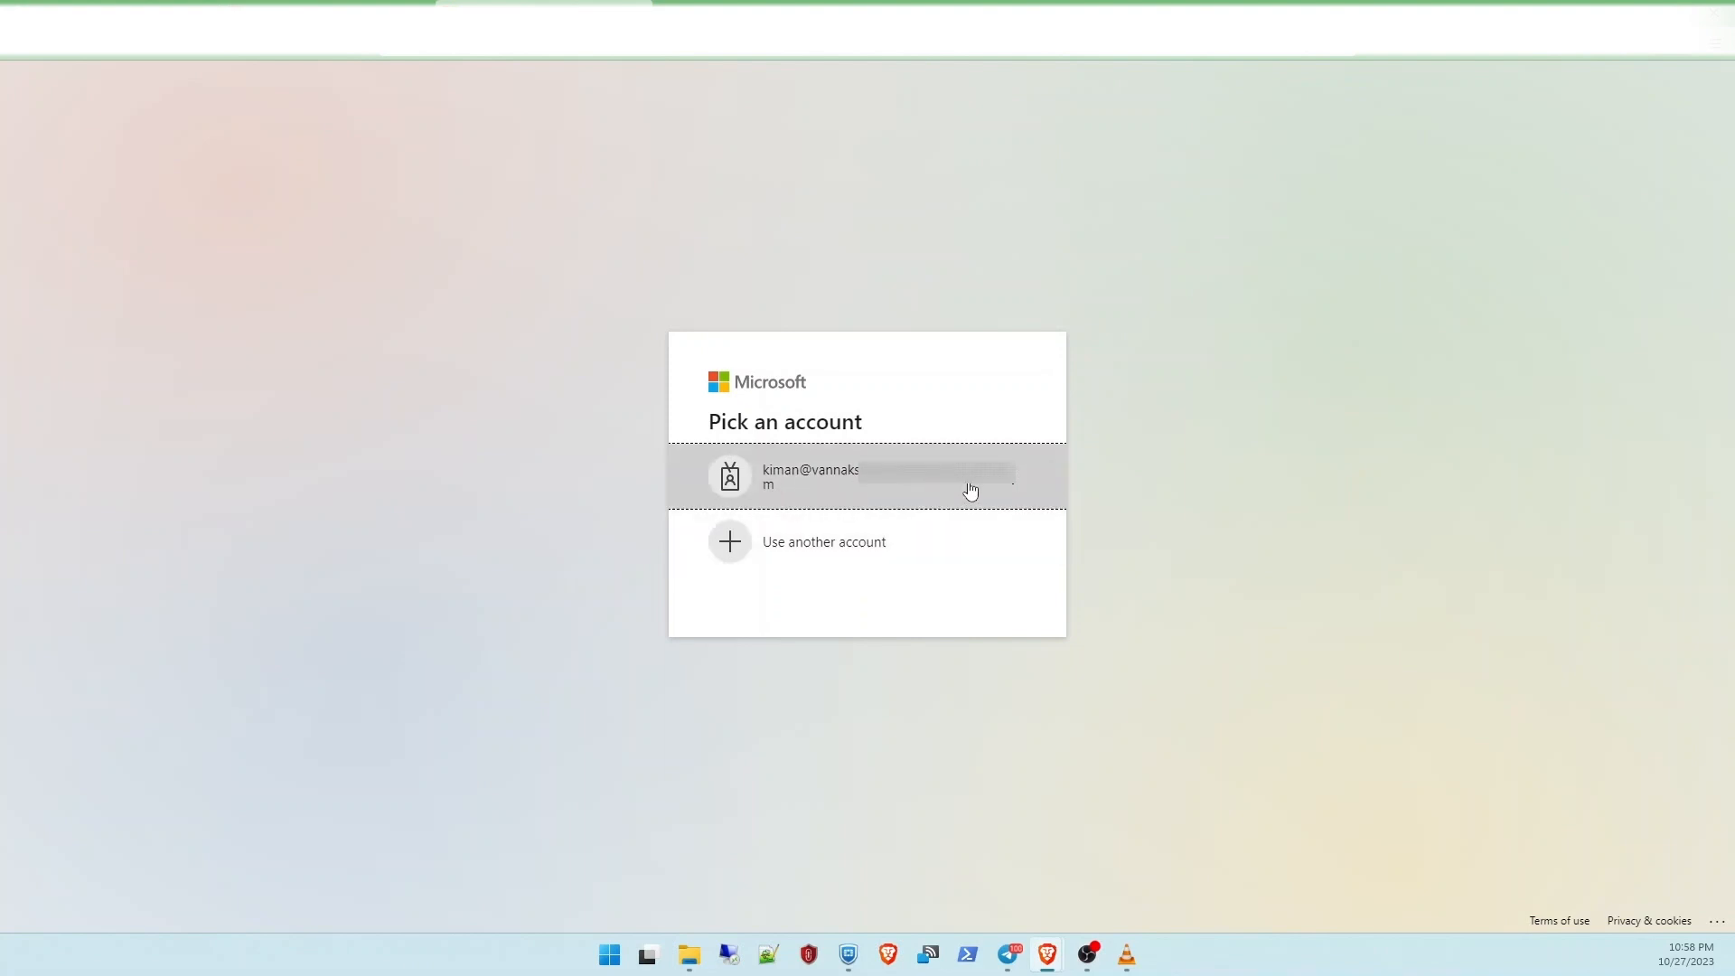
Step: Sign in as the listed Azure account with its password, approve Authenticator request 12 and stay signed in
left_click(875, 476)
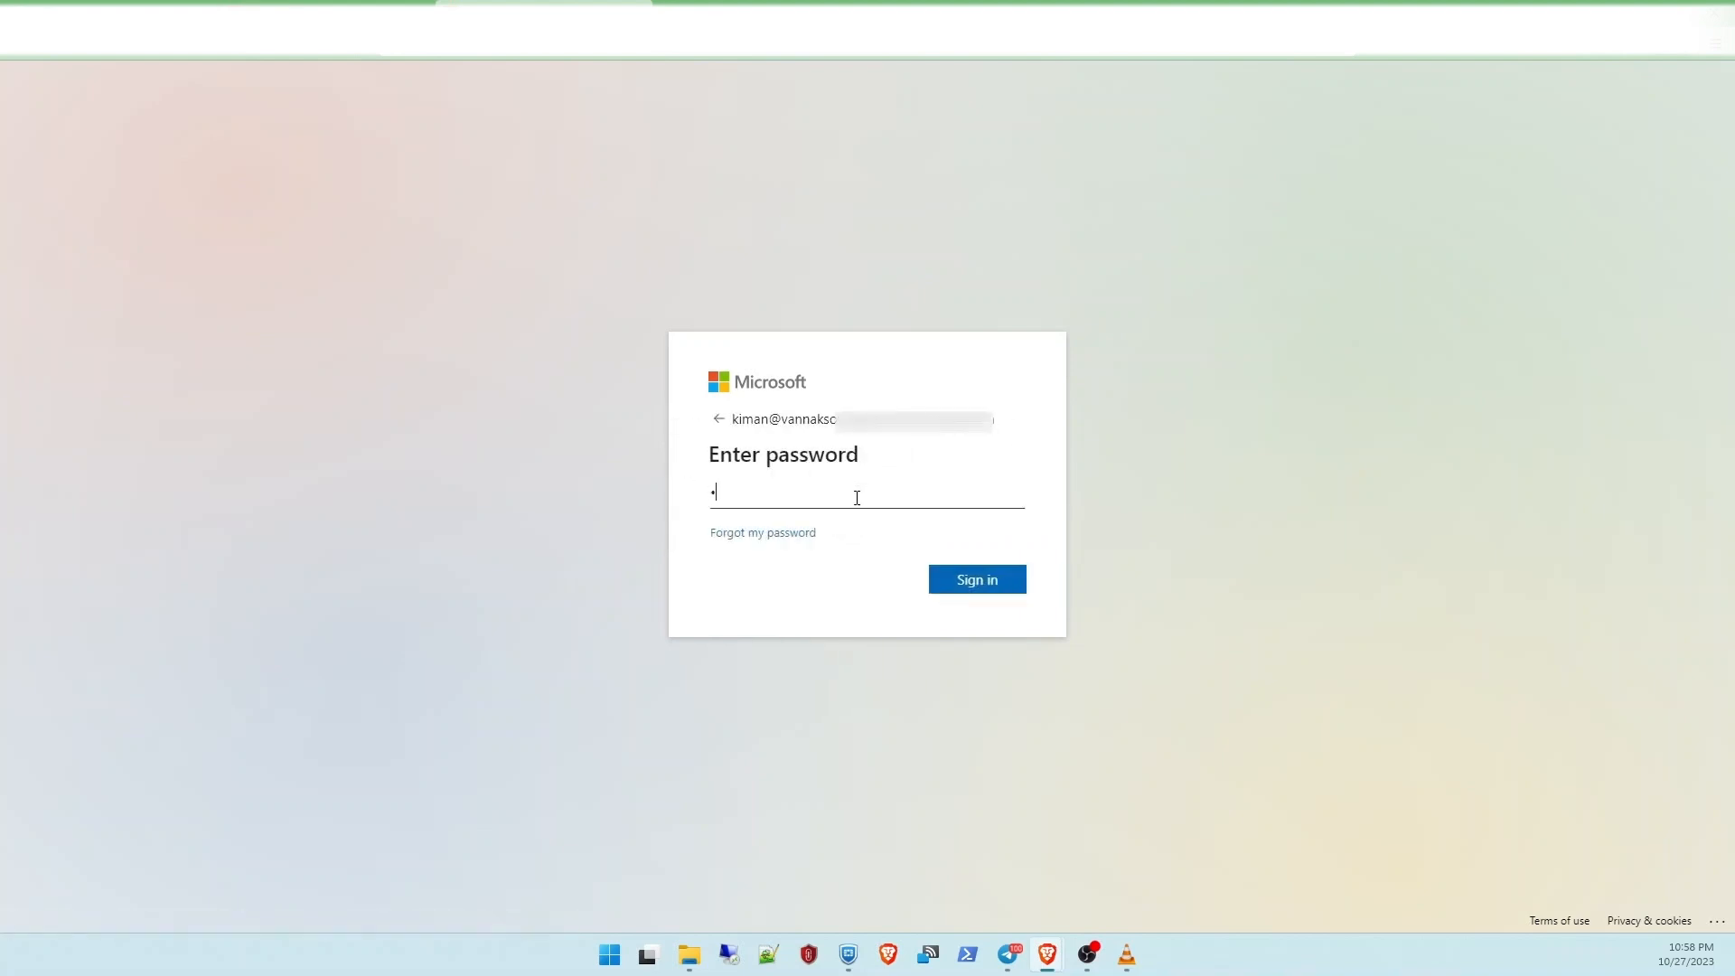
type("password")
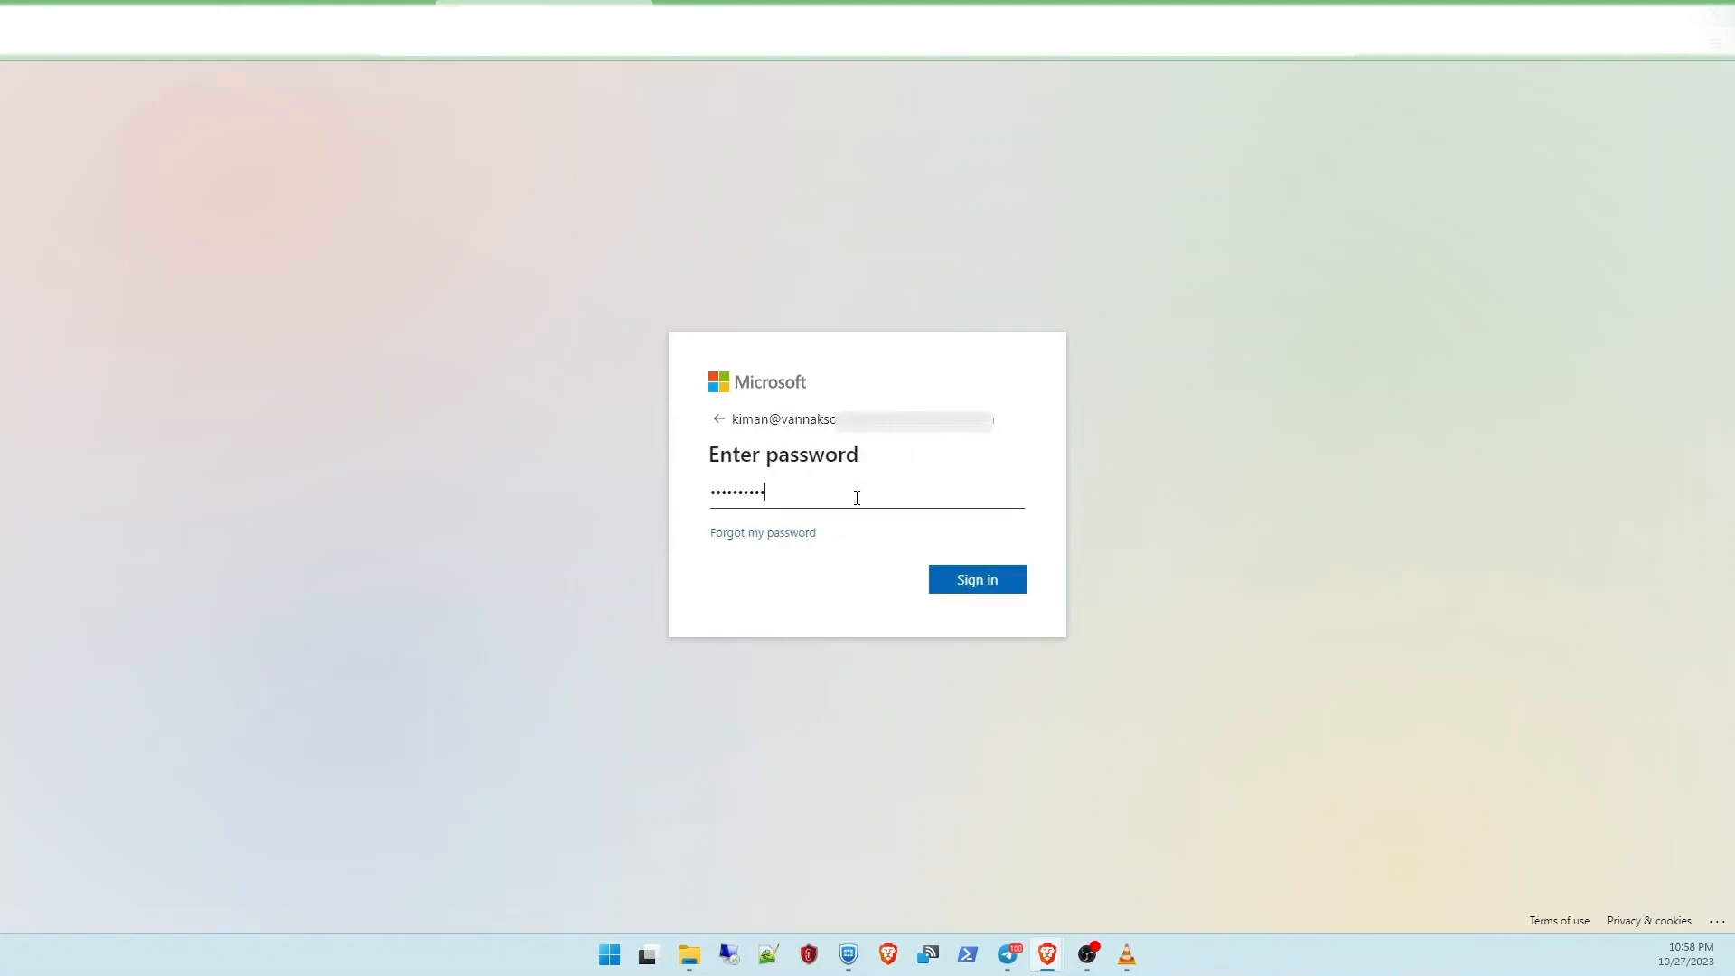
left_click(974, 578)
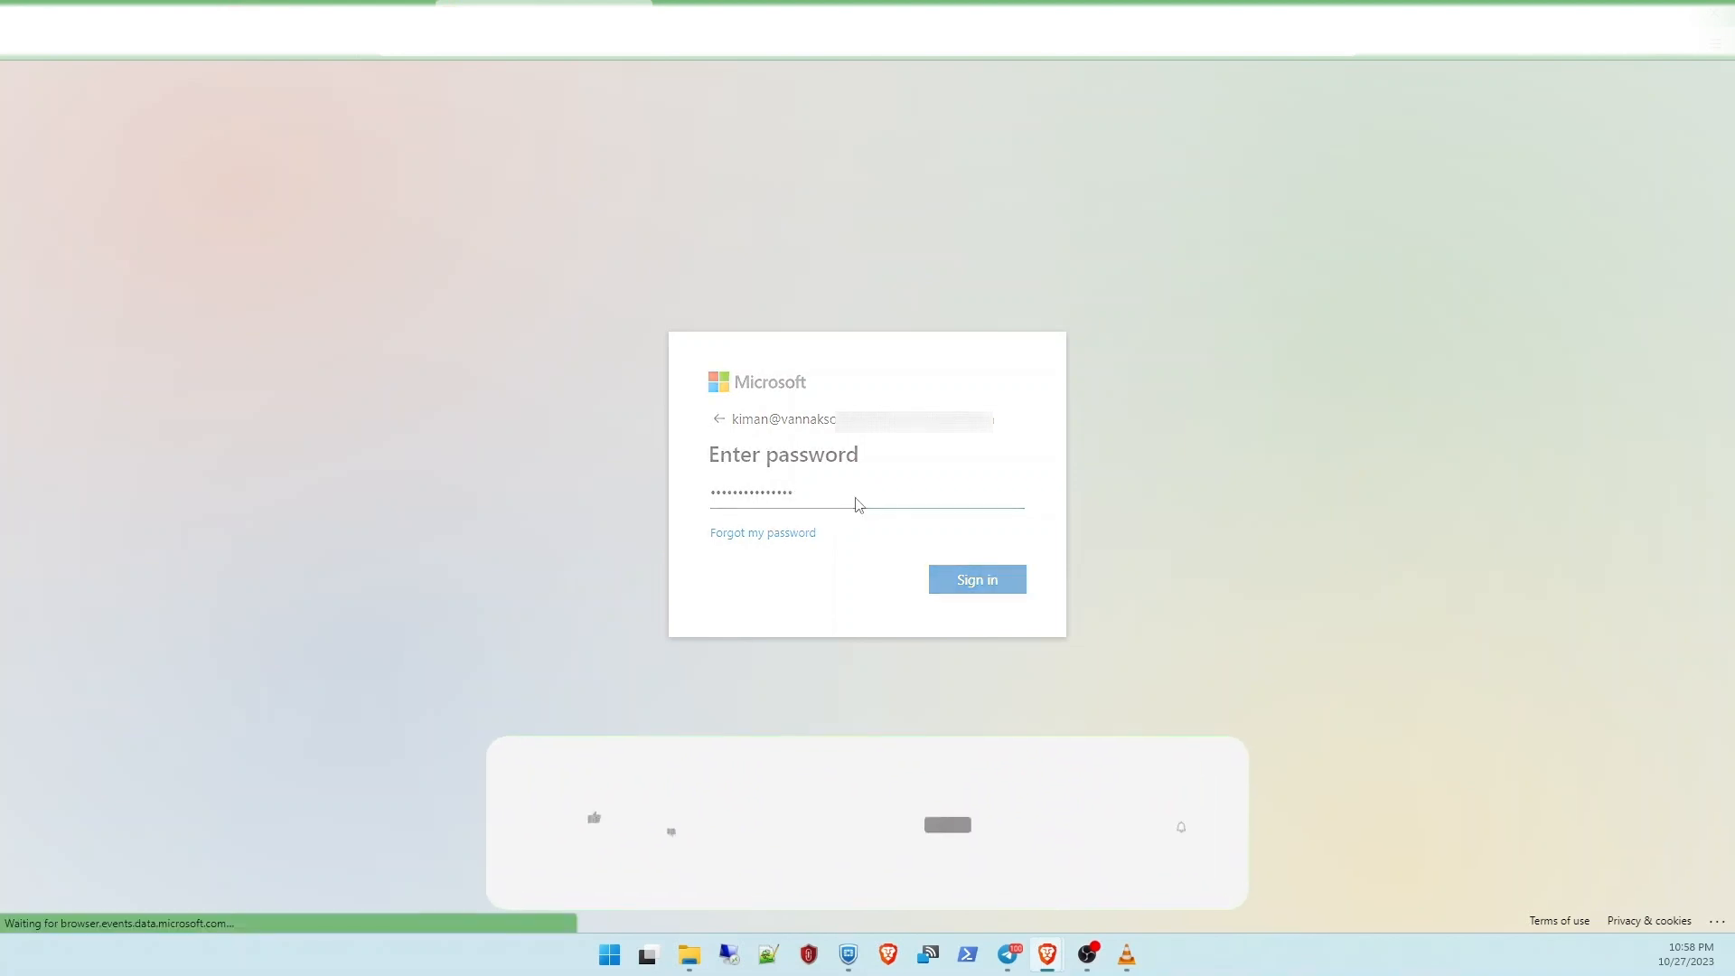
left_click(975, 579)
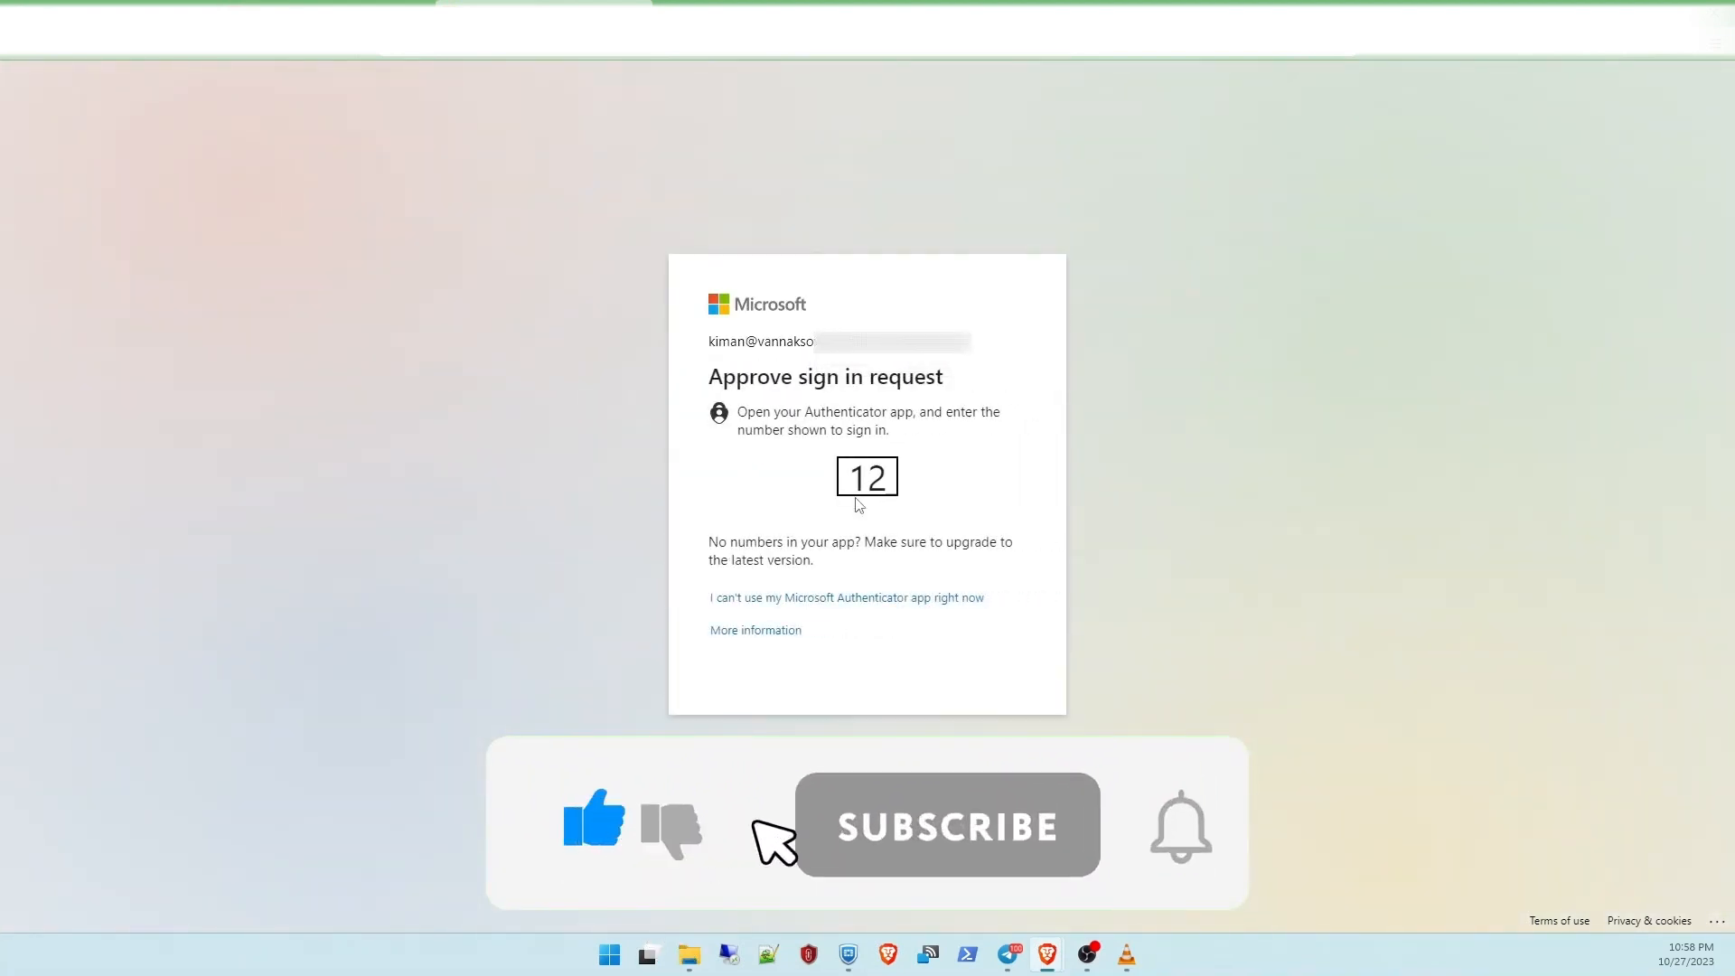
left_click(946, 824)
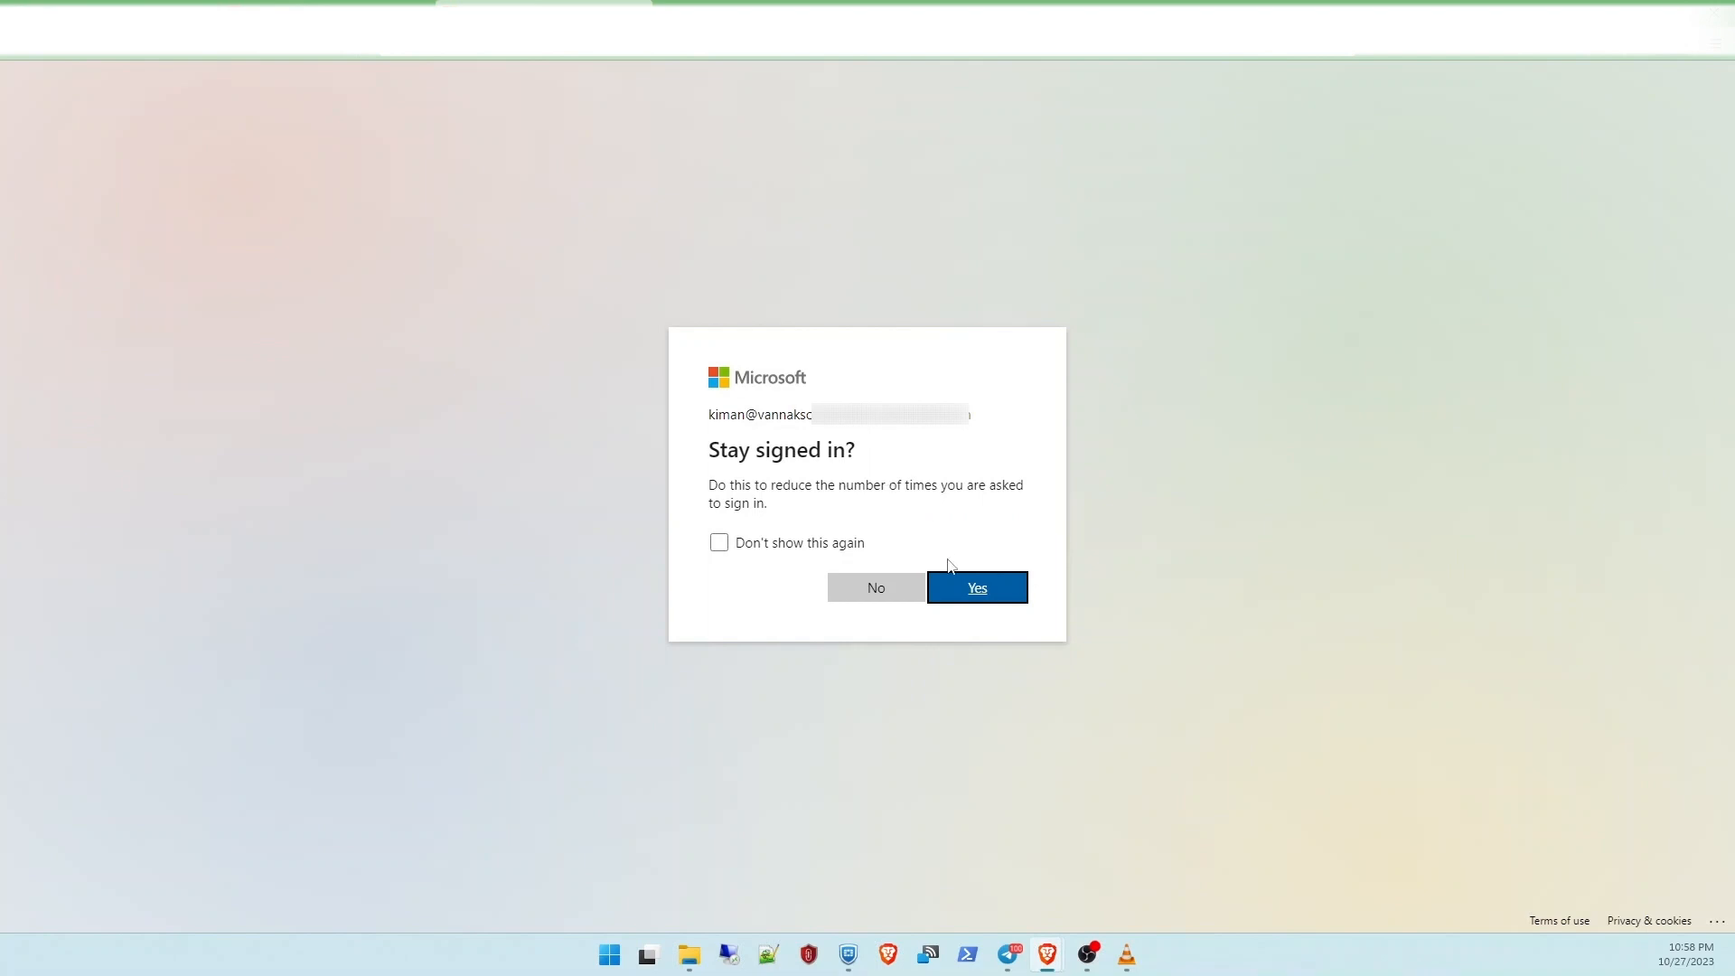
left_click(974, 586)
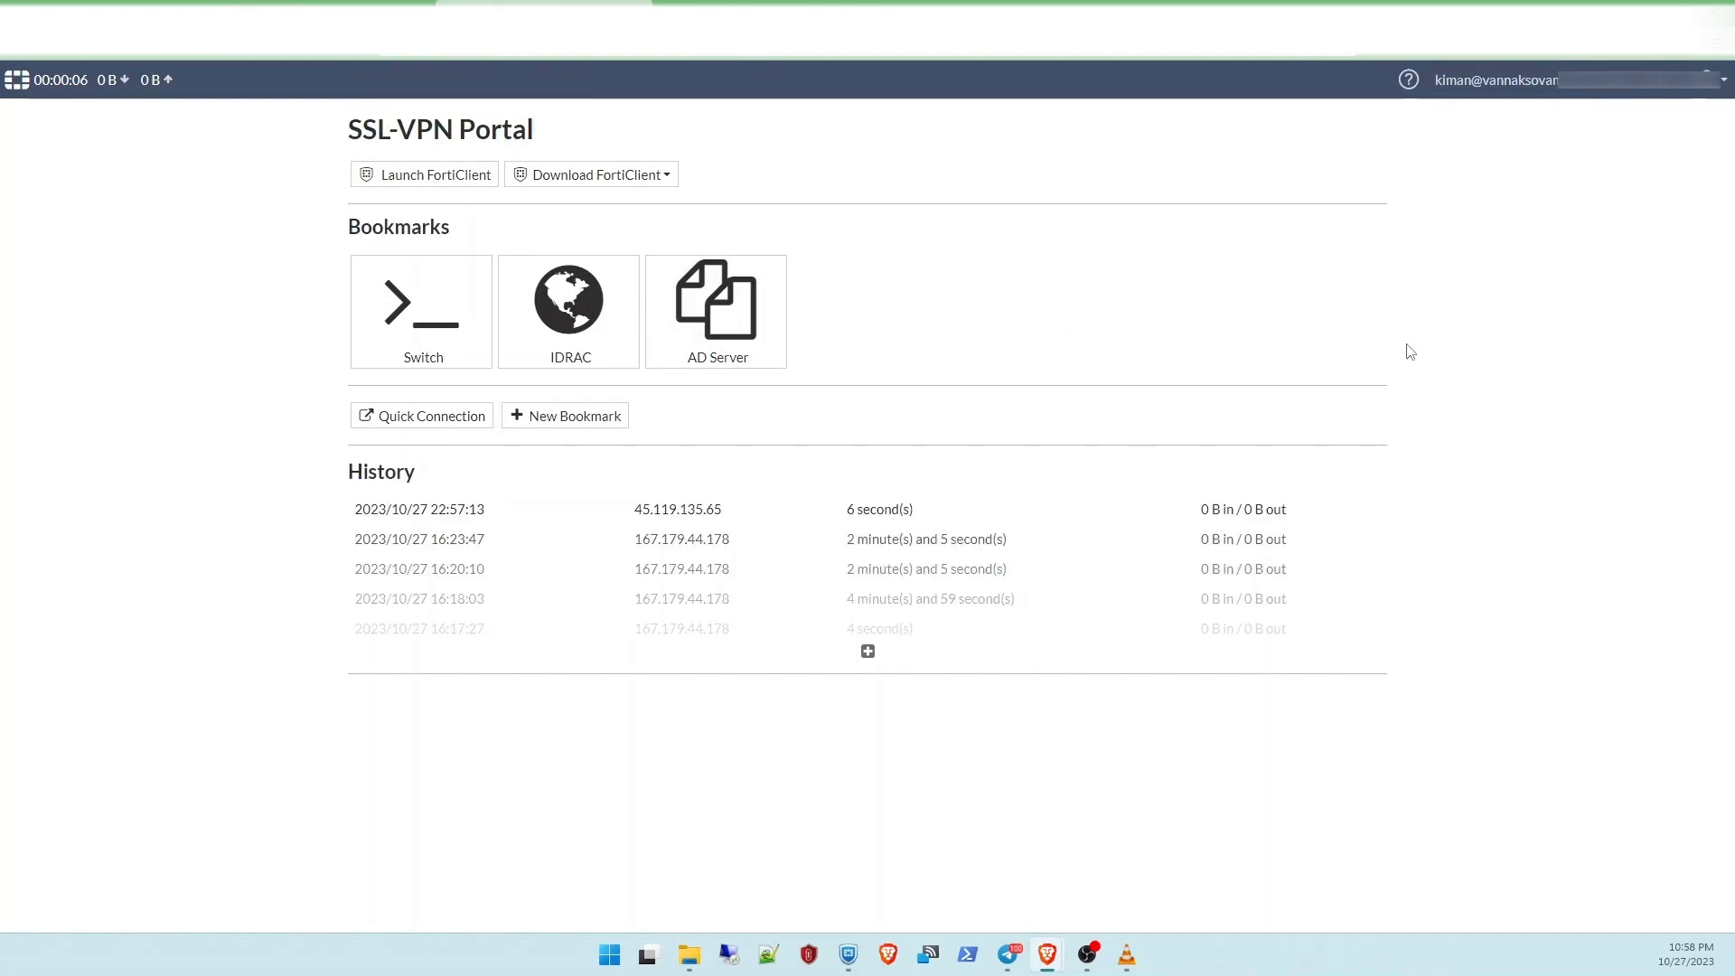
mouse_move(1393, 337)
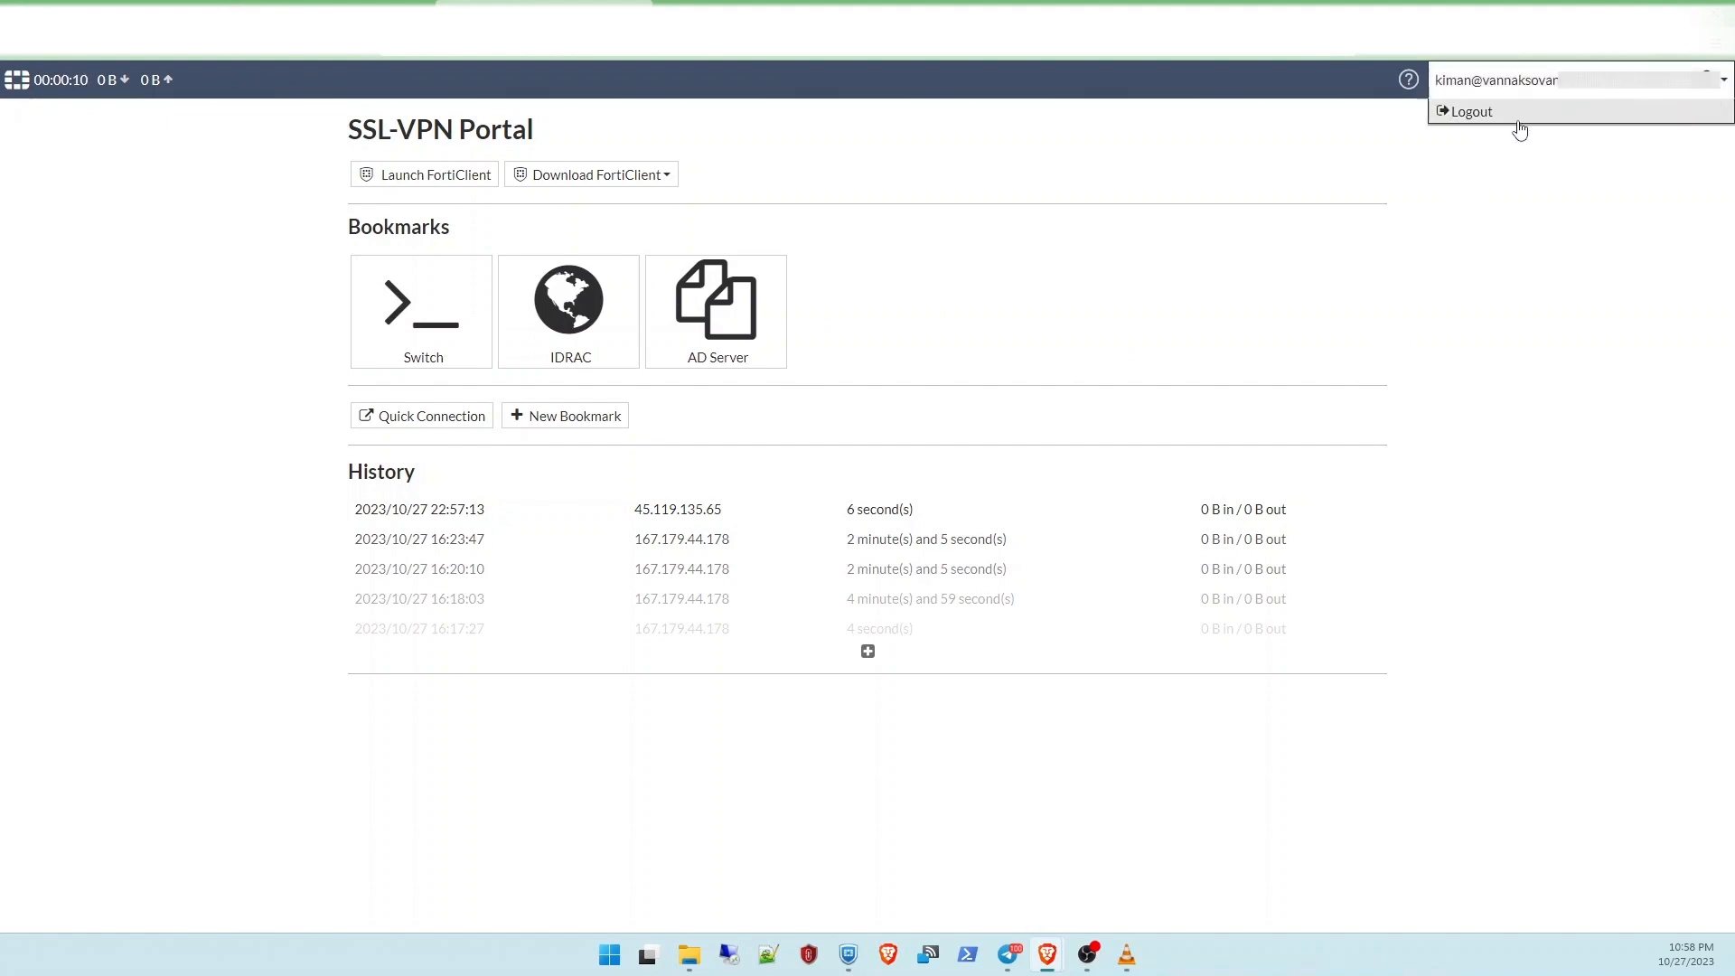
Step: Log out of the signed-in SSL-VPN web portal from the top-right user menu
left_click(1470, 110)
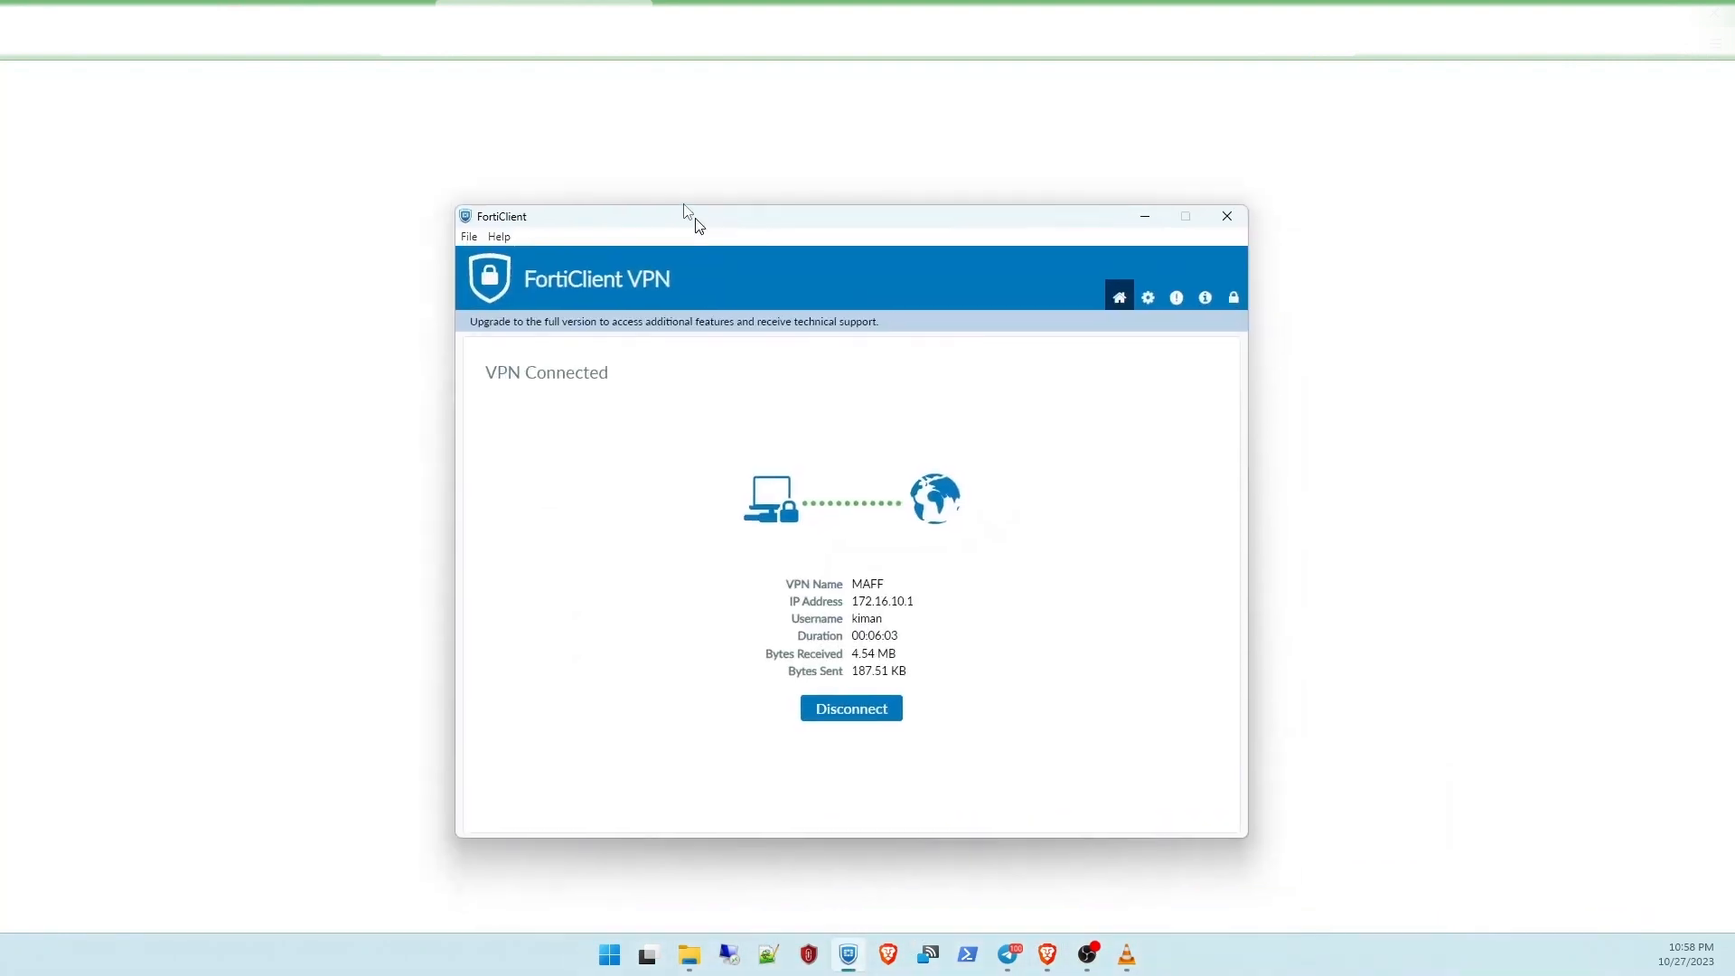
Step: Disconnect the current tunnel and edit the saved MAFF connection
left_click(850, 709)
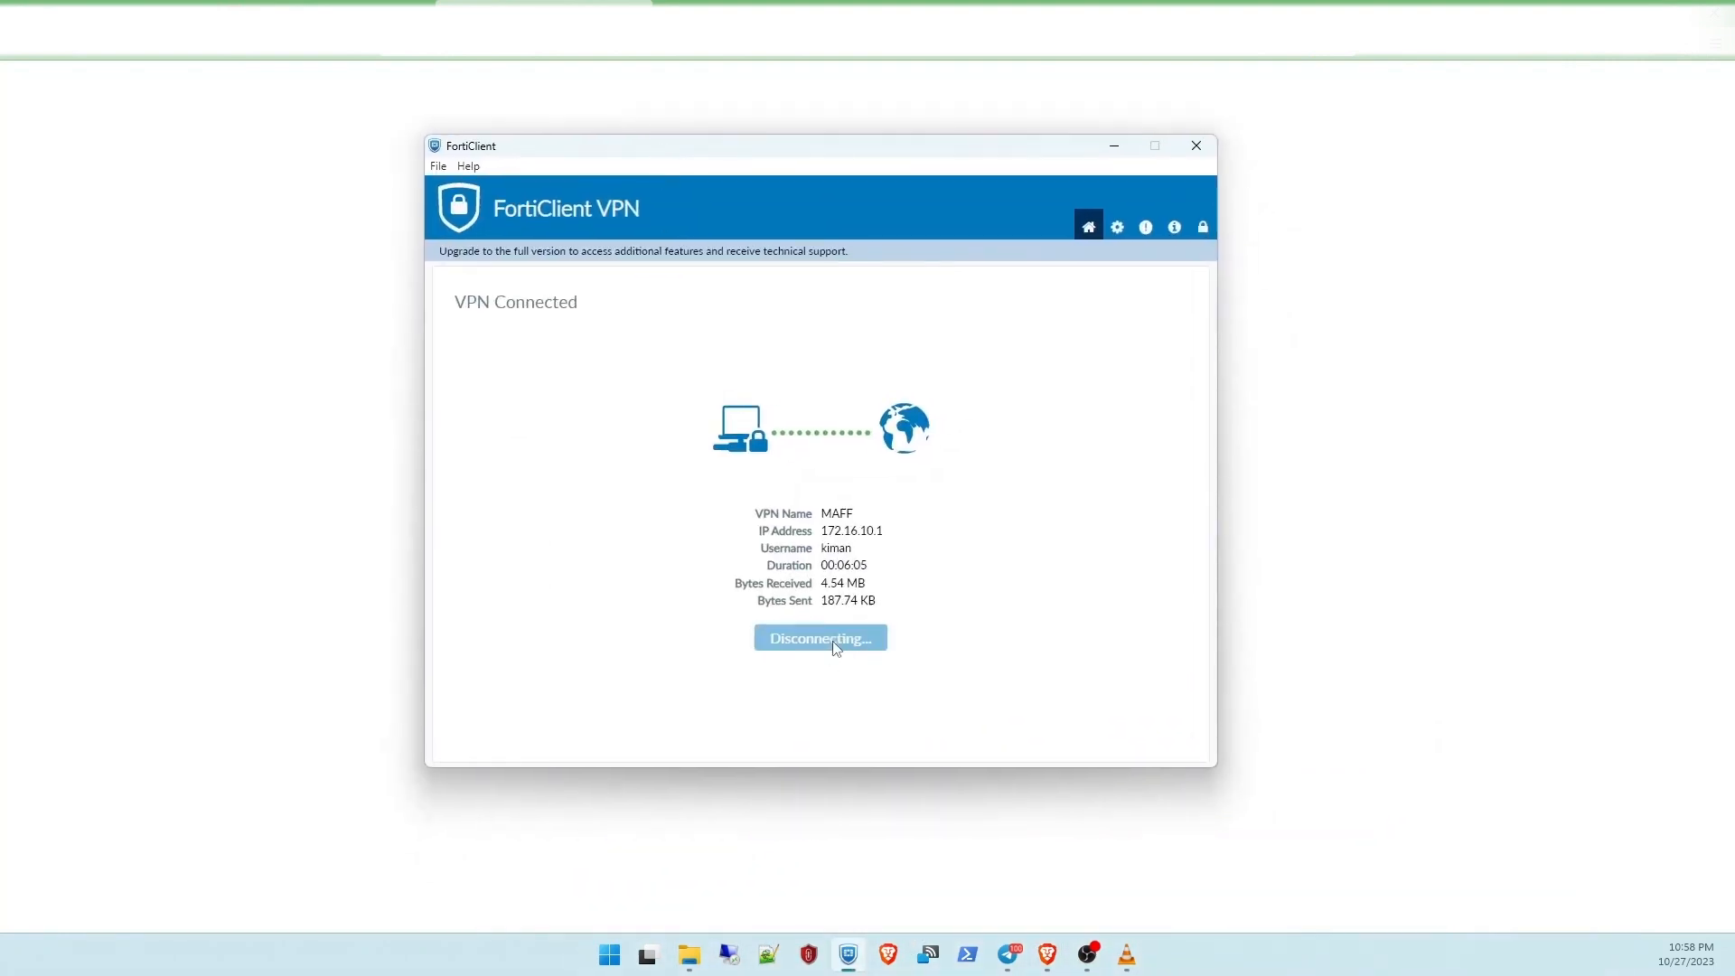
mouse_move(813, 654)
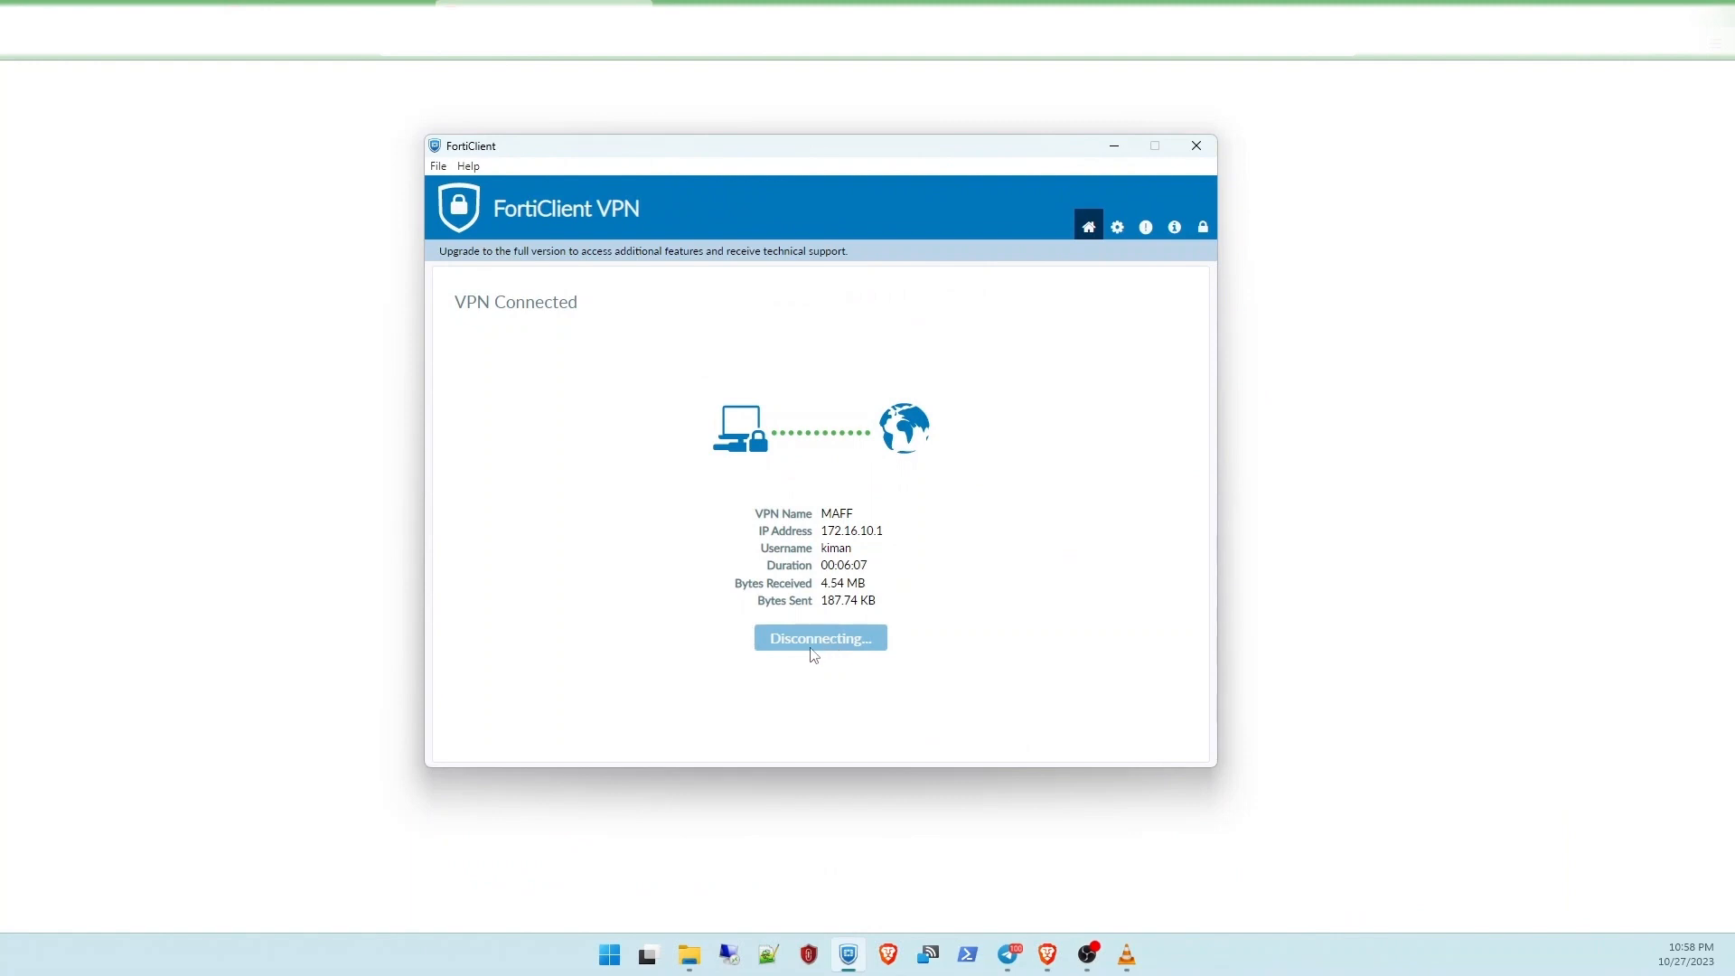
mouse_move(812, 656)
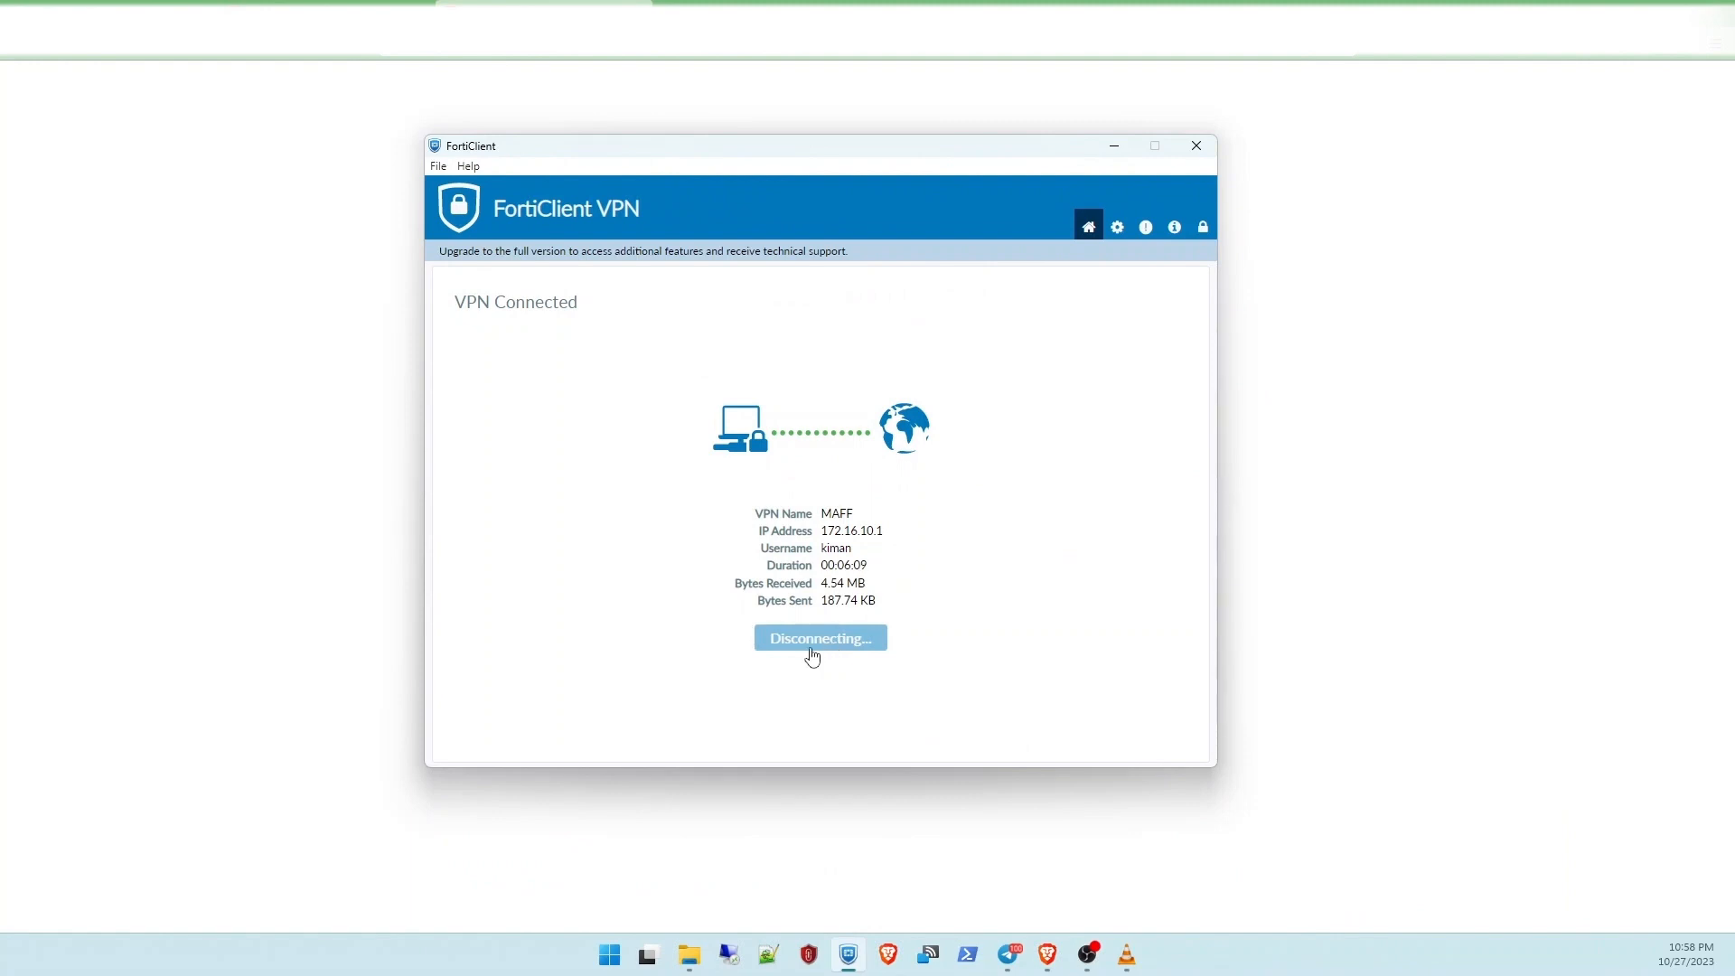
left_click(819, 638)
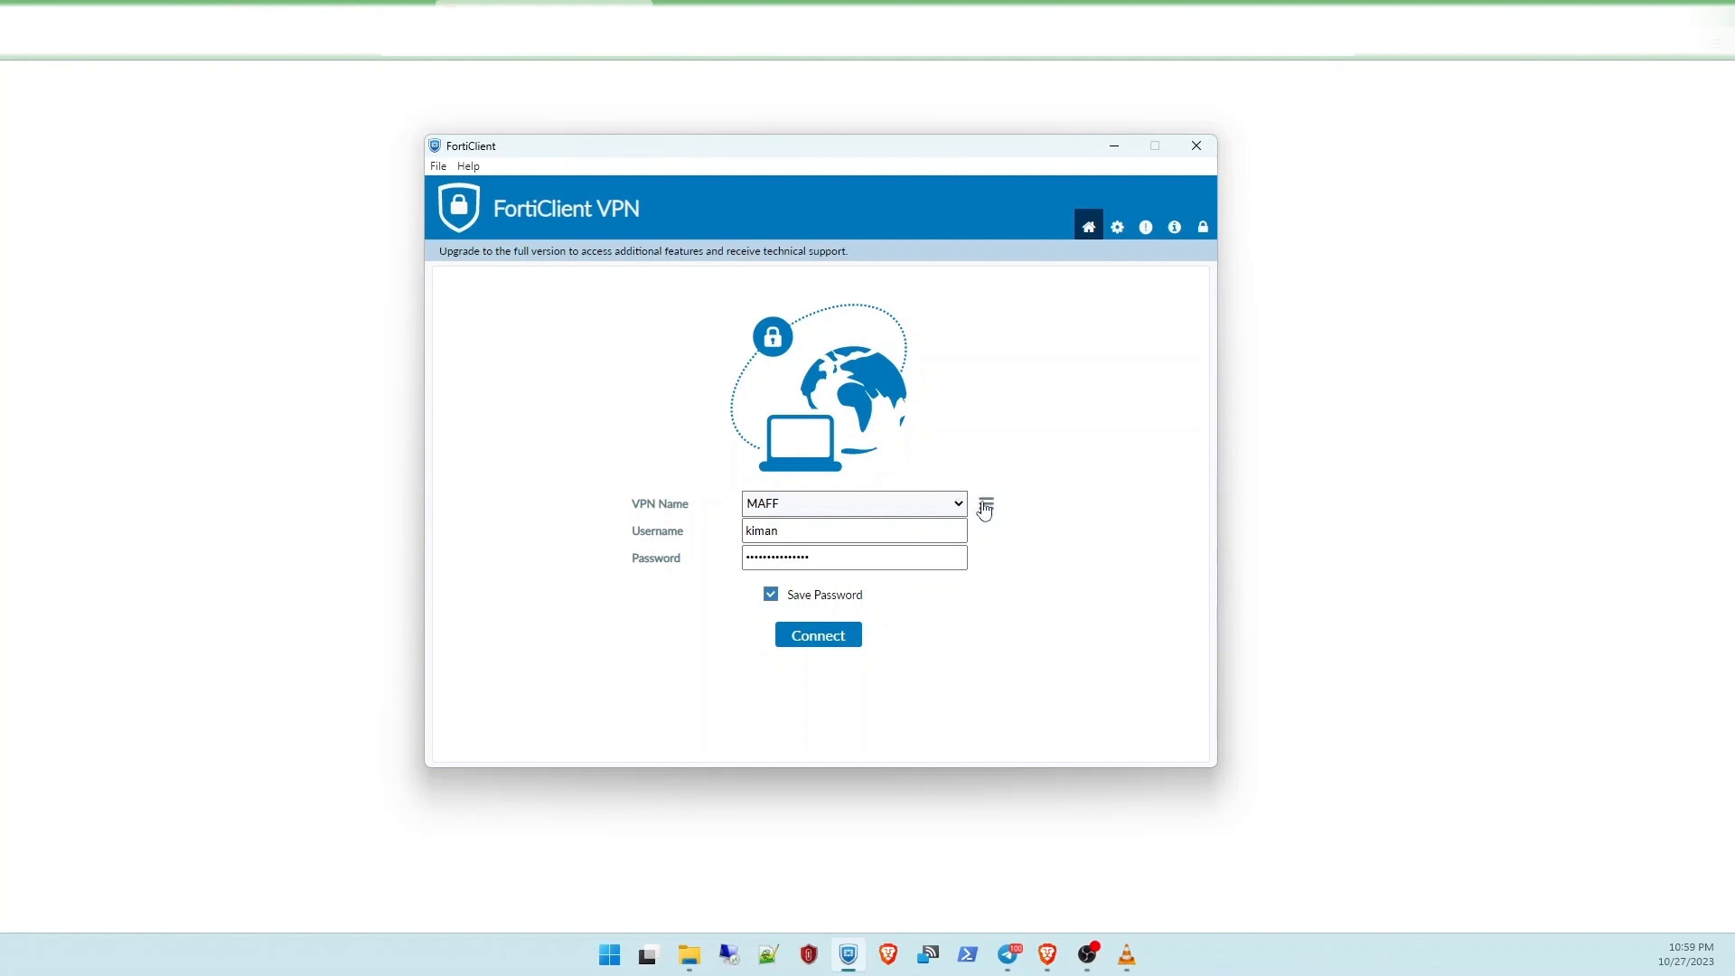
left_click(986, 505)
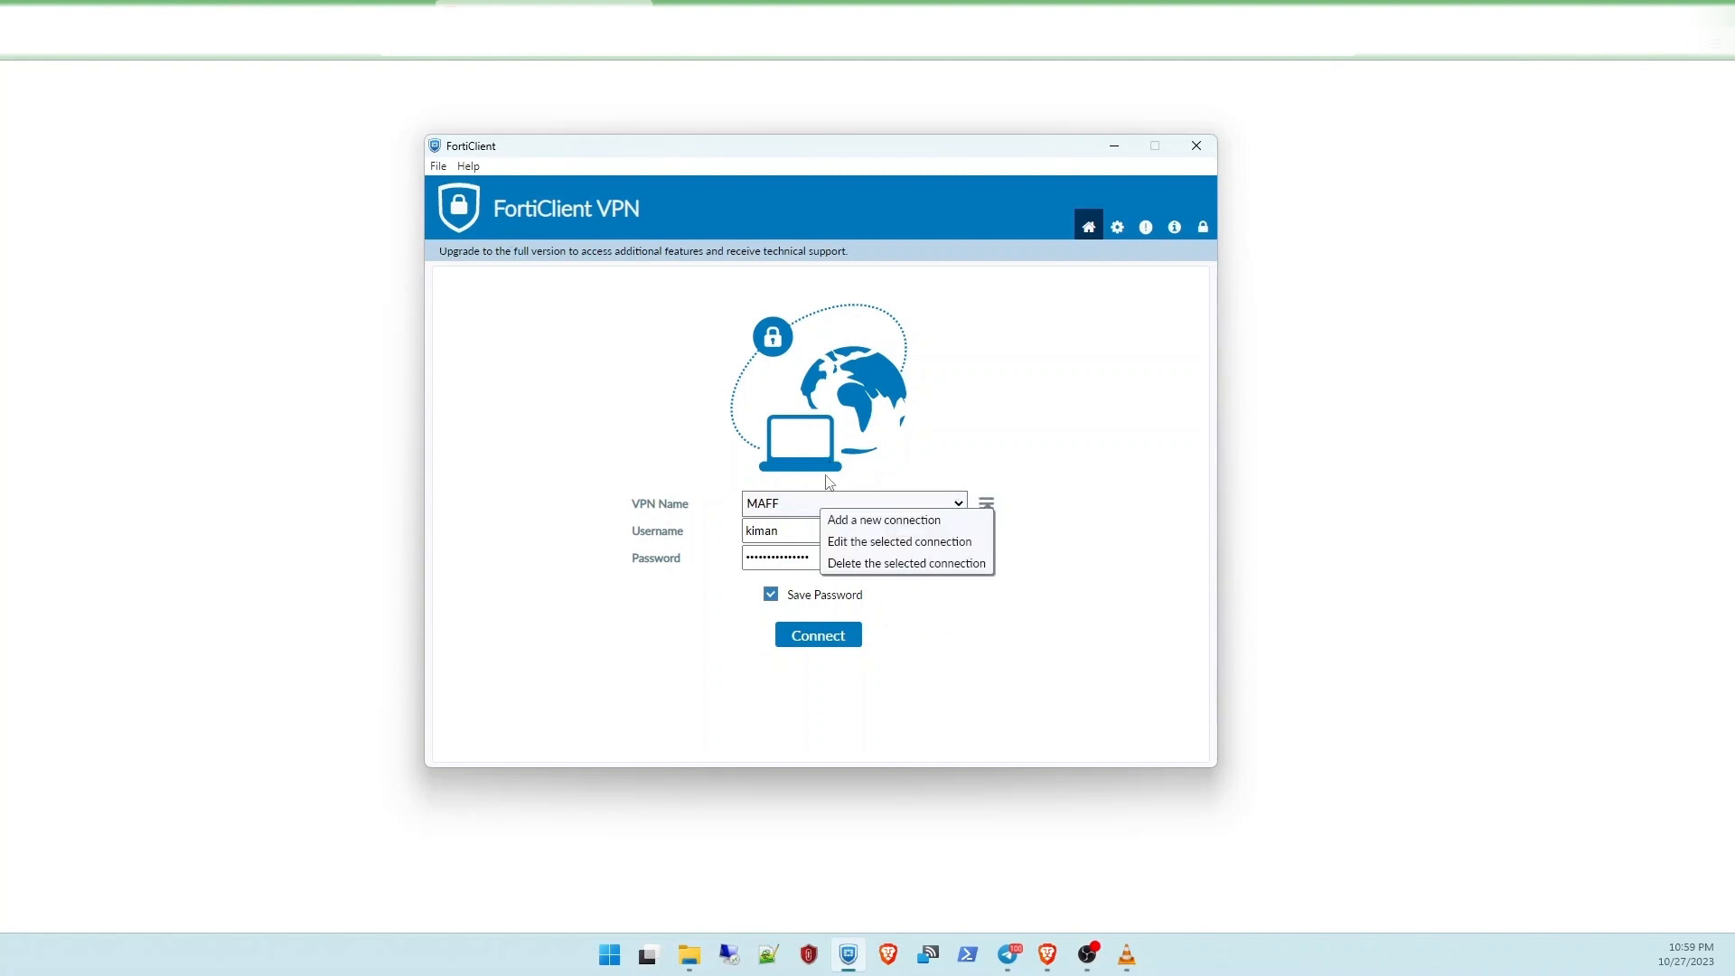
mouse_move(899, 540)
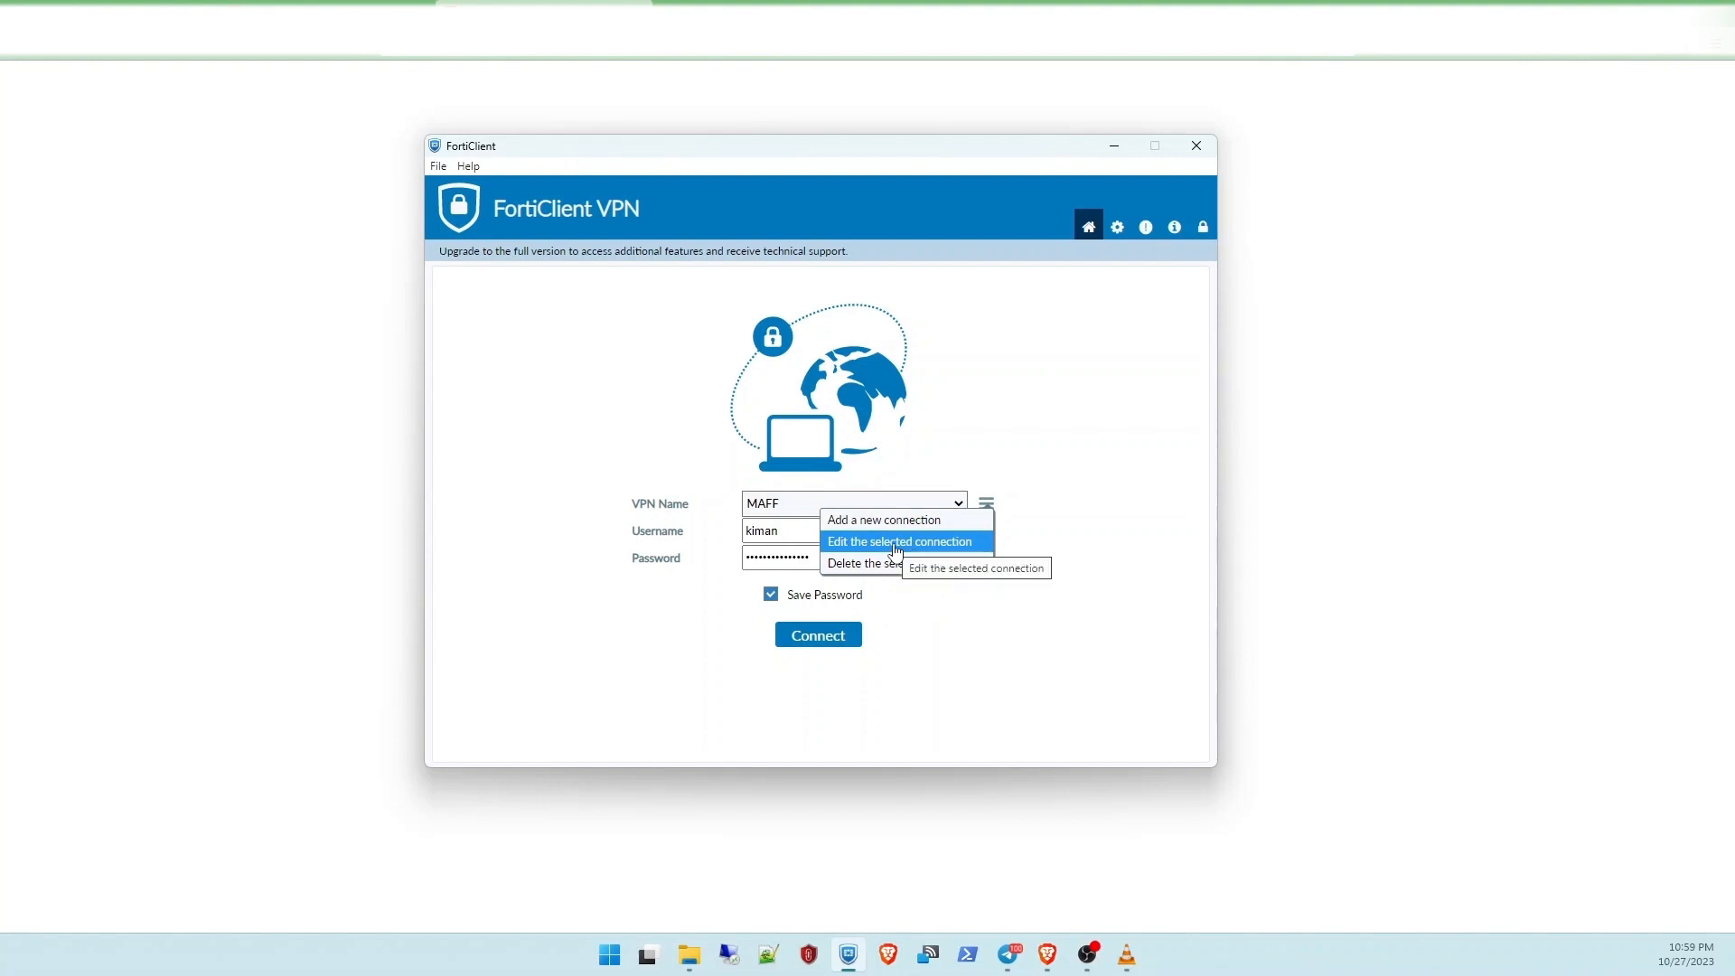
left_click(900, 540)
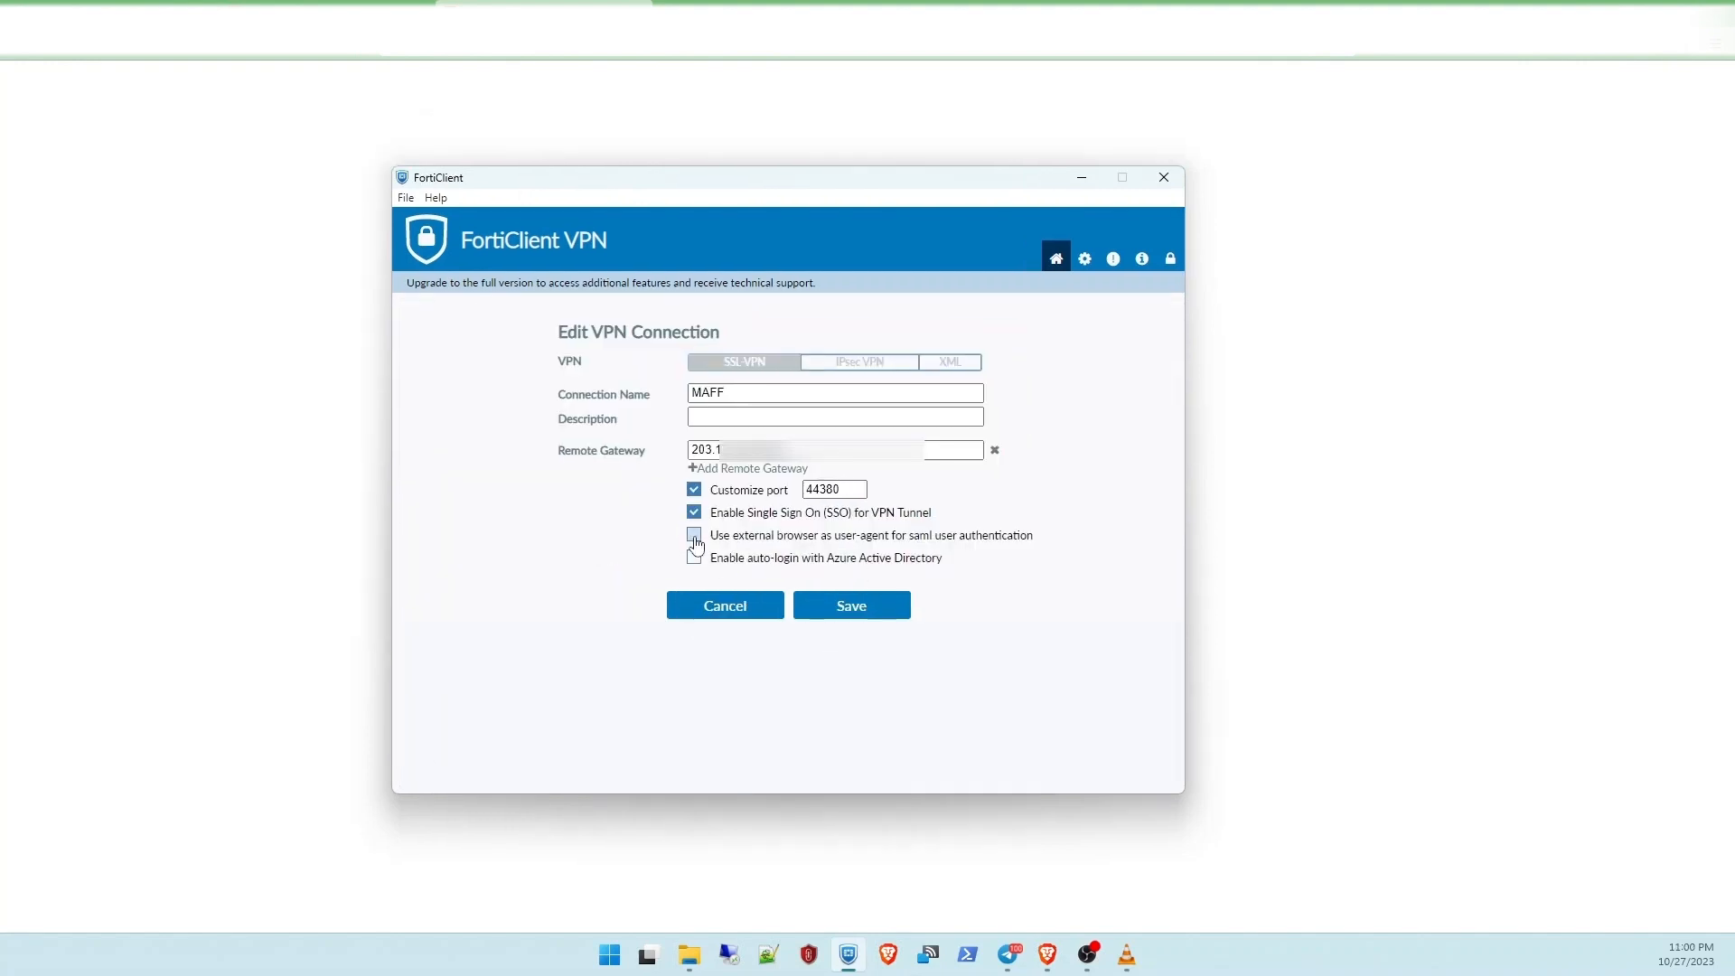
Step: Enable Use external browser for SAML, save the connection and start SAML Login
left_click(694, 535)
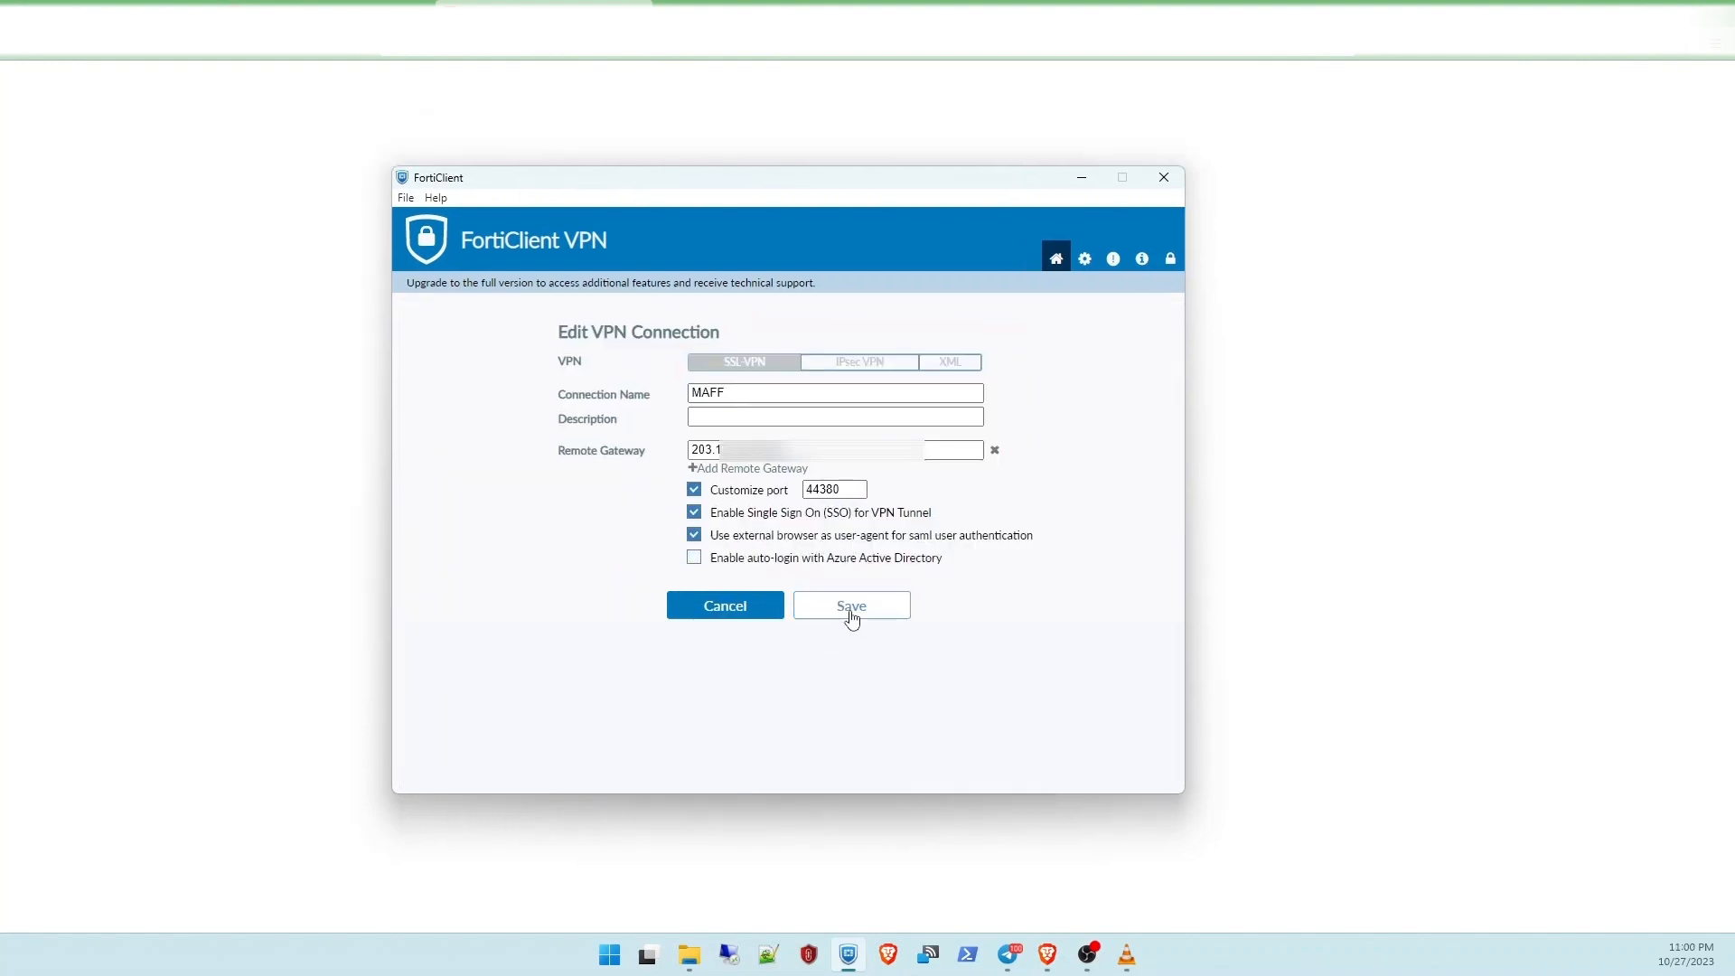
left_click(850, 605)
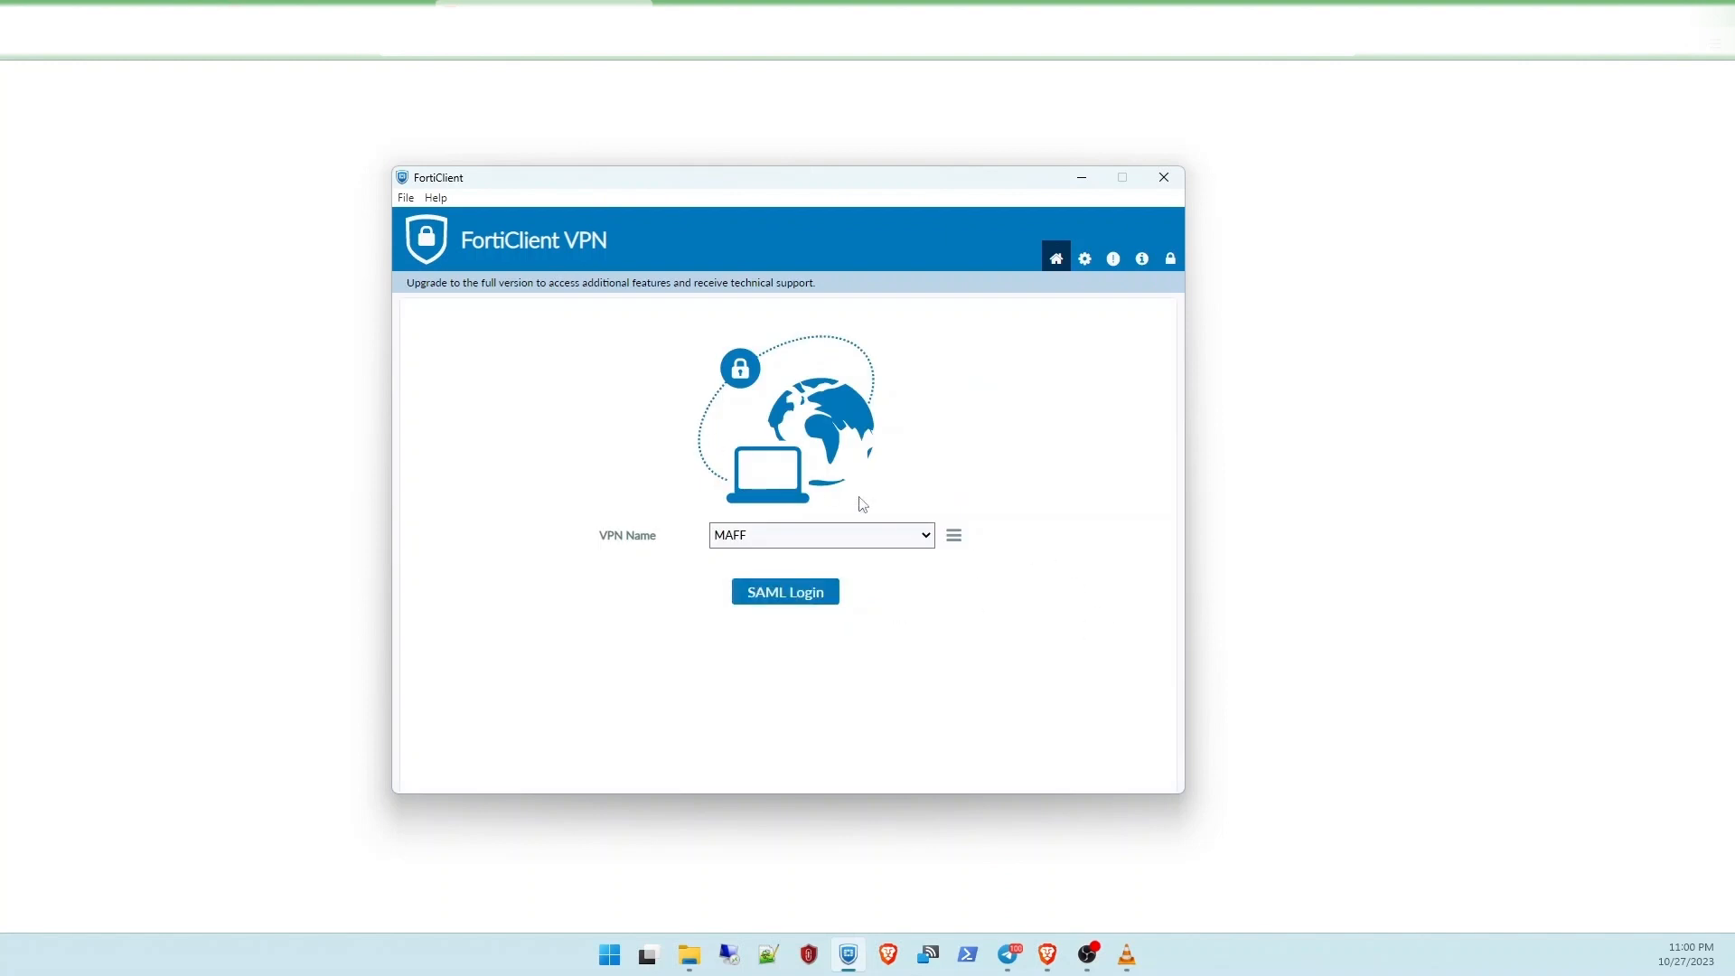
mouse_move(783, 599)
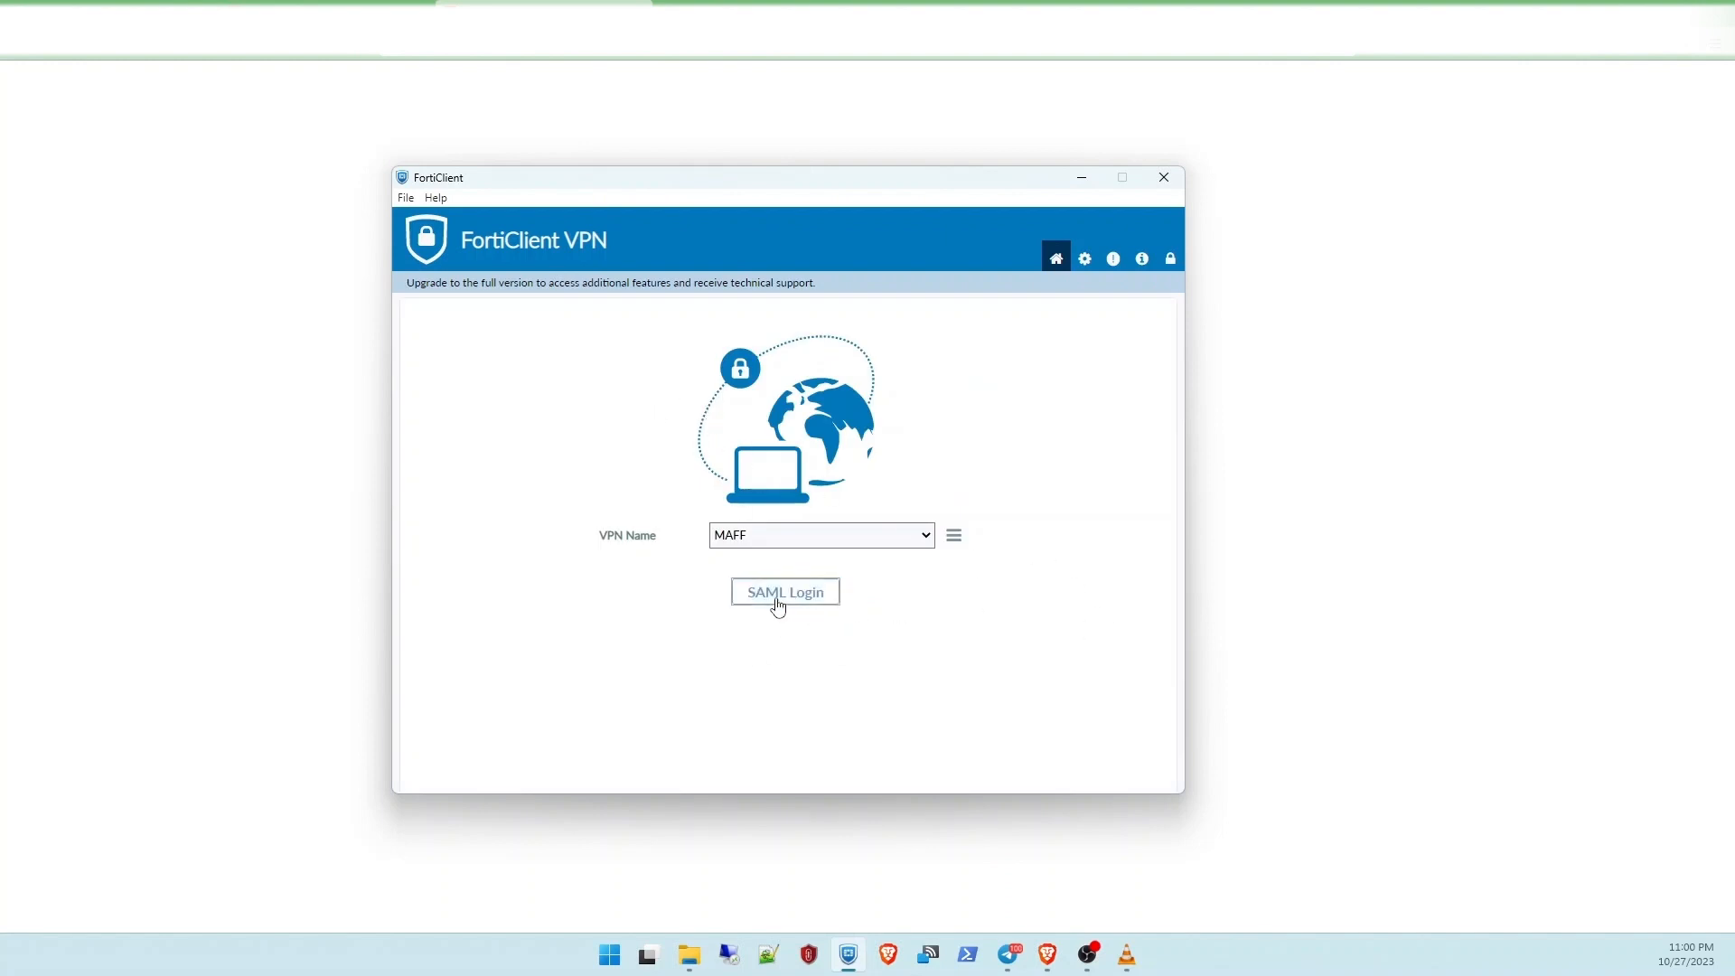
left_click(783, 593)
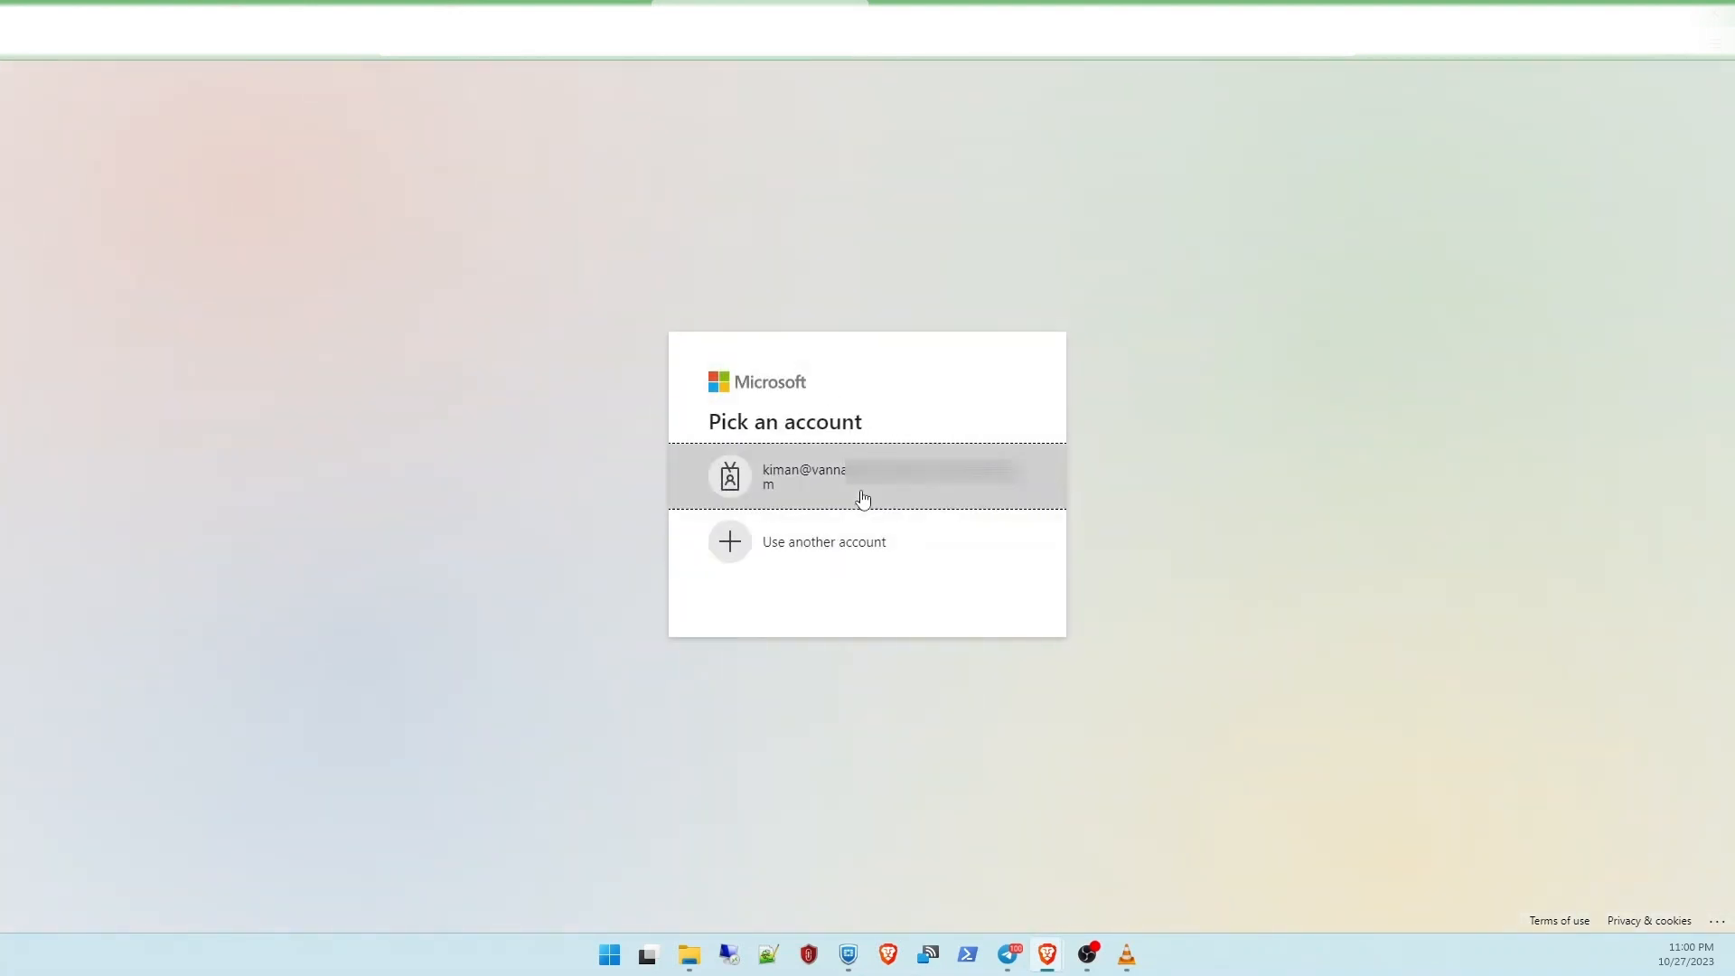
Step: Complete the SAML login as the Azure account with its password and stay signed in, connecting the MAFF tunnel
left_click(864, 476)
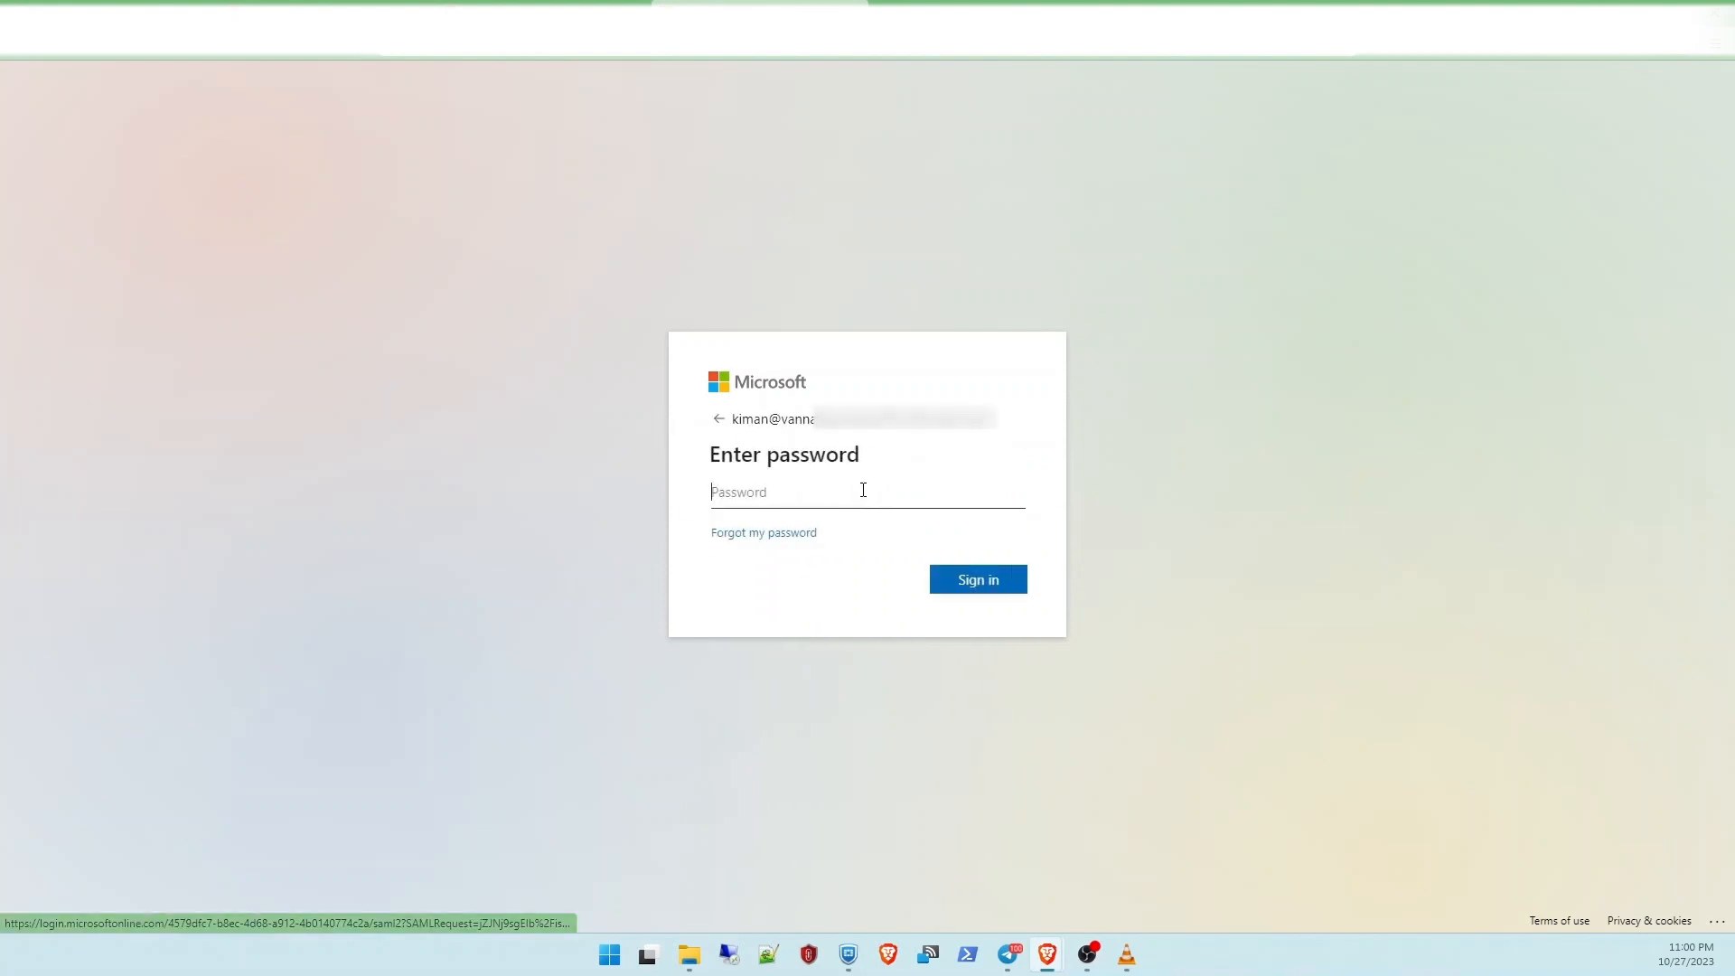
type("•")
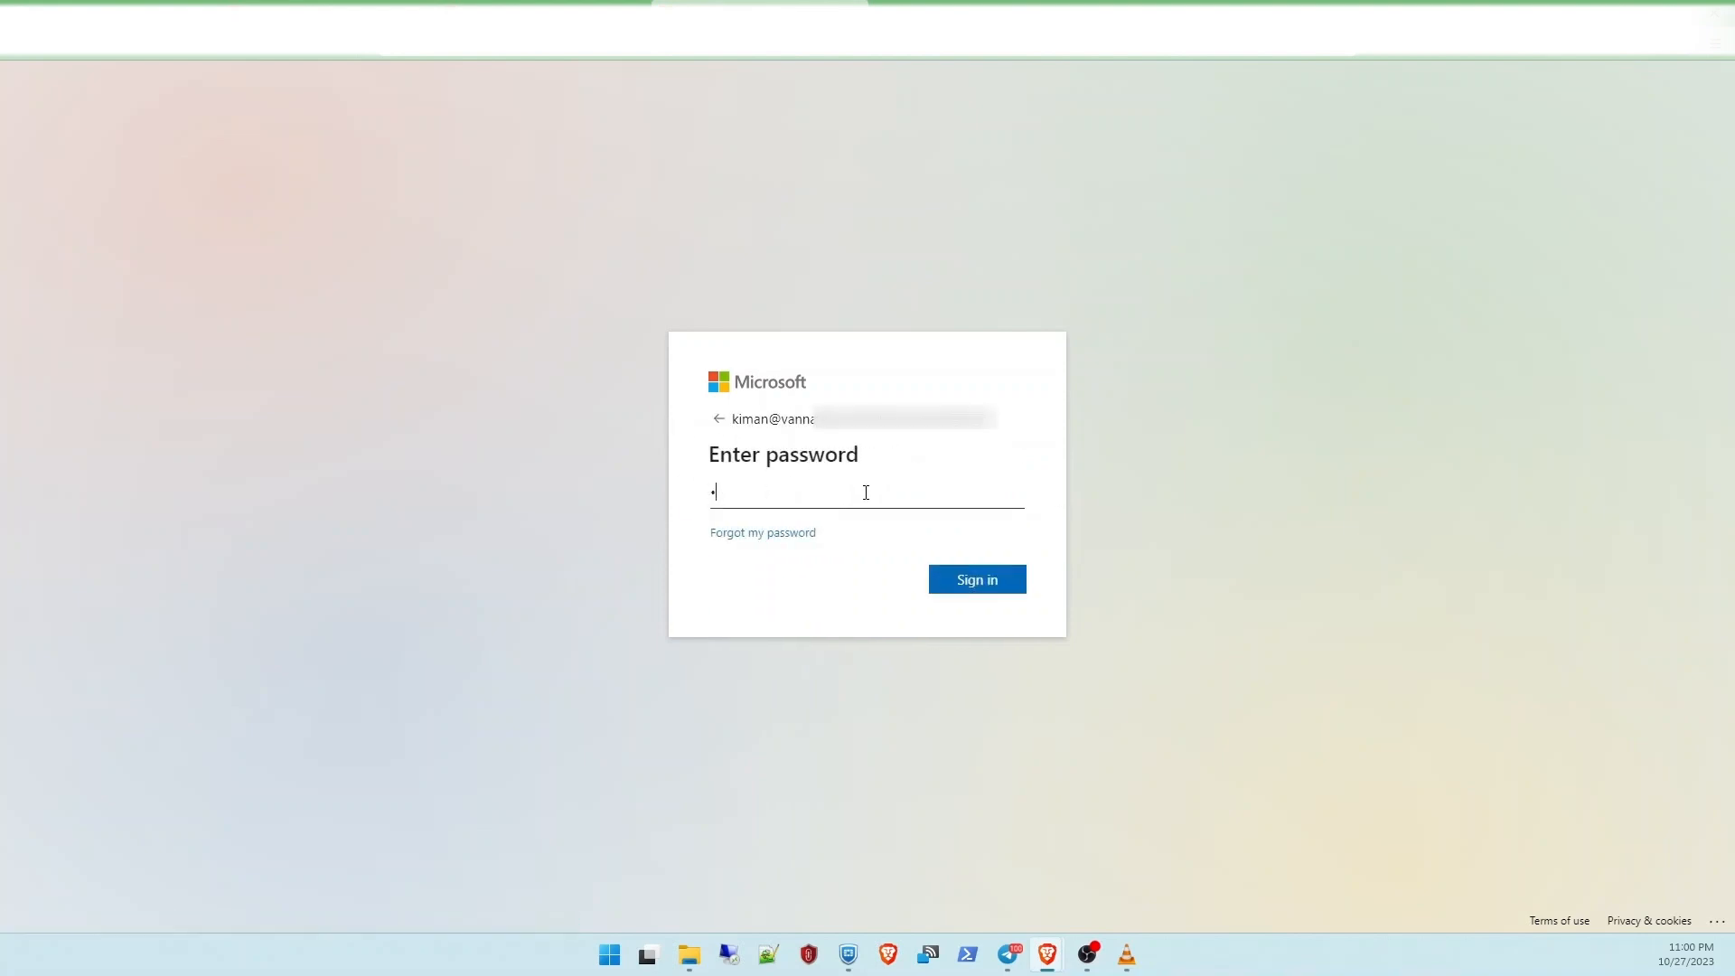
type("password")
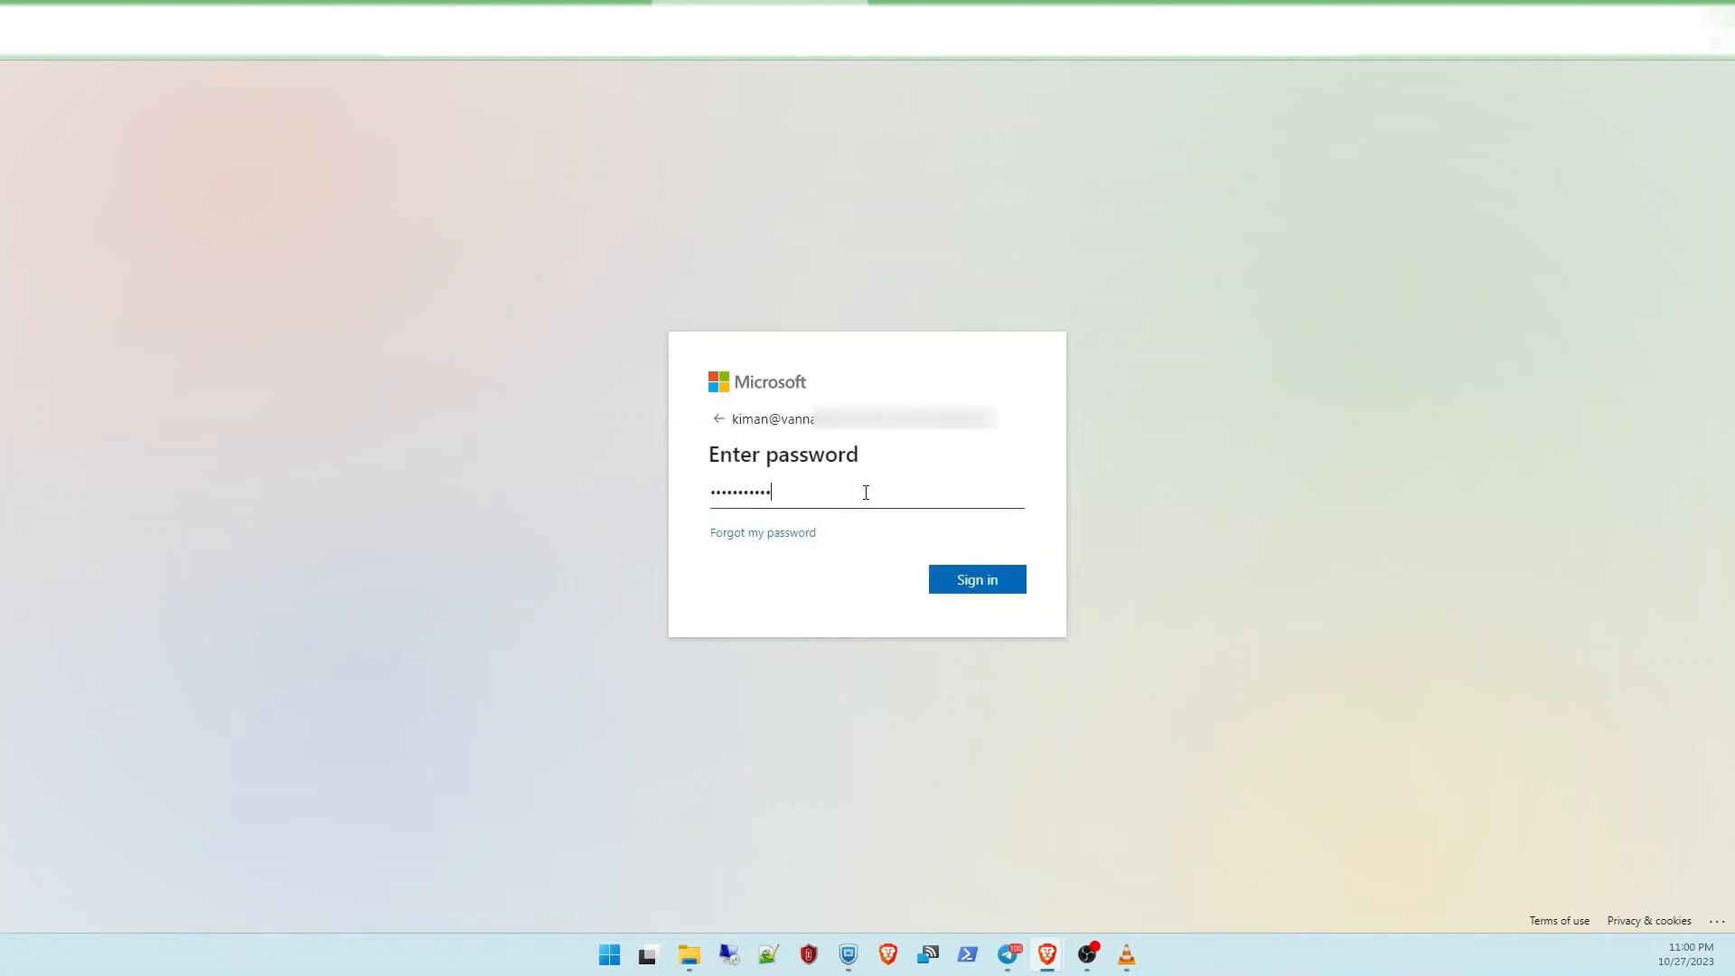
left_click(976, 579)
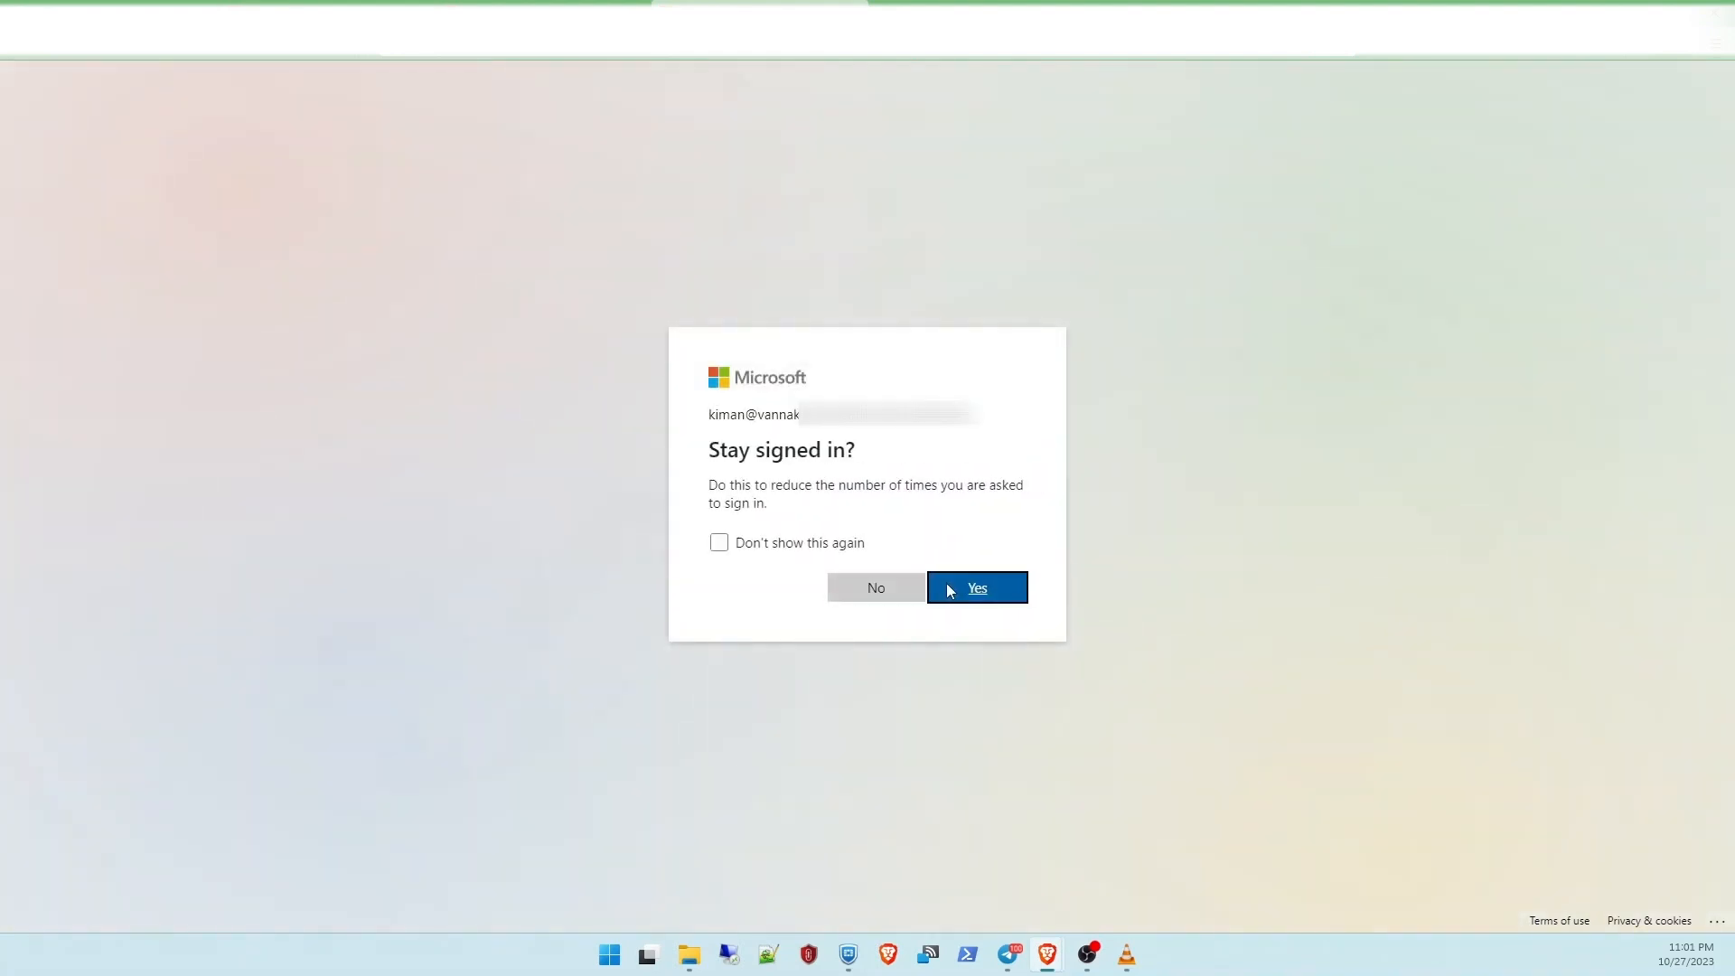
left_click(976, 588)
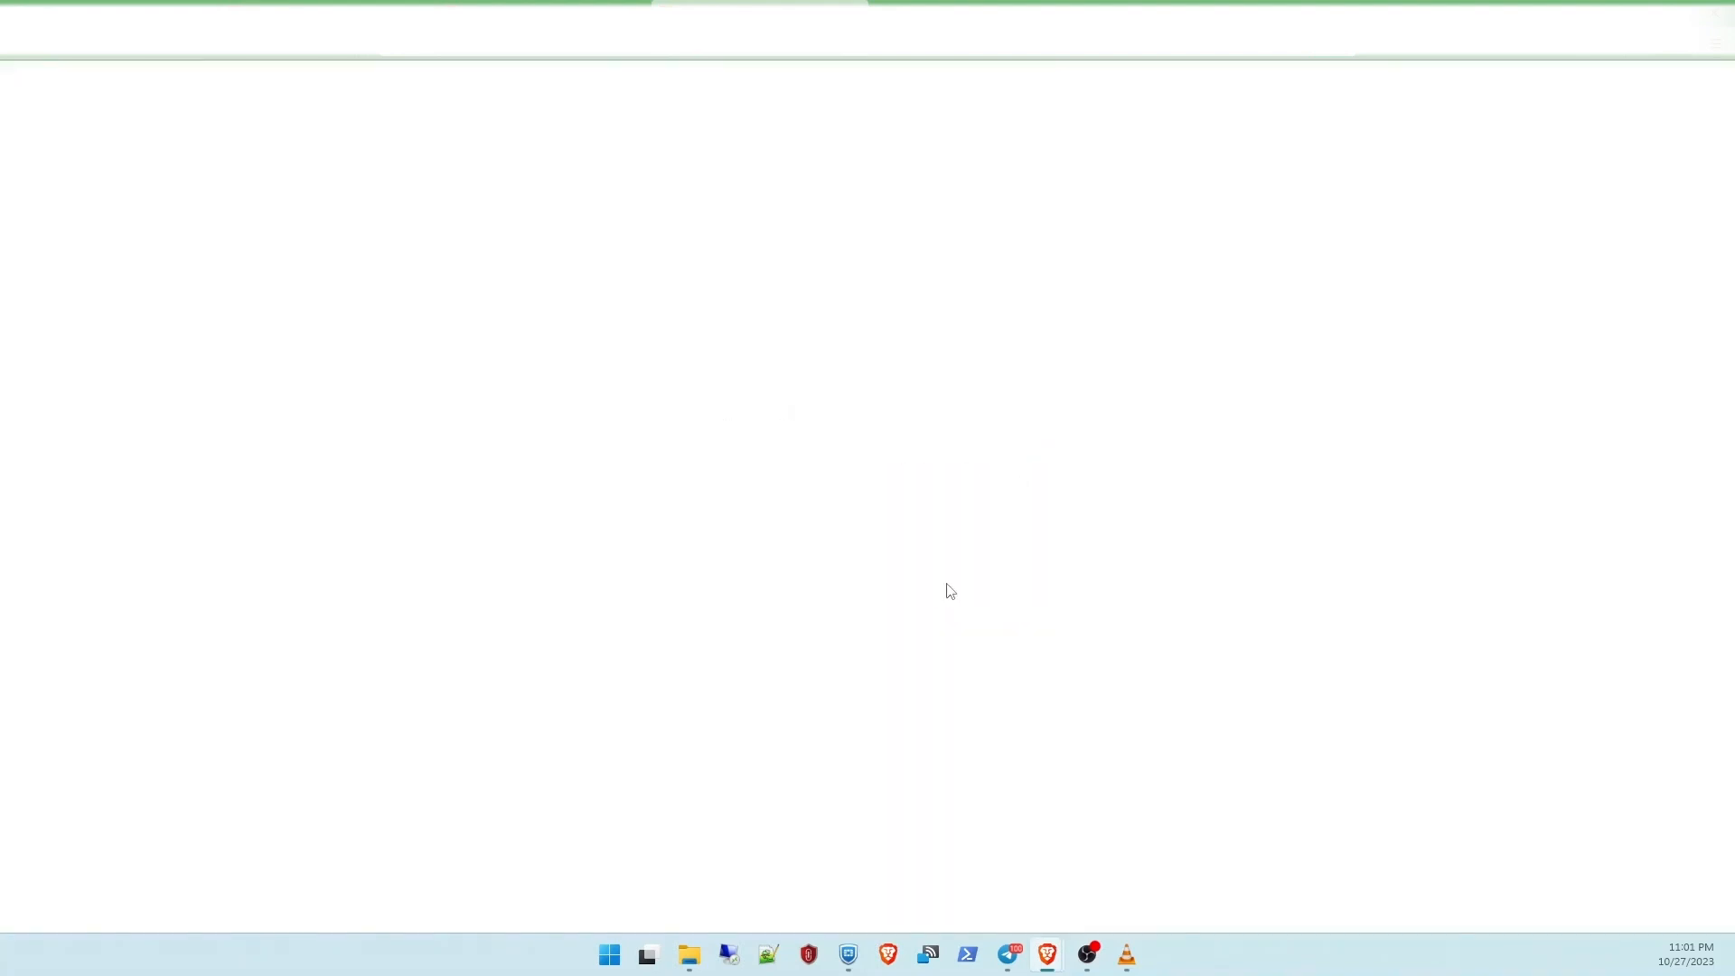
left_click(846, 955)
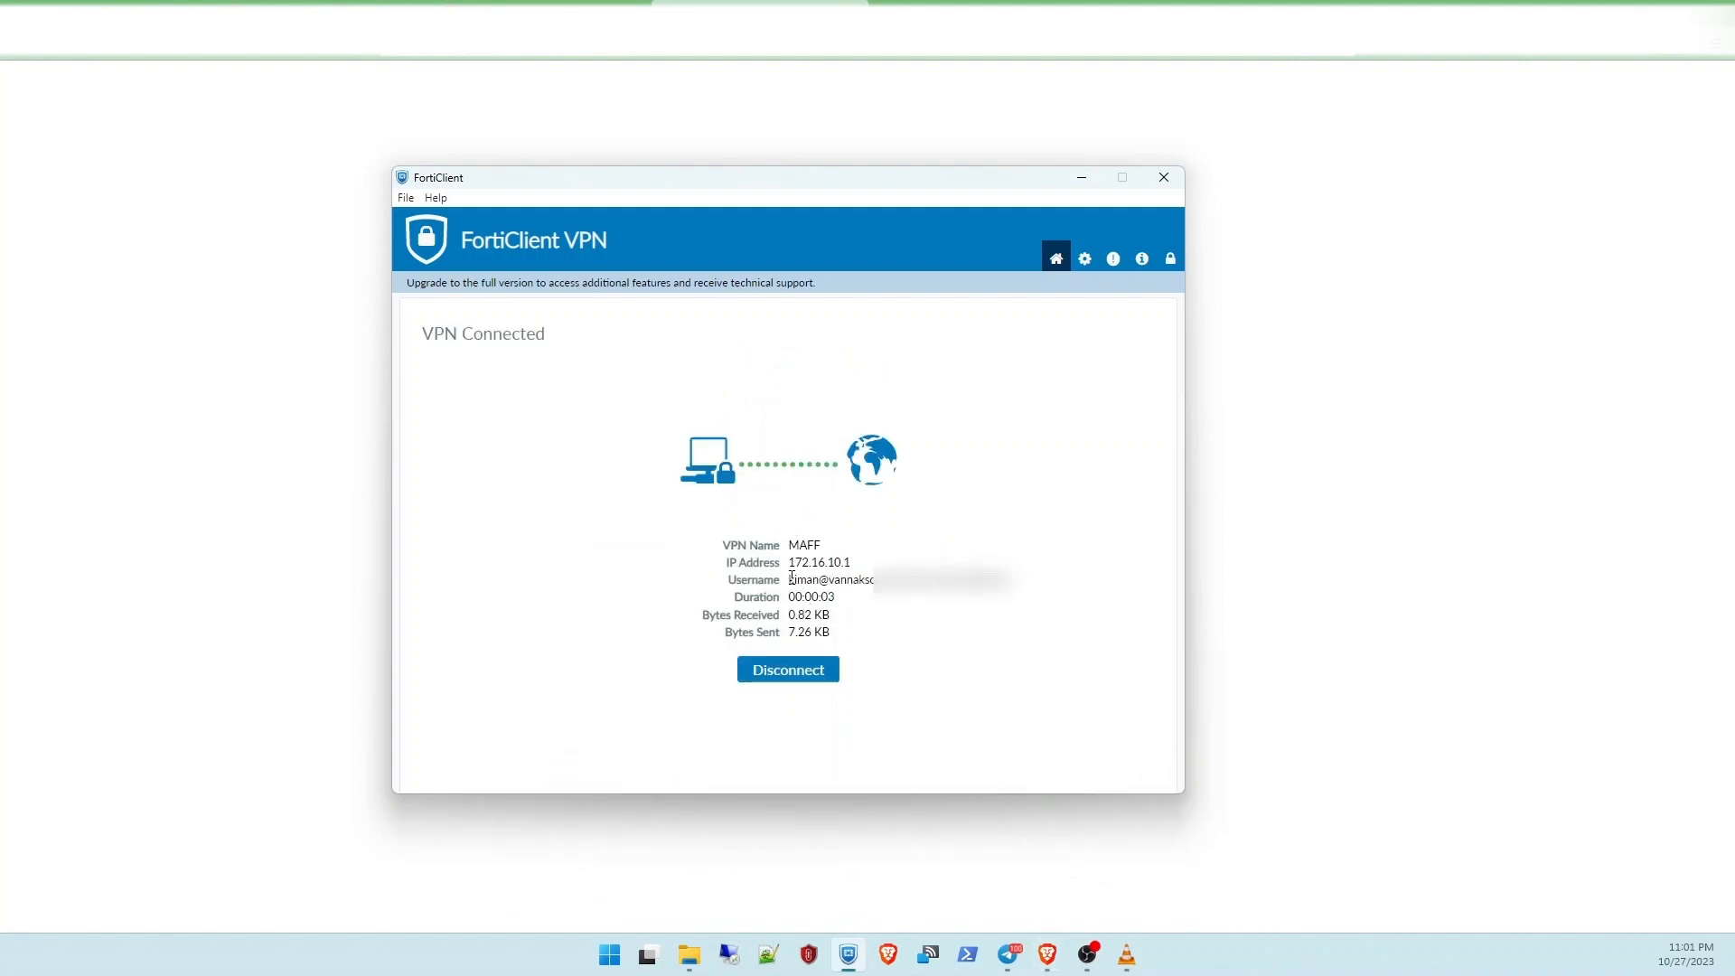
Step: Highlight the Azure account shown as Username on the connected MAFF tunnel (IP 172.16.10.1)
double_click(830, 579)
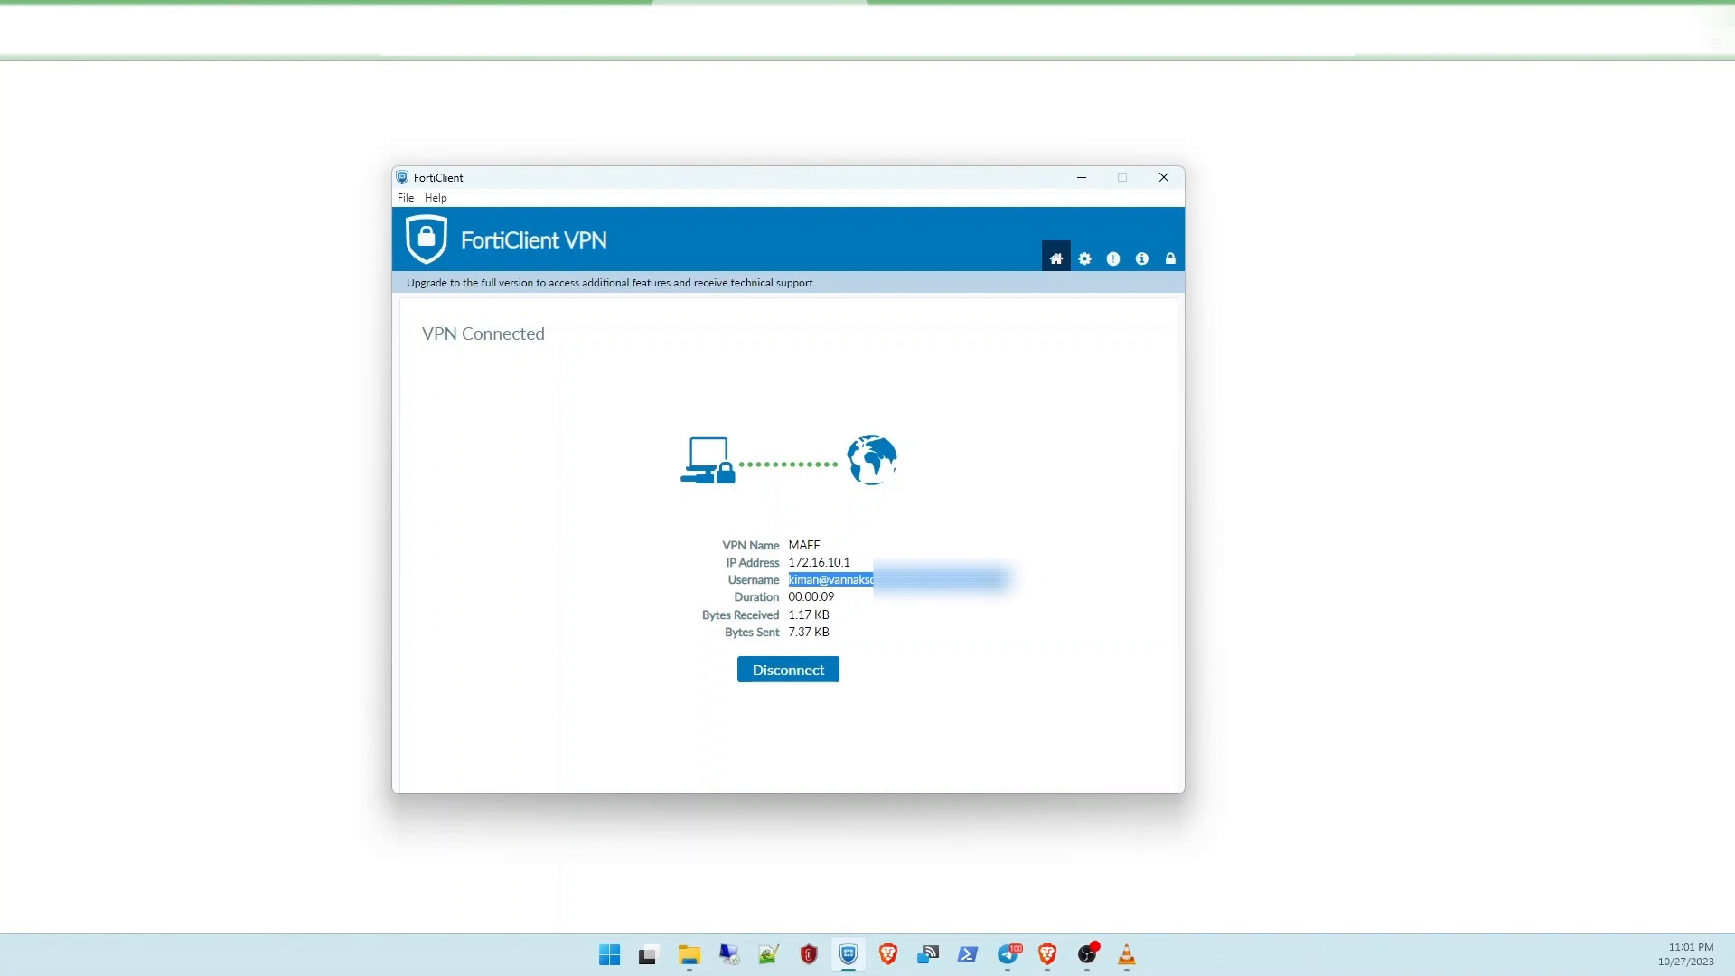
mouse_move(977, 672)
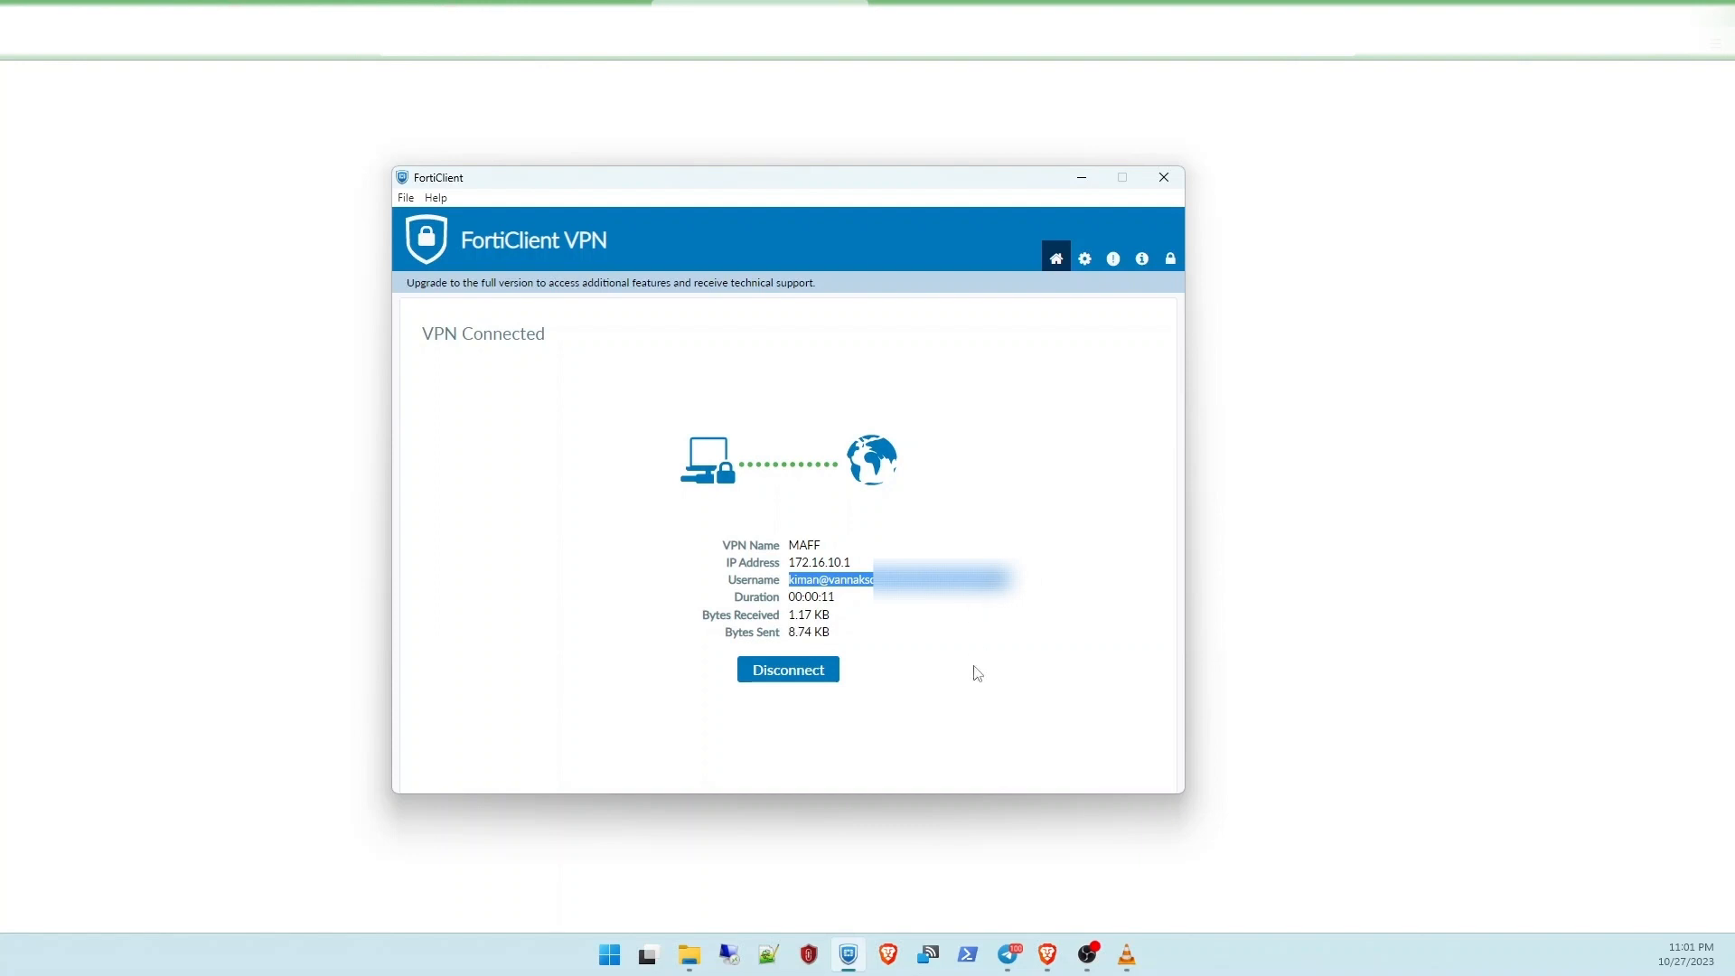